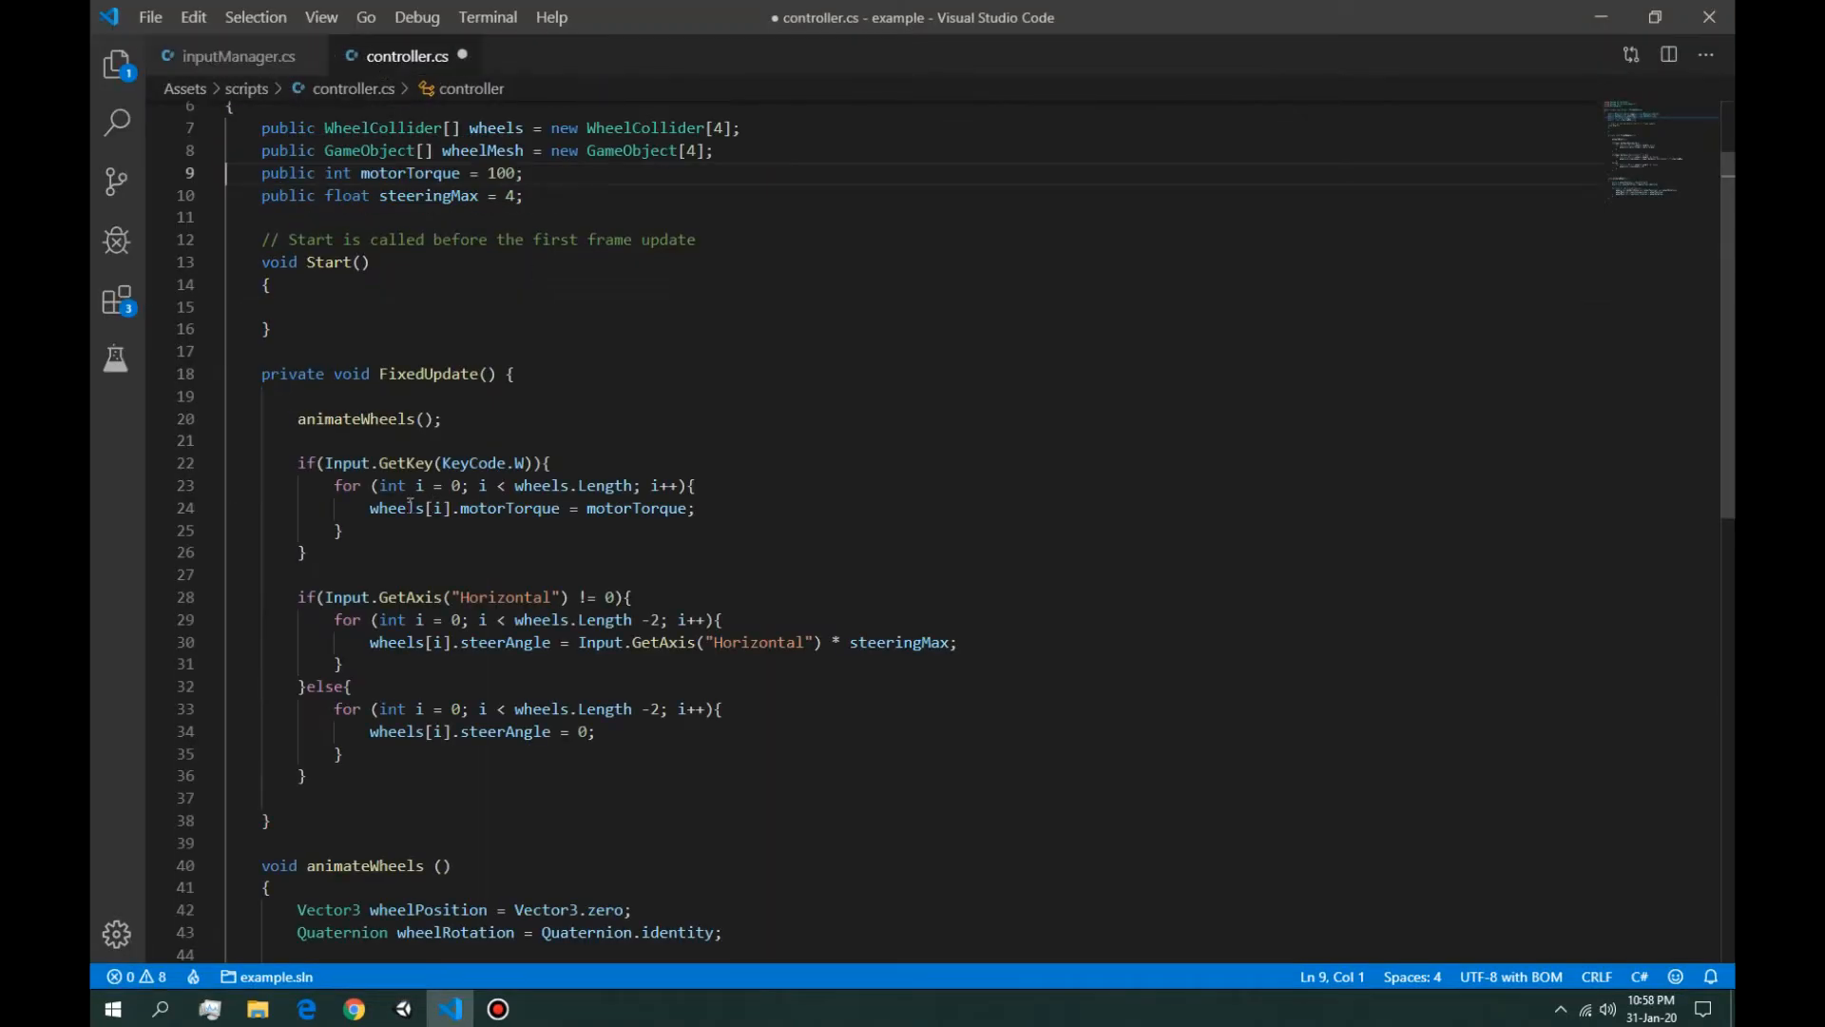
# Step: Declare public float vertical and horizontal fields in inputManager.cs
pyautogui.scroll(-3)
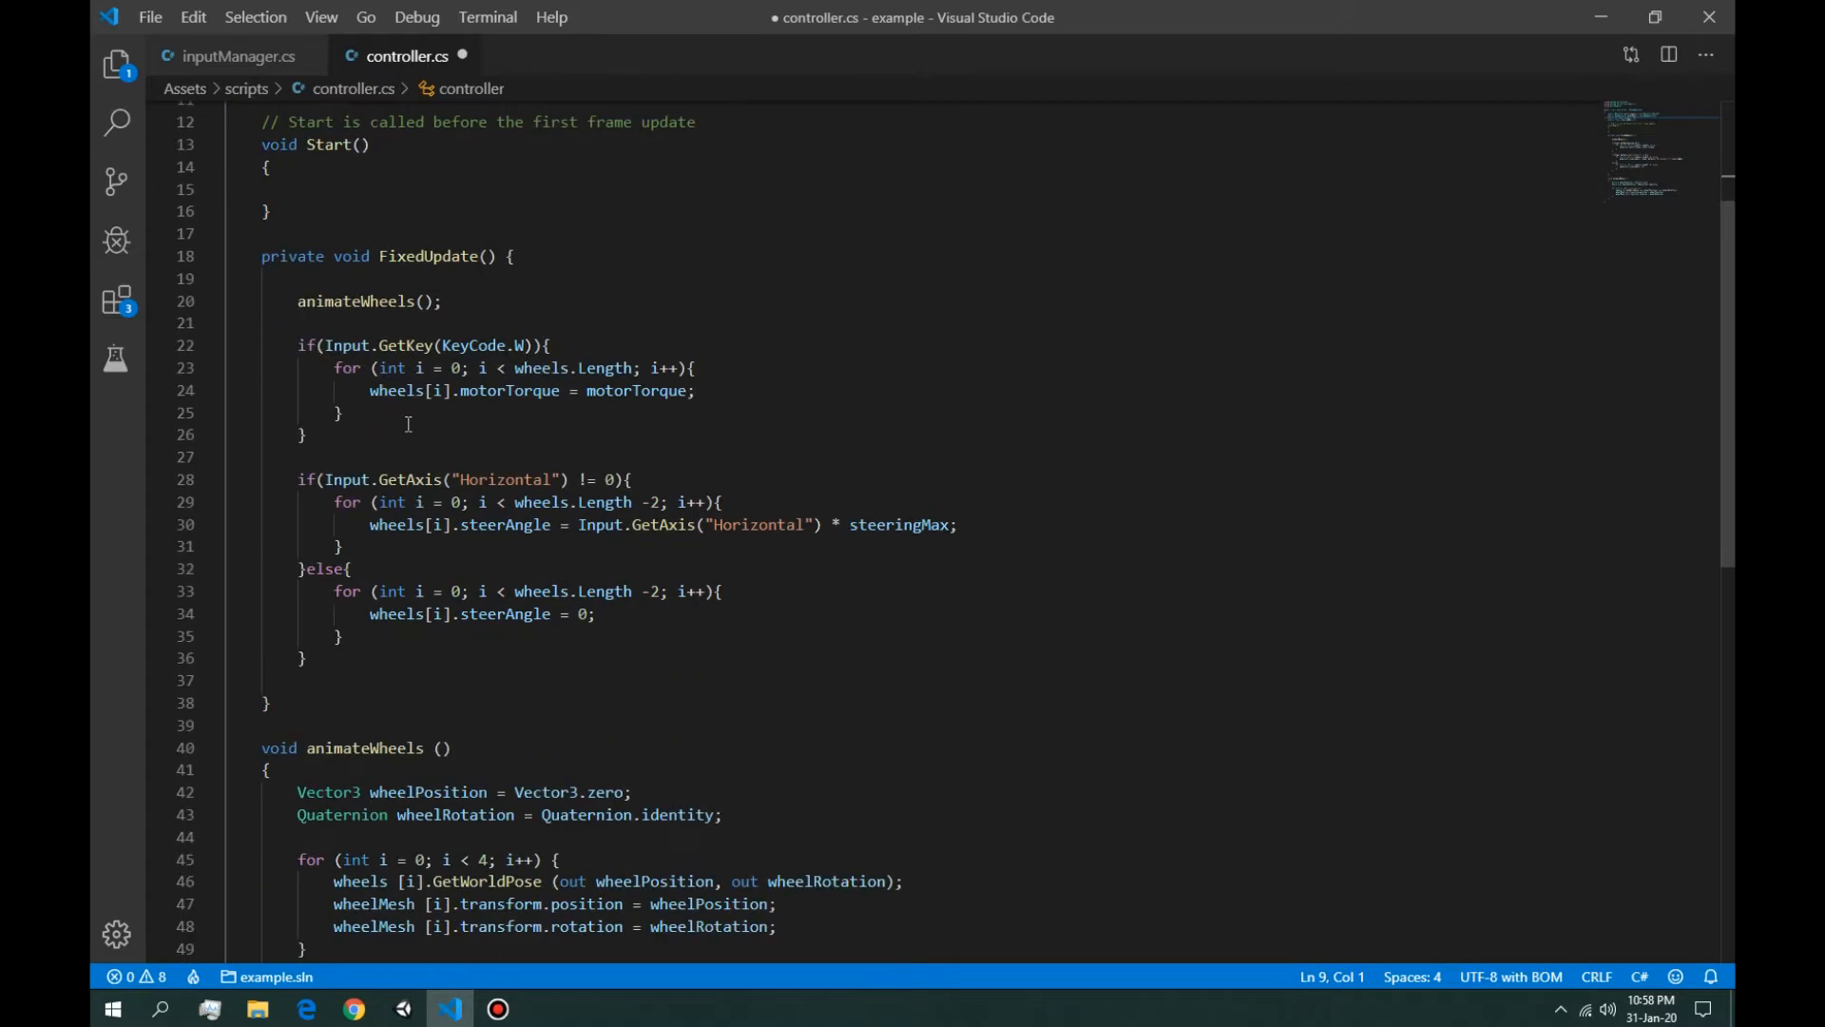
pyautogui.click(238, 56)
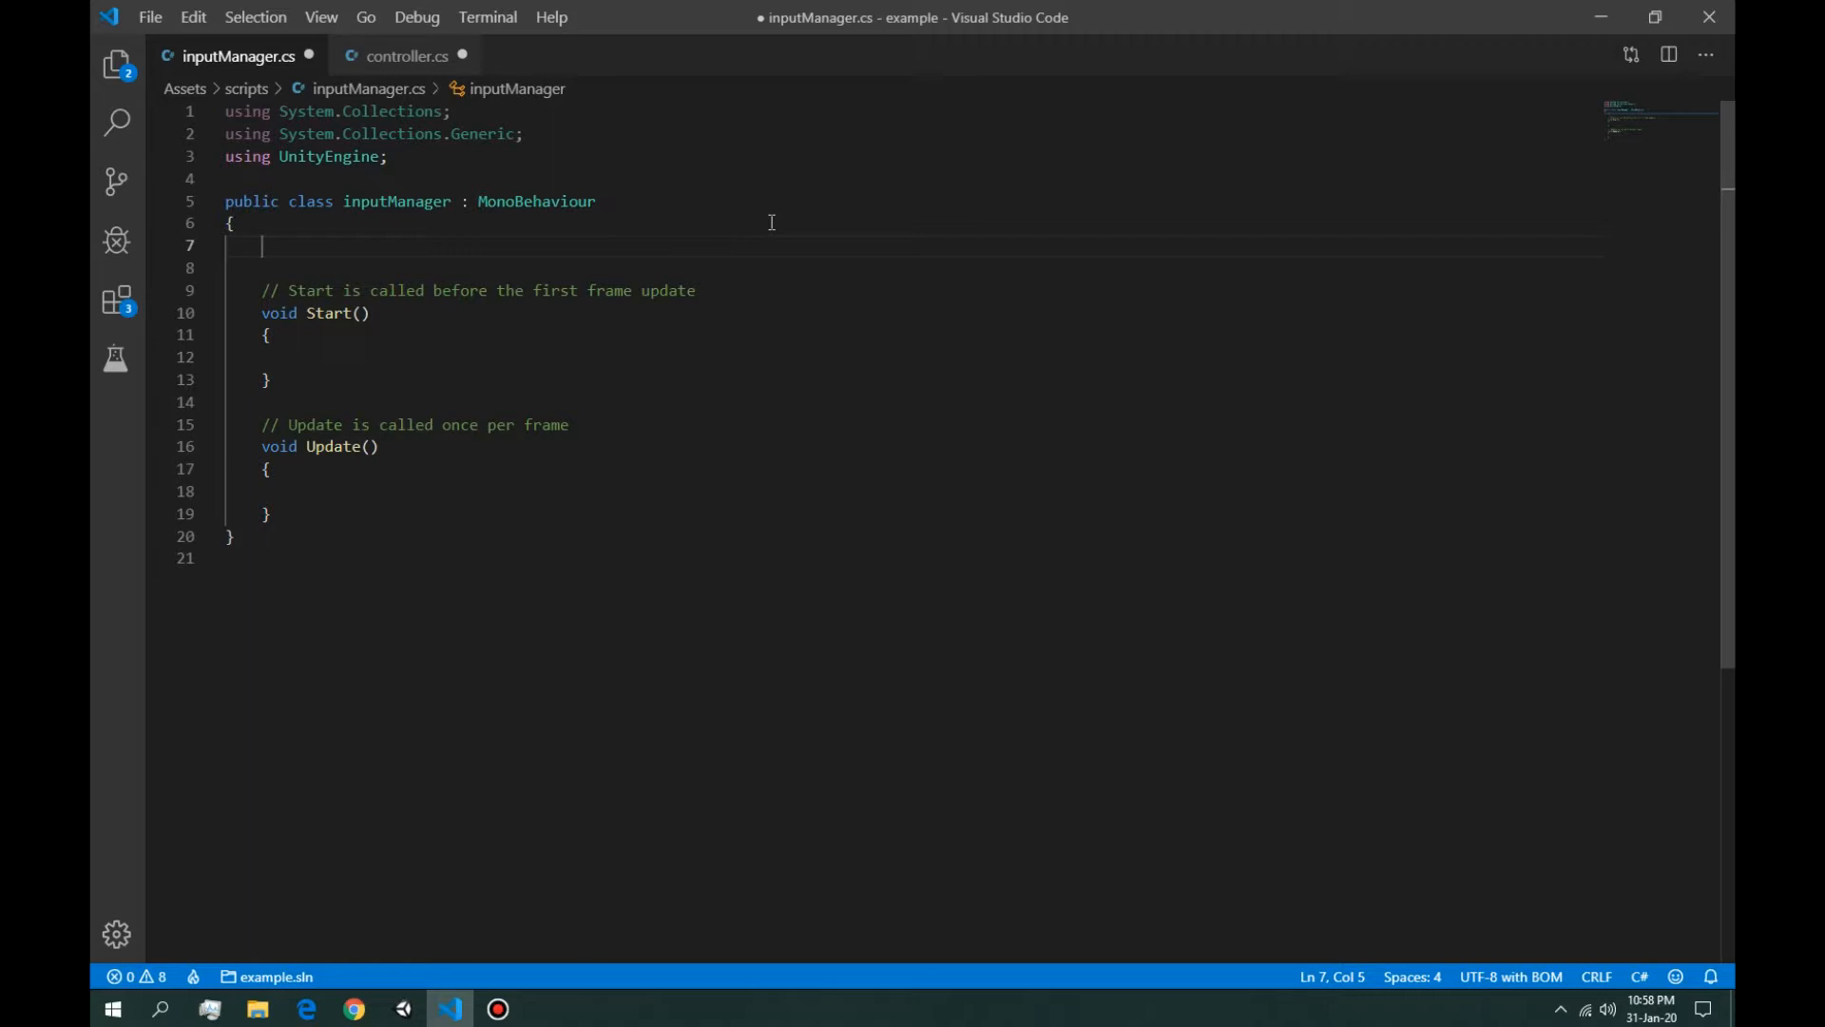
pyautogui.write('public')
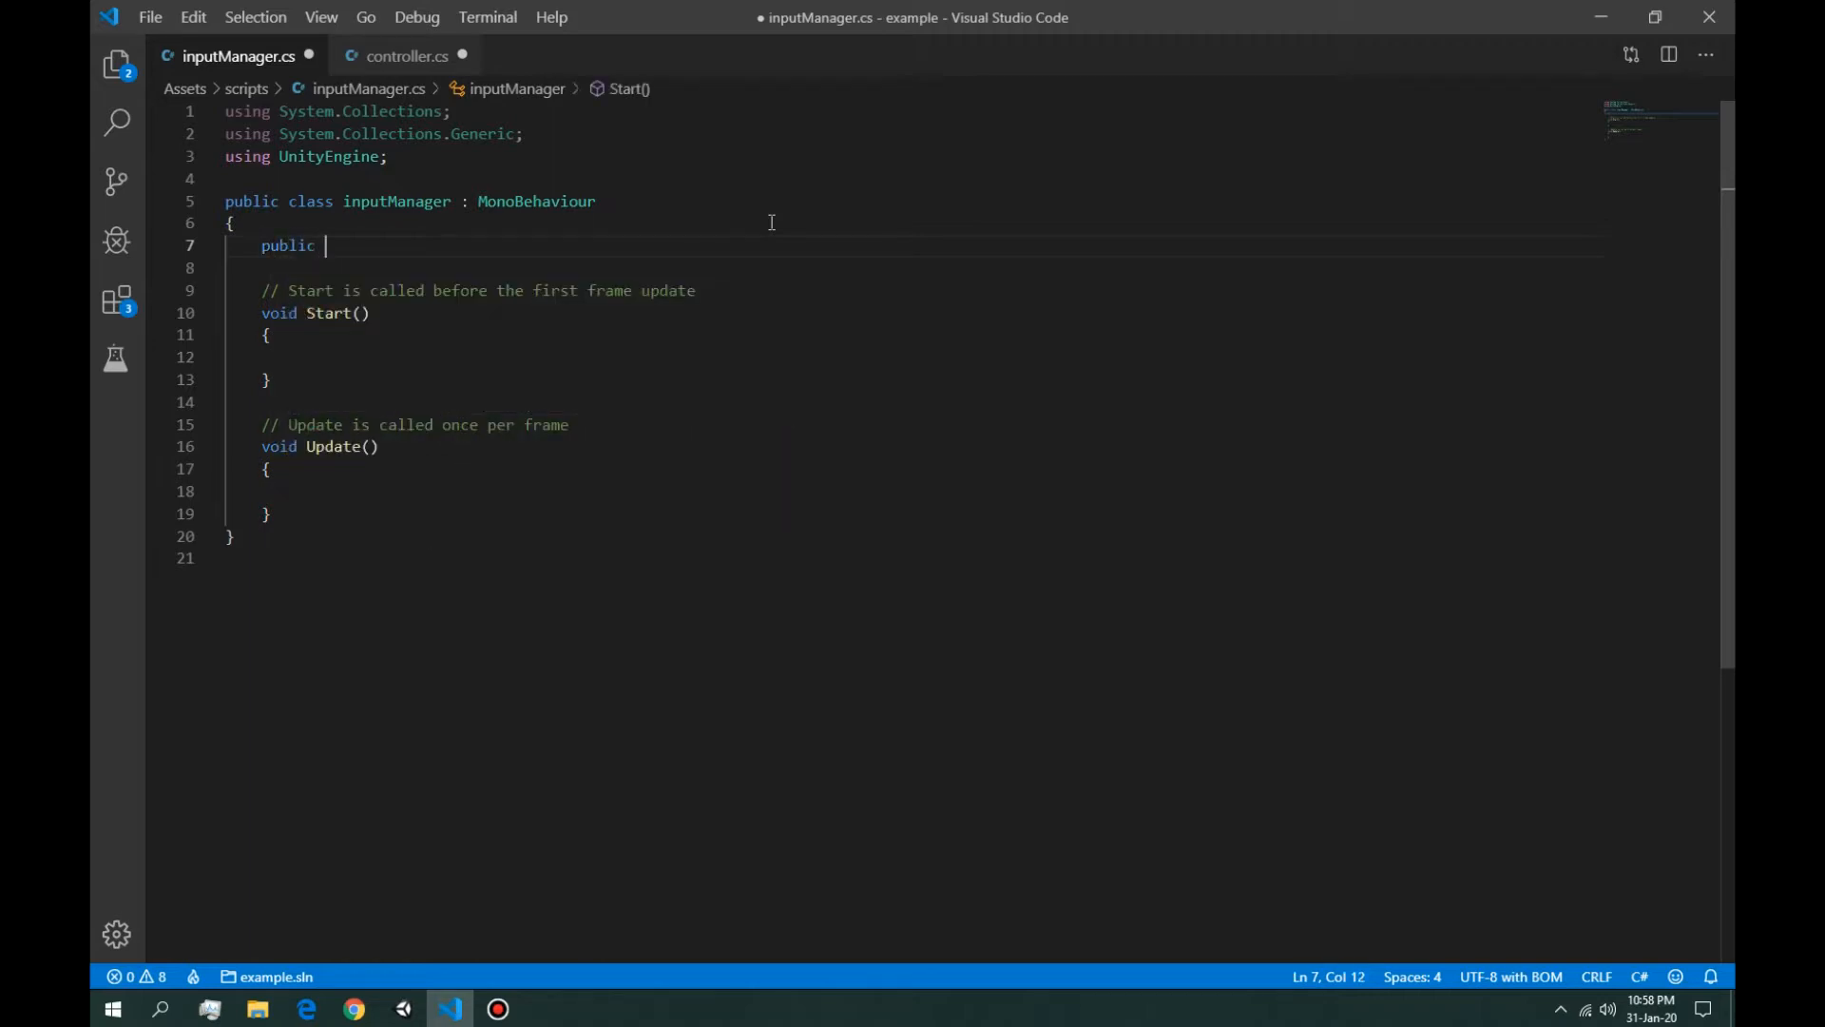
pyautogui.write('gl')
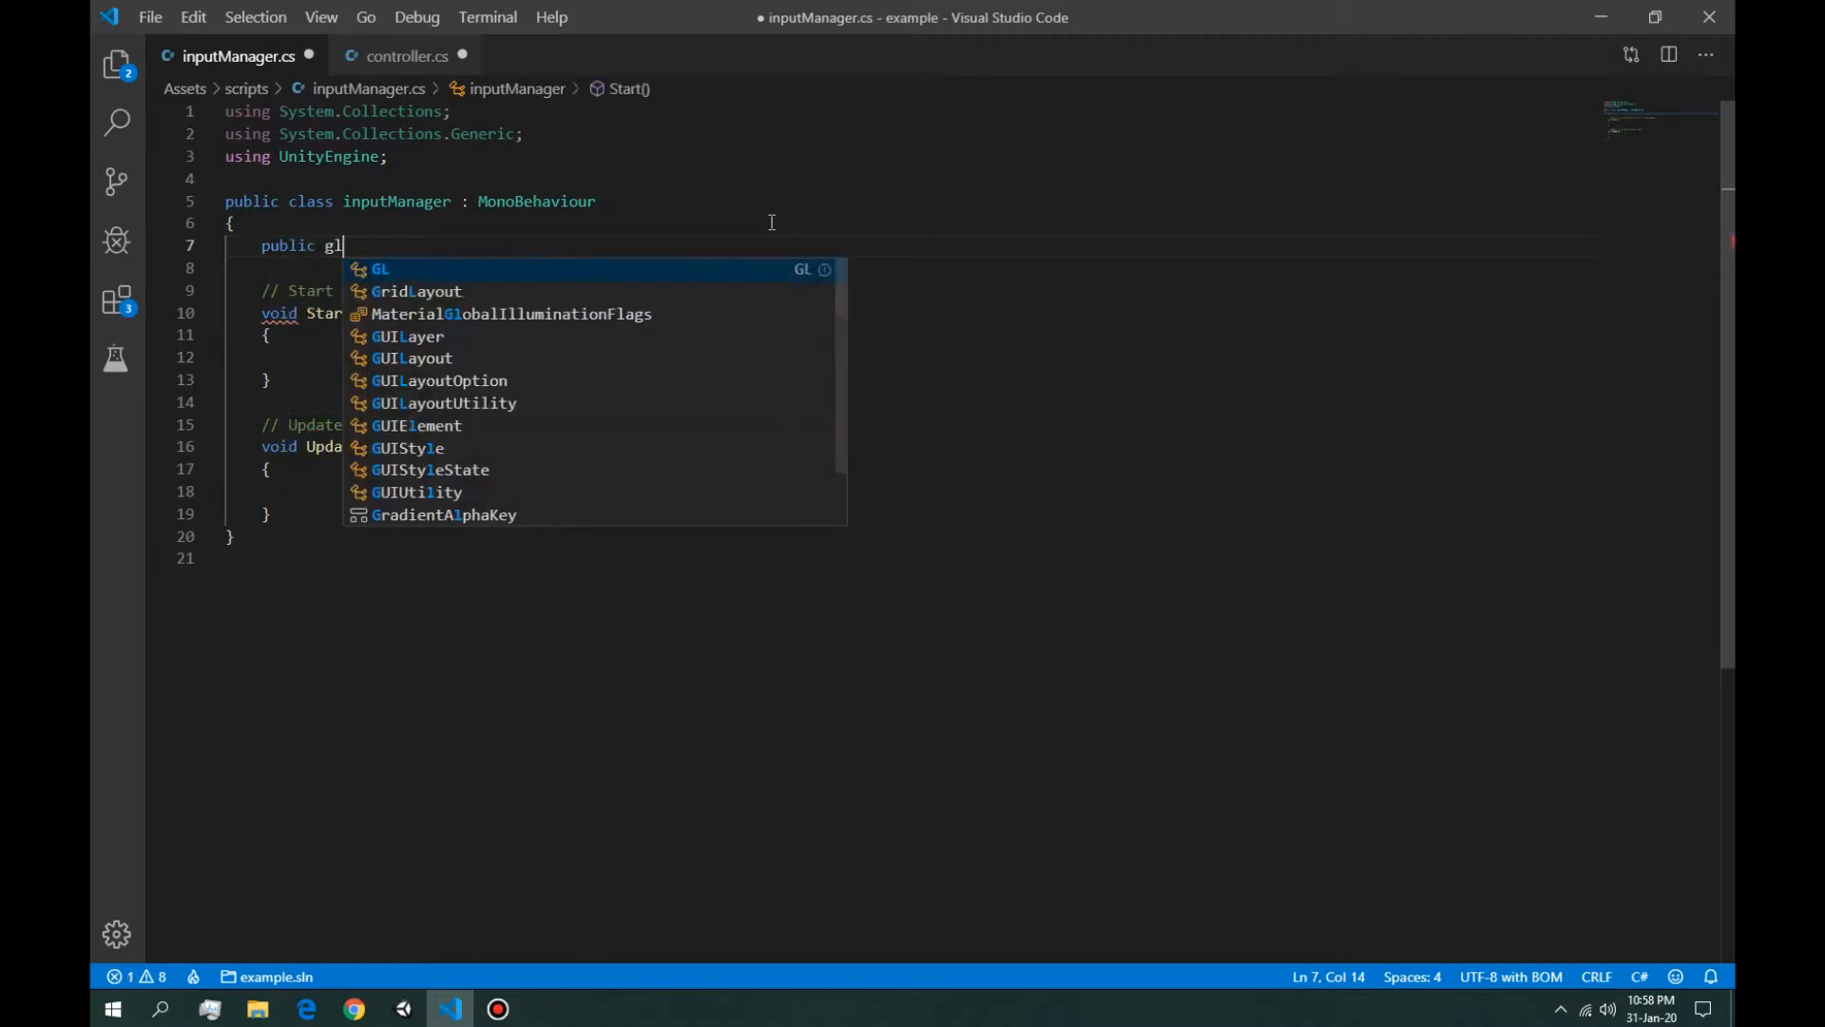
pyautogui.write('float')
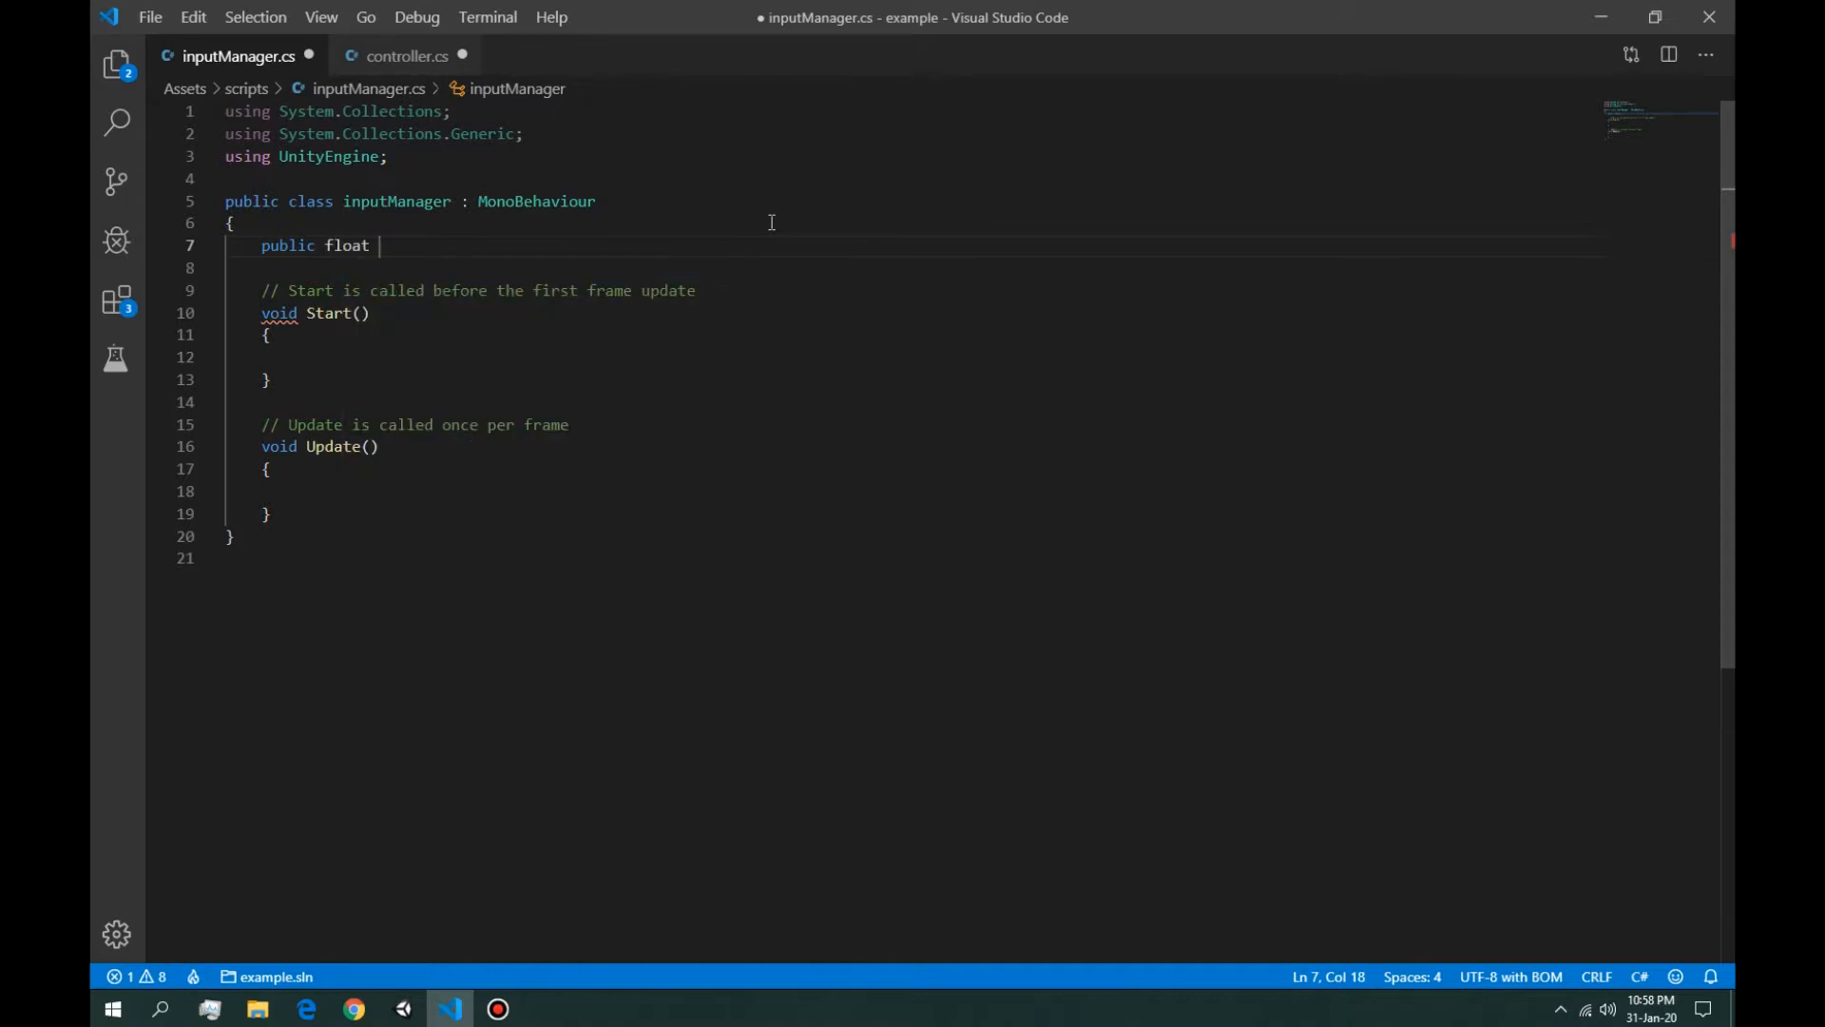
pyautogui.write('vertical ;')
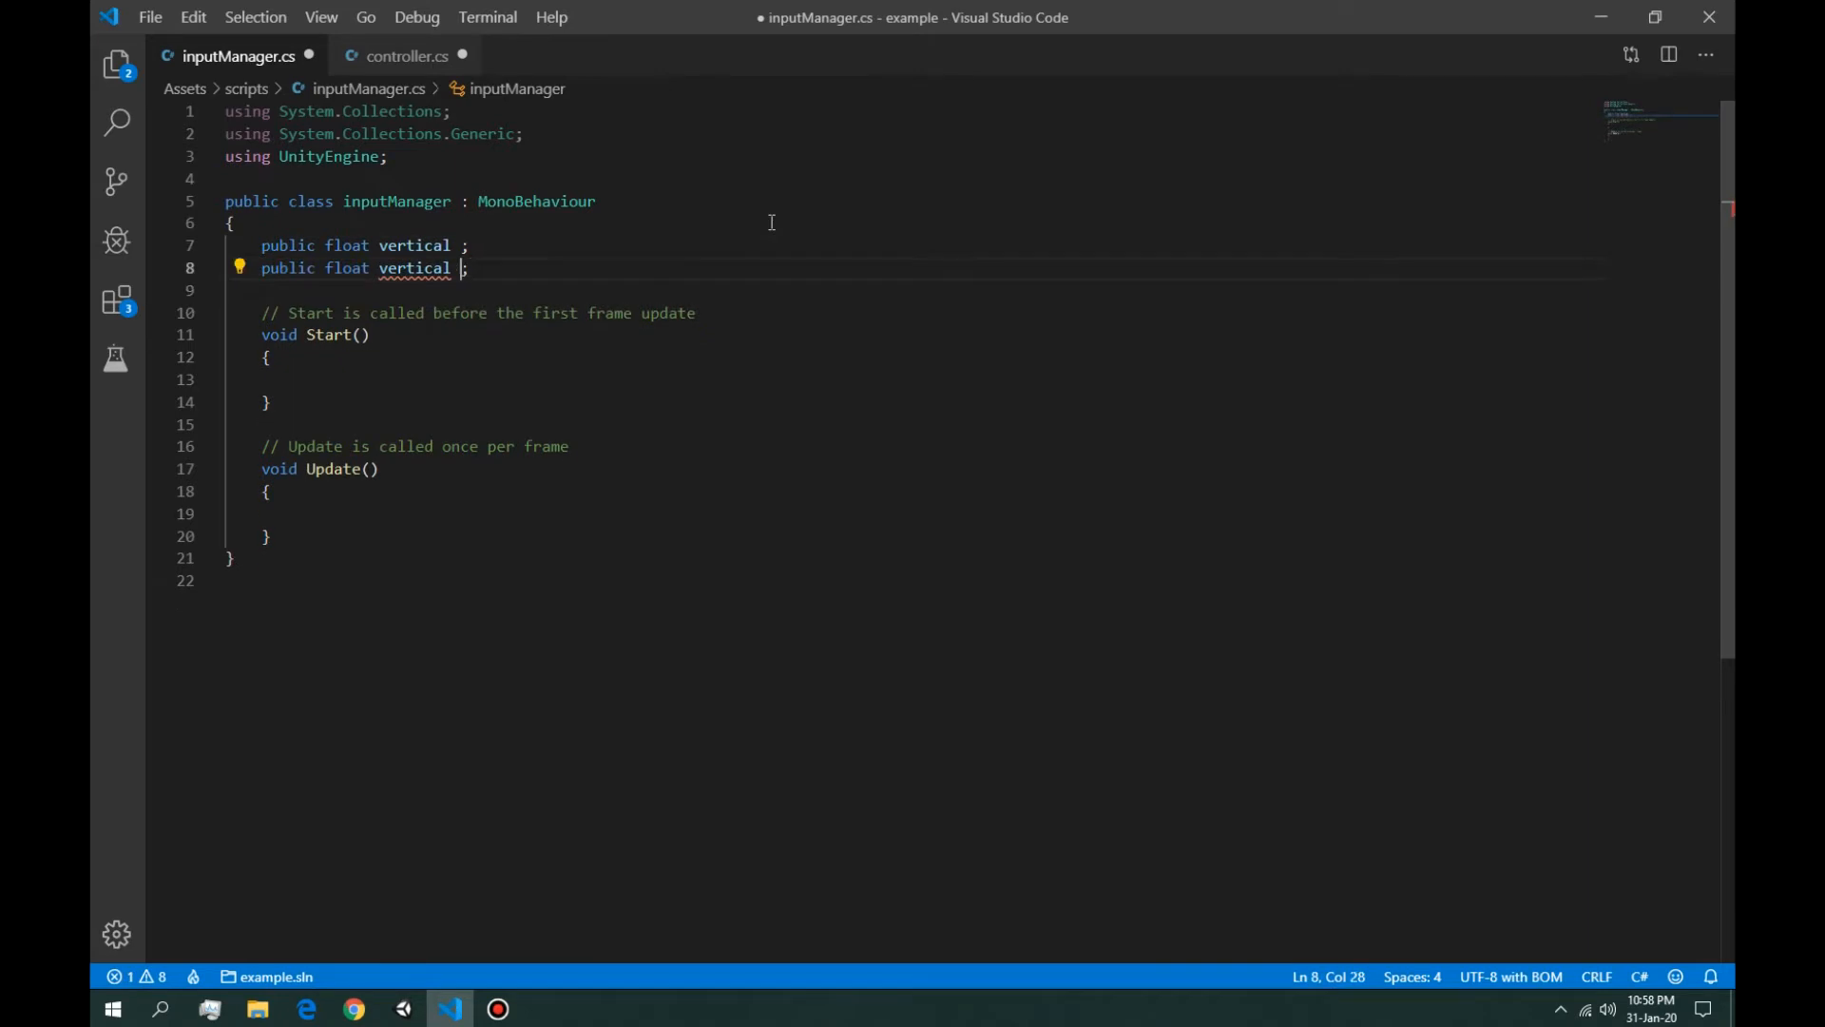
pyautogui.press('Backspace')
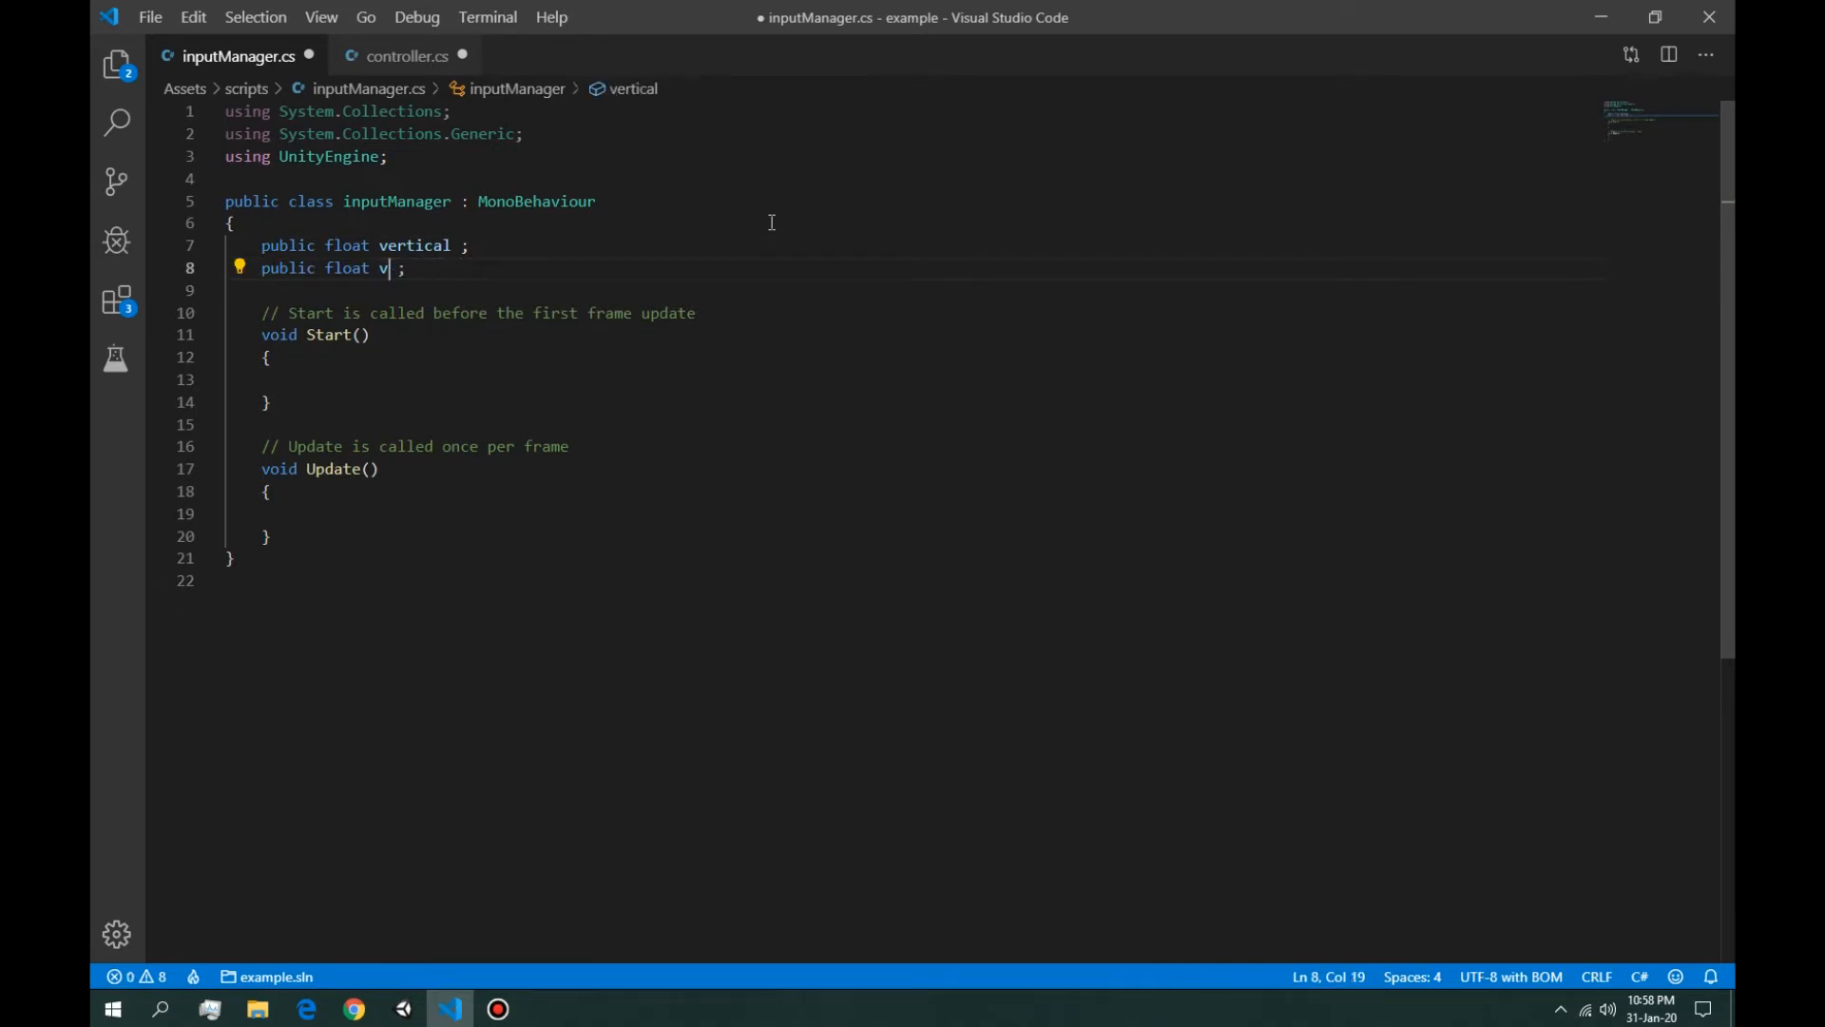
pyautogui.write('orizontal')
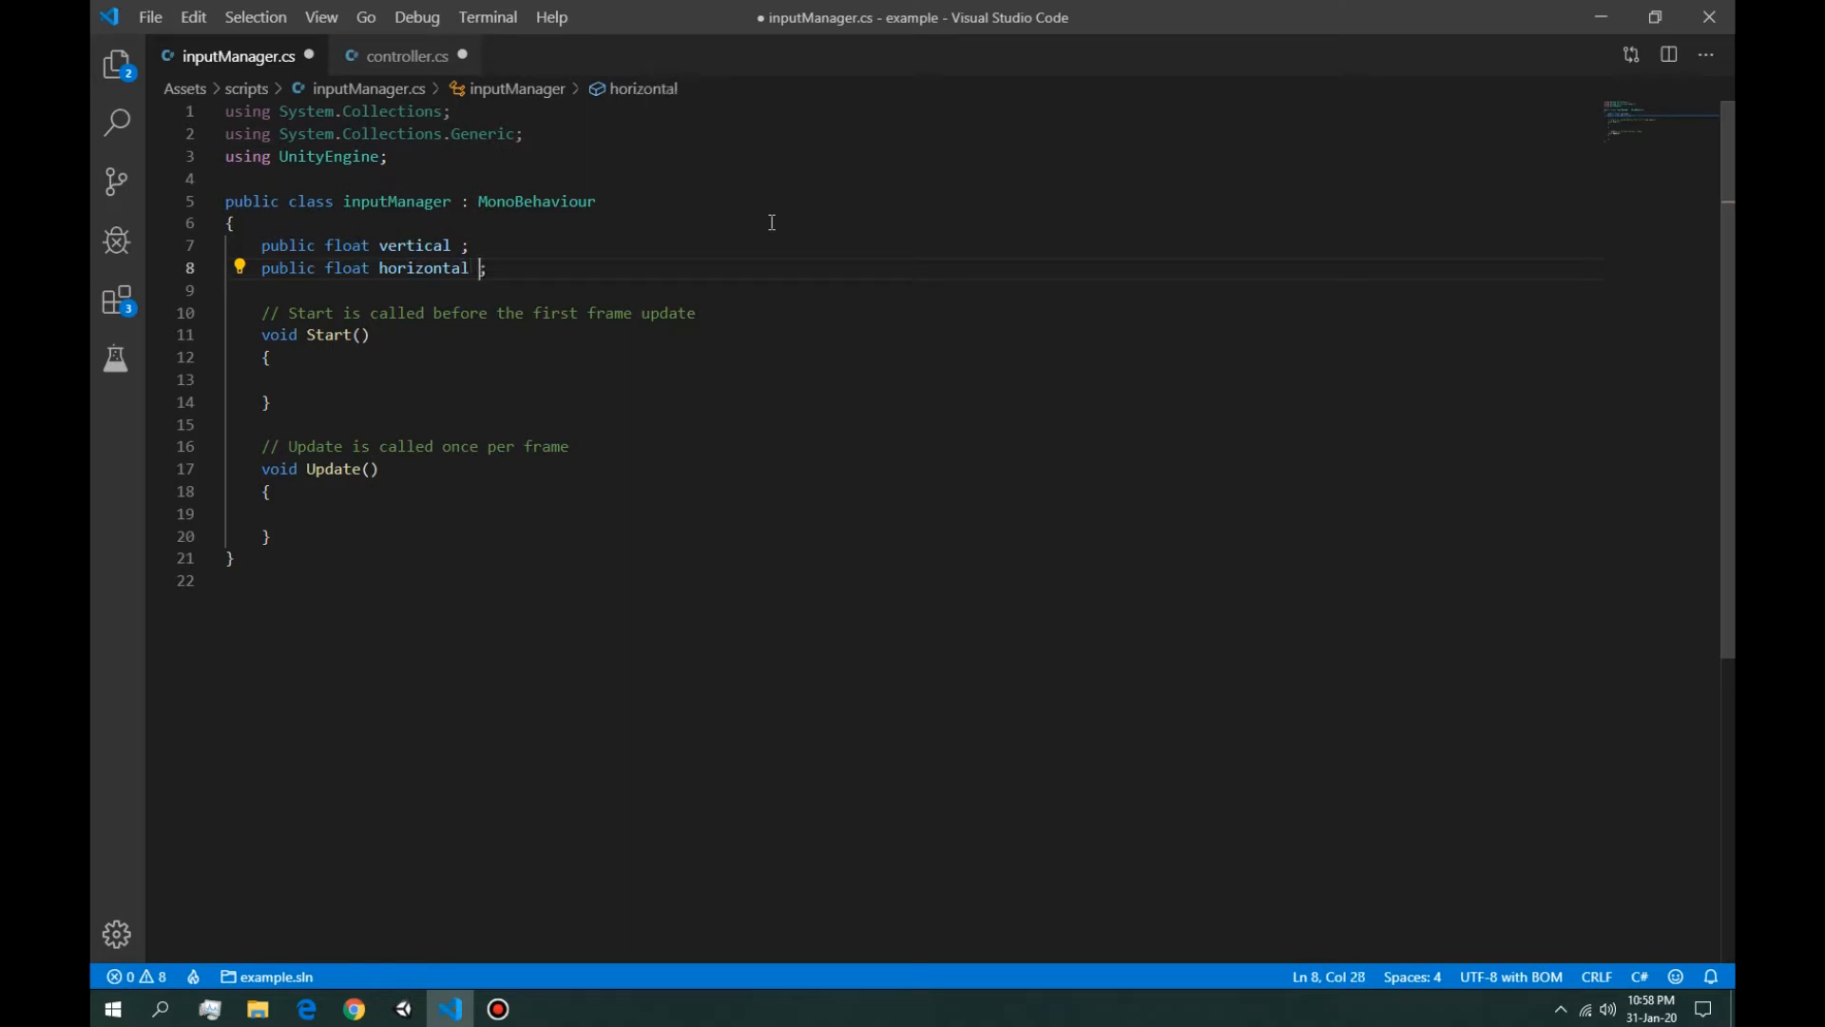
# Step: Add a public bool handbrake field below the float fields
pyautogui.press('Return')
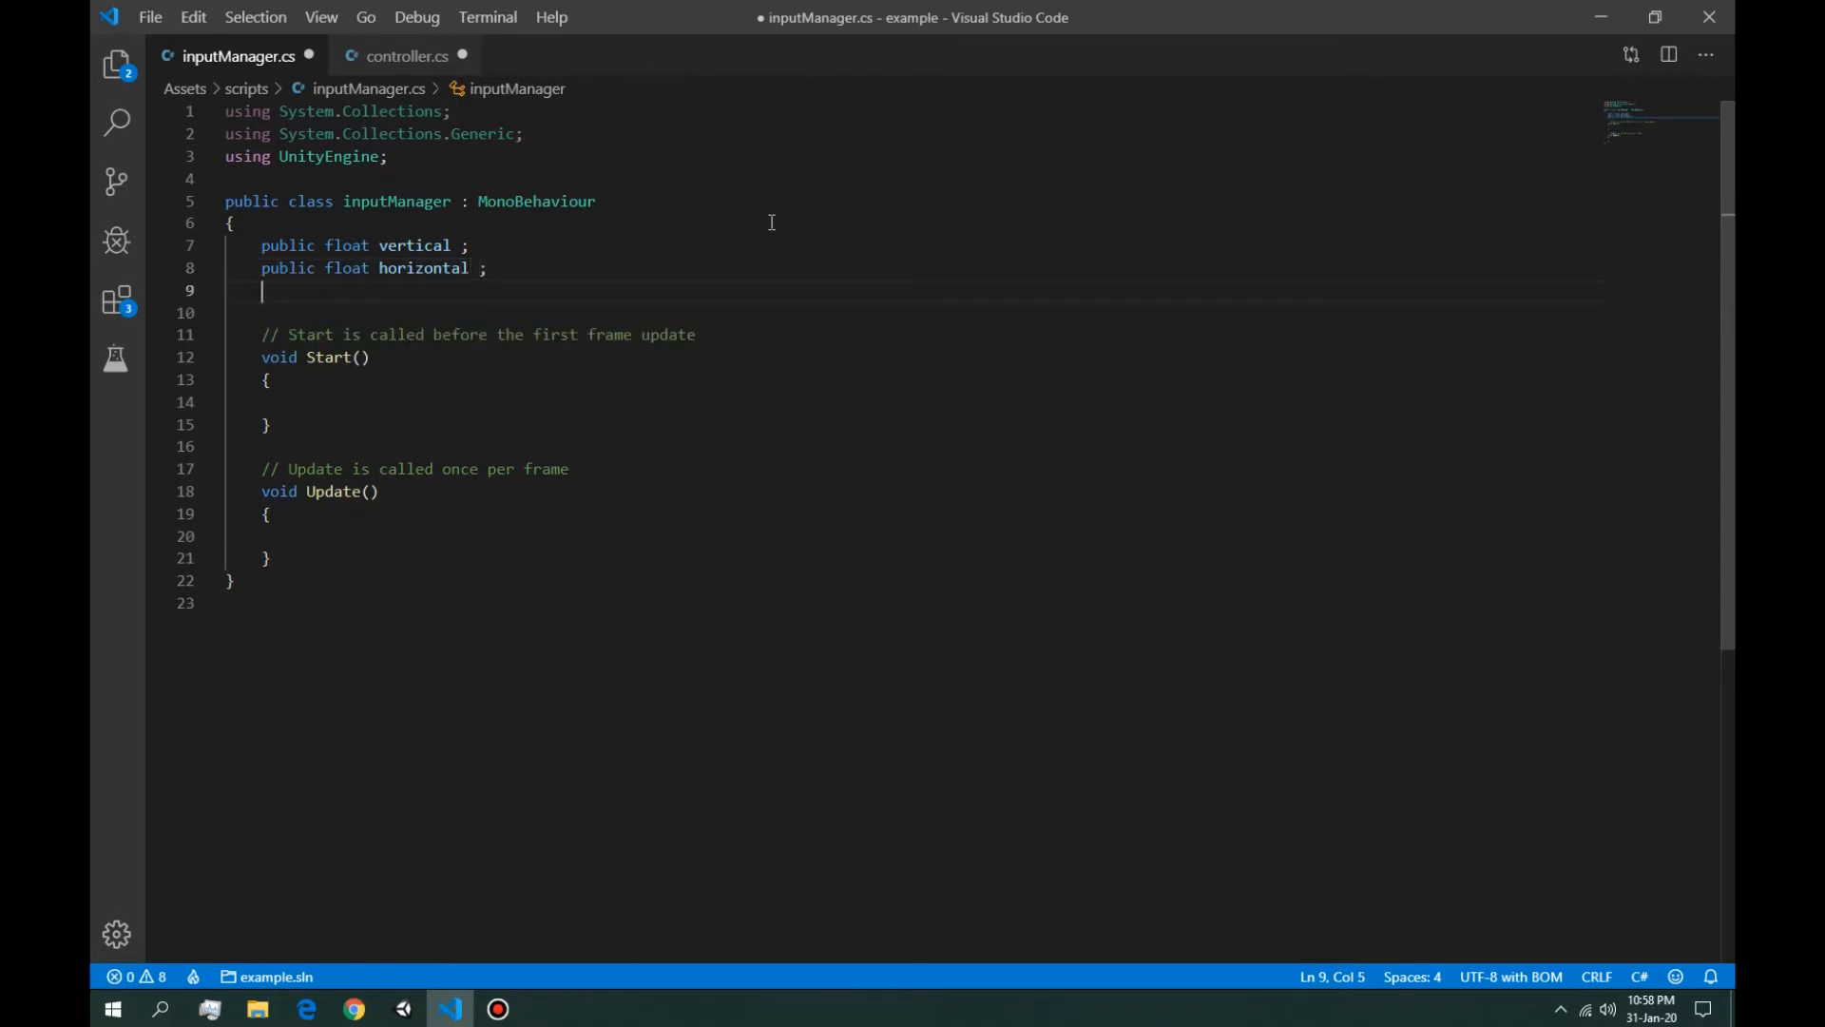
pyautogui.write('public')
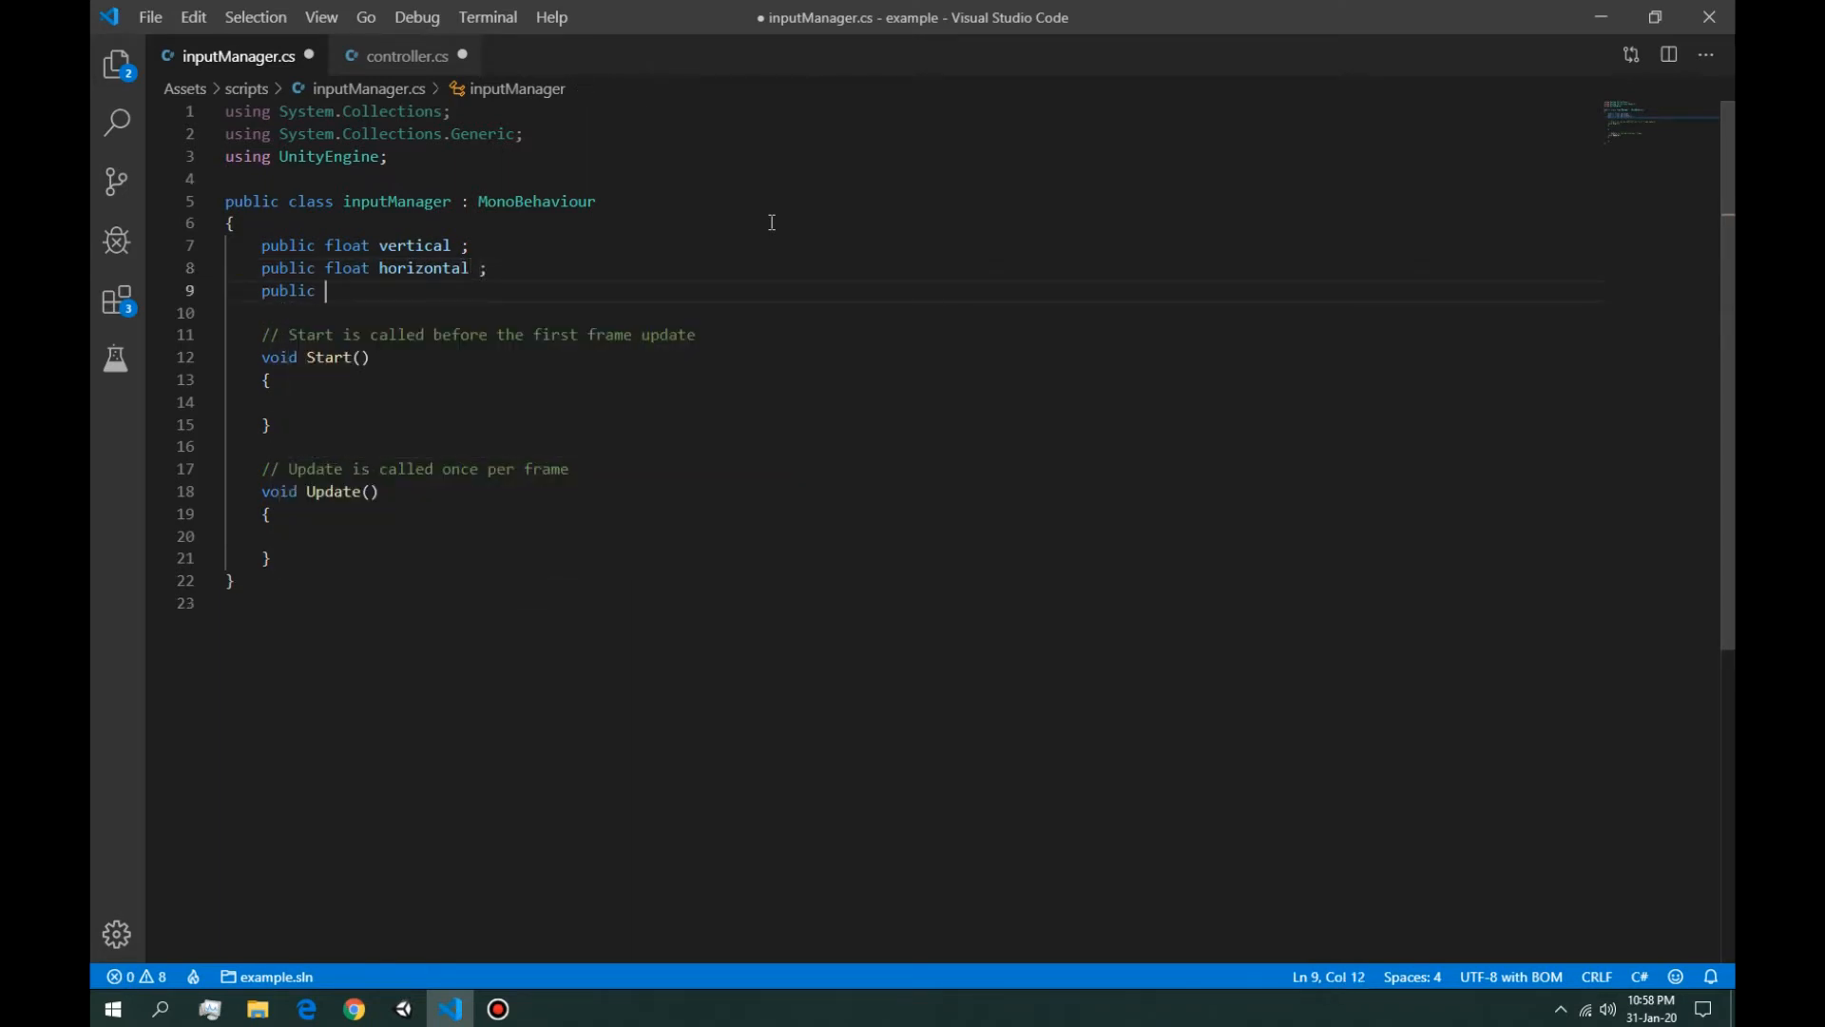
pyautogui.write('bool')
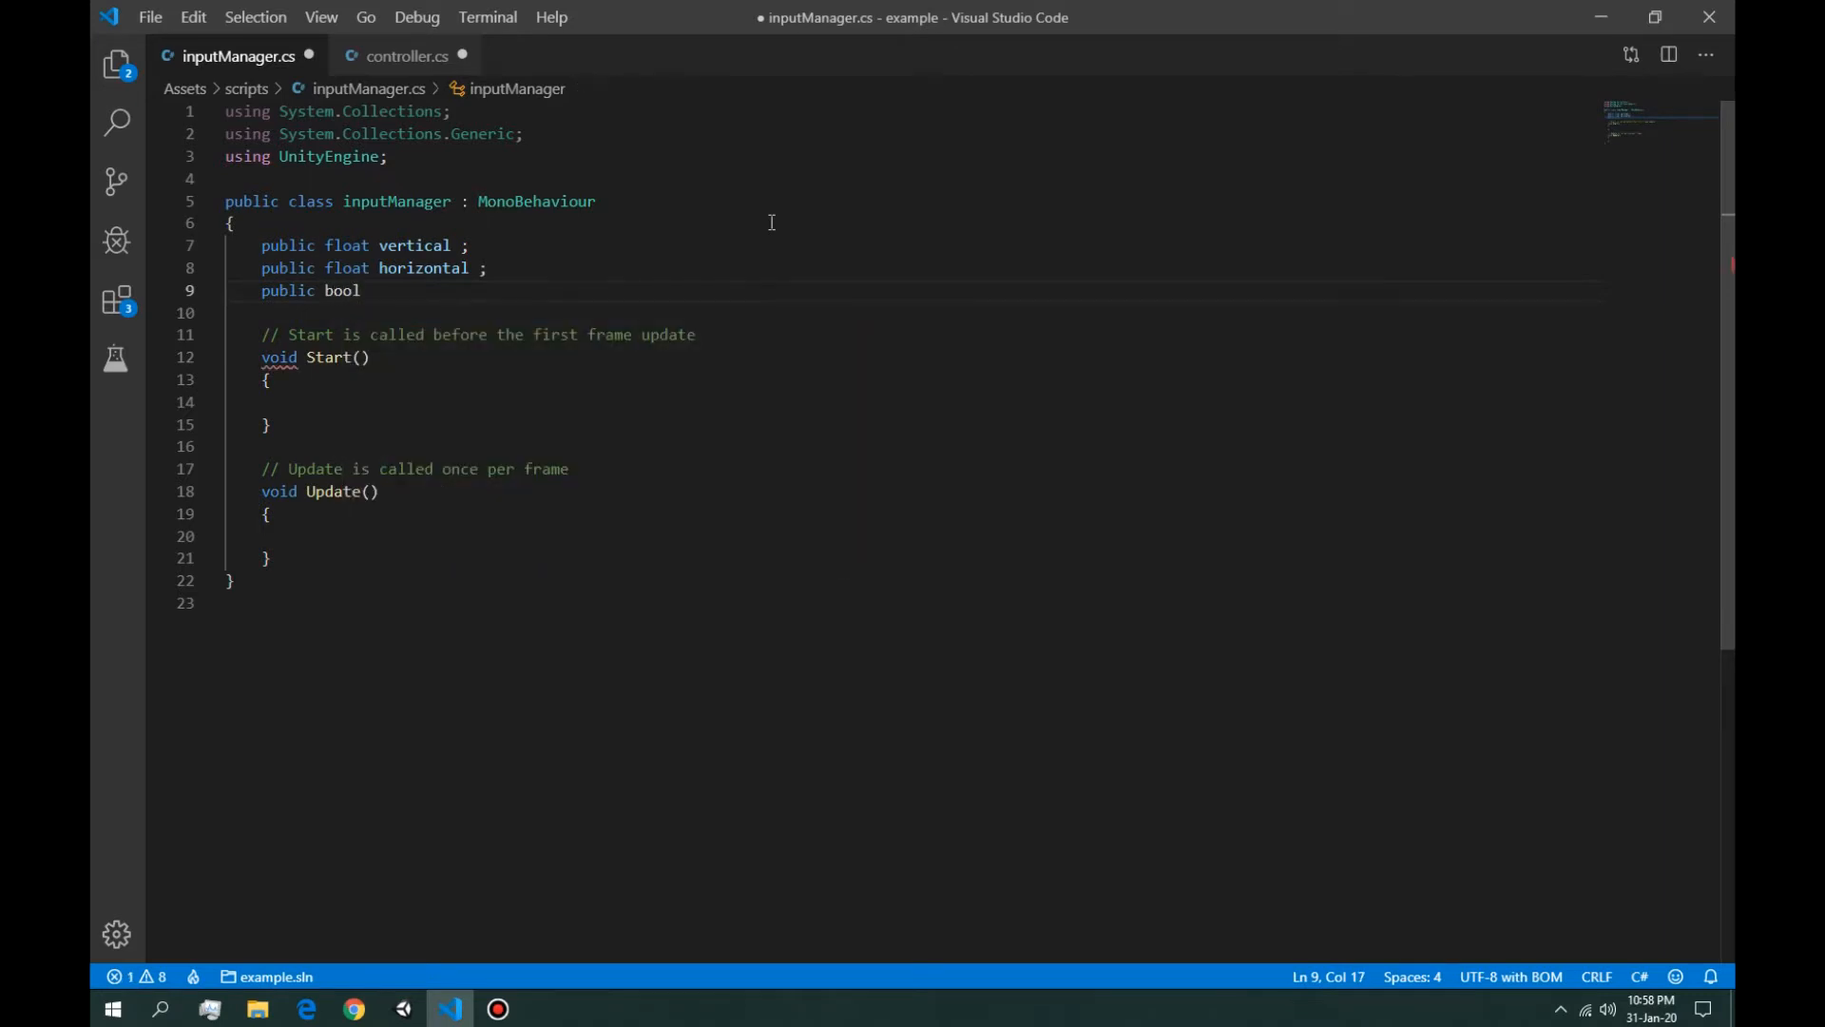
pyautogui.write('handbrake;')
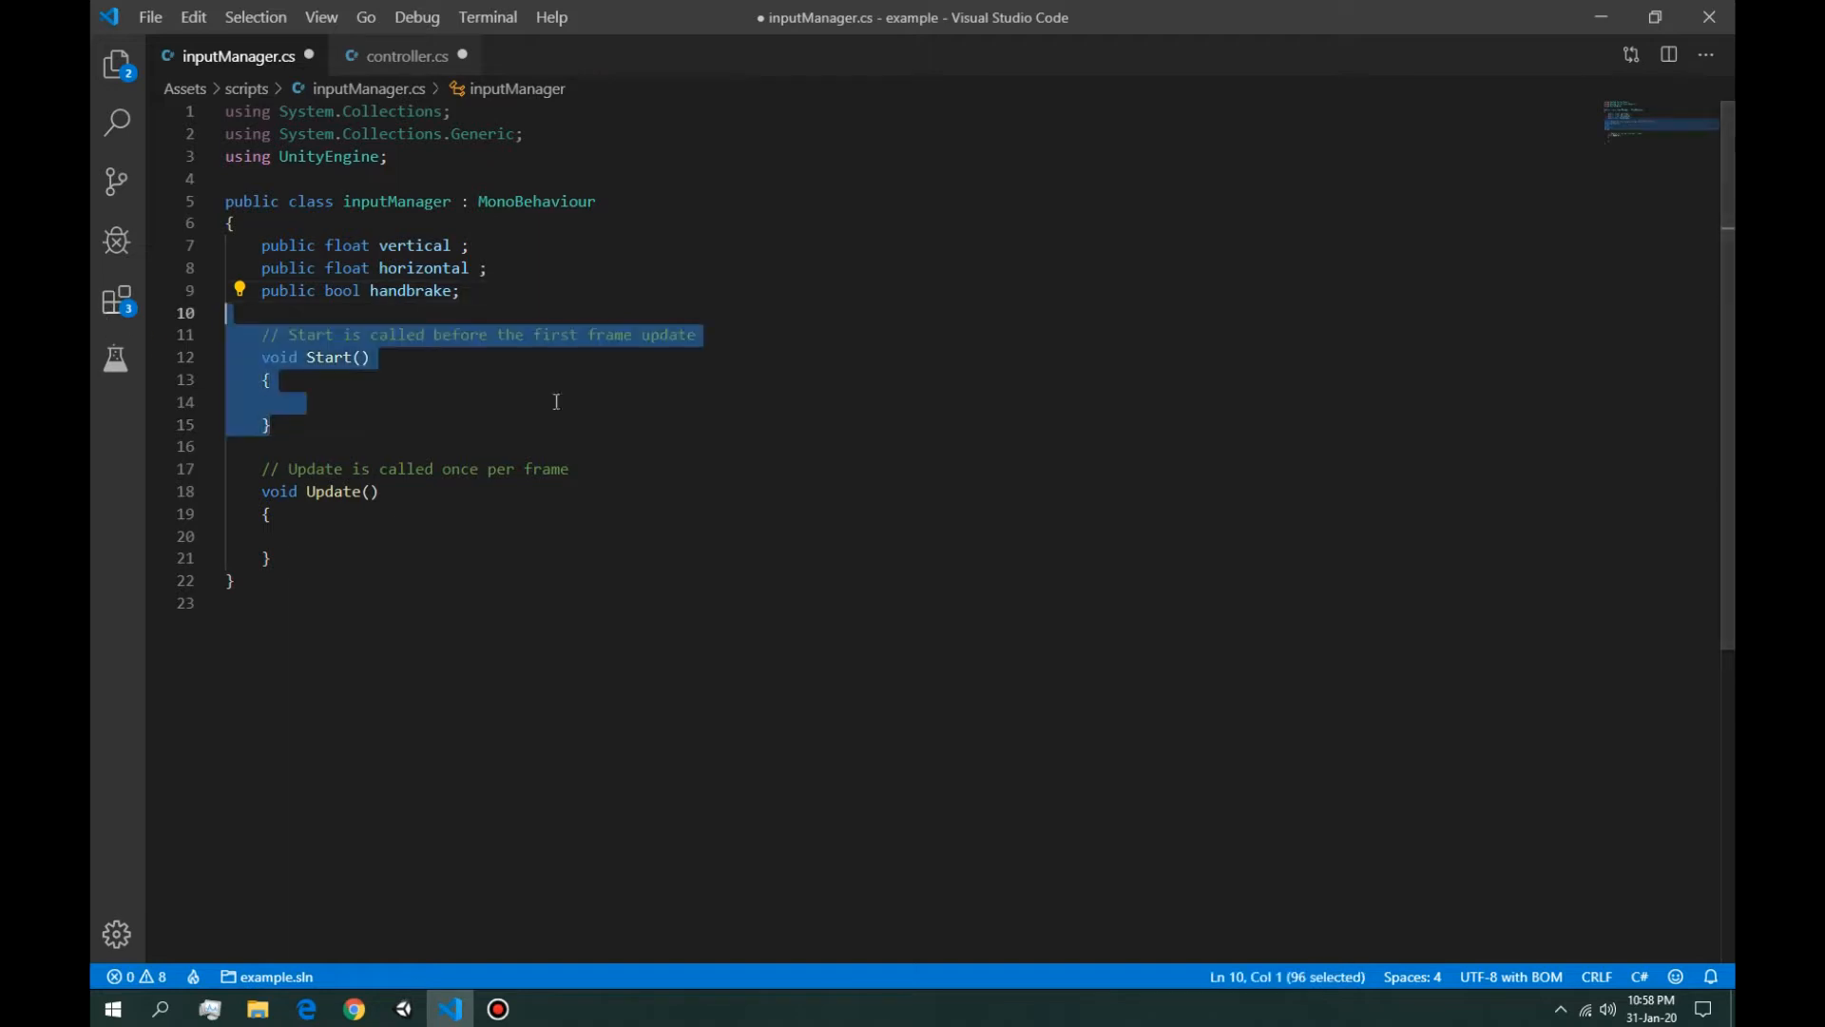
# Step: Replace inputManager's Start and Update with a private void FixedUpdate() method
pyautogui.press('Delete')
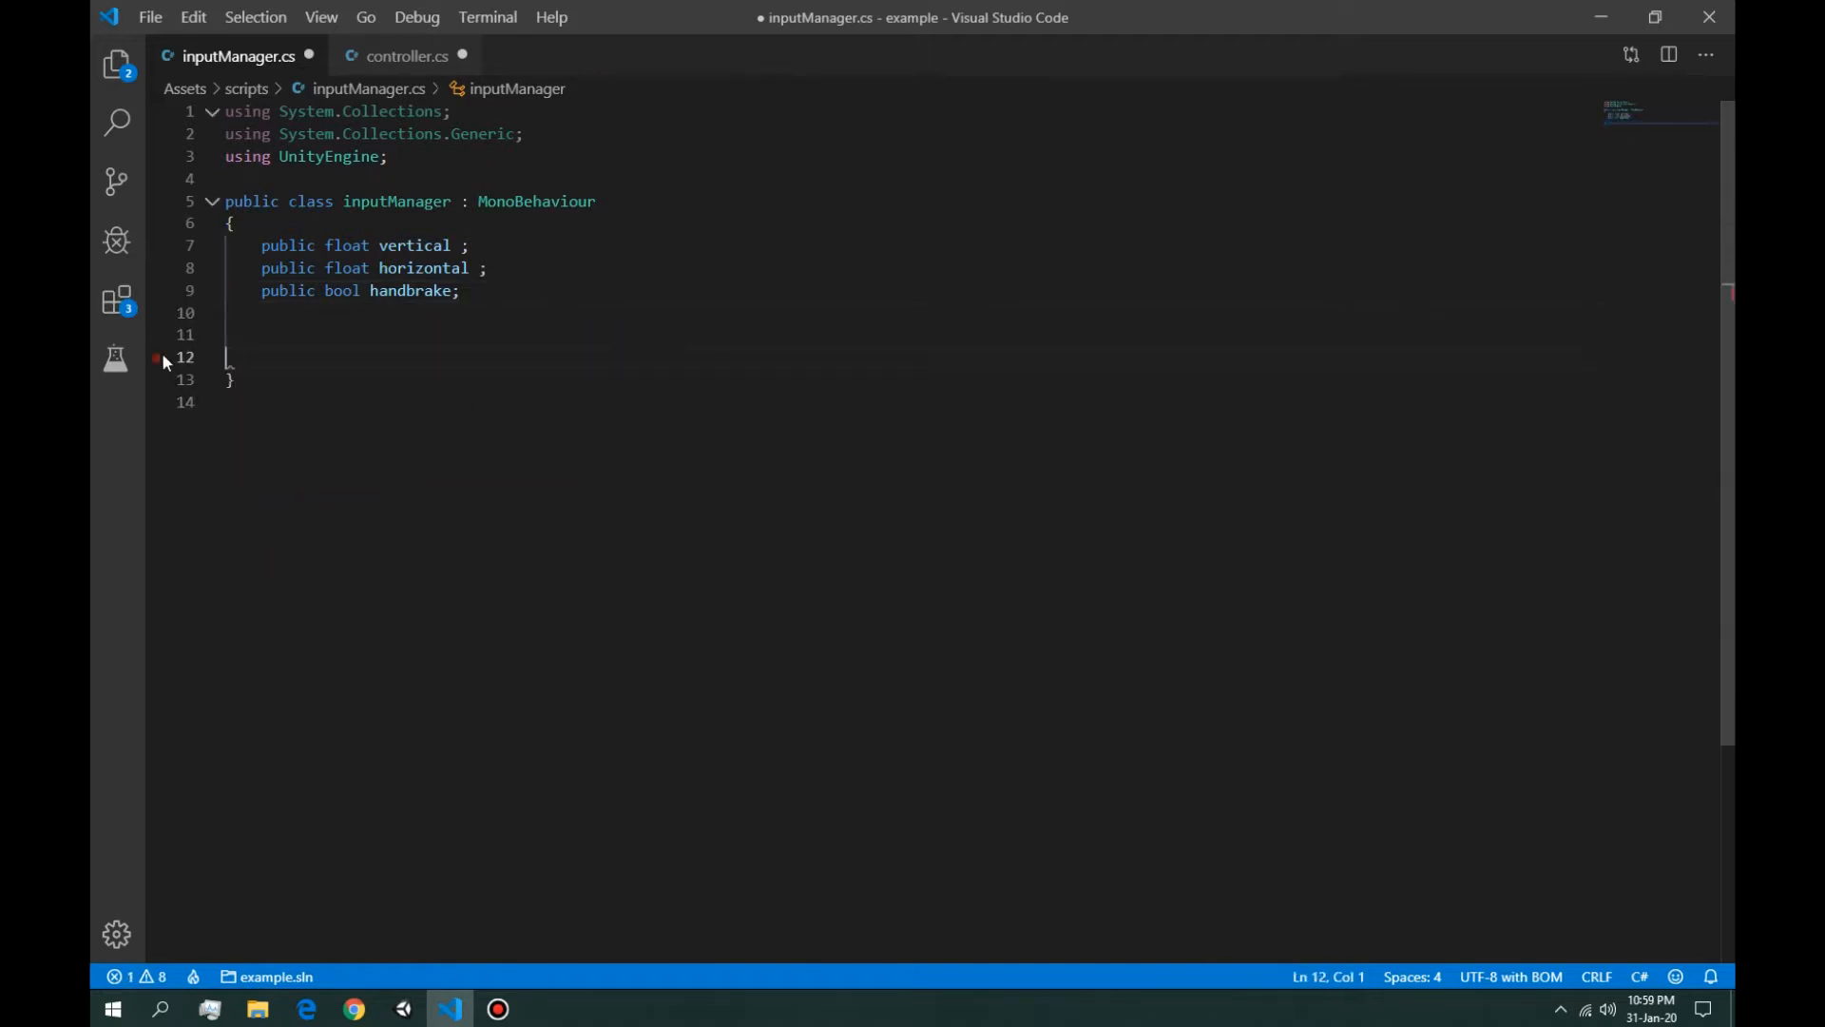
pyautogui.click(291, 335)
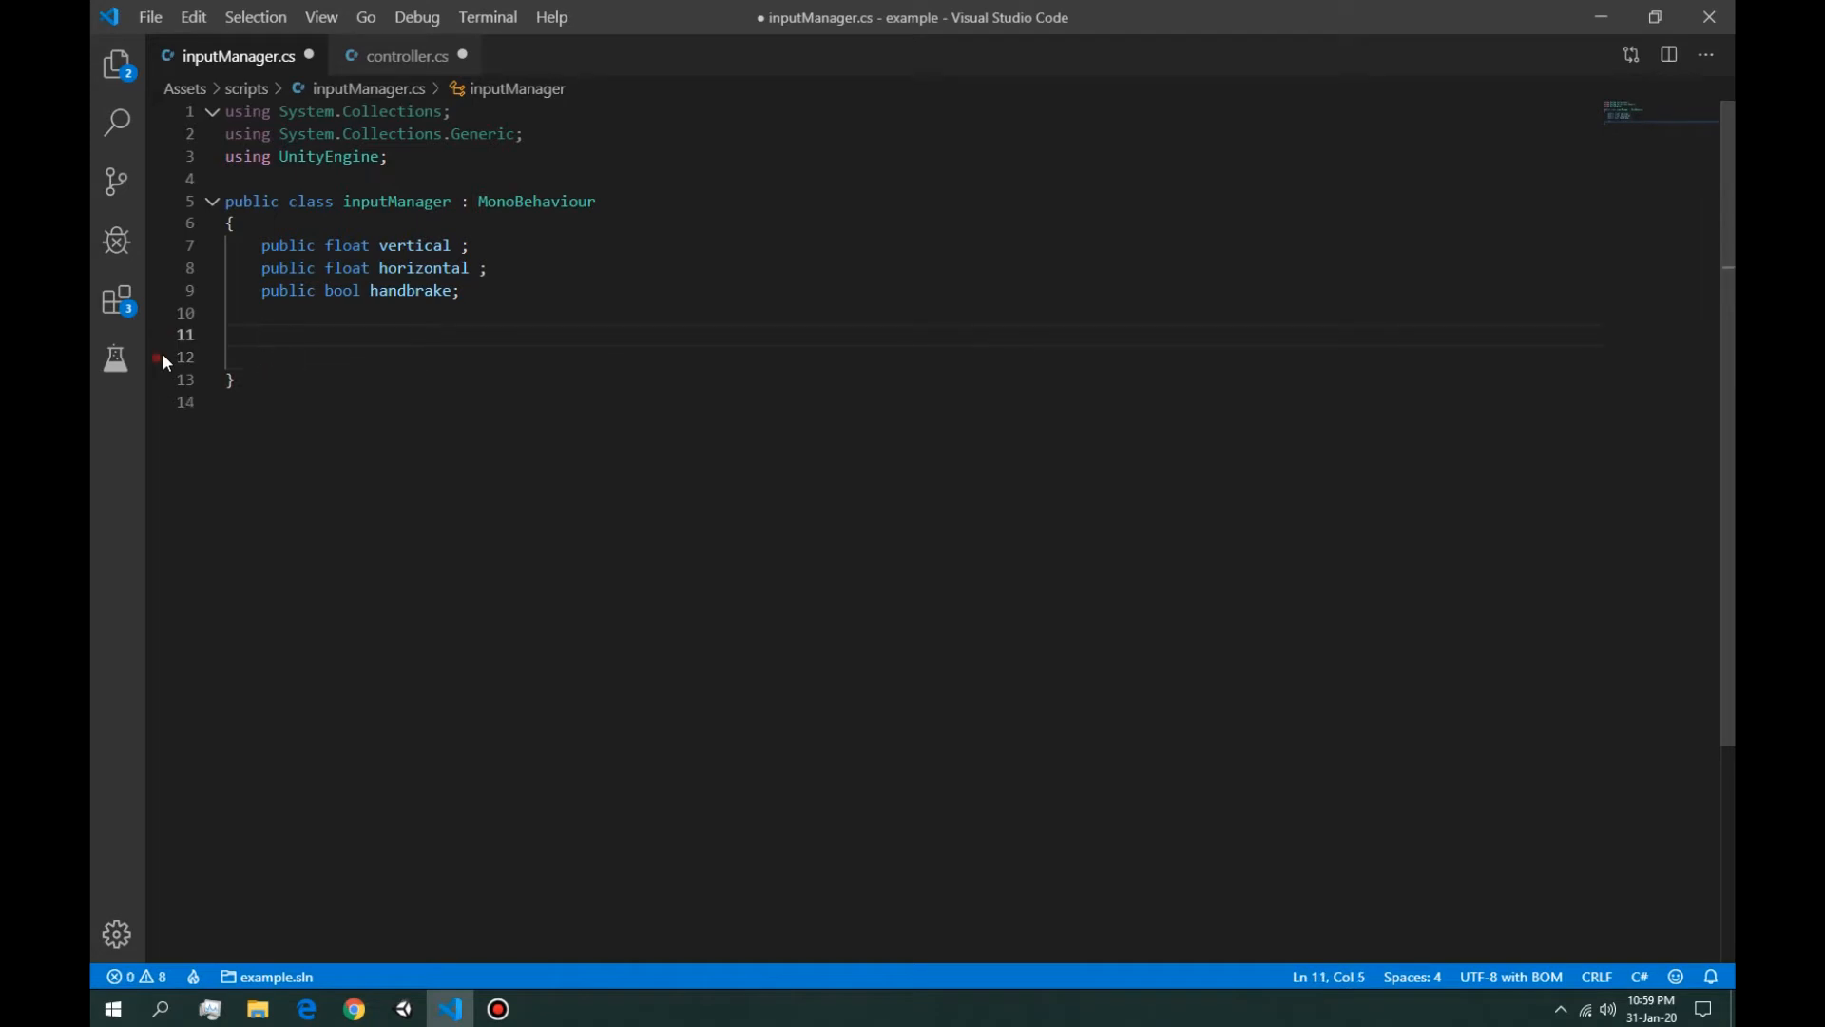
pyautogui.write('private void FixedUpdate() {')
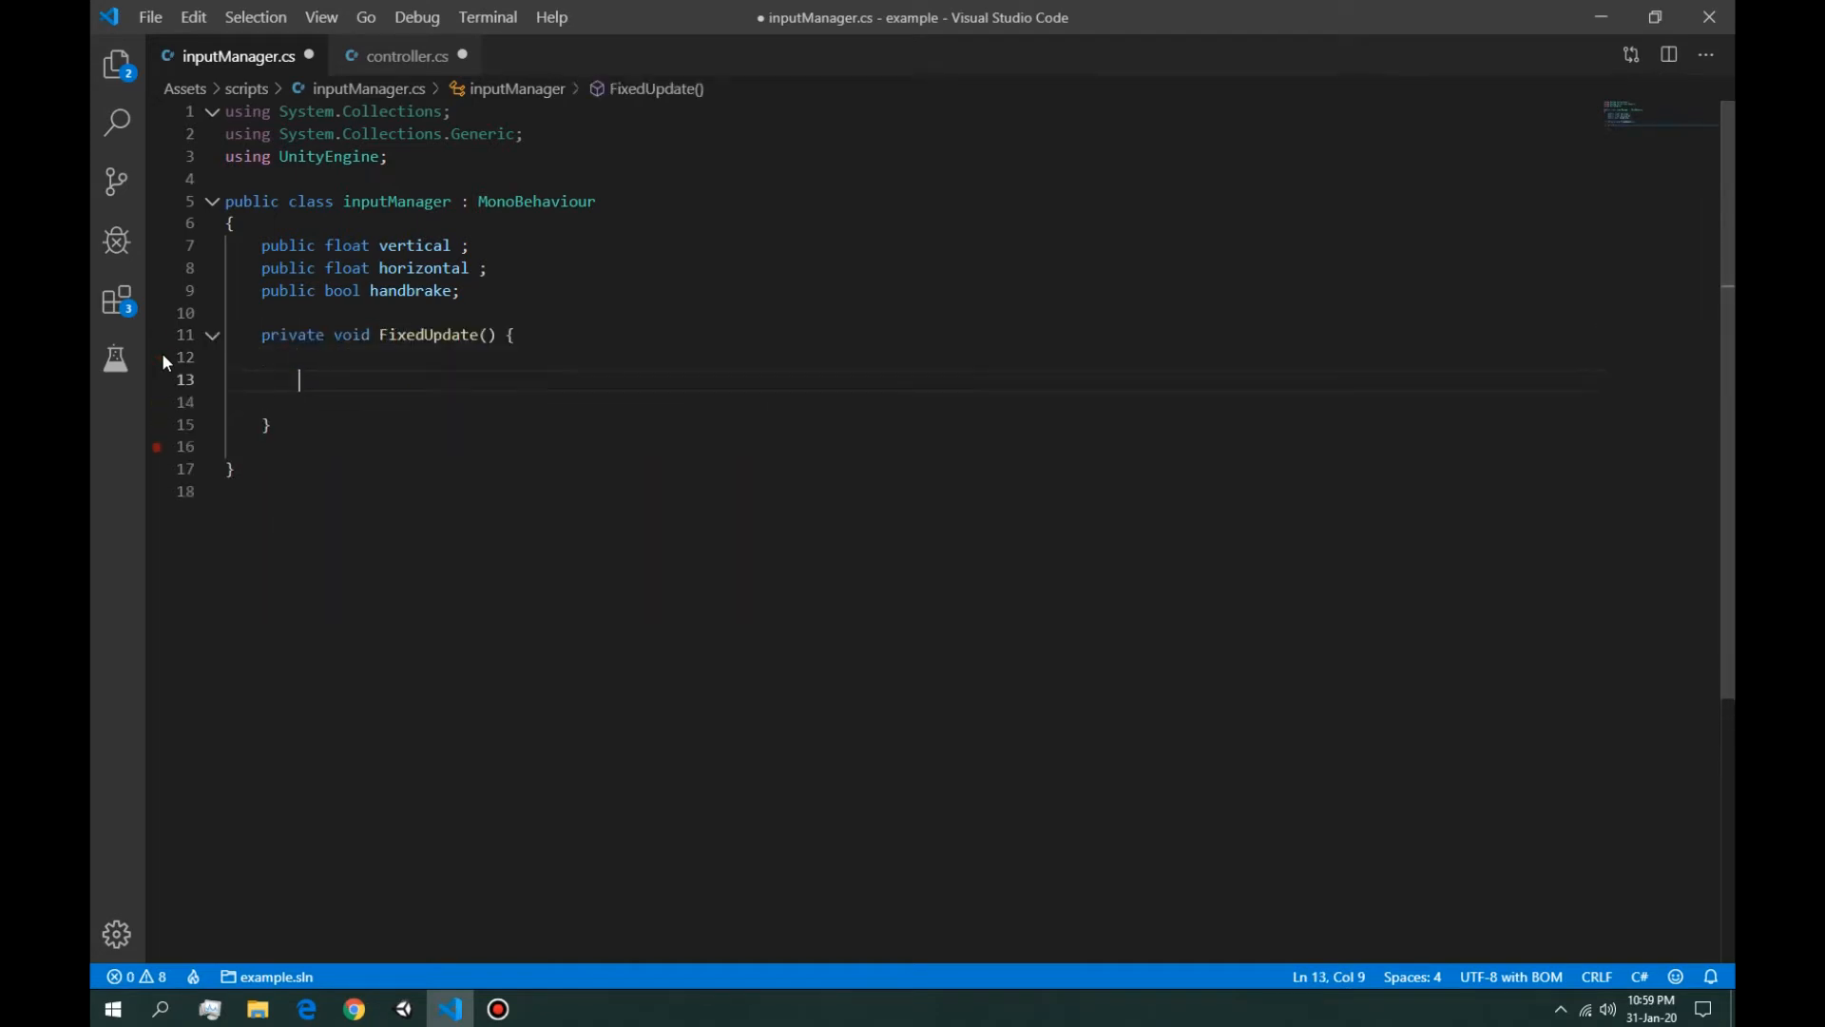
pyautogui.doubleClick(415, 244)
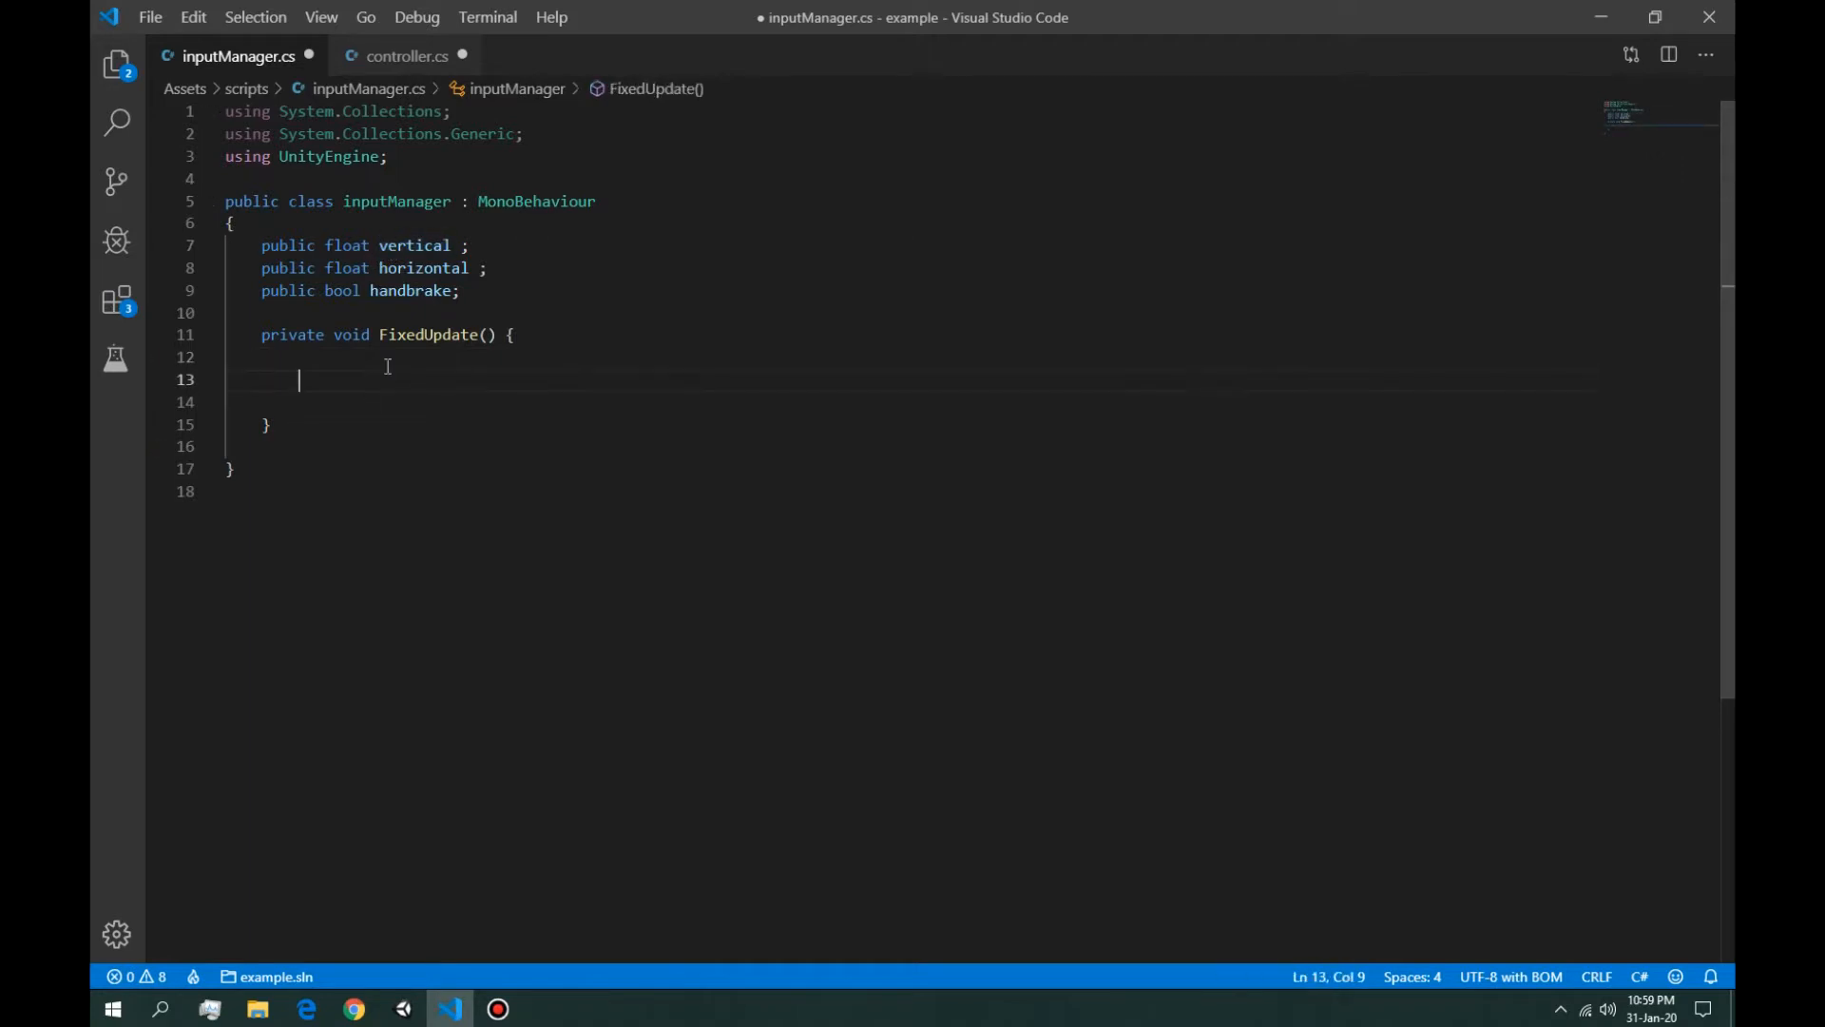
# Step: In FixedUpdate, set vertical and horizontal from Input.GetAxis("Vertical") and Input.GetAxis("Horizontal")
pyautogui.write('ver')
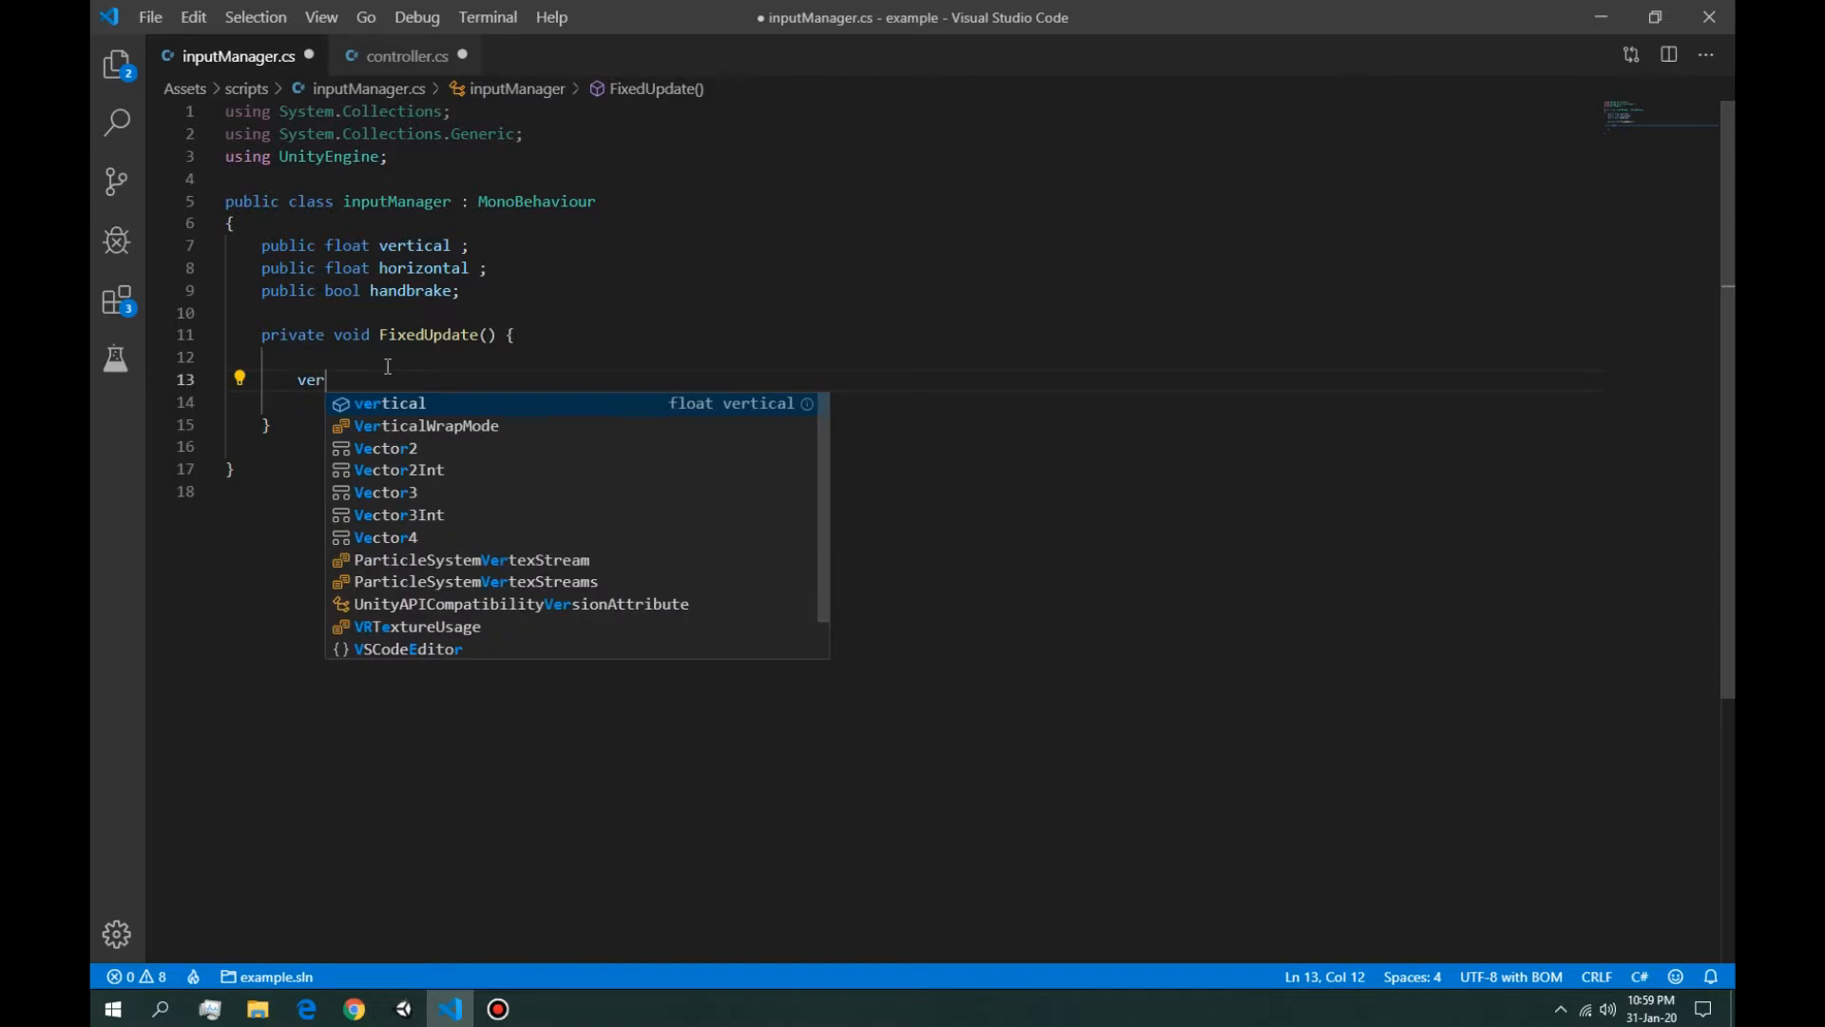
pyautogui.write('tical = inputManager')
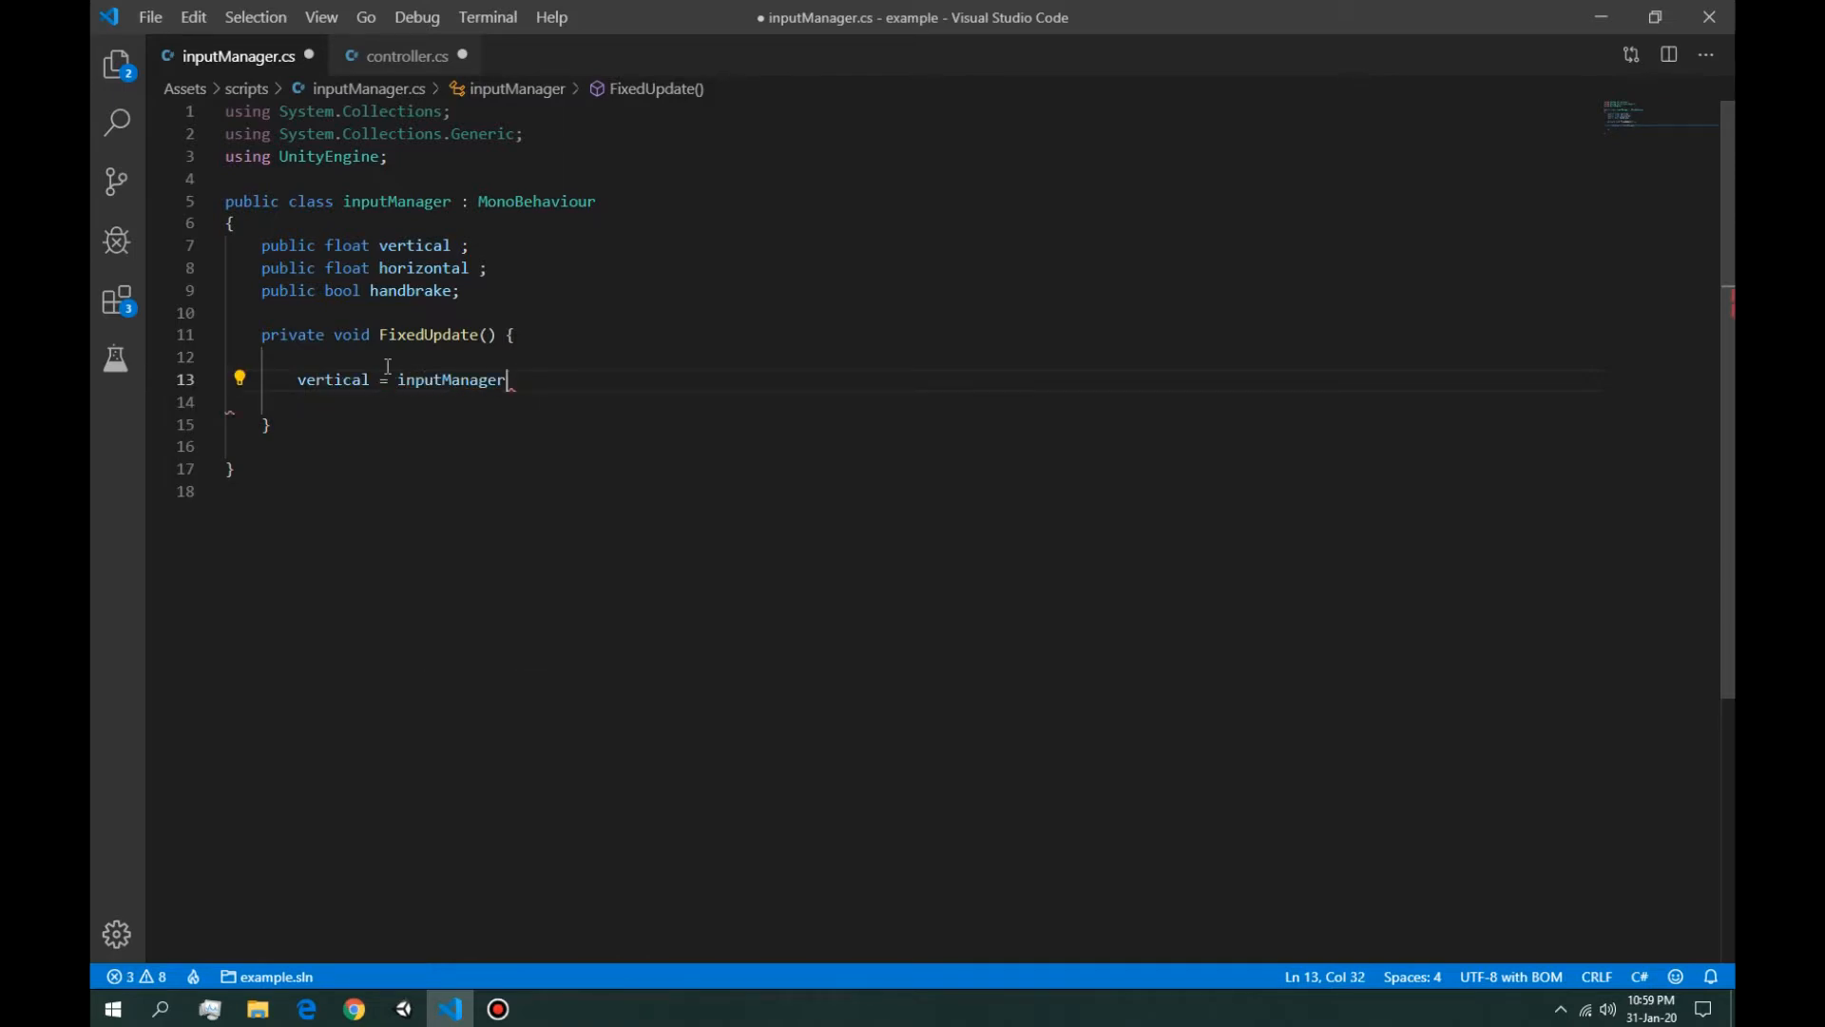
pyautogui.write('.ge')
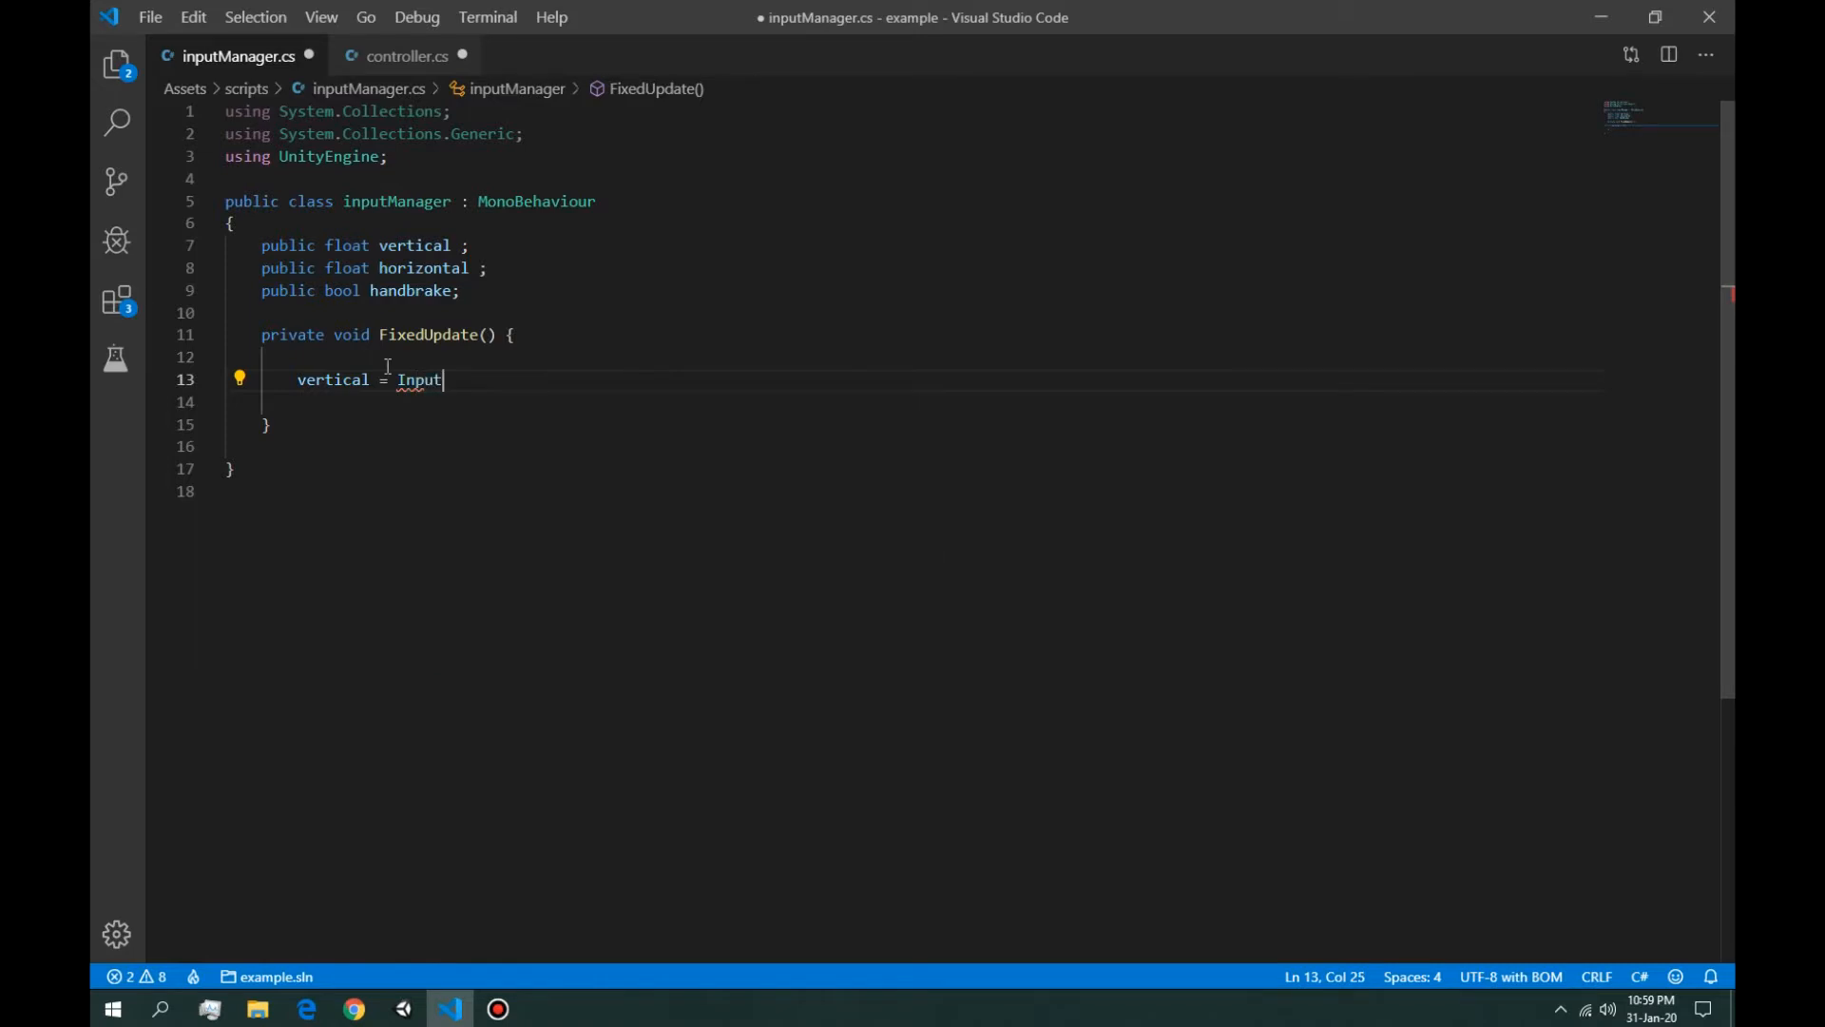
pyautogui.write('.GetAxis')
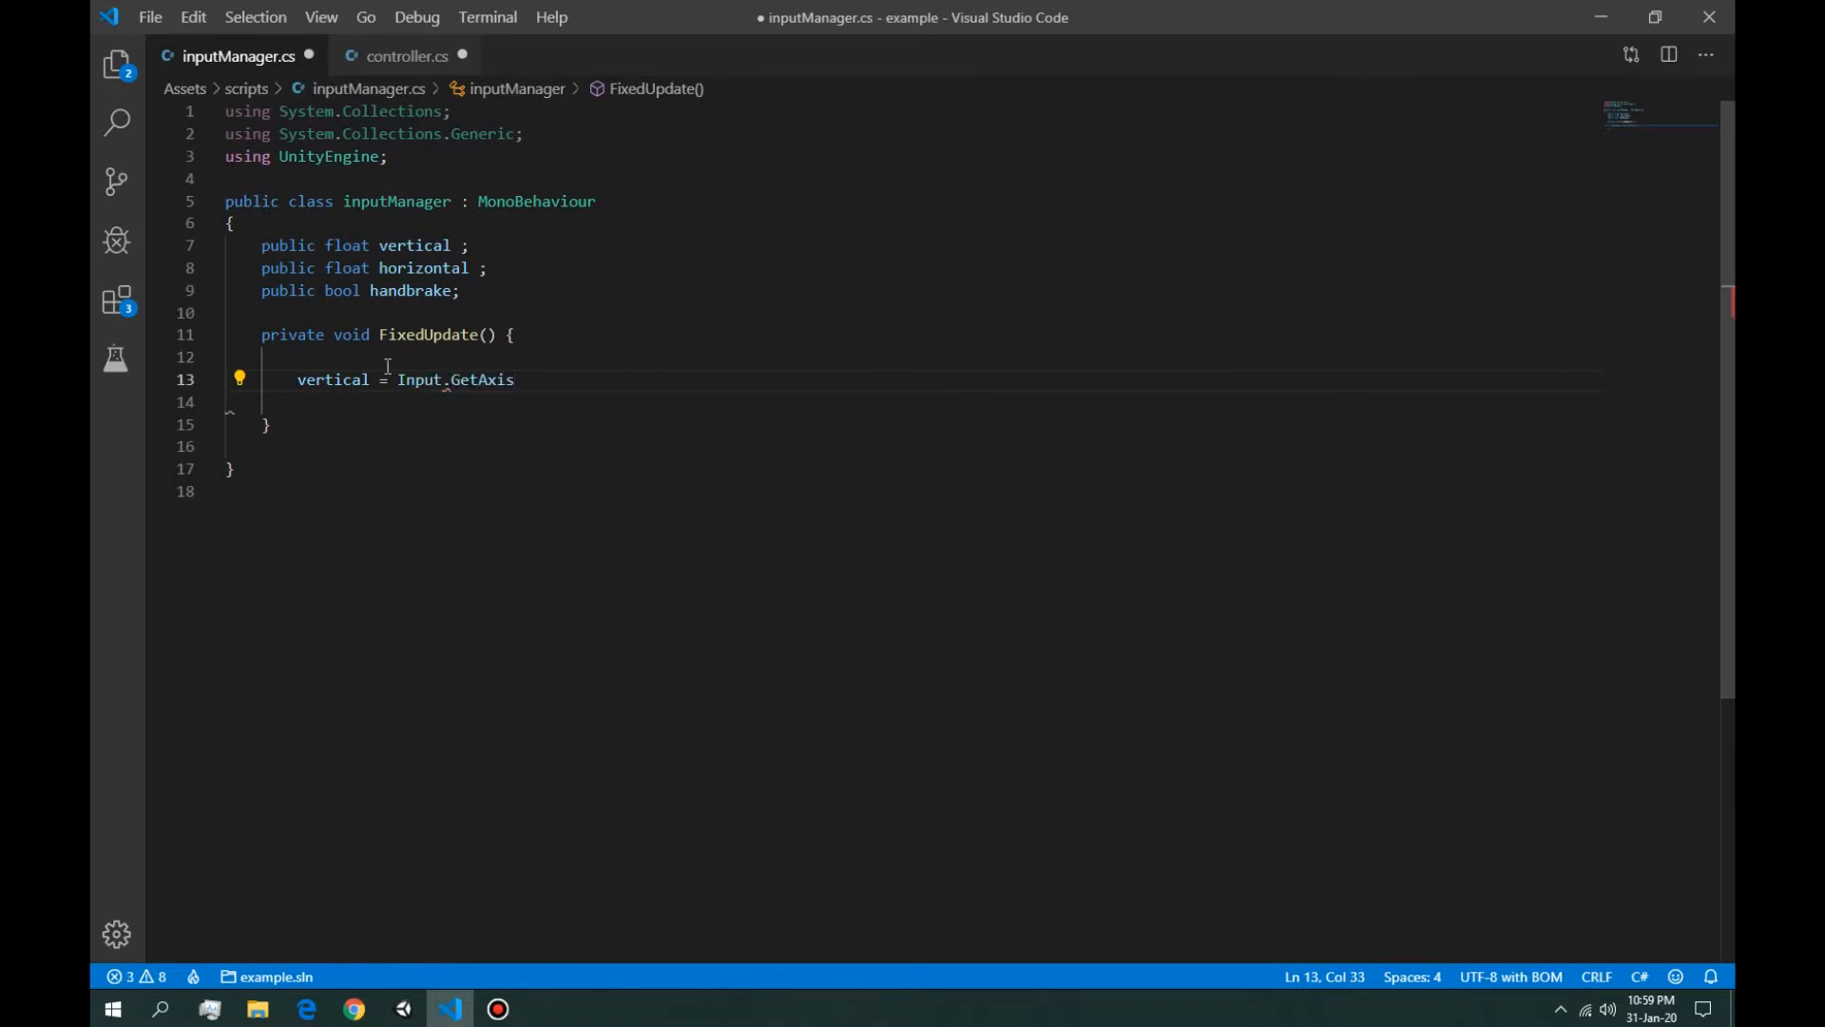
pyautogui.write('("")')
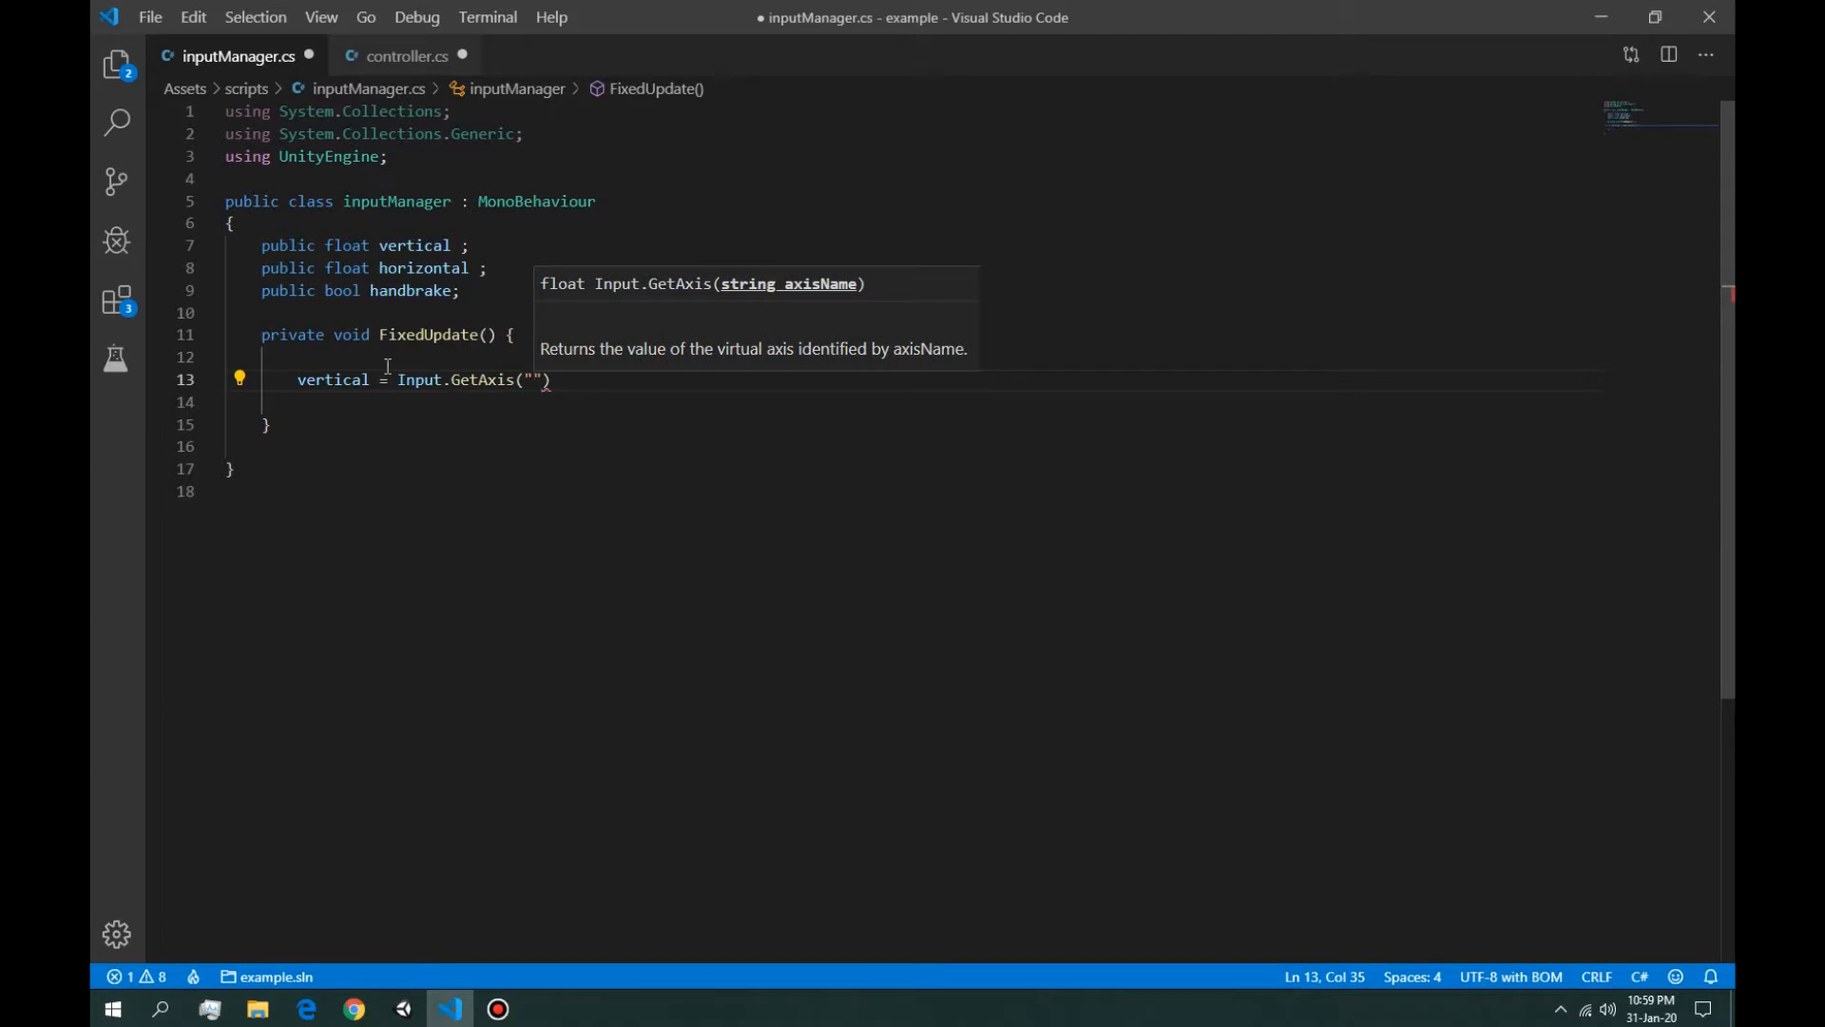
pyautogui.write('Vertical')
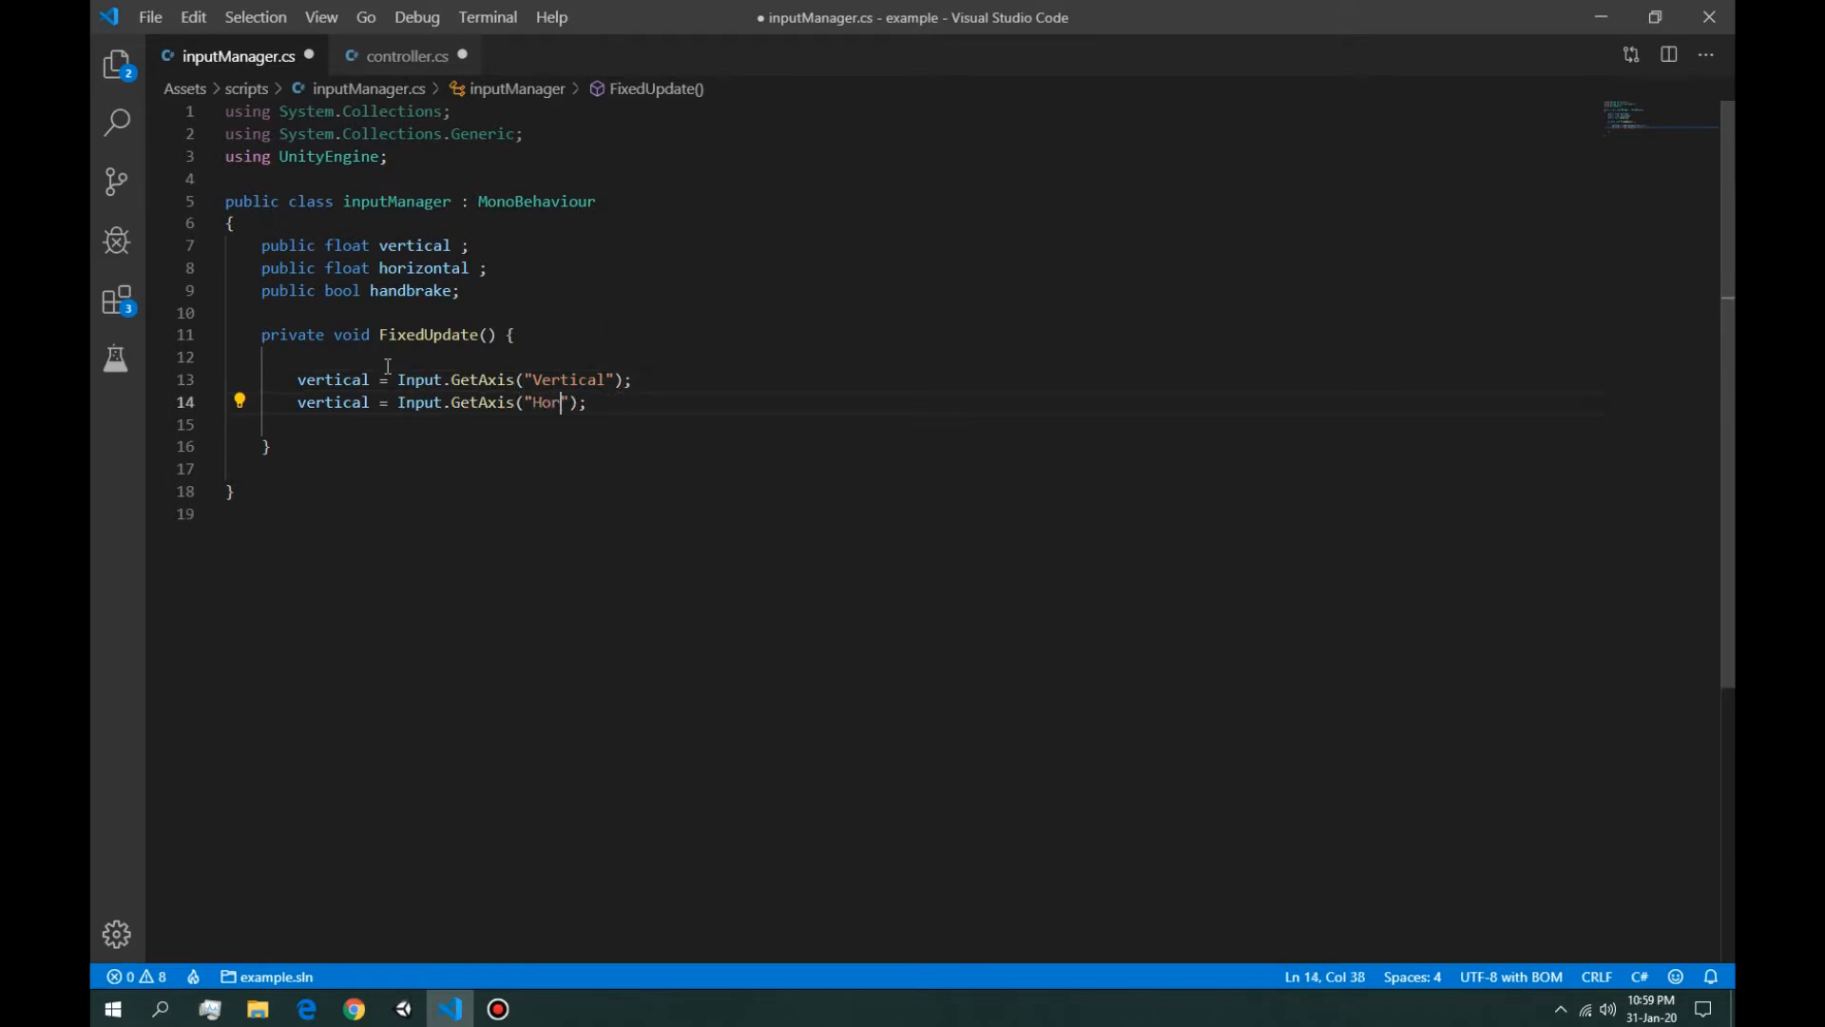
pyautogui.write('izonta')
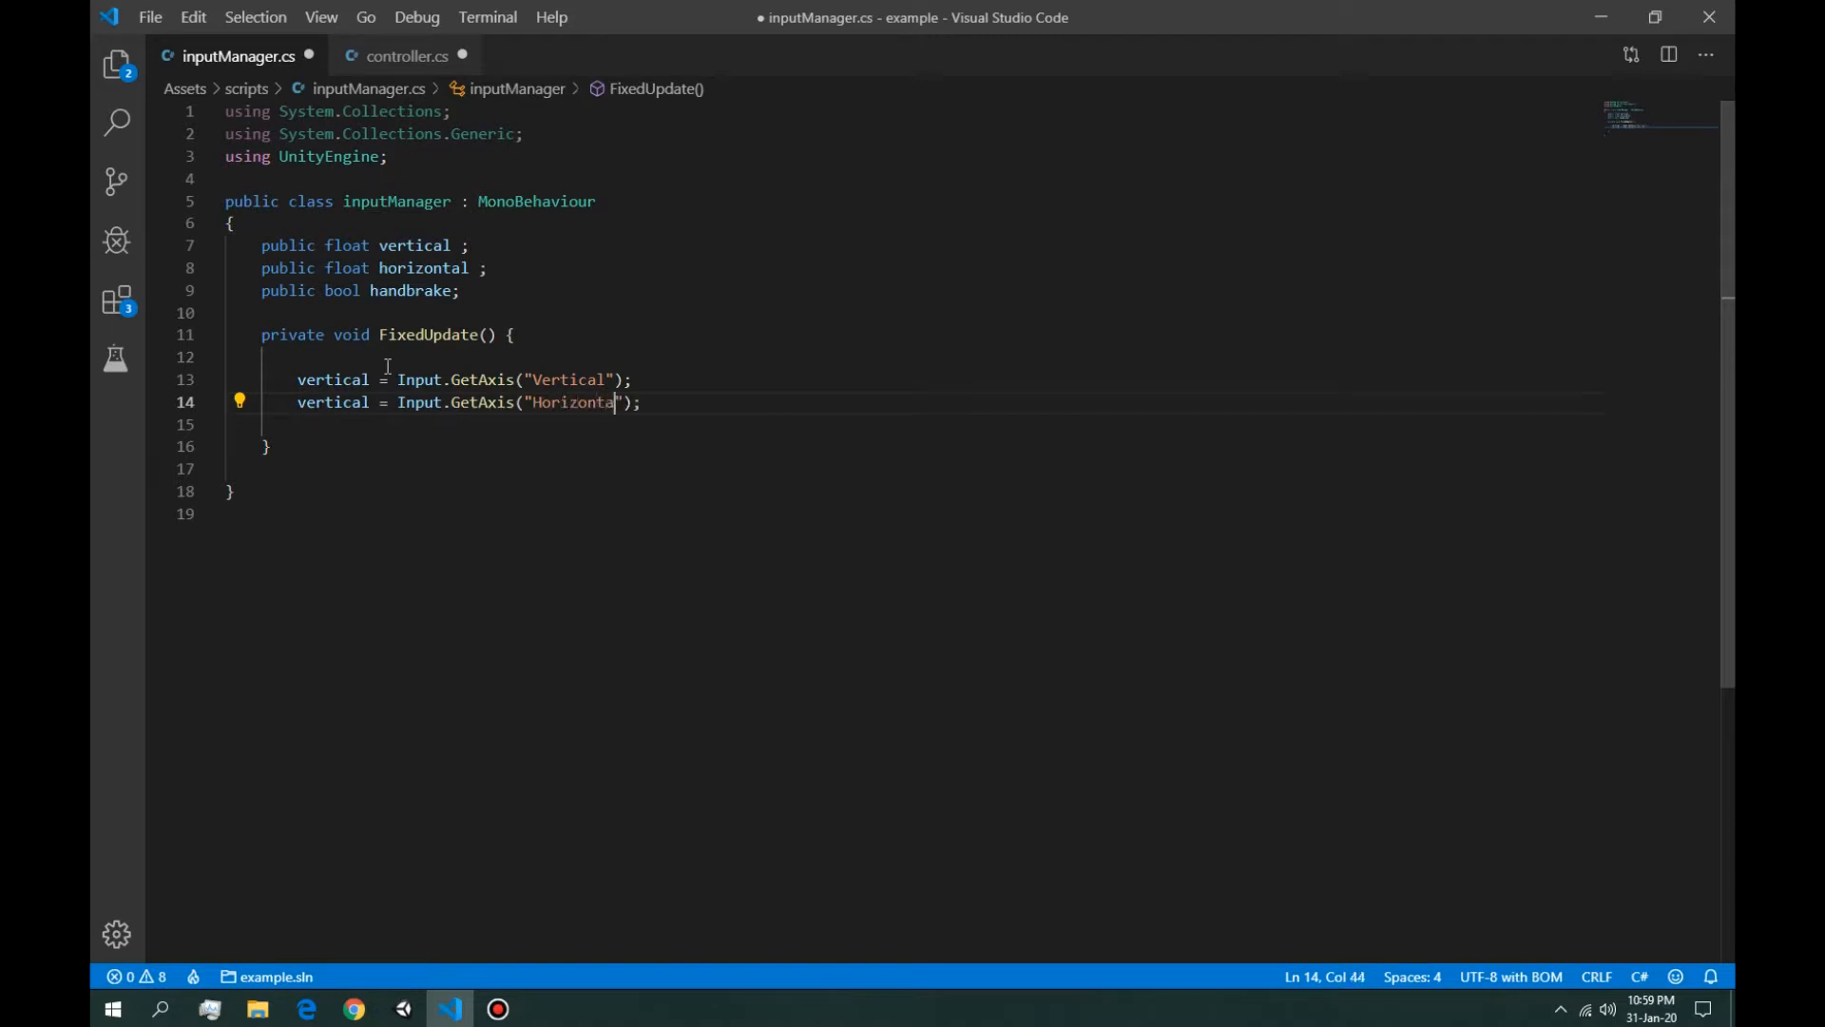
pyautogui.doubleClick(423, 268)
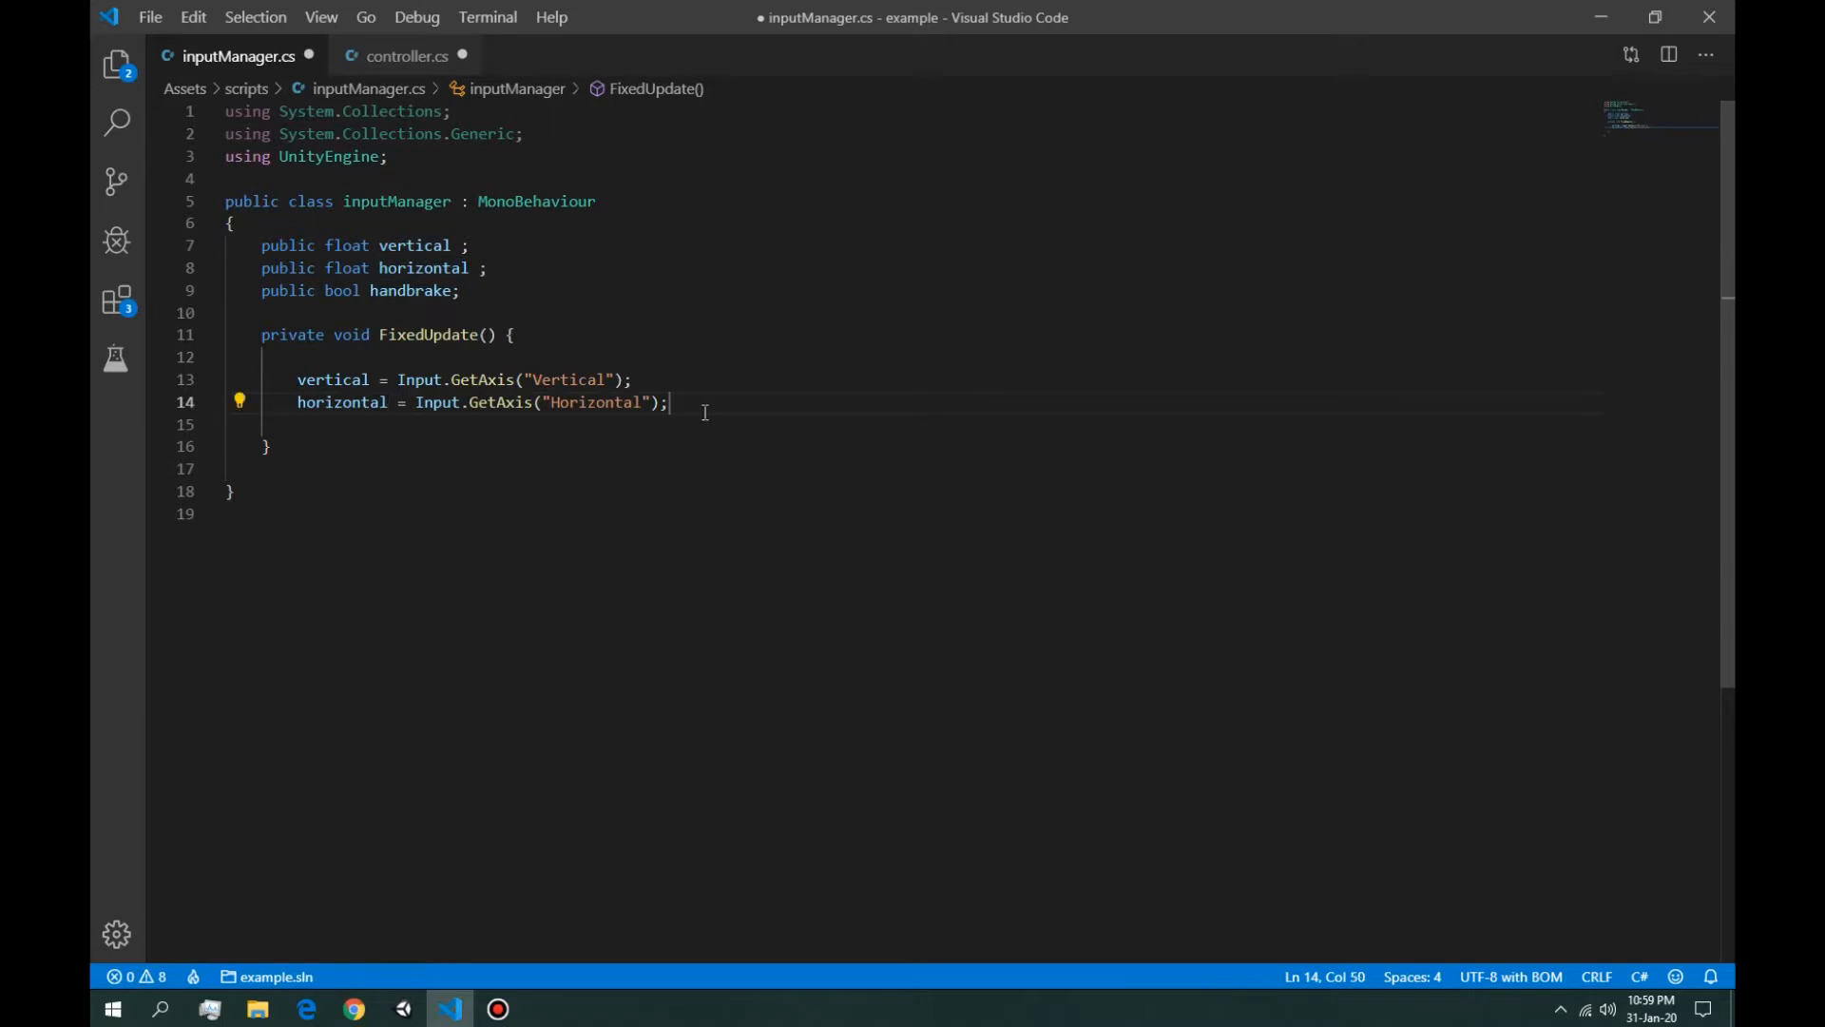
pyautogui.write('han')
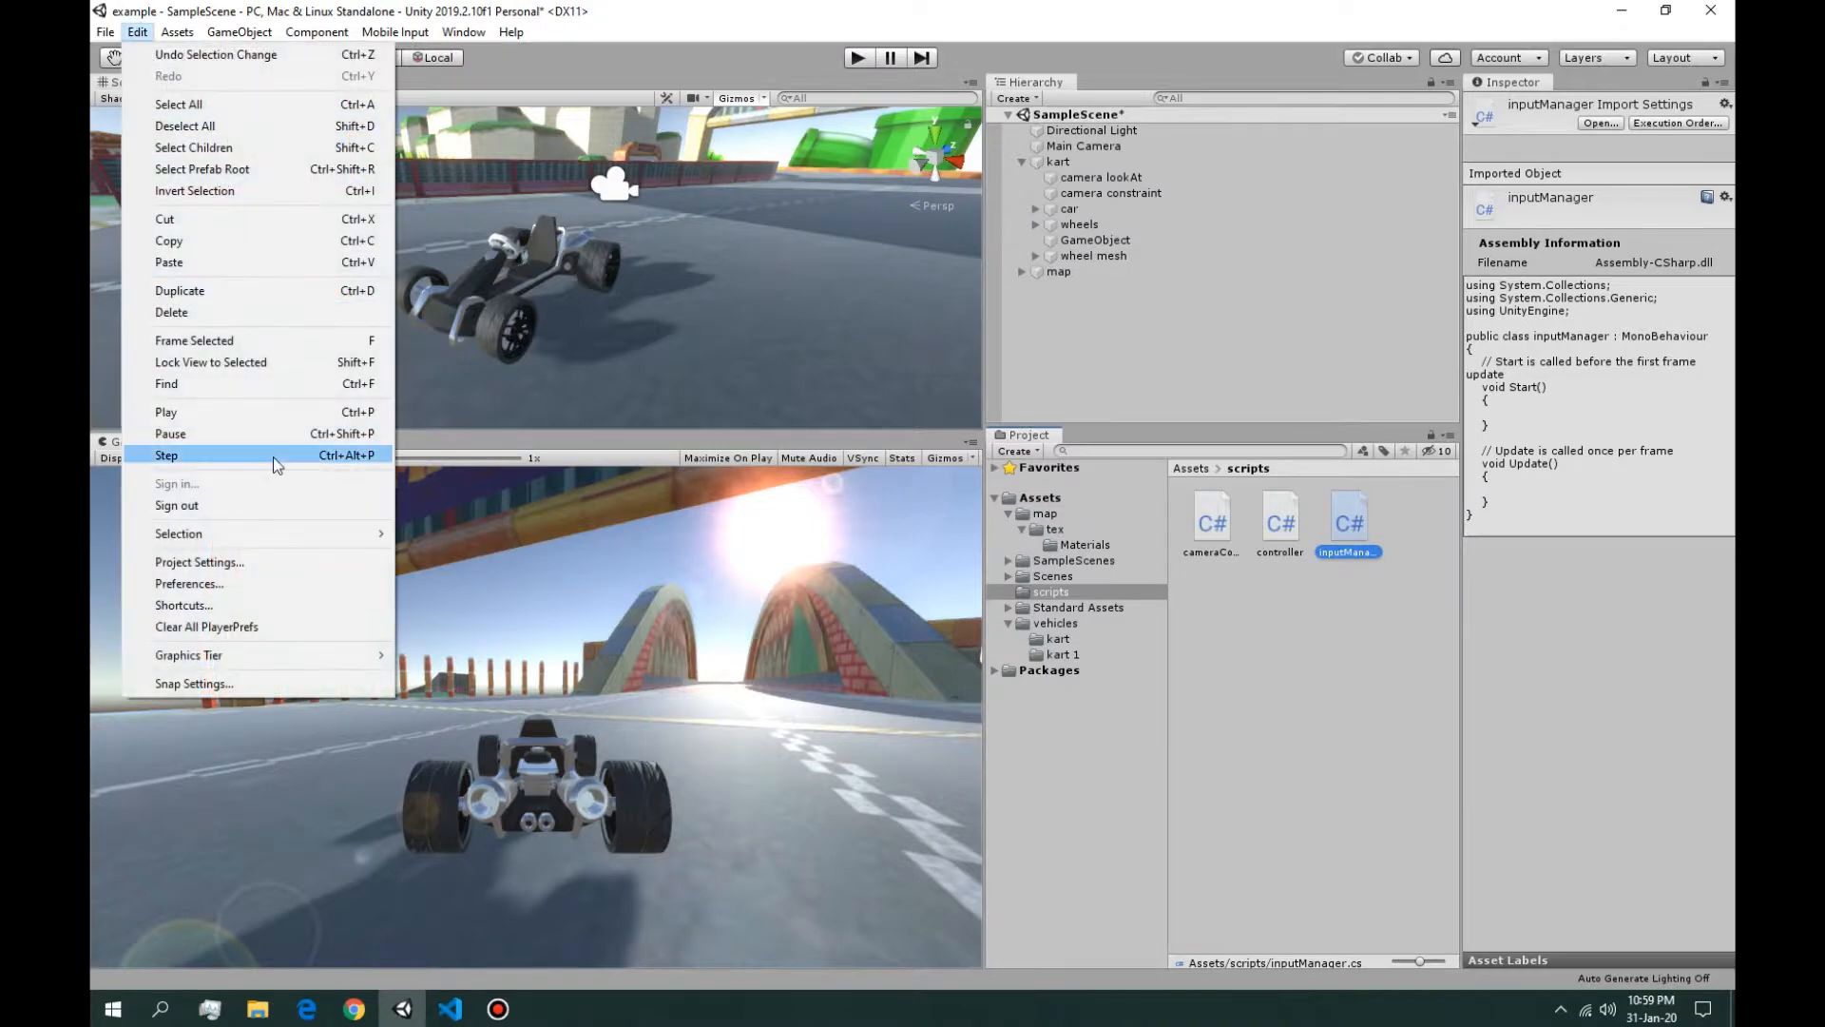
# Step: Inspect the Input project settings, confirming the Jump axis is mapped to space
pyautogui.click(197, 562)
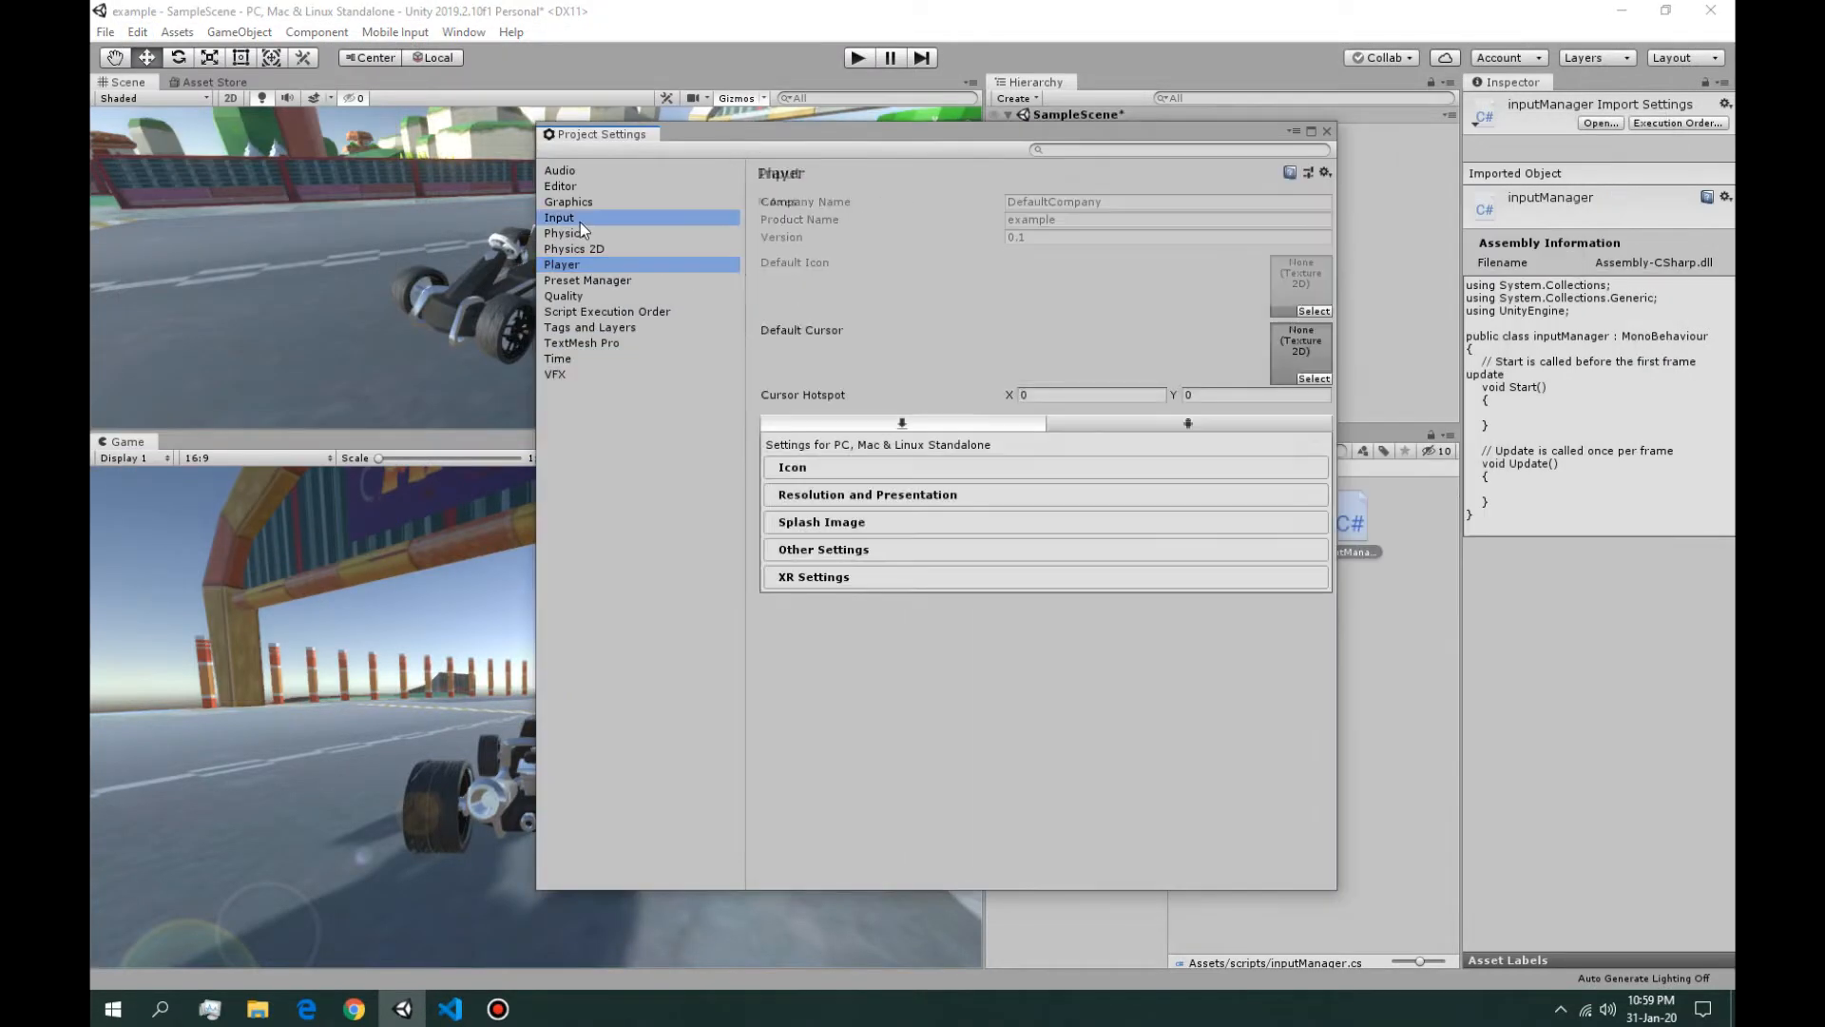
pyautogui.click(560, 218)
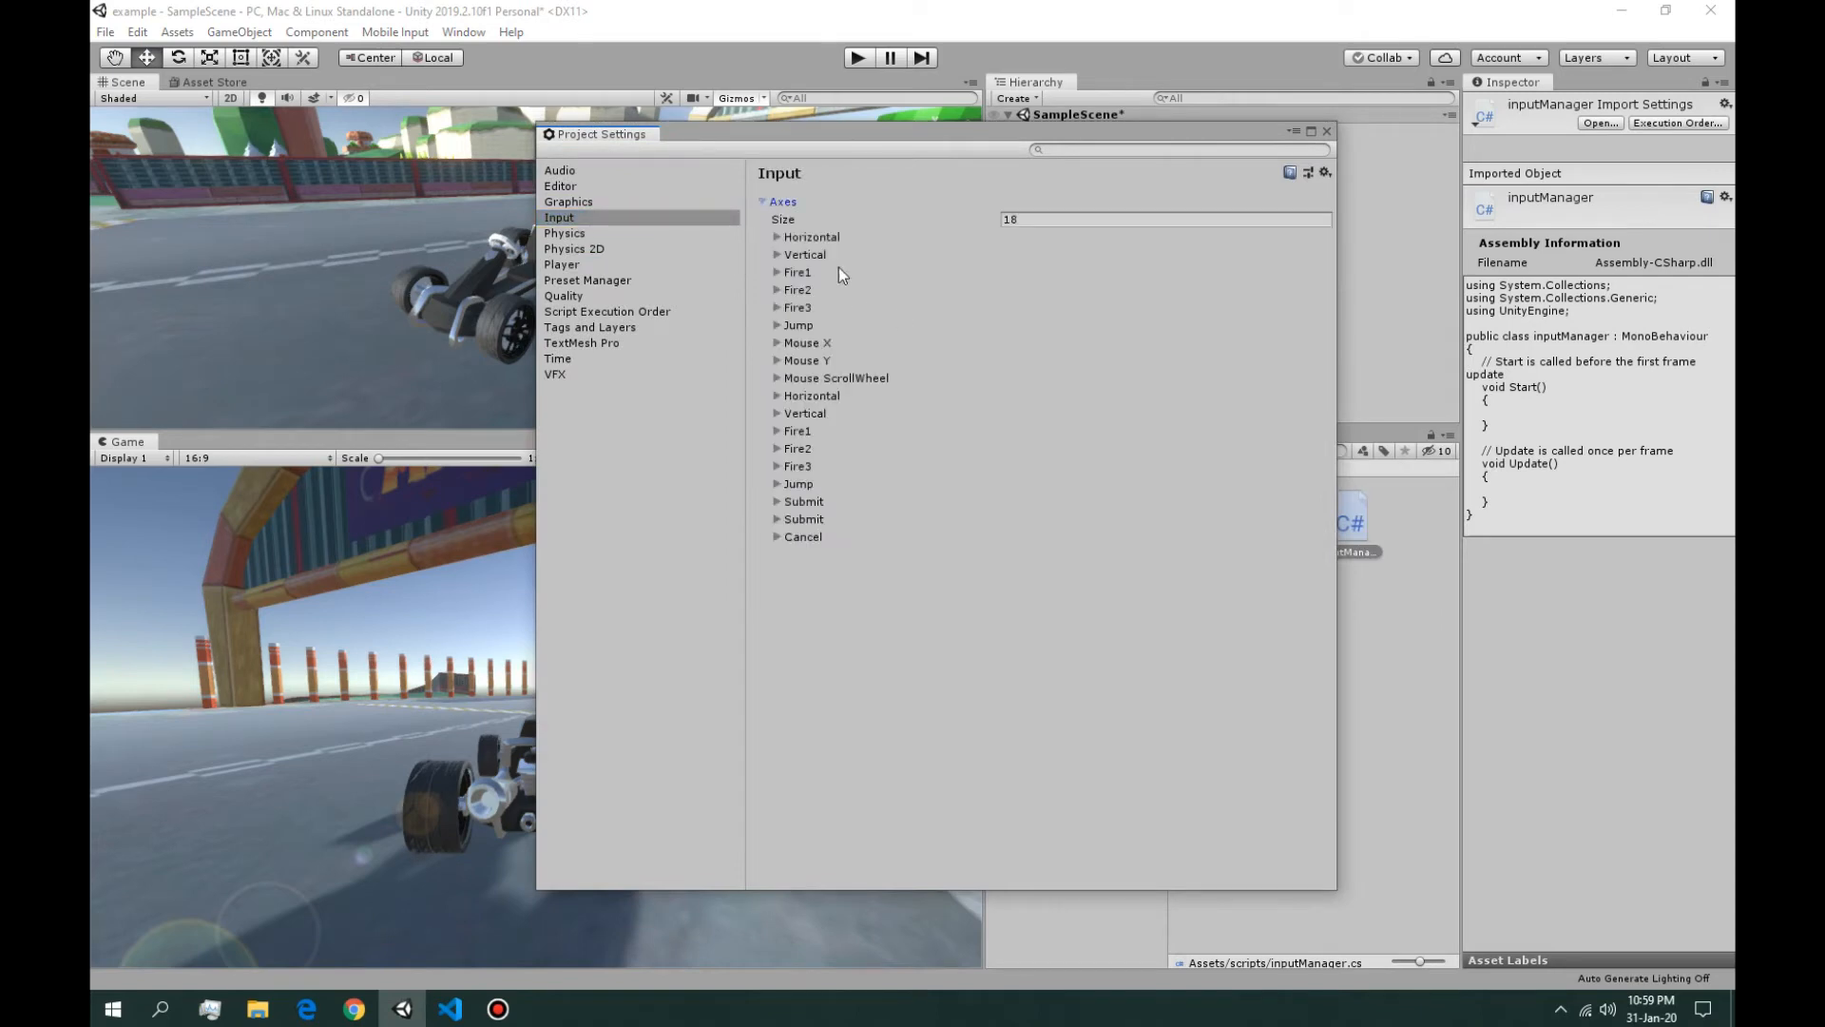
pyautogui.click(775, 325)
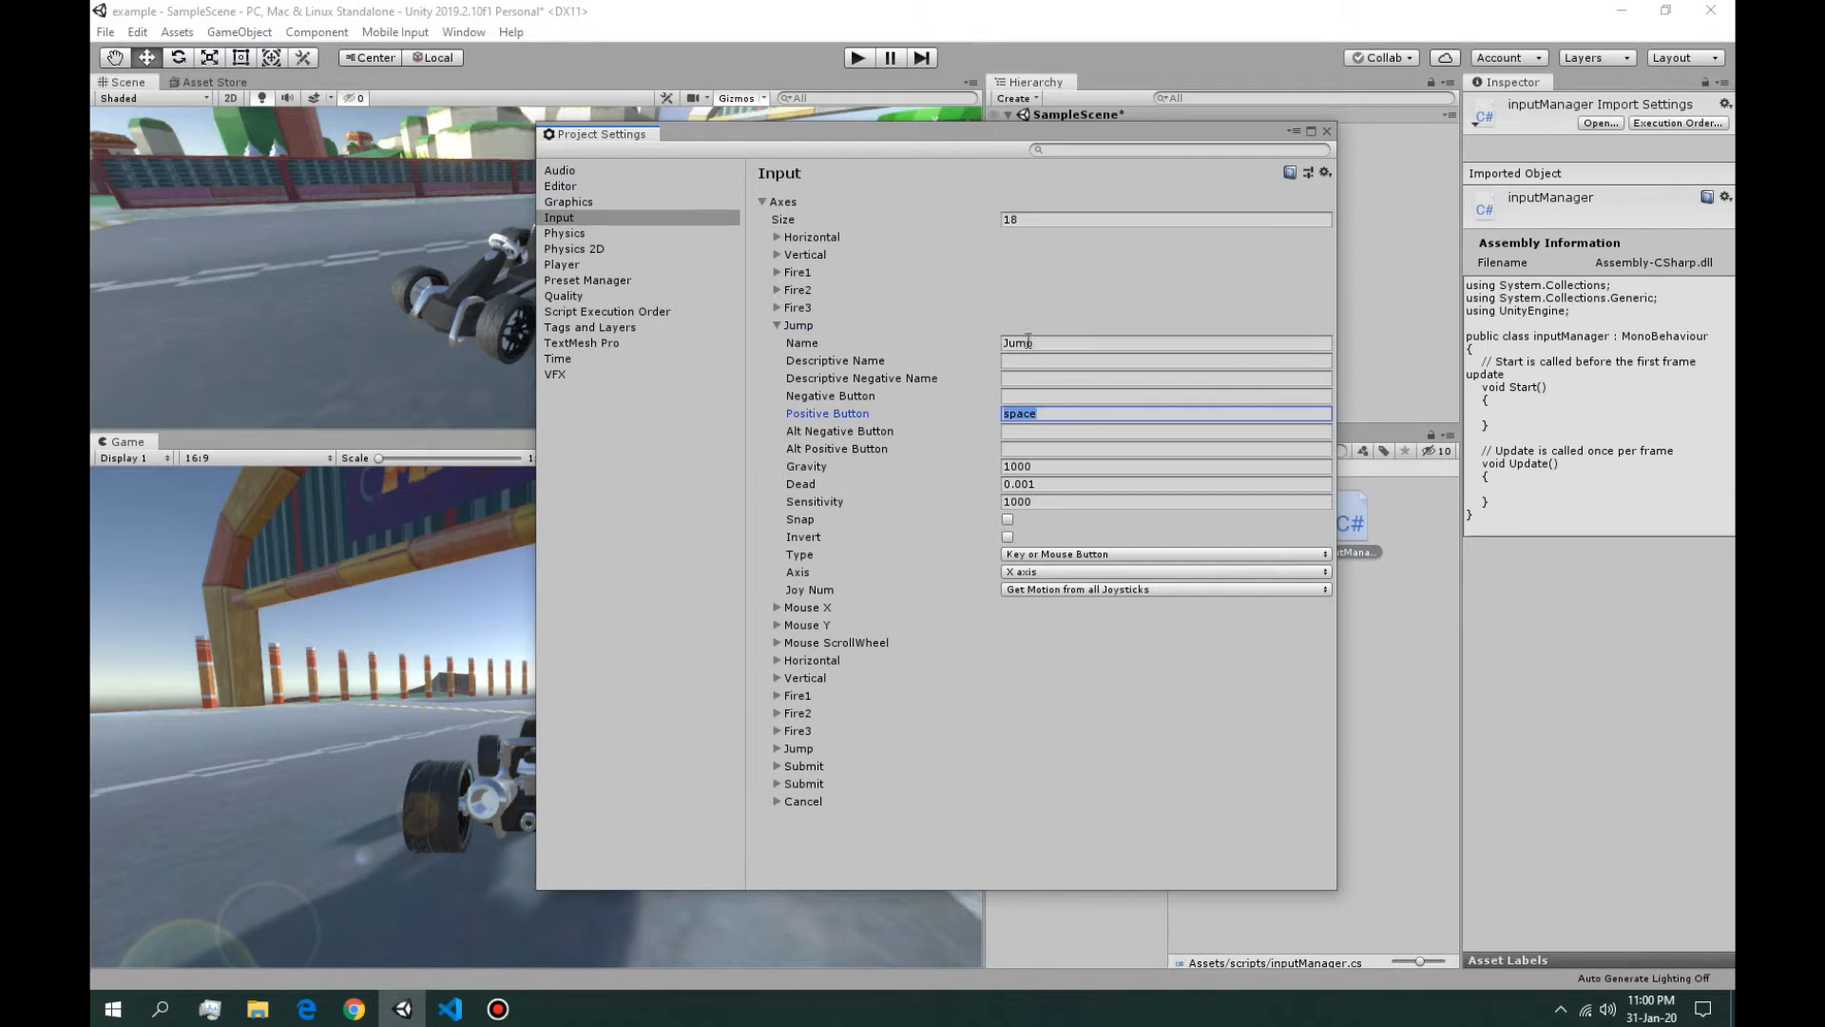
pyautogui.click(1163, 342)
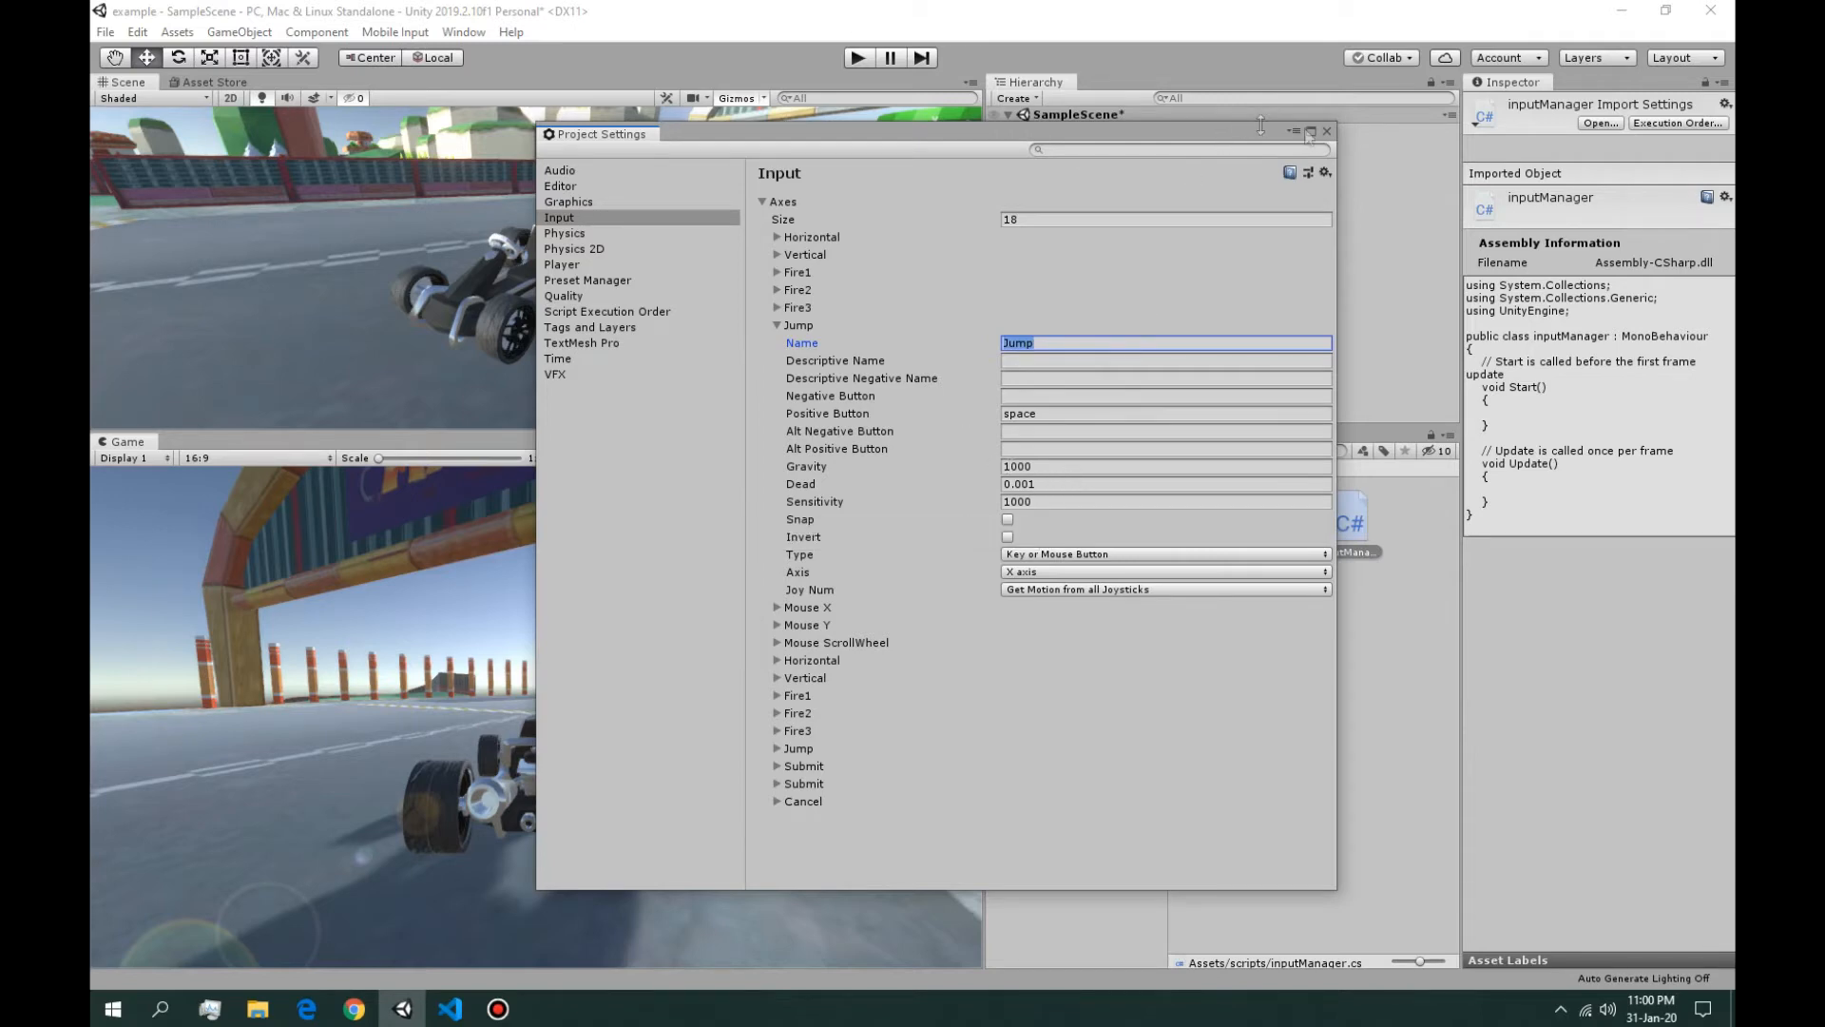
pyautogui.click(449, 1008)
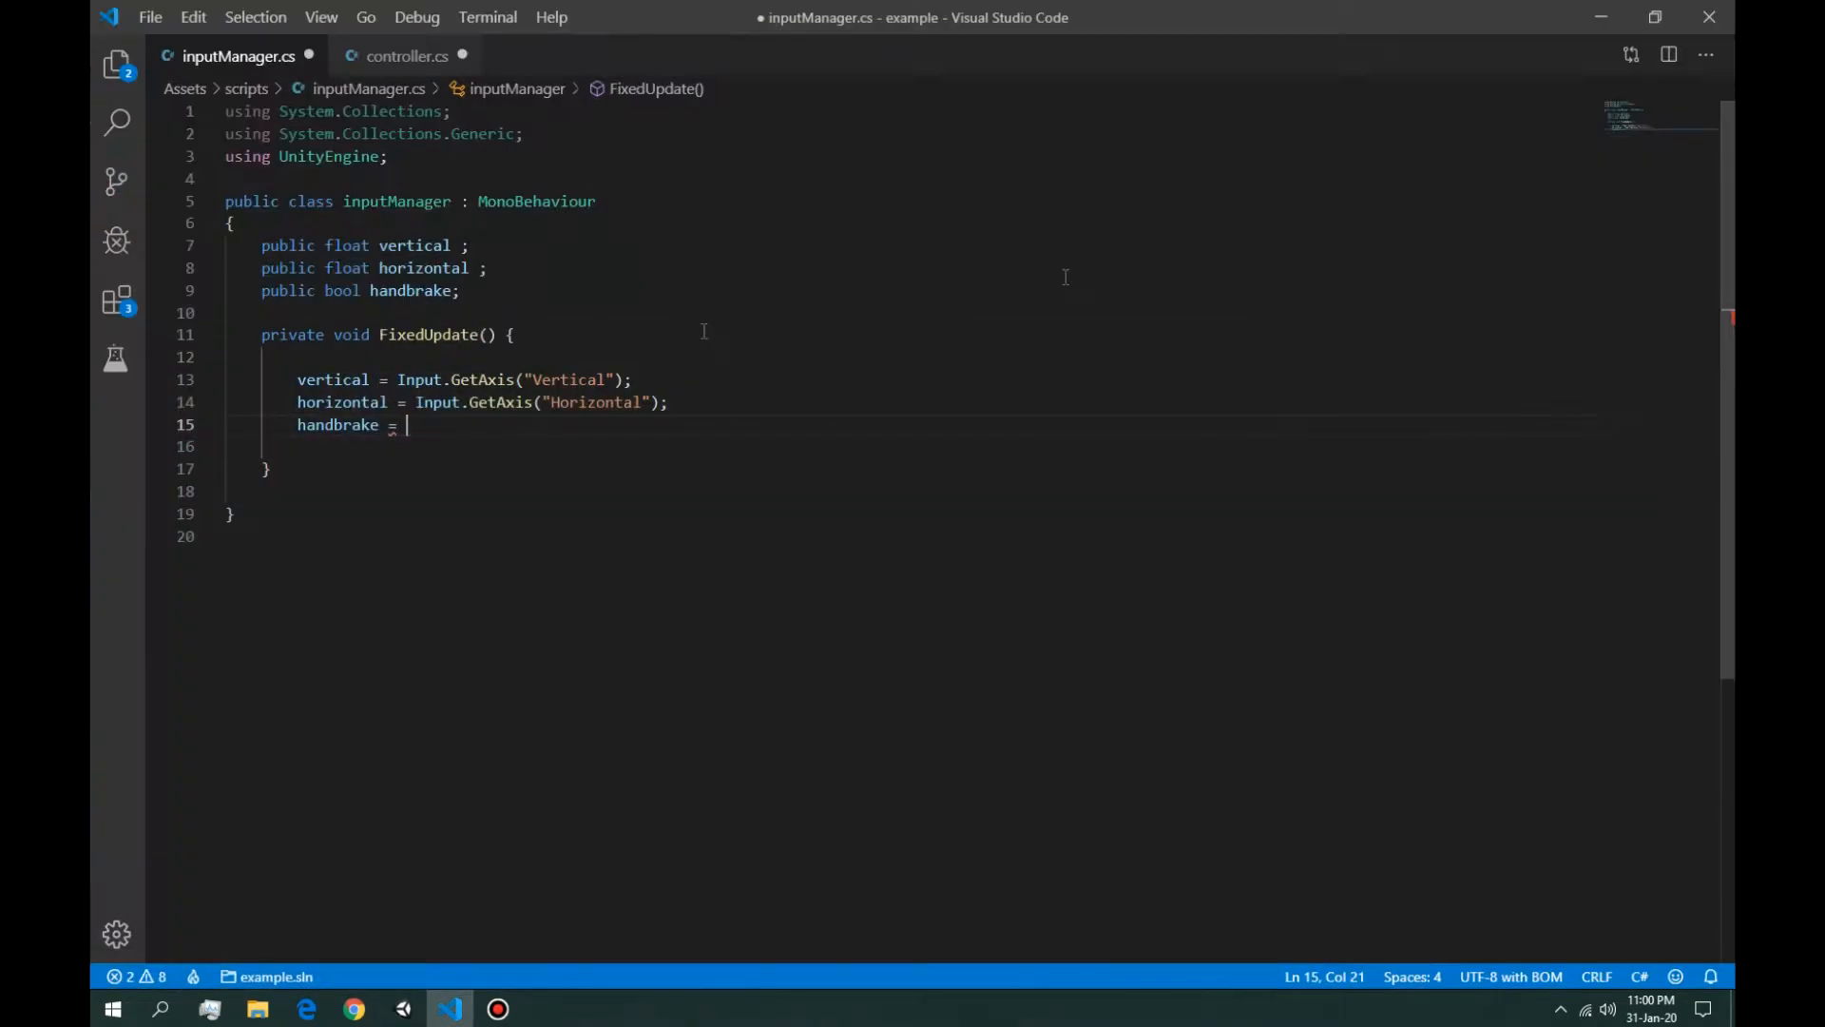
# Step: Assign handbrake from Input.GetAxis("Jump")
pyautogui.write('inp')
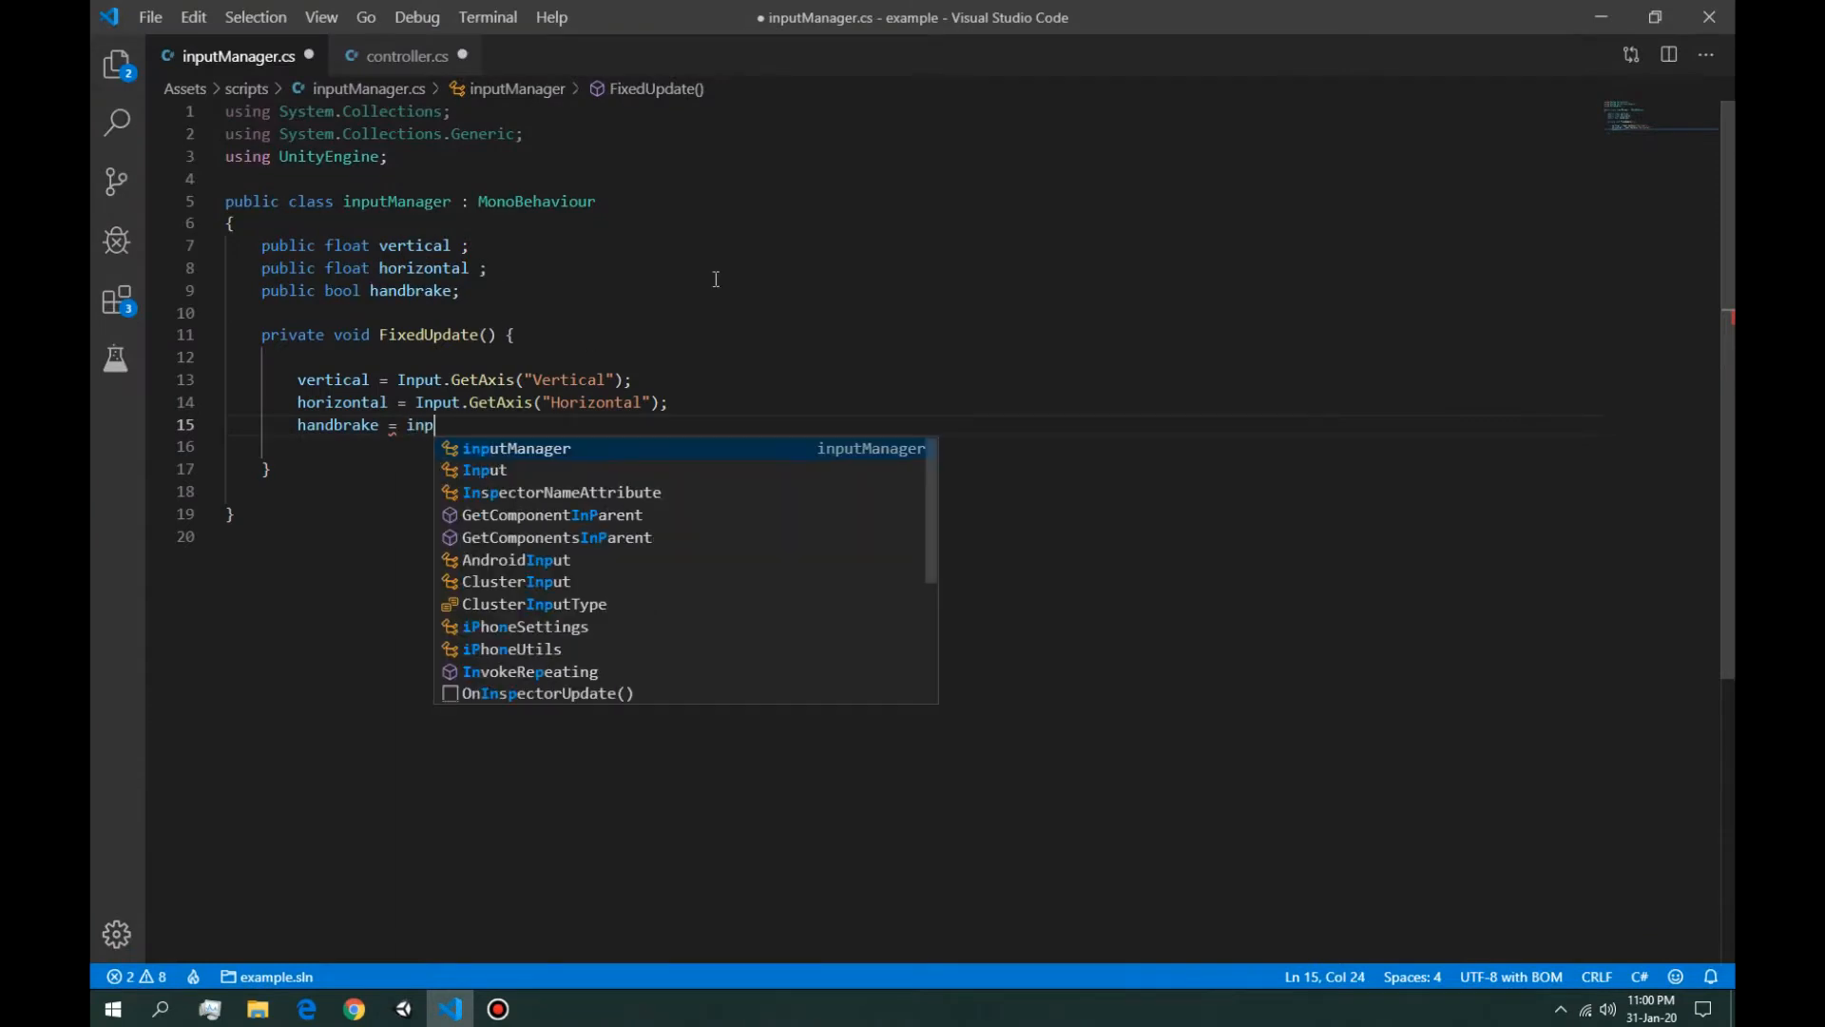
pyautogui.click(483, 468)
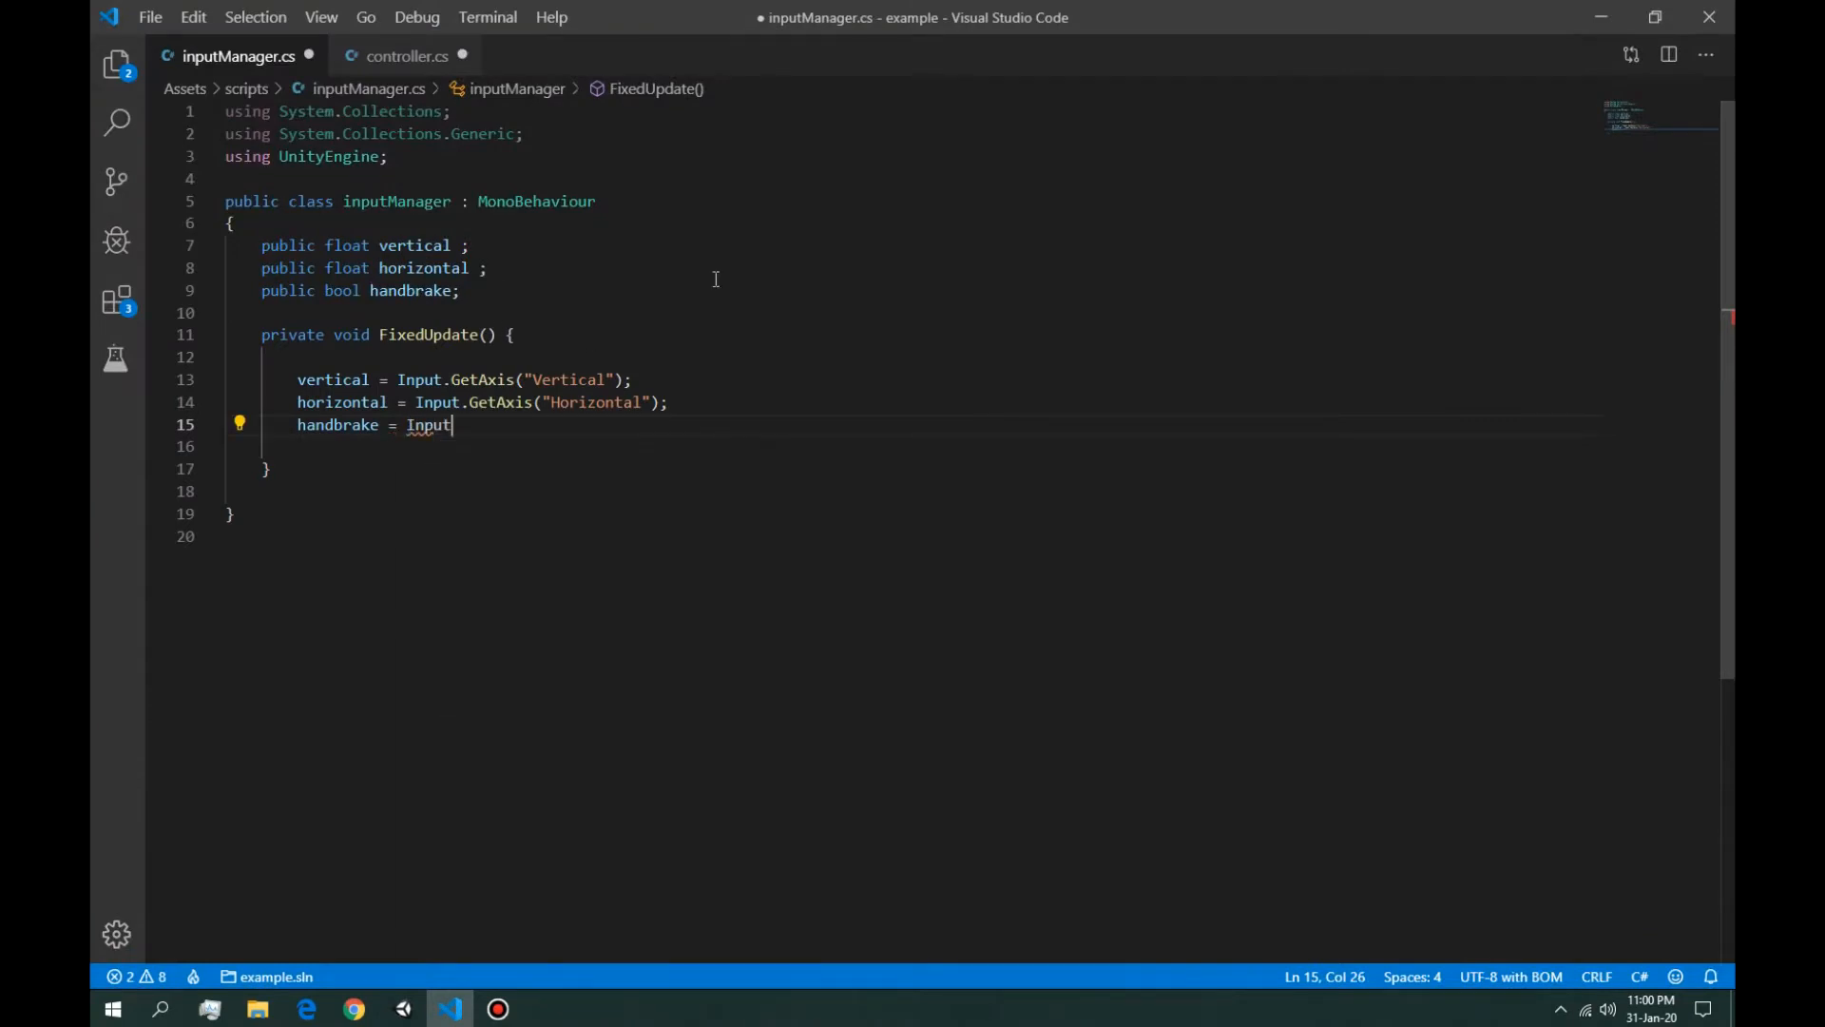
pyautogui.write('.GetAxis("ju')
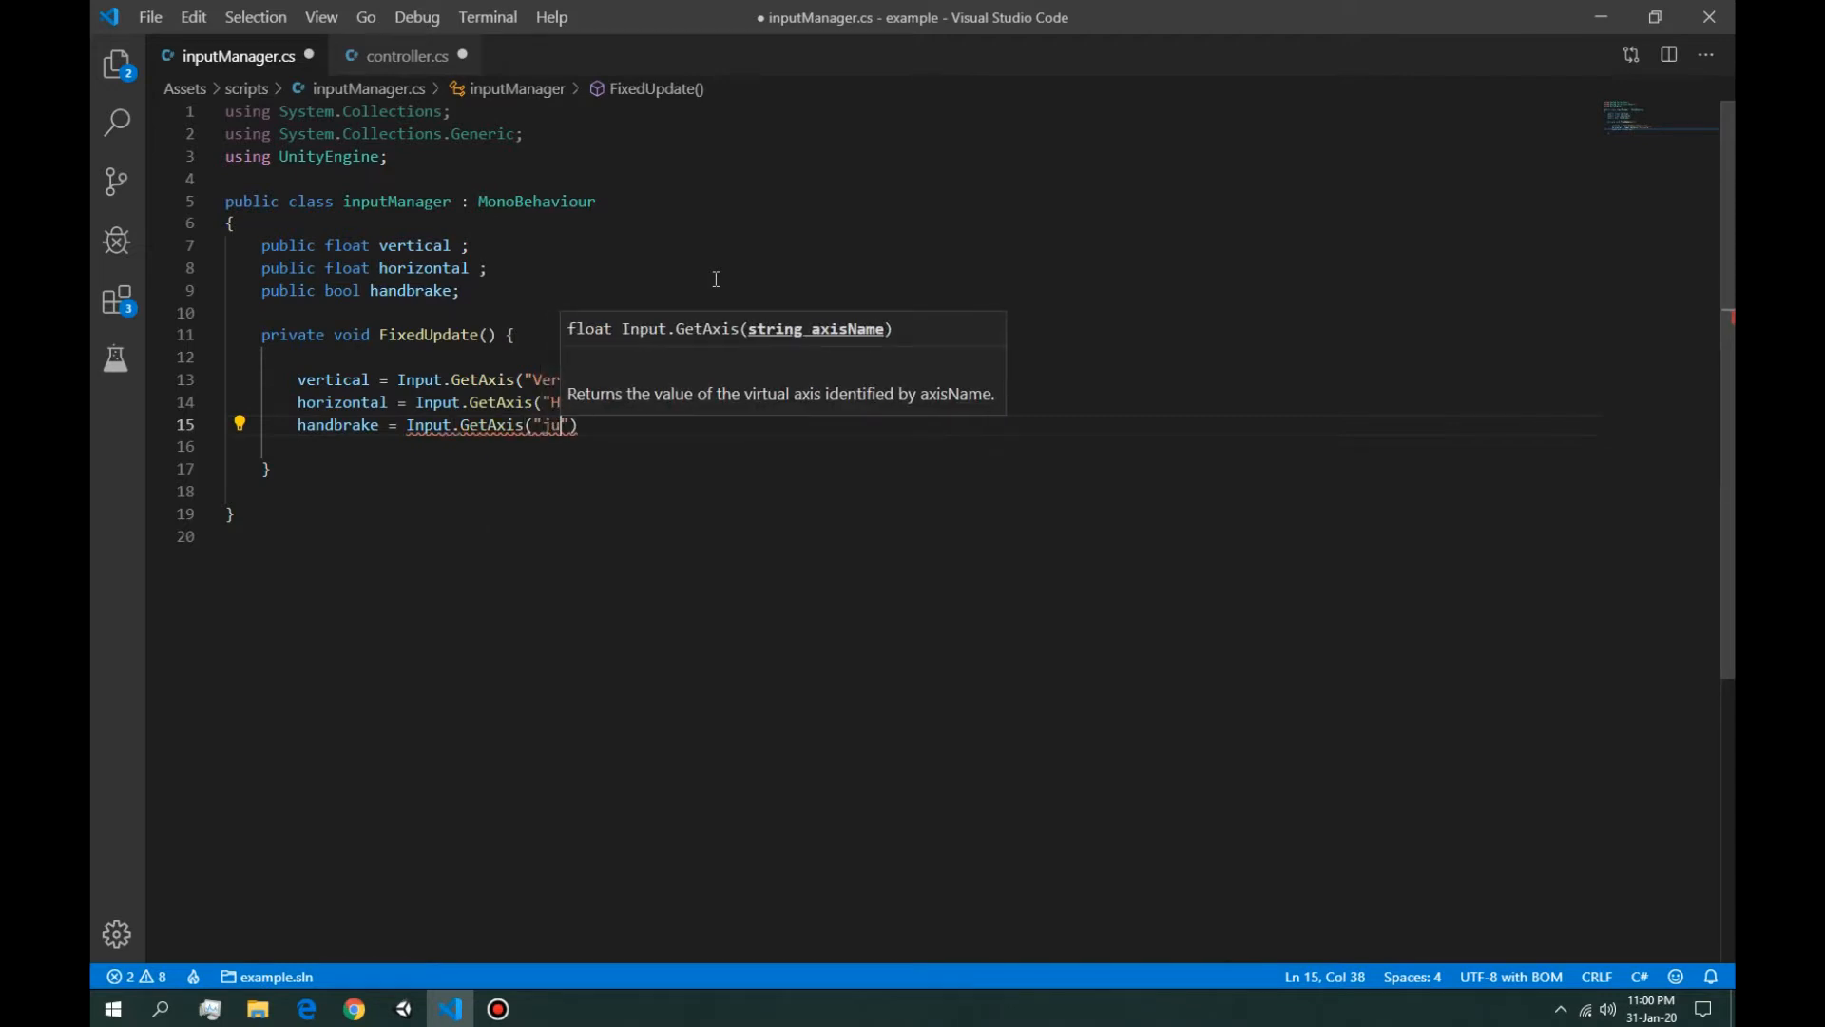
pyautogui.press('Backspace')
pyautogui.write('Jump')
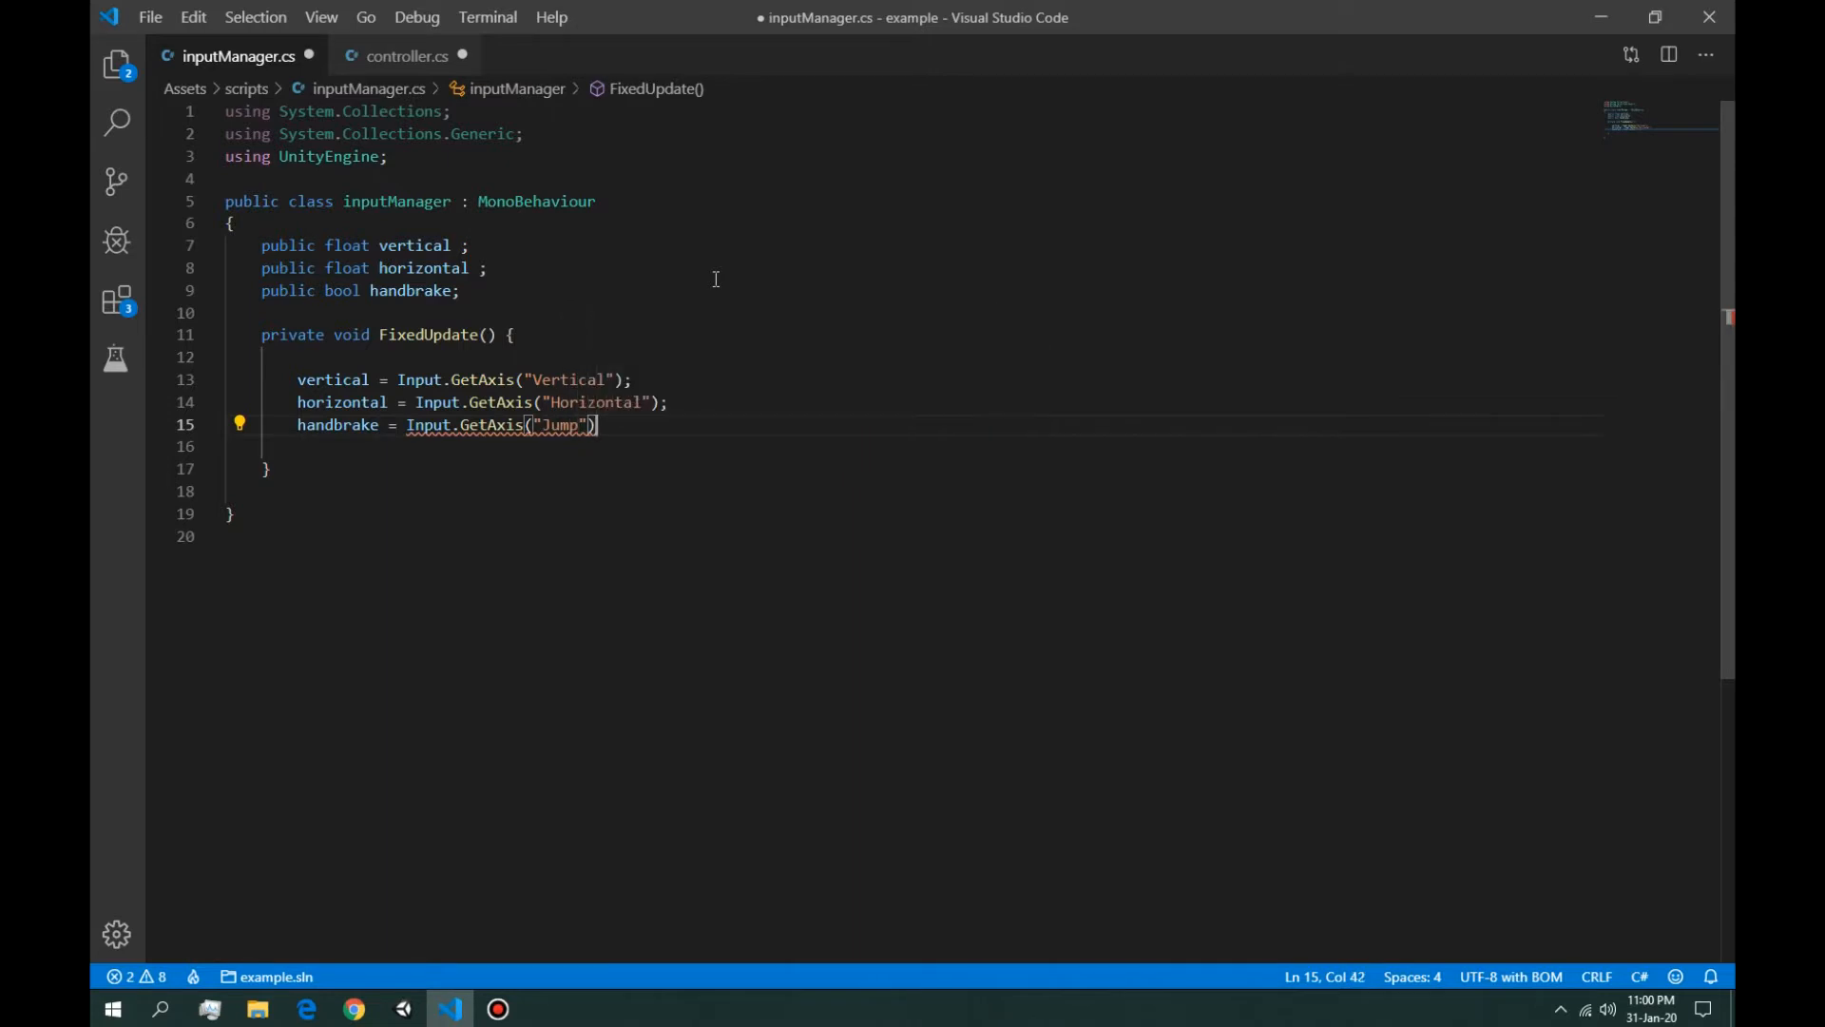
pyautogui.write(';')
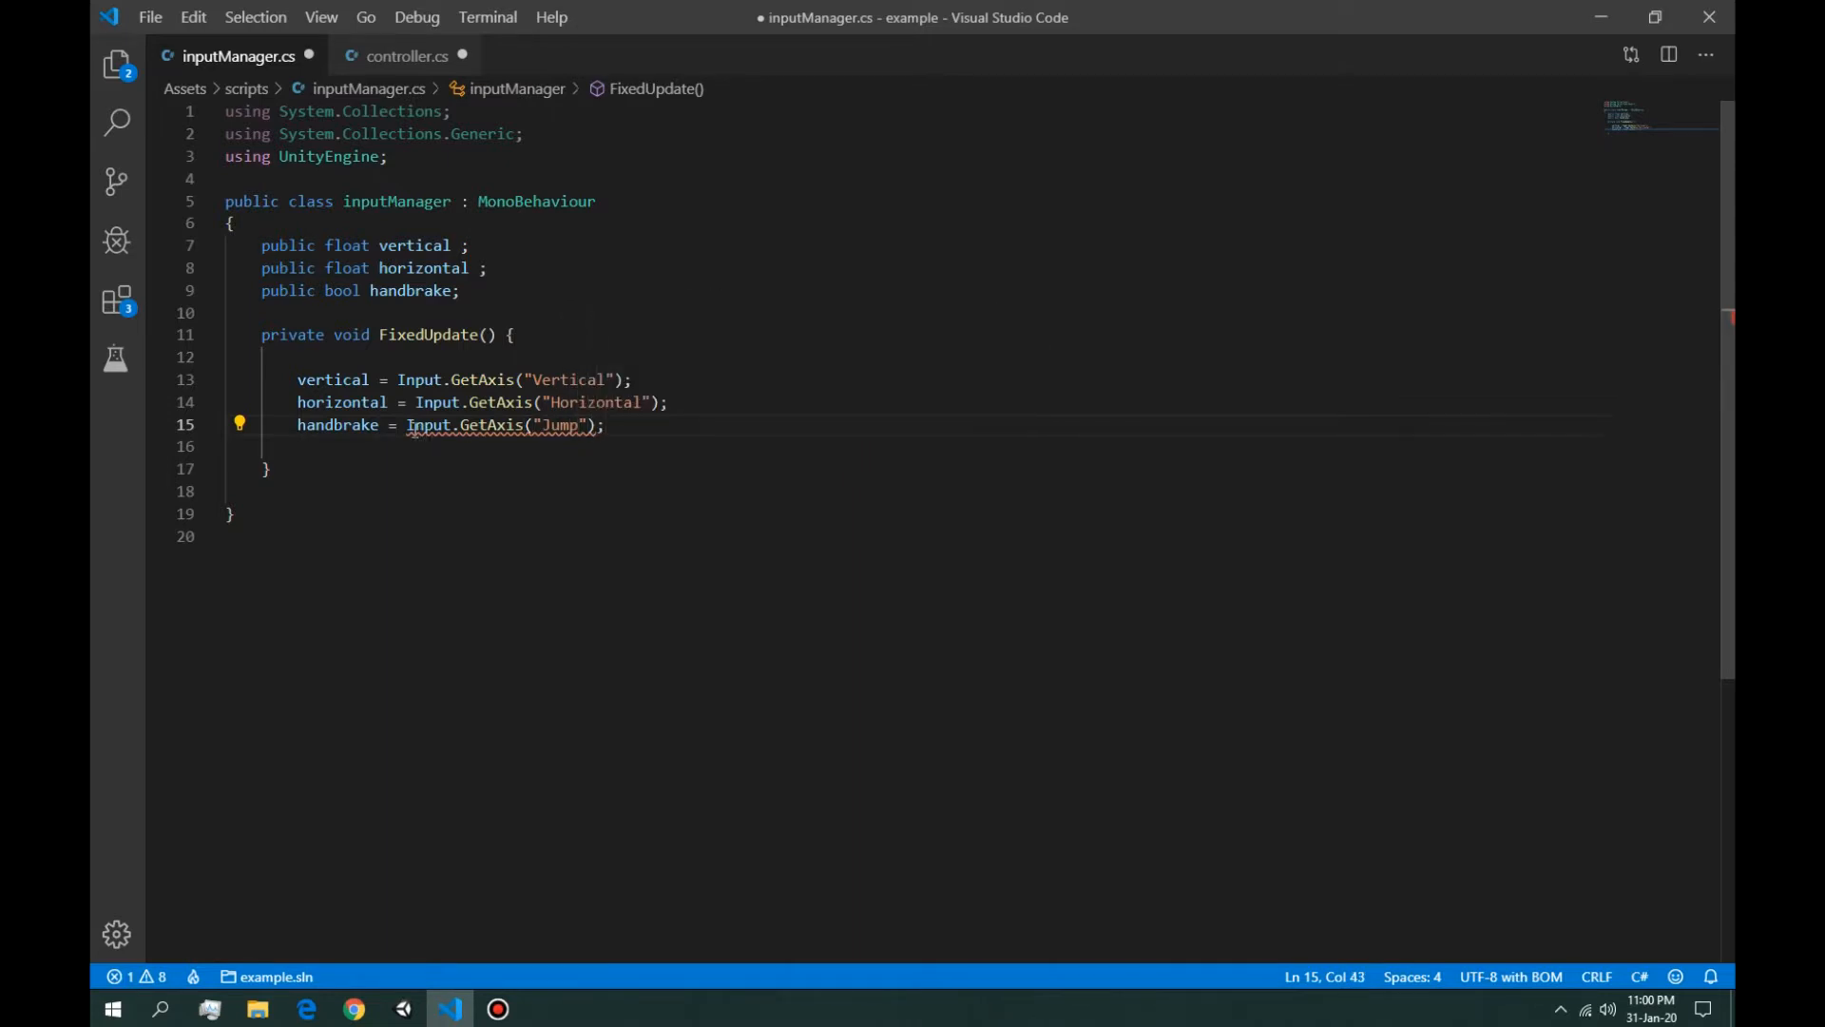
# Step: Rewrite it as (Input.GetAxis("Jump") != 0) ? true : false and save inputManager.cs
pyautogui.click(406, 425)
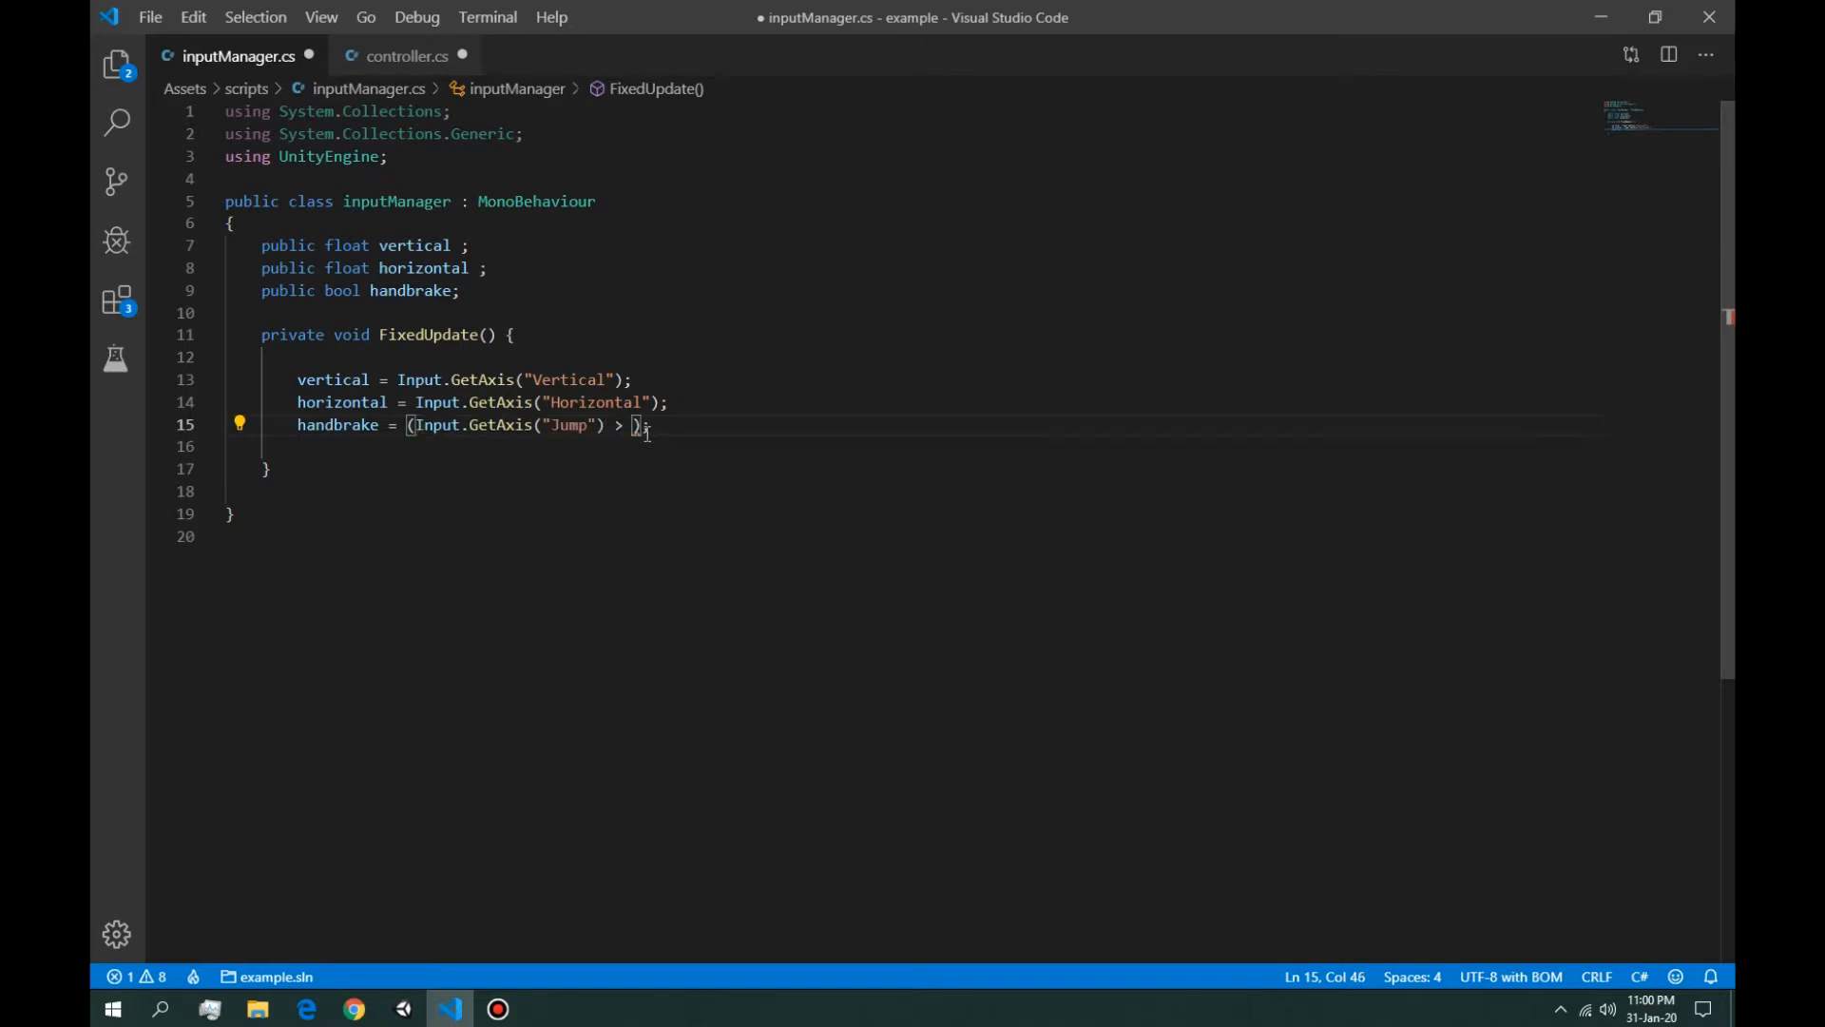
pyautogui.press('Backspace')
pyautogui.write('!=')
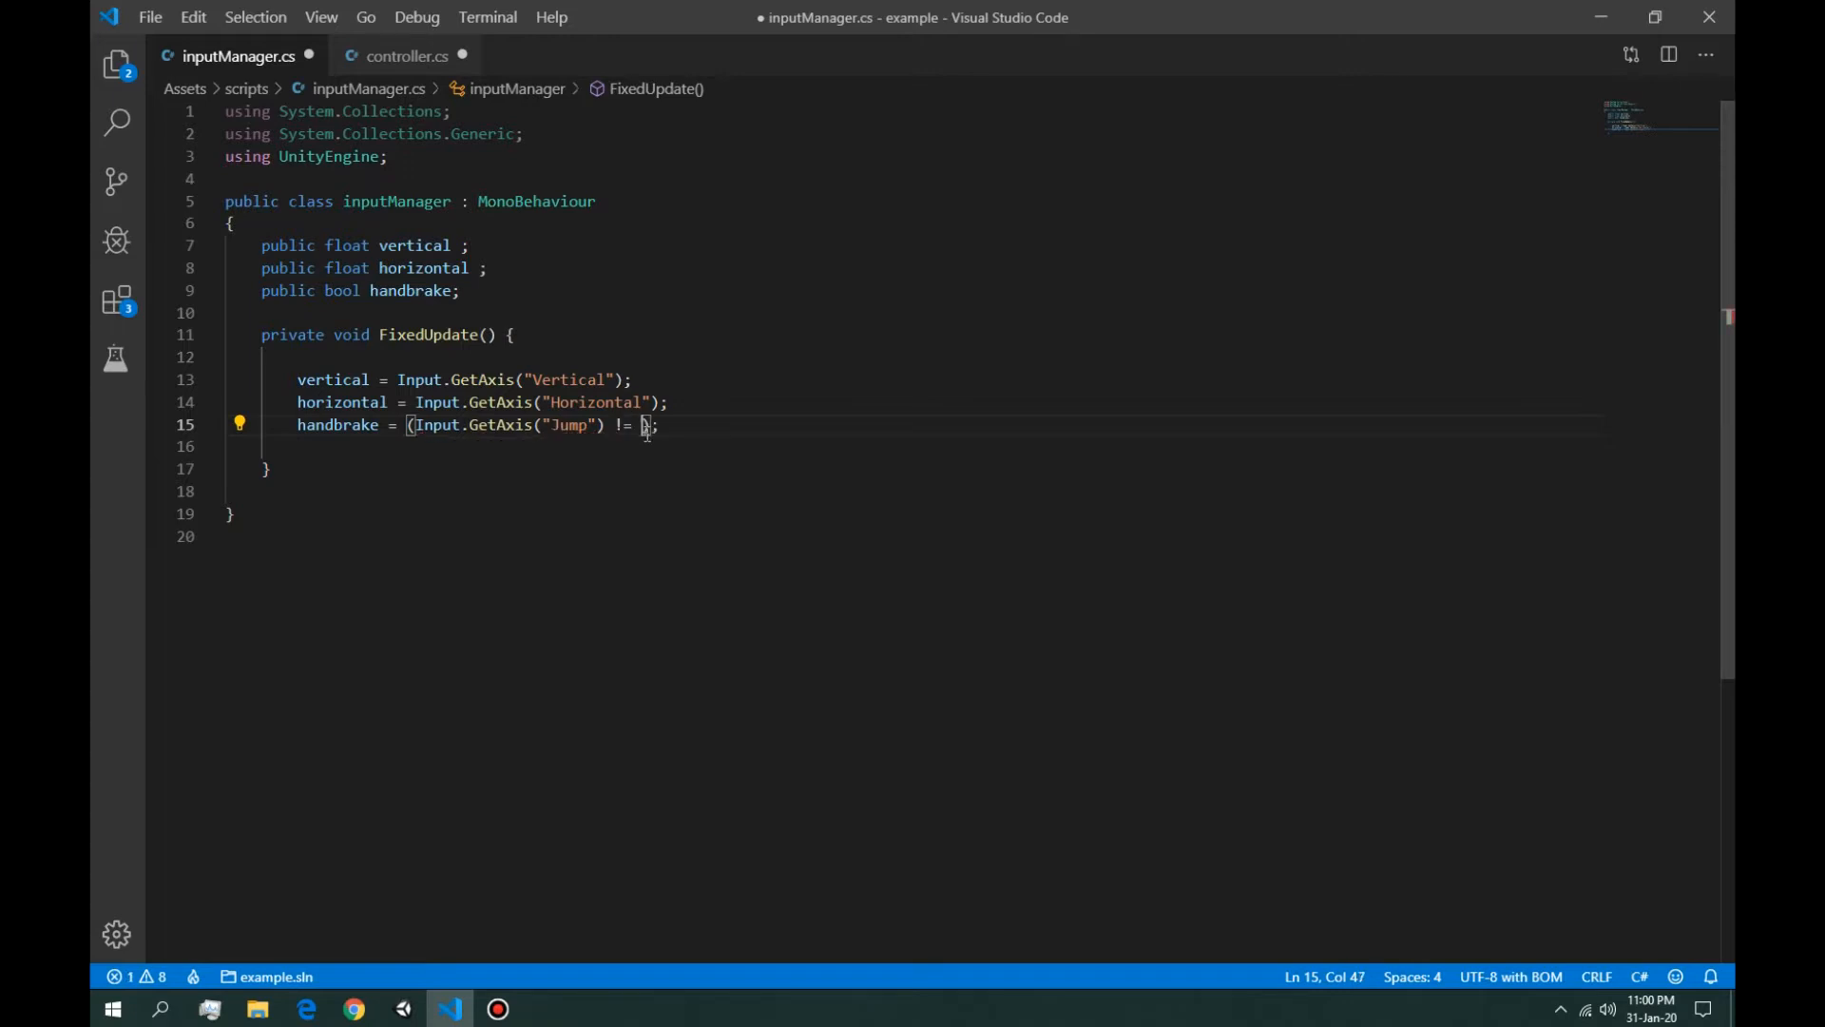
pyautogui.write('0')
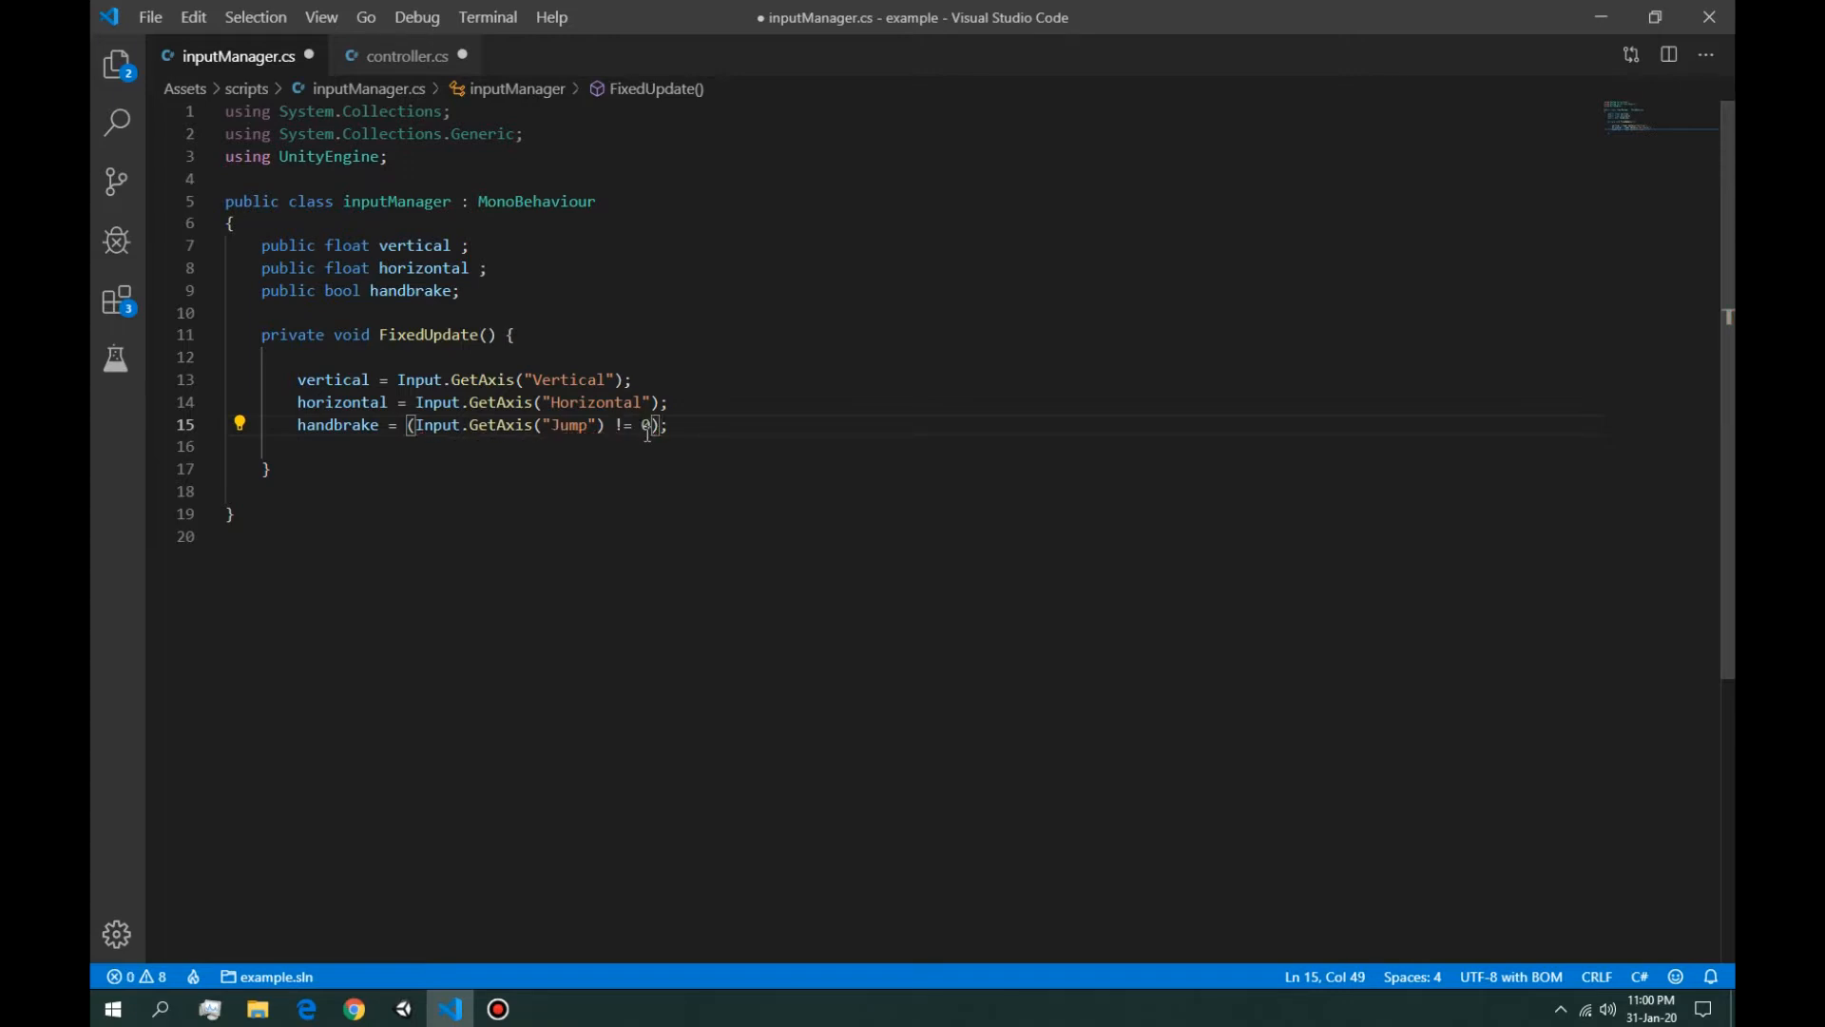
pyautogui.write('?')
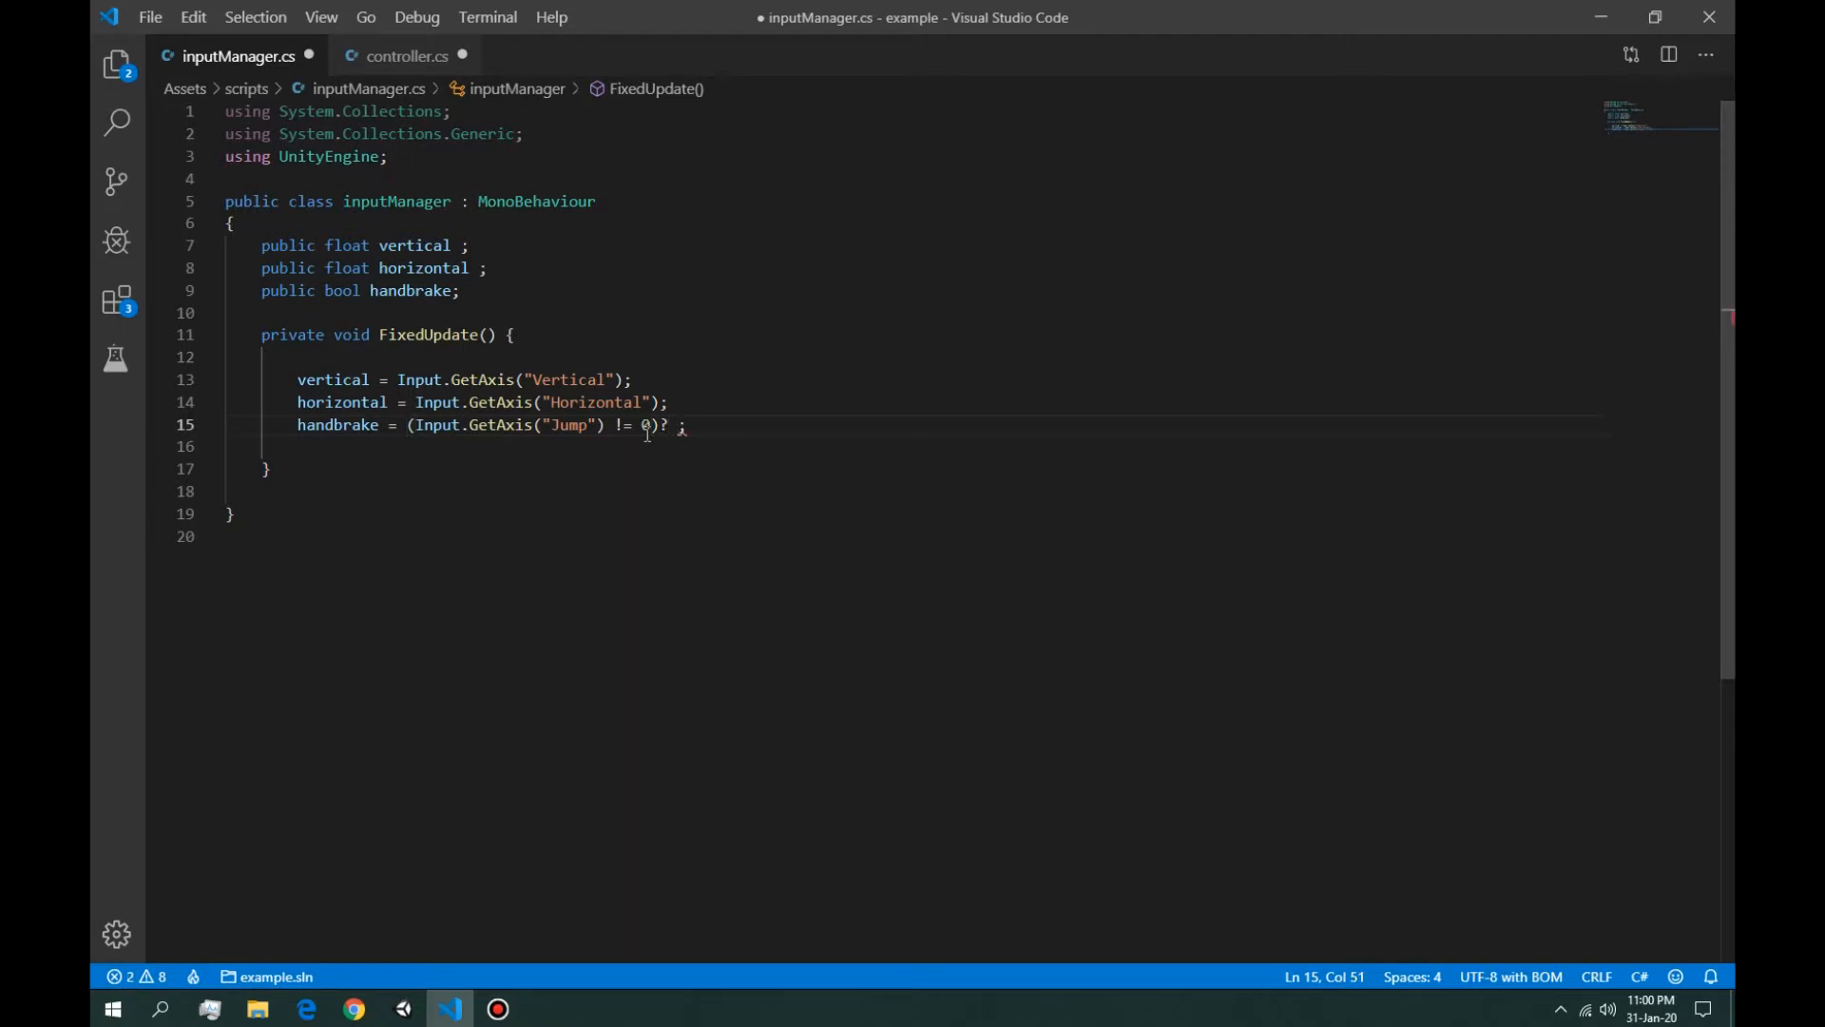
pyautogui.write('true;')
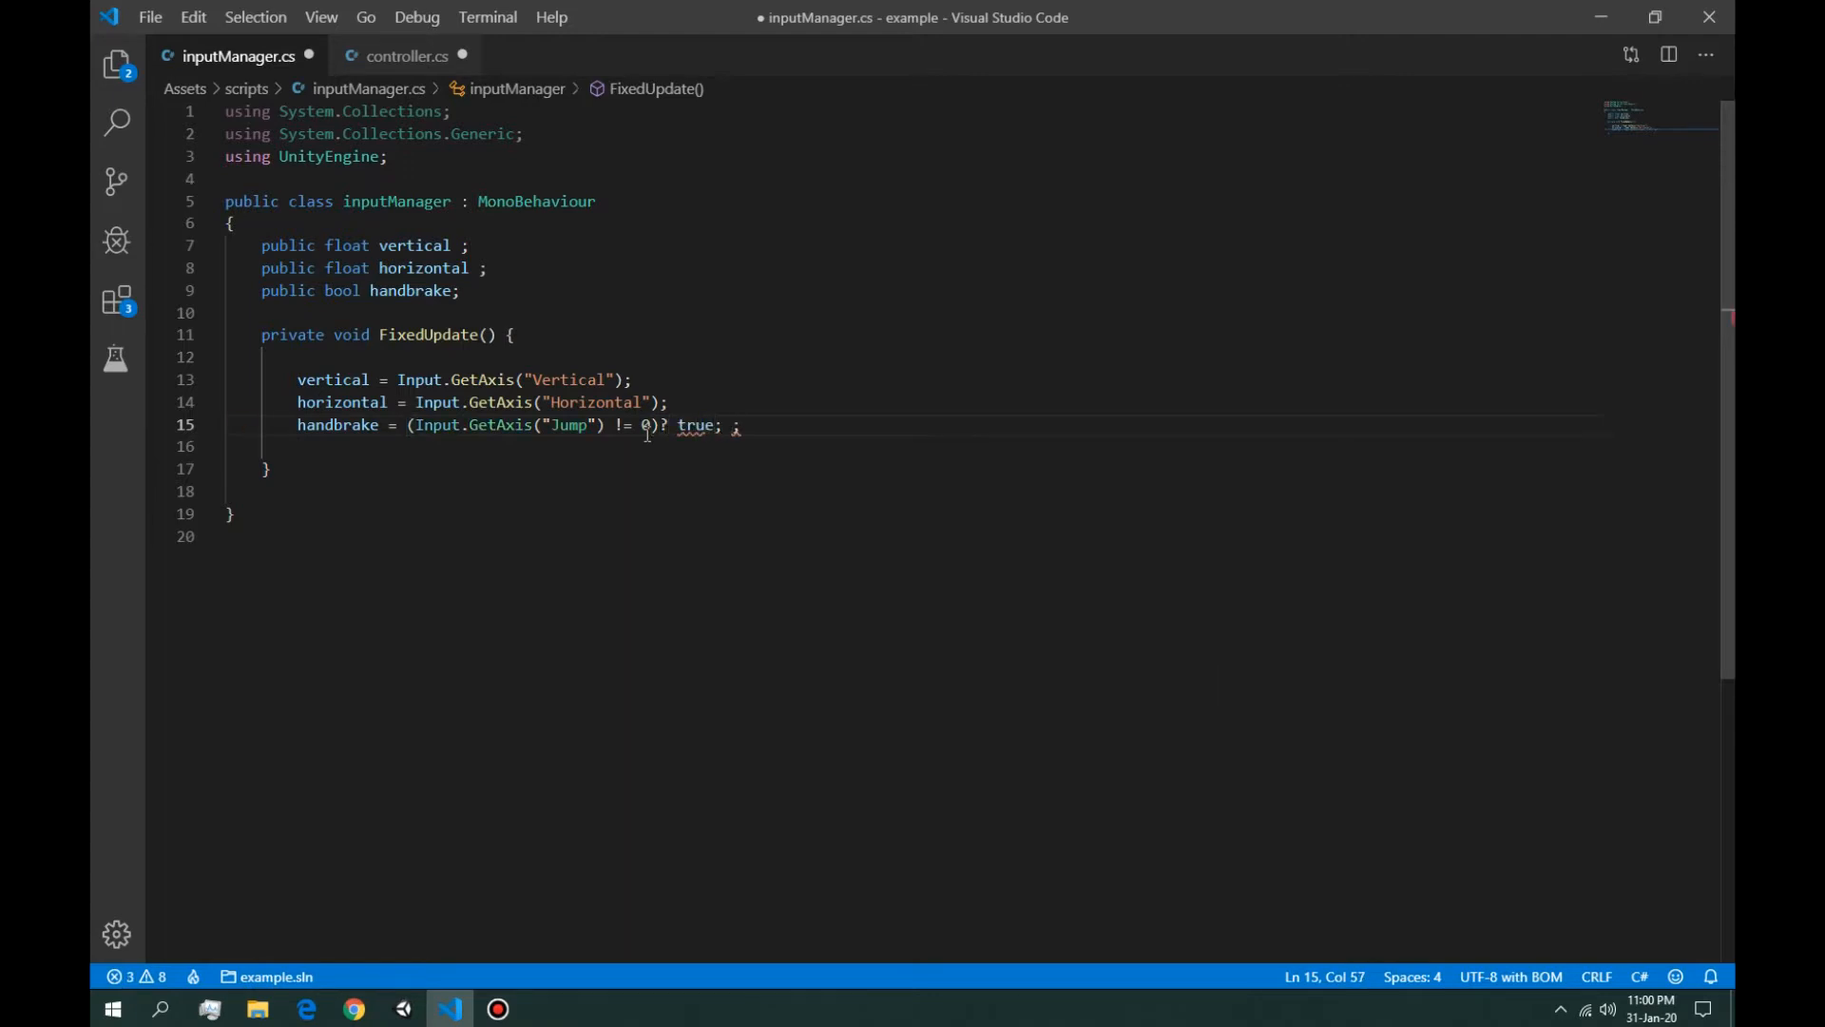
pyautogui.write(':')
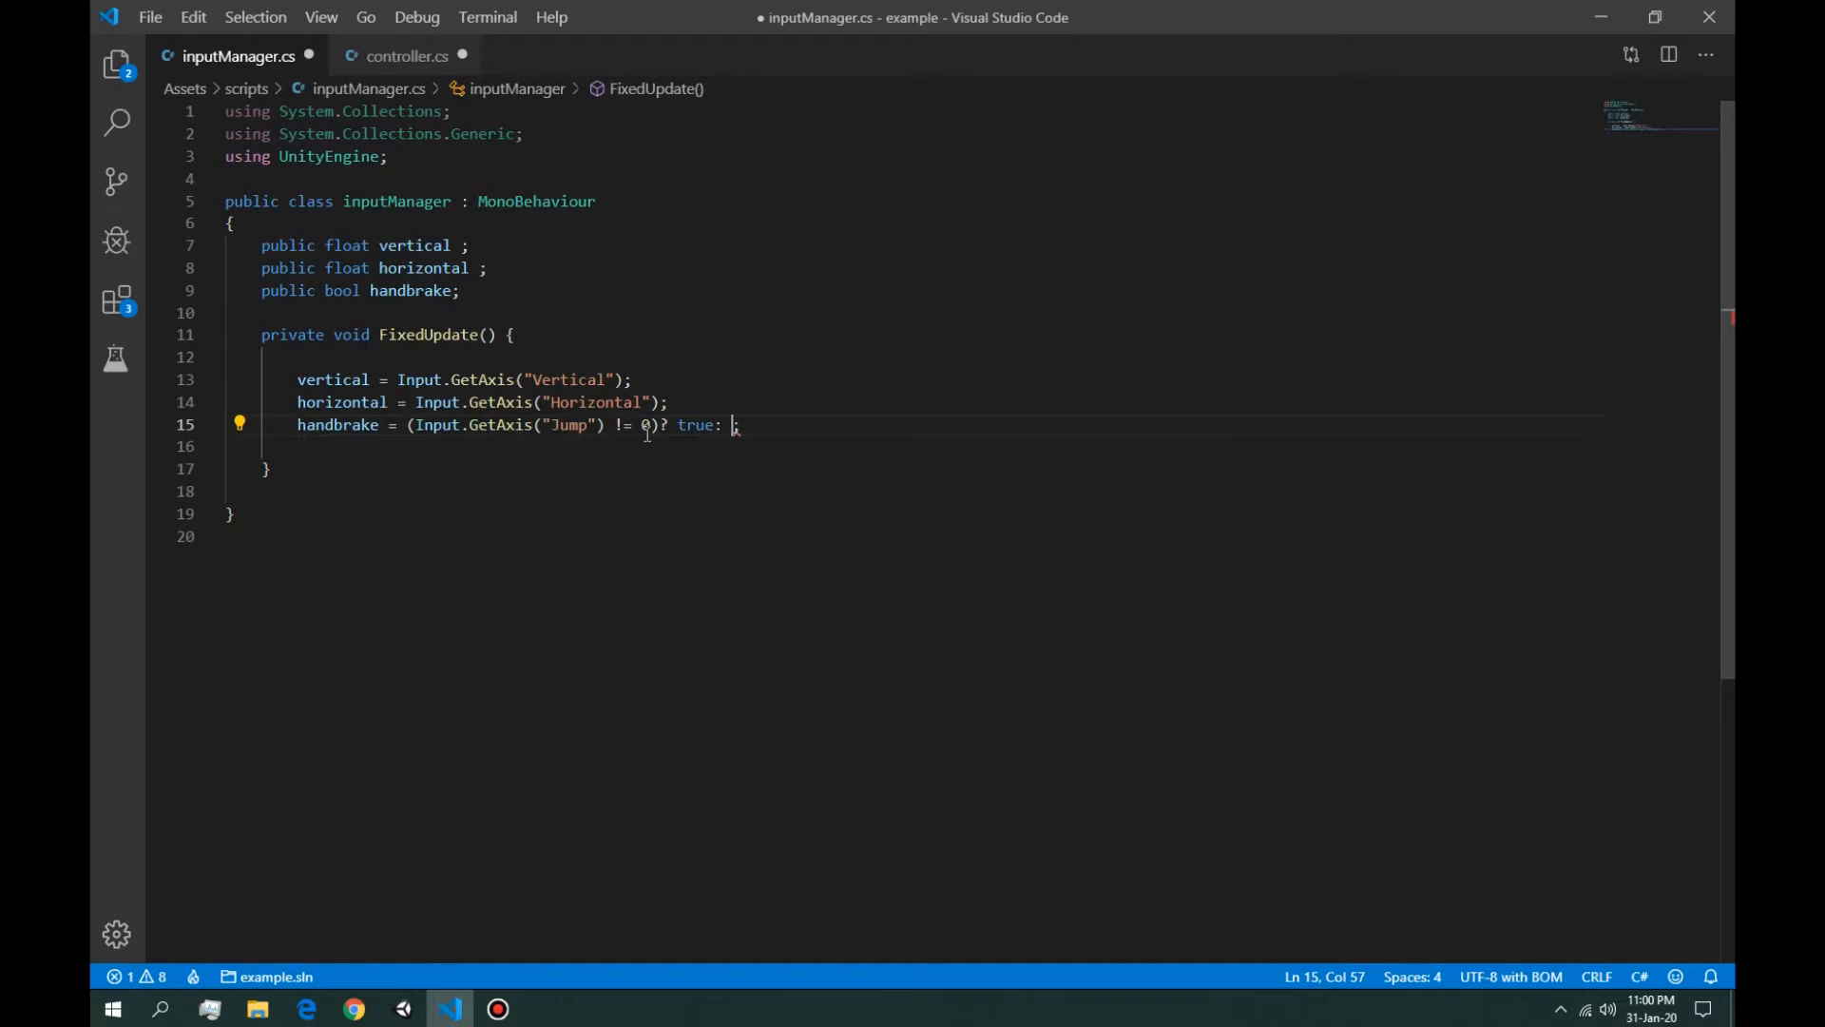
pyautogui.write('false')
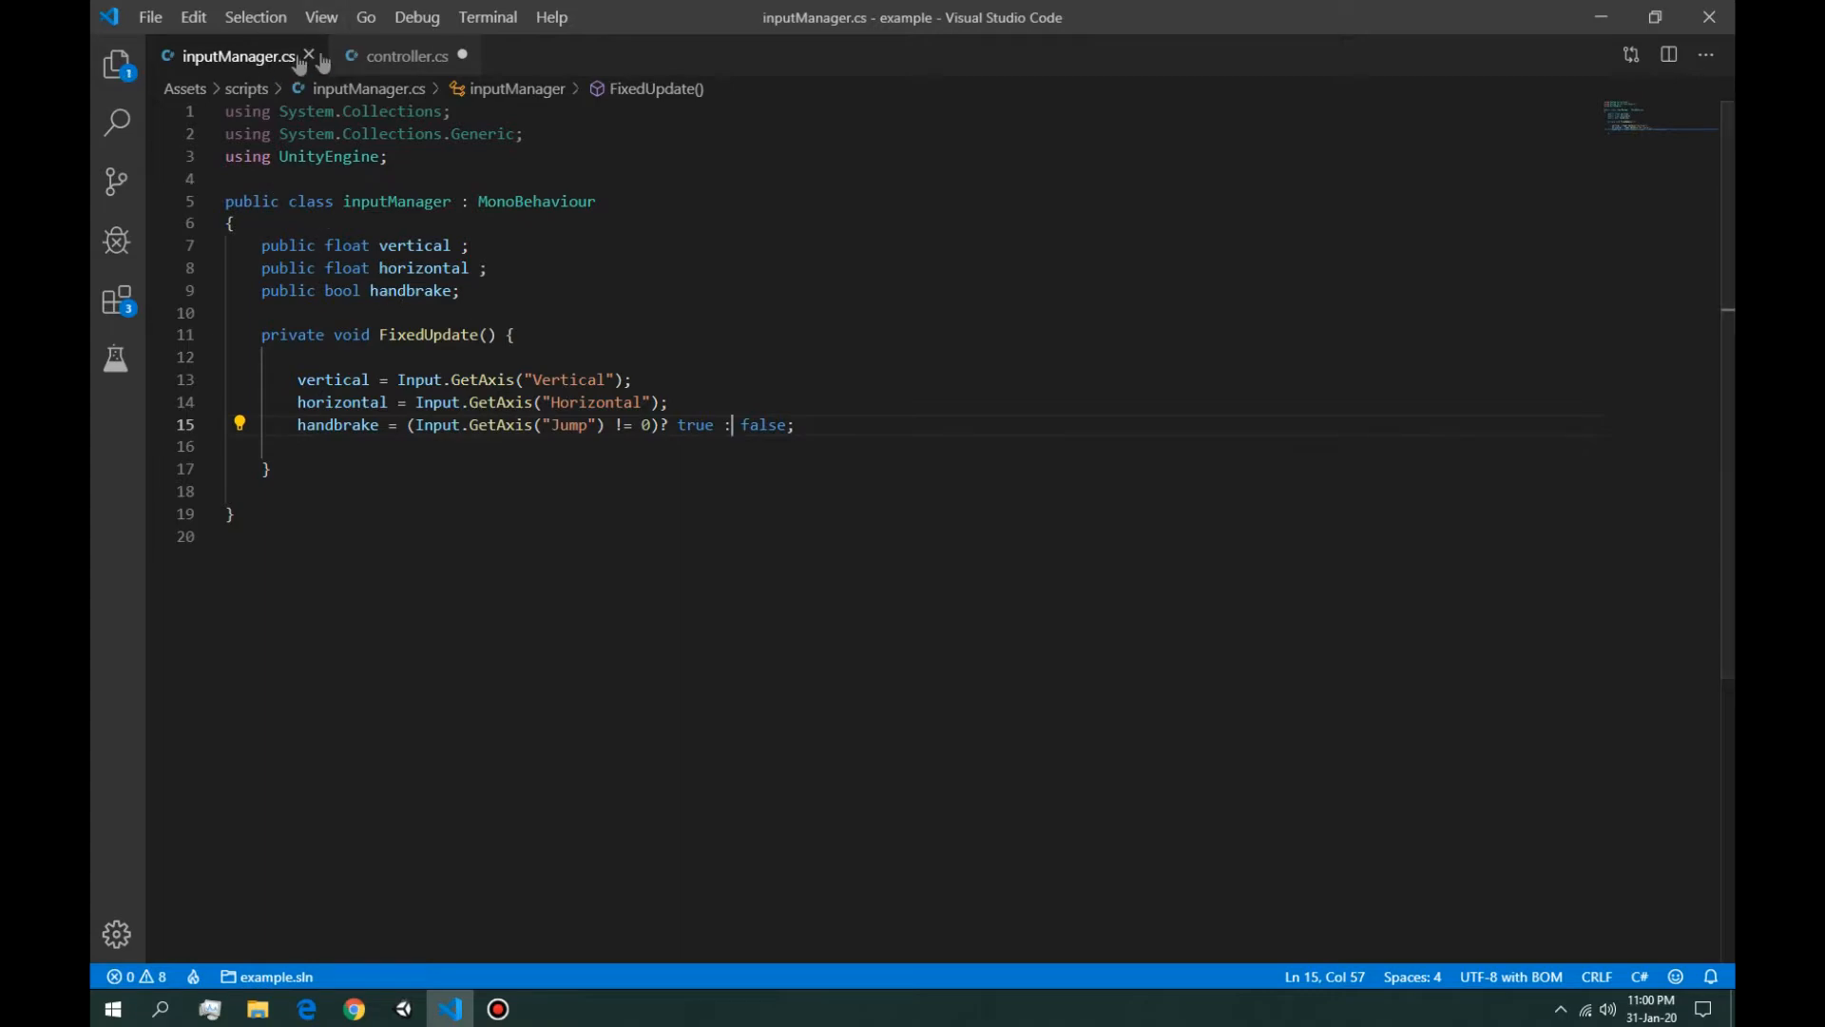
# Step: Add a private inputManager IM field to controller.cs
pyautogui.click(405, 56)
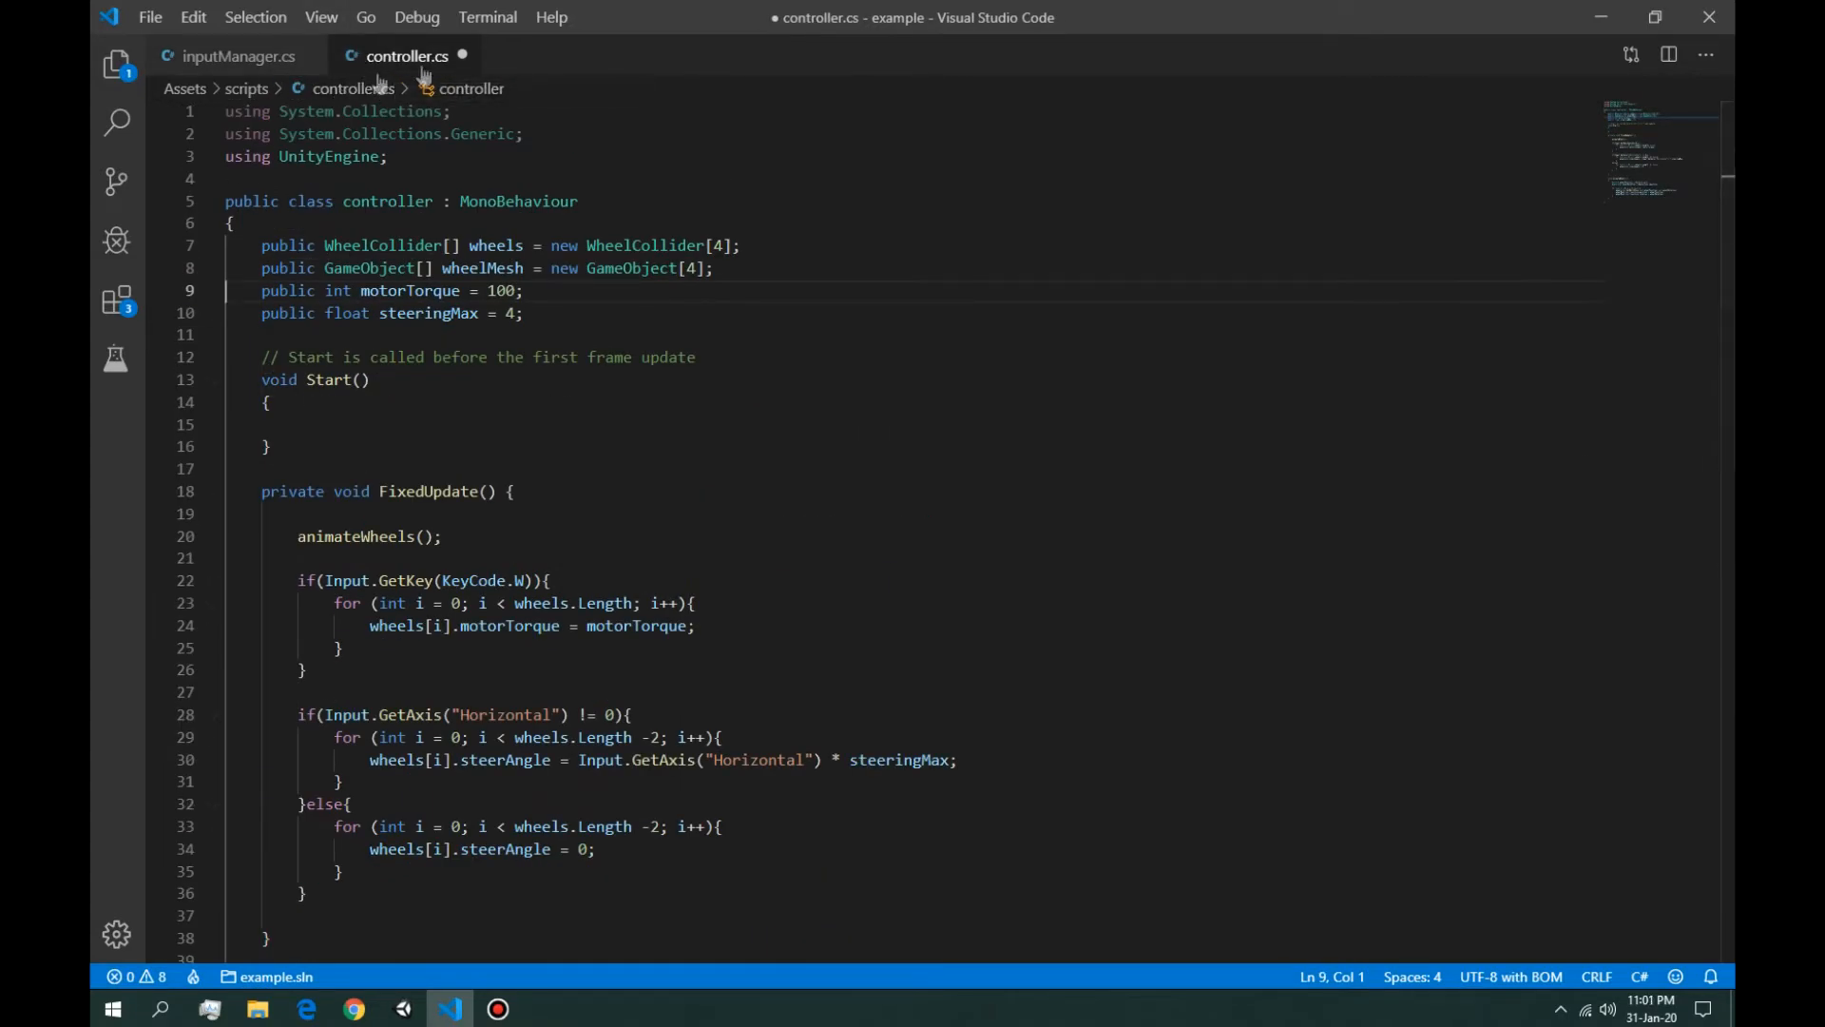
pyautogui.press('Enter')
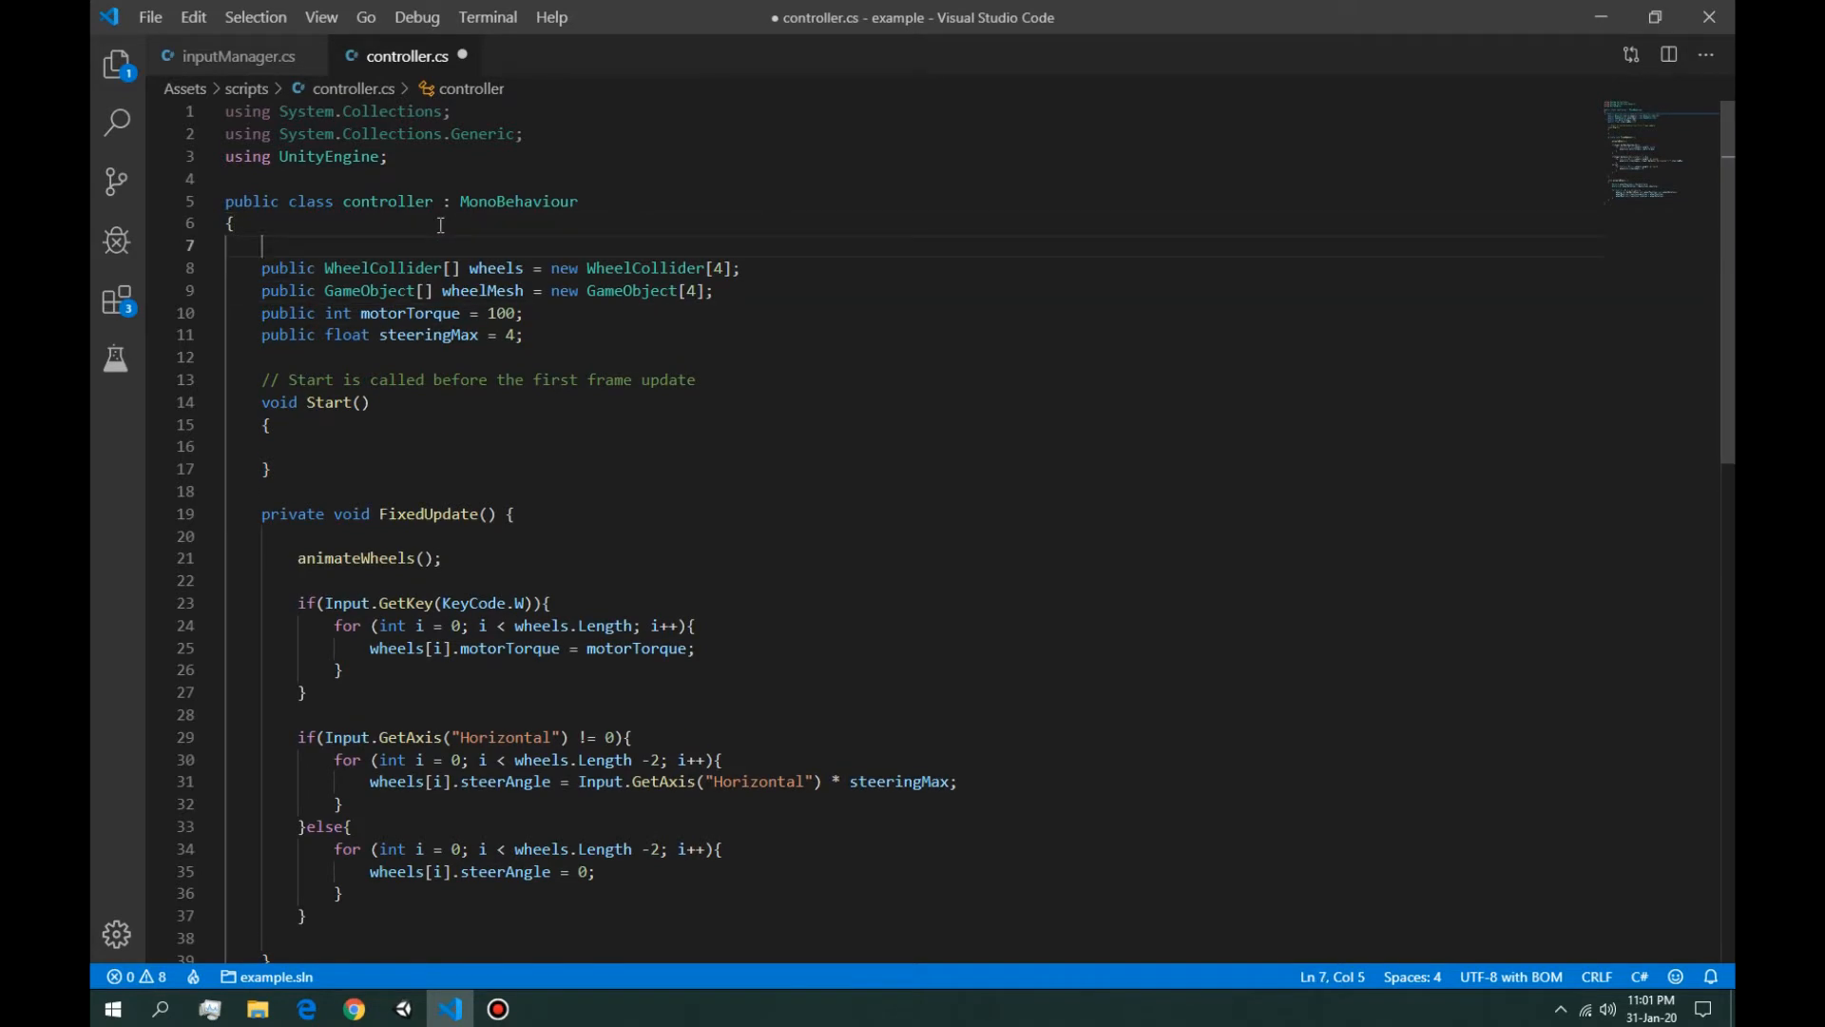
pyautogui.write('private inputManager')
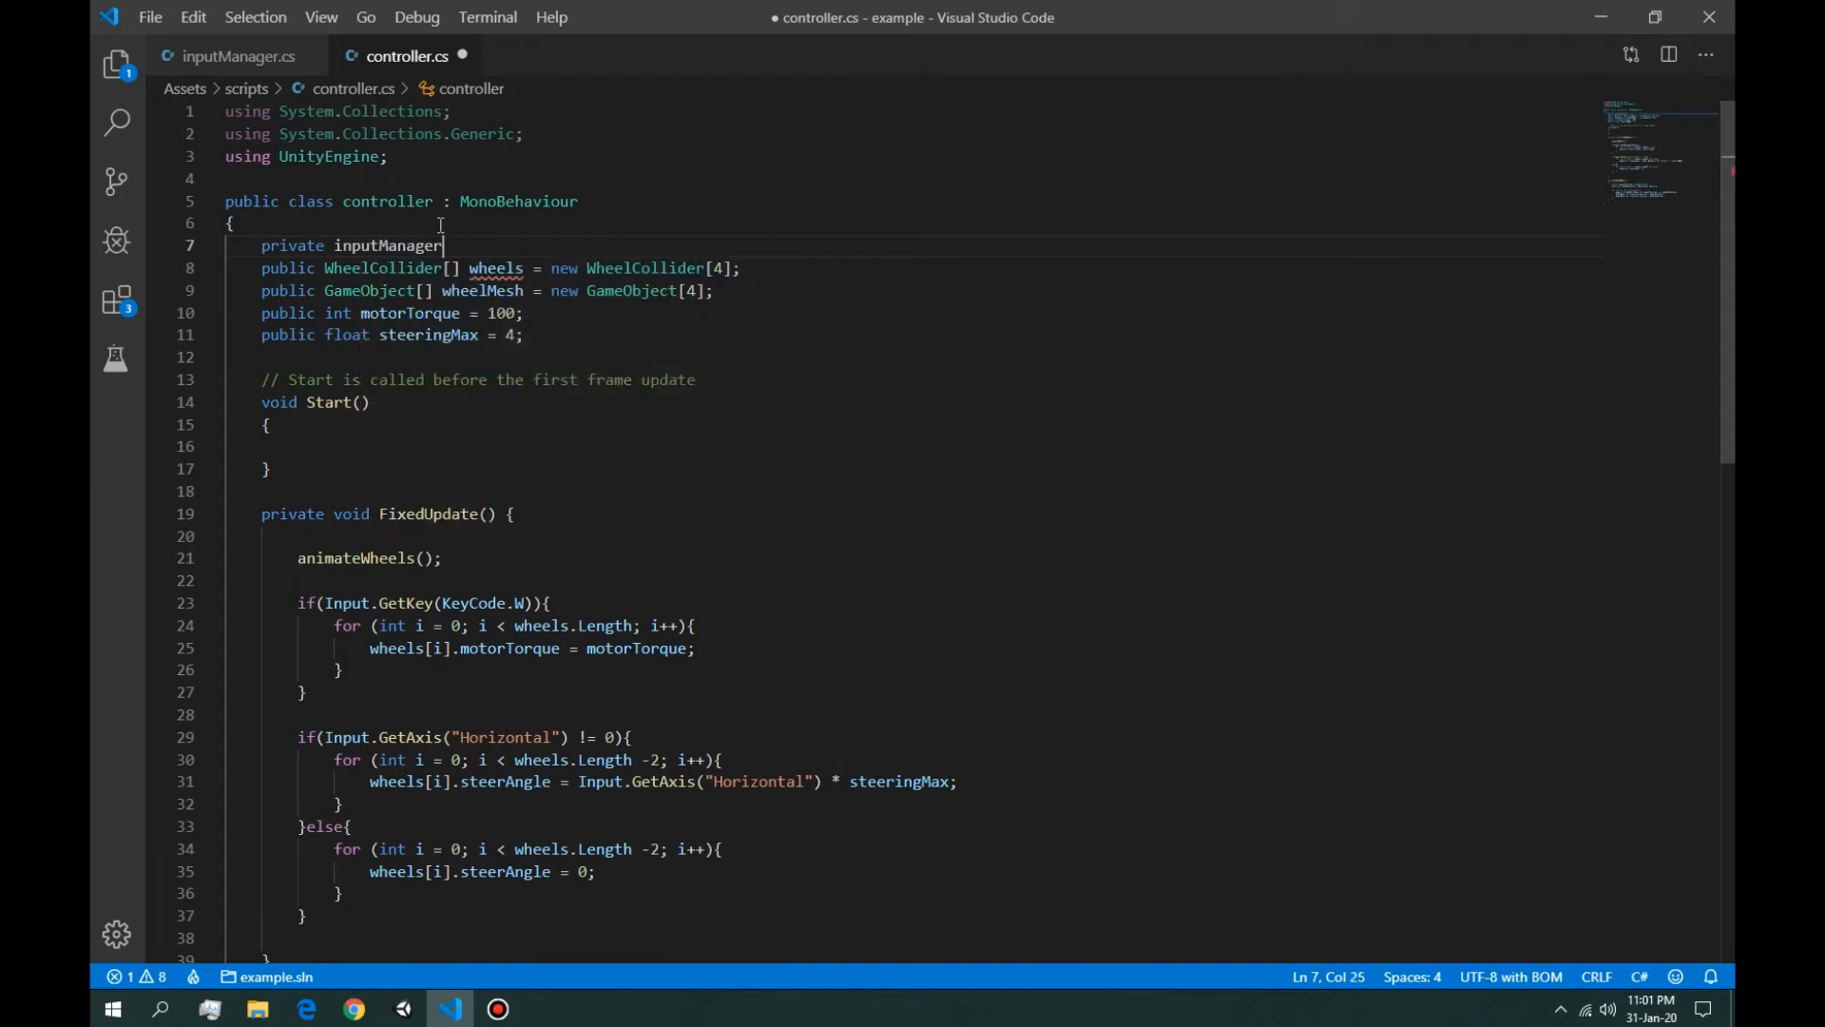
pyautogui.write('inp')
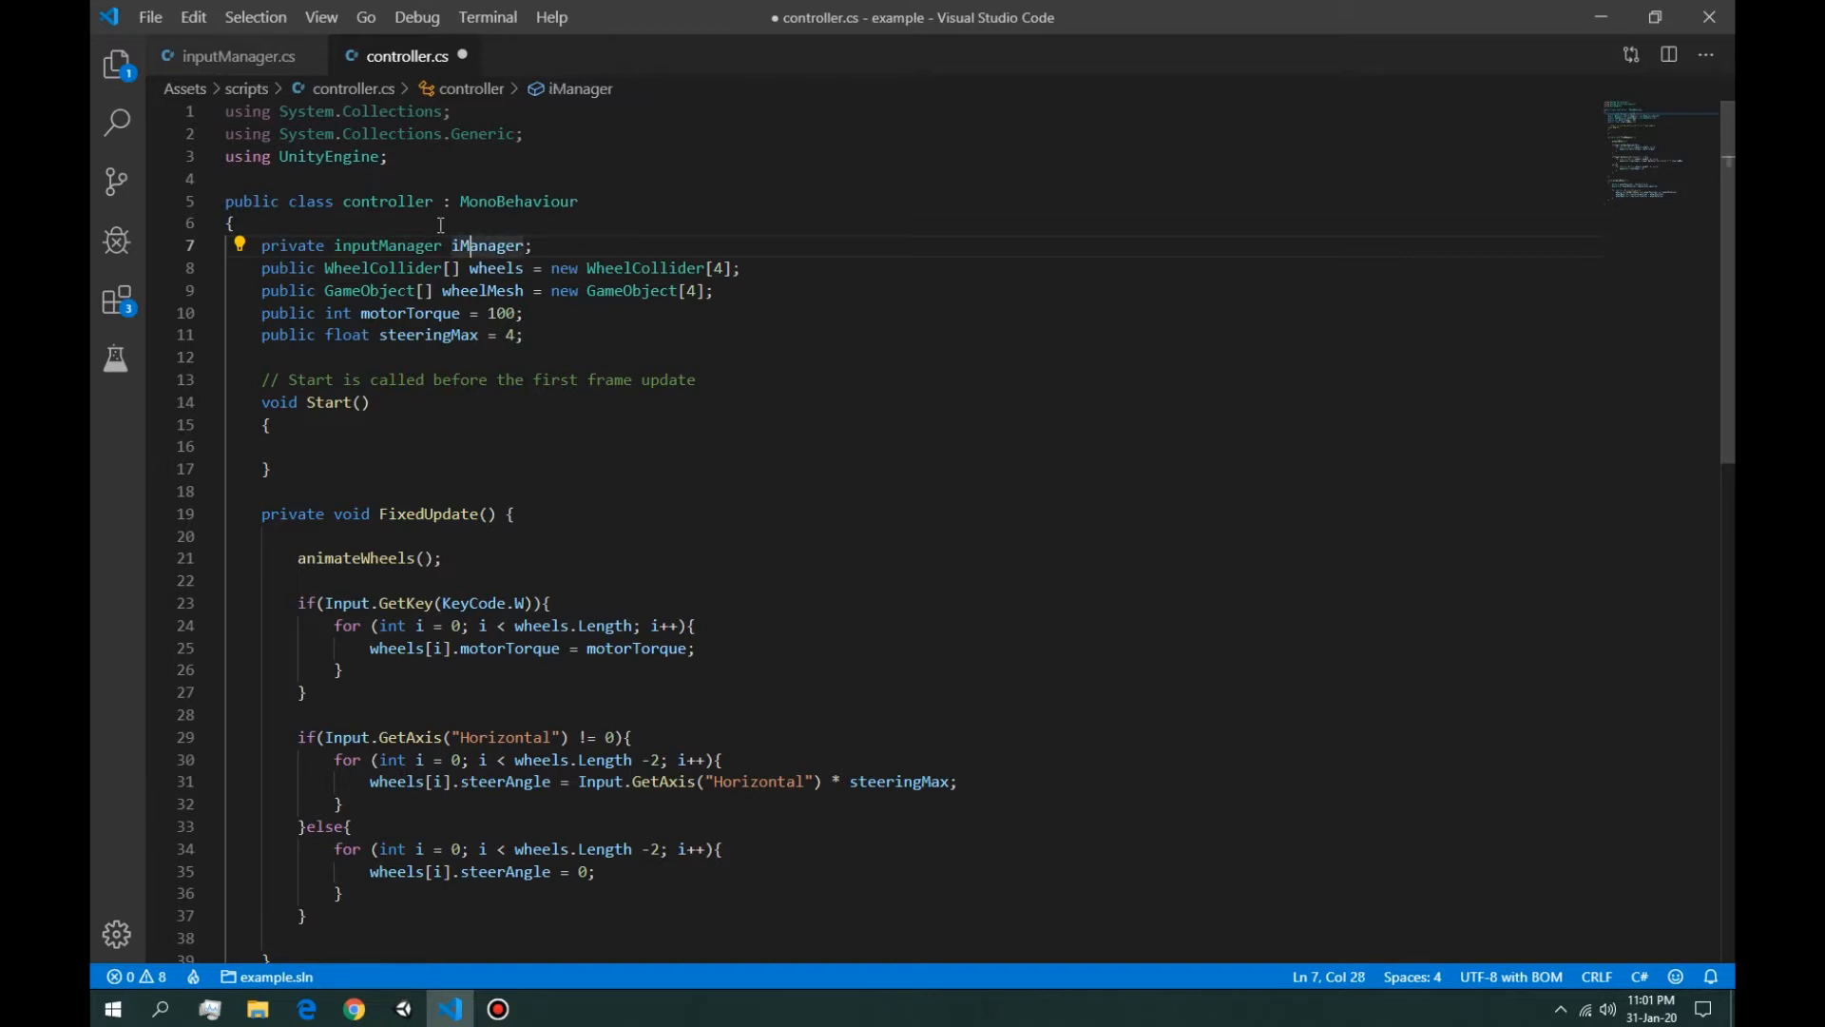
pyautogui.press('Backspace')
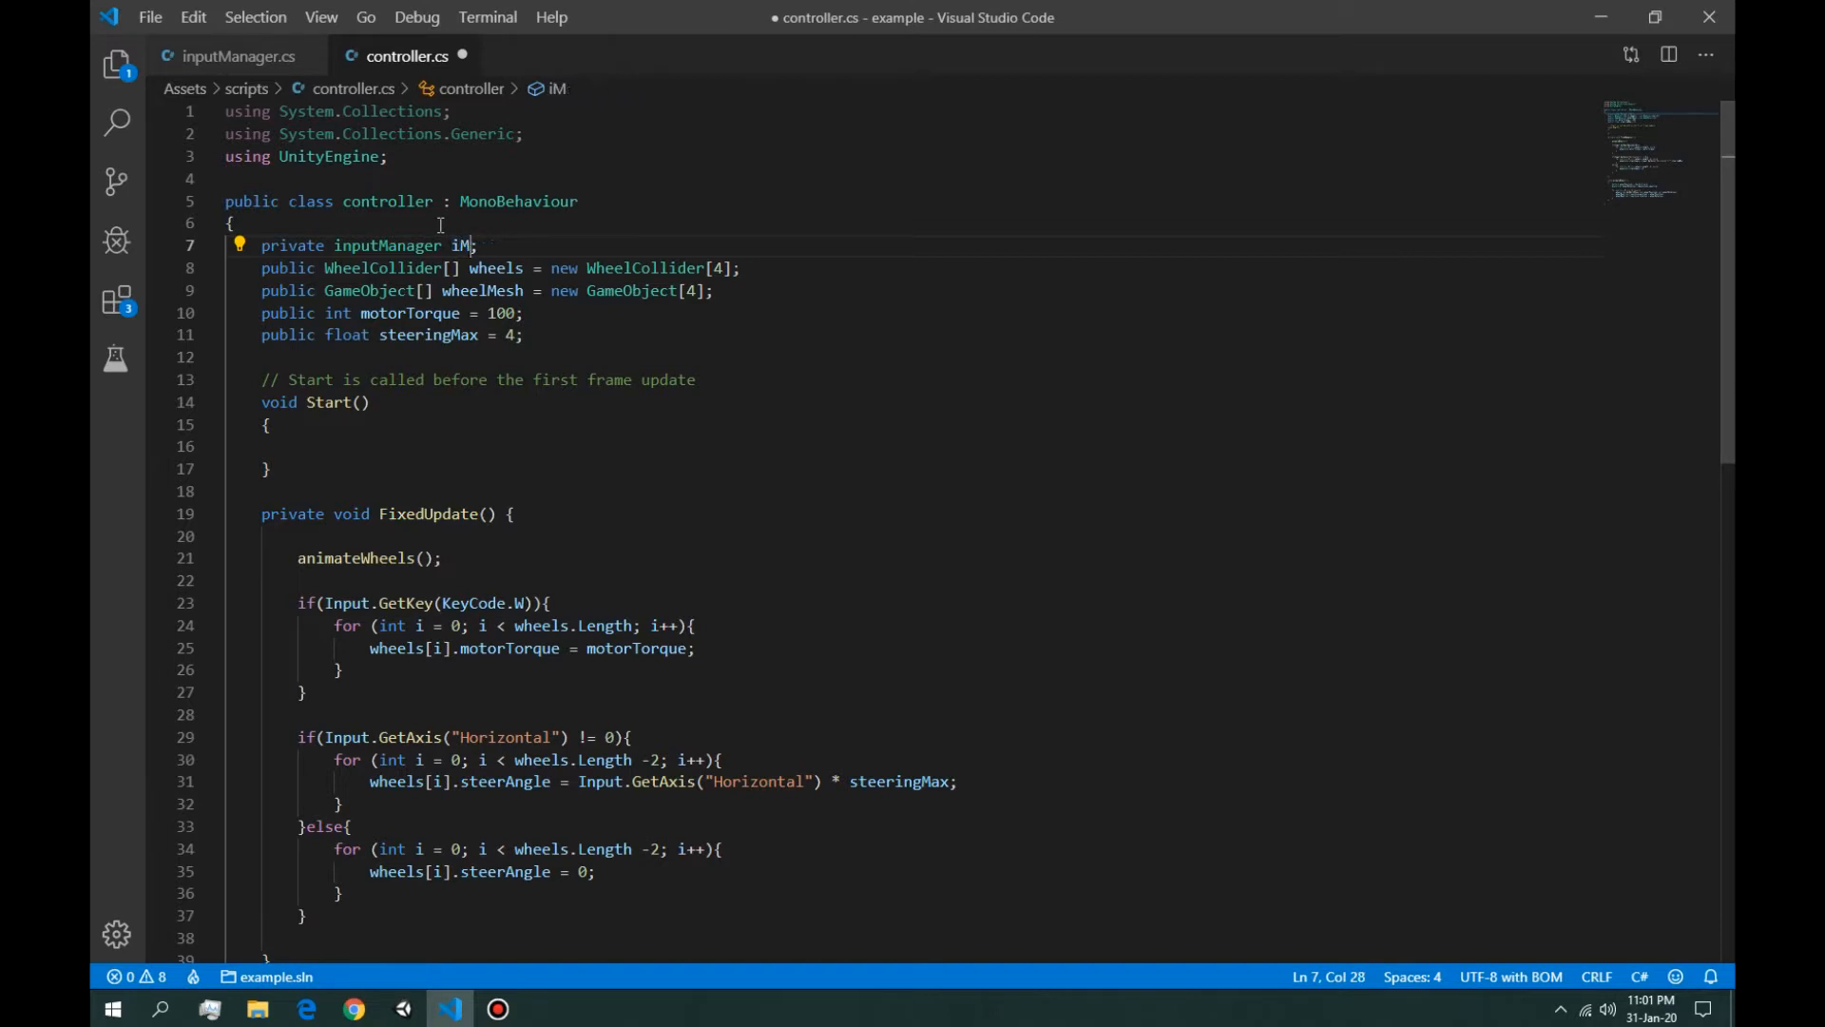
pyautogui.press('BackSpace')
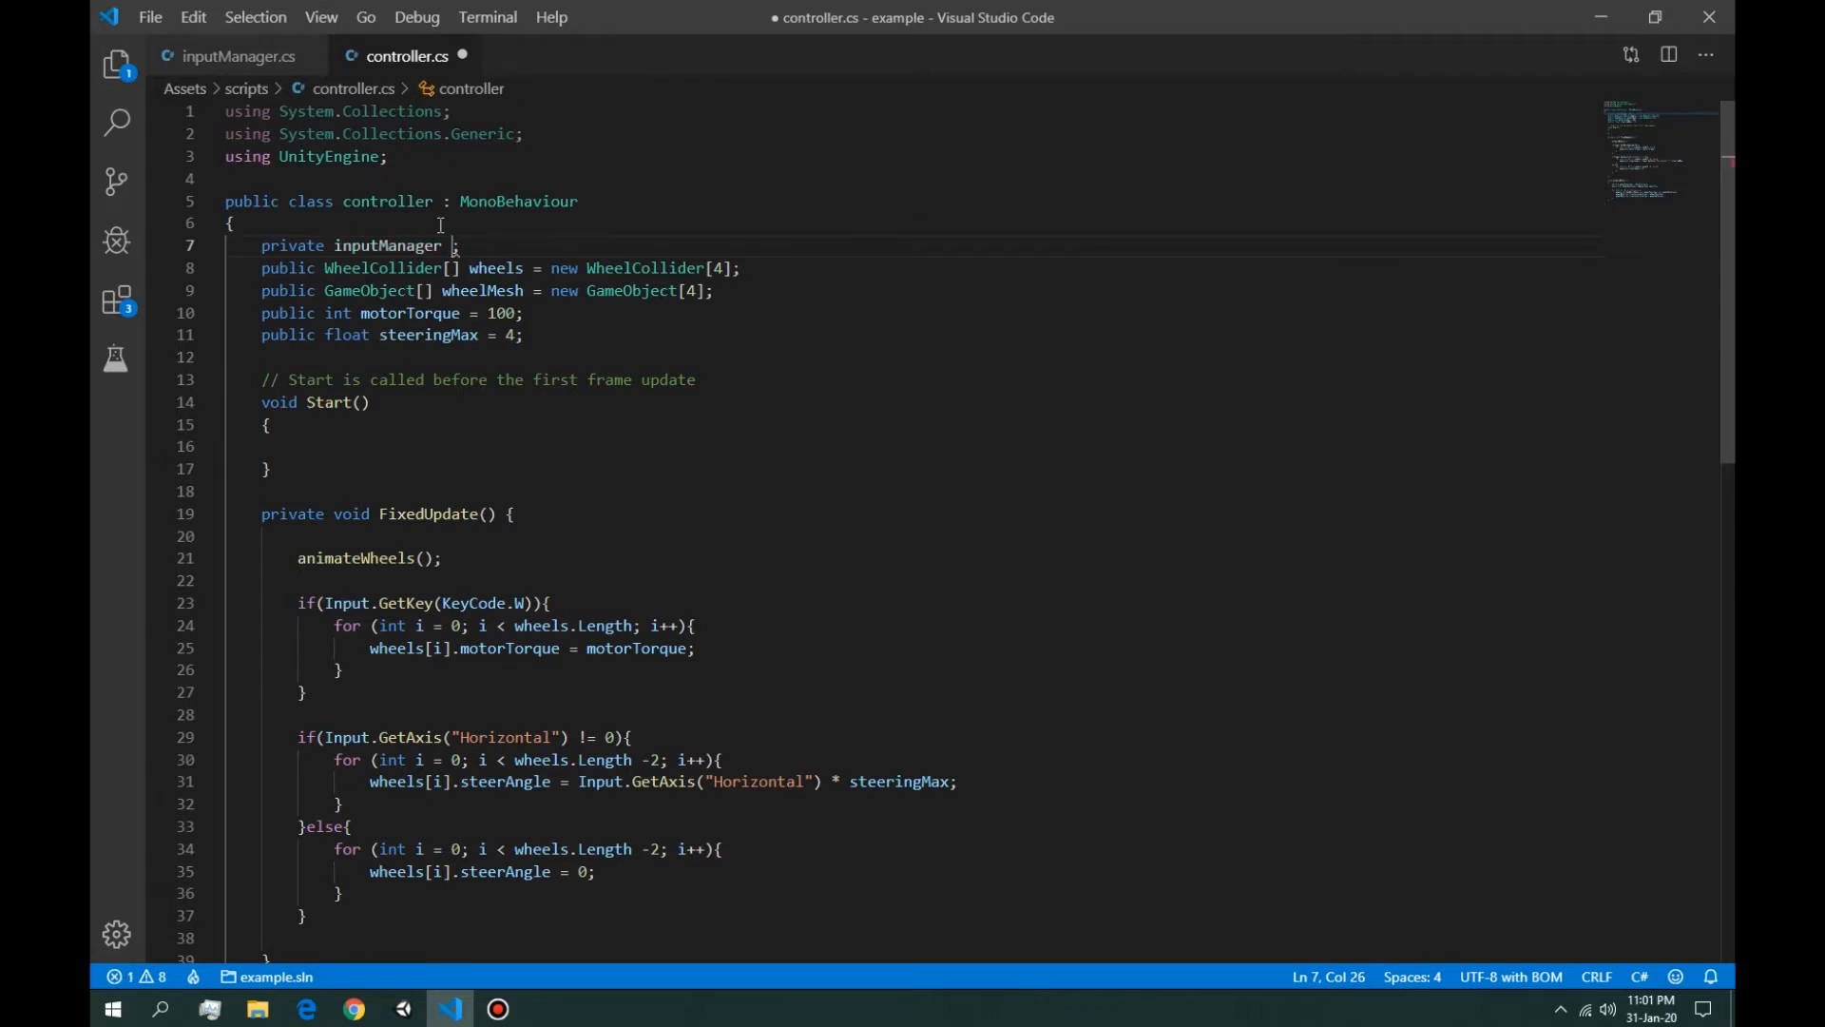
pyautogui.write('IM')
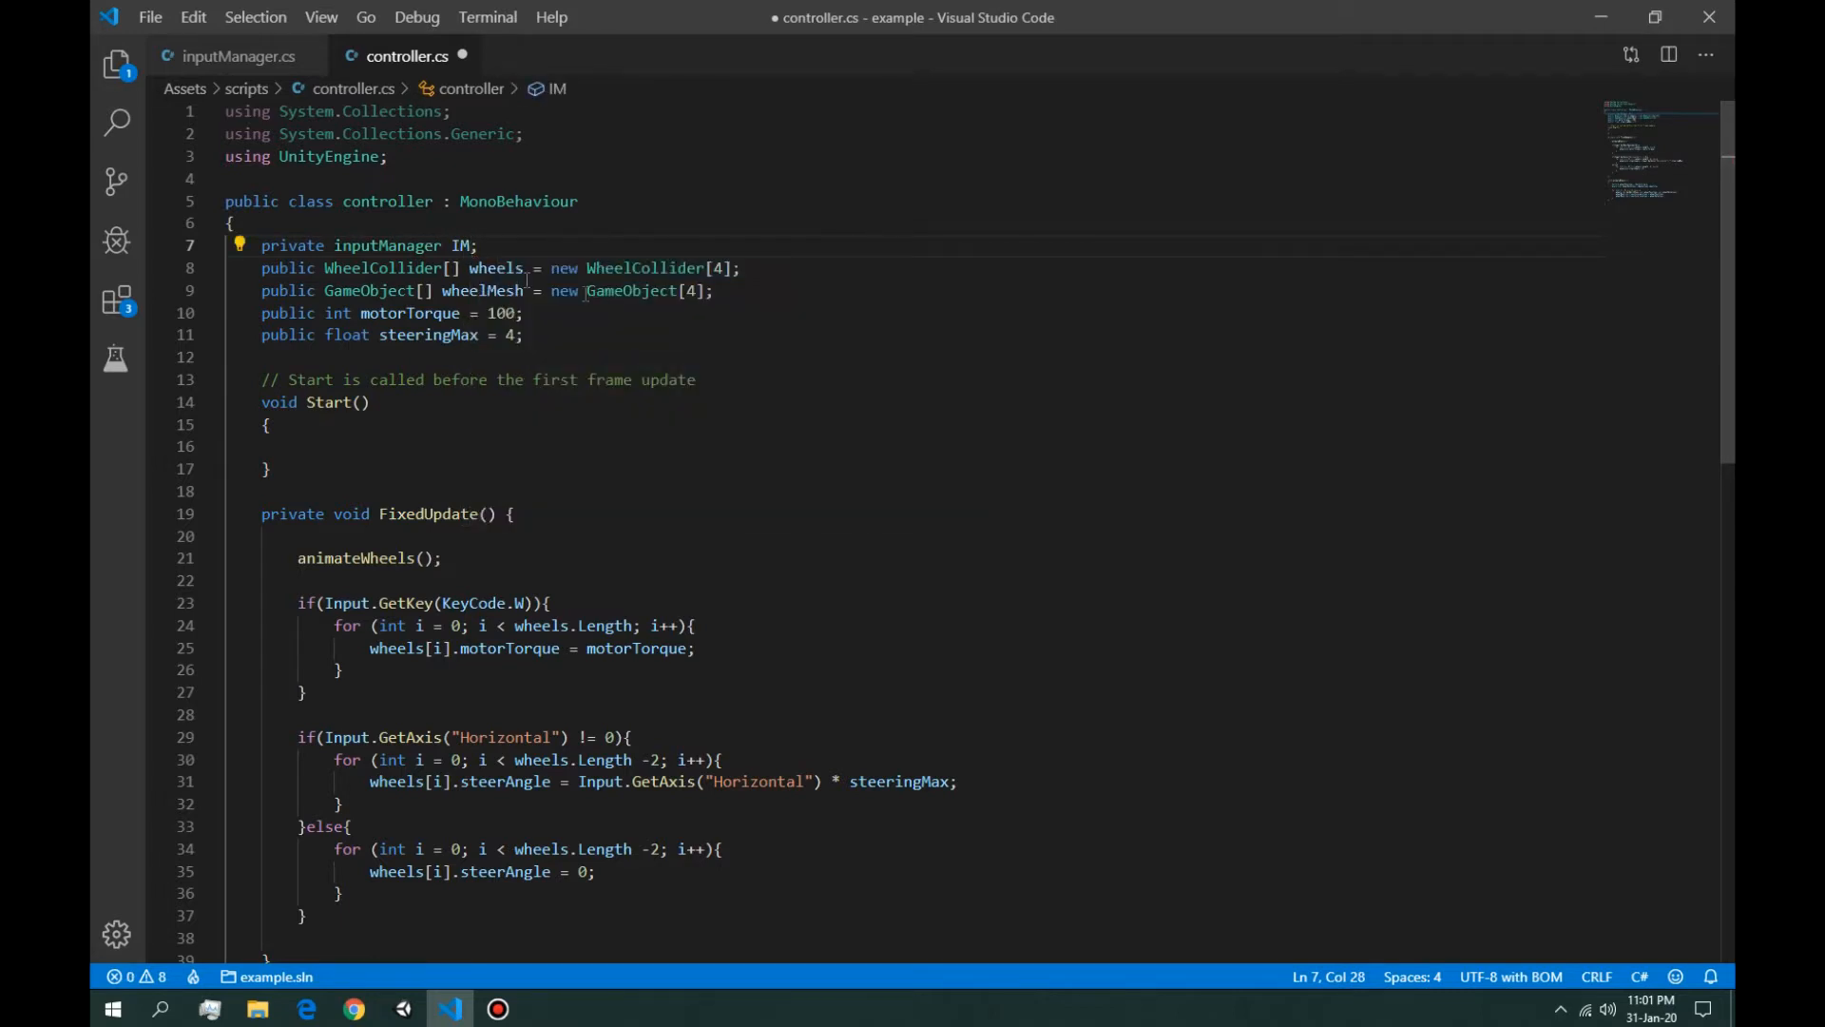
# Step: Call getObjects(); inside Start()
pyautogui.click(422, 445)
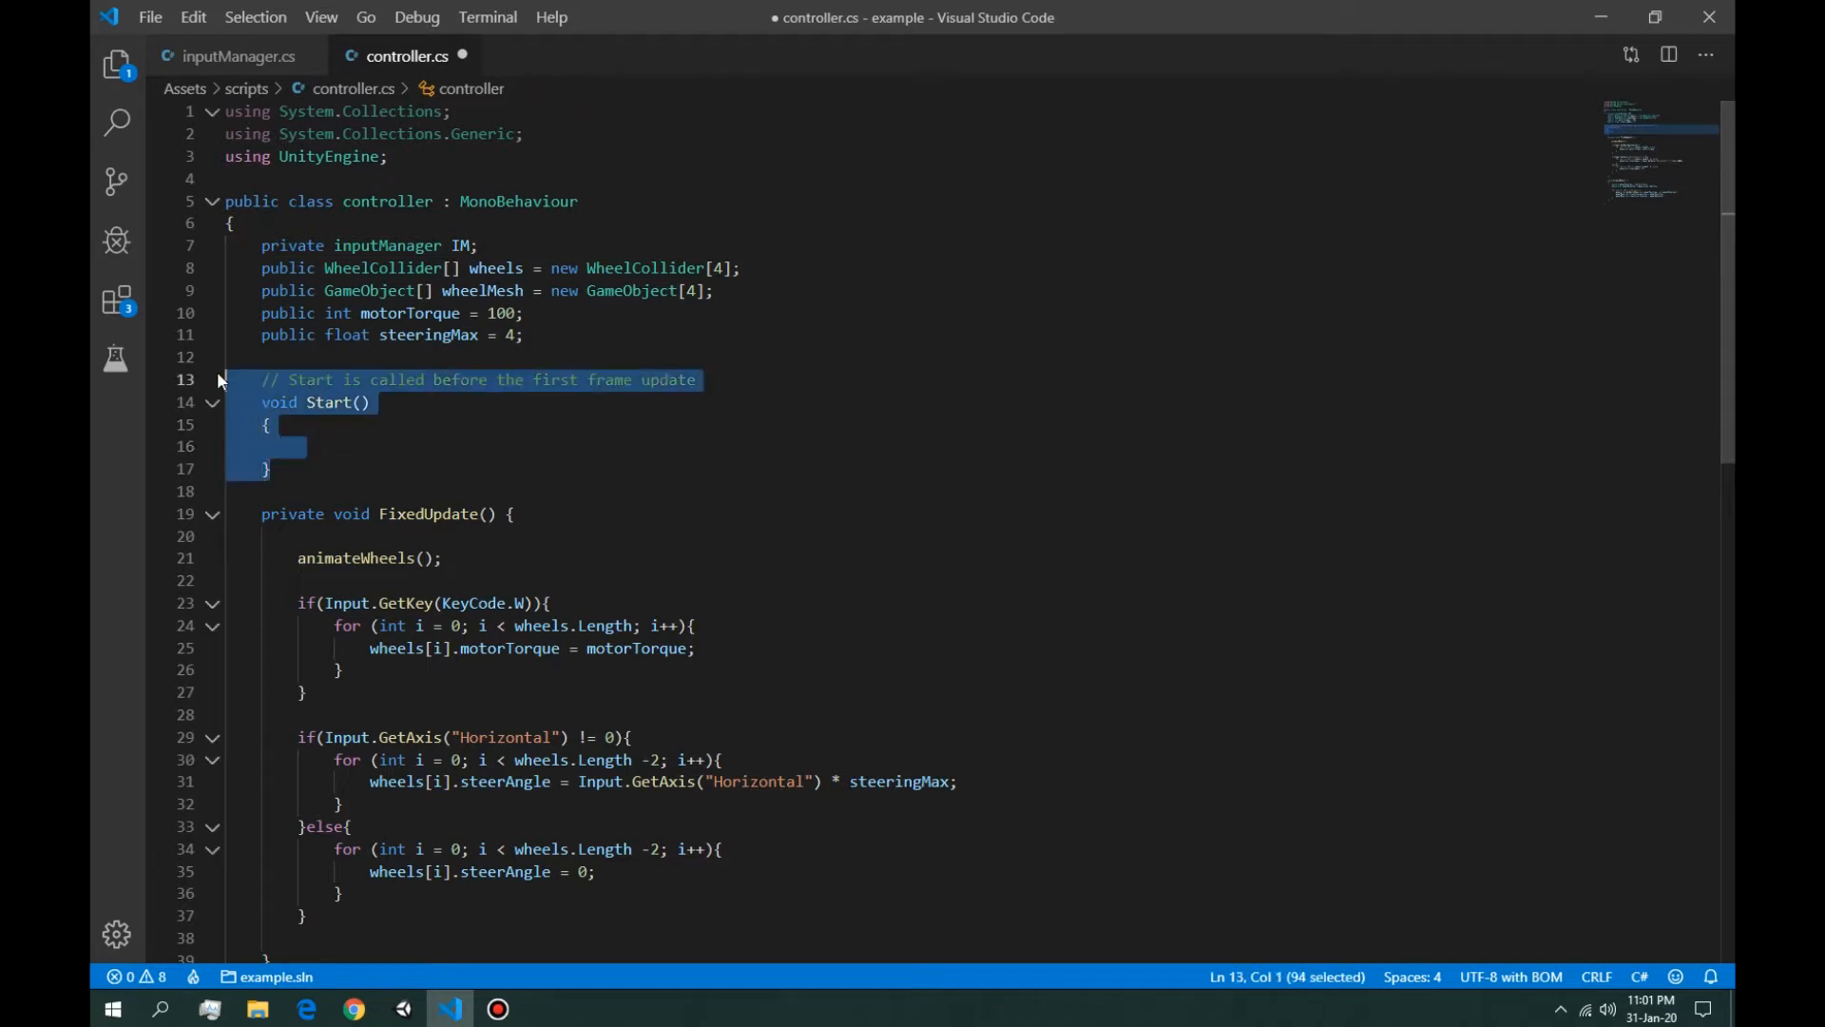
pyautogui.moveTo(277, 471)
pyautogui.write('{')
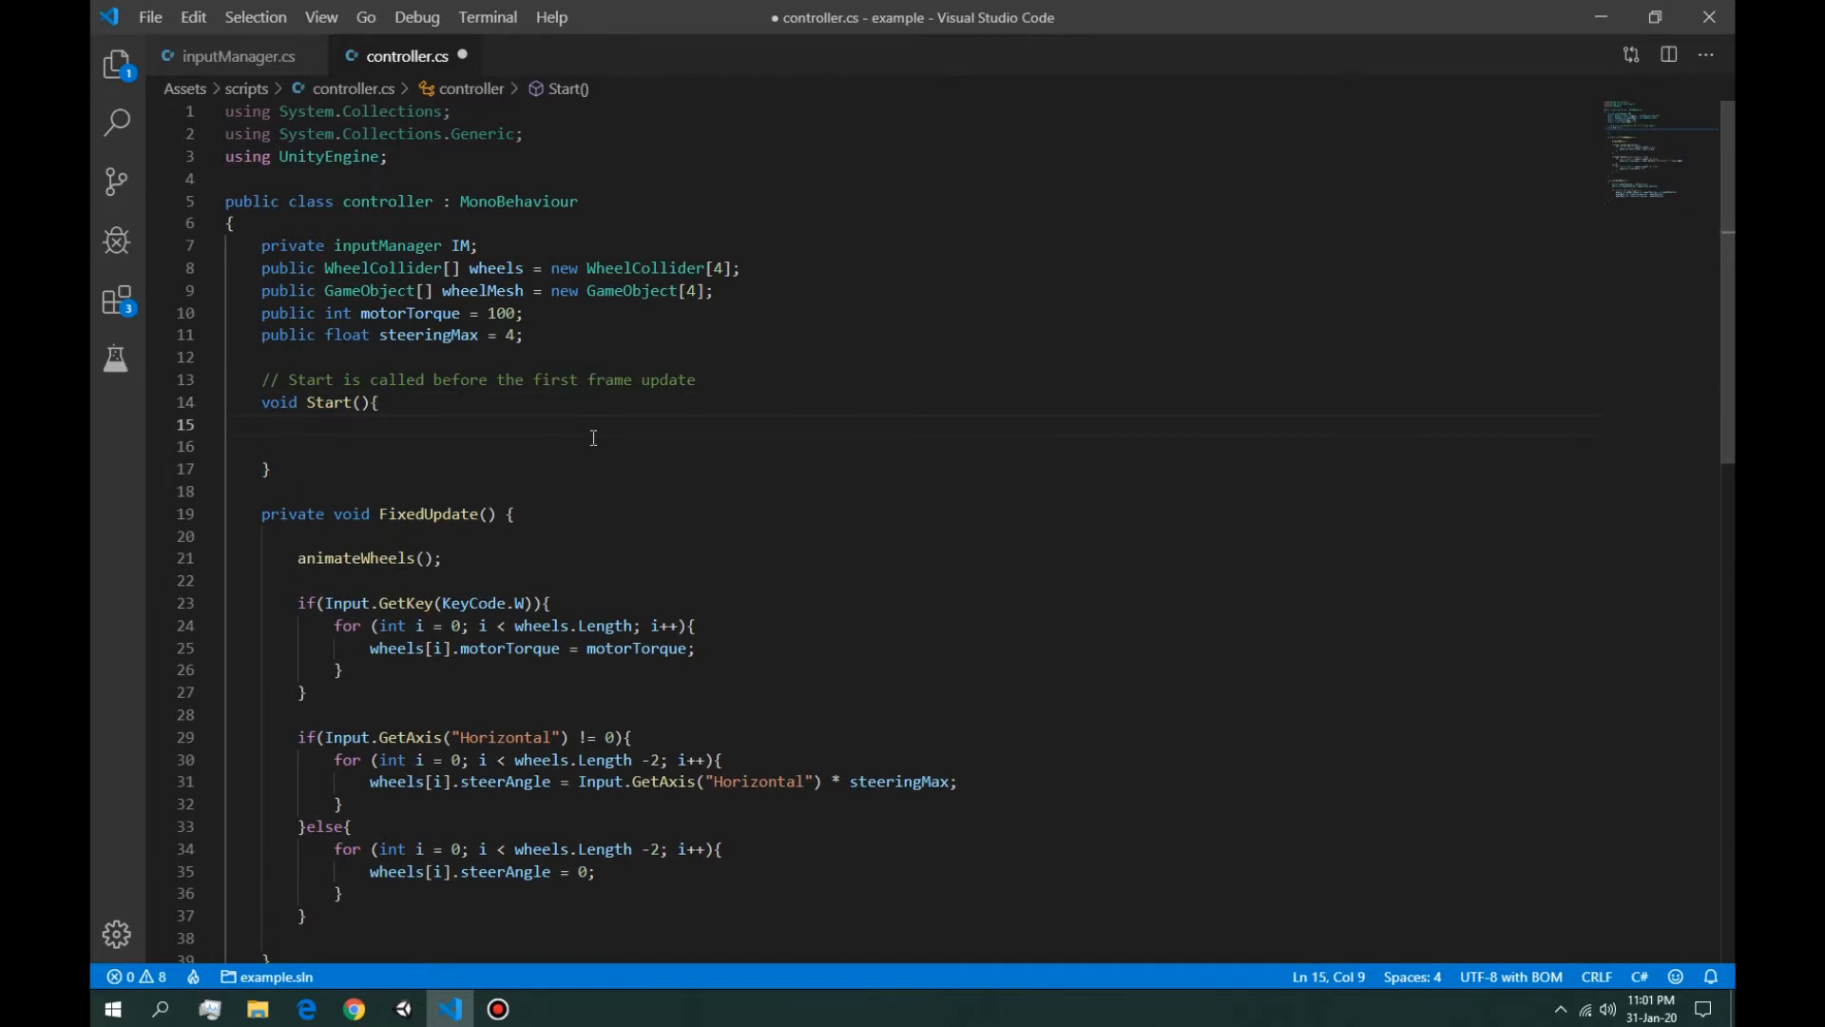
pyautogui.write('get')
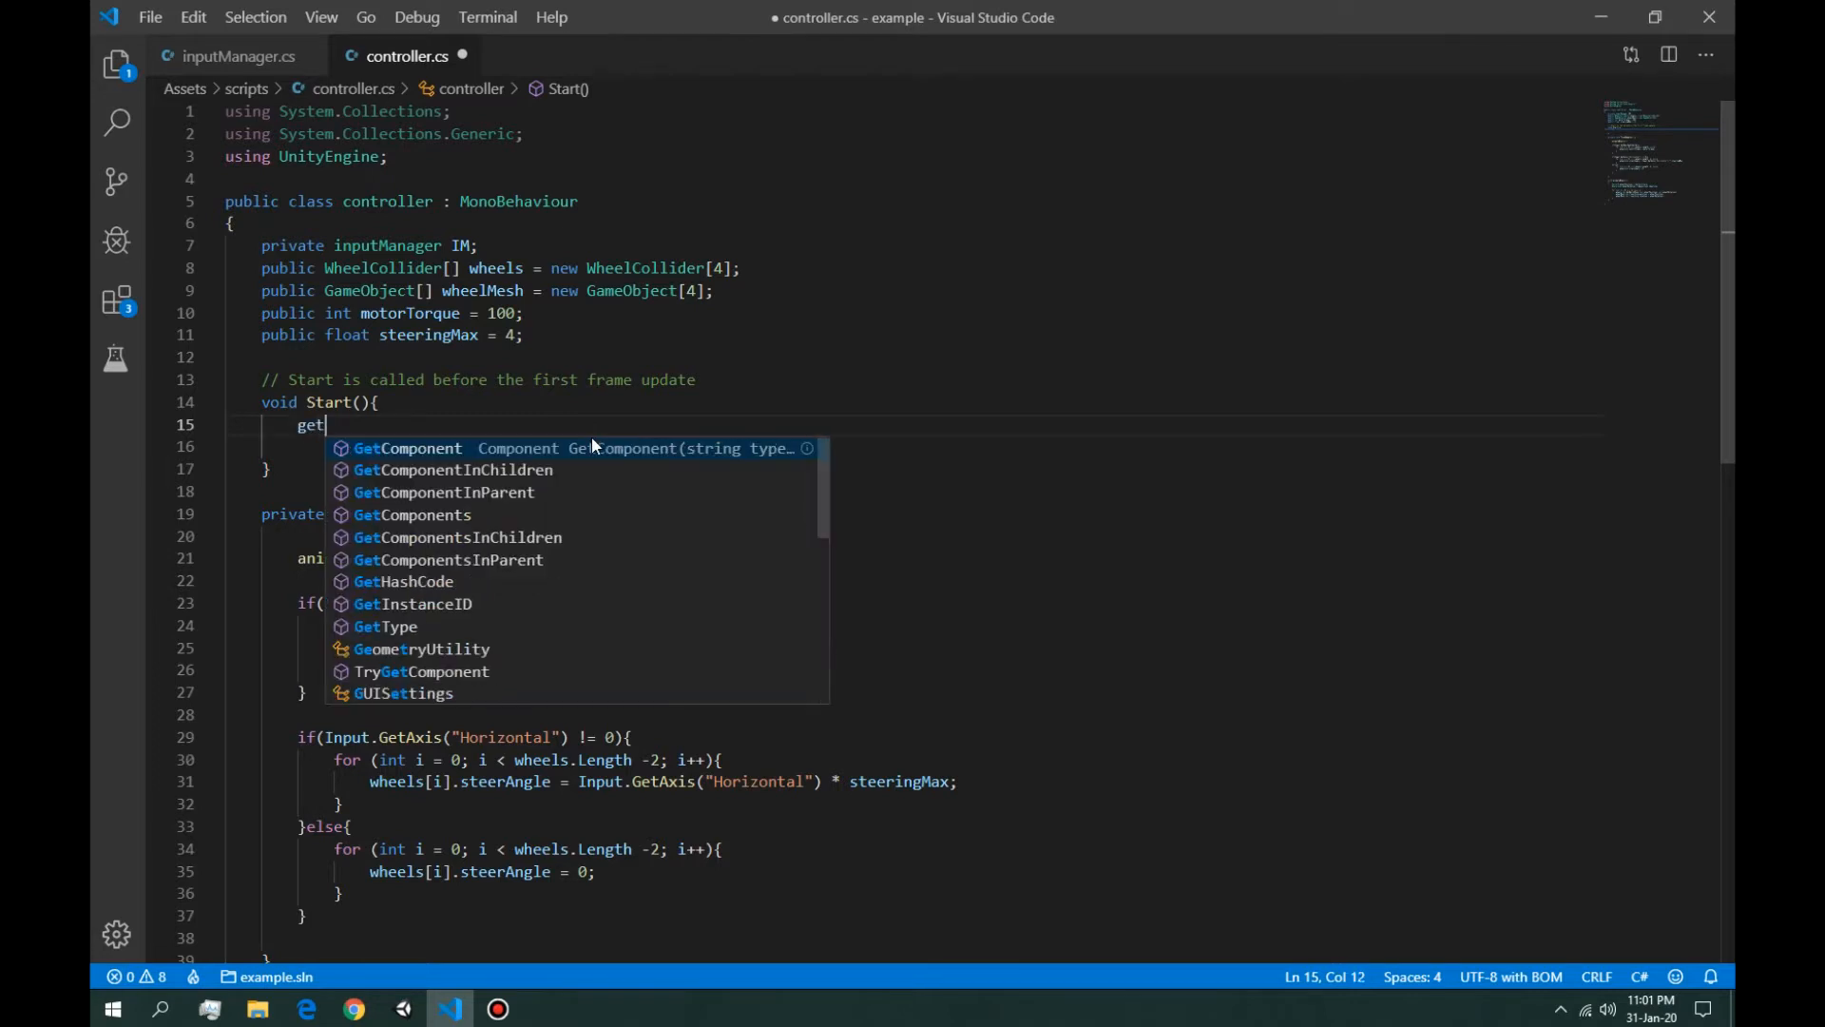
pyautogui.write('Objects')
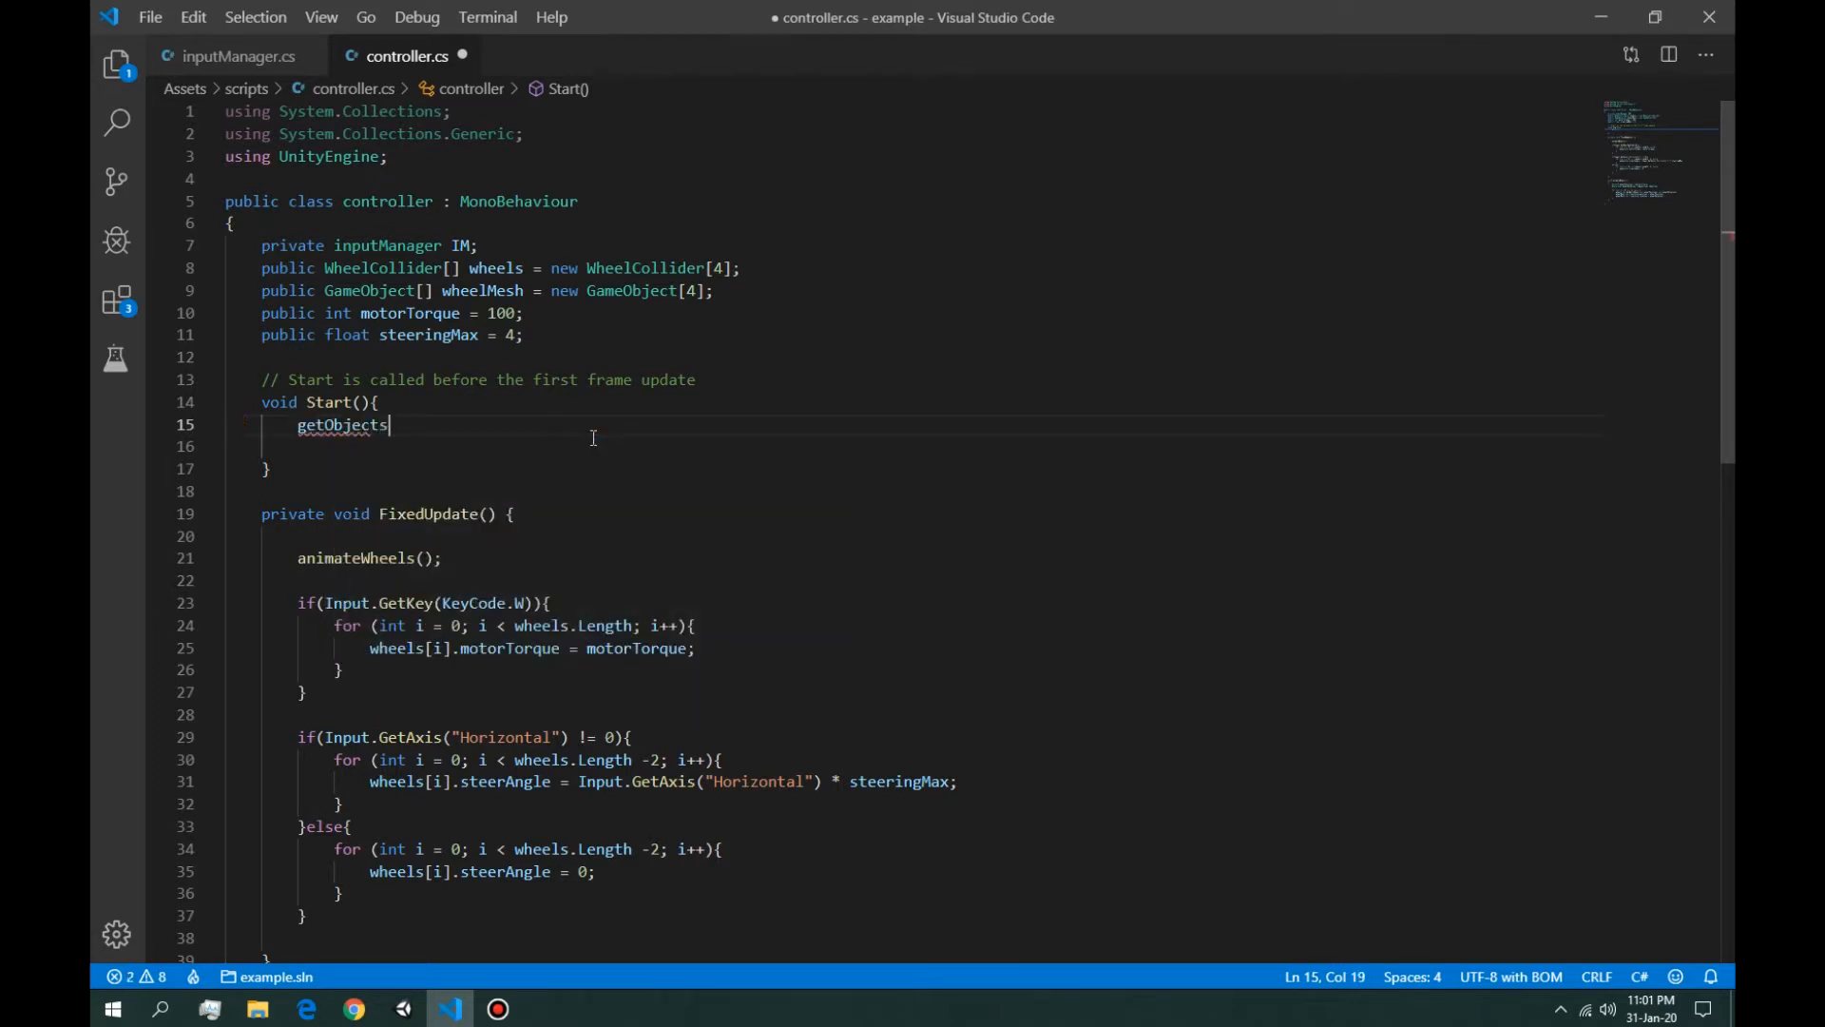
pyautogui.write('();')
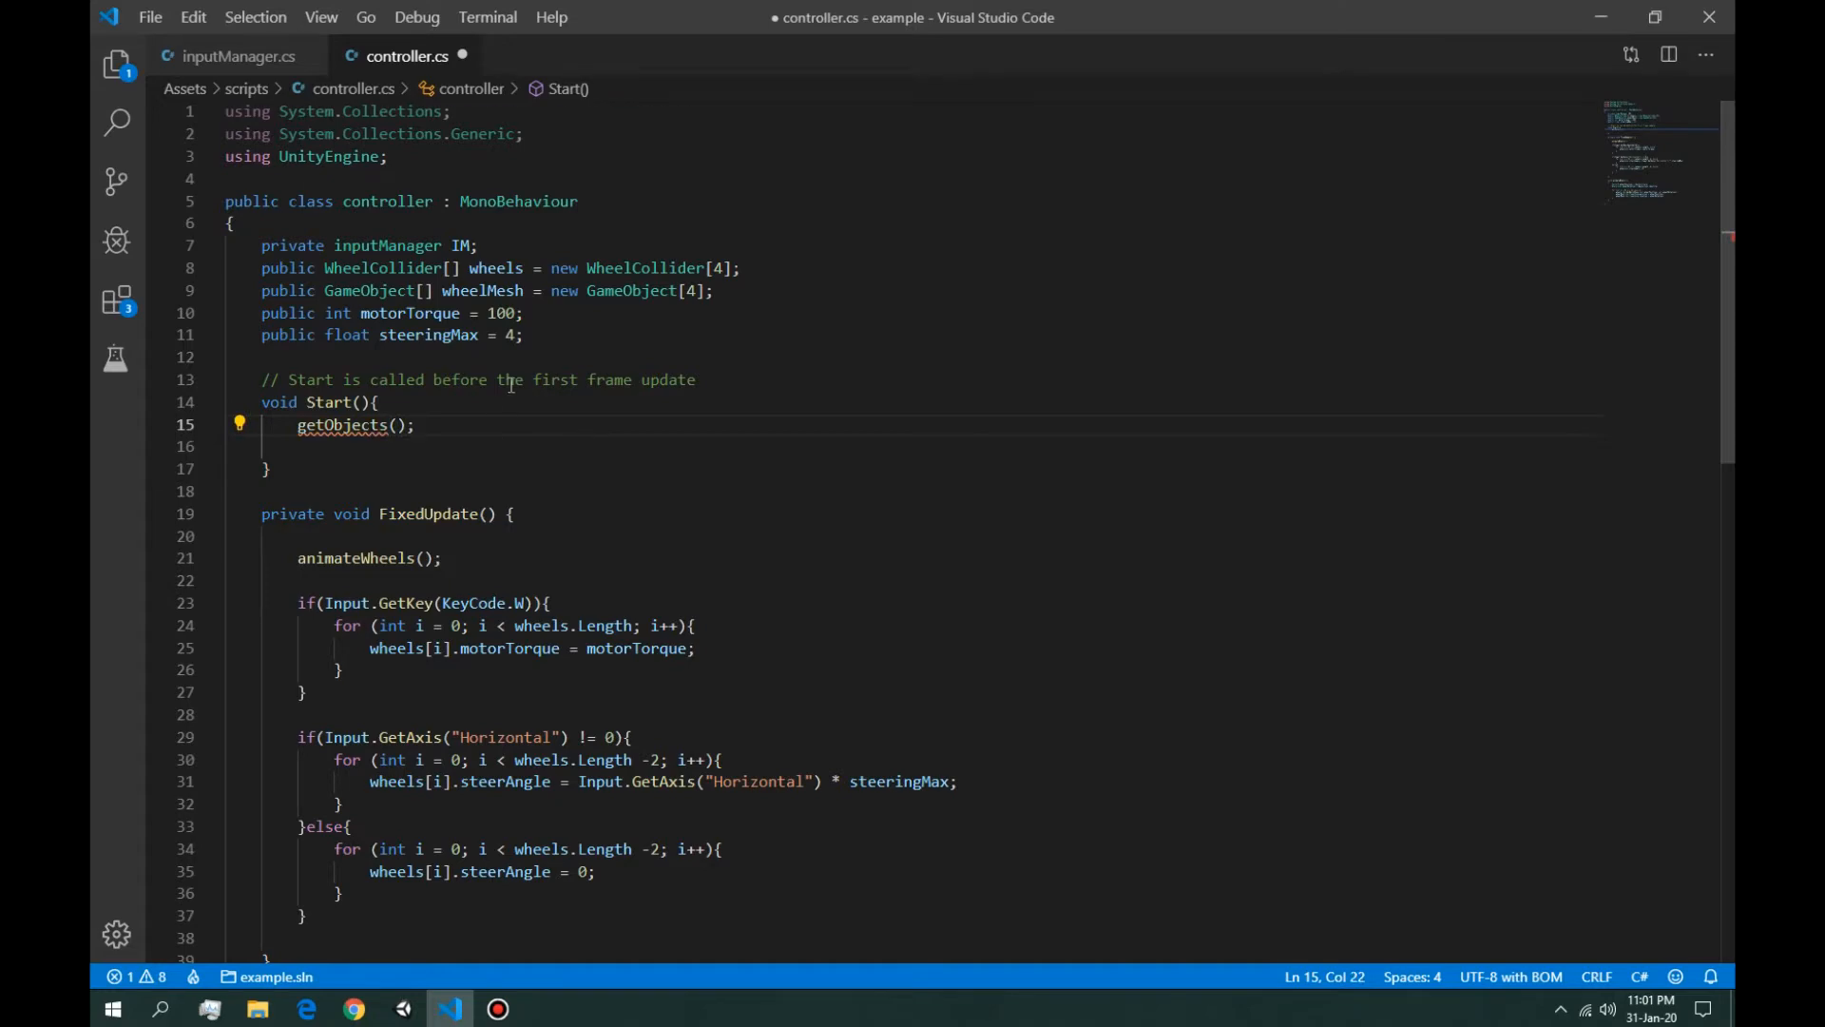
# Step: Create a private void getObjects() method in controller.cs
pyautogui.scroll(-3)
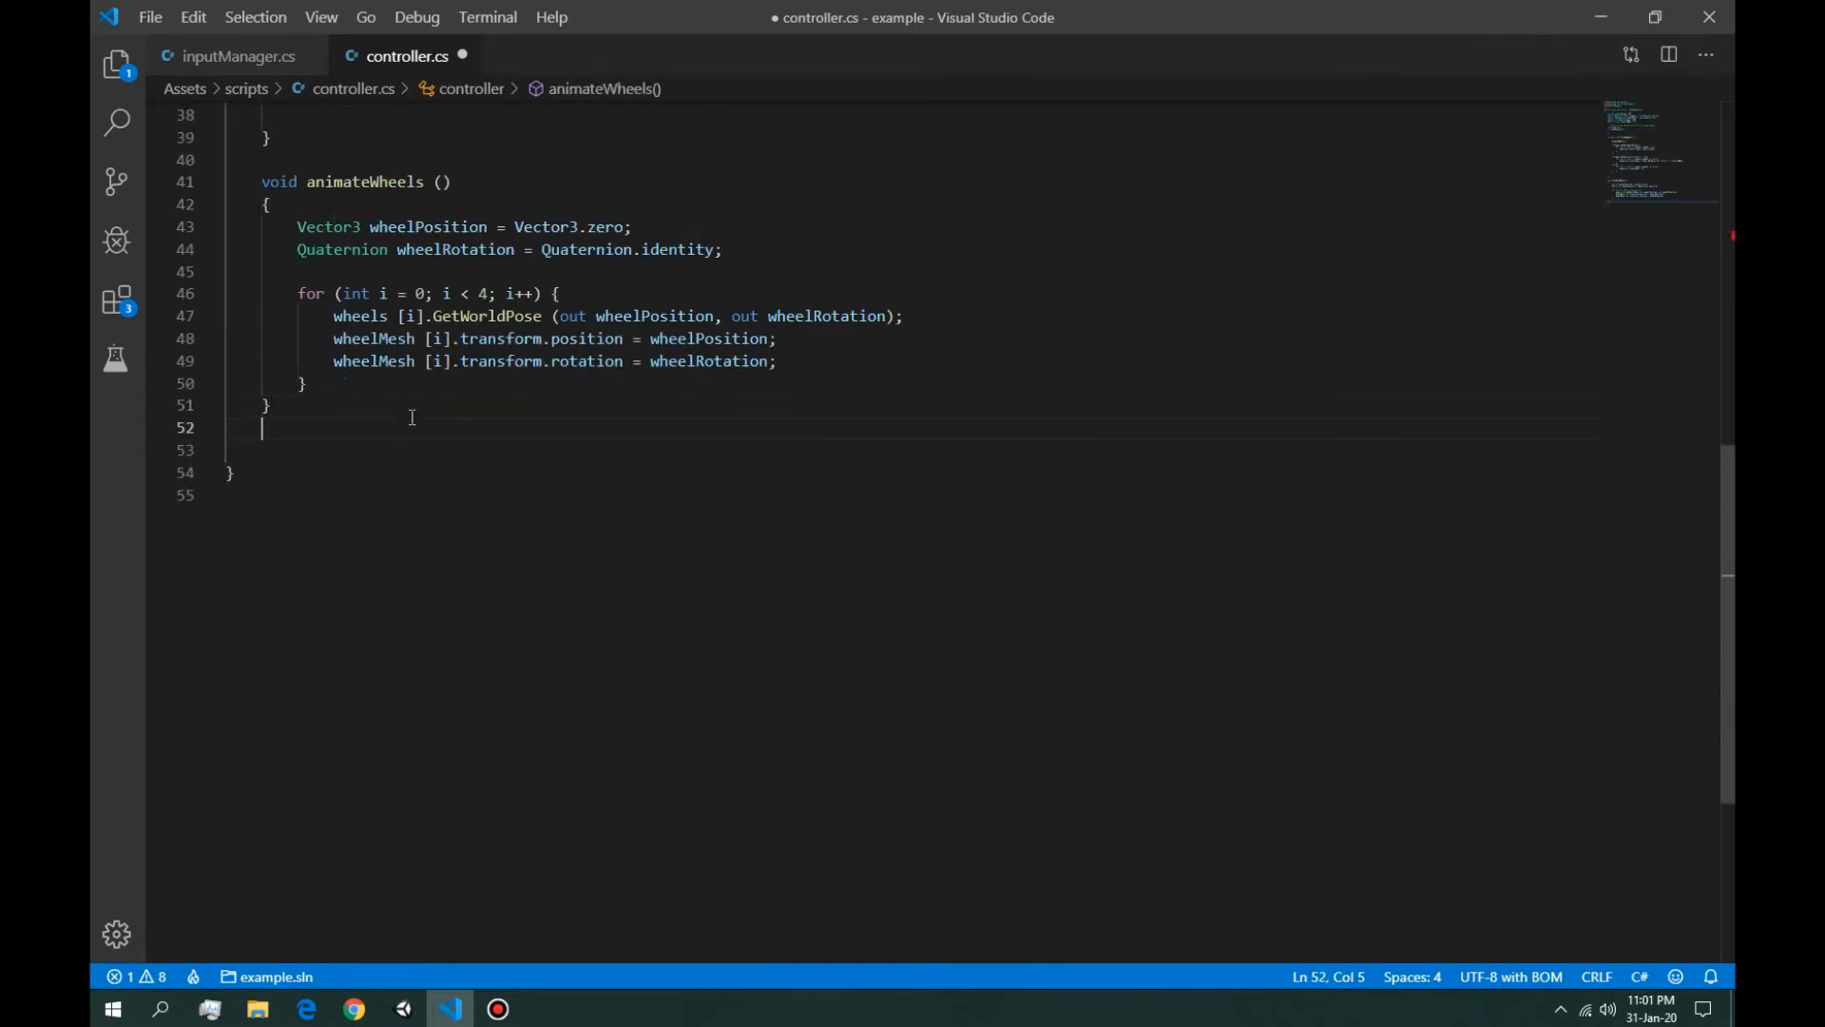
pyautogui.write('private')
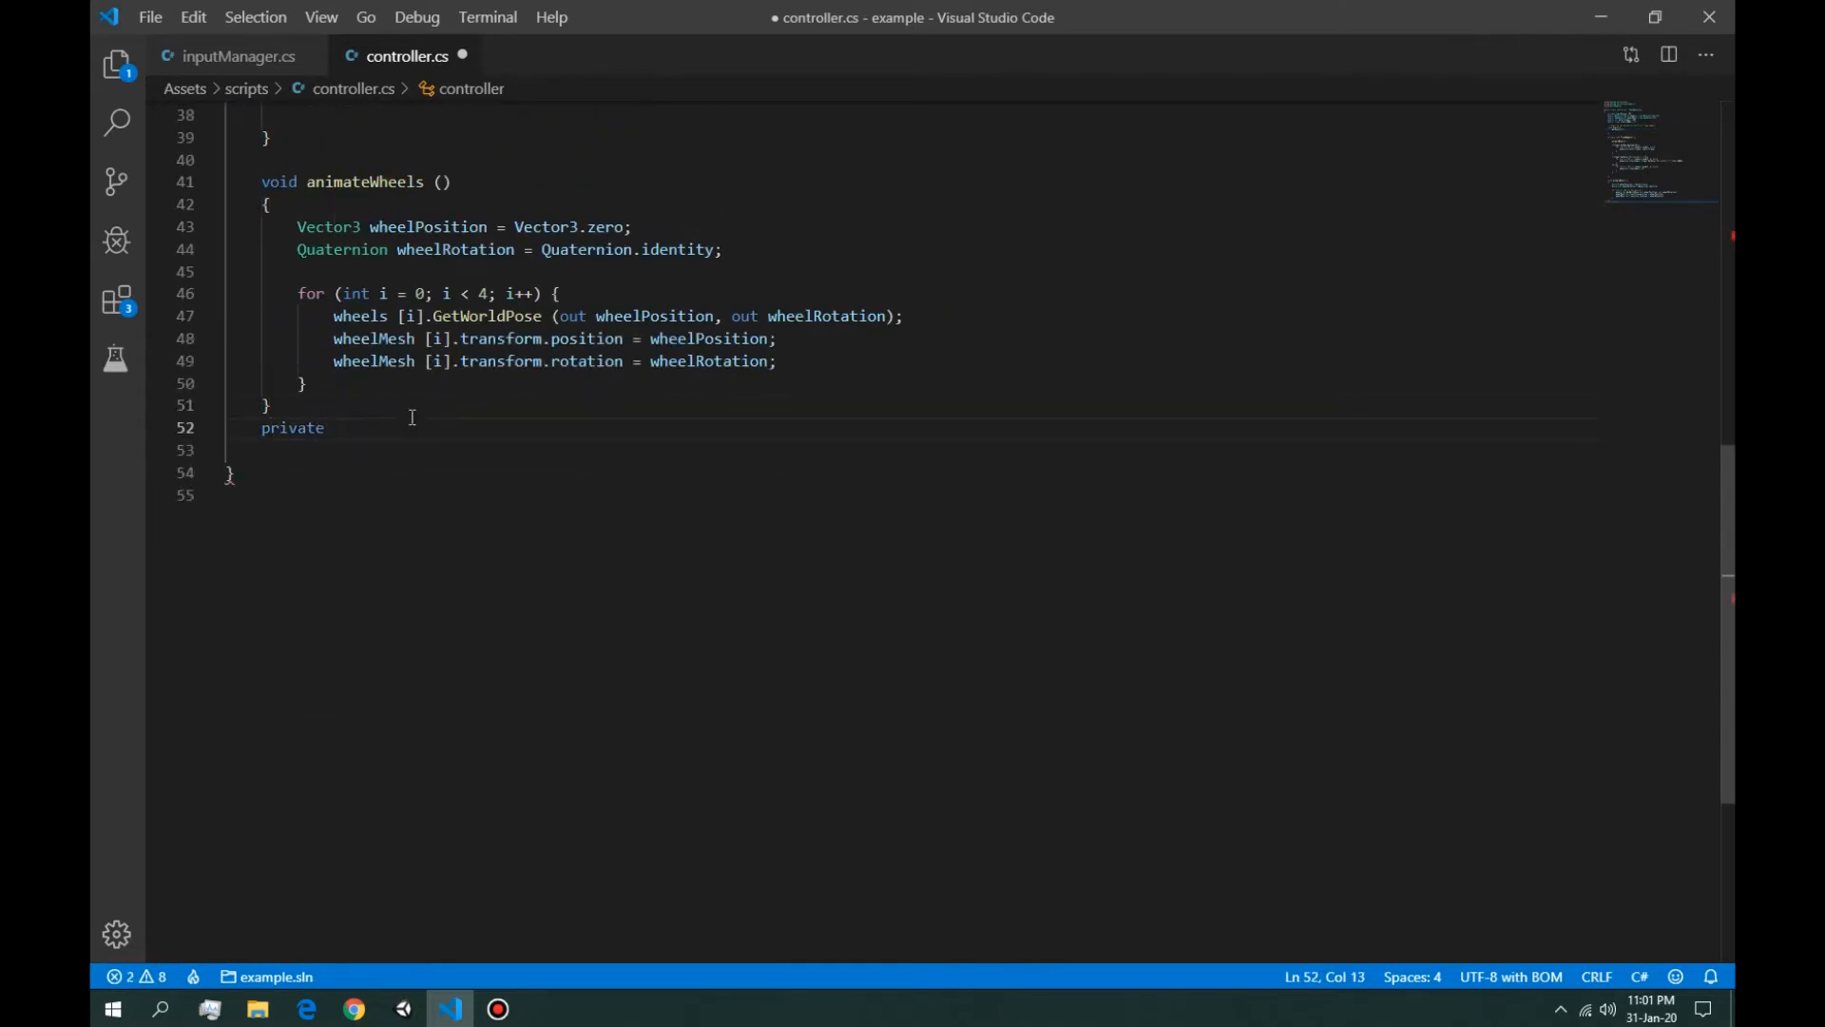
pyautogui.write('void getObjects')
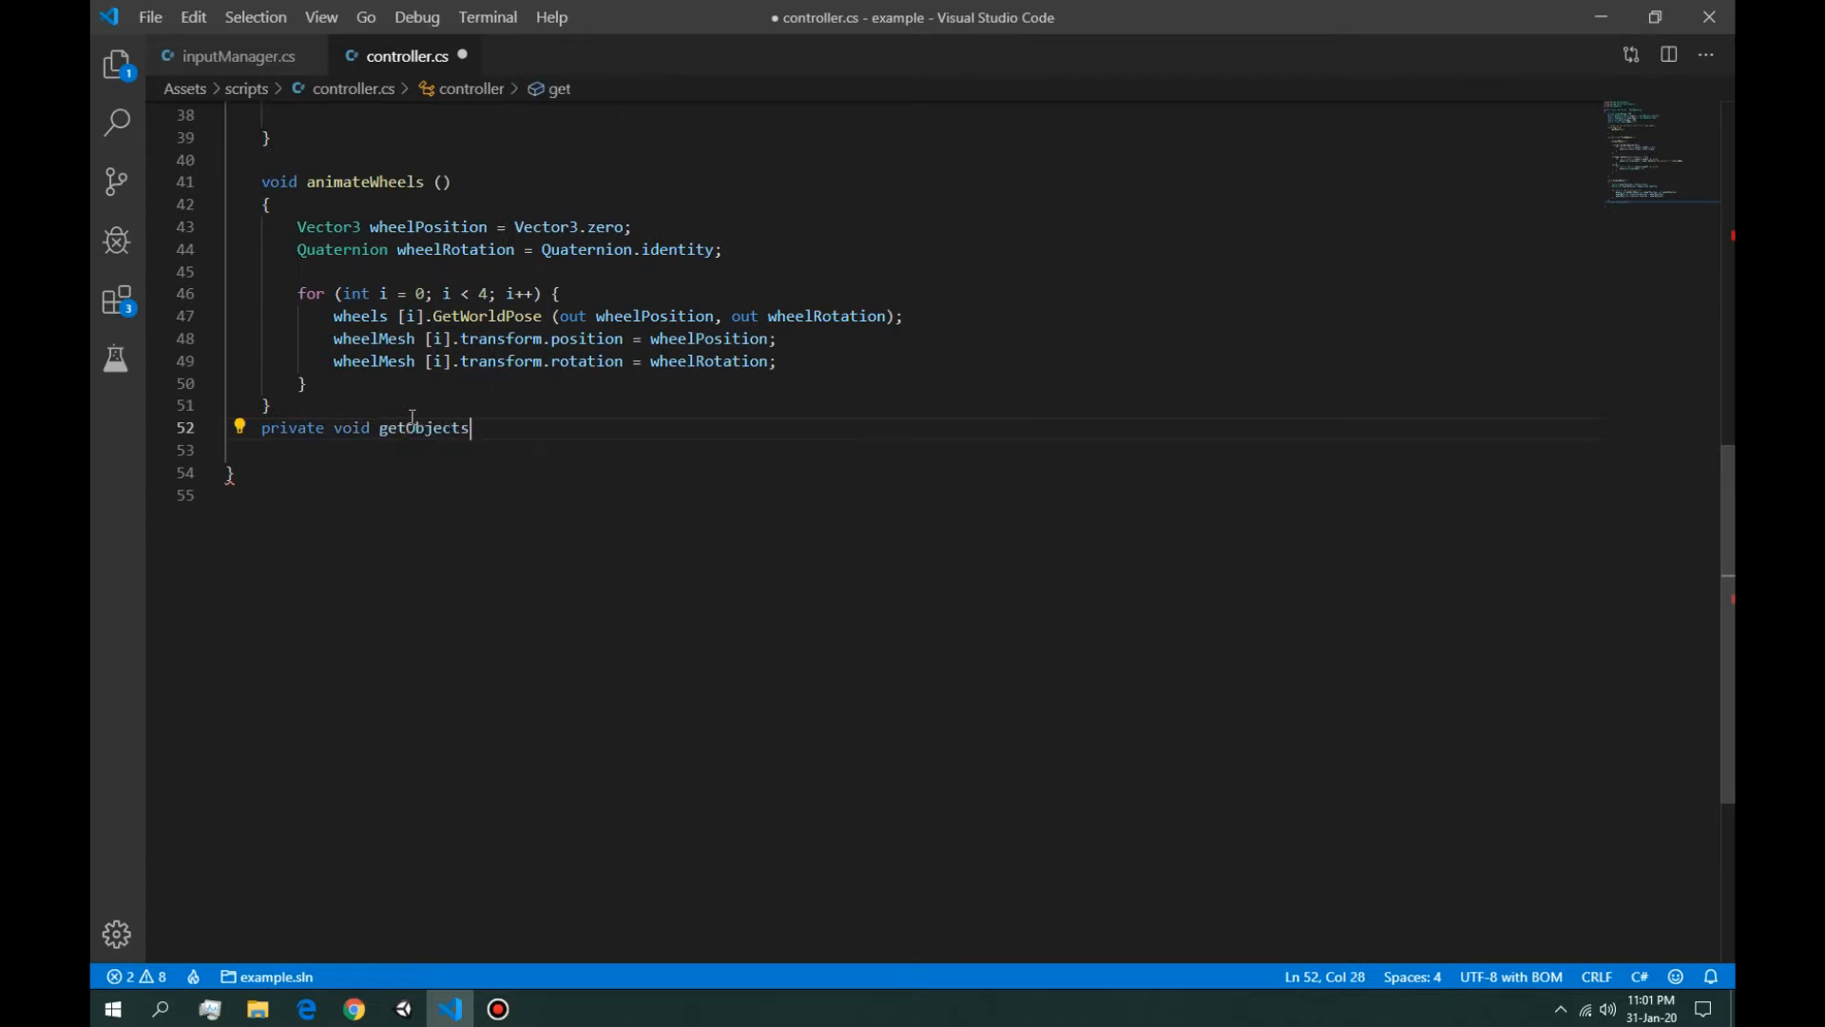
pyautogui.write('(){')
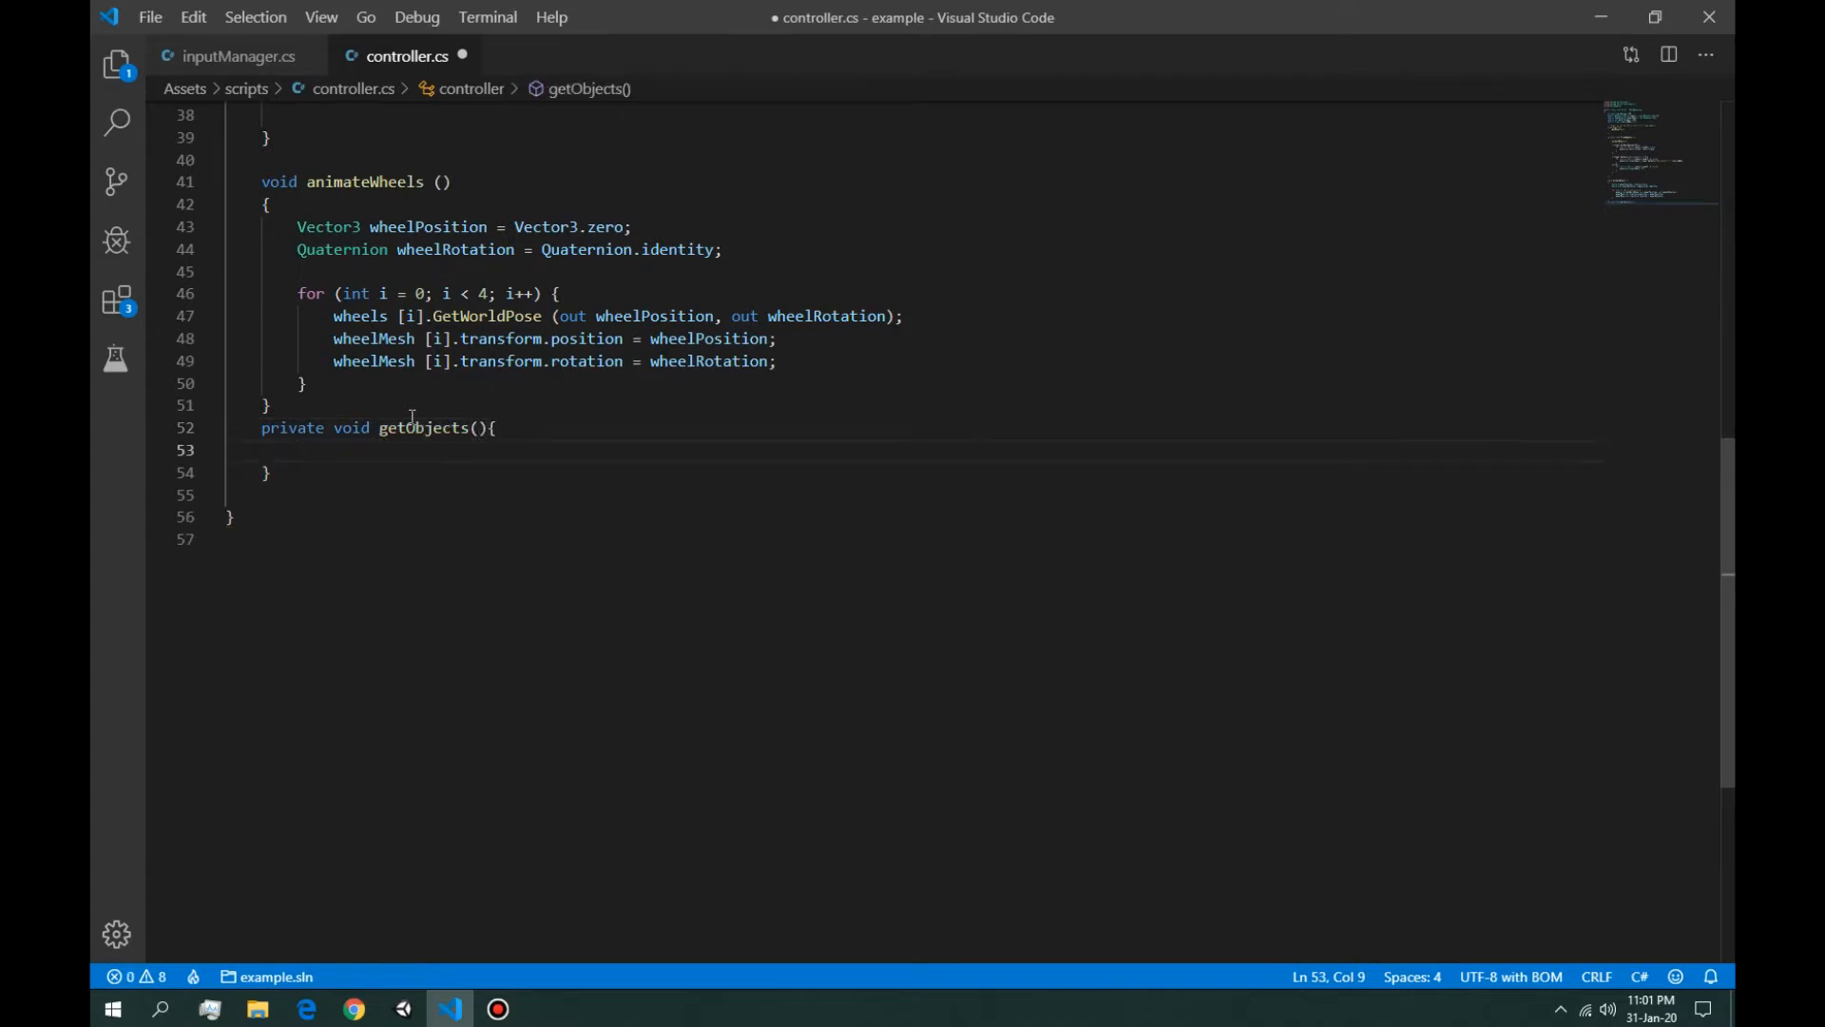
pyautogui.scroll(3)
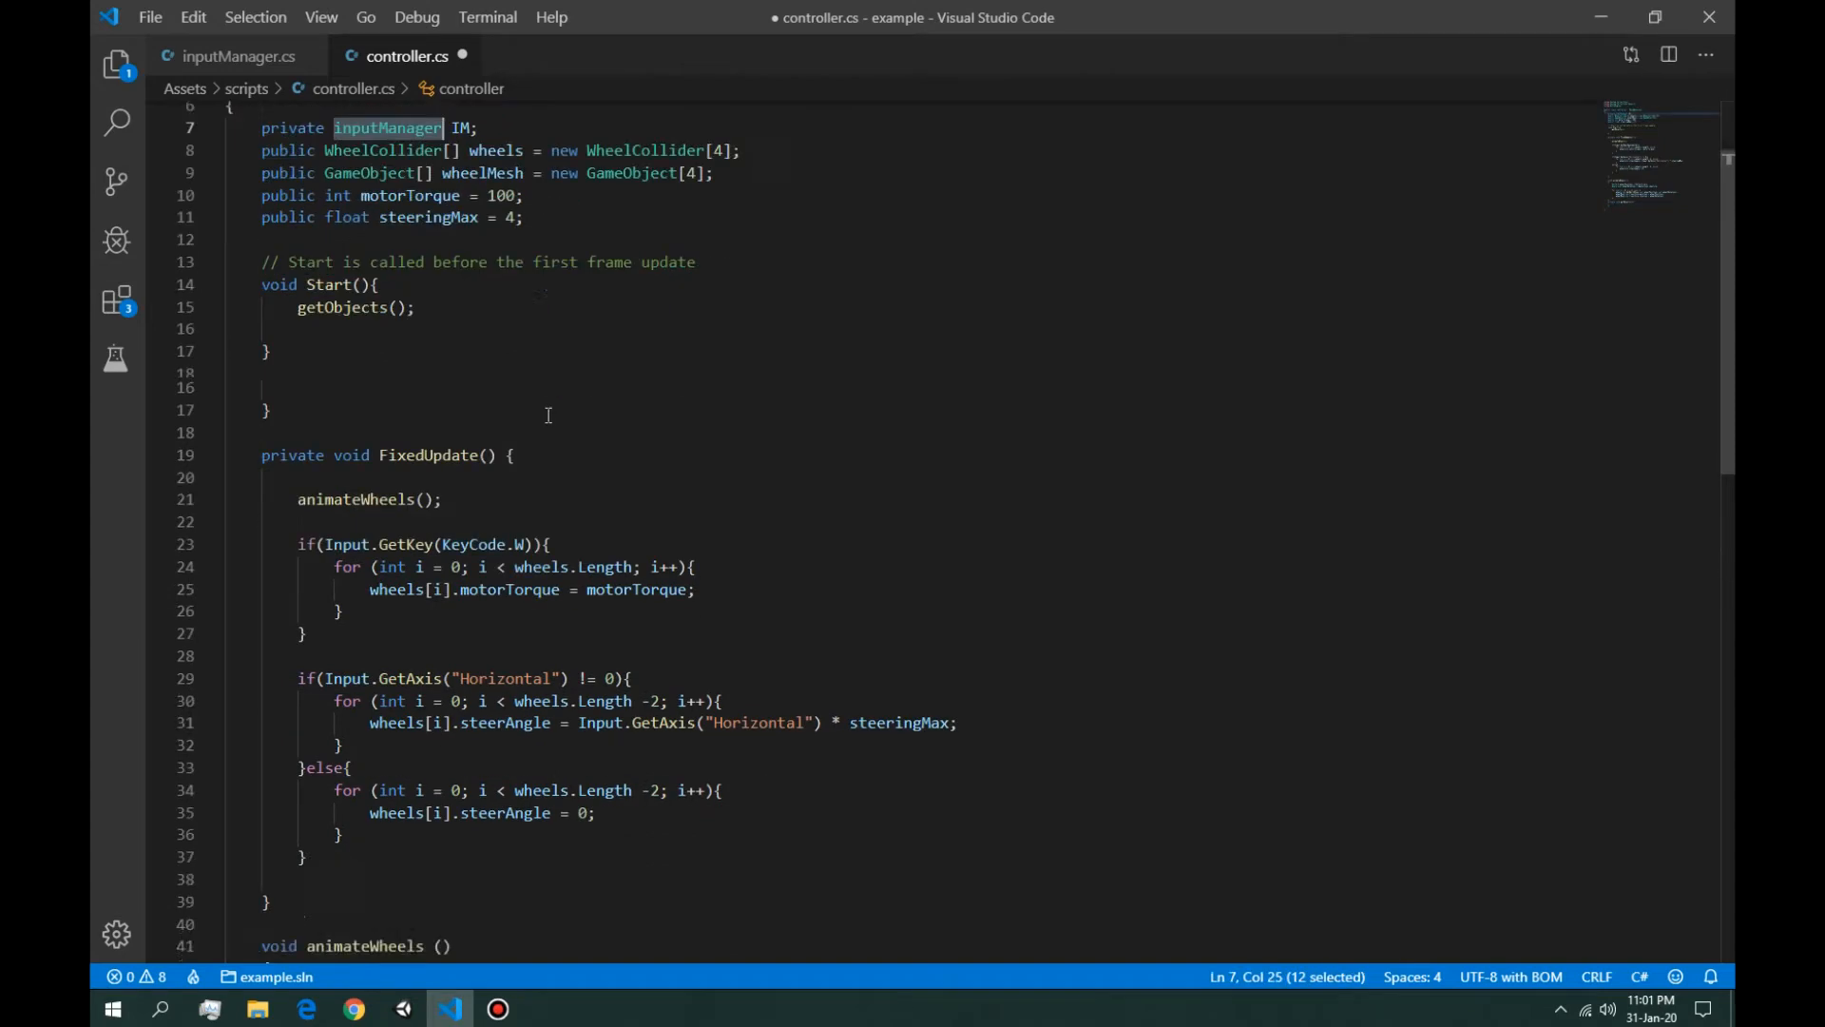
pyautogui.scroll(-3)
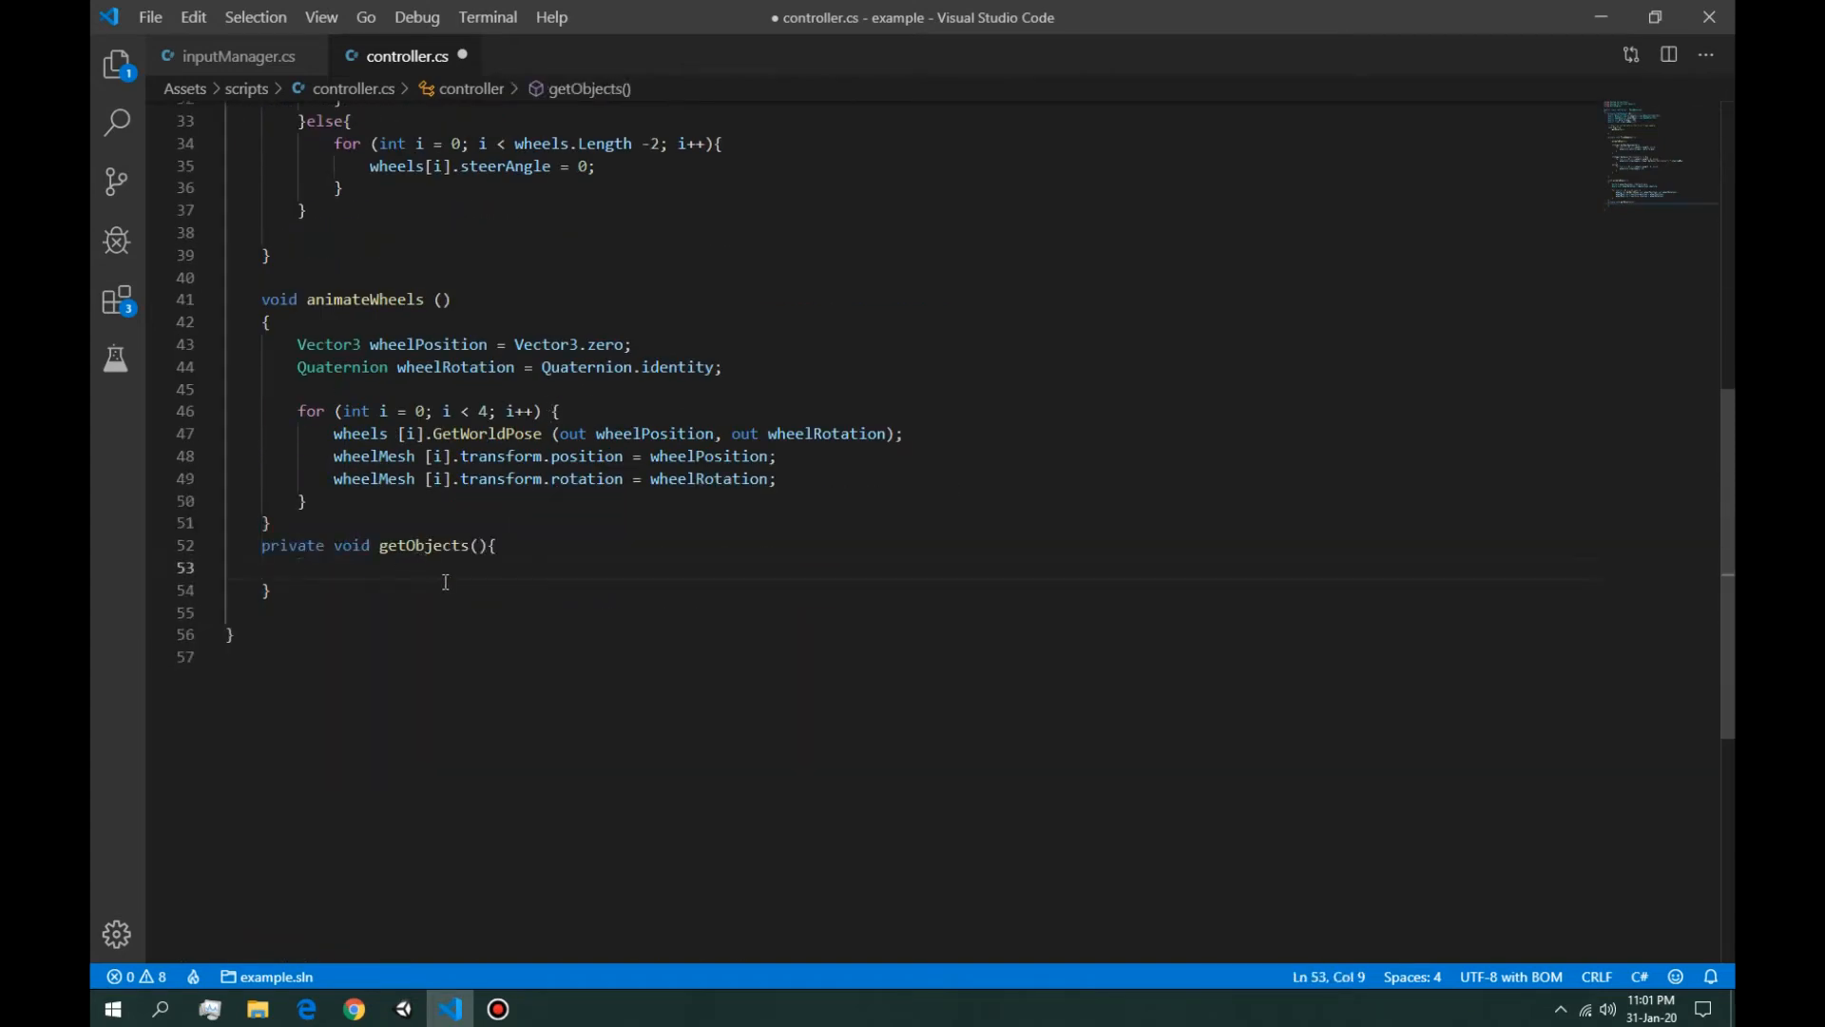
# Step: Set IM = GetComponent<inputManager>() in getObjects and make the IM field public
pyautogui.write('inputManager =')
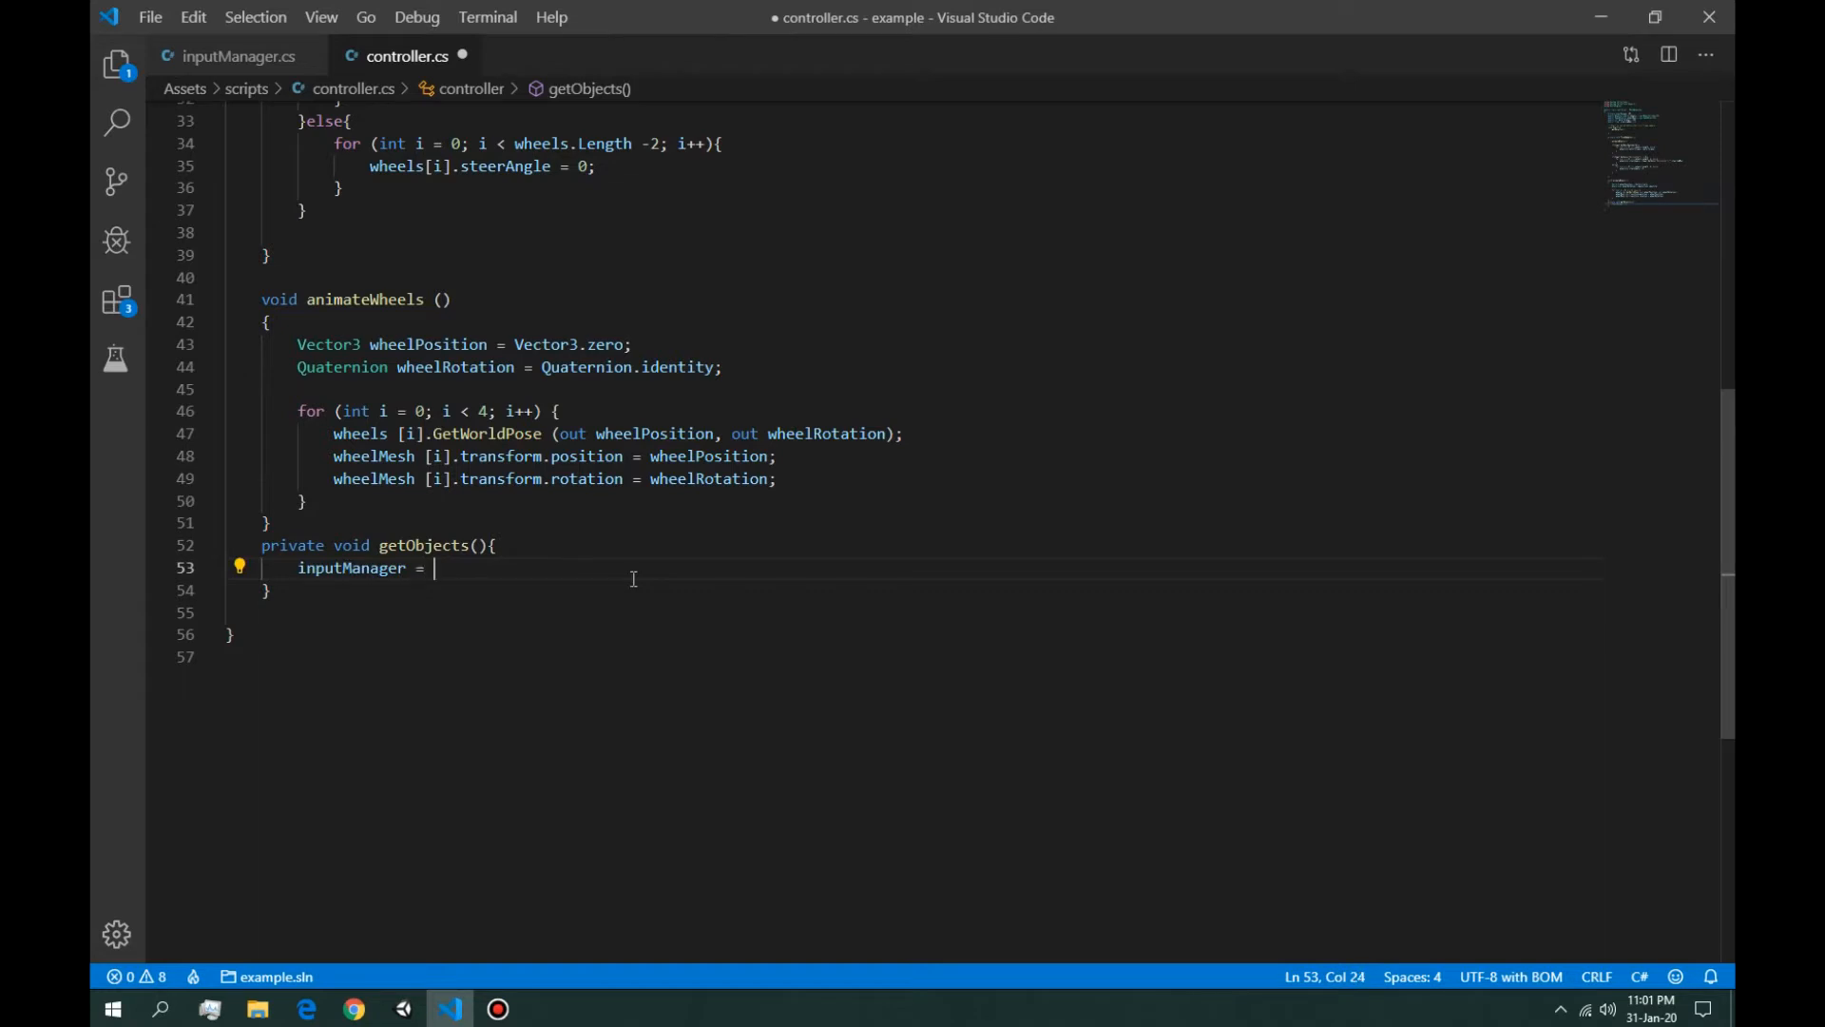
pyautogui.write('gameObje')
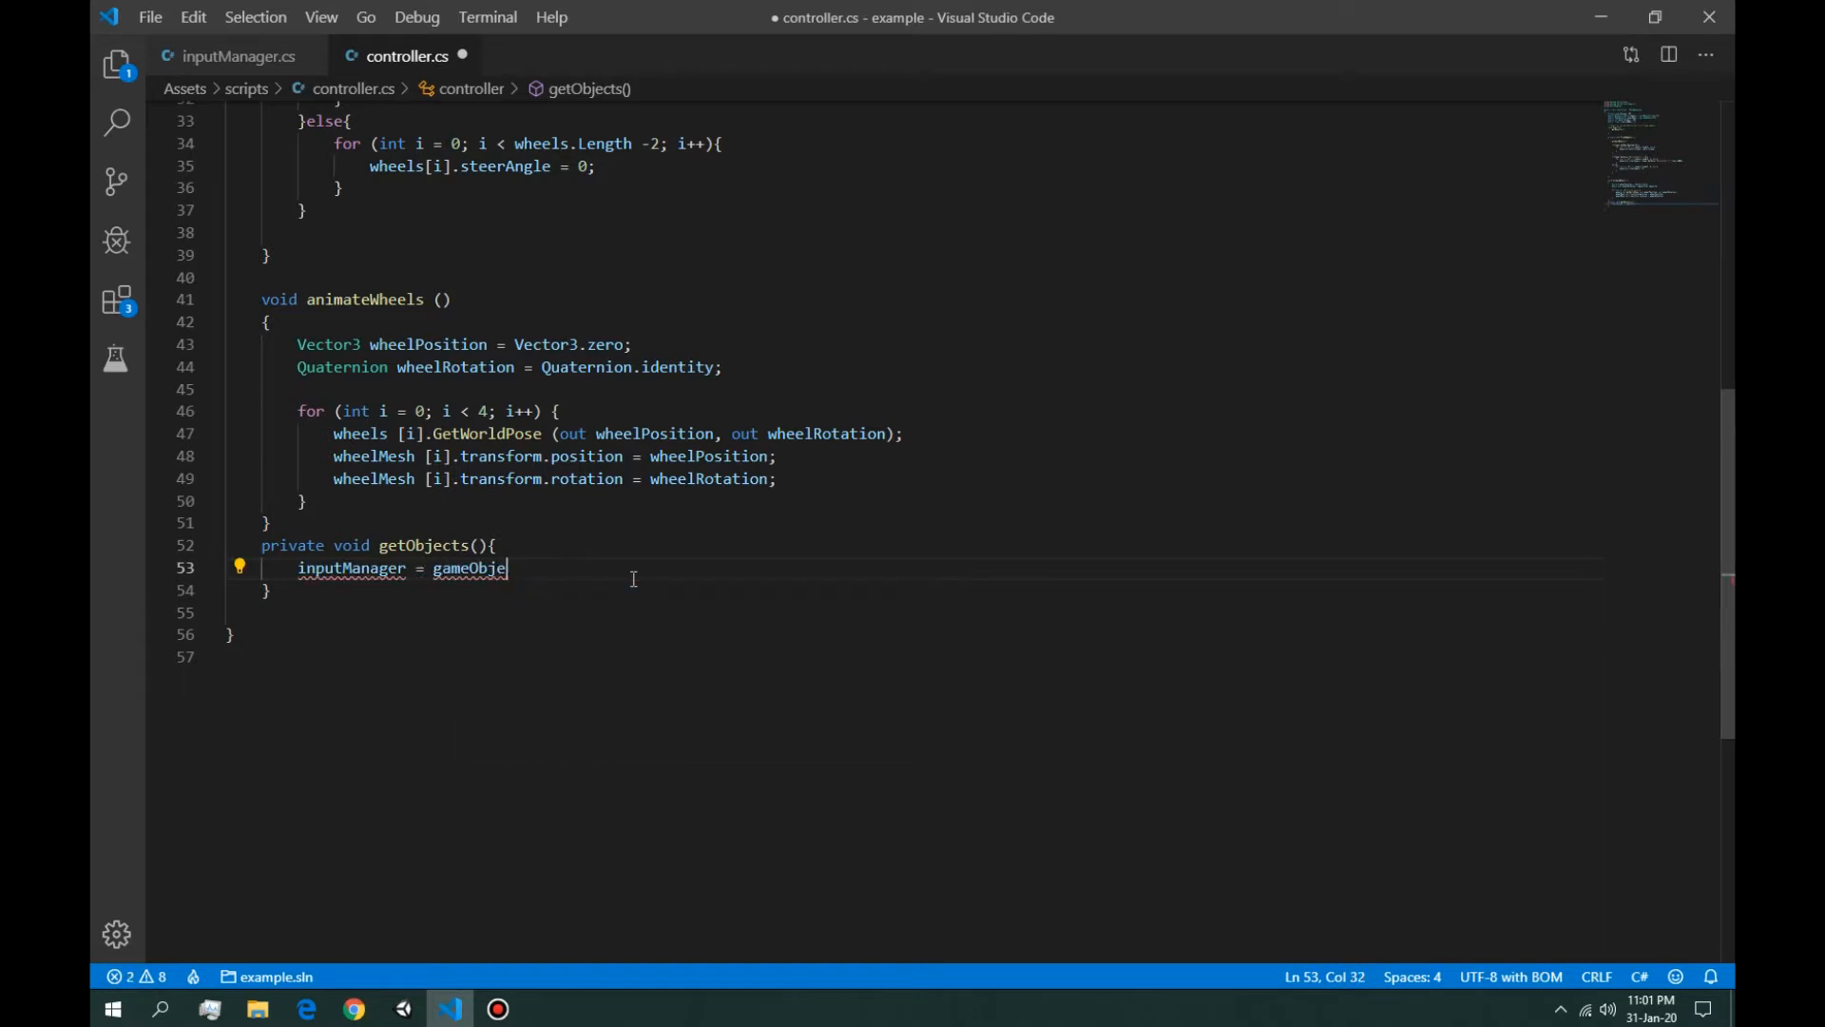
pyautogui.press('Backspace')
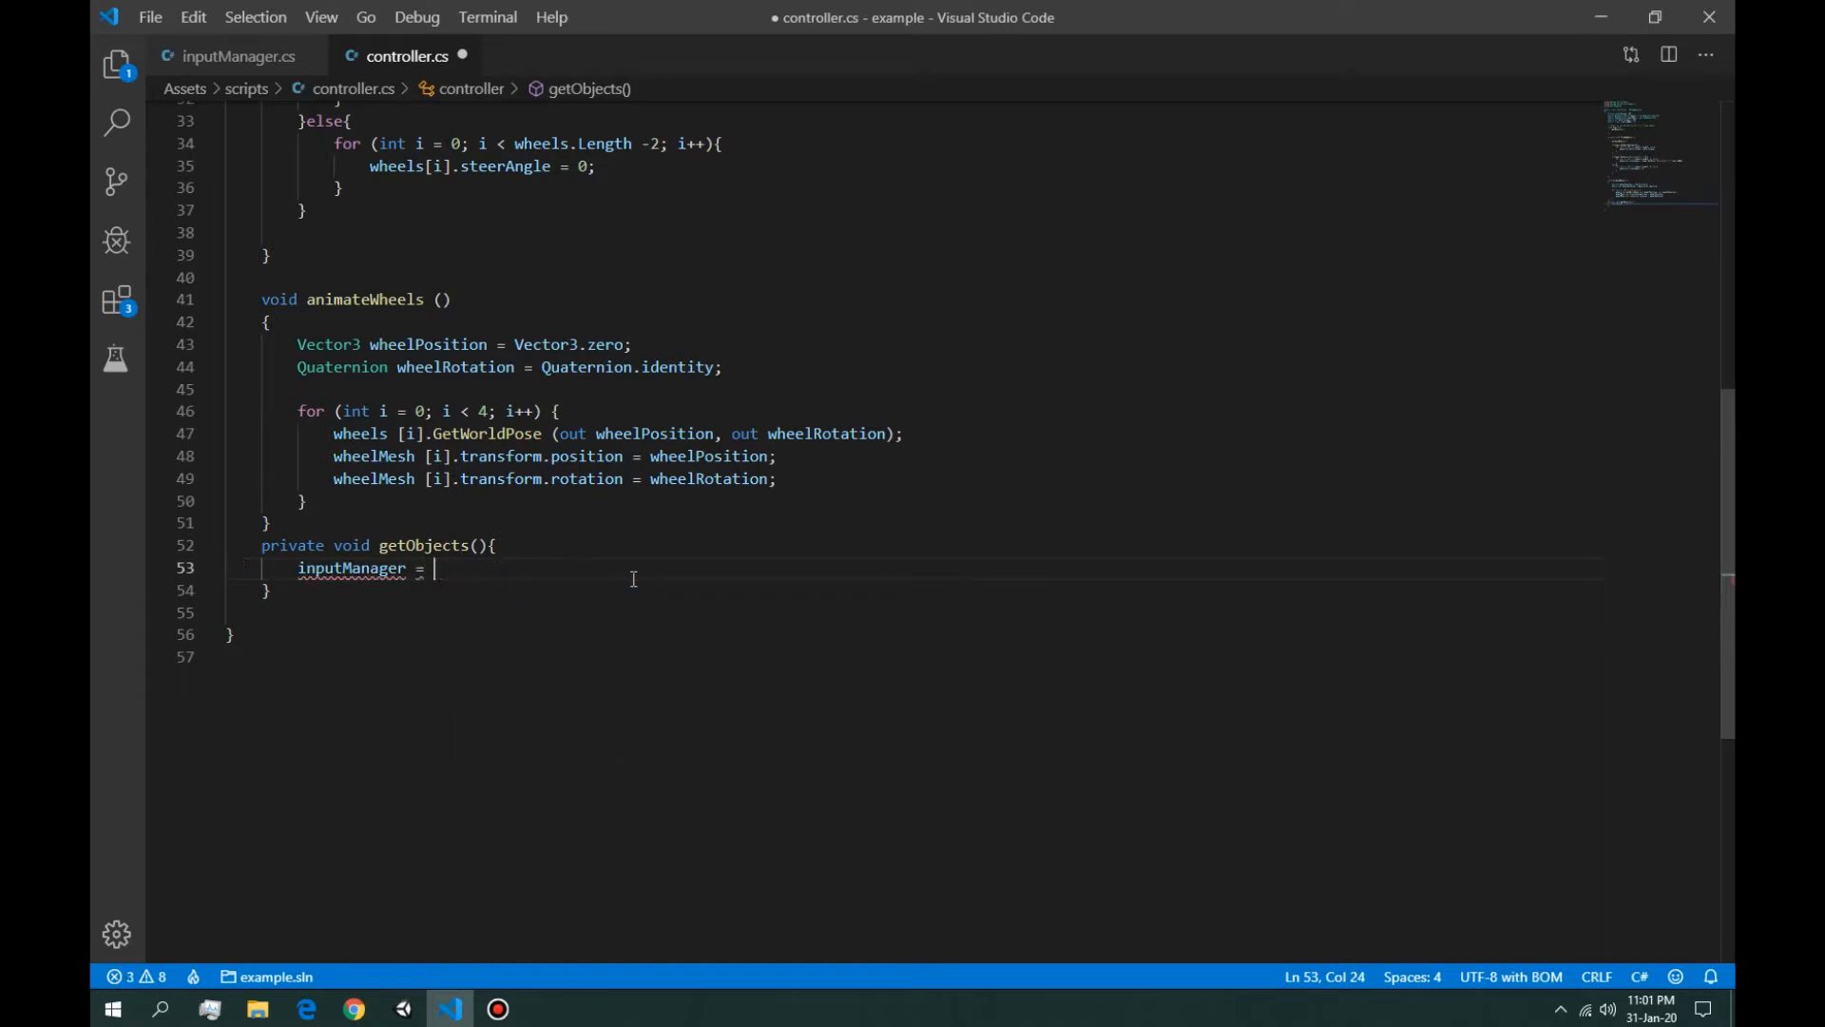
pyautogui.write('get')
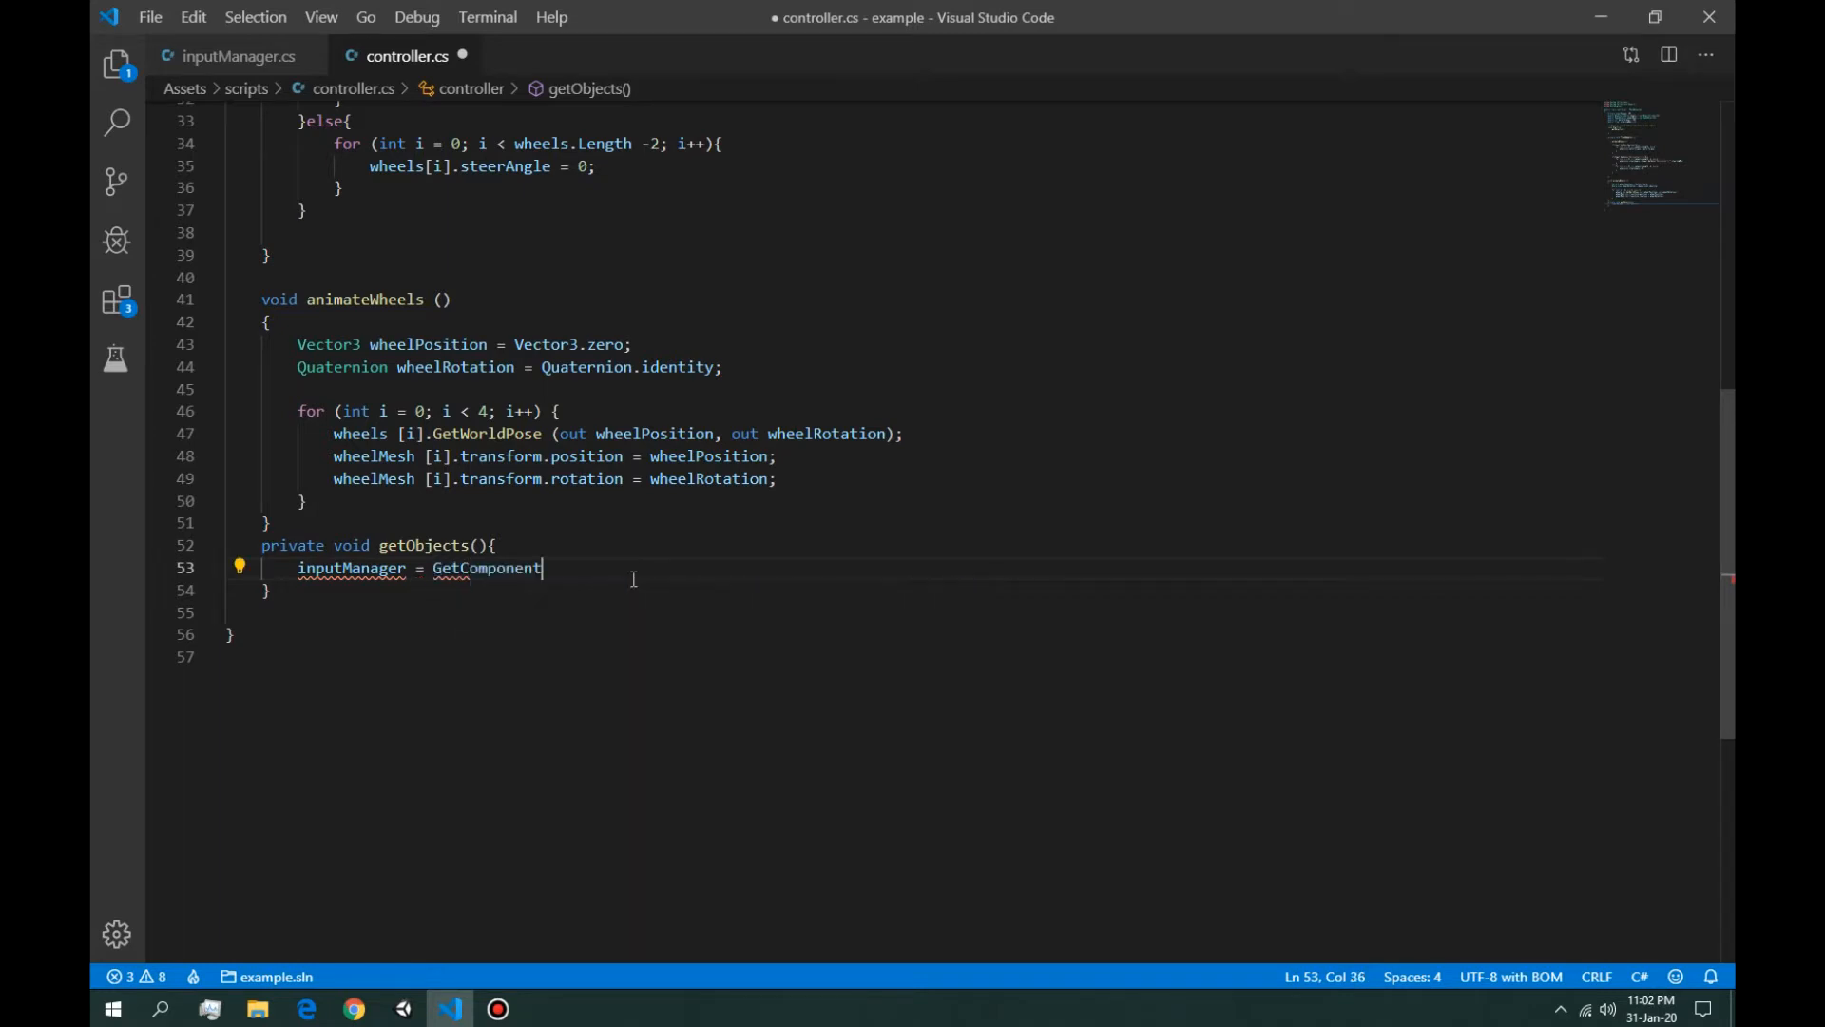
pyautogui.write('<inputManager')
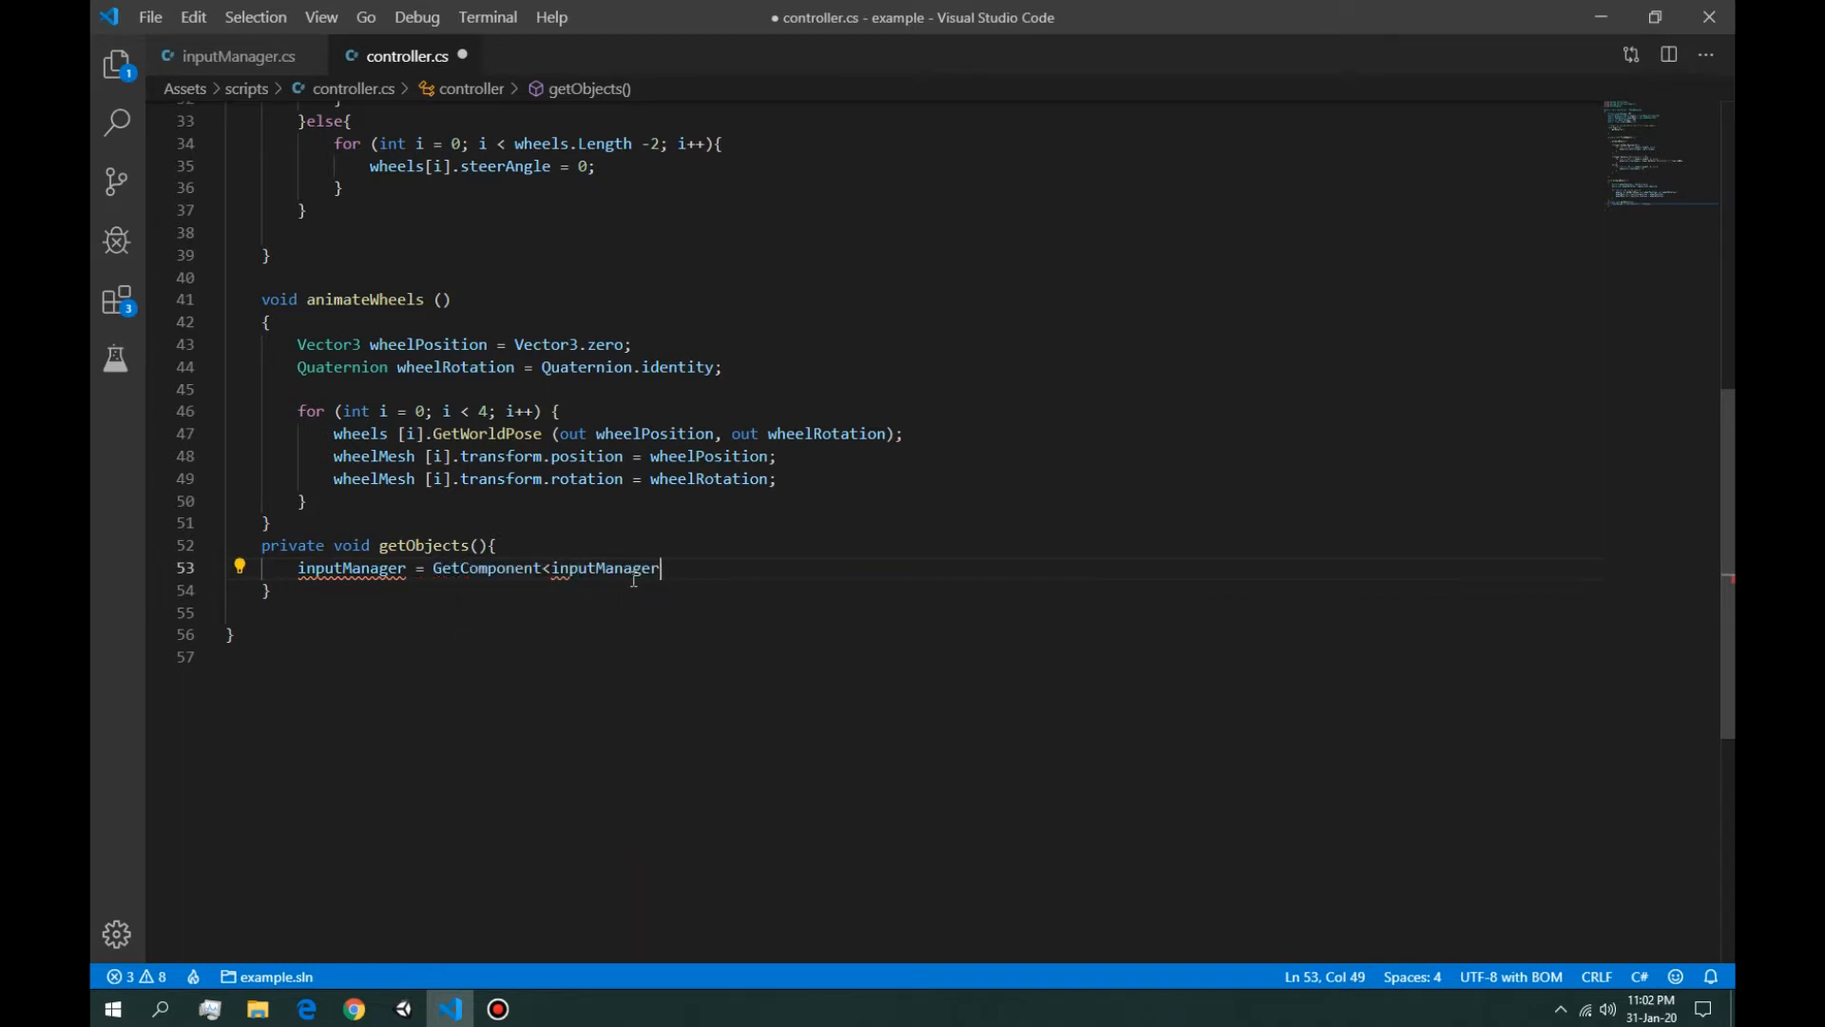
pyautogui.write('>();')
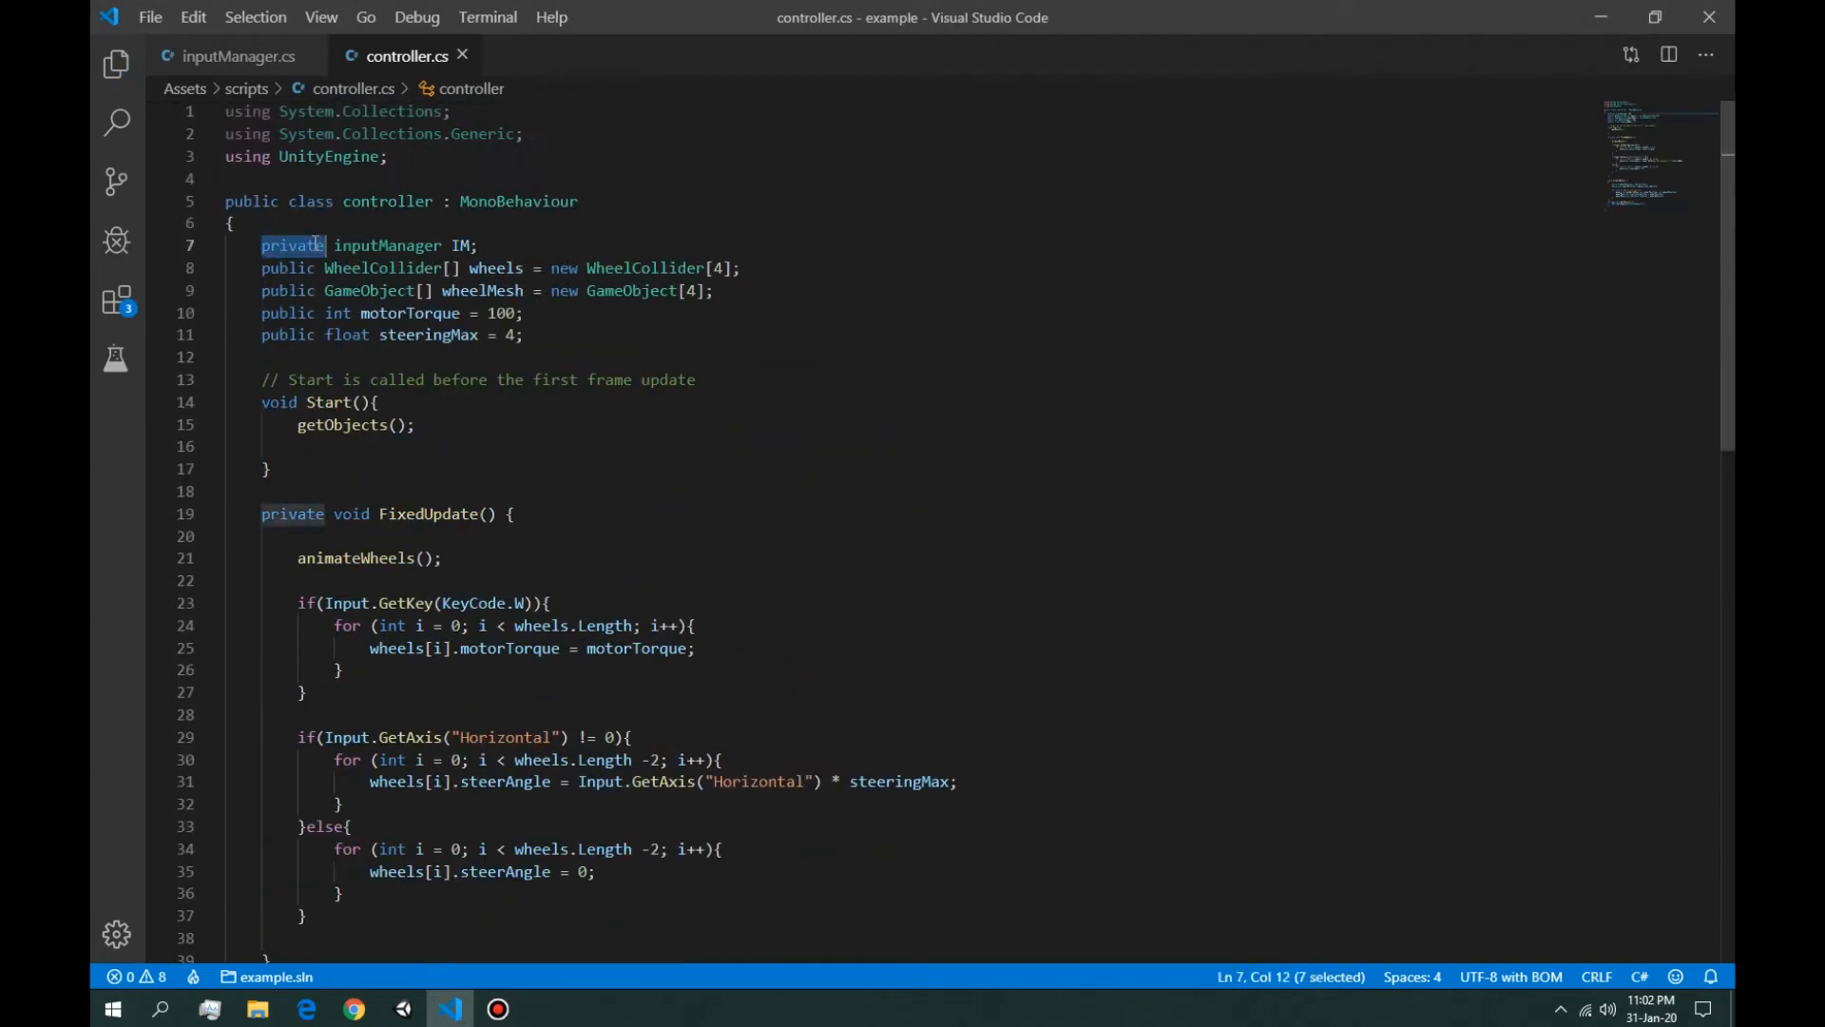
pyautogui.write('public')
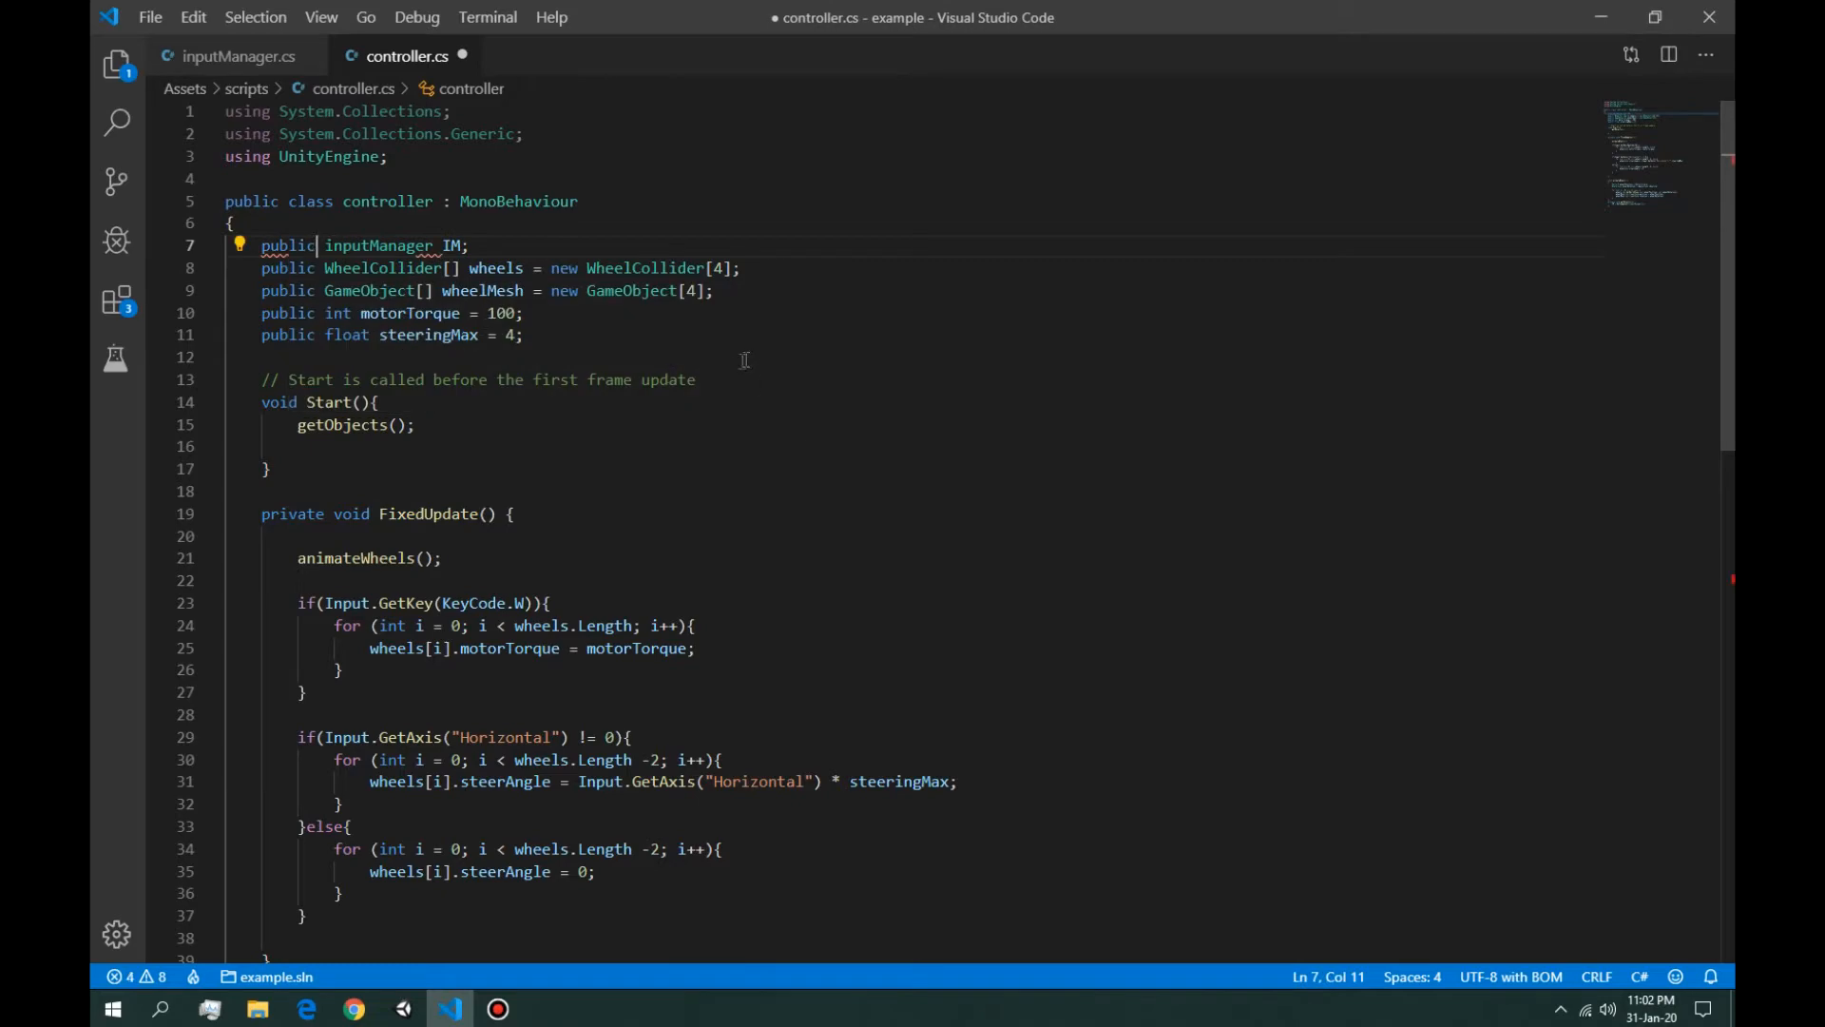
pyautogui.click(403, 1007)
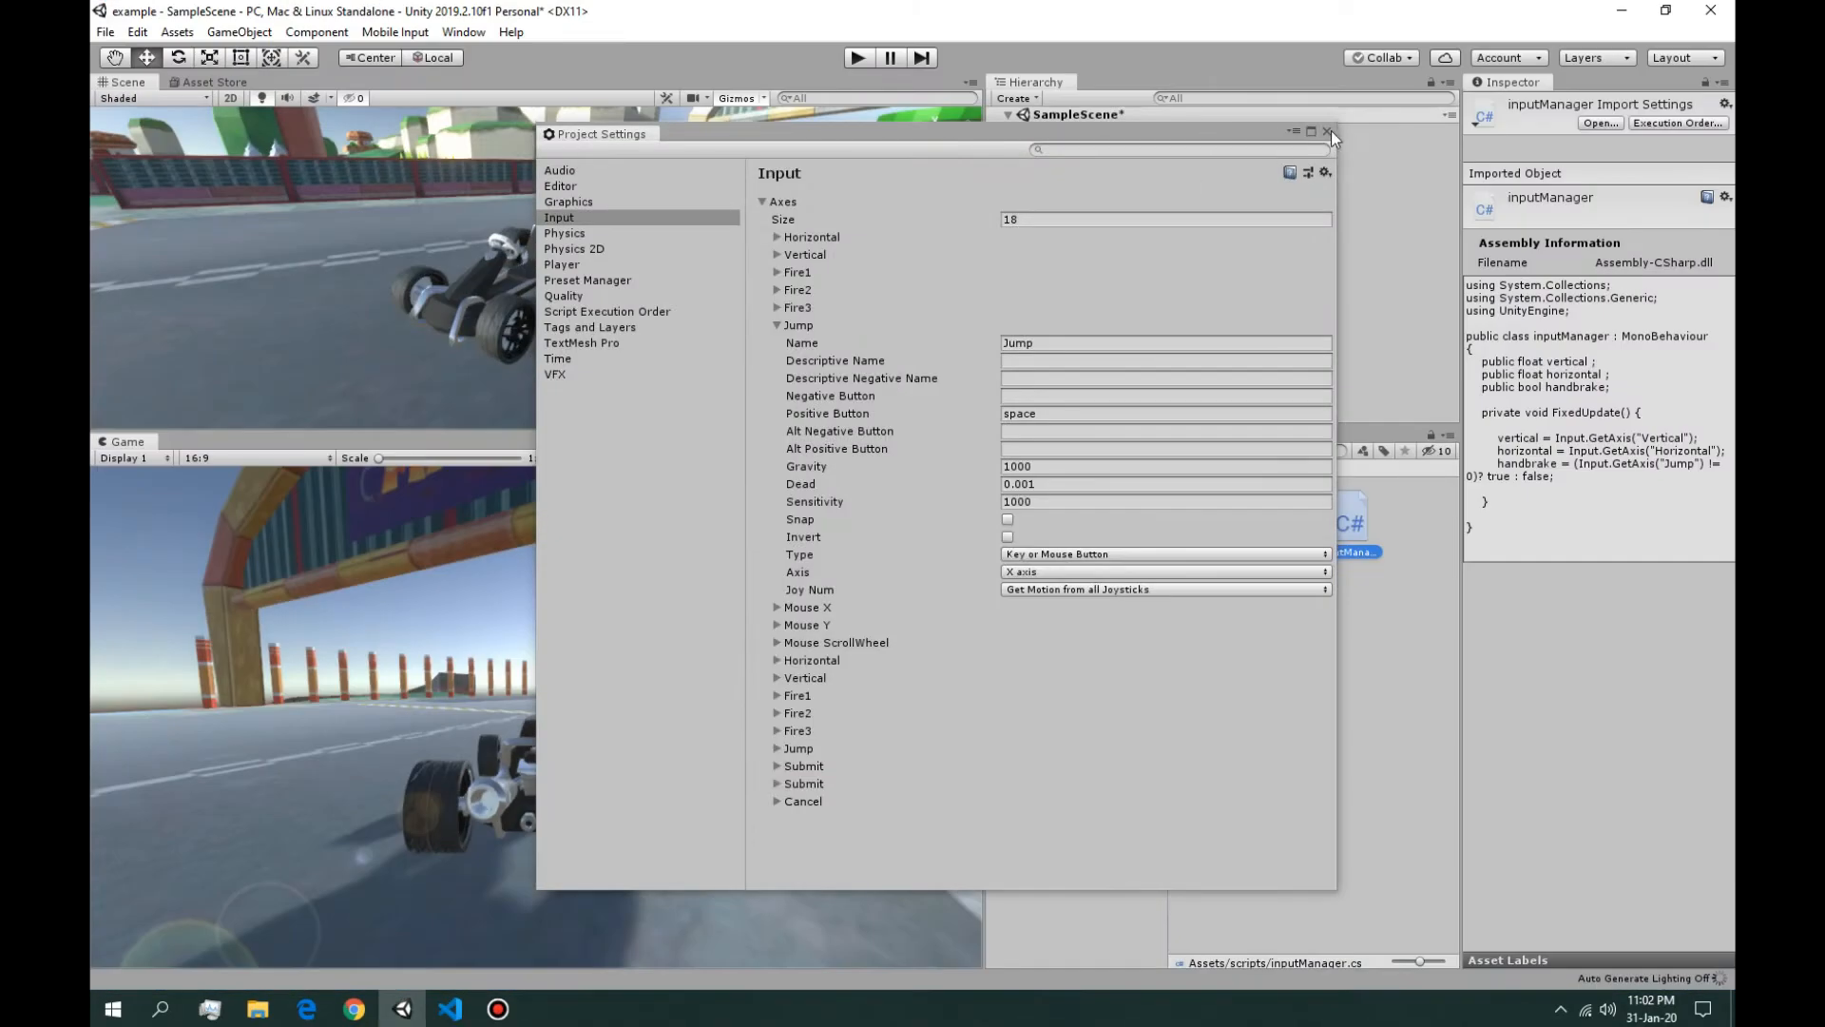
# Step: Close Project Settings and run and stop the scene twice to test the kart
pyautogui.click(1327, 131)
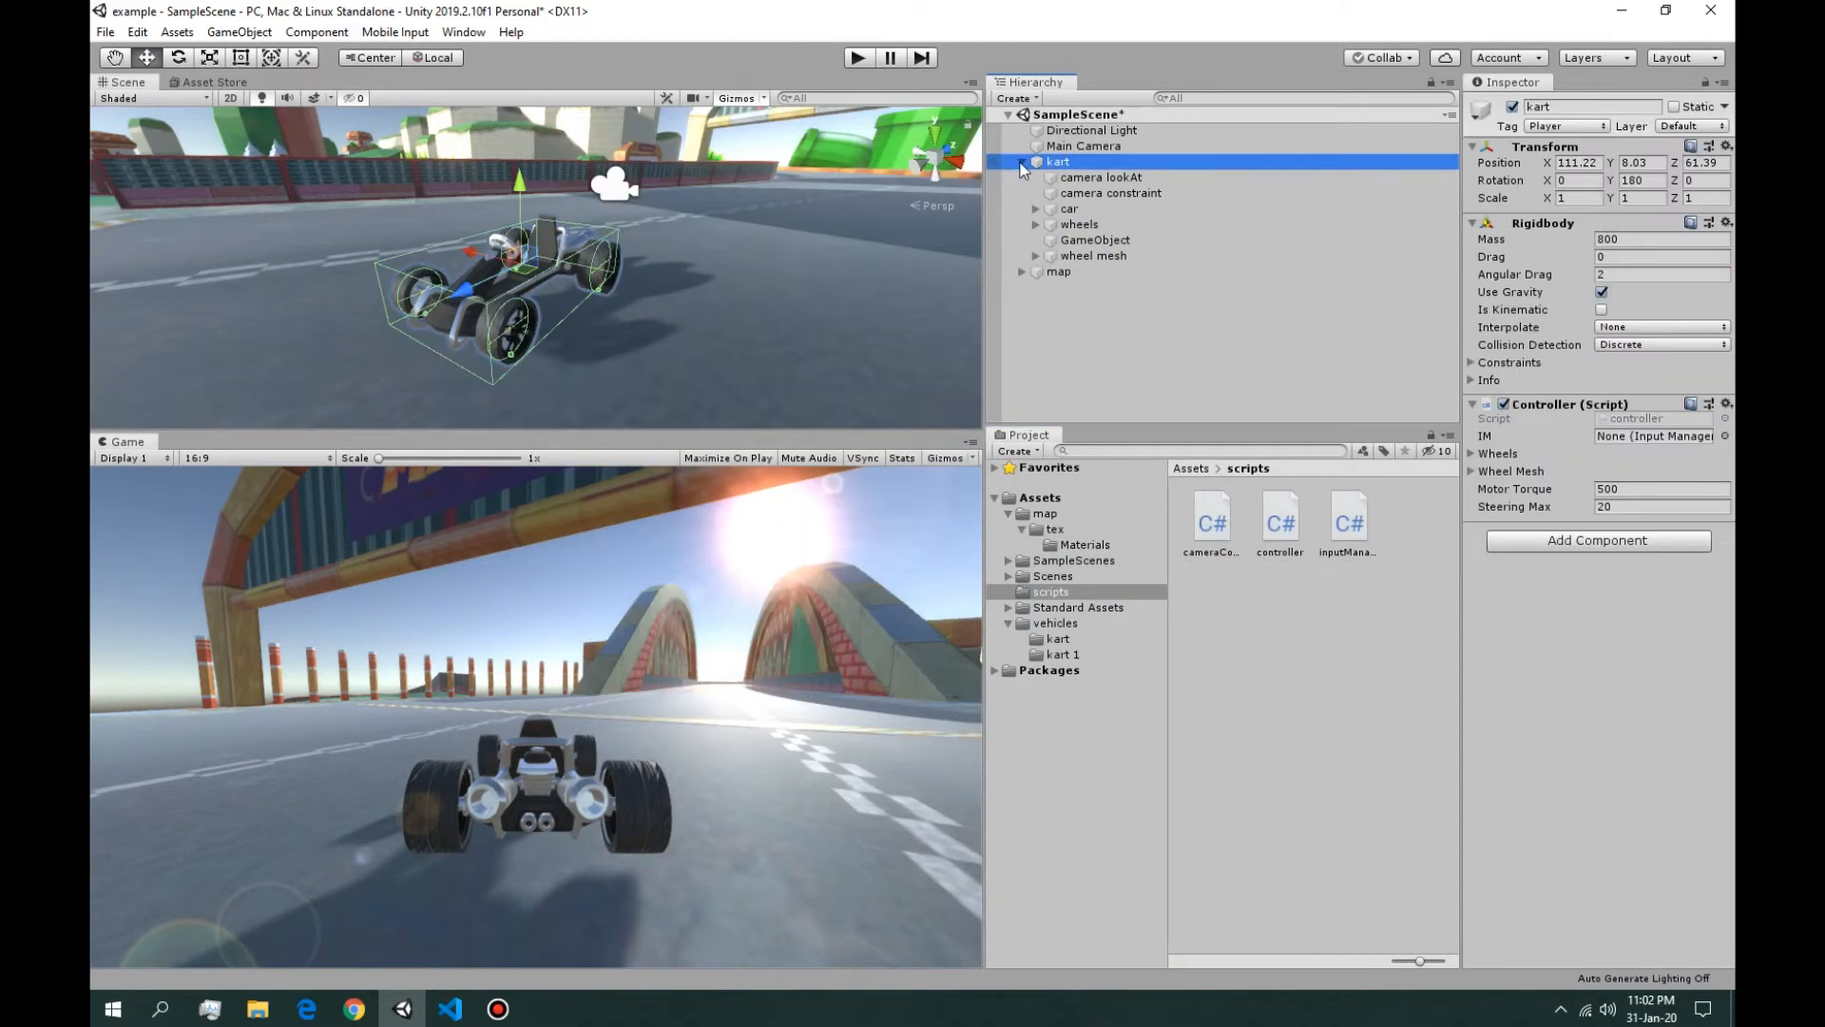
pyautogui.click(1022, 162)
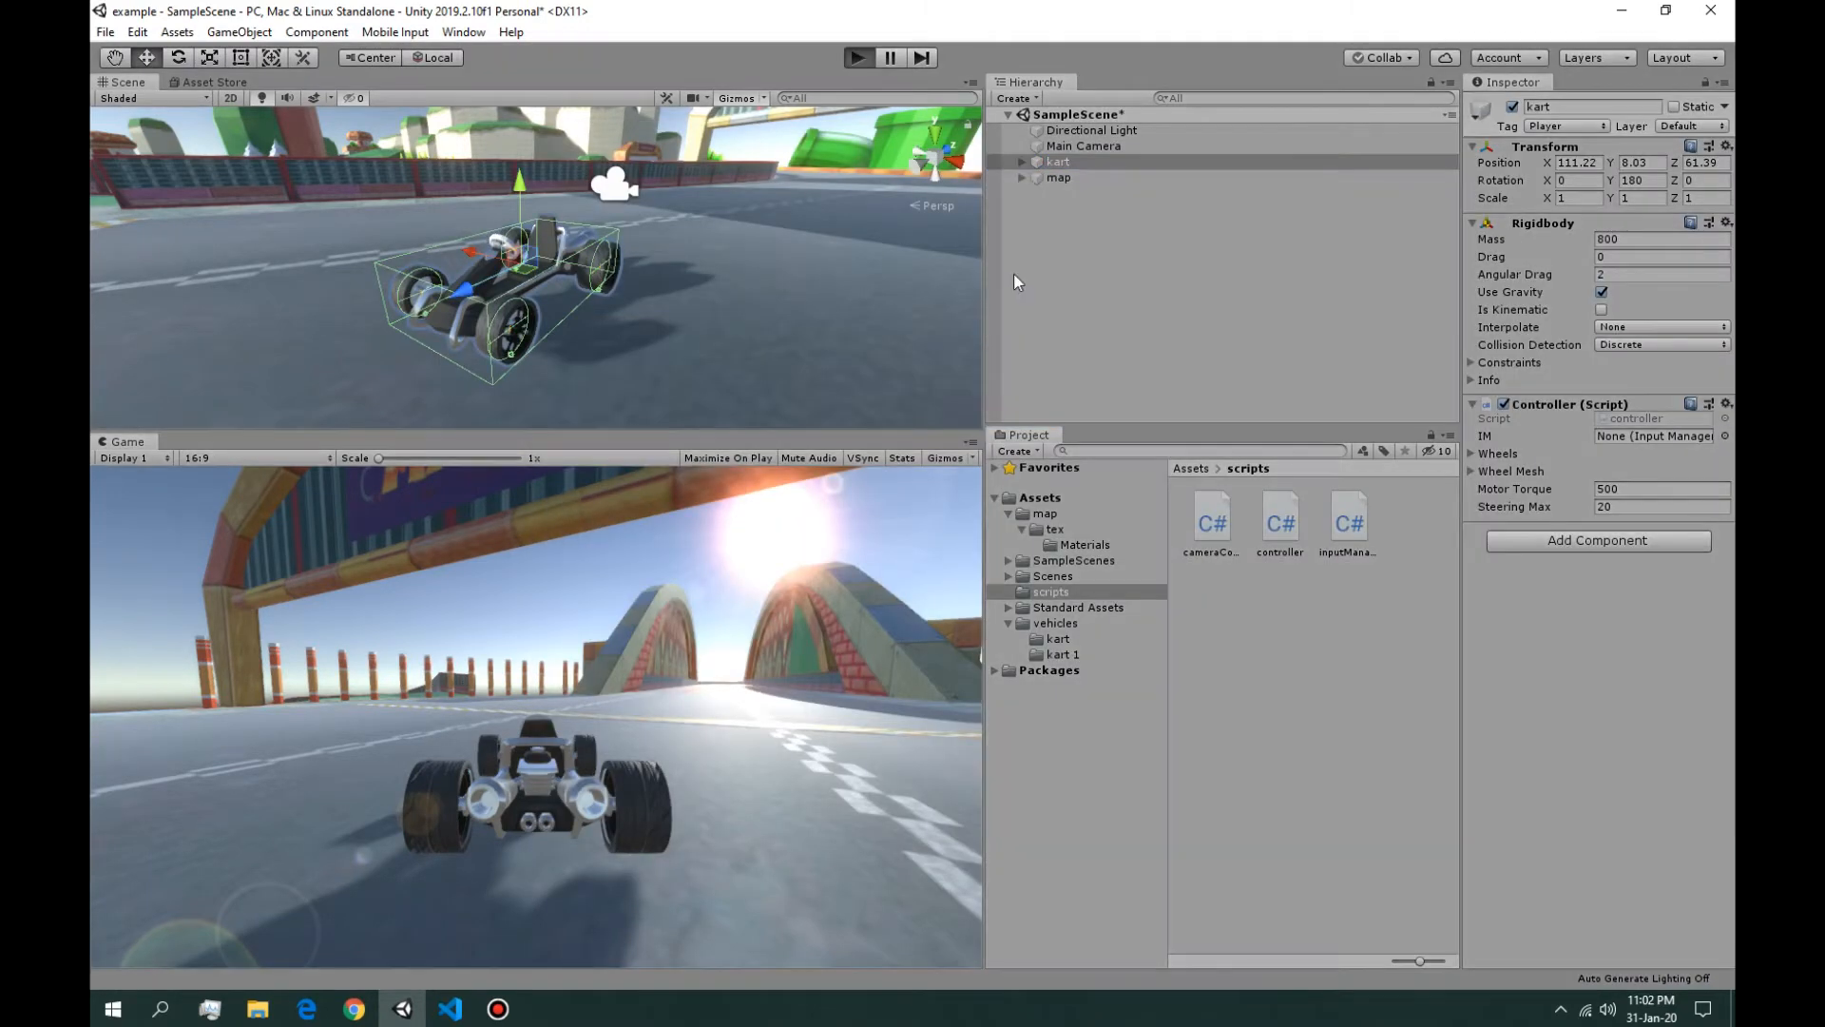
pyautogui.click(856, 57)
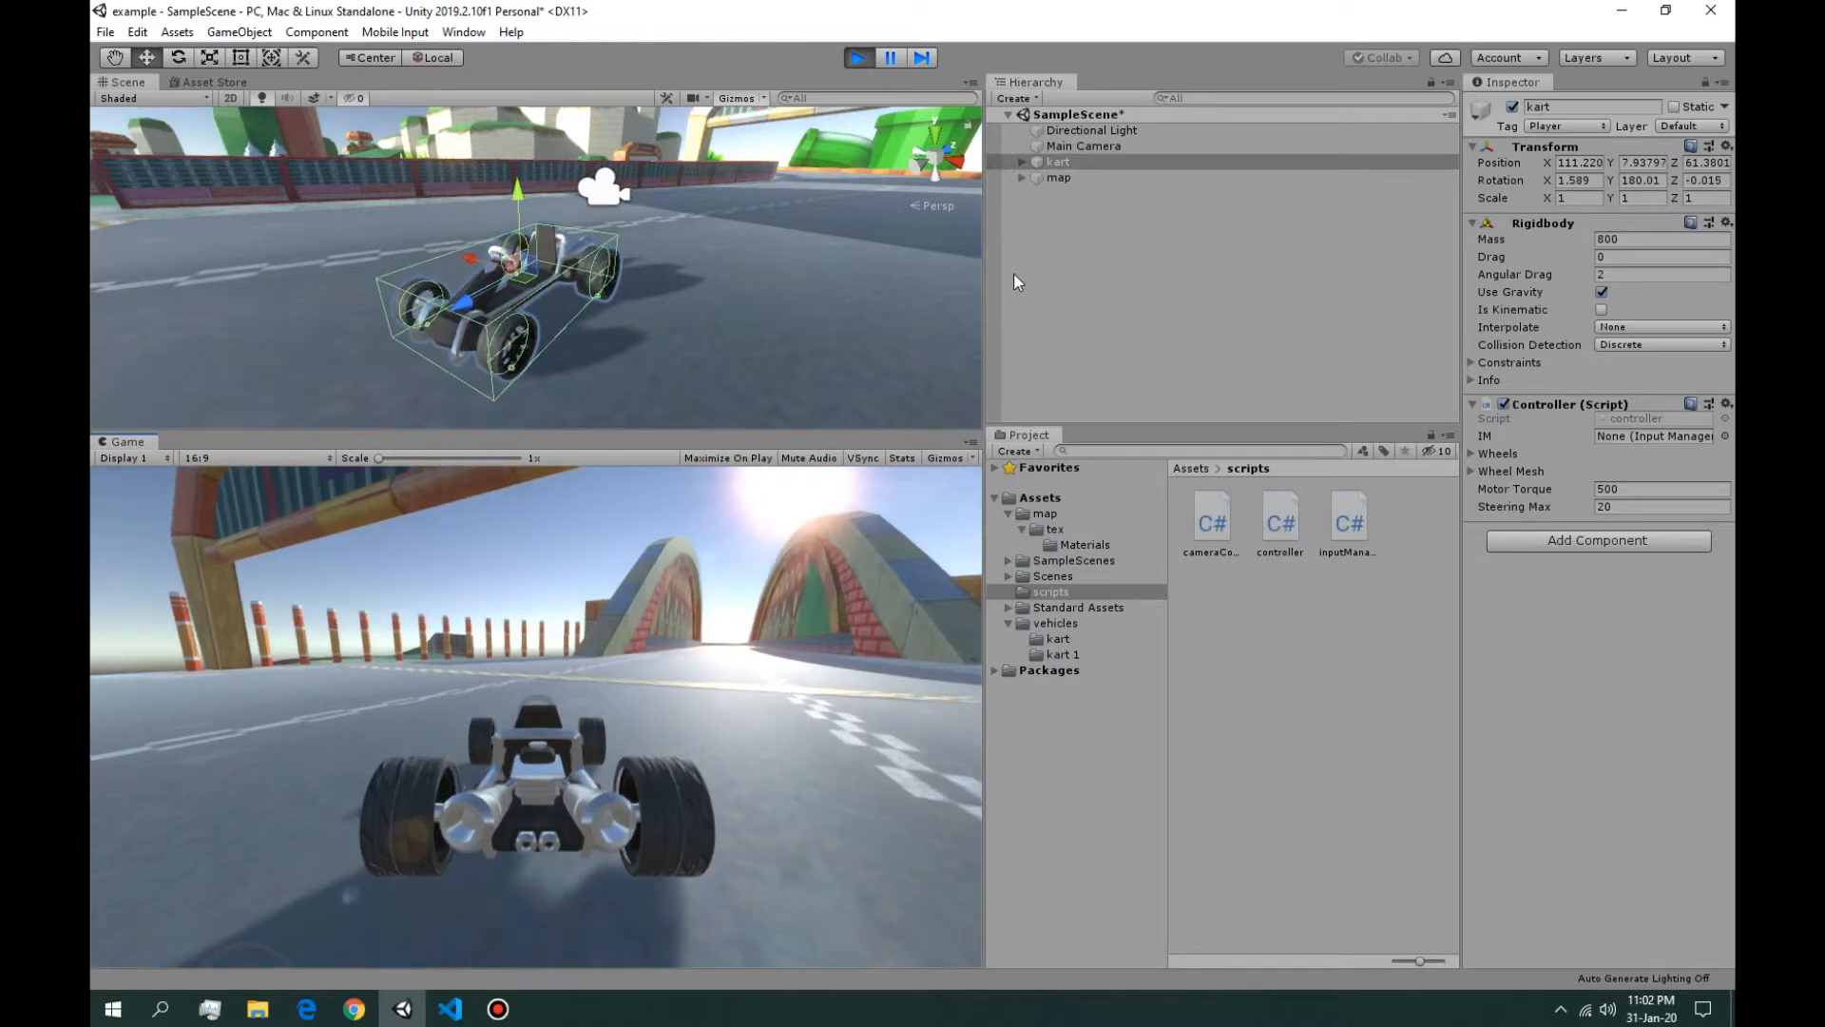
pyautogui.click(857, 57)
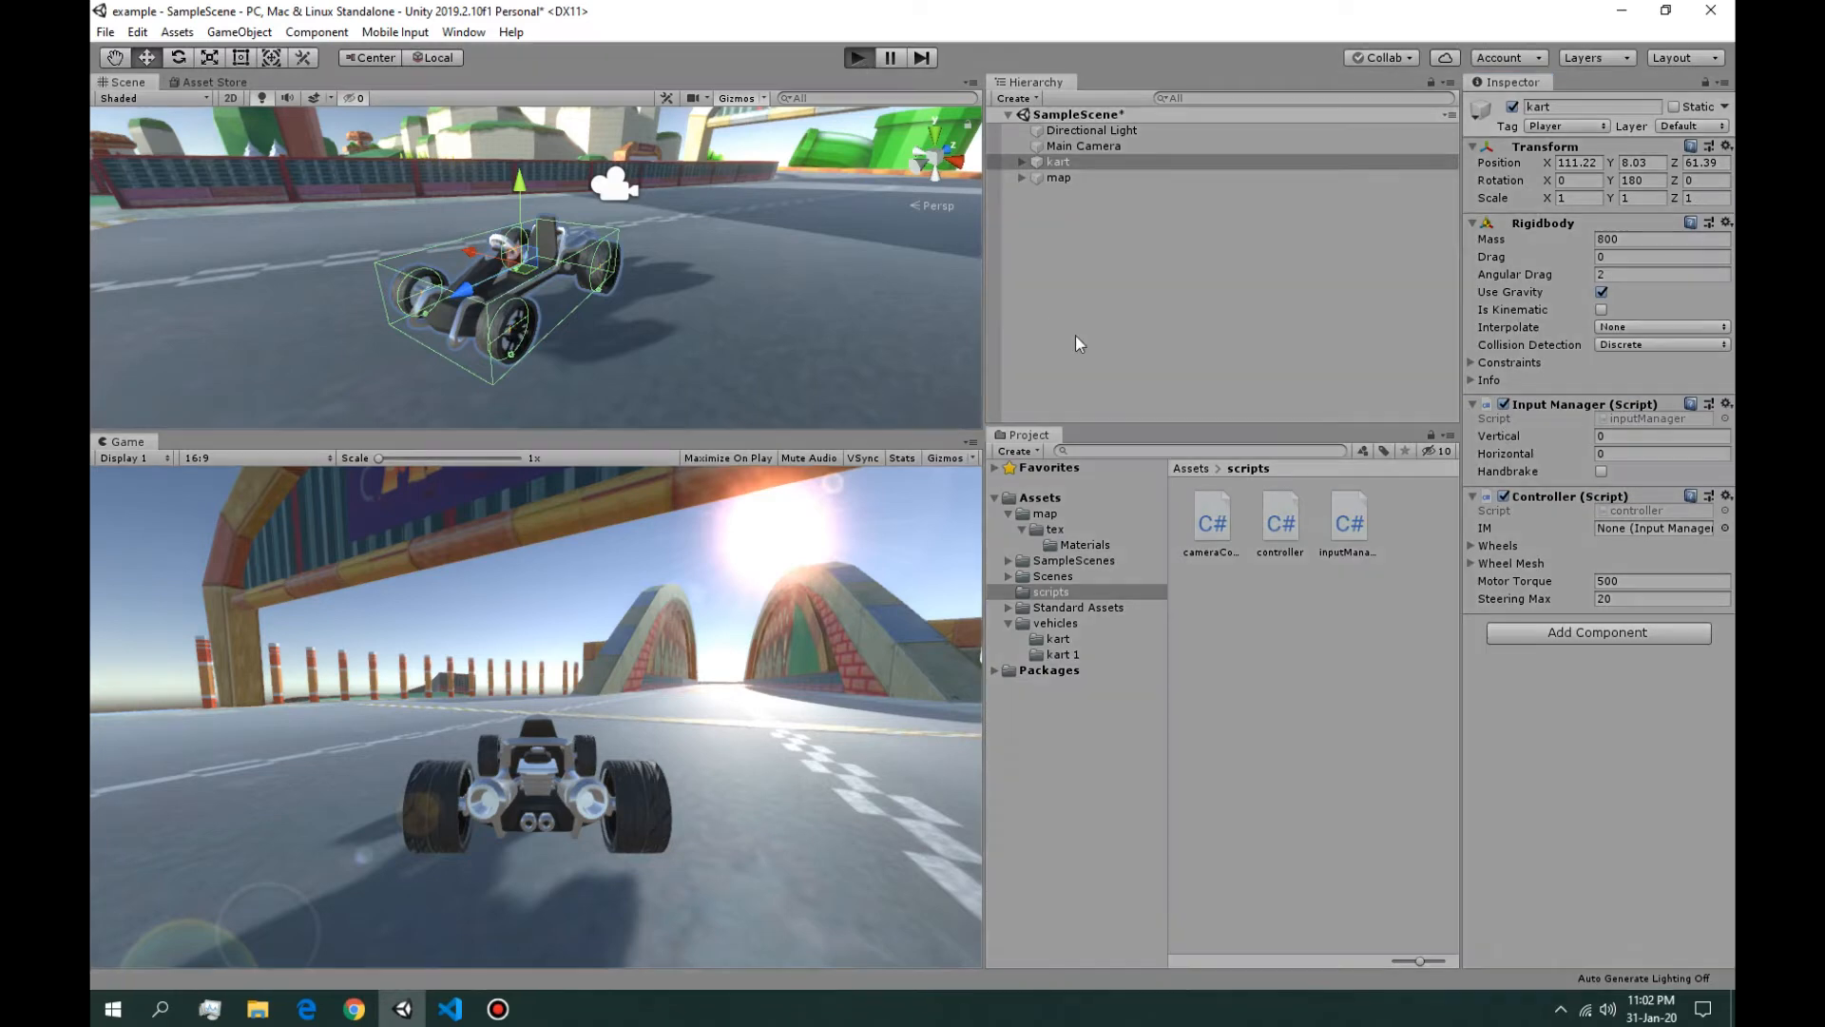
pyautogui.click(857, 57)
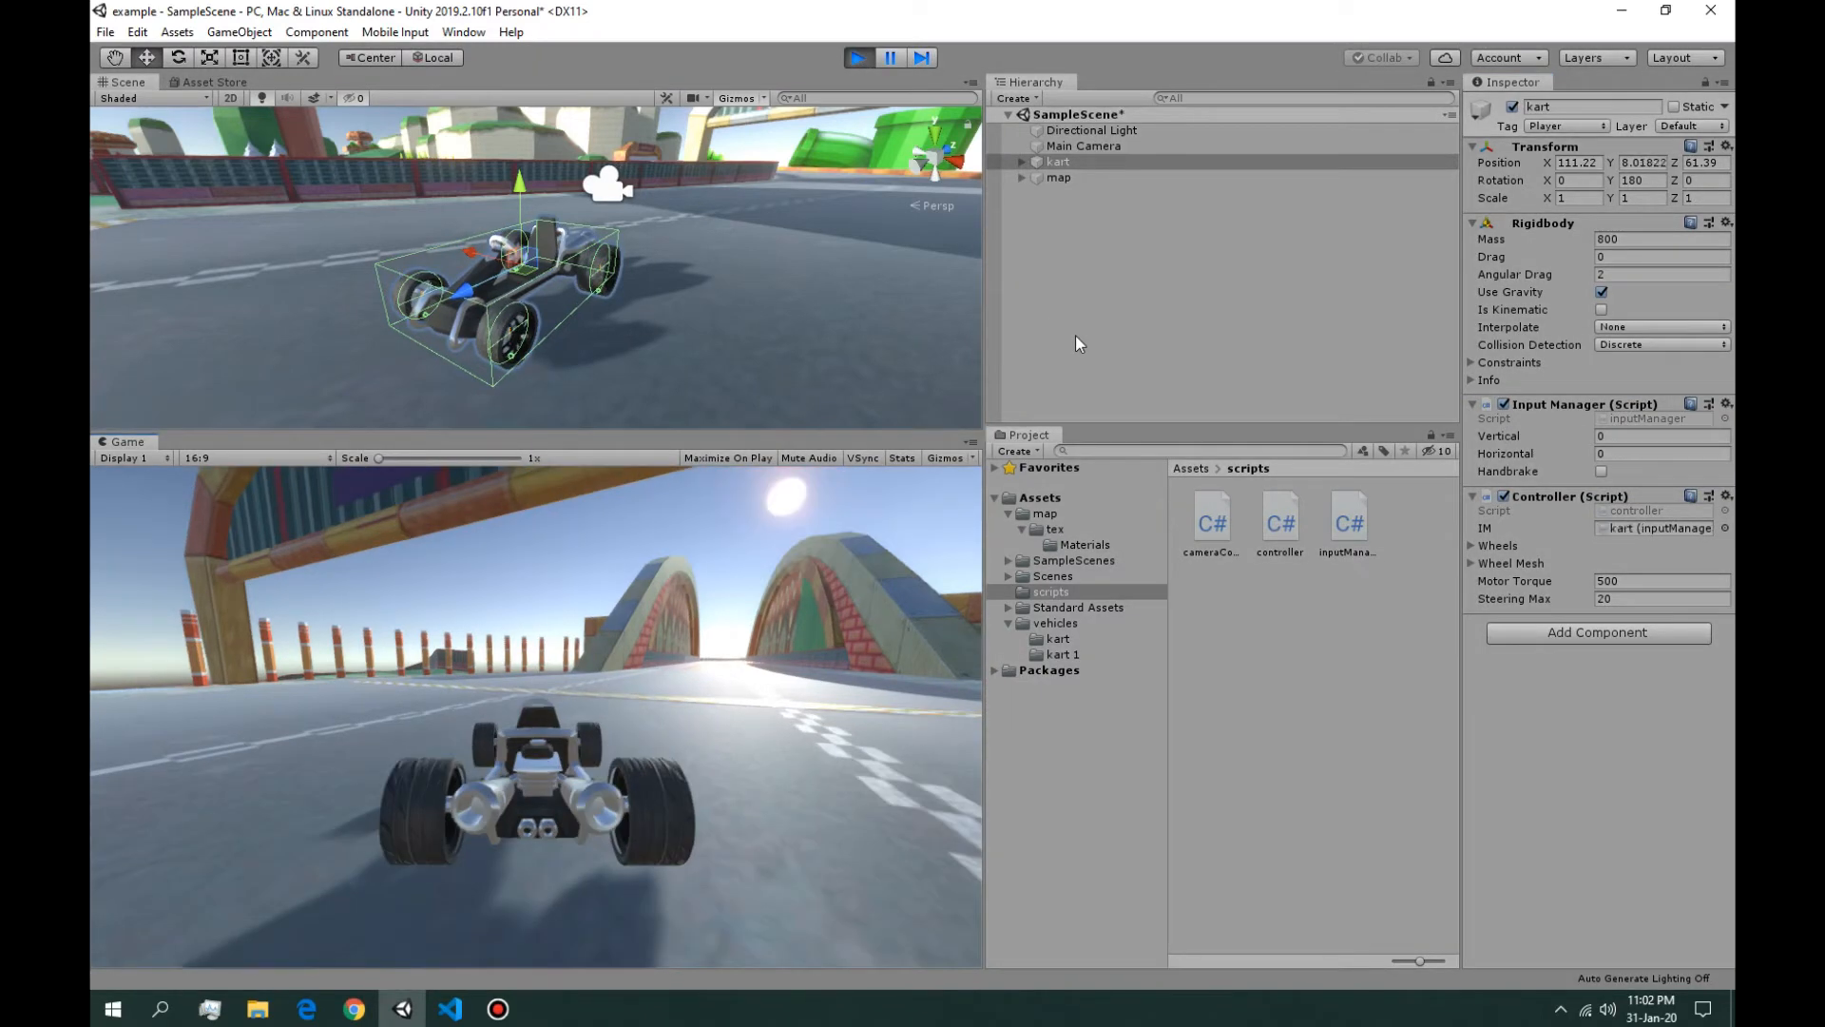
pyautogui.click(858, 57)
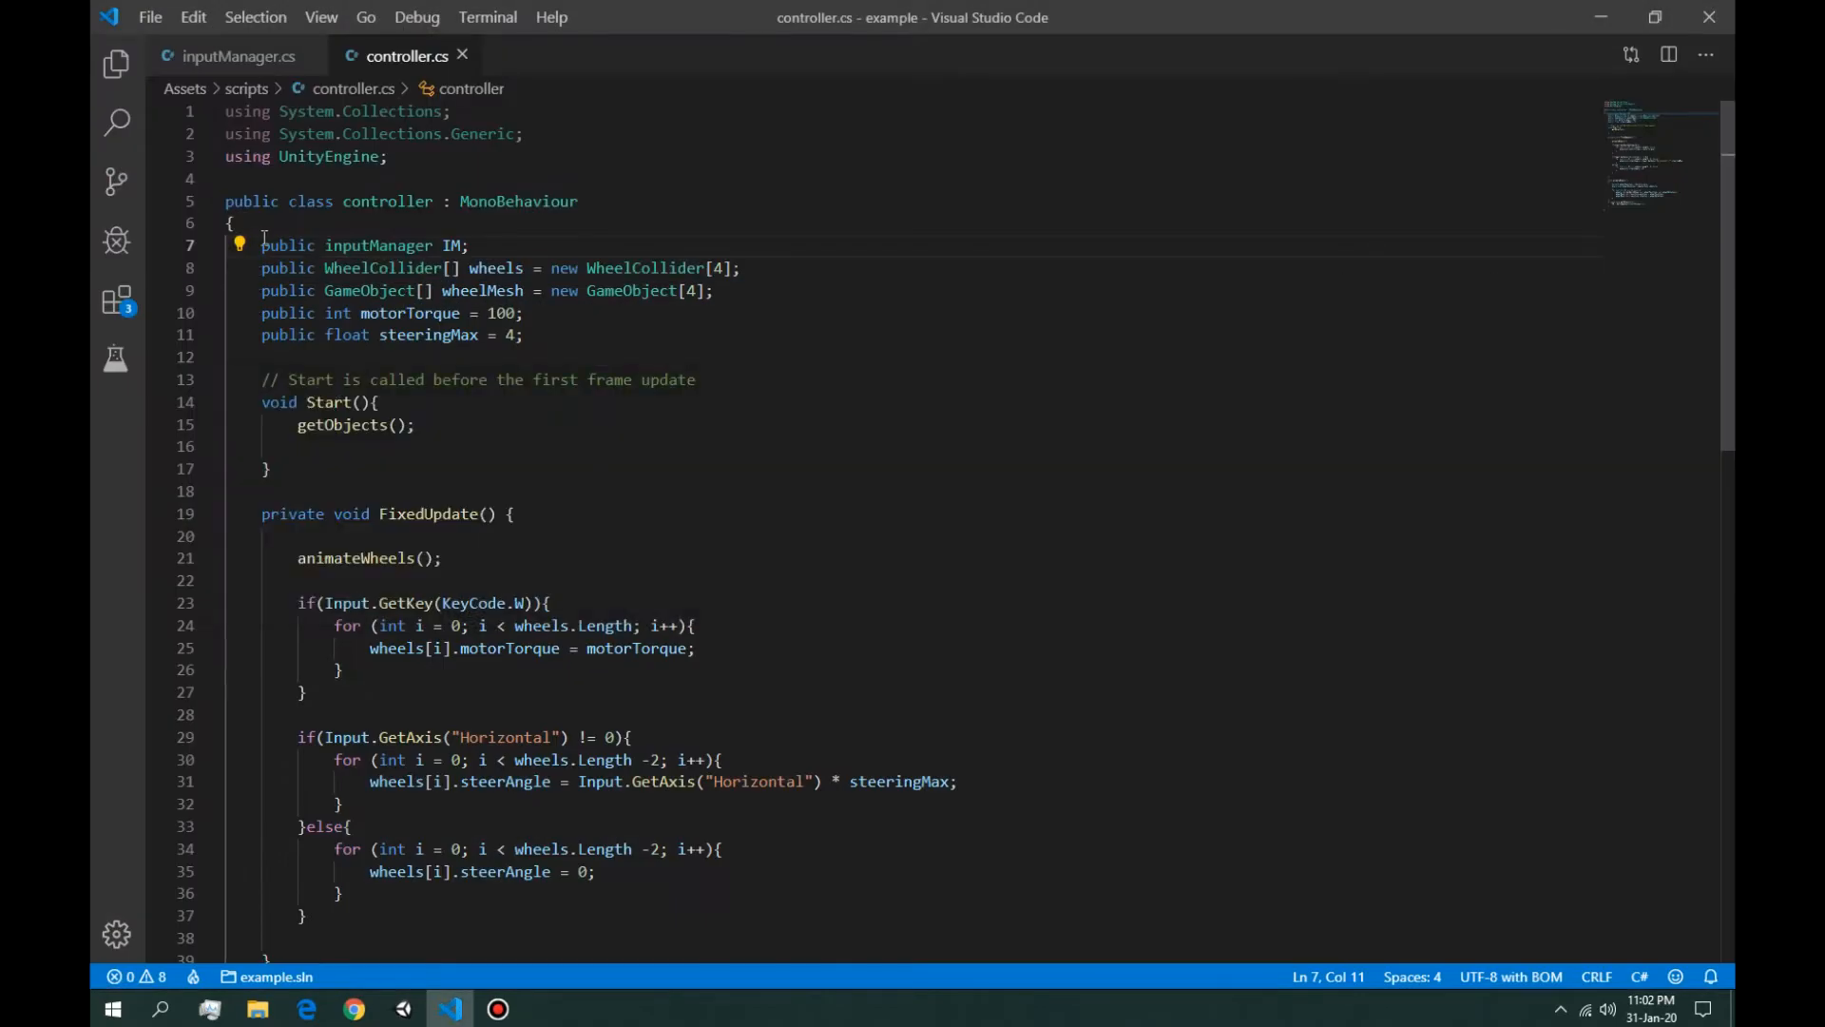
# Step: Change the IM field back to private after glancing at inputManager.cs
pyautogui.write('private')
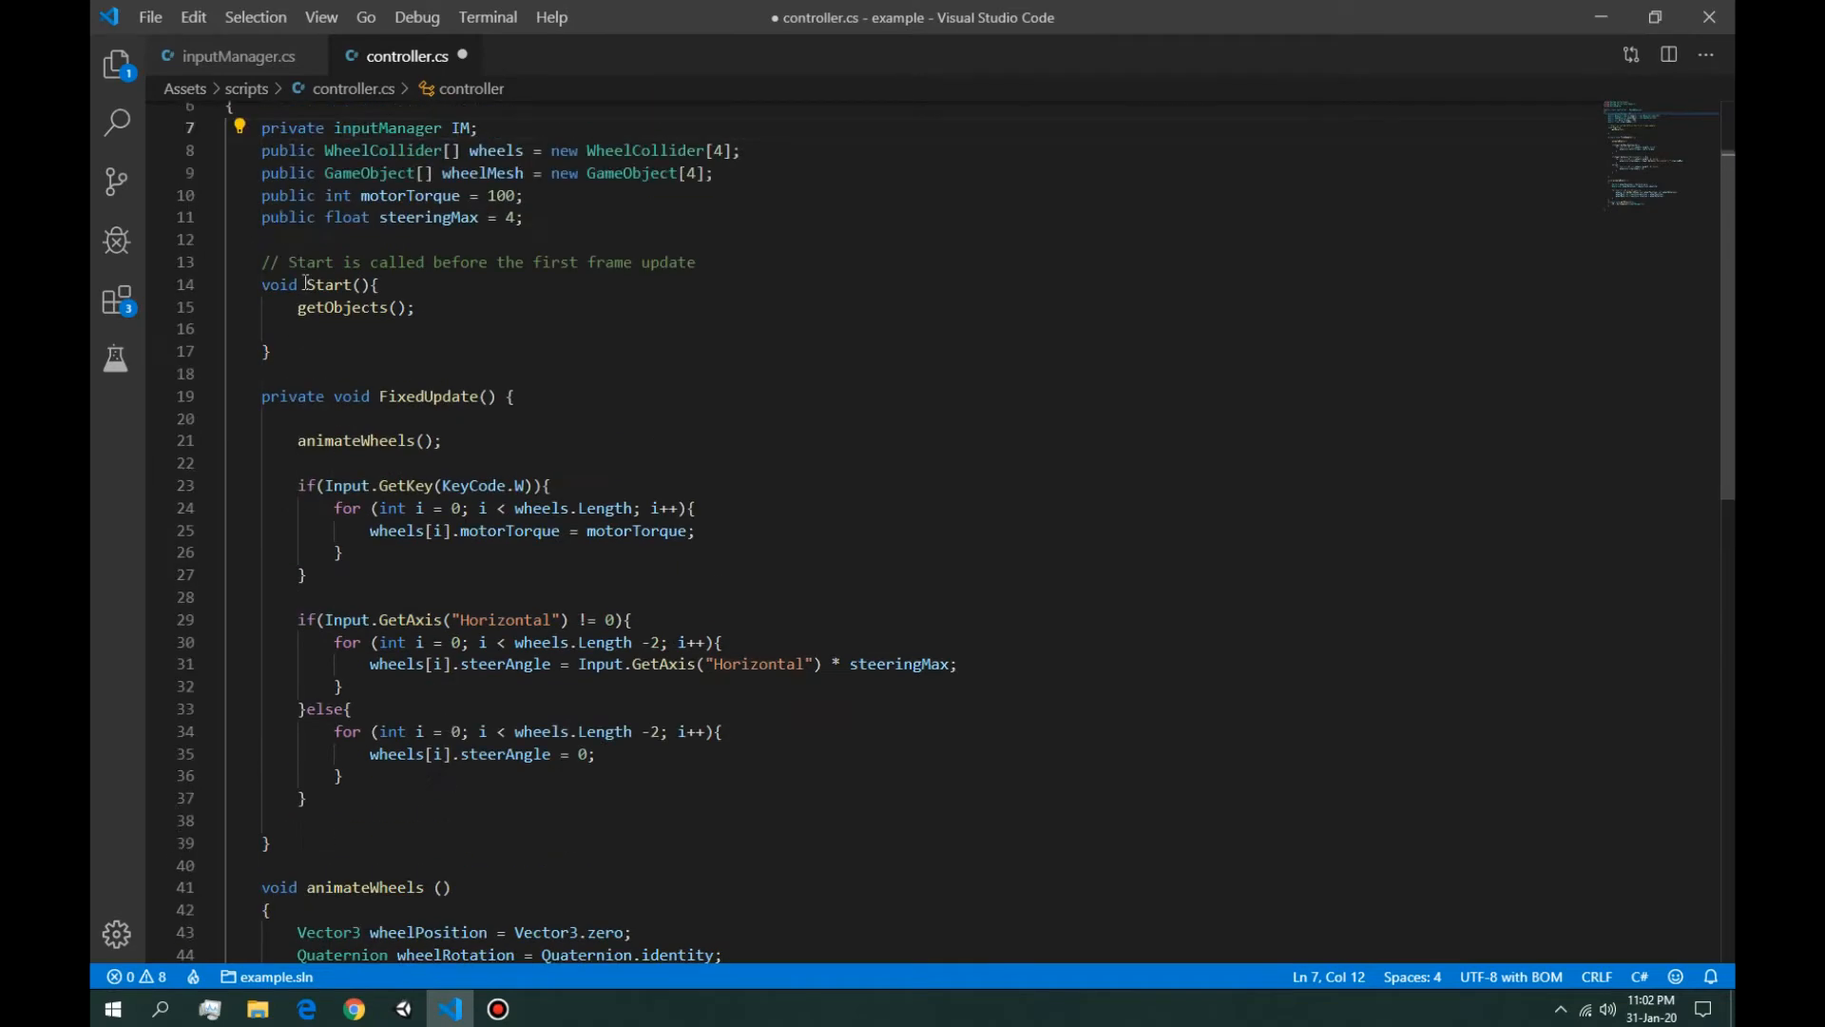
pyautogui.click(236, 56)
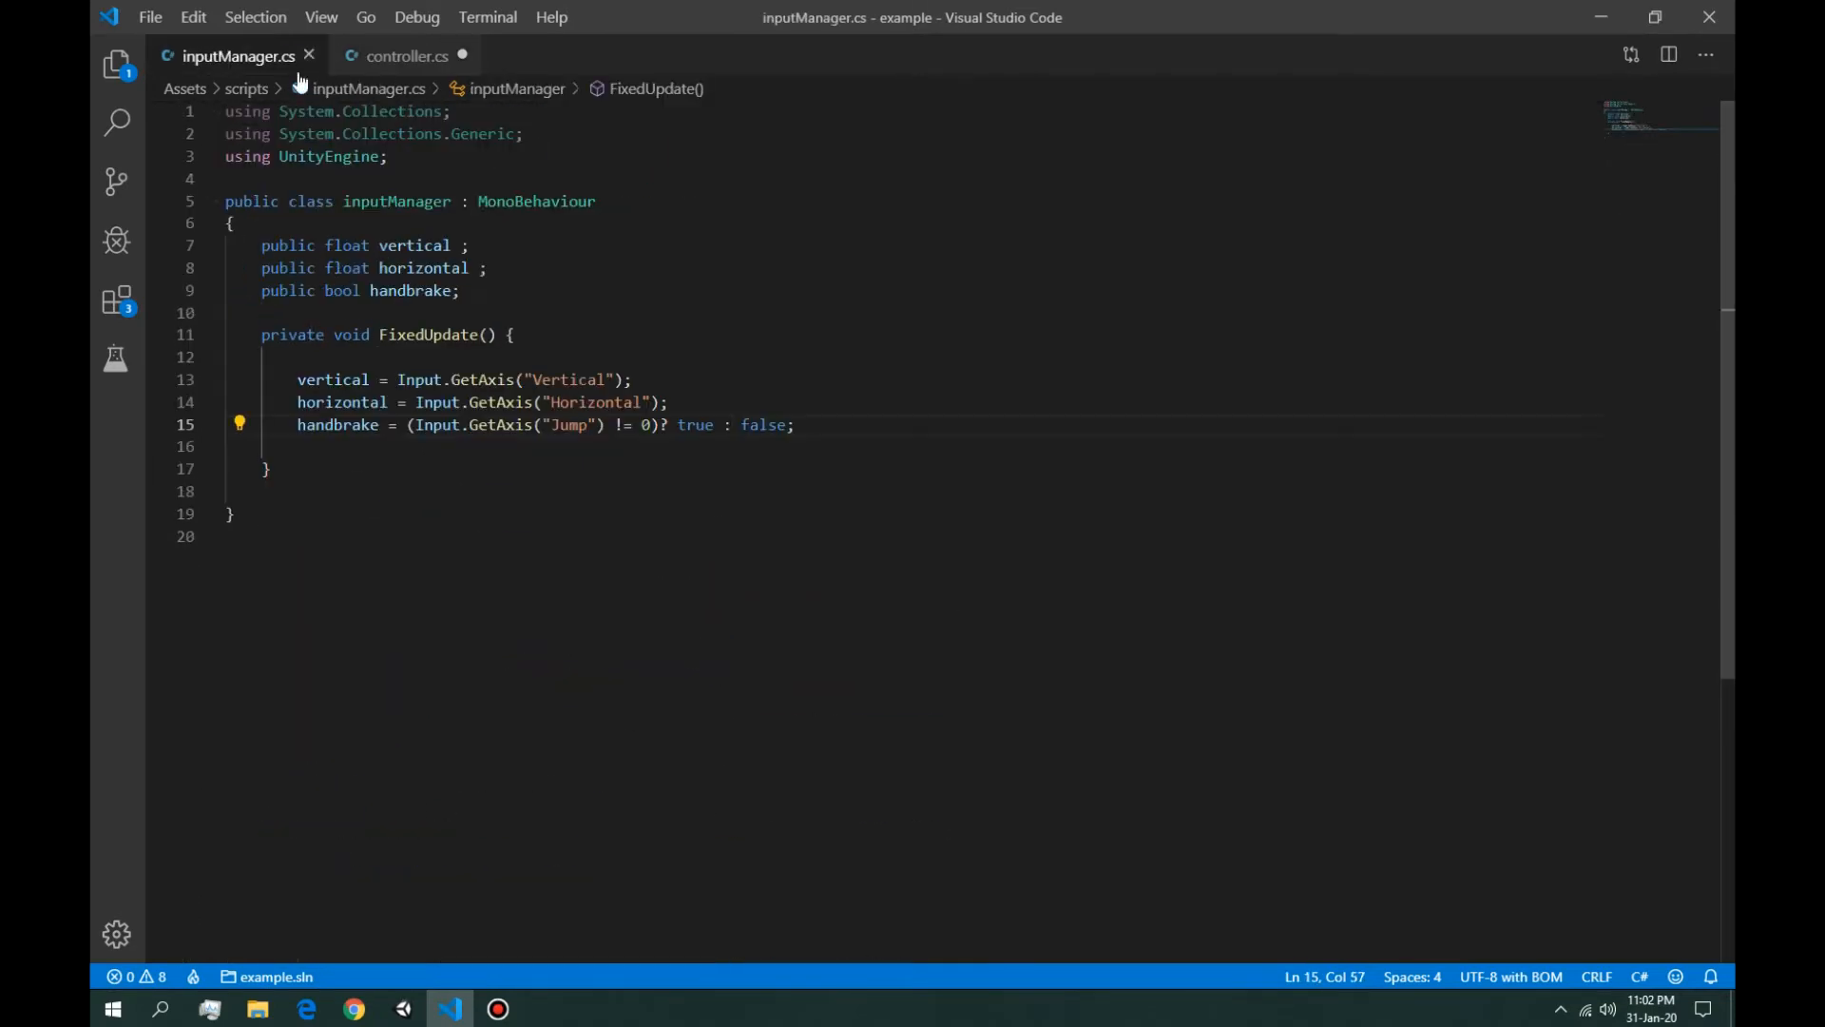
pyautogui.click(405, 56)
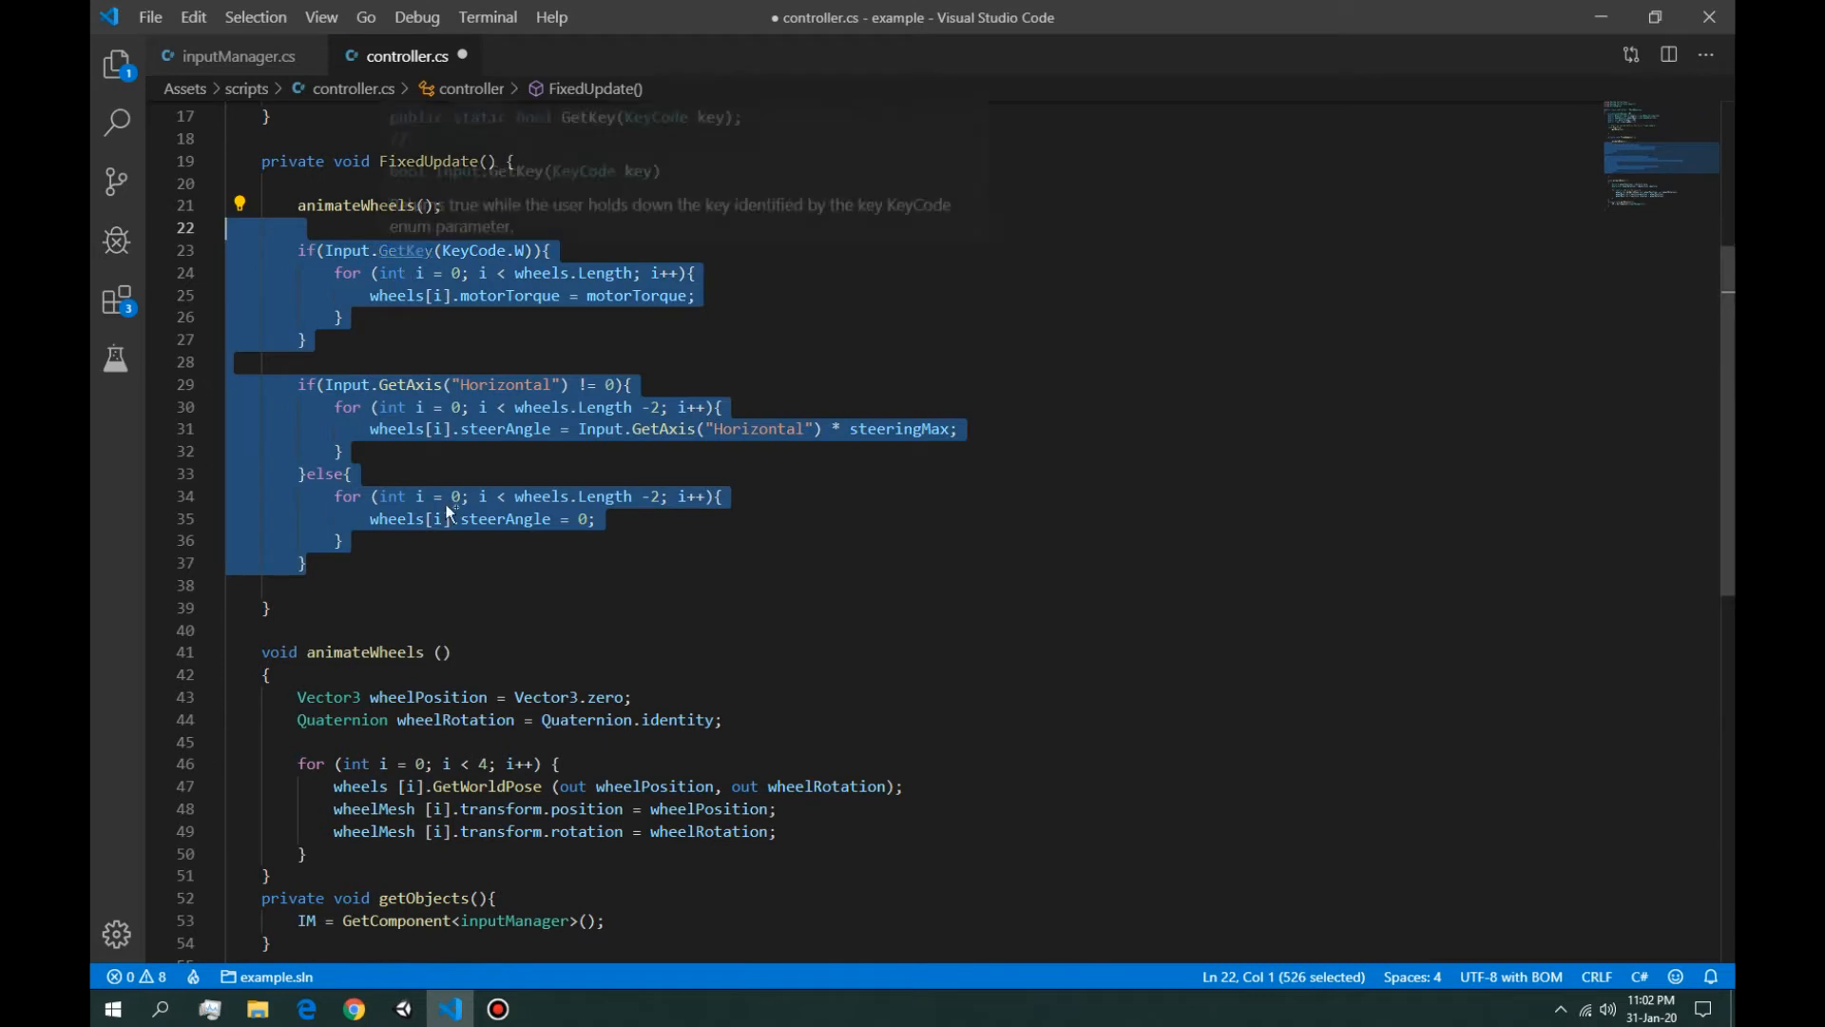
# Step: Cut the driving and steering code into a new private void moveVehicle() method
pyautogui.press('Delete')
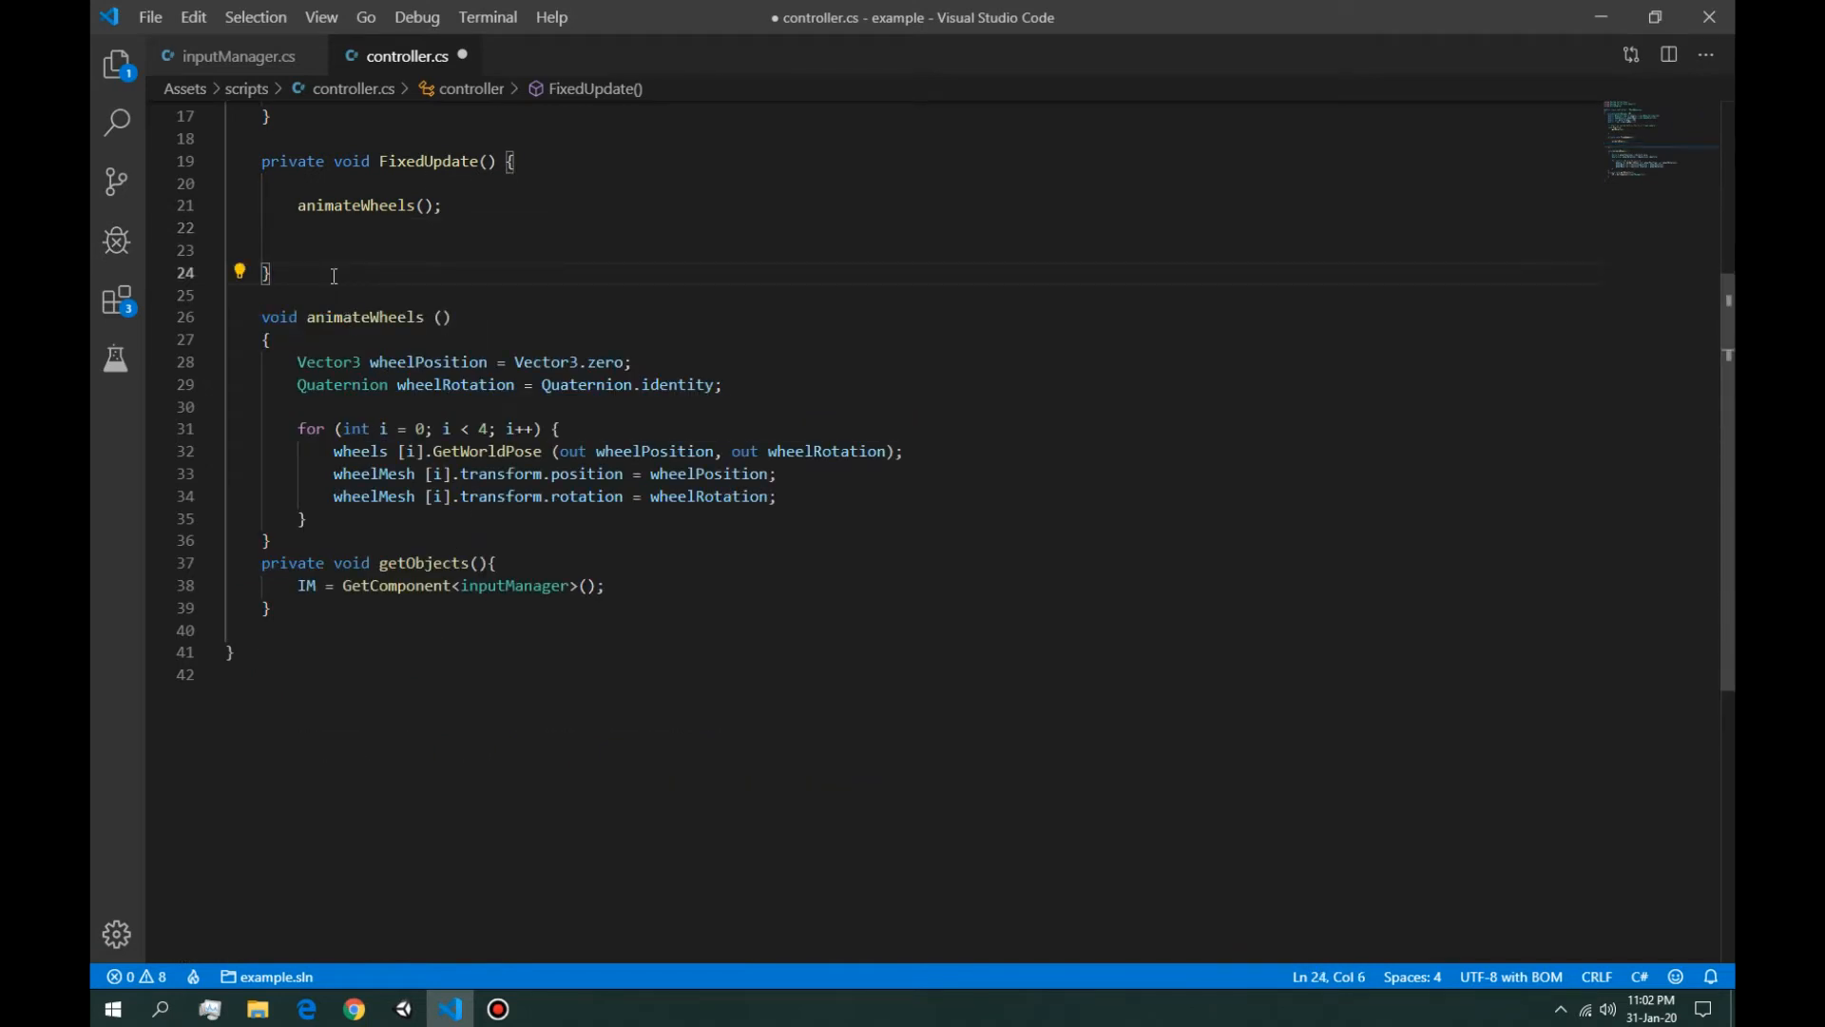
pyautogui.press('Enter')
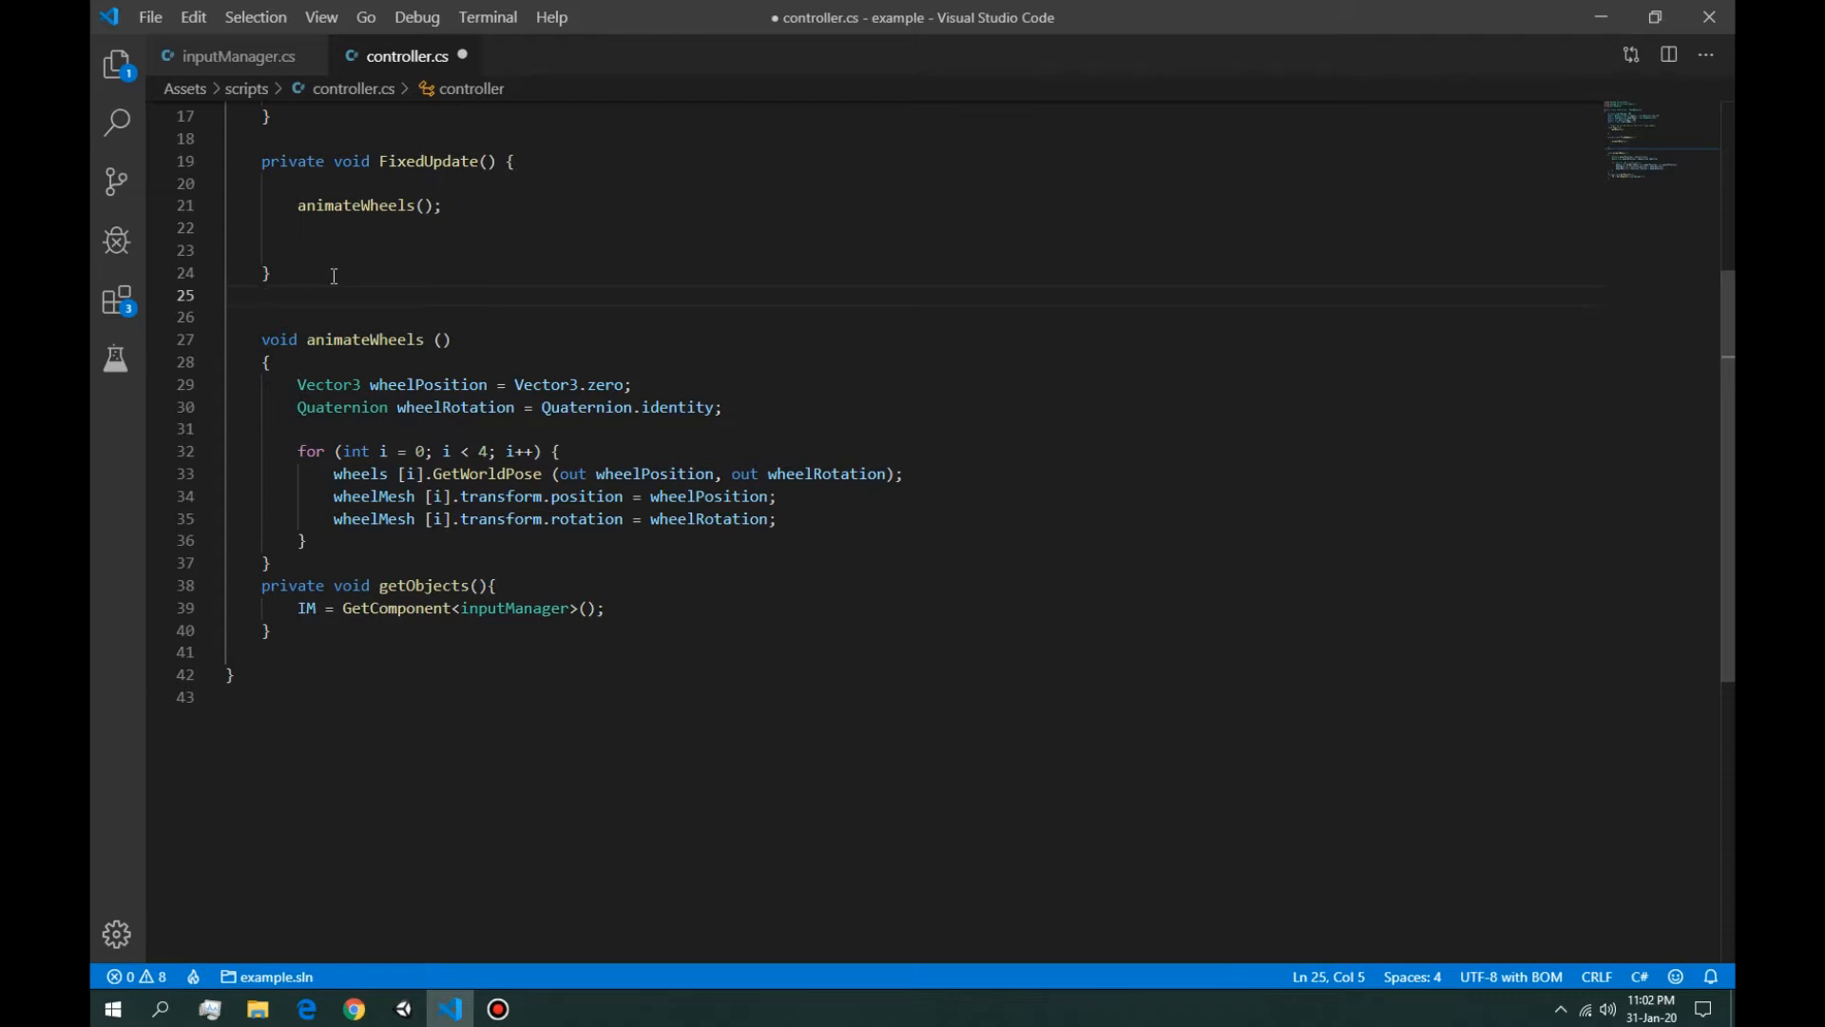
pyautogui.press('Enter')
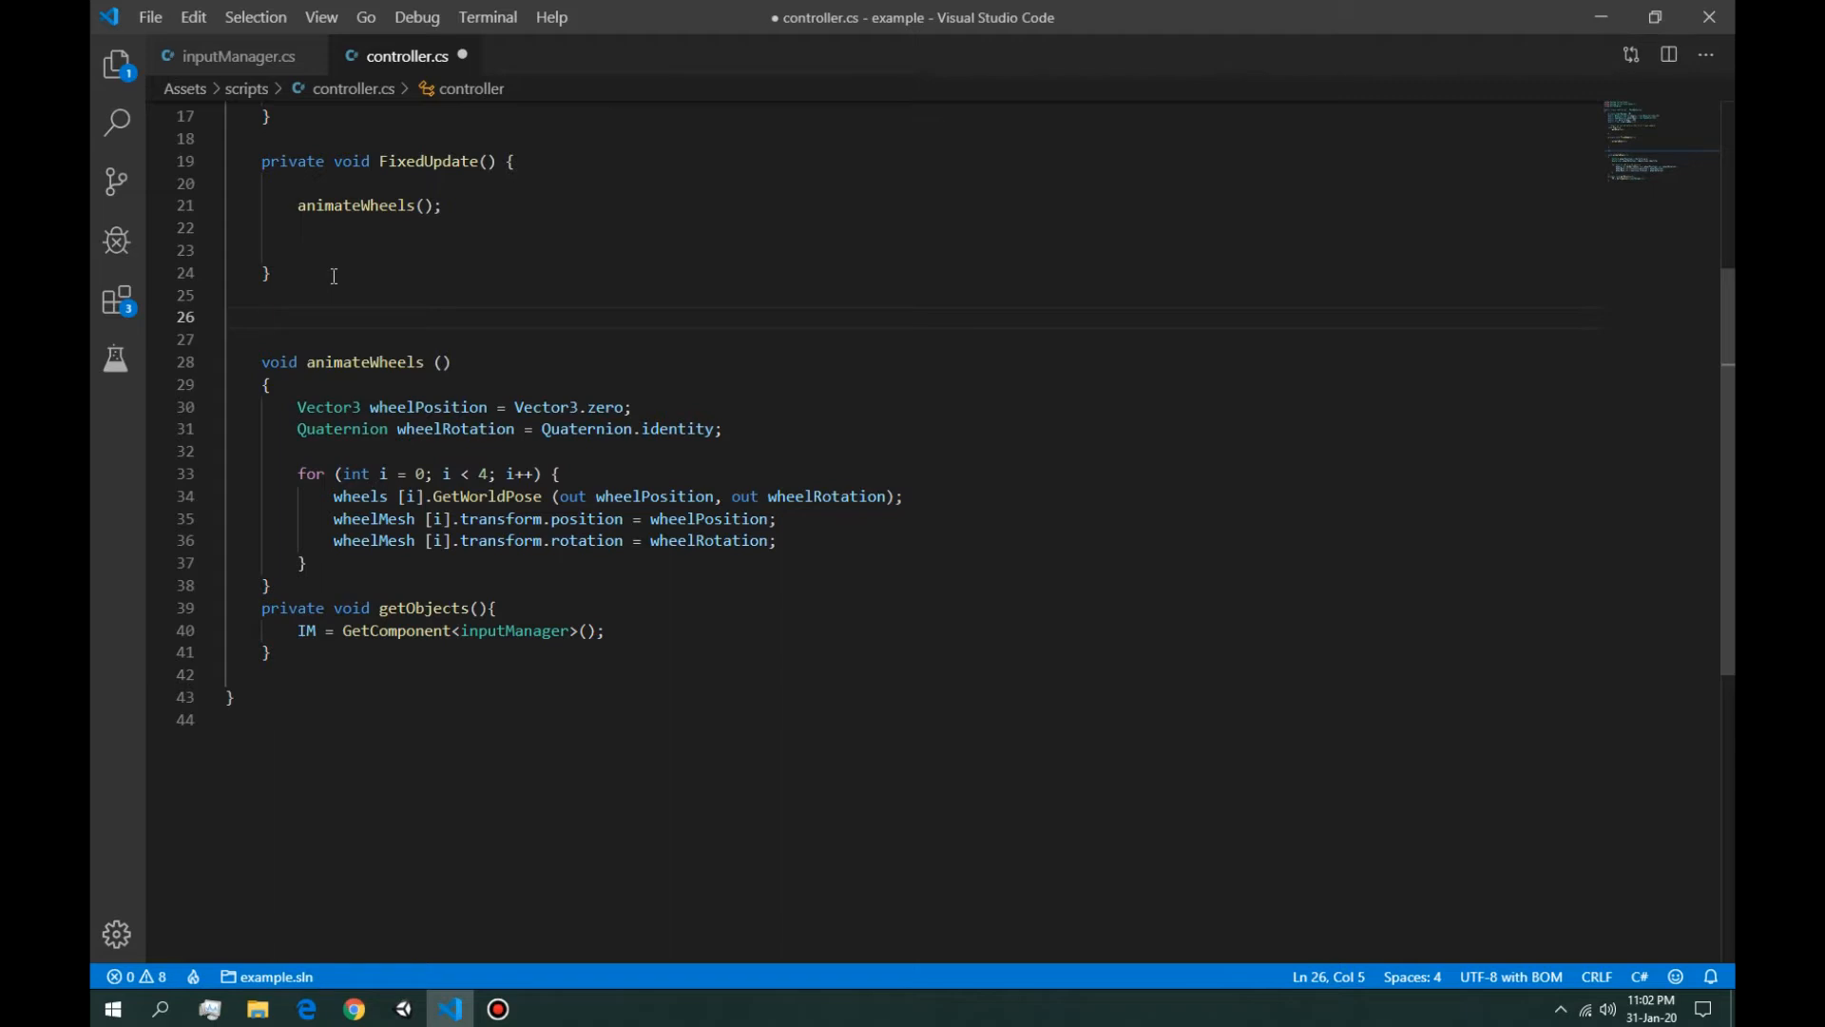
pyautogui.write('private void moveVe')
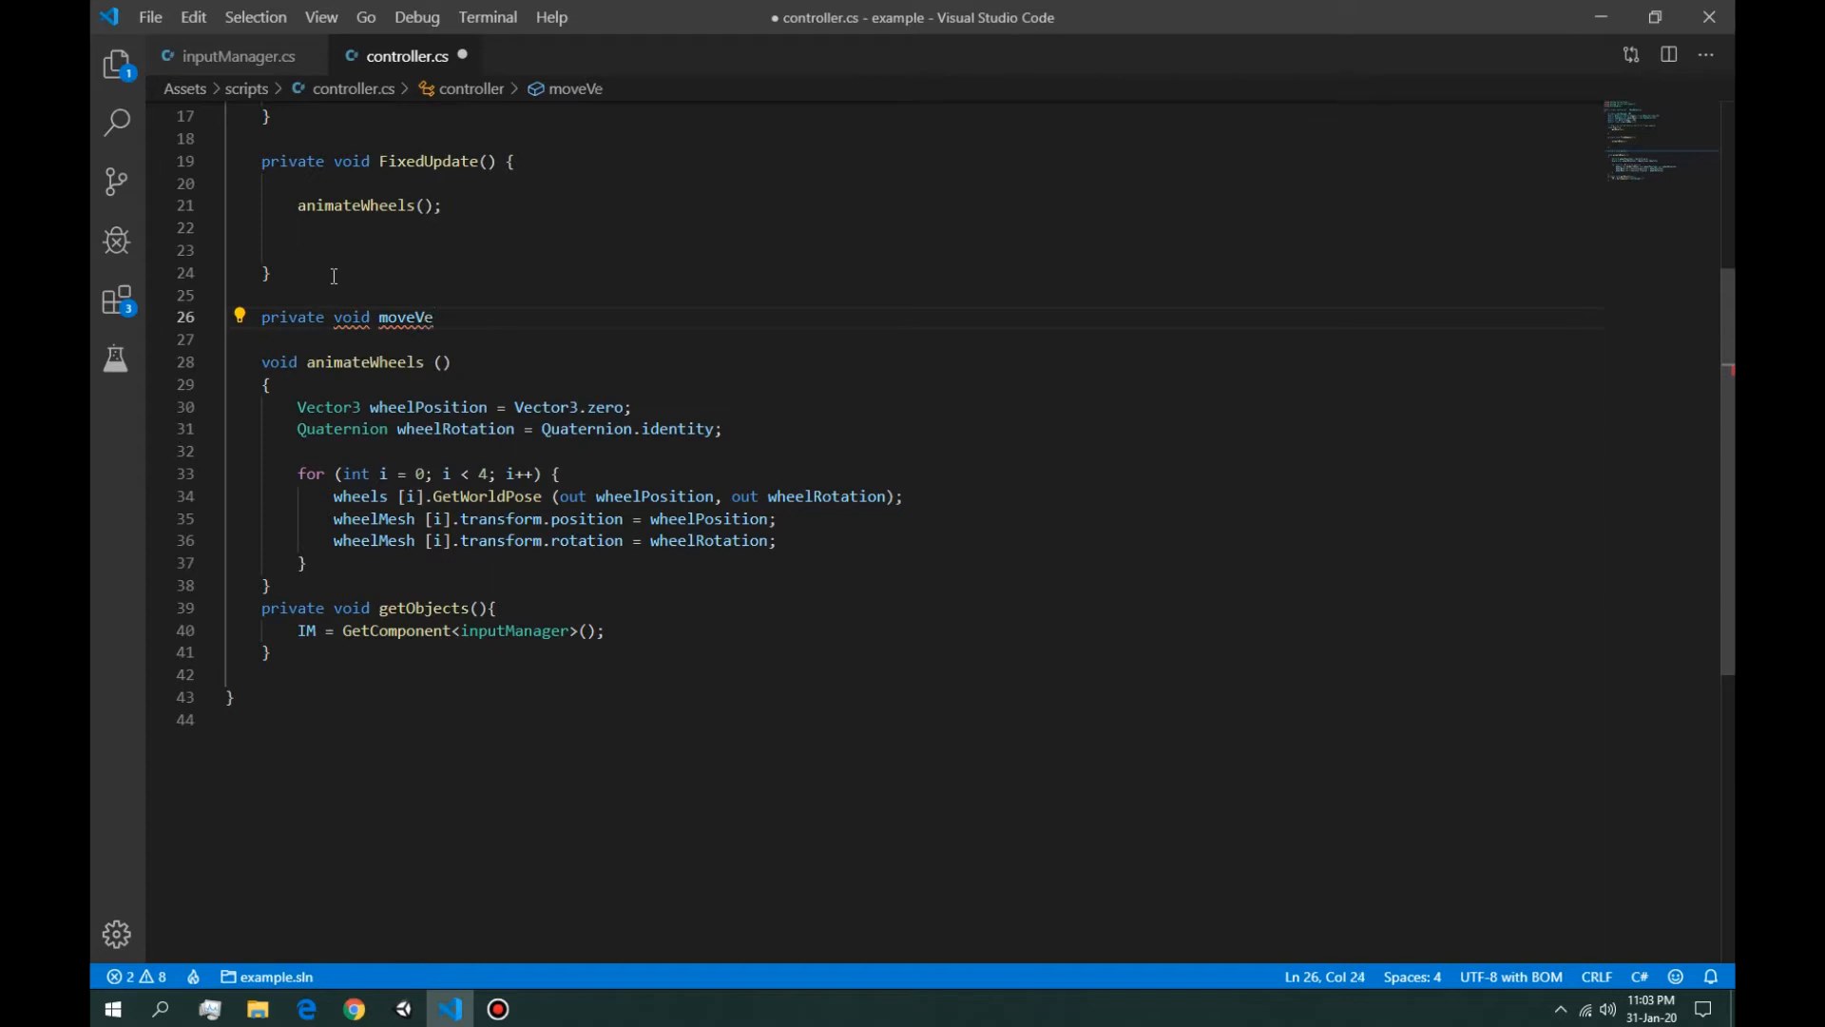
pyautogui.write('hicle')
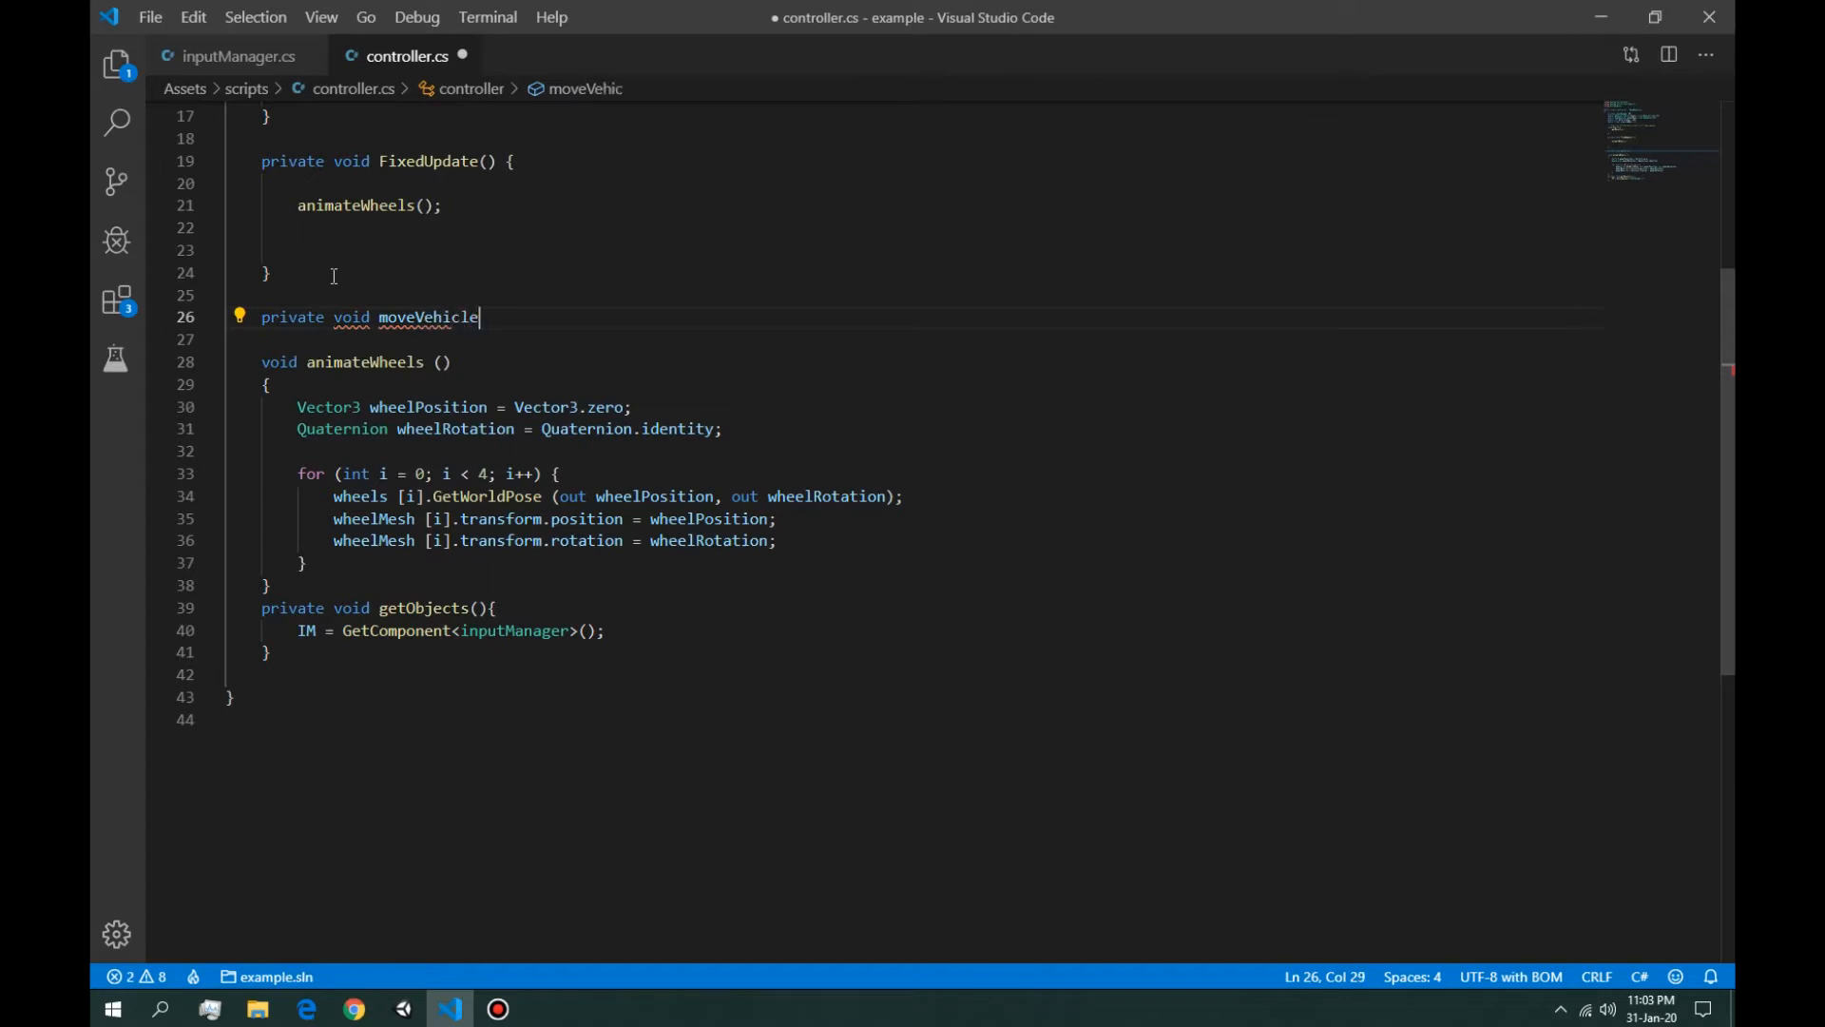
pyautogui.write('(){')
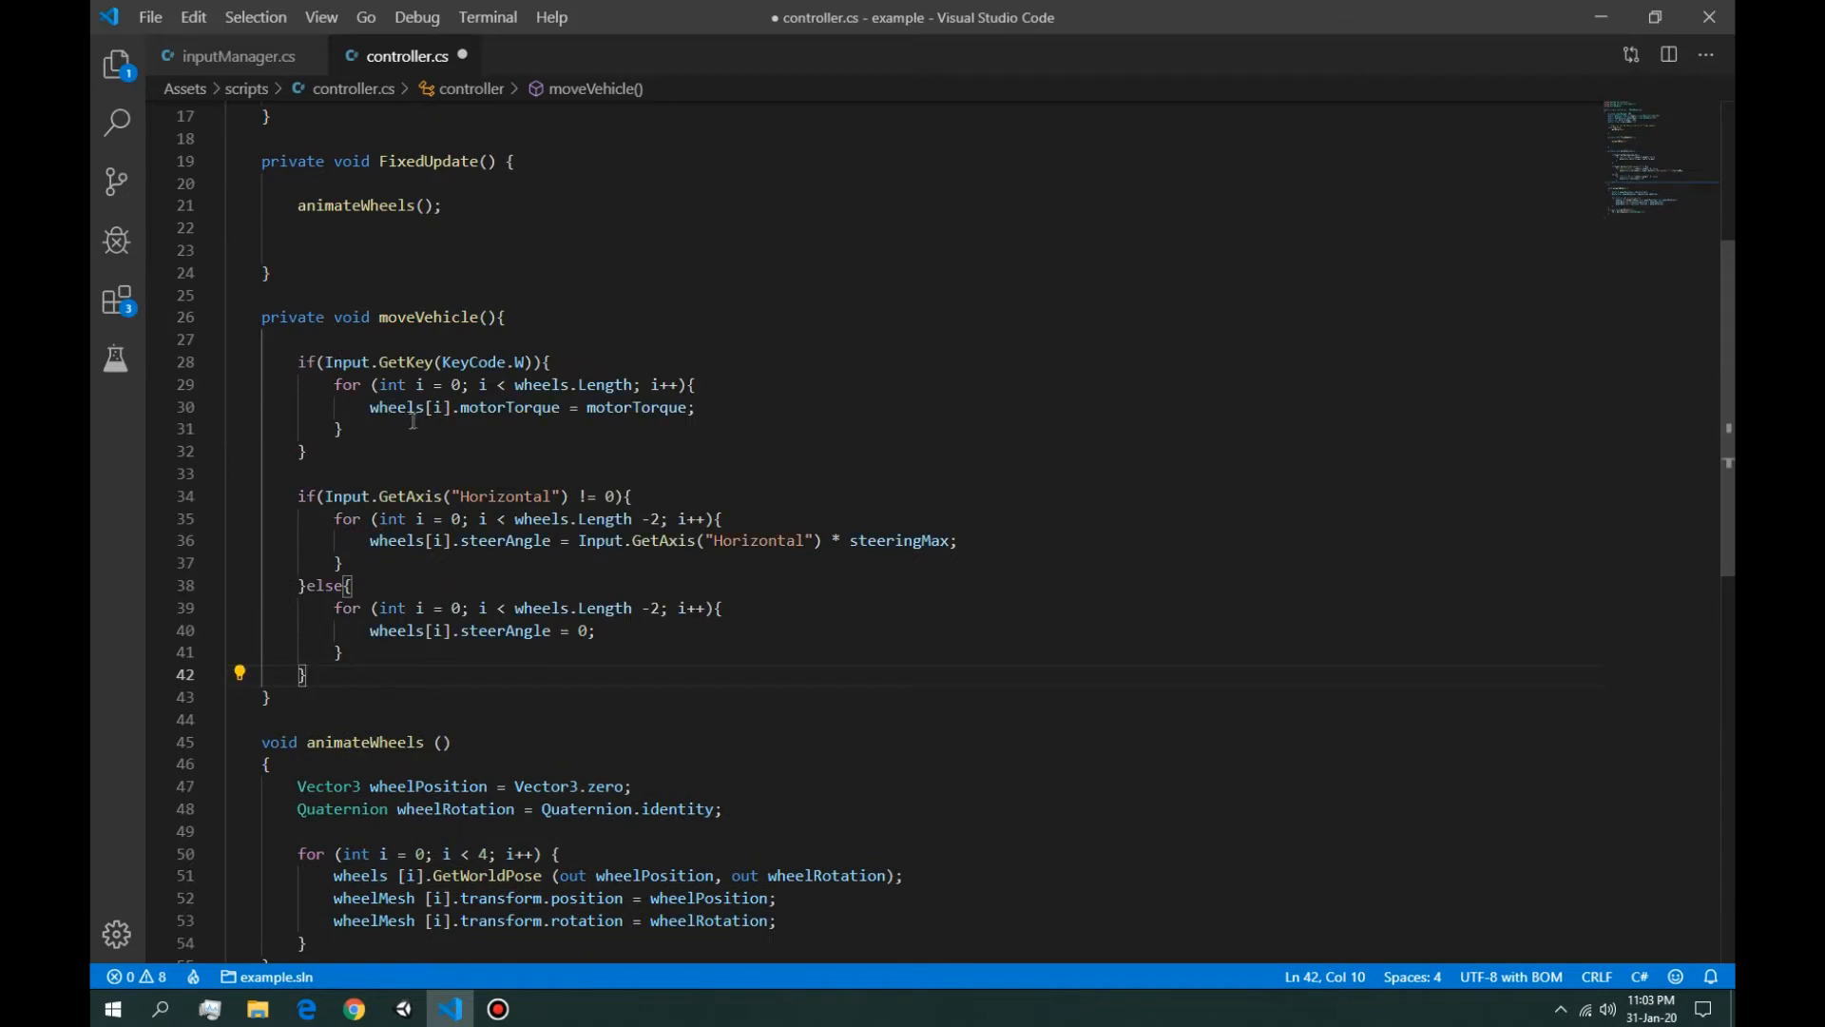
# Step: Call moveVehicle() from FixedUpdate below animateWheels()
pyautogui.doubleClick(427, 434)
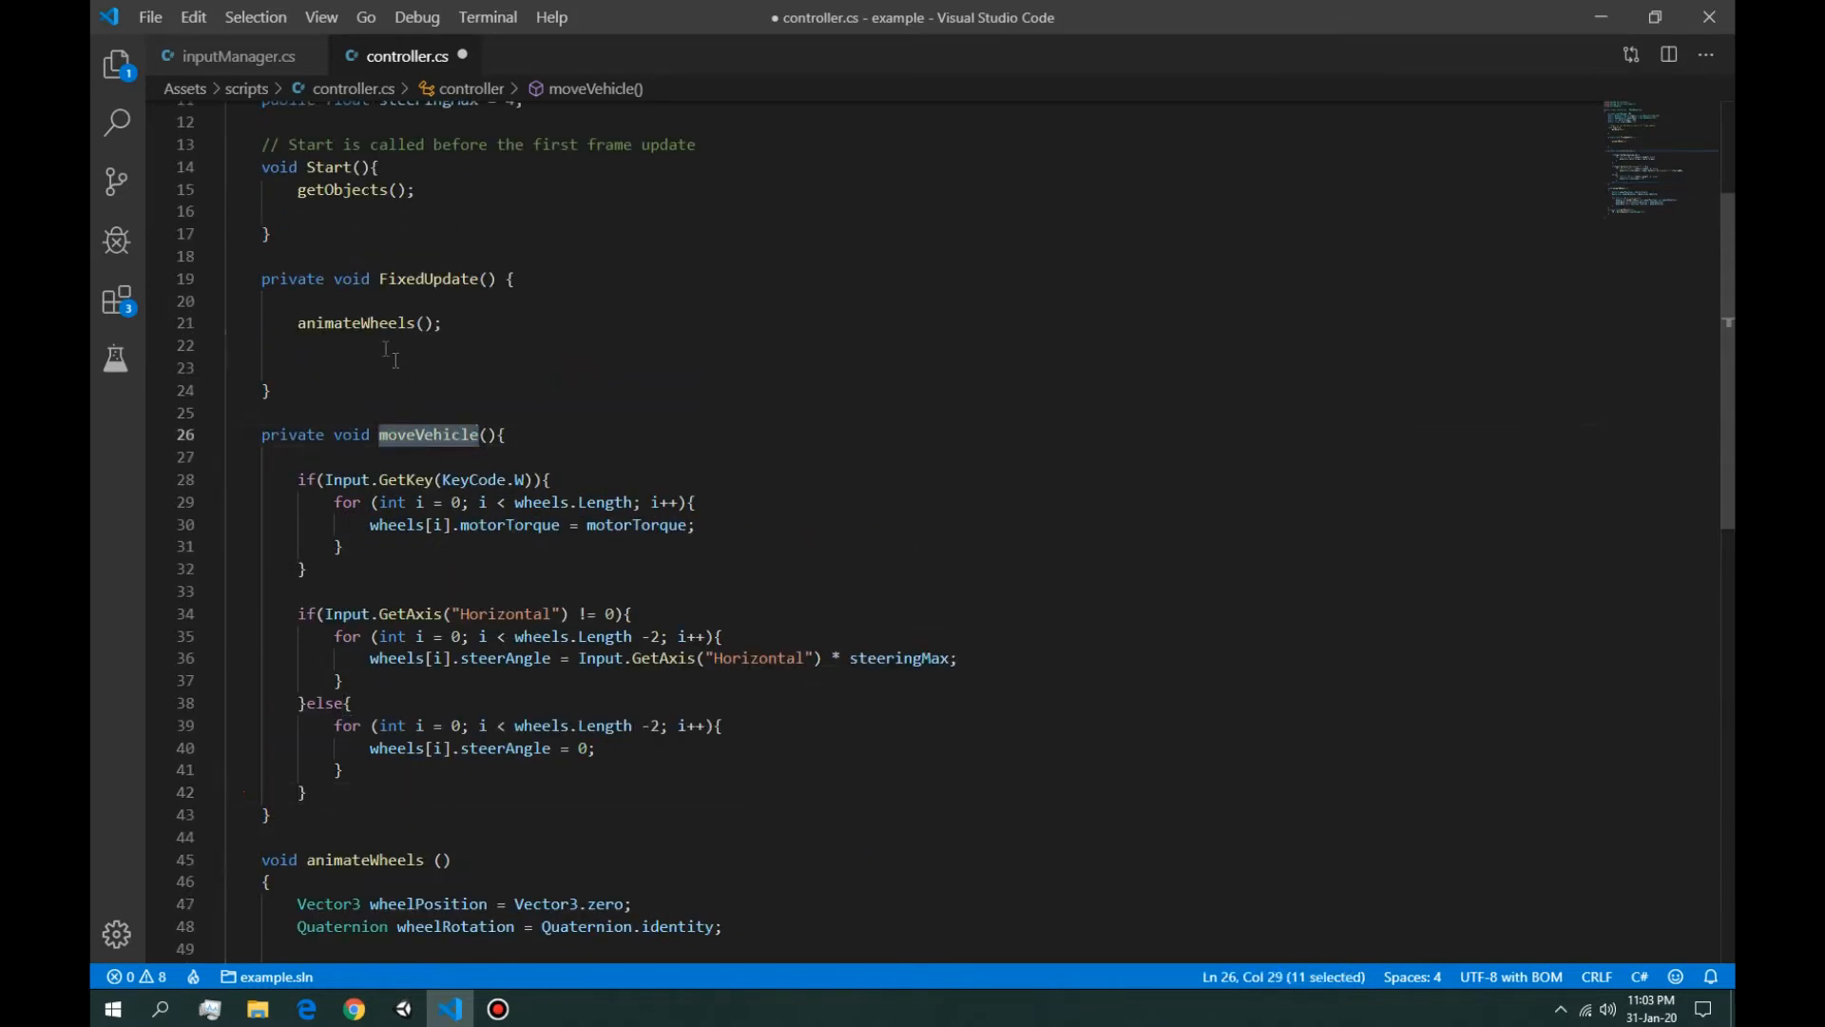
pyautogui.write('moveVehicle')
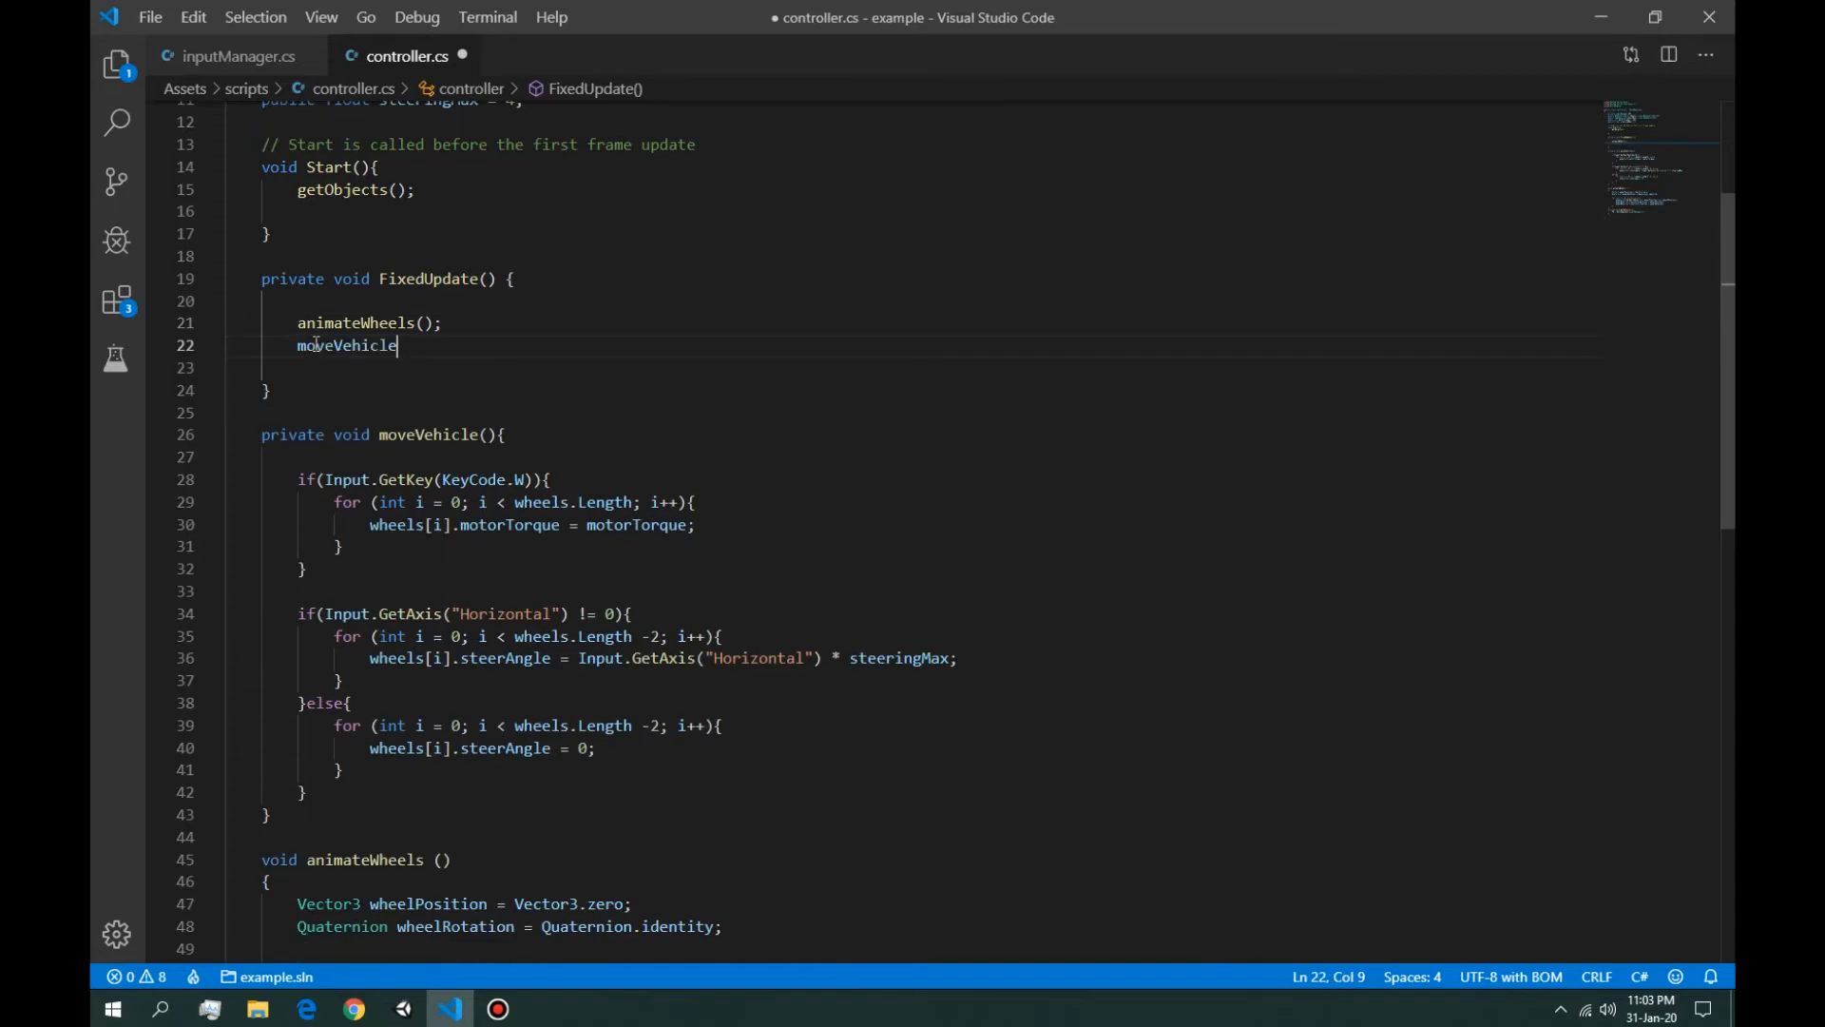
pyautogui.write("()'")
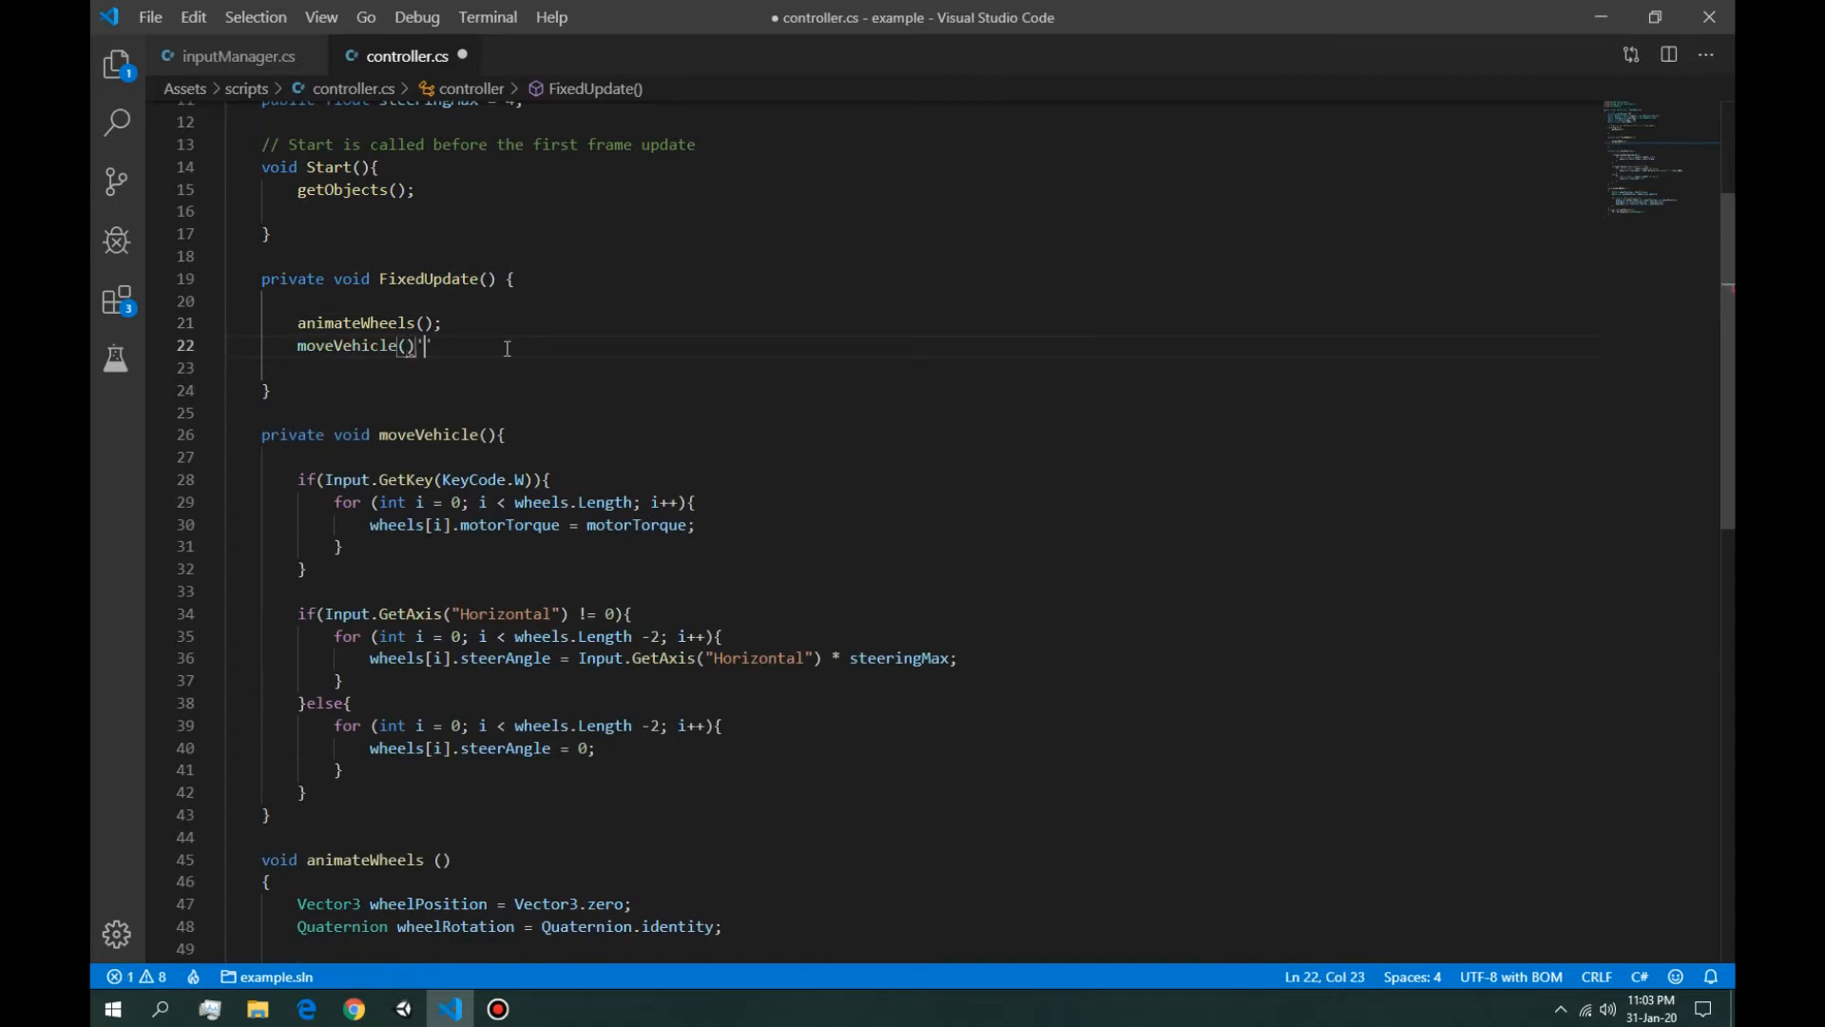
pyautogui.scroll(-3)
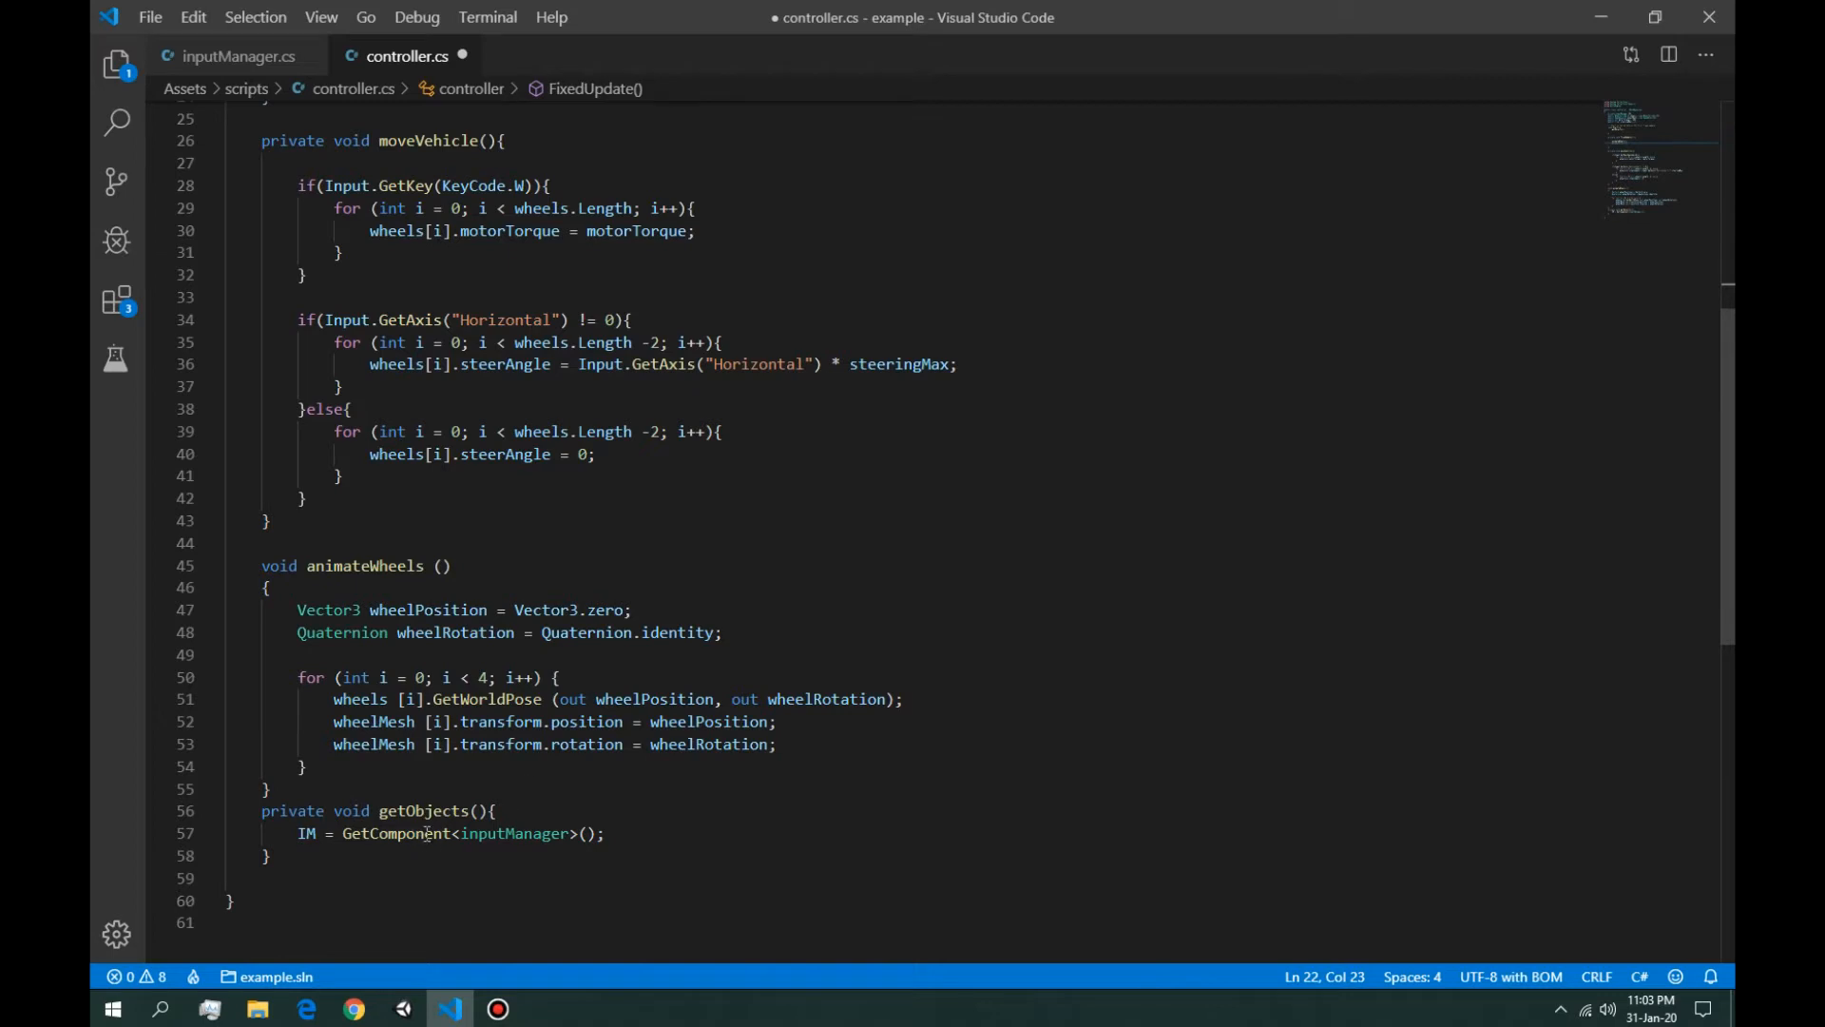
pyautogui.doubleClick(307, 833)
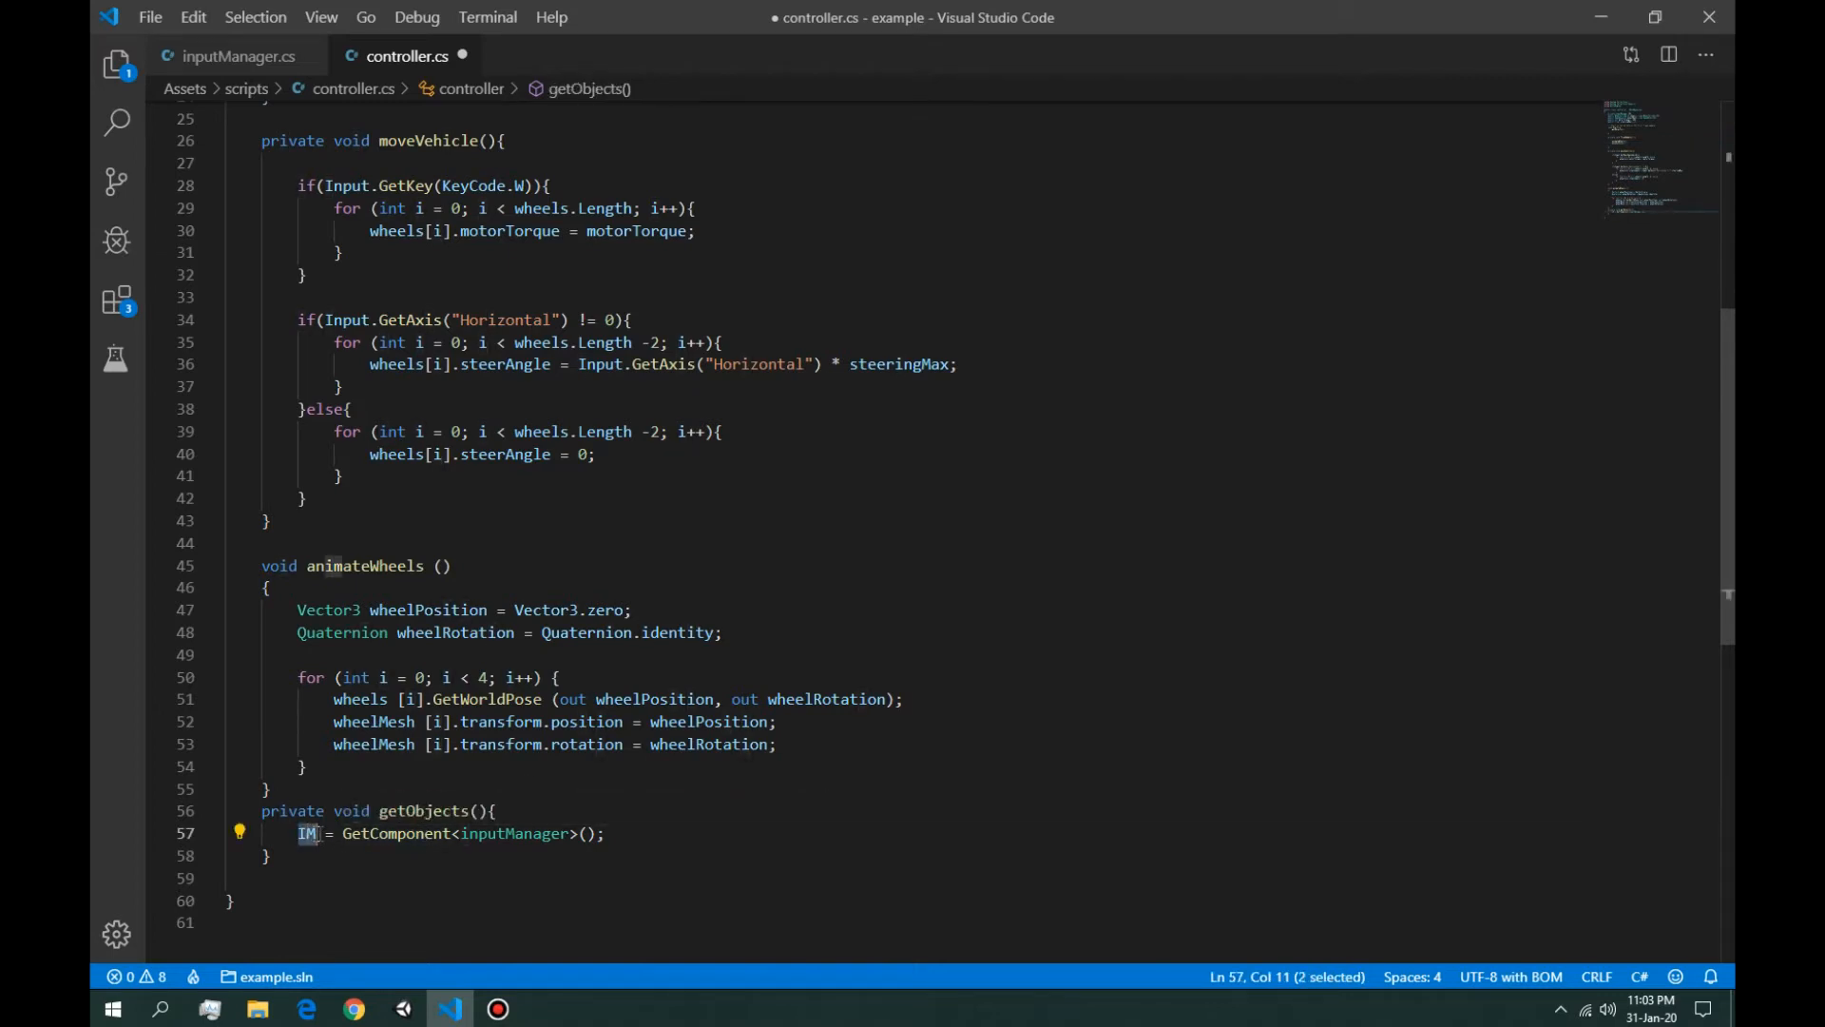
pyautogui.scroll(3)
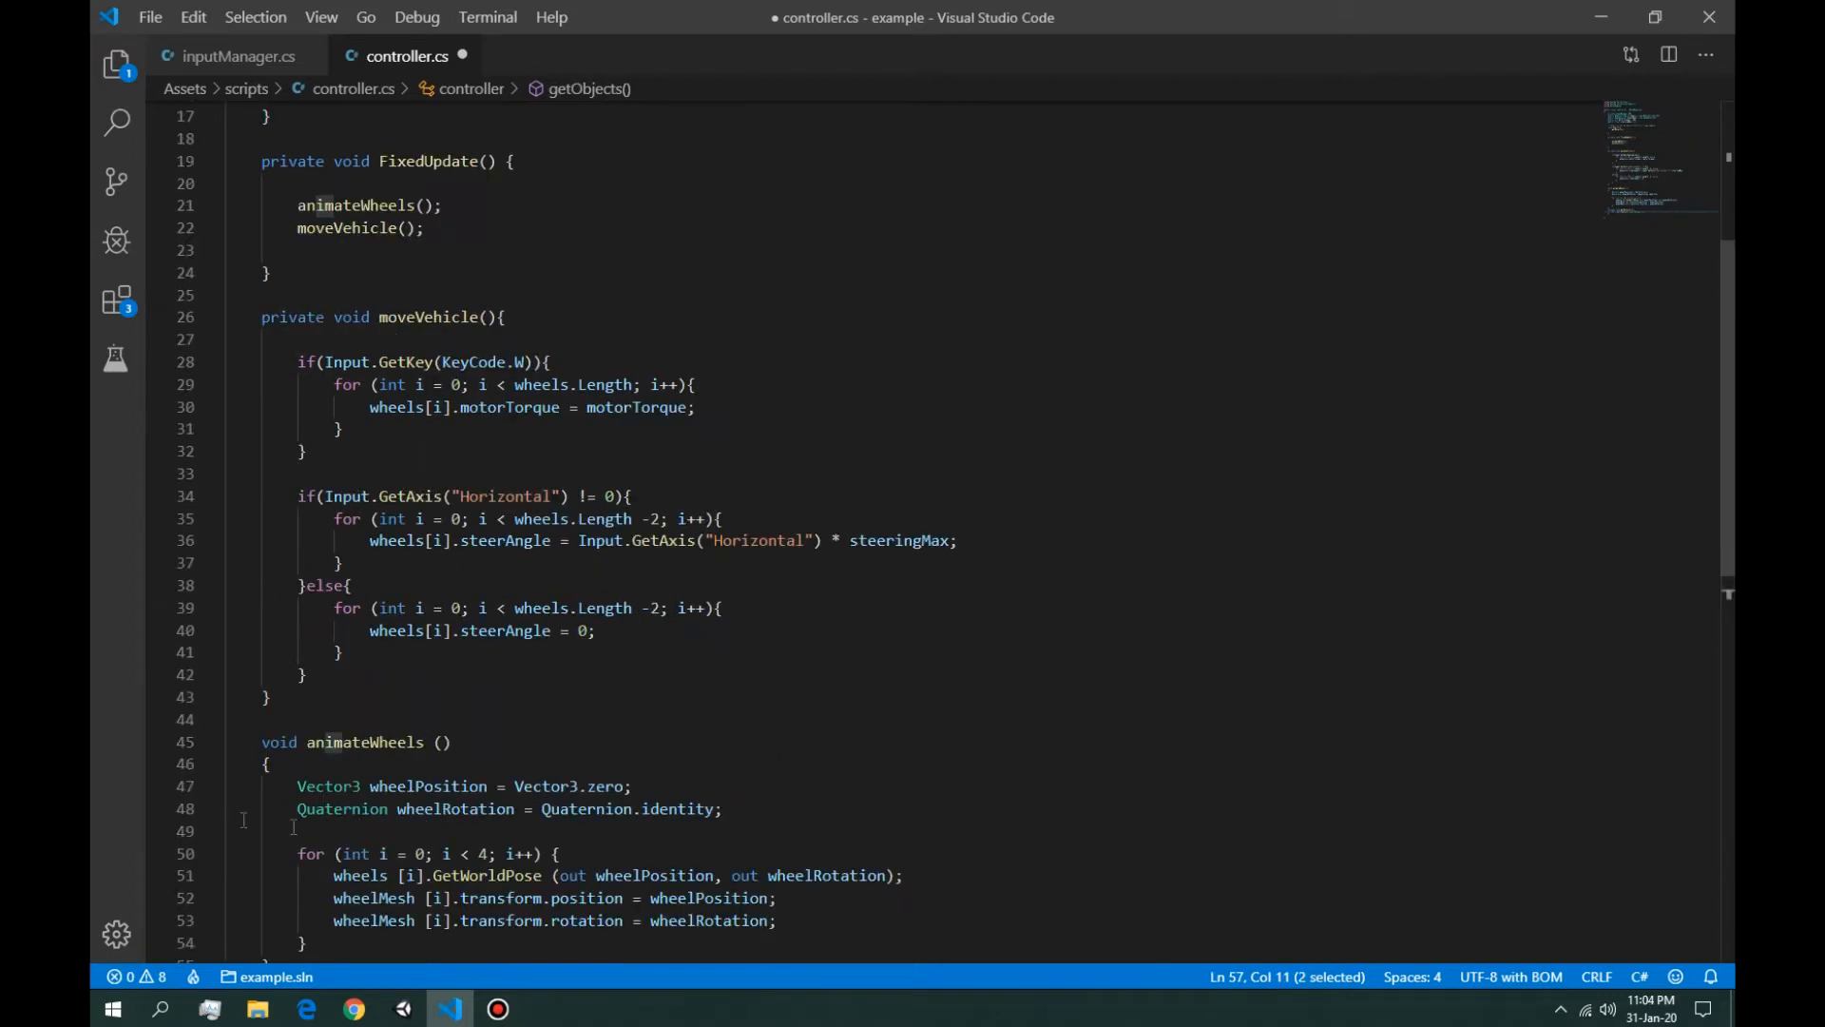
pyautogui.click(238, 56)
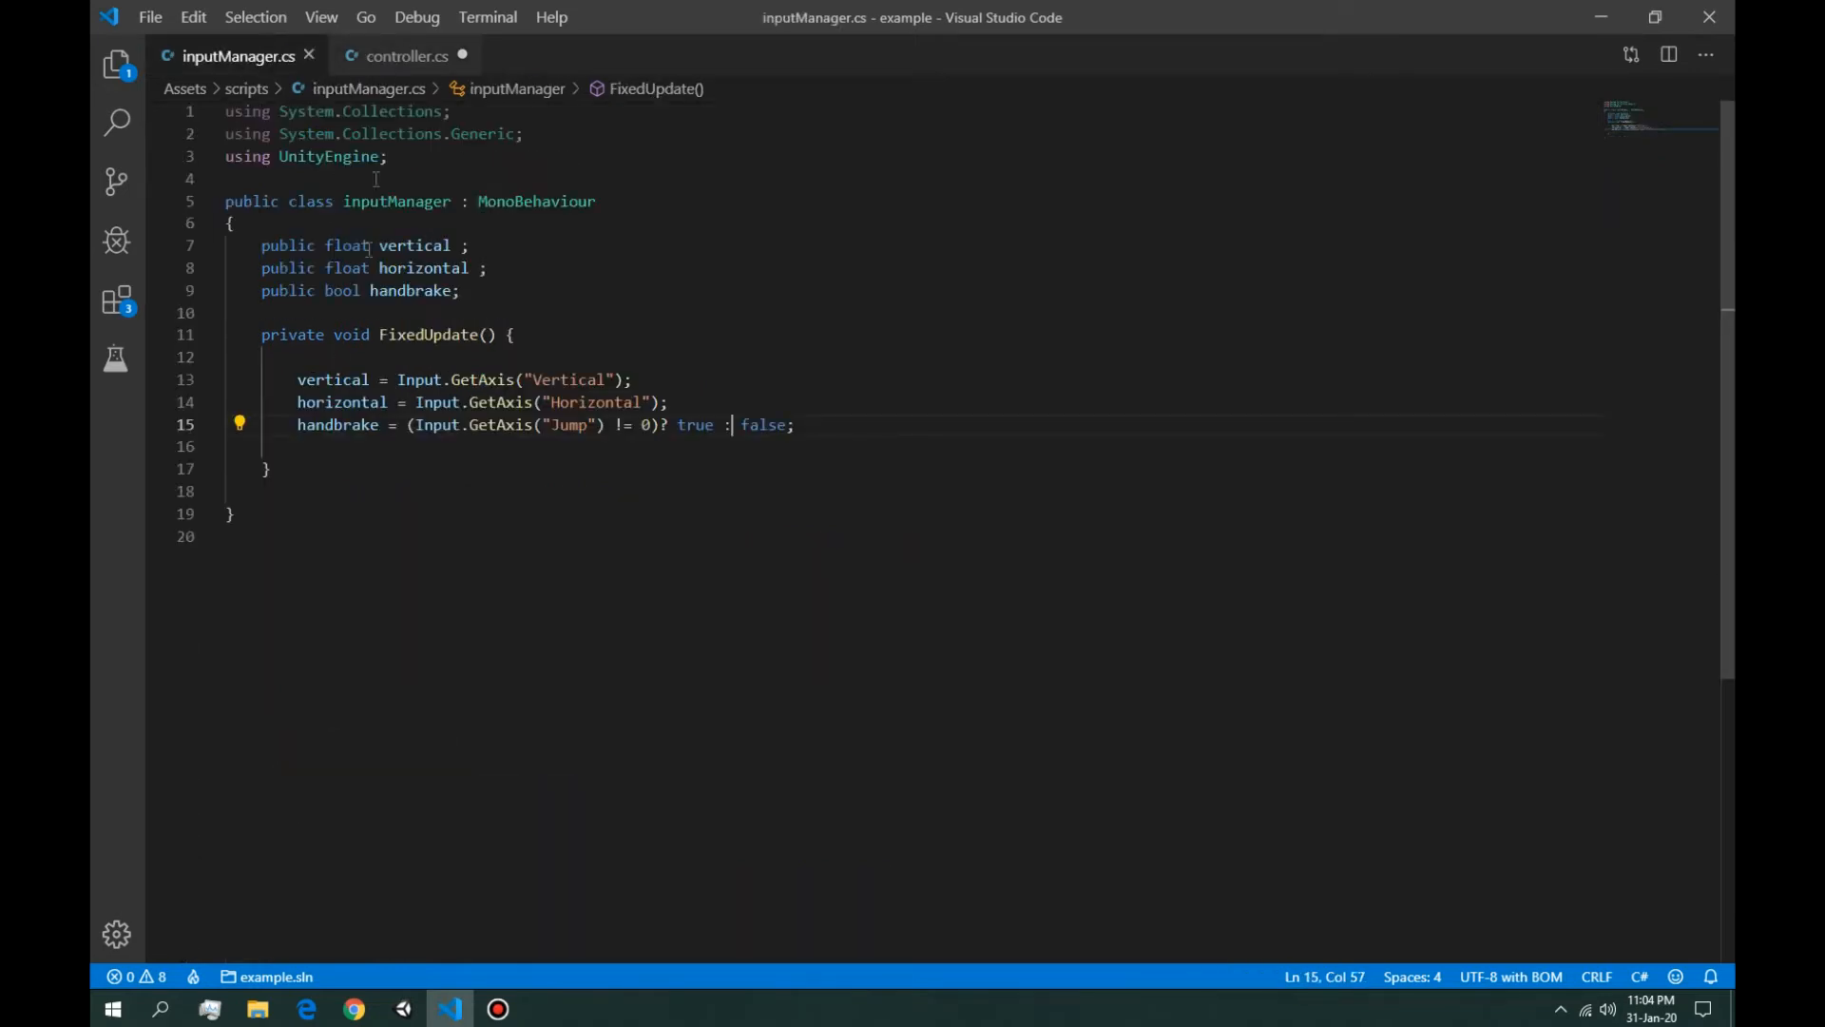
pyautogui.click(405, 56)
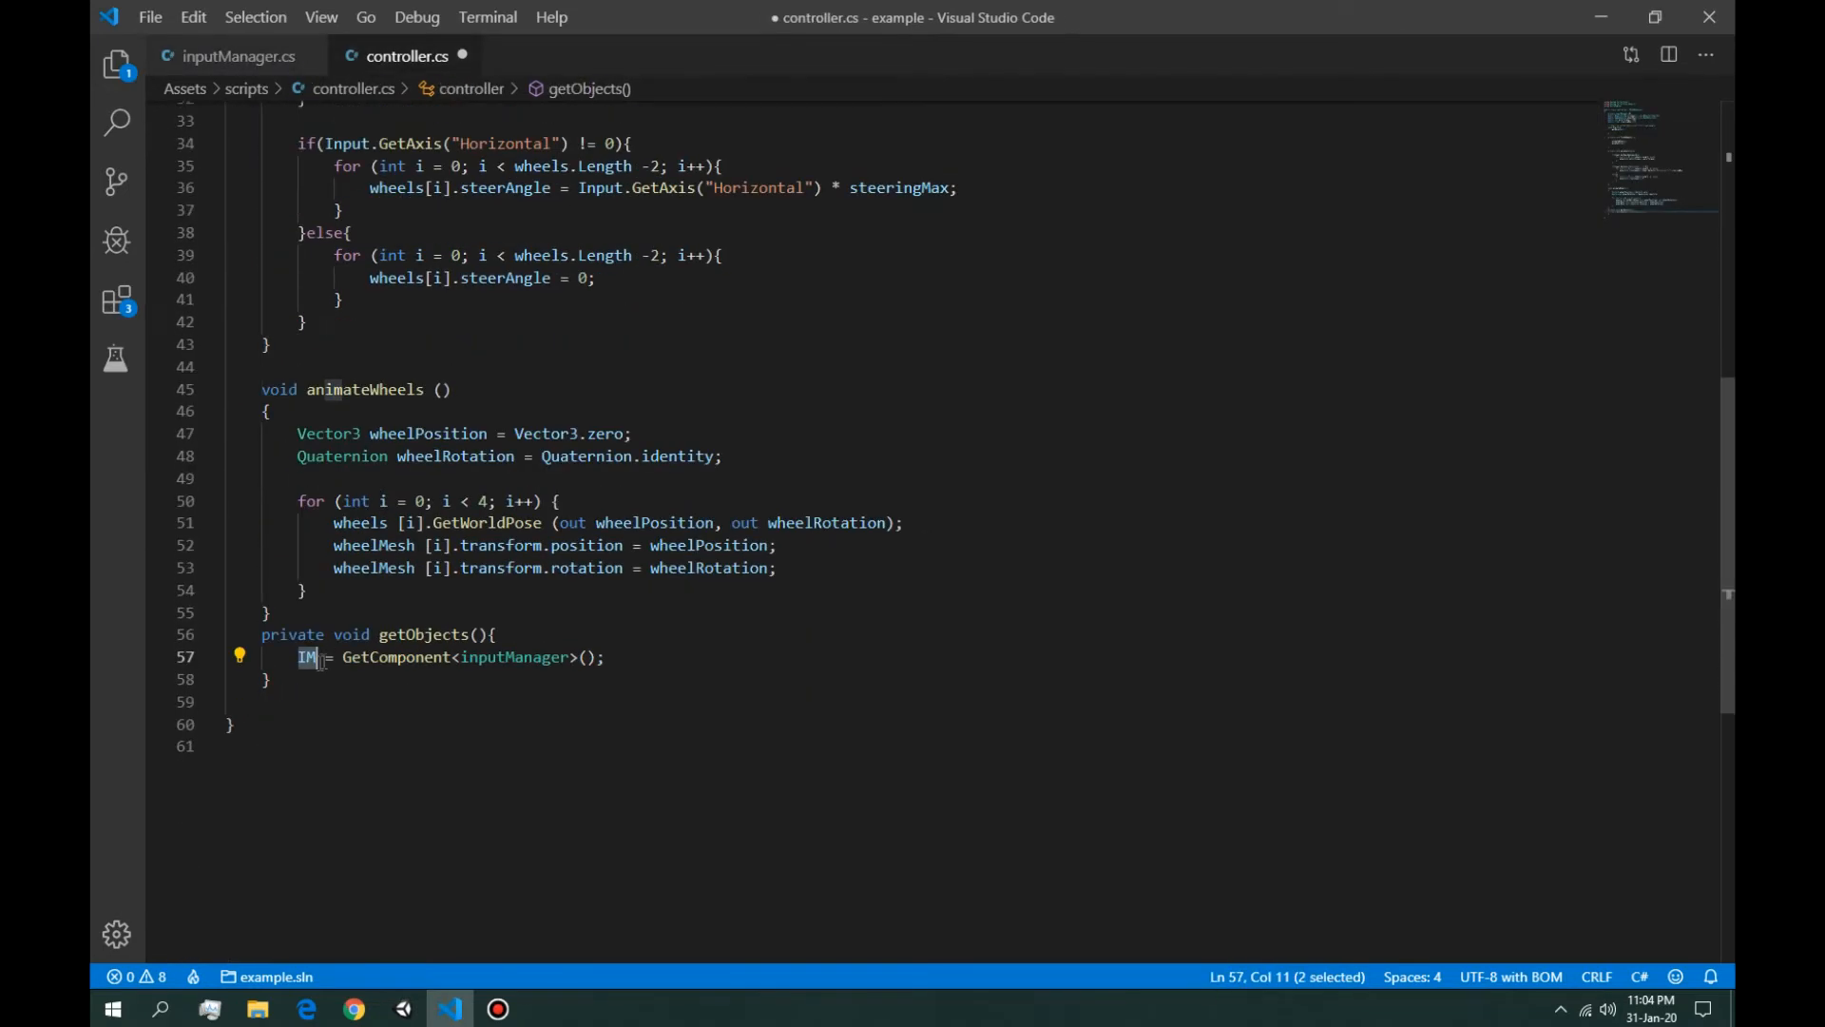
pyautogui.scroll(3)
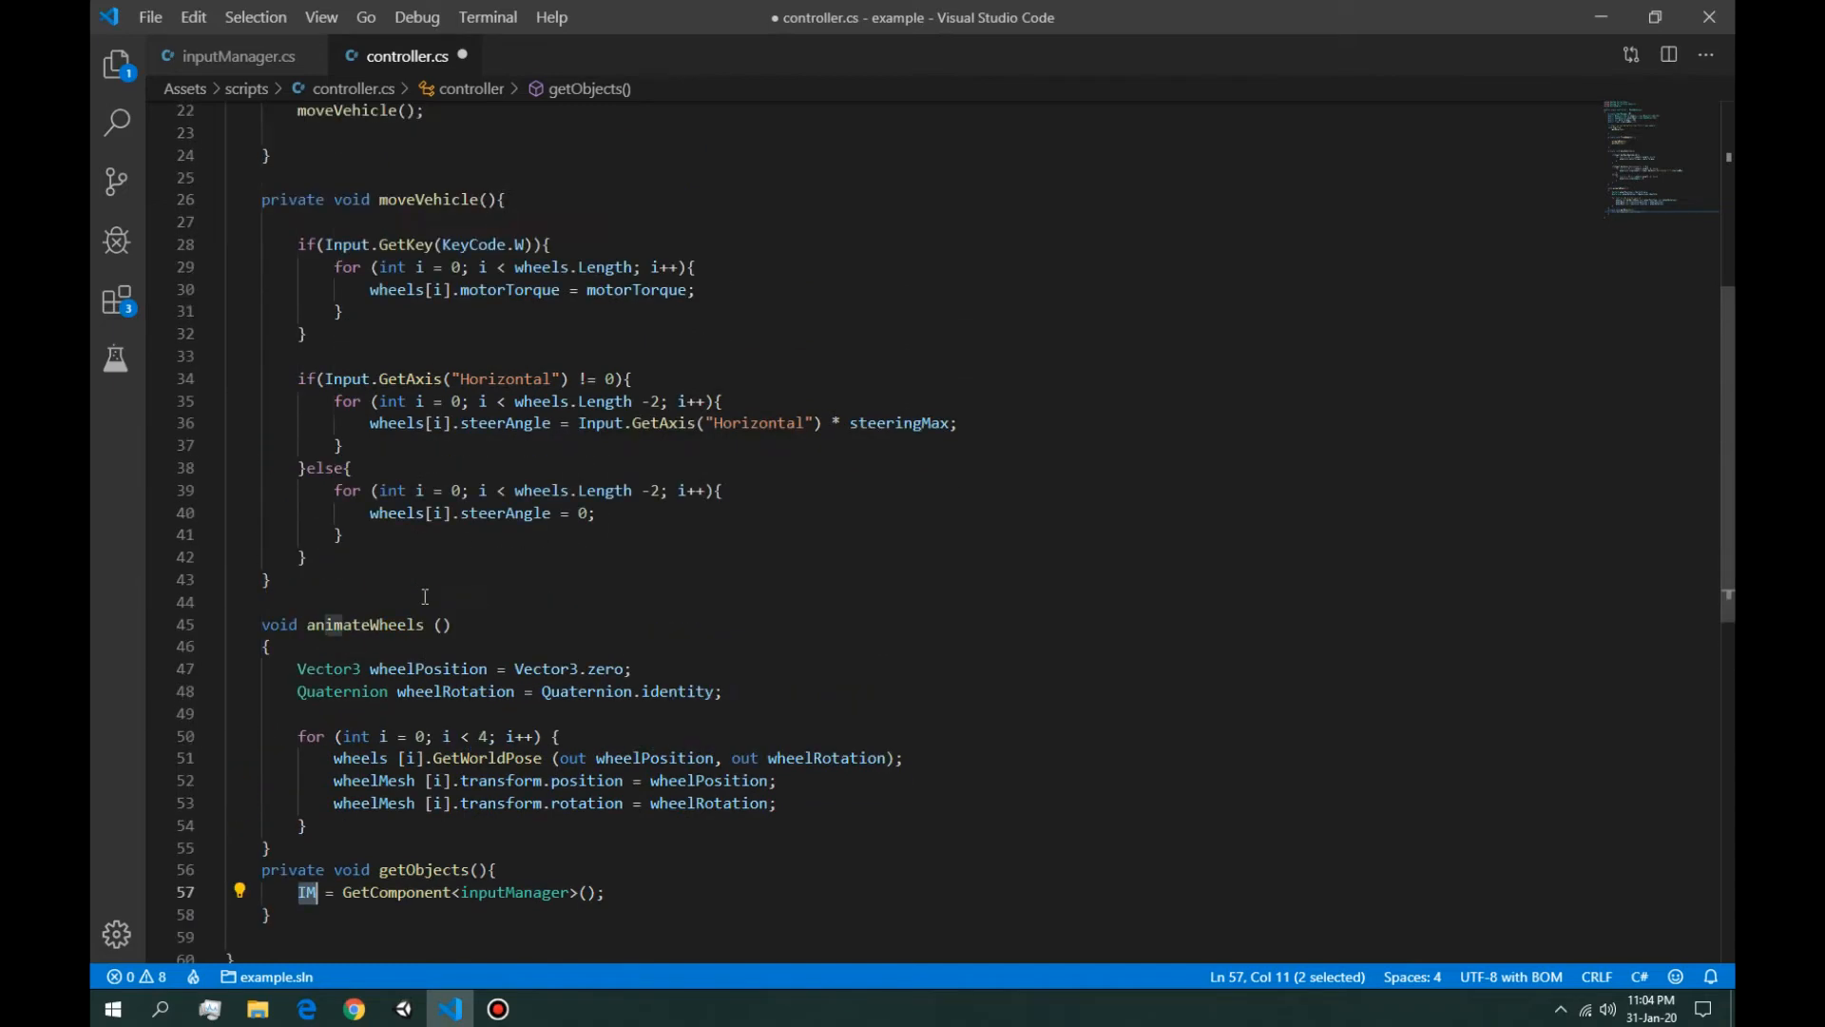
pyautogui.scroll(3)
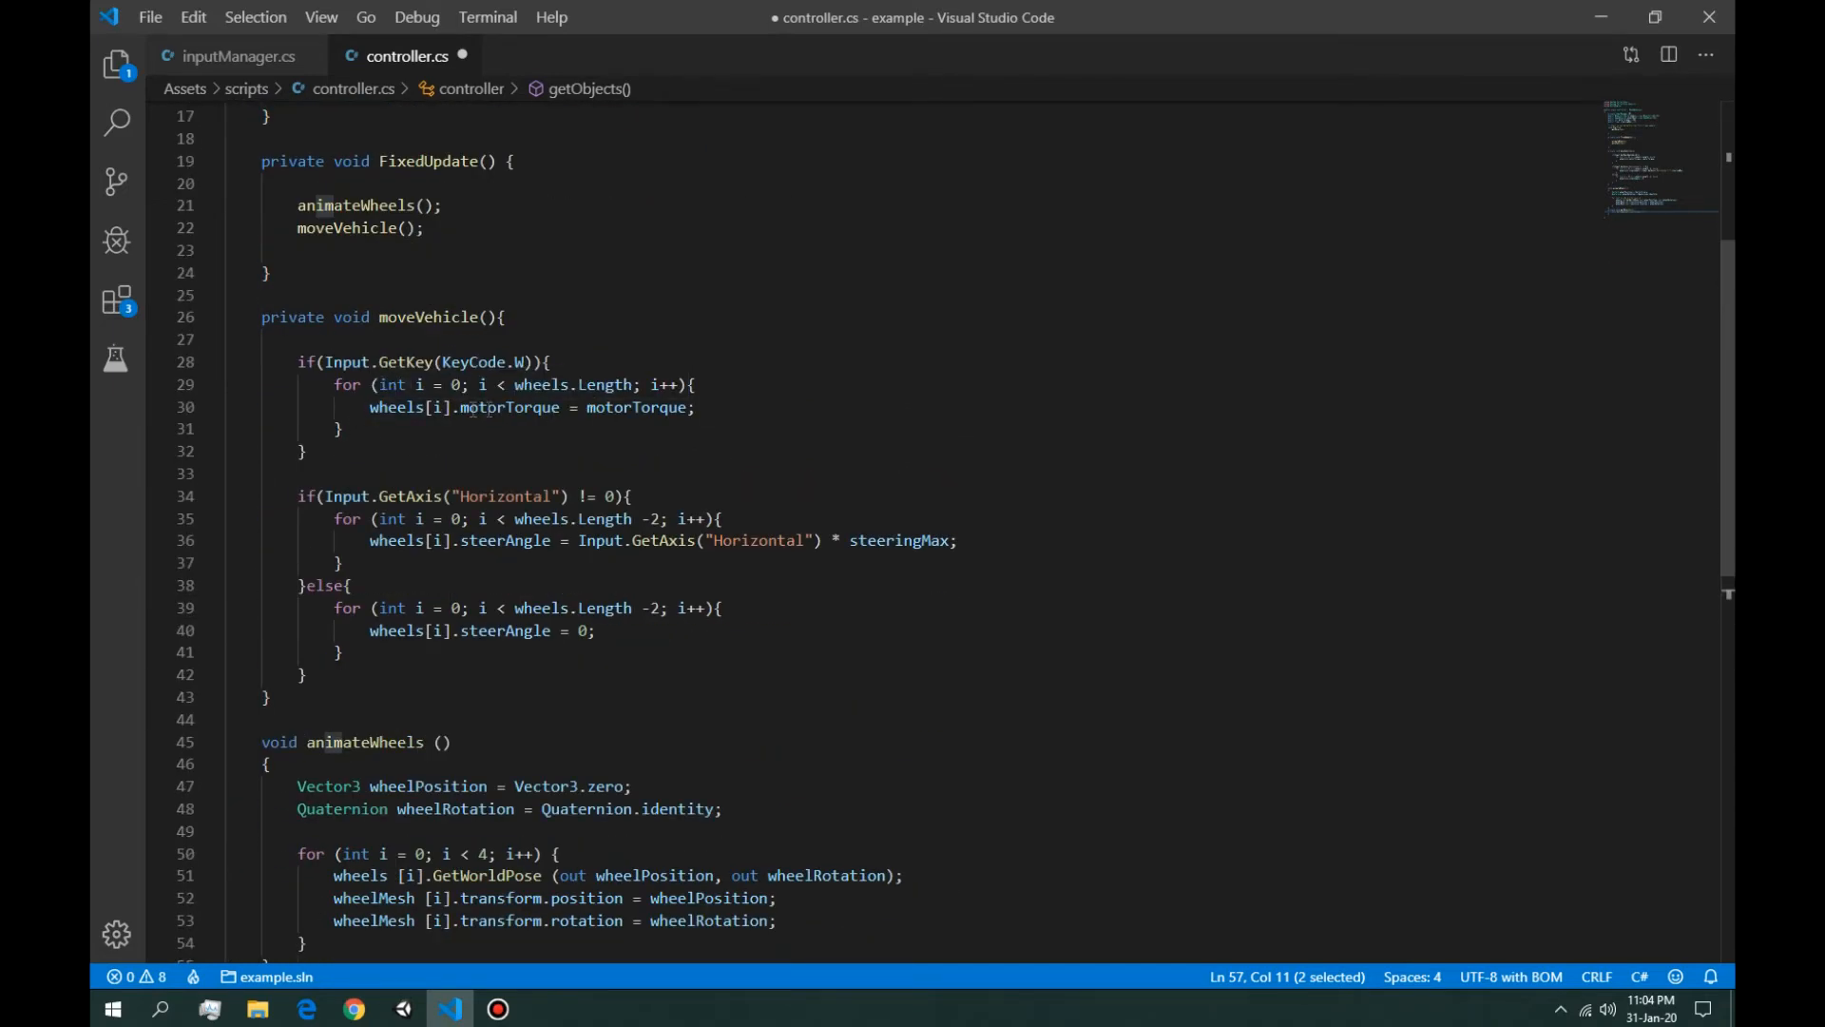
pyautogui.doubleClick(637, 407)
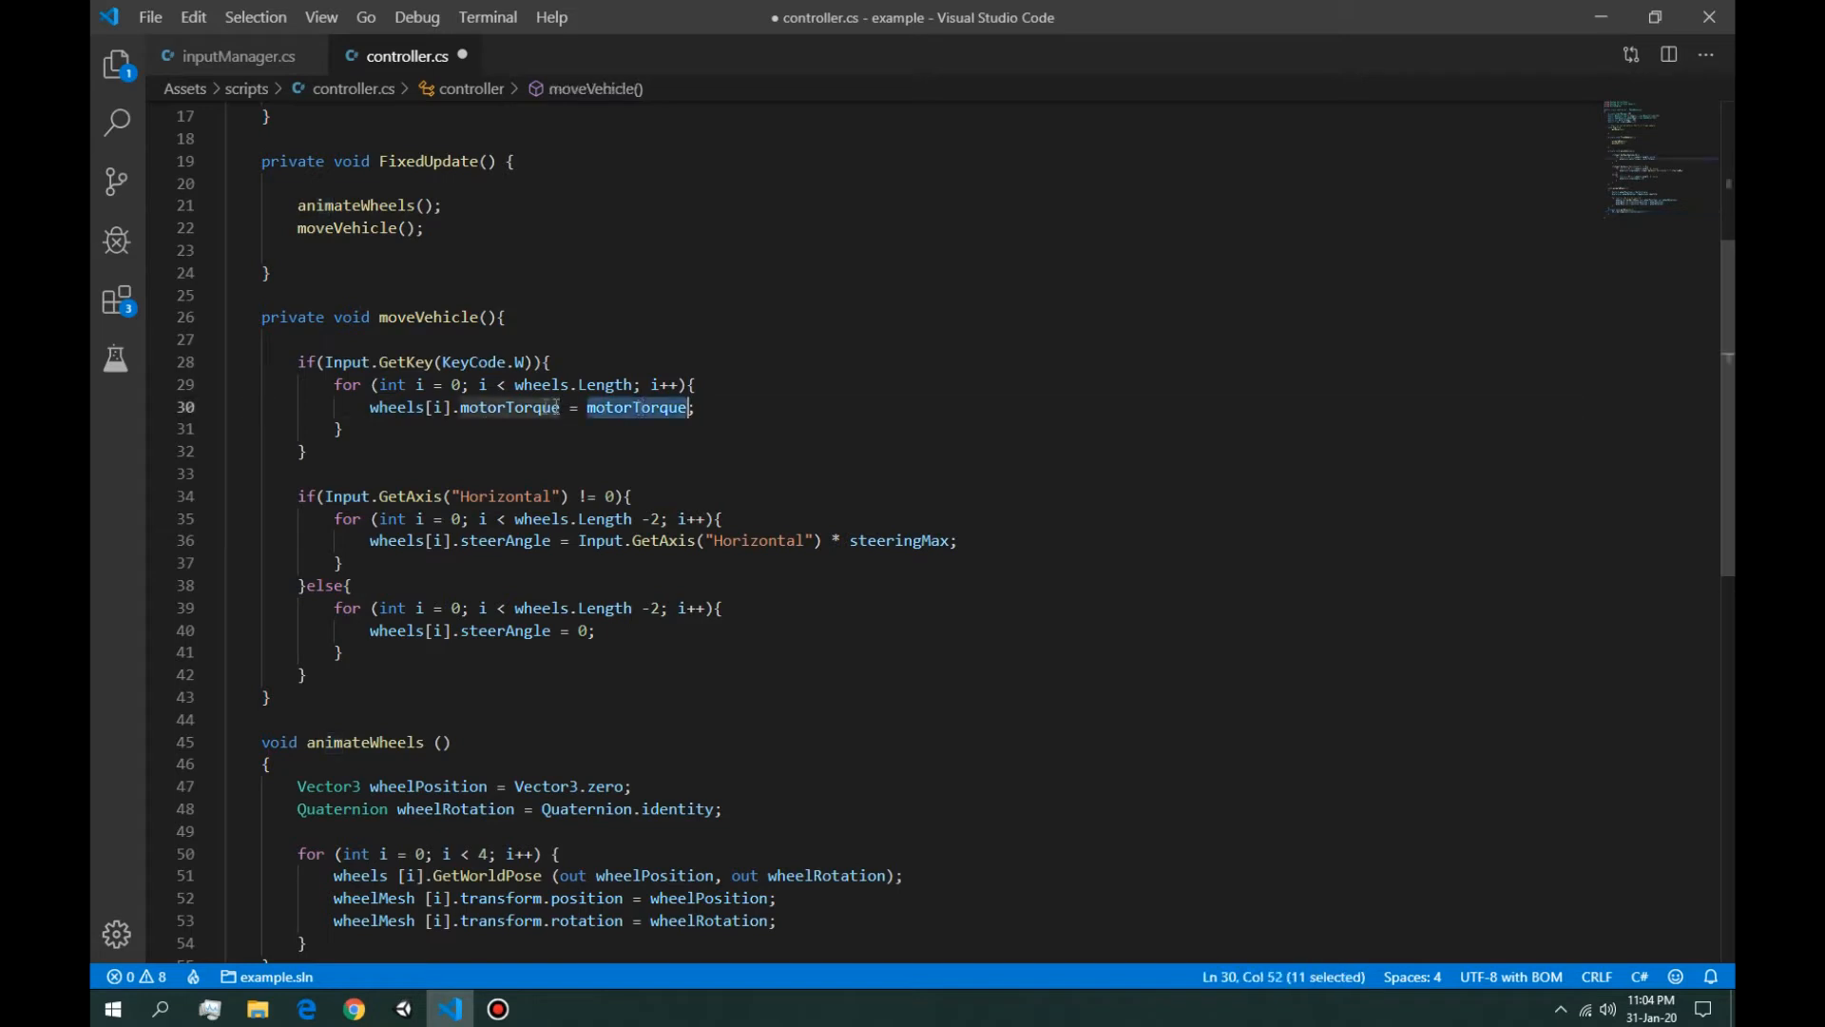
pyautogui.click(442, 362)
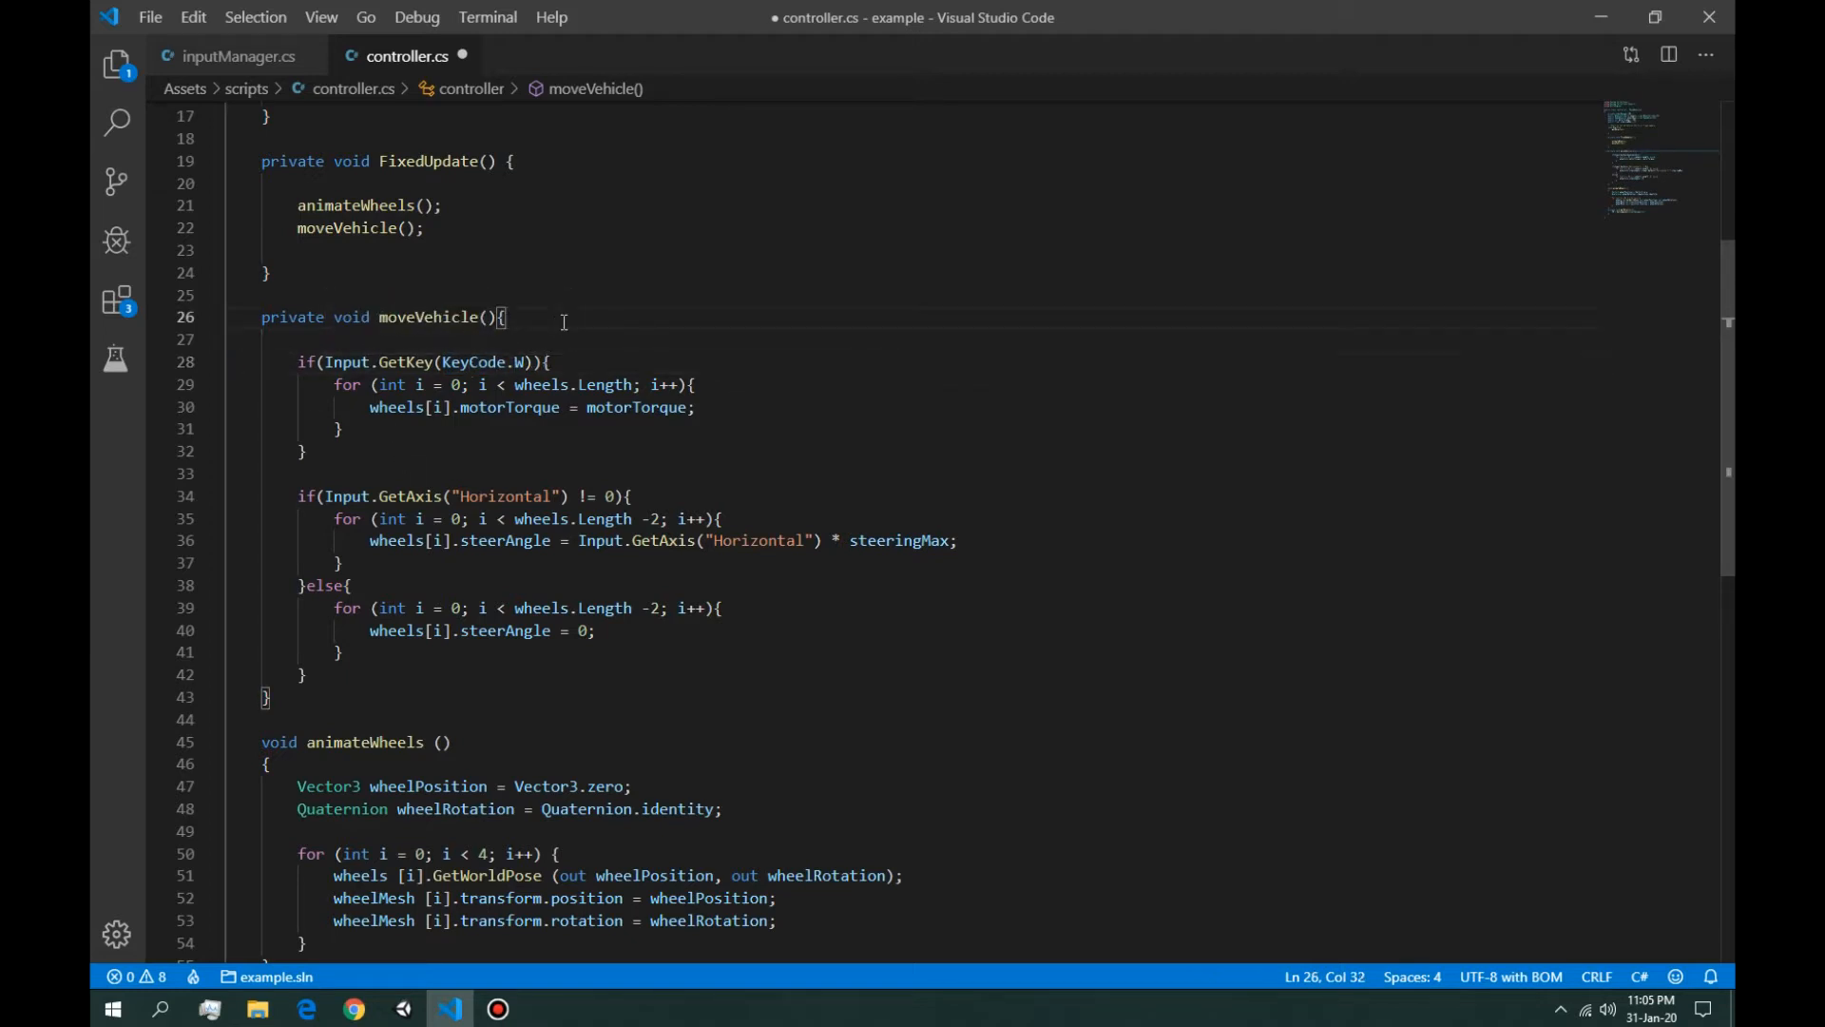
pyautogui.press('Enter')
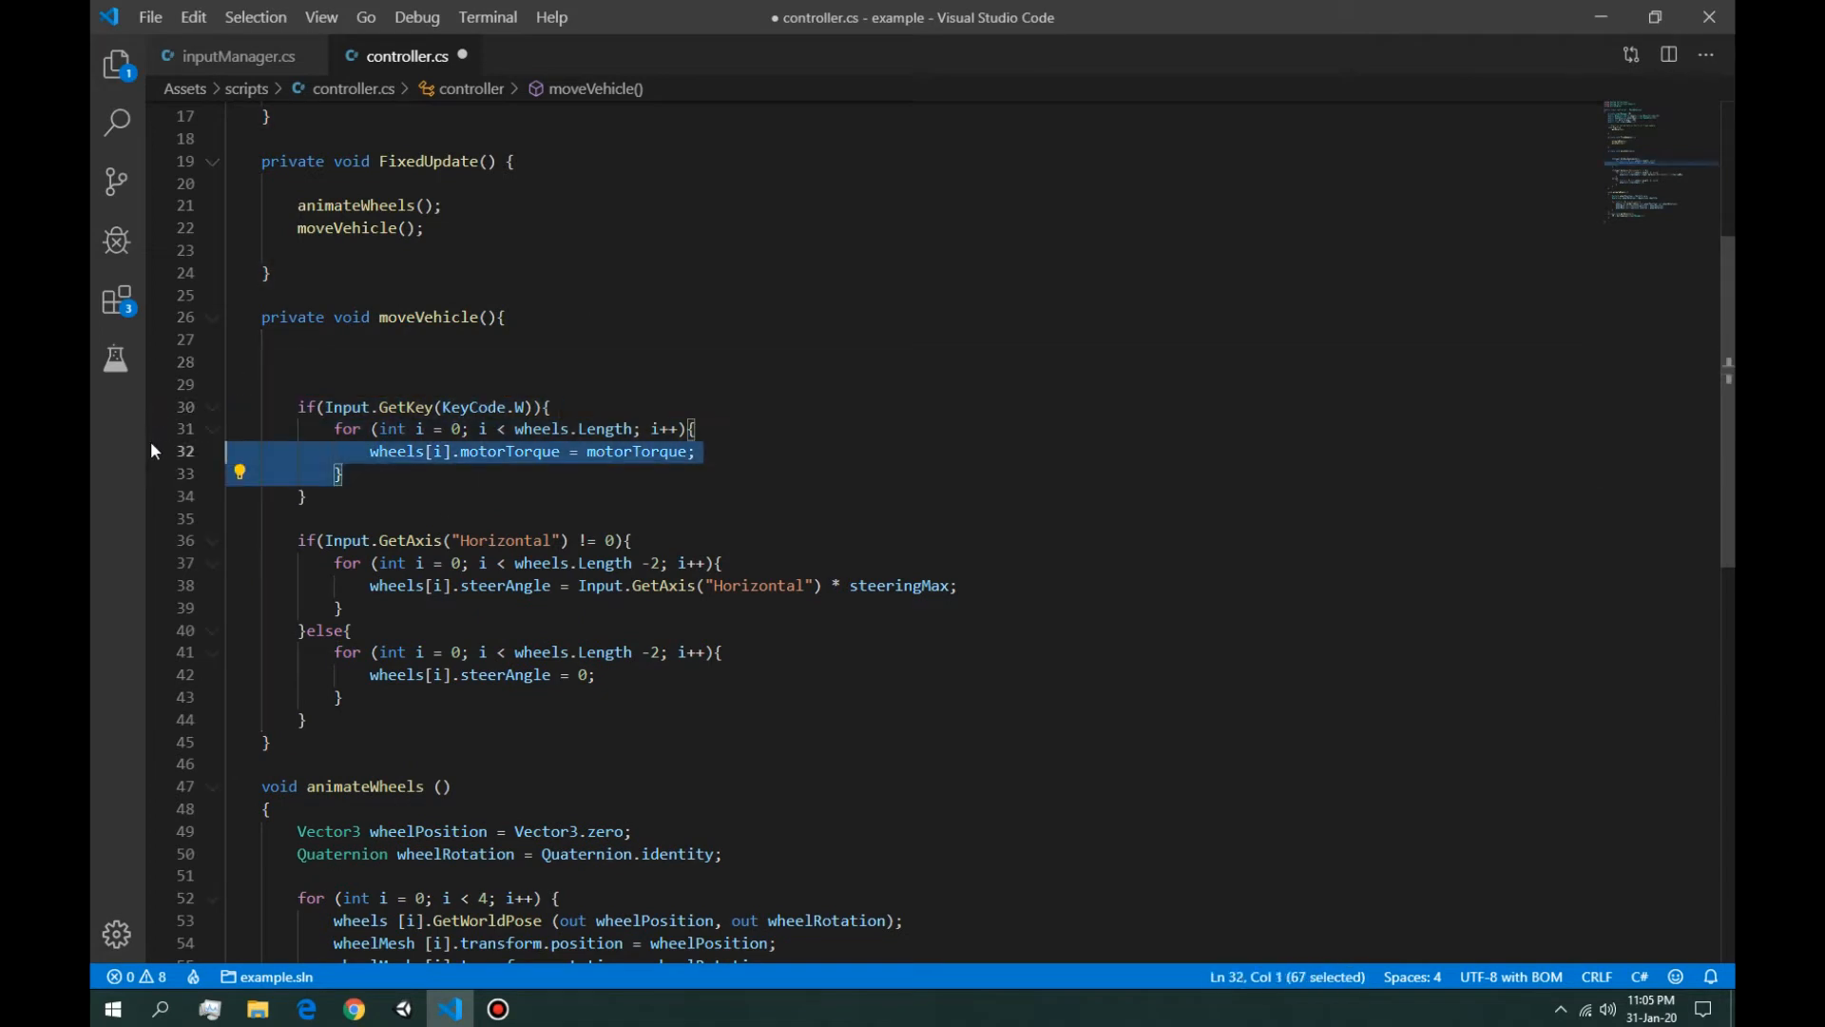
# Step: Replace the W-key check with an unconditional loop setting each wheel's motorTorque, now drawing from IM
pyautogui.press('Delete')
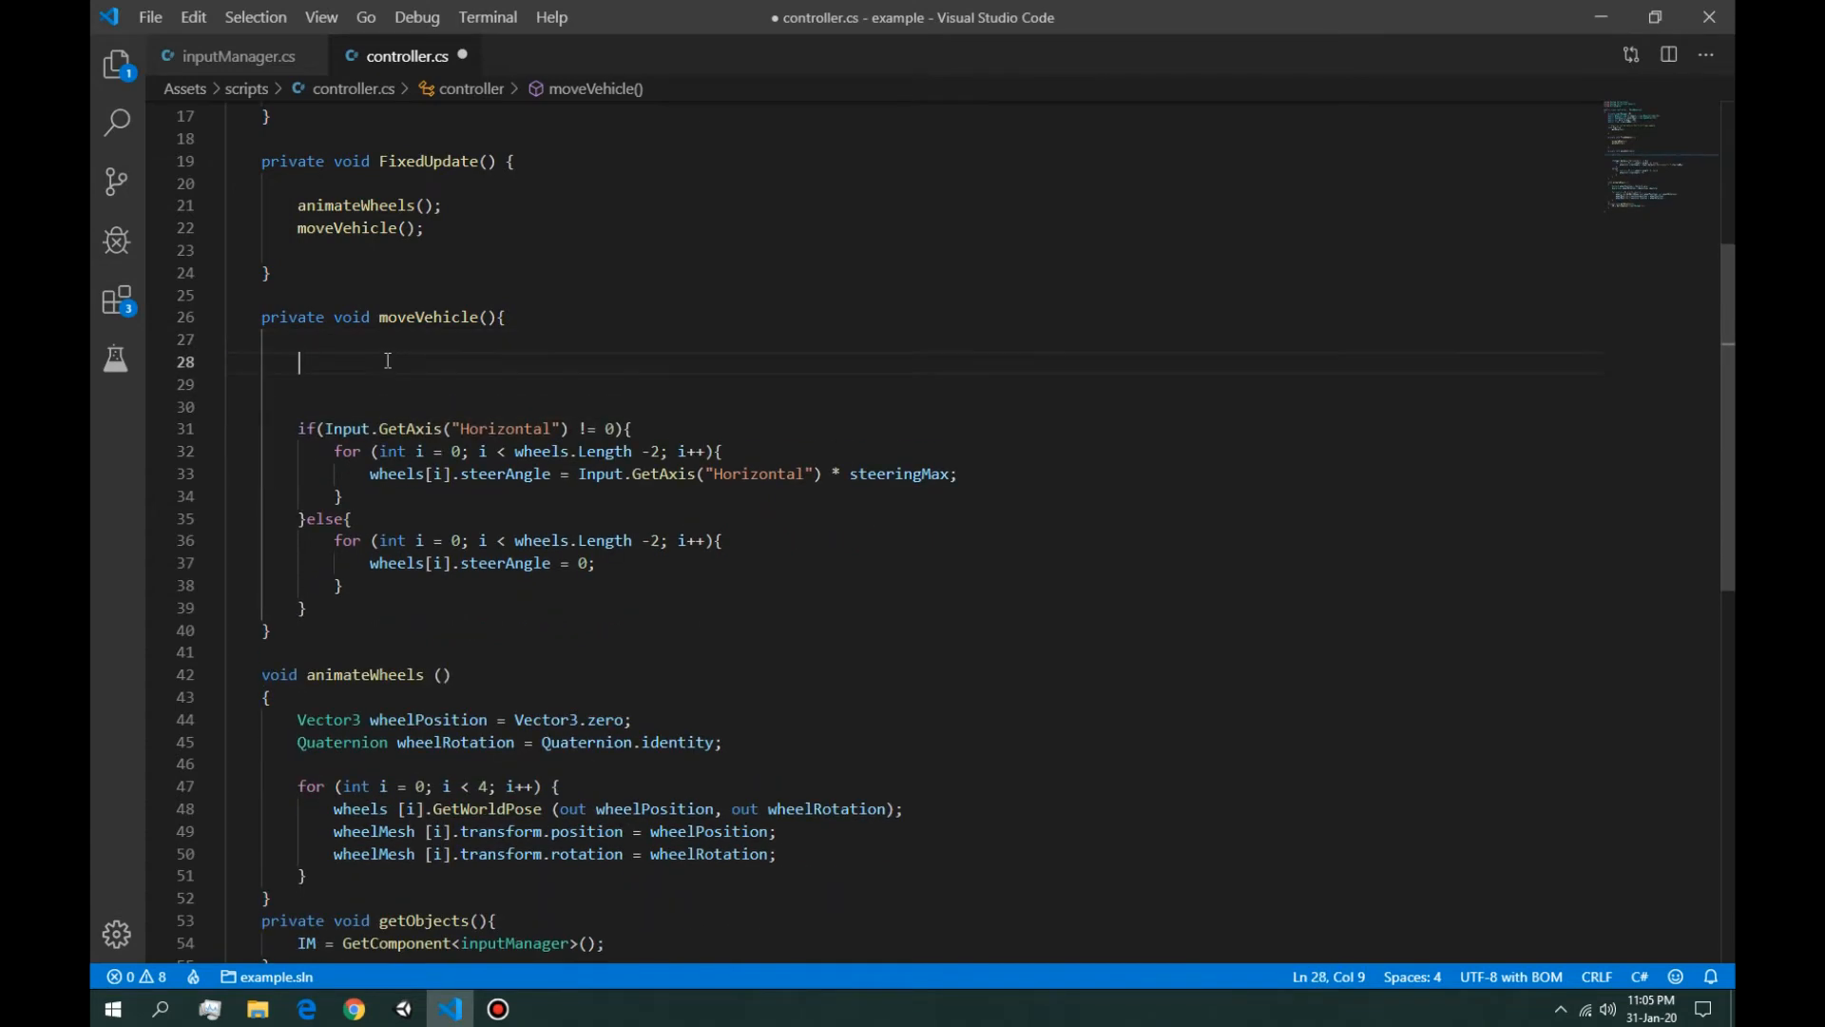
pyautogui.write('for (int i = 0; i < wheels.Length; i++){')
pyautogui.click(915, 384)
pyautogui.write('wheels[i].motorTorque = motorTorque;')
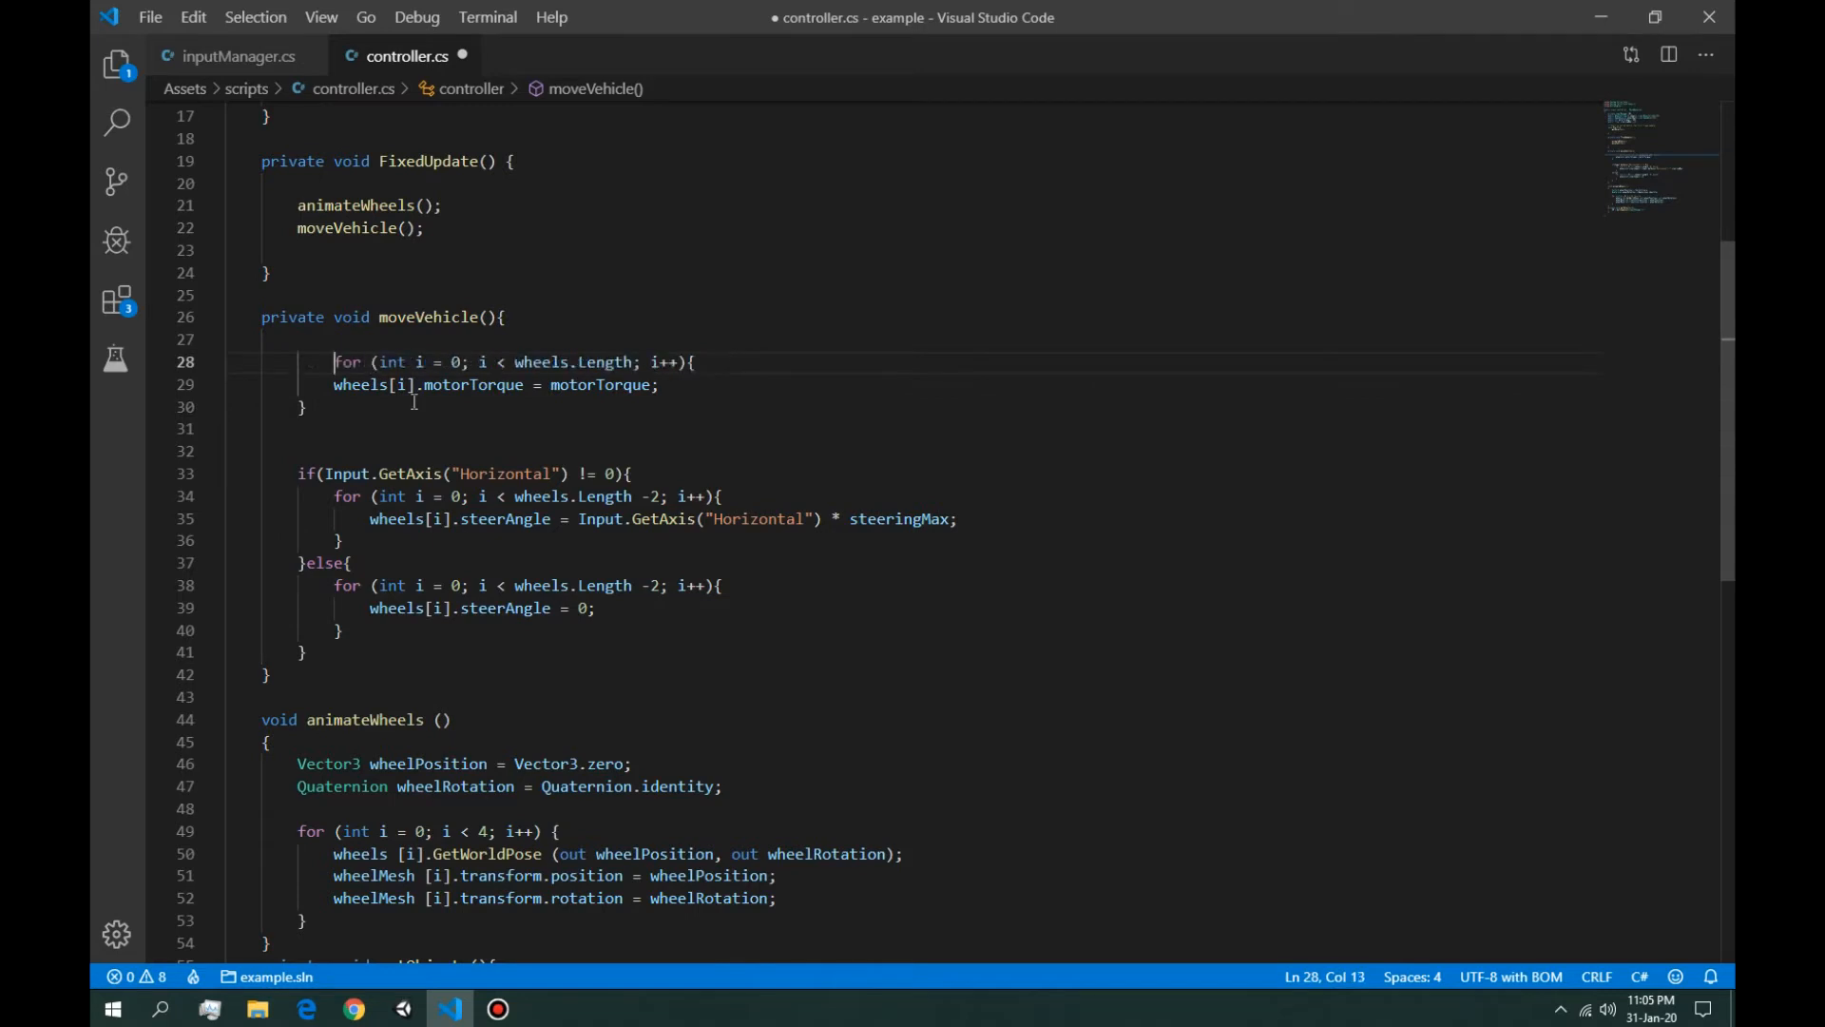
pyautogui.doubleClick(600, 384)
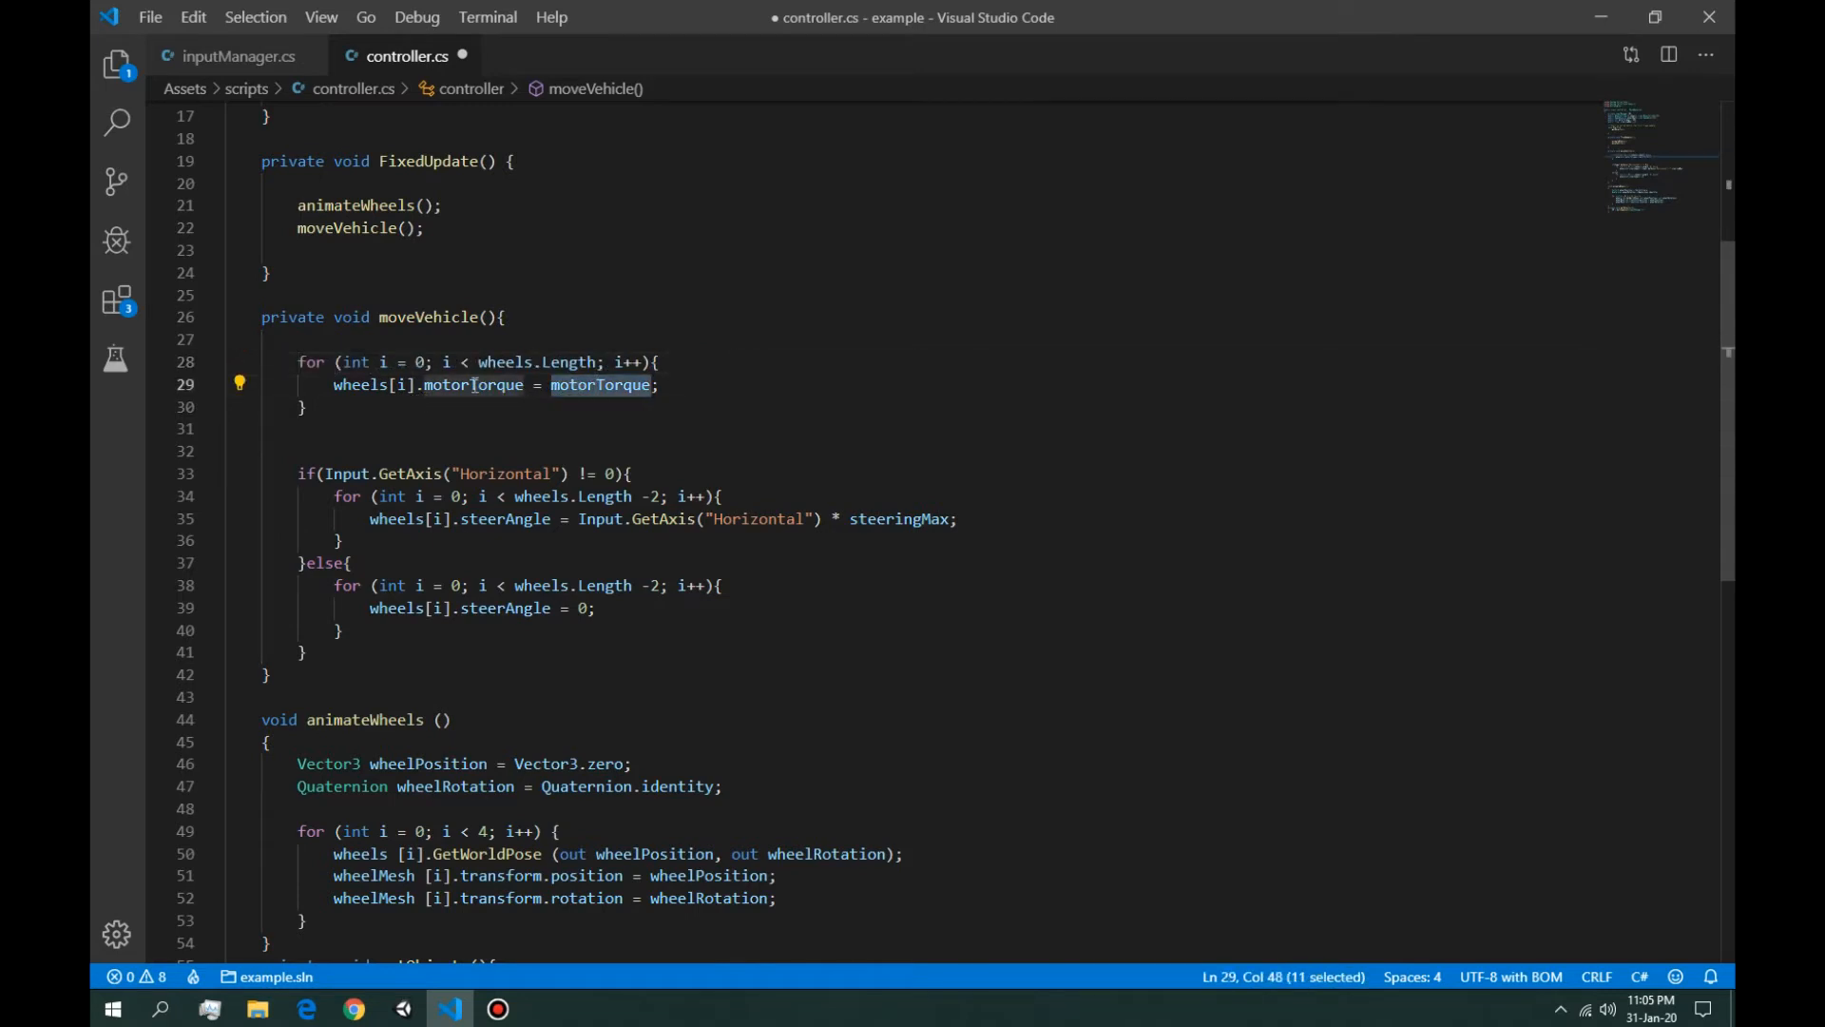
pyautogui.moveTo(602, 385)
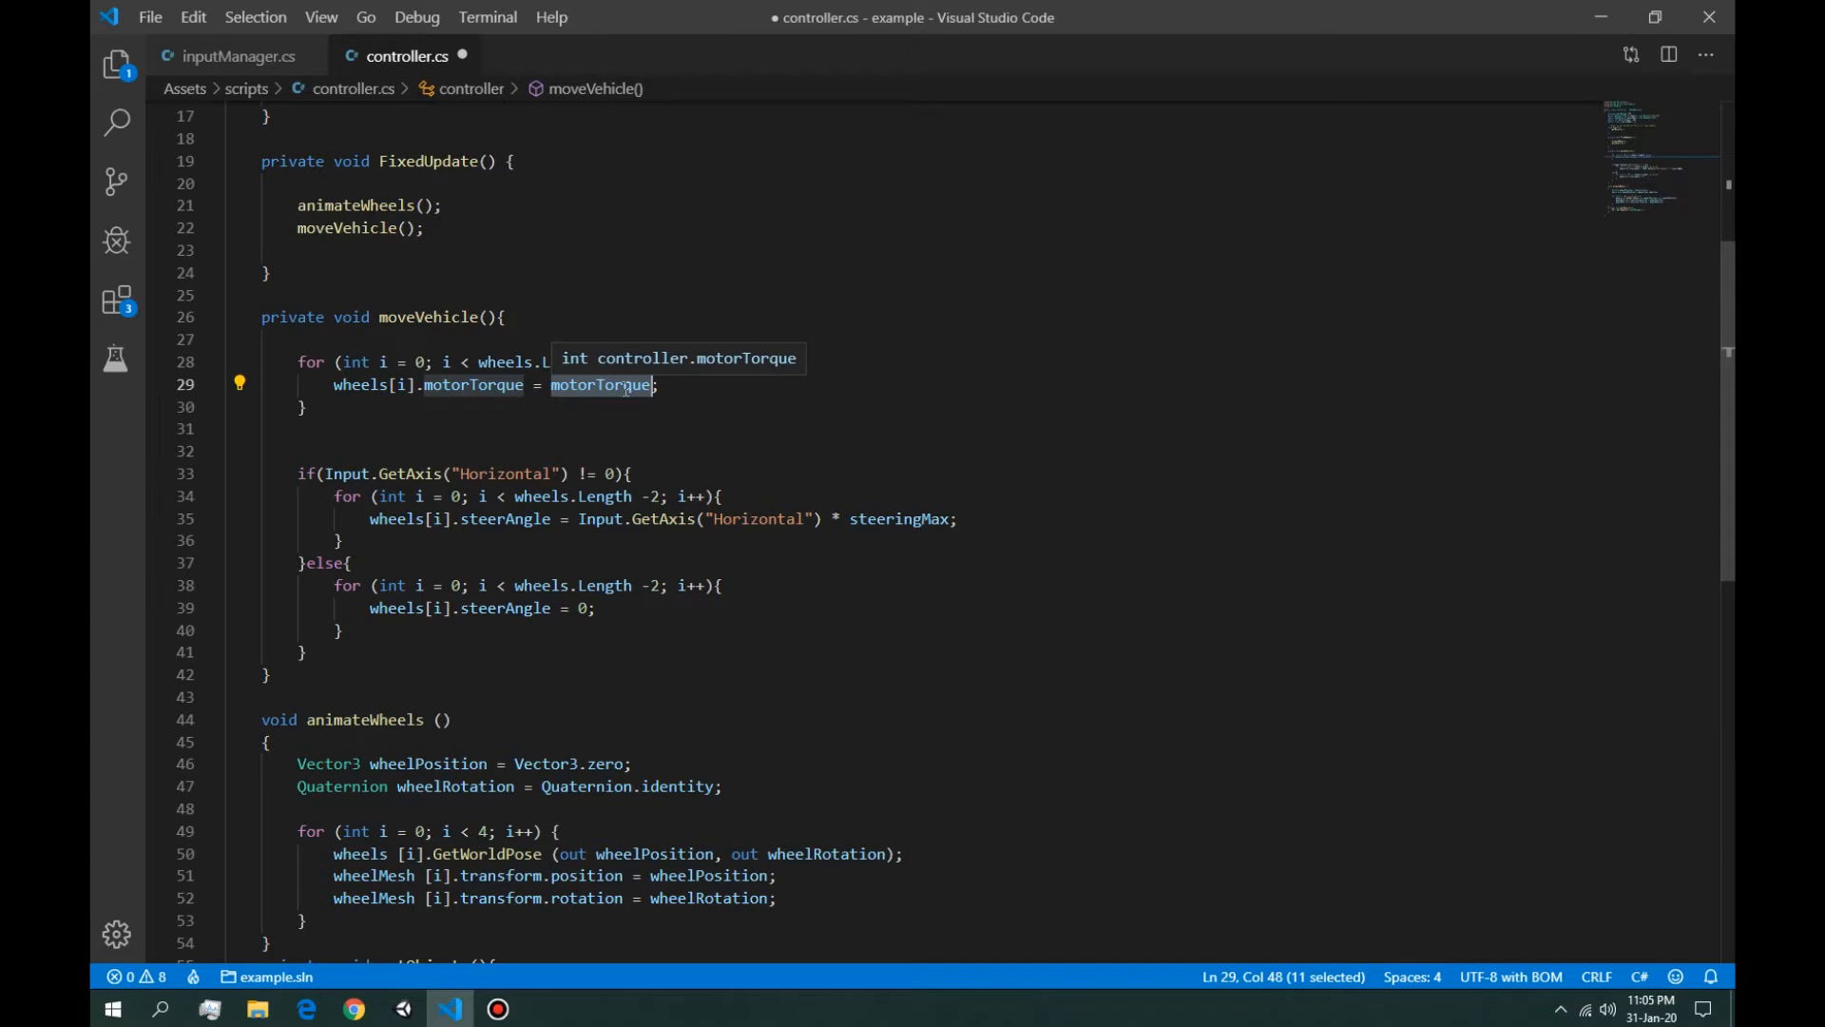
pyautogui.scroll(-3)
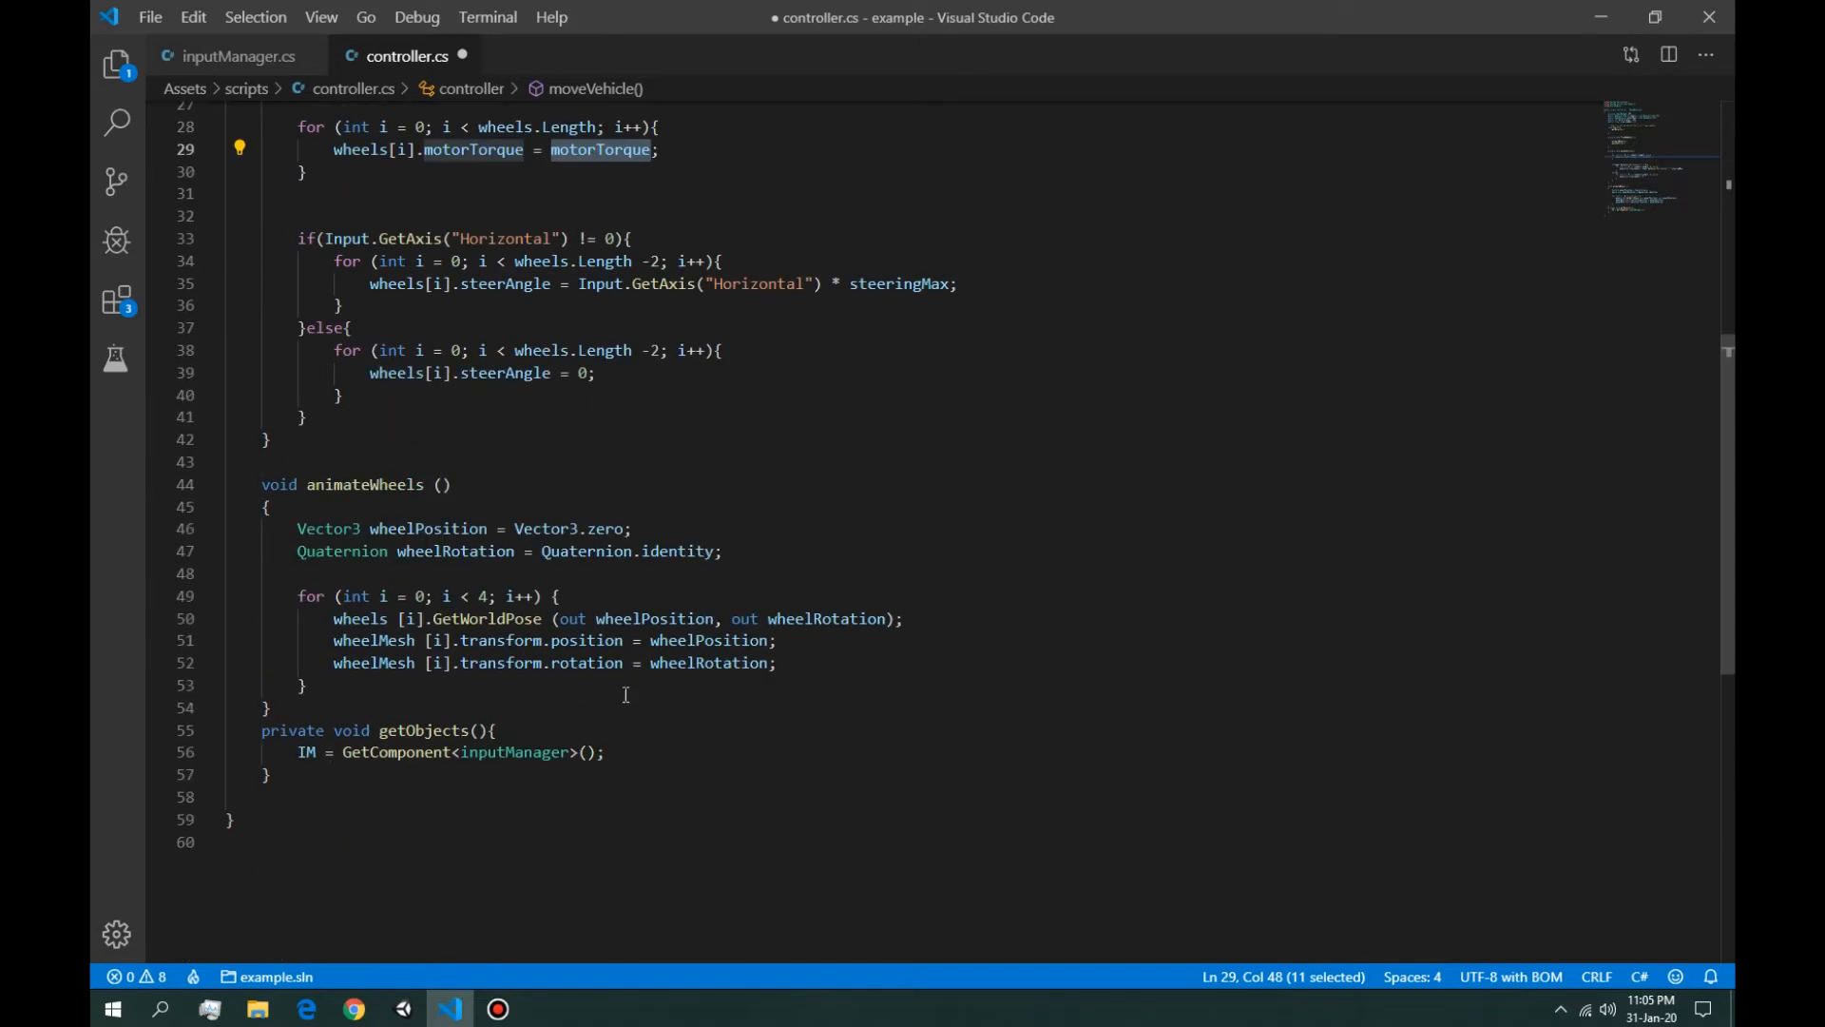
pyautogui.scroll(3)
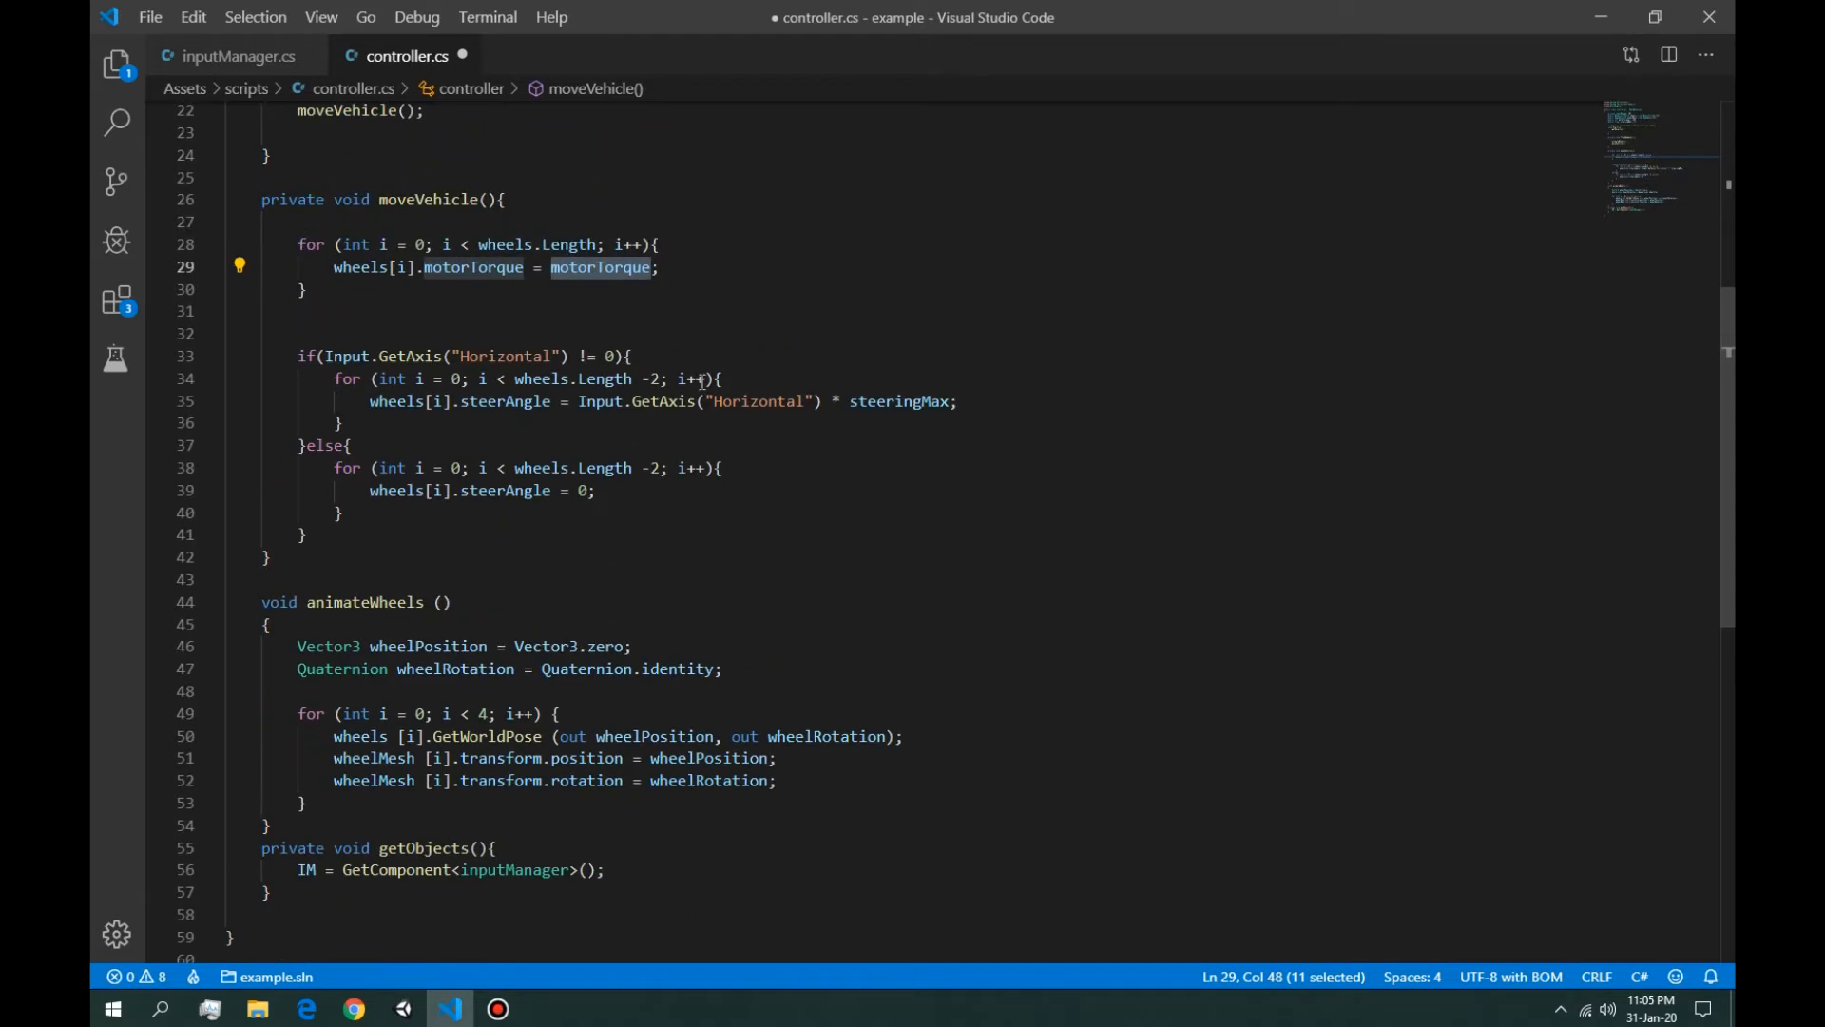
pyautogui.write('im')
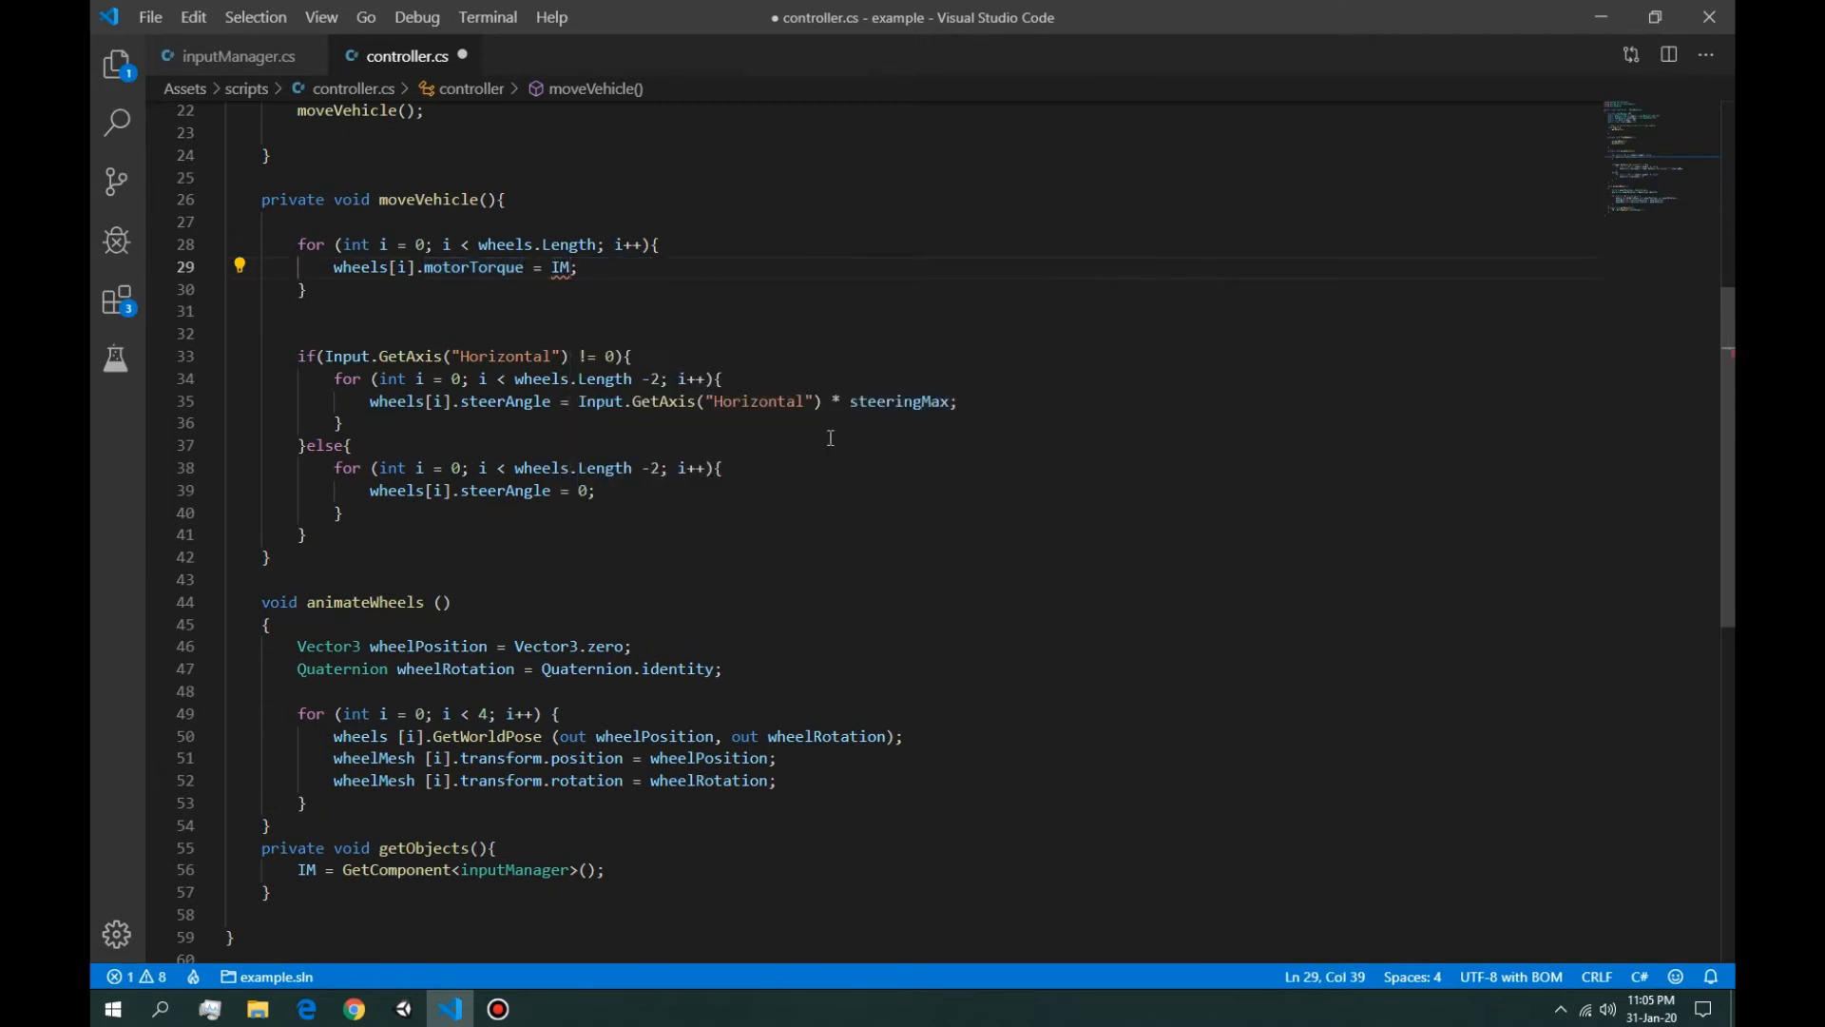
# Step: Multiply each wheel's motor torque by IM.vertical and remove the steering-reset else block
pyautogui.write('.vertical')
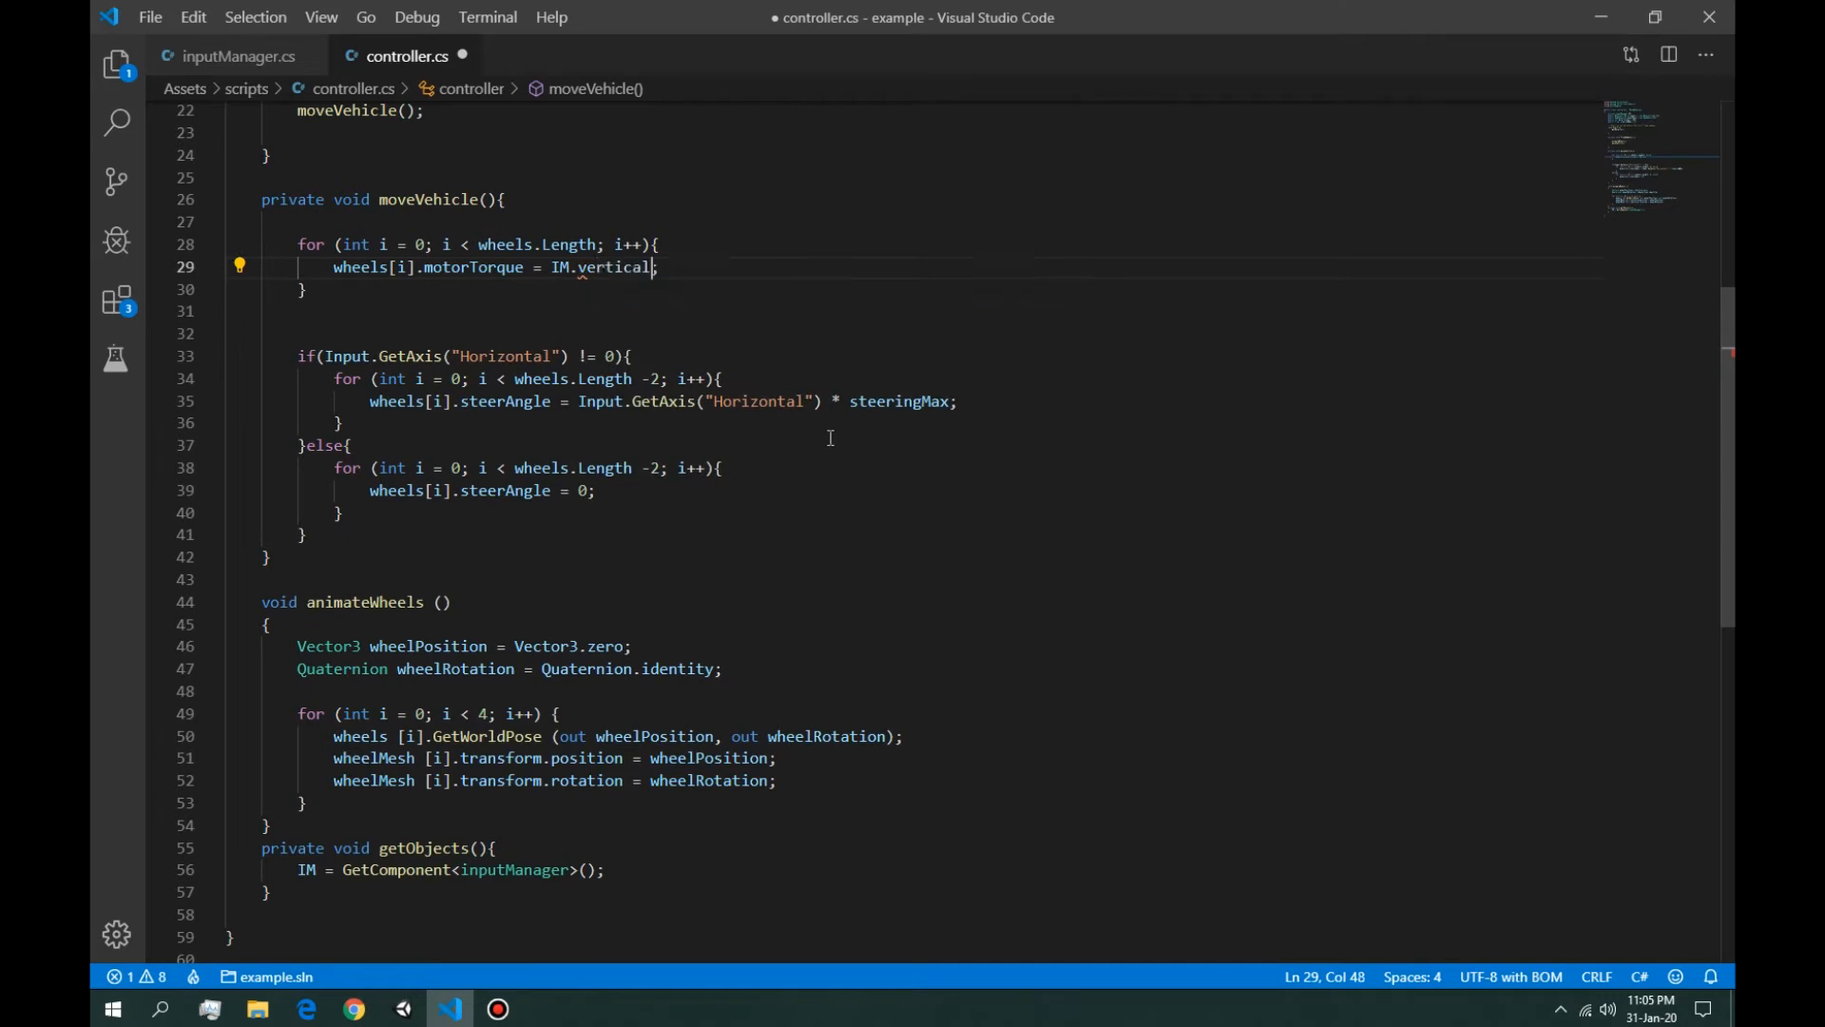
pyautogui.write('* motorTorque')
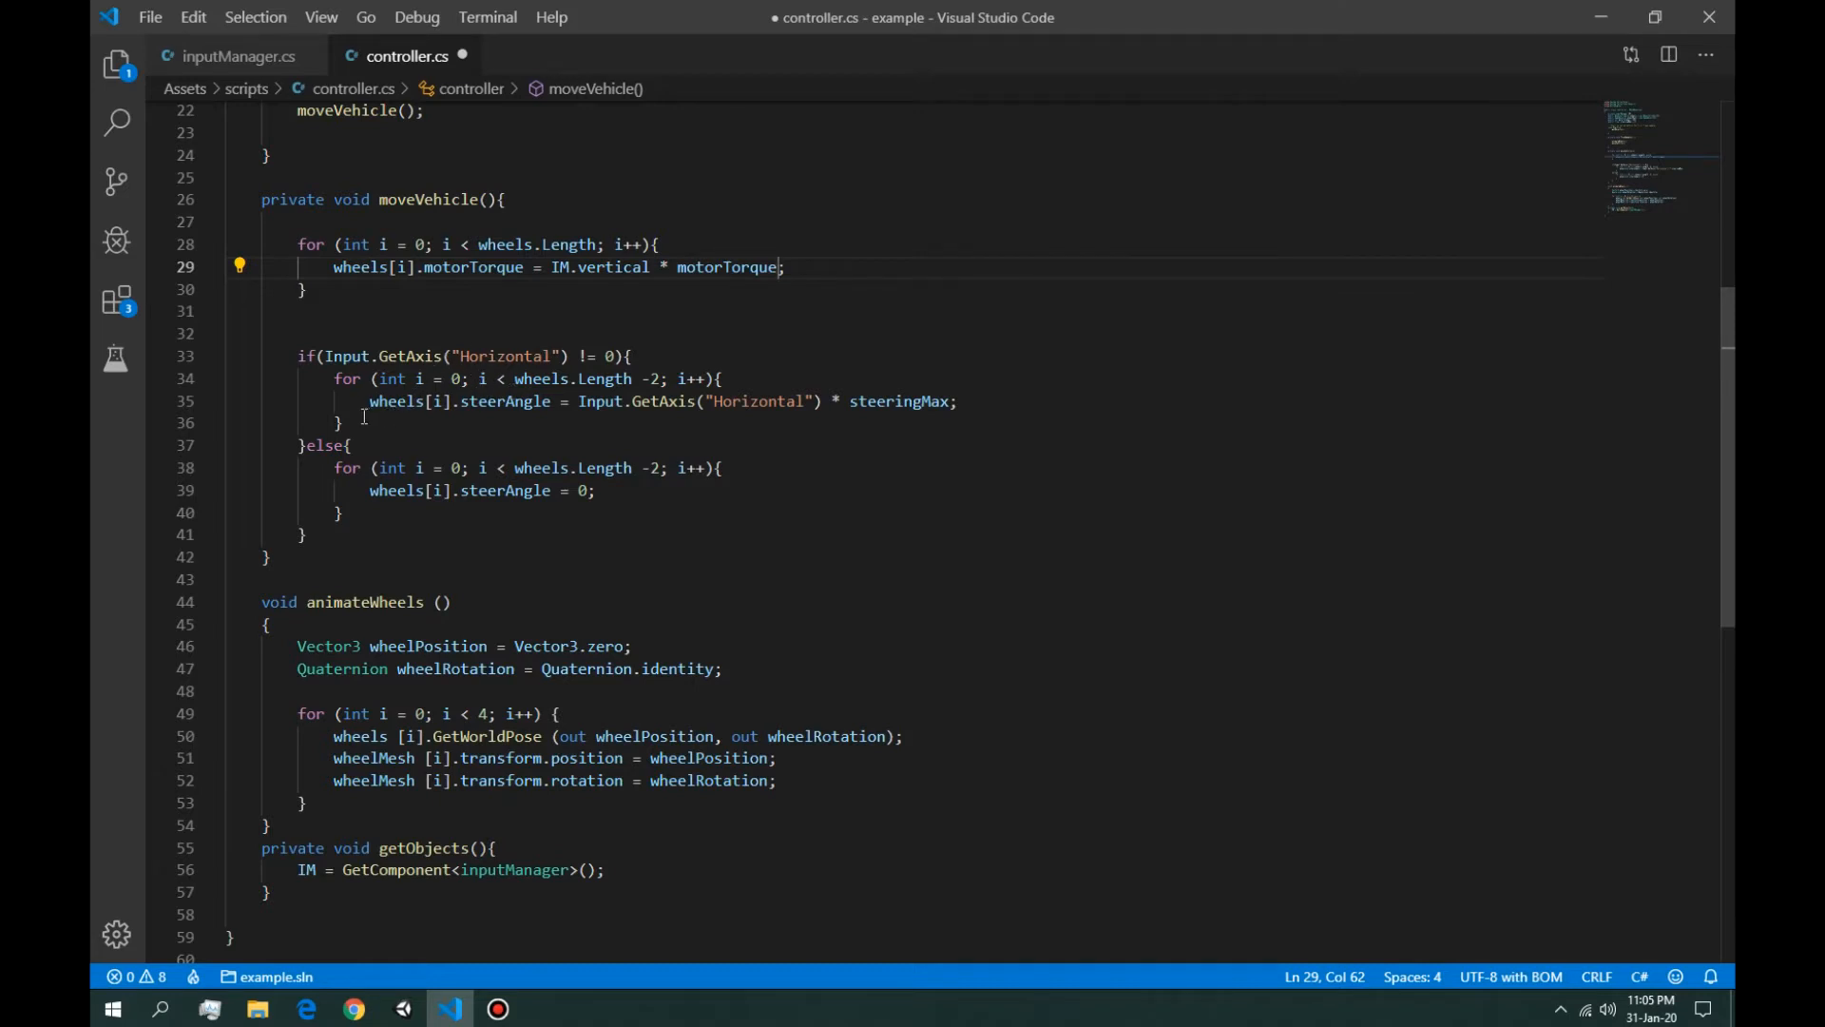
pyautogui.moveTo(409, 427)
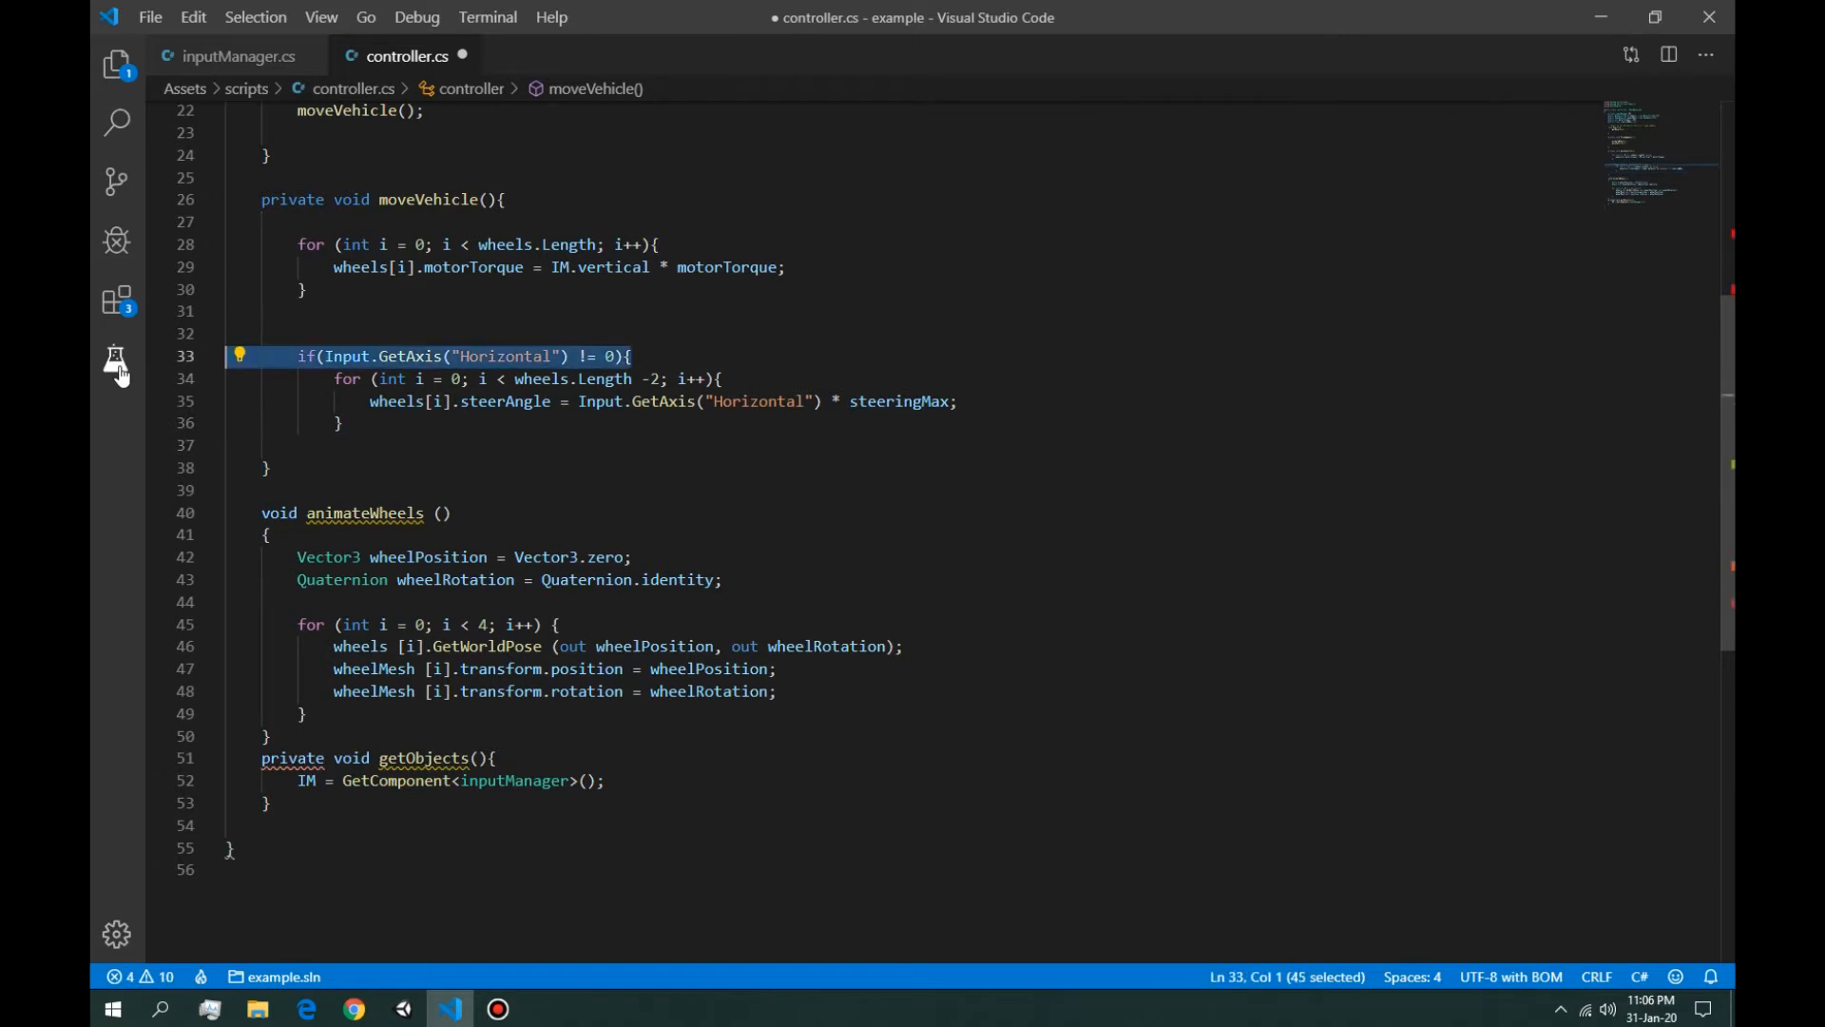
# Step: Drop the Horizontal check, set steerAngle from IM.horizontal * steeringMax, and save controller.cs
pyautogui.press('Delete')
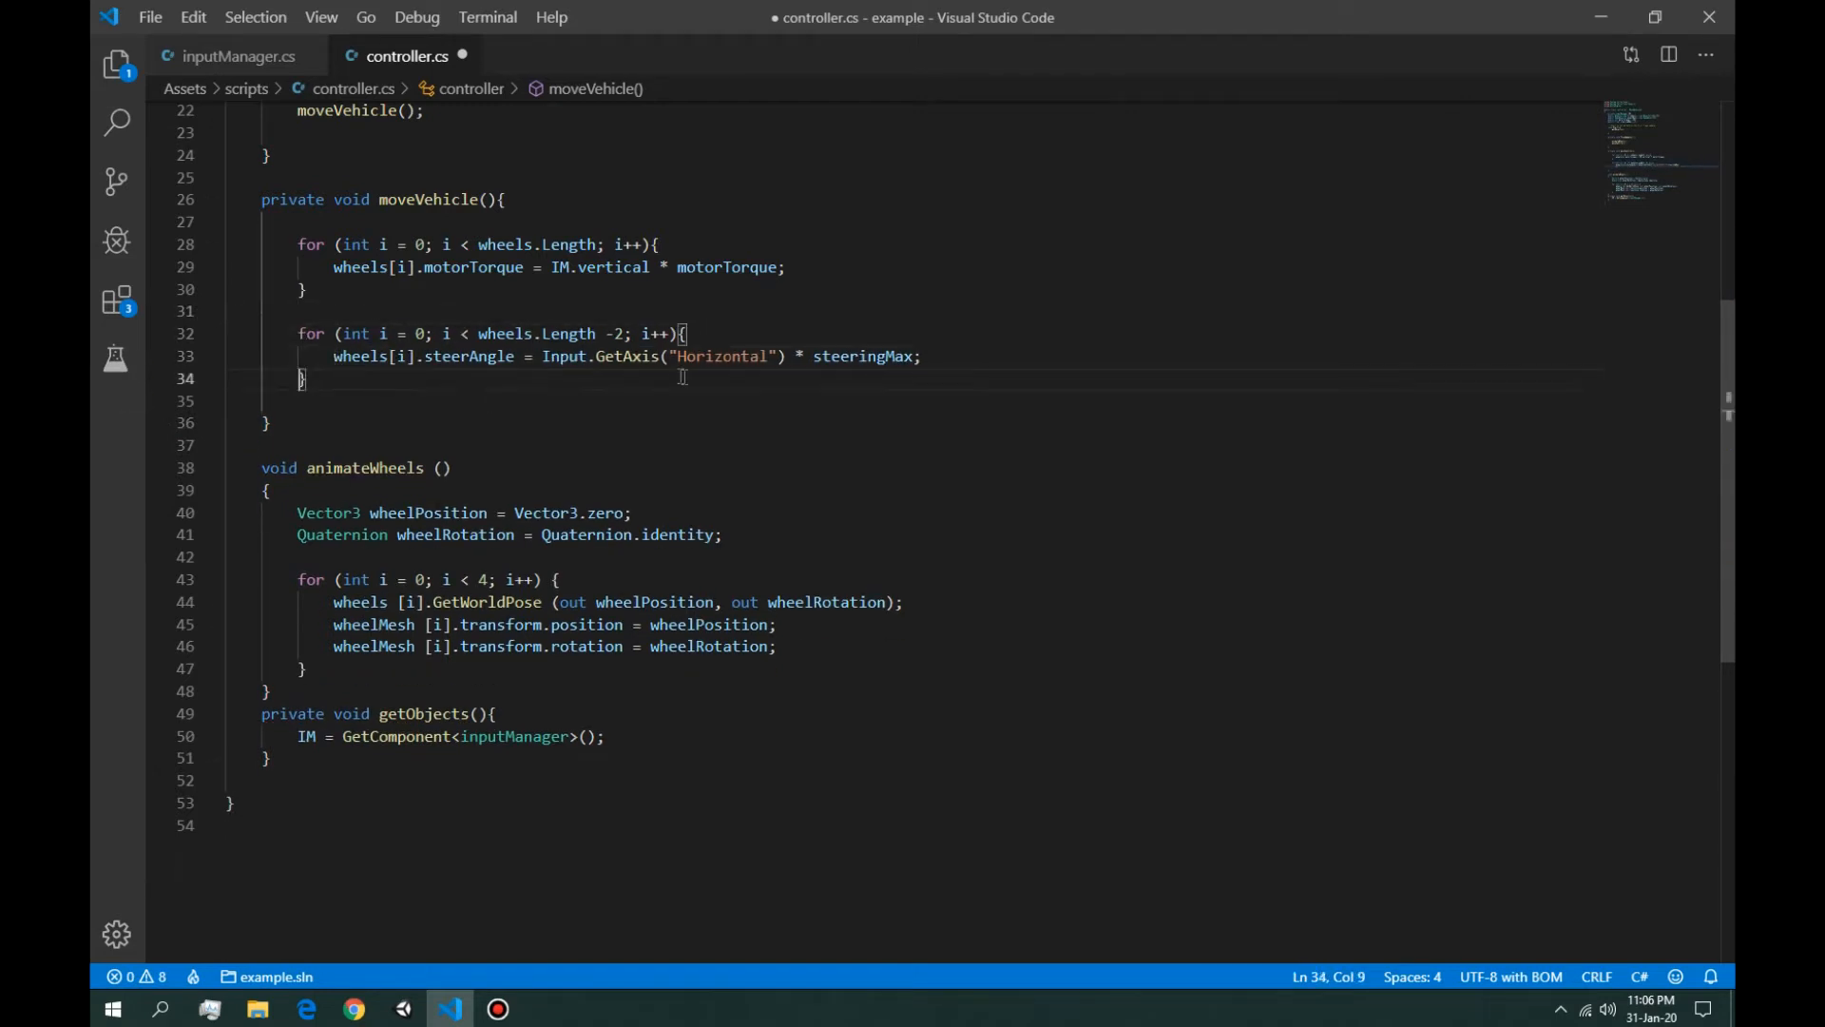
pyautogui.moveTo(544, 357); pyautogui.dragTo(786, 357)
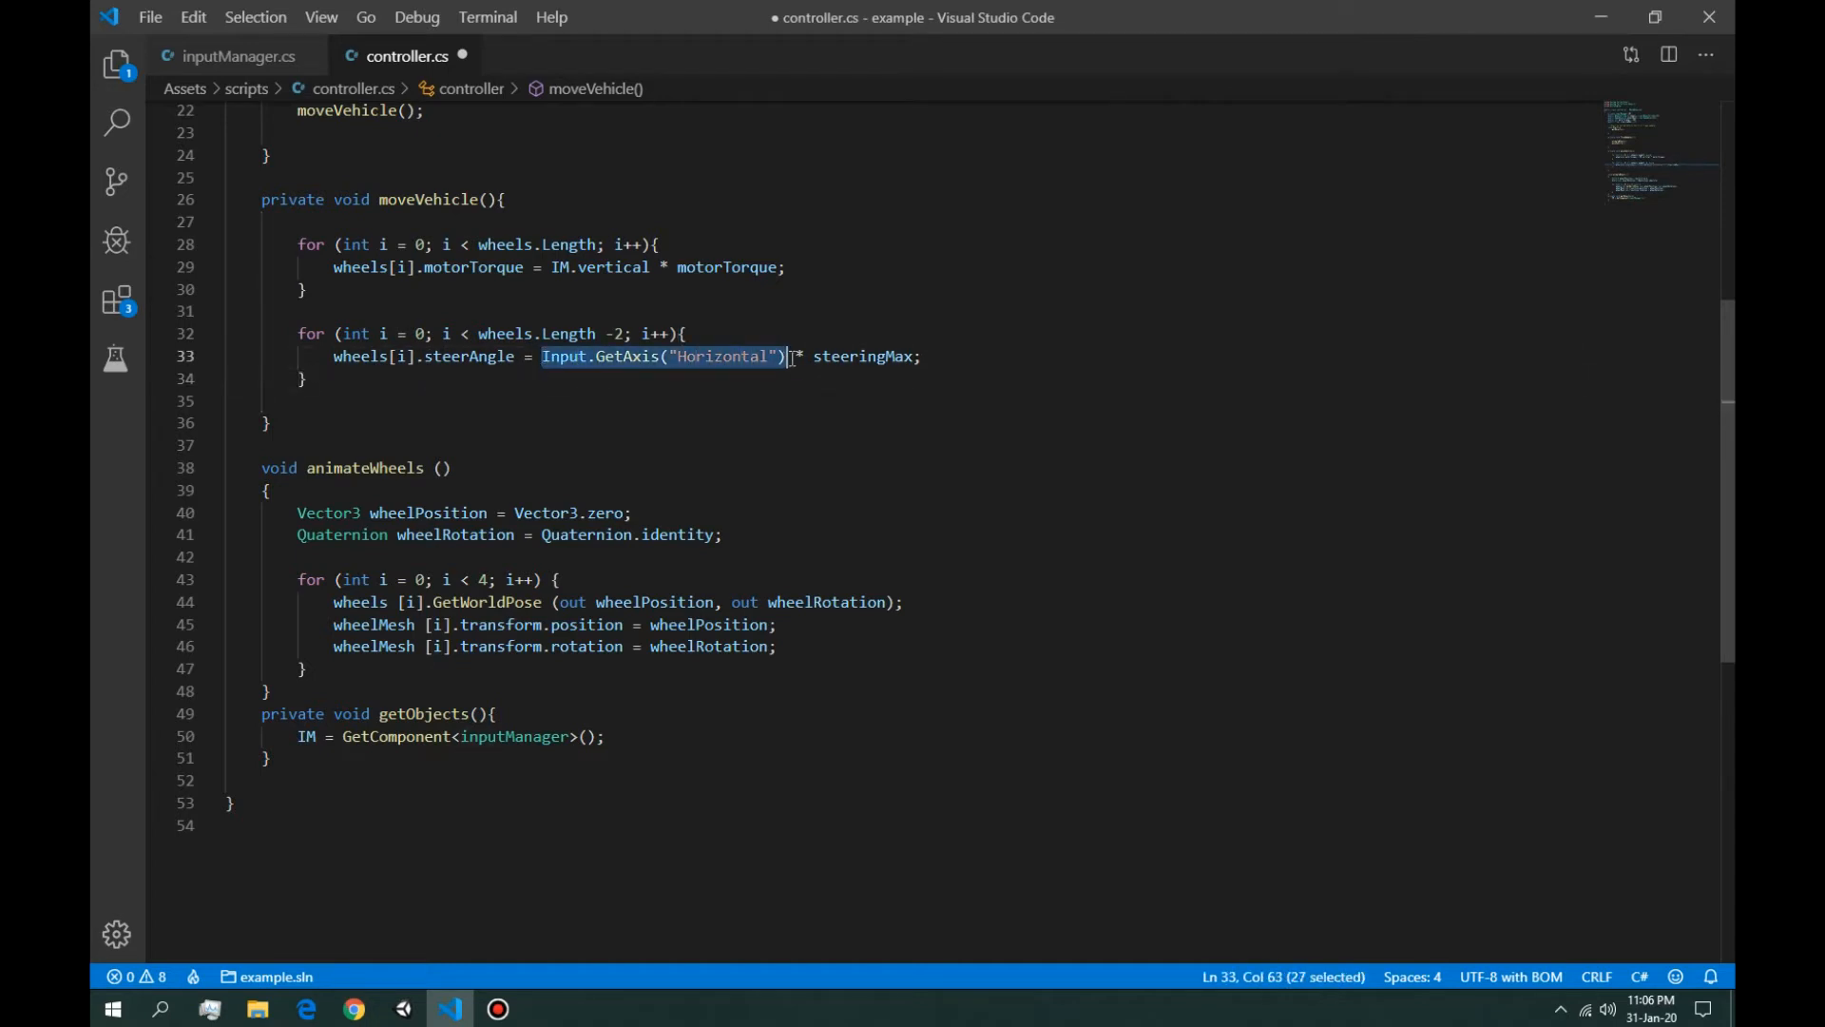
pyautogui.write('im')
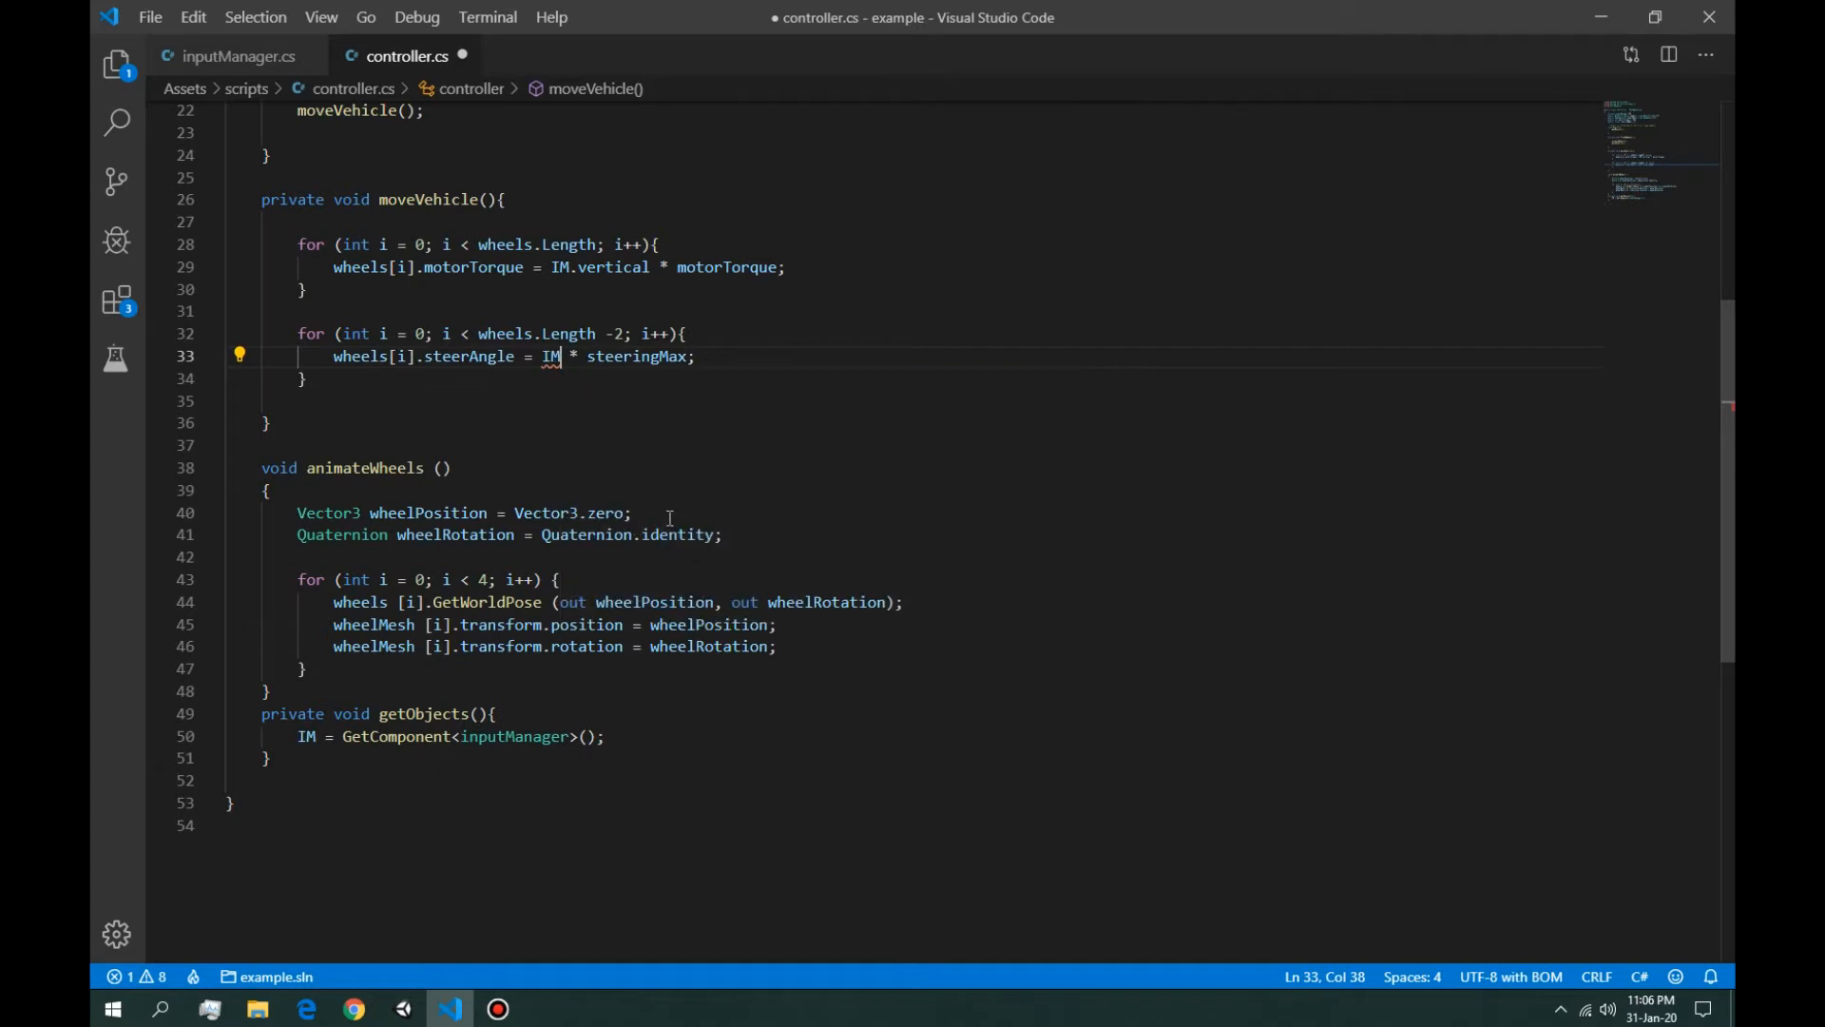
pyautogui.write('.horizontal')
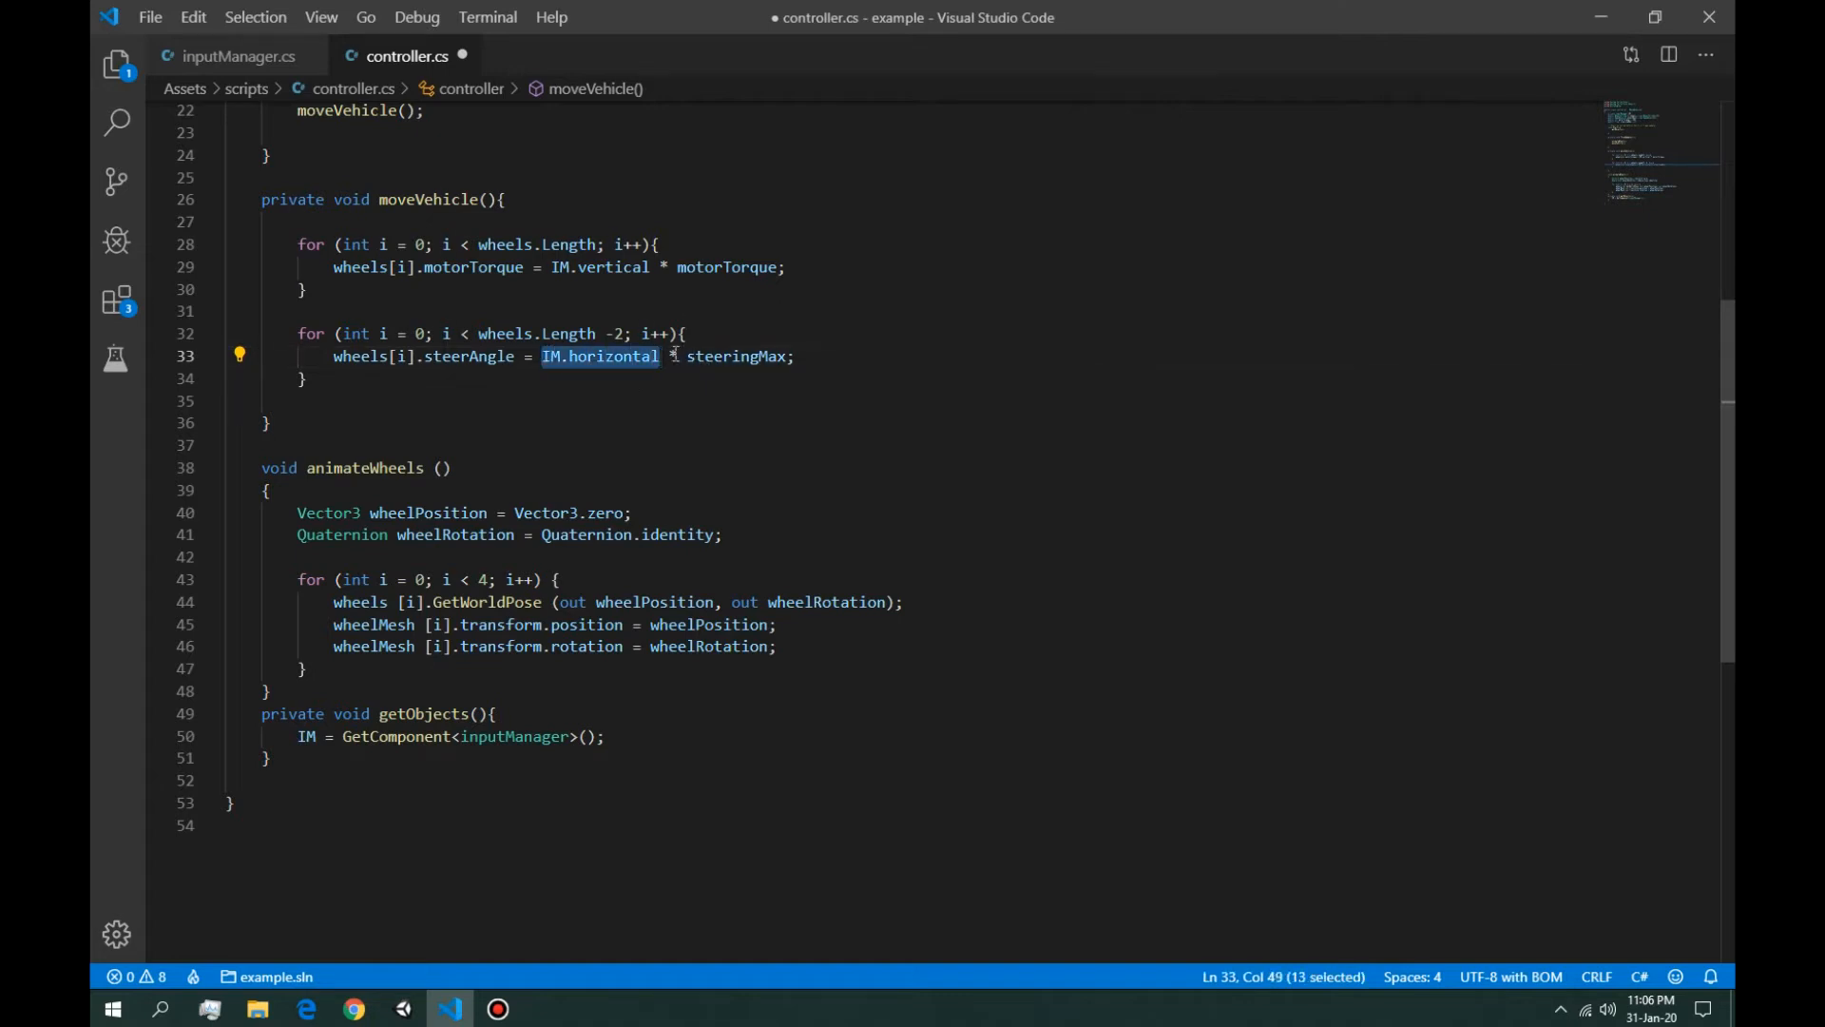
pyautogui.click(730, 356)
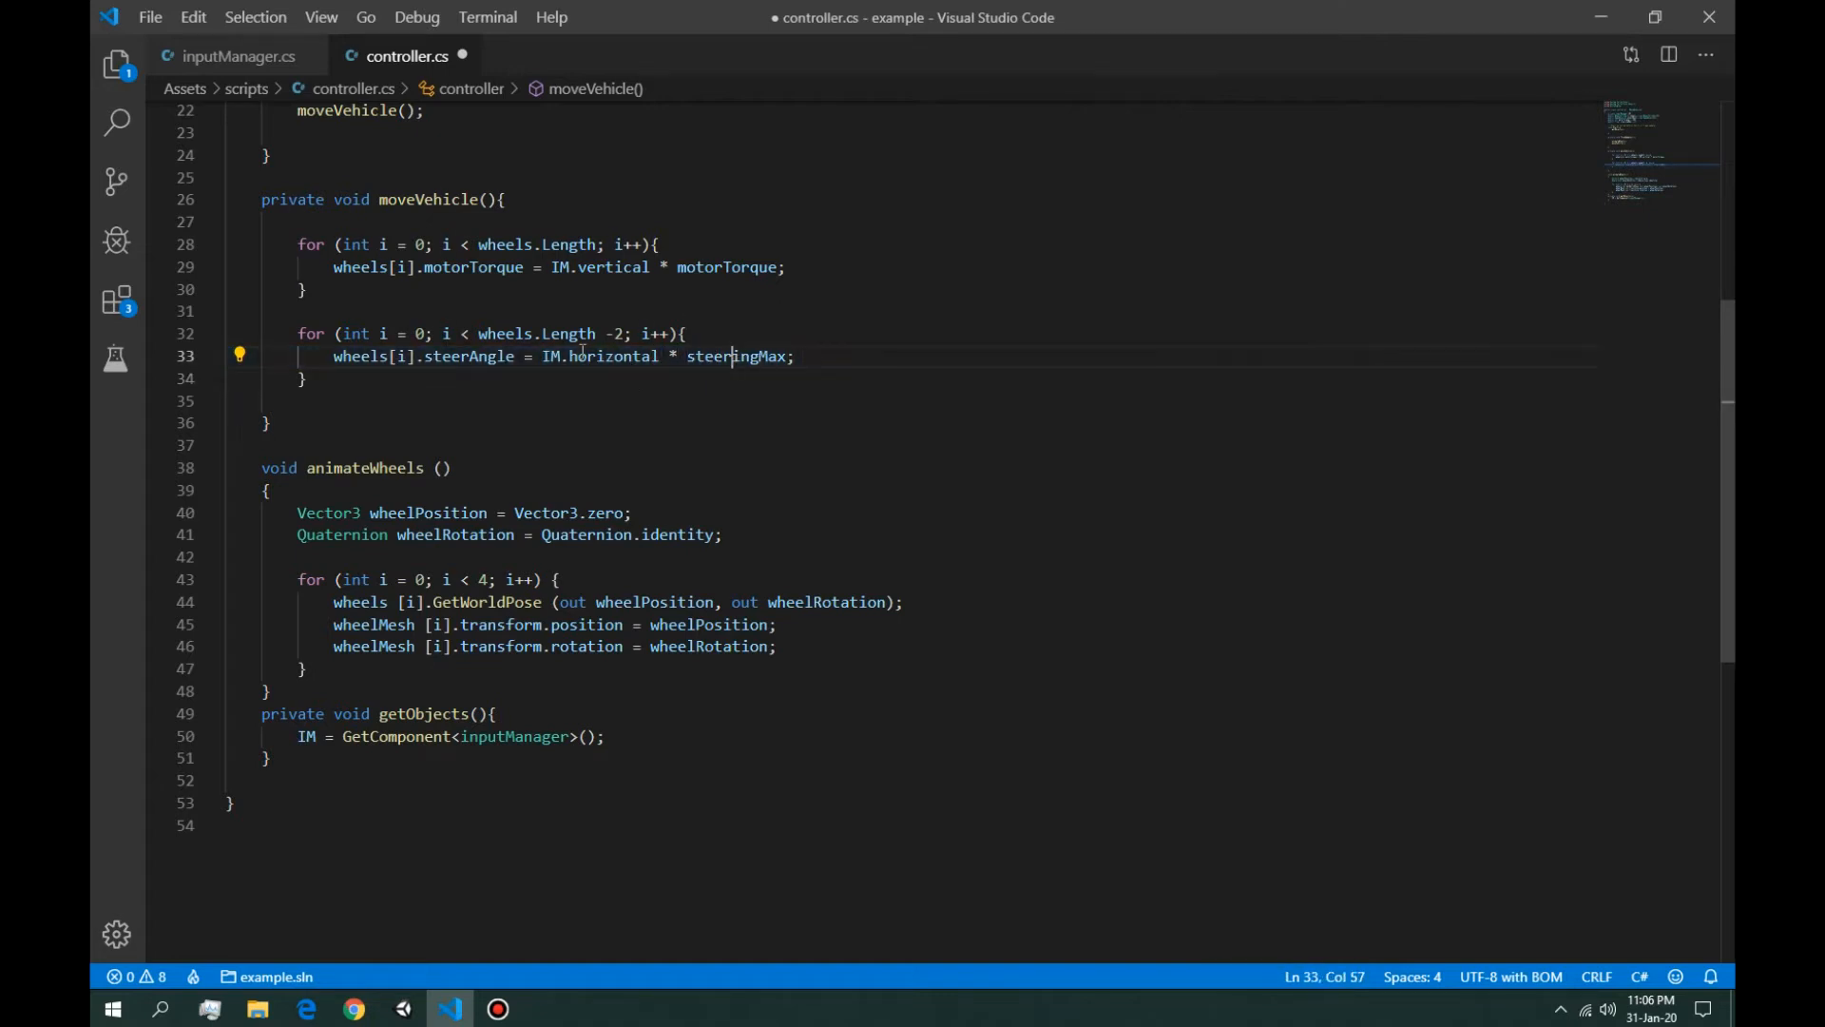
pyautogui.moveTo(541, 357); pyautogui.dragTo(786, 357)
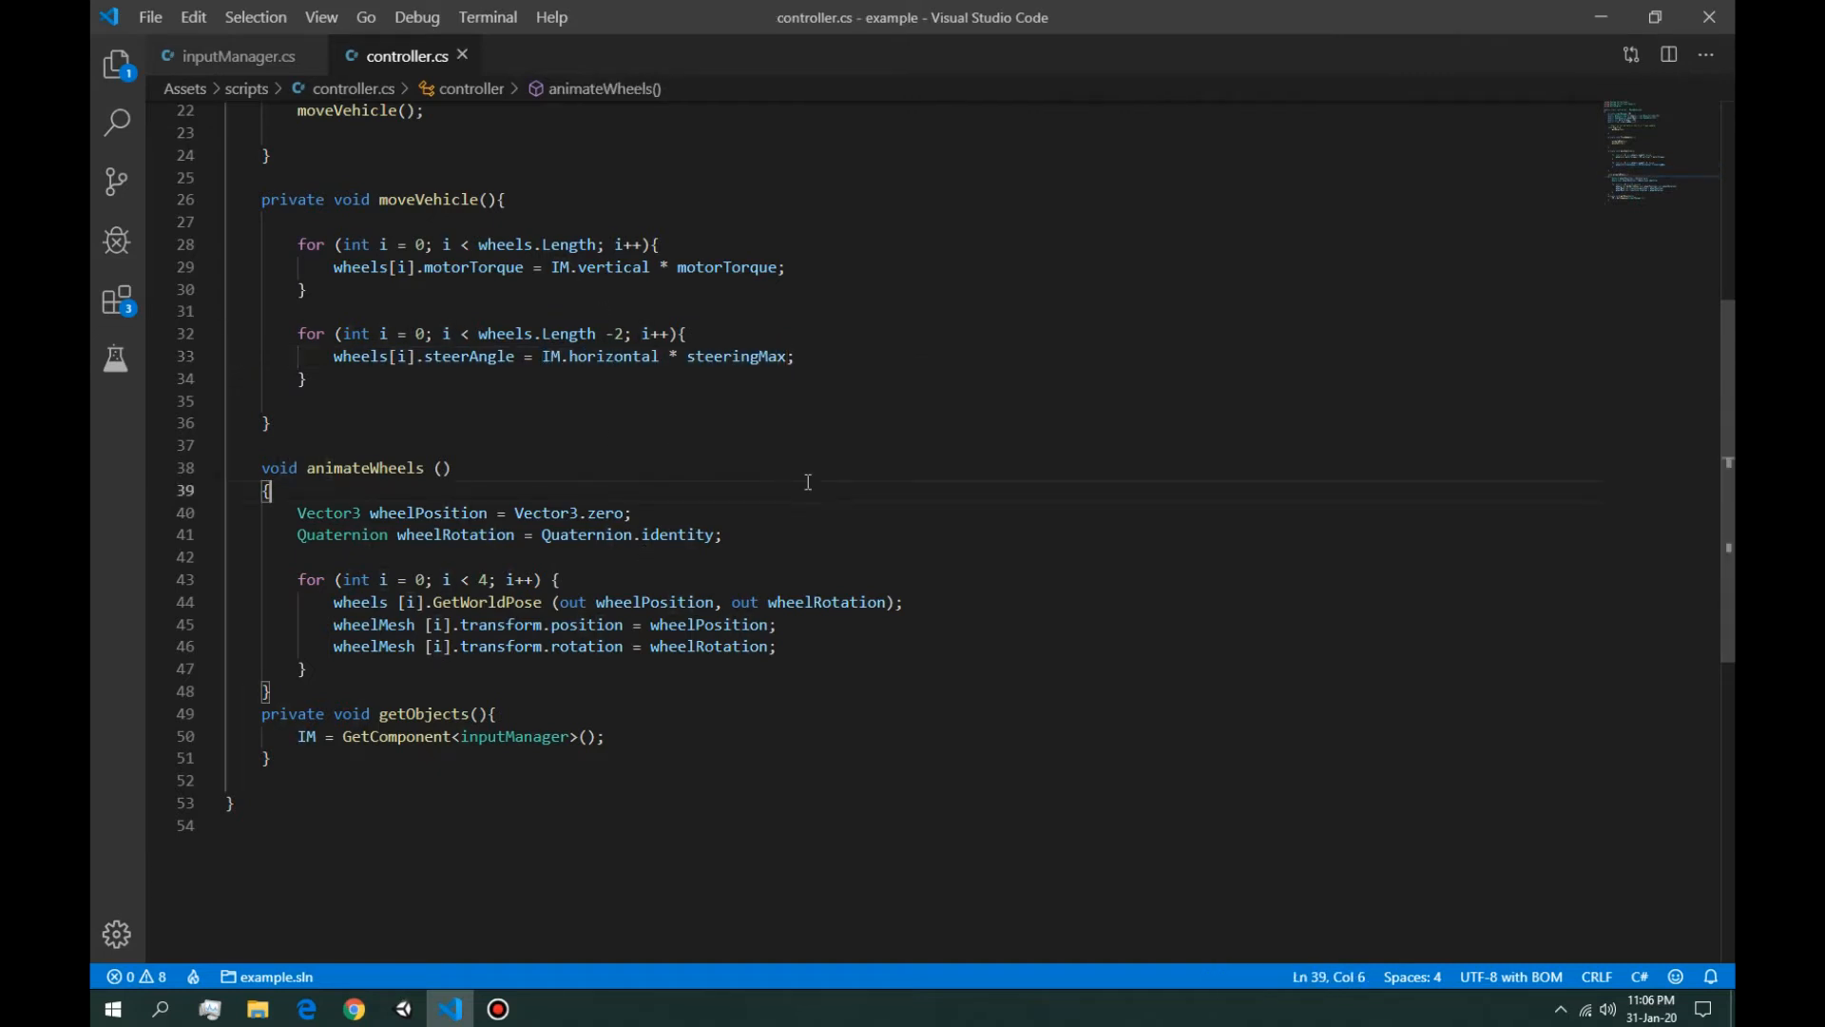
pyautogui.press('alt+tab')
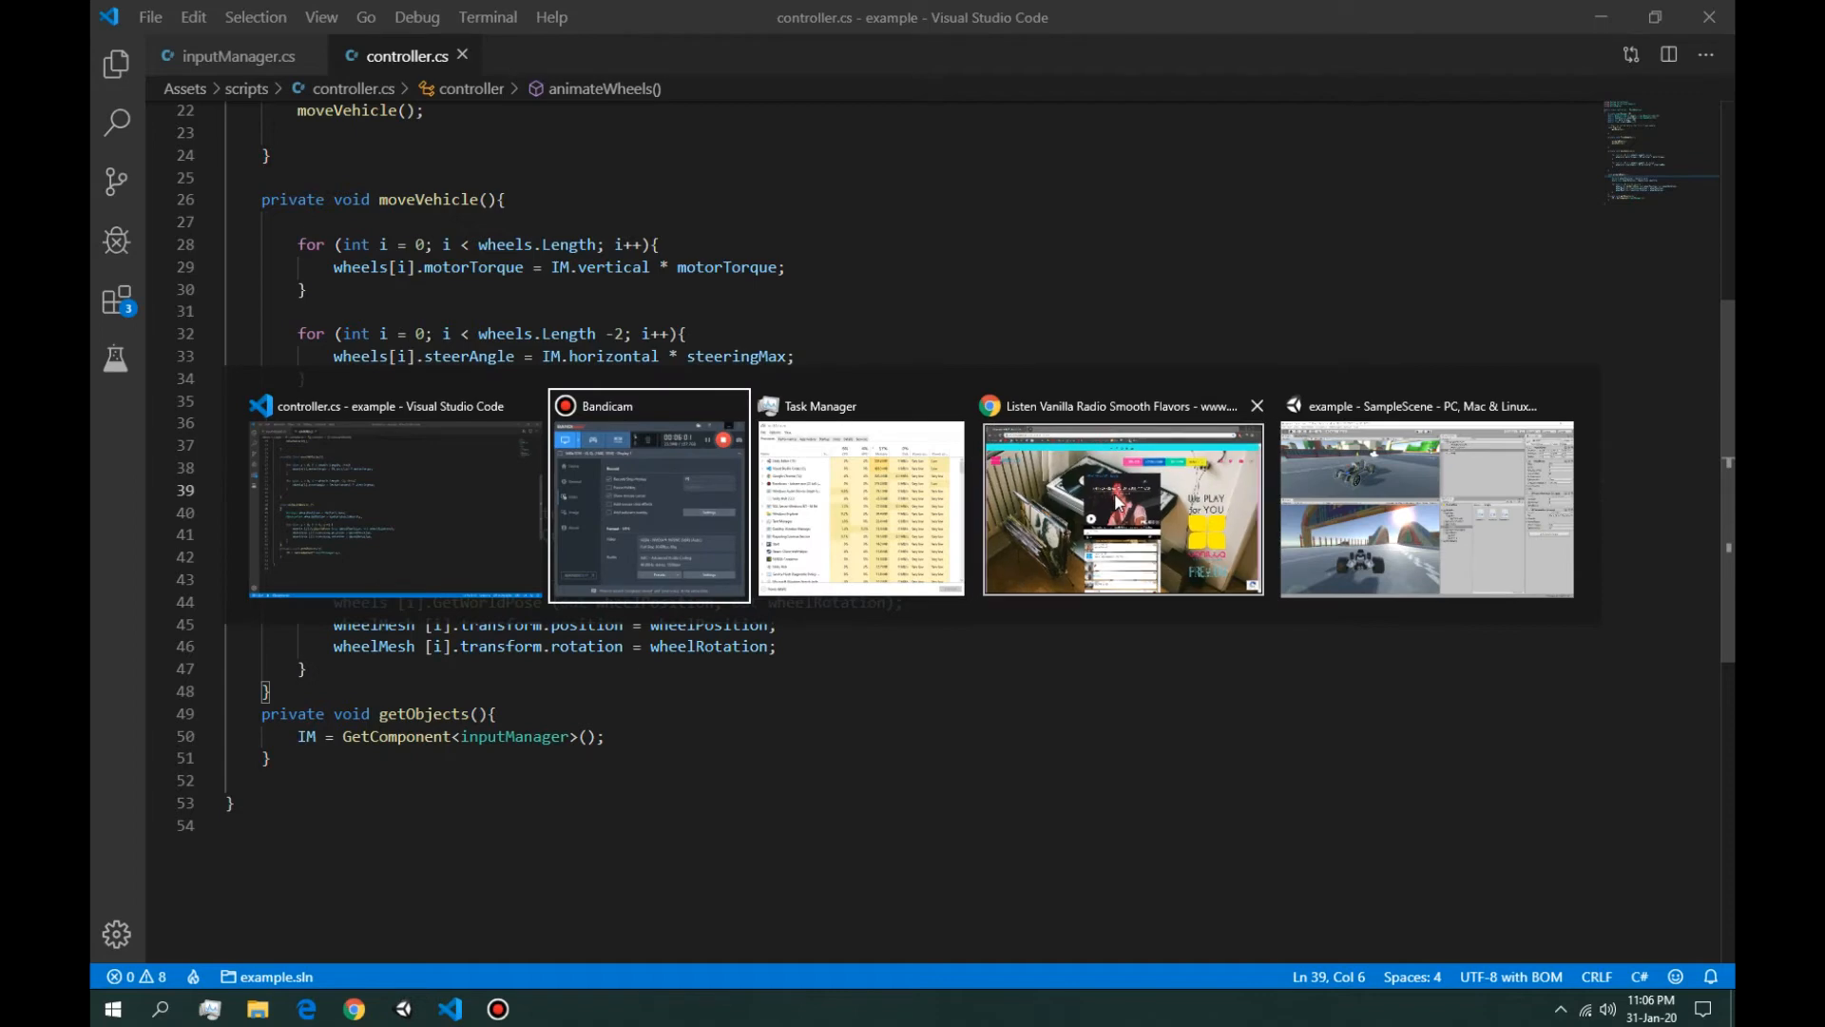
# Step: Play the Unity scene and test-drive the kart, then stop and return to the editor
pyautogui.click(1424, 507)
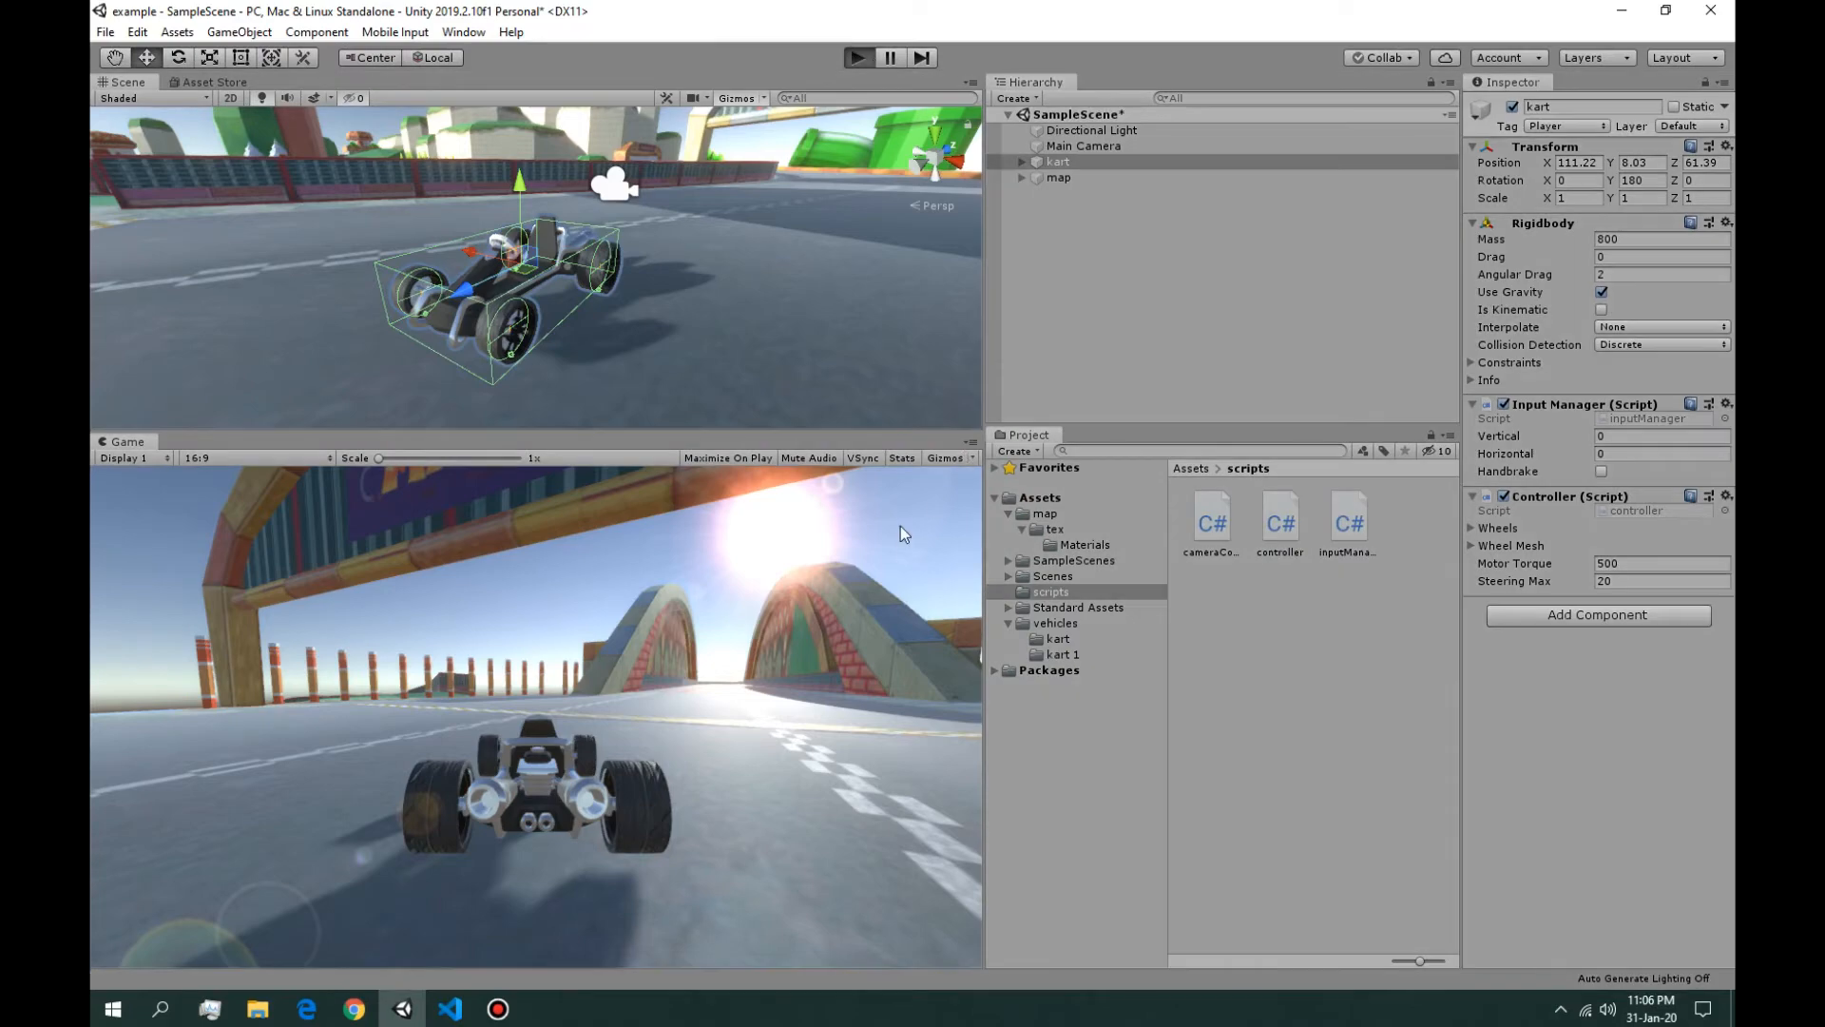
pyautogui.click(857, 57)
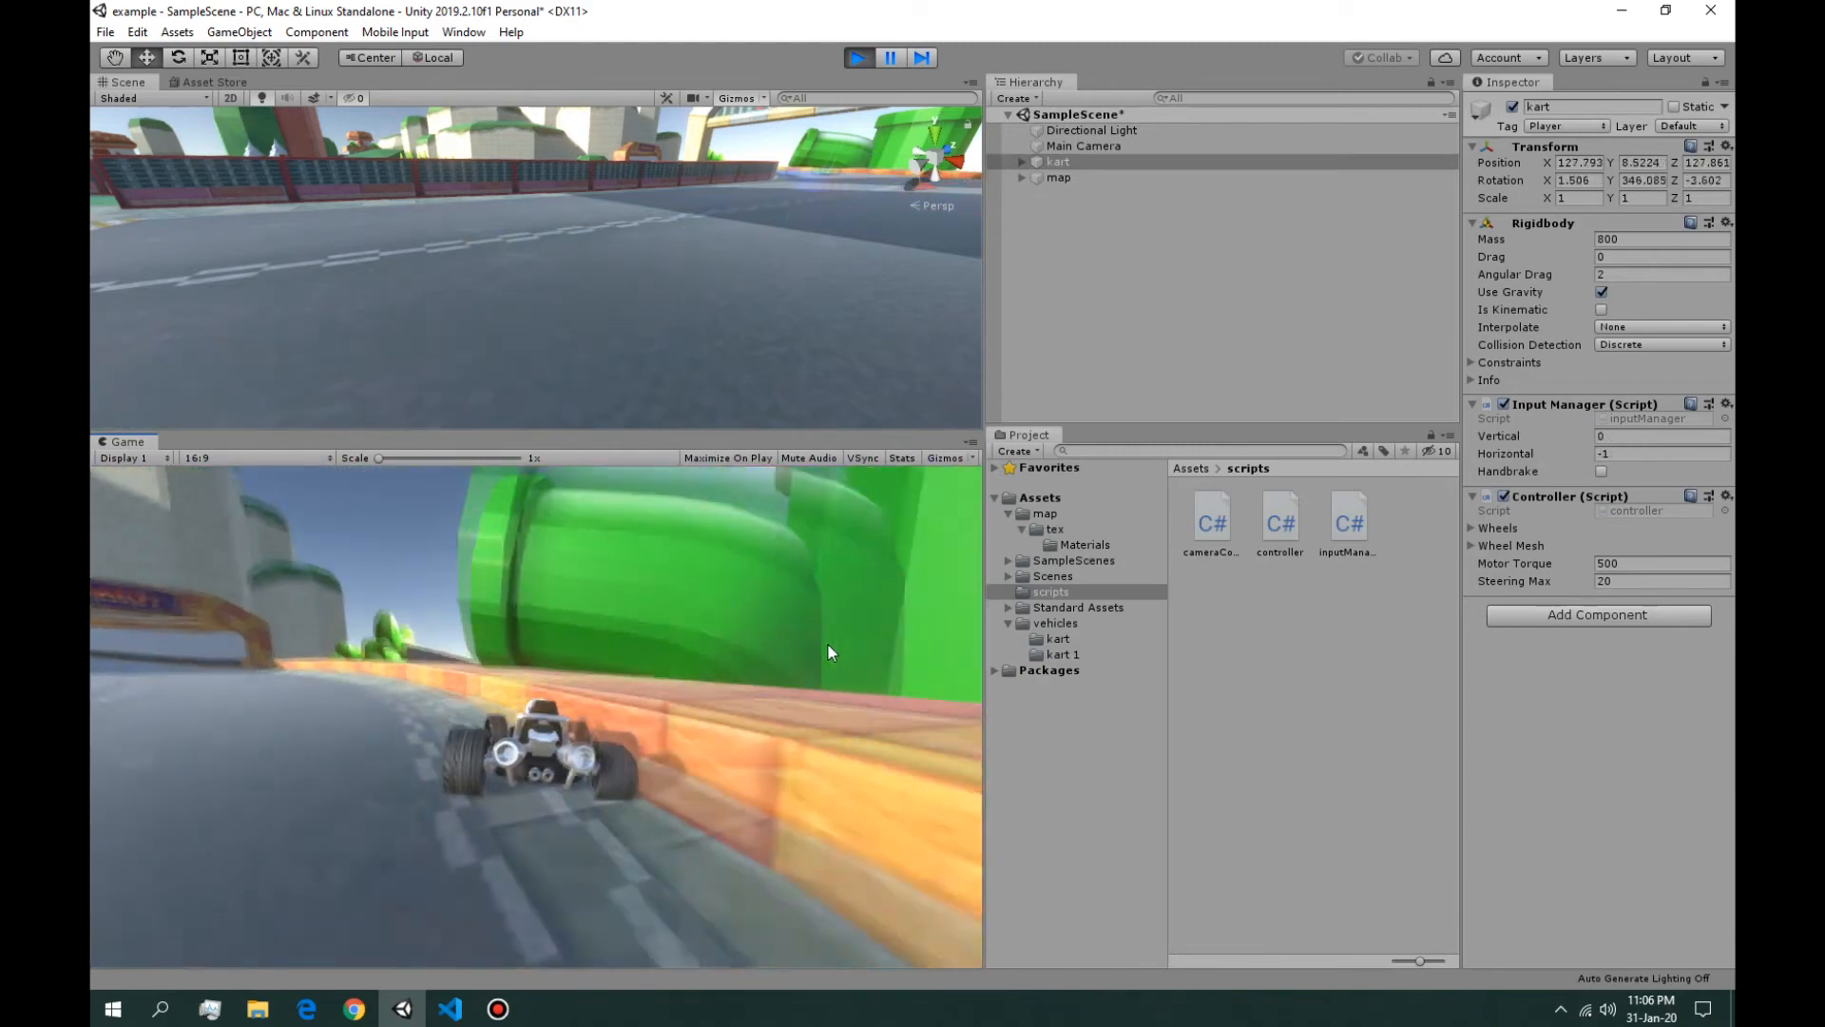
pyautogui.click(857, 57)
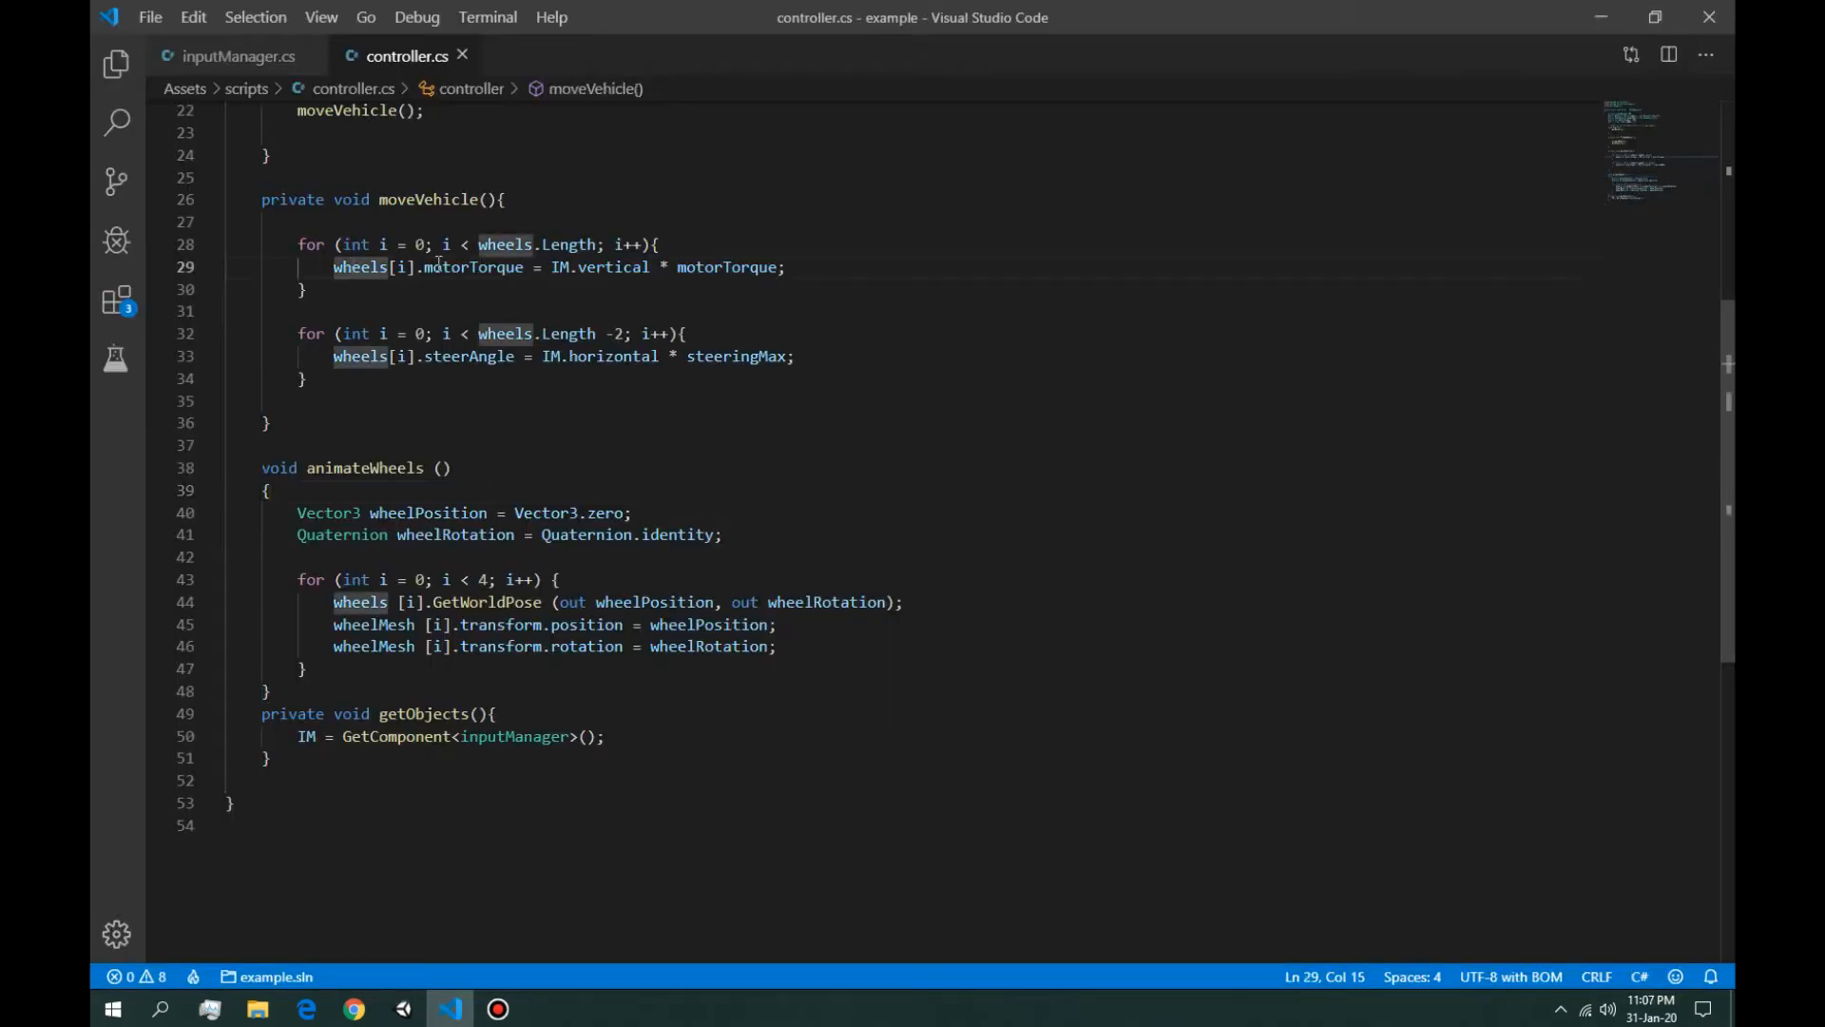
# Step: Check motorTorque's uses and add blank lines at the start of moveVehicle
pyautogui.click(370, 311)
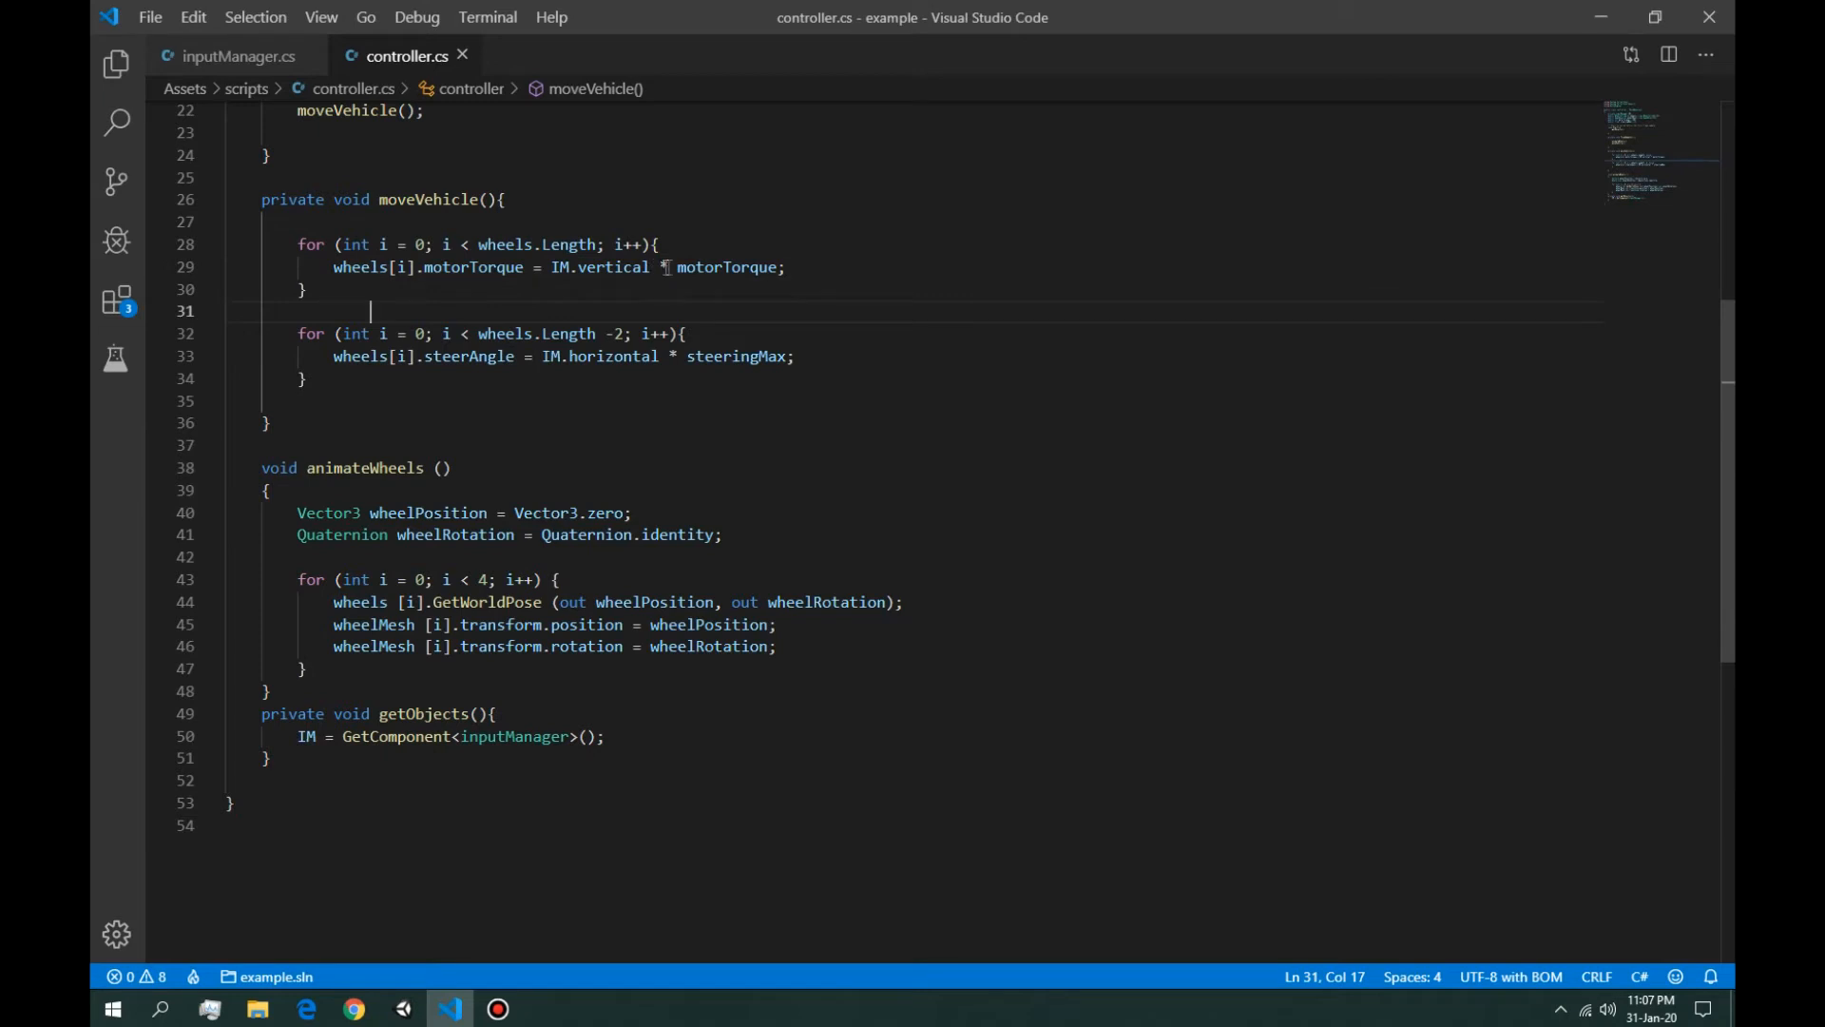
pyautogui.doubleClick(726, 266)
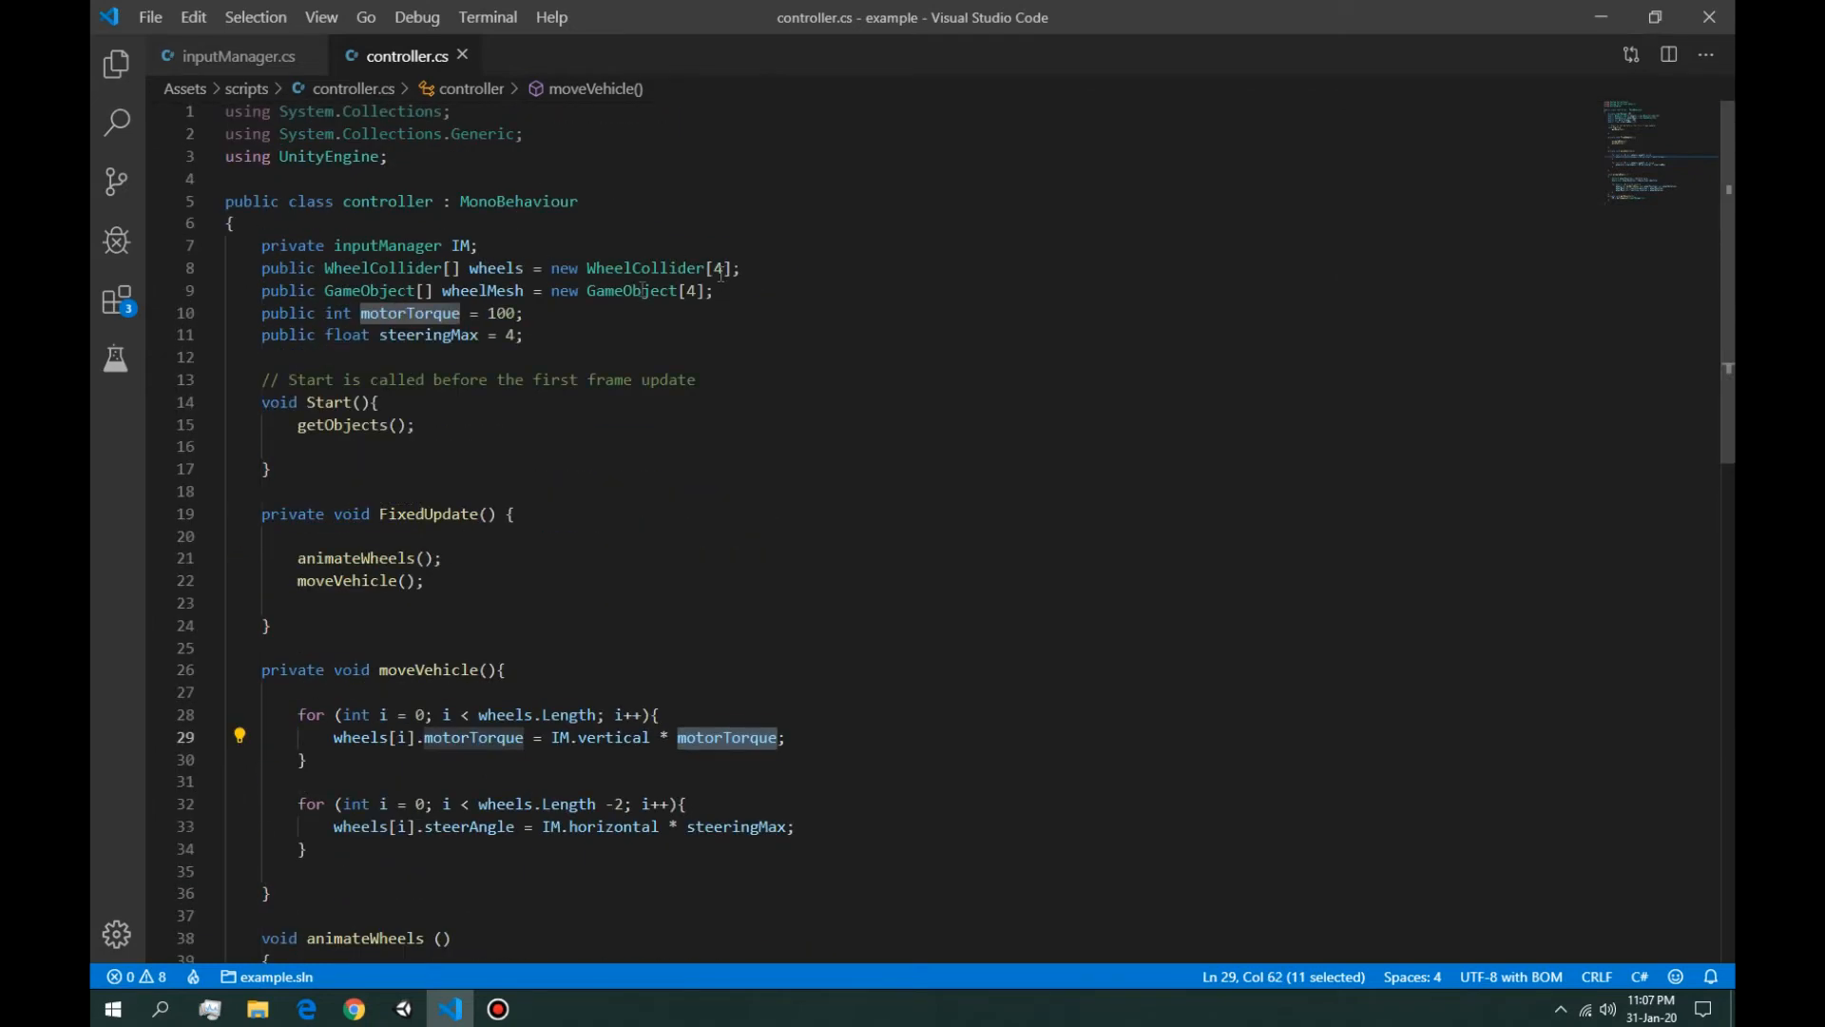
pyautogui.doubleClick(499, 312)
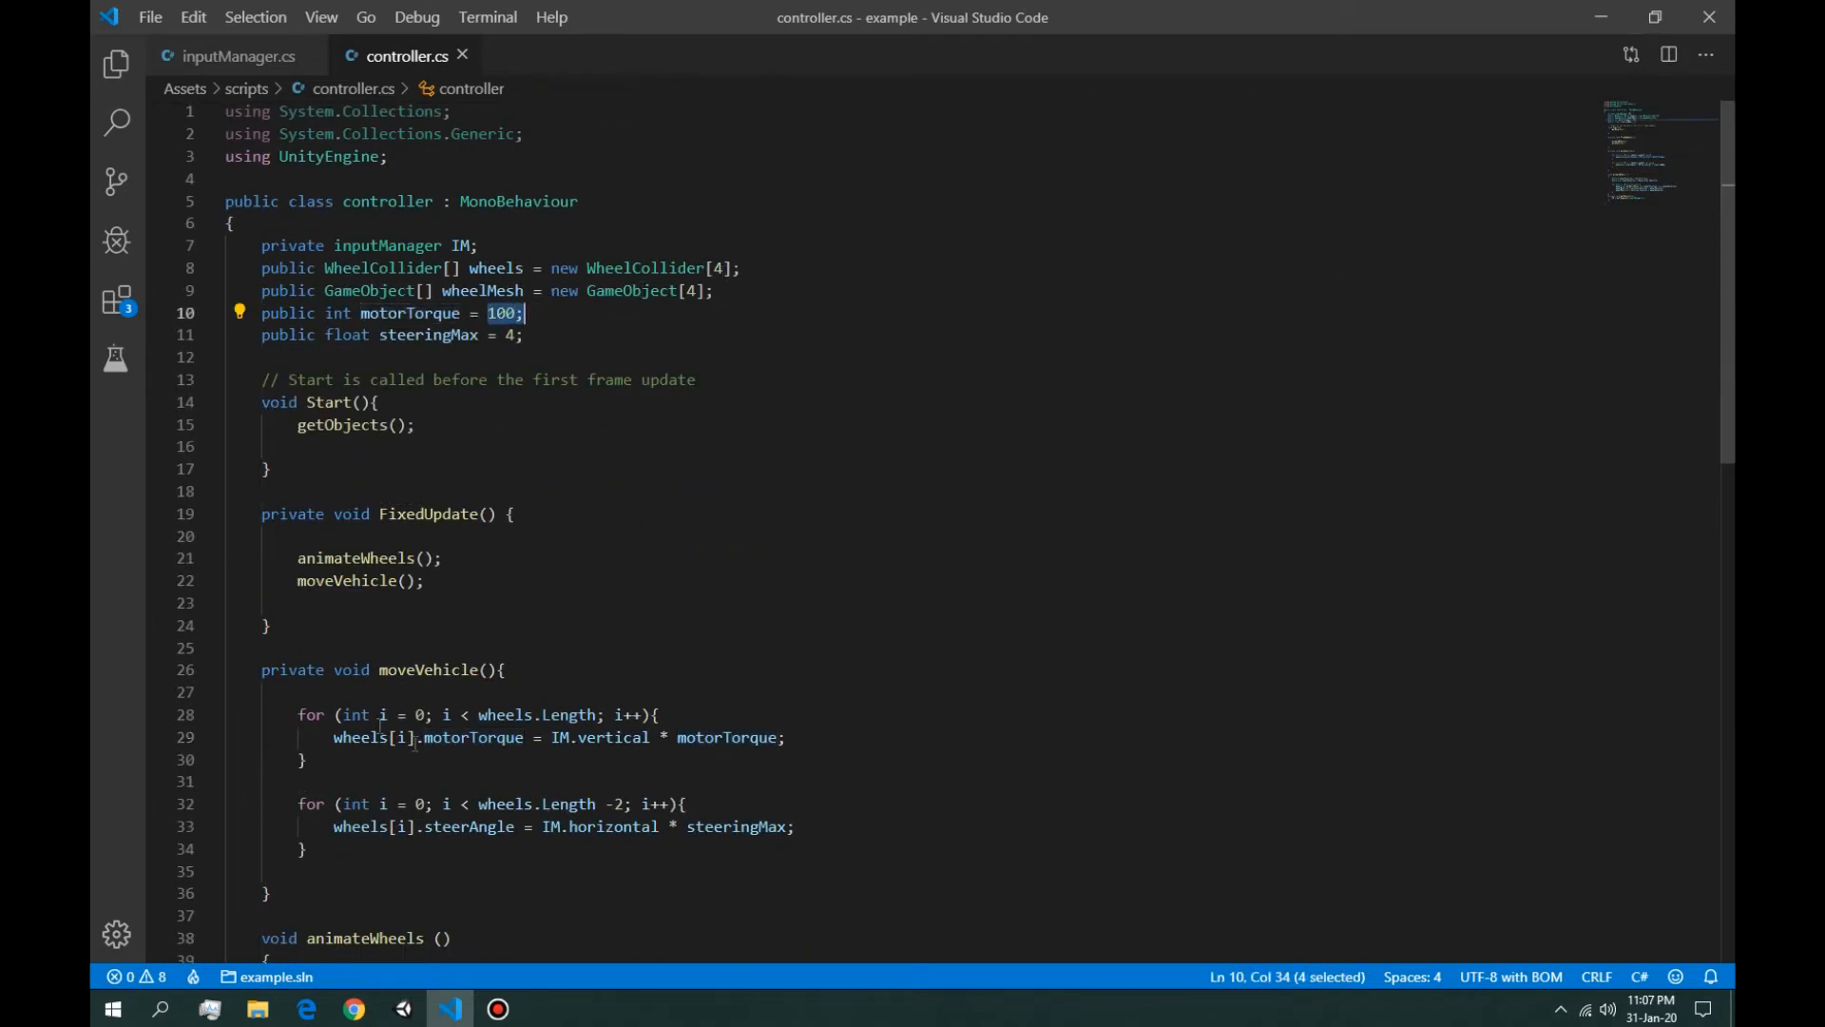
pyautogui.moveTo(451, 458)
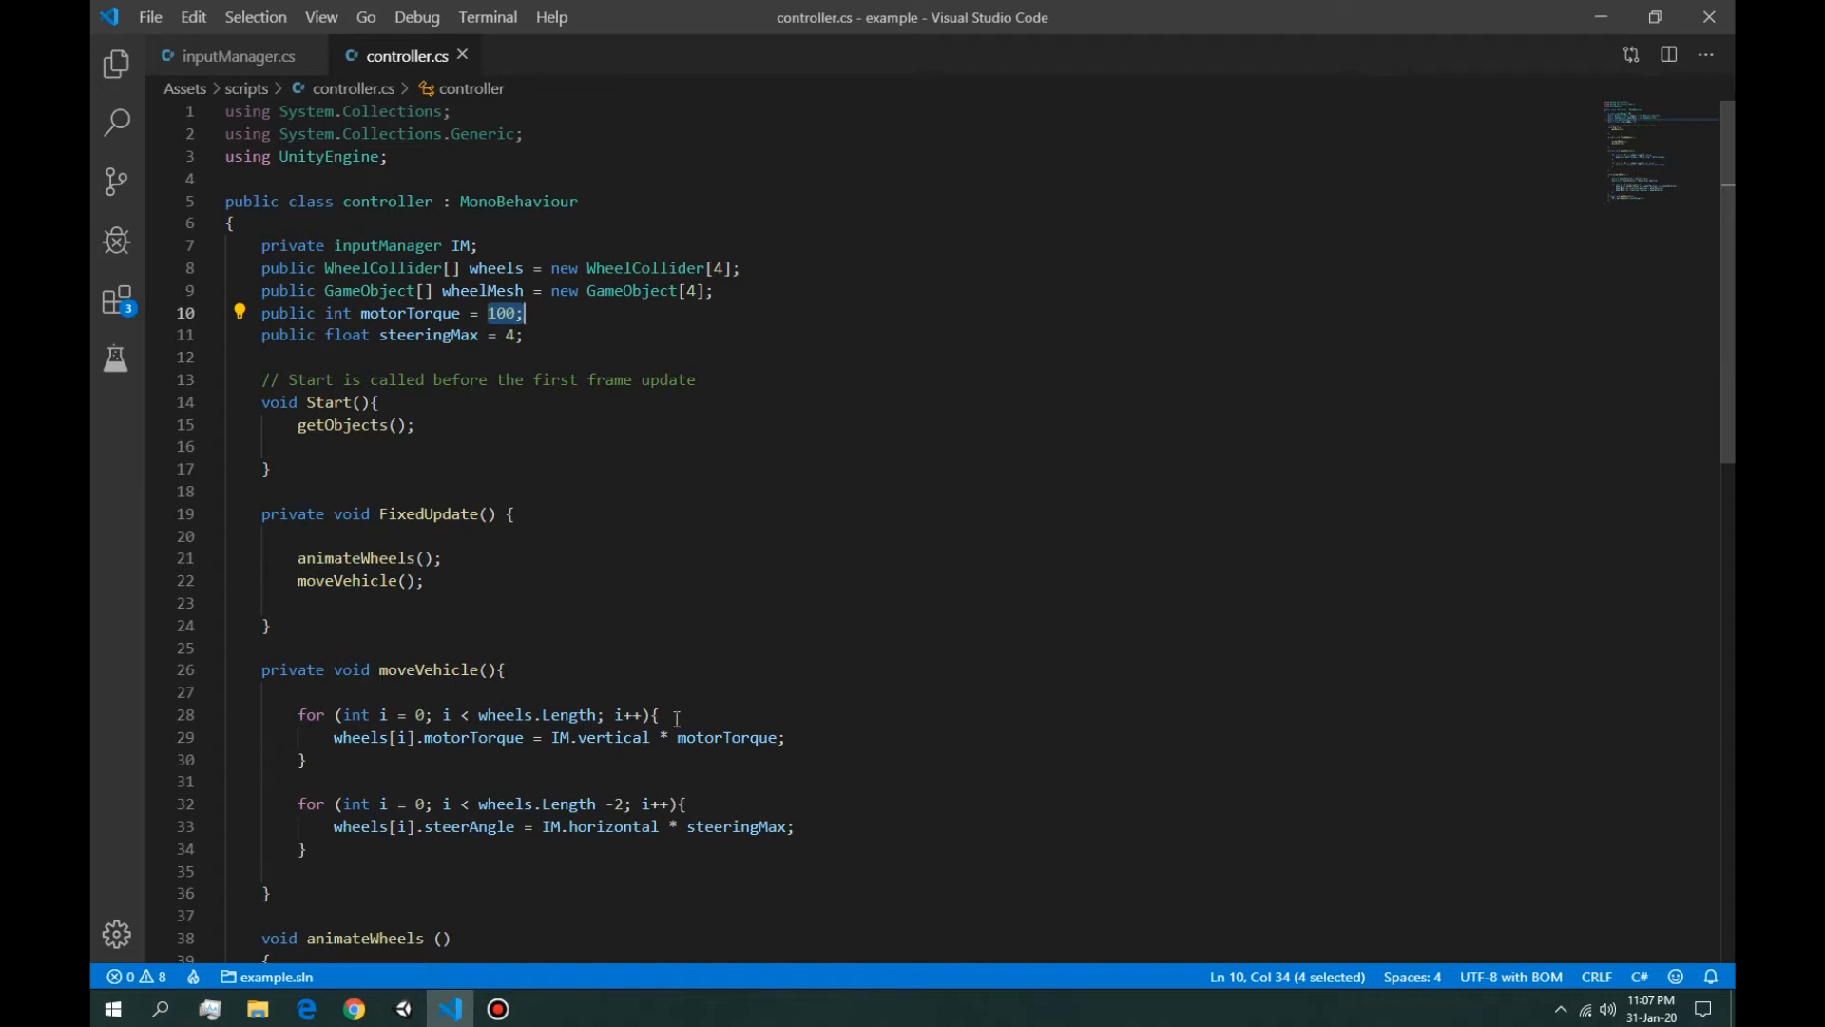
pyautogui.click(658, 715)
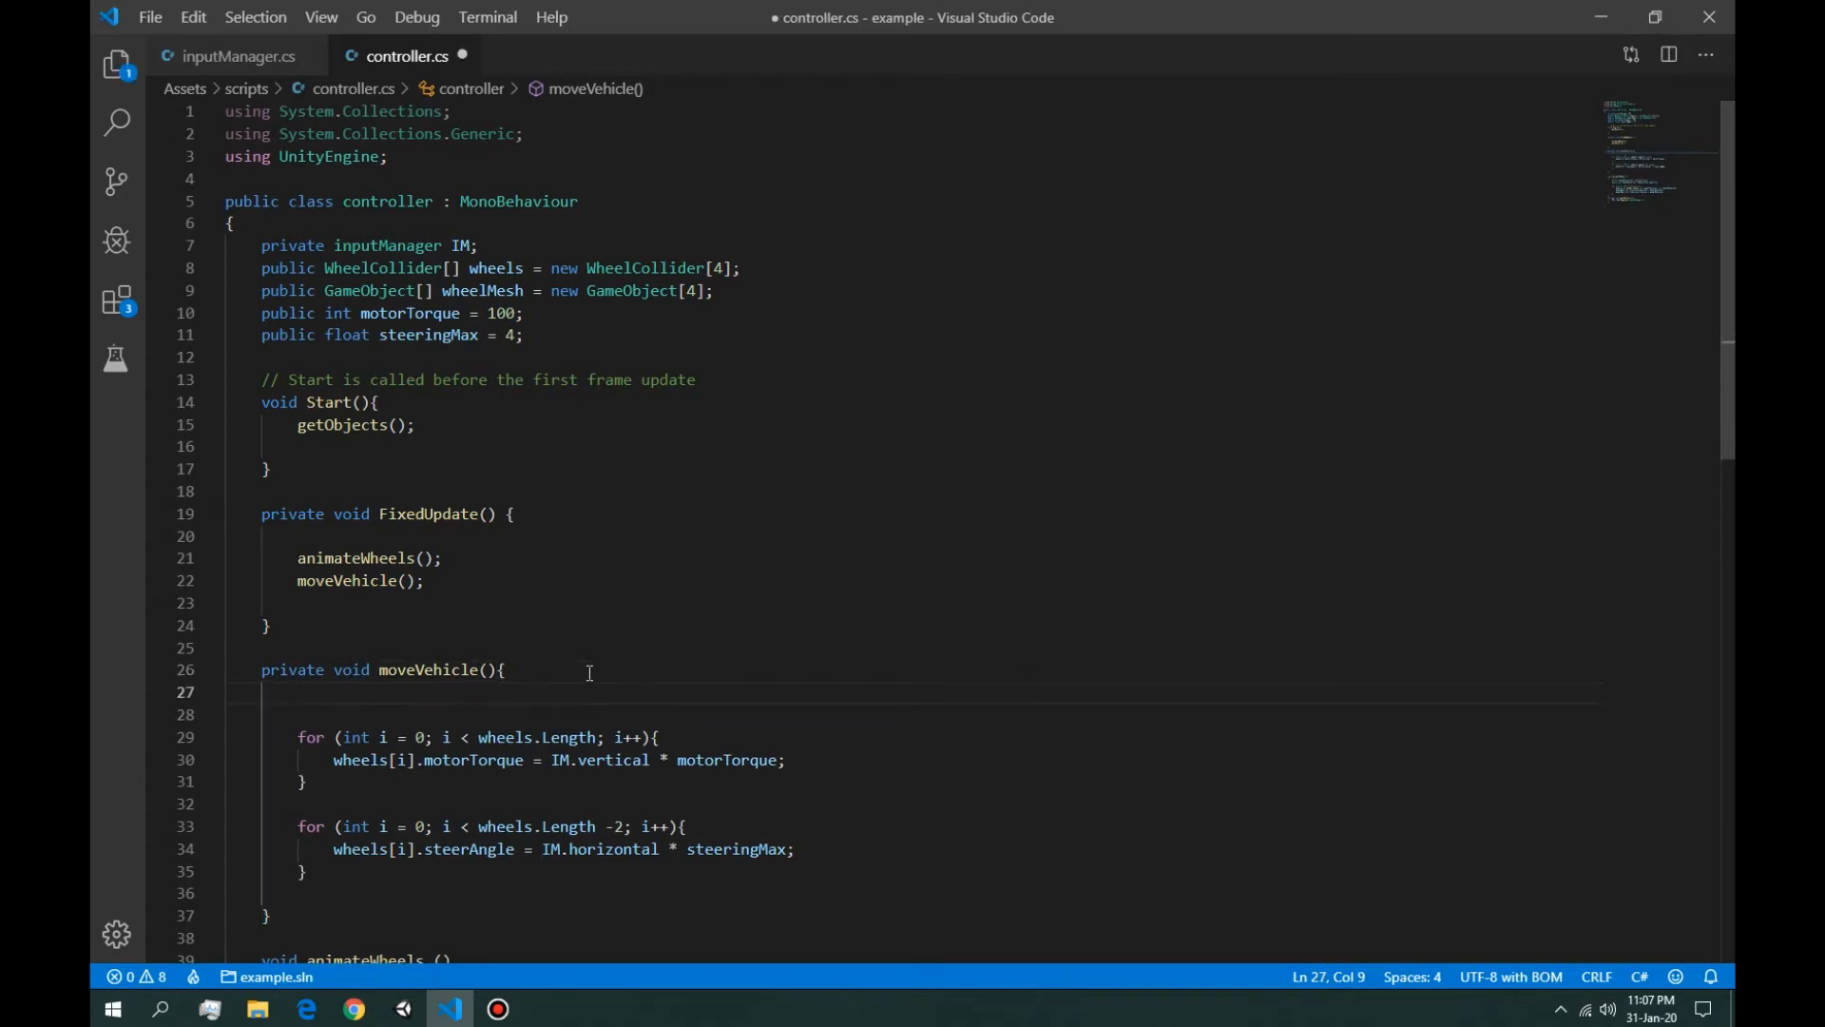
pyautogui.moveTo(530, 412)
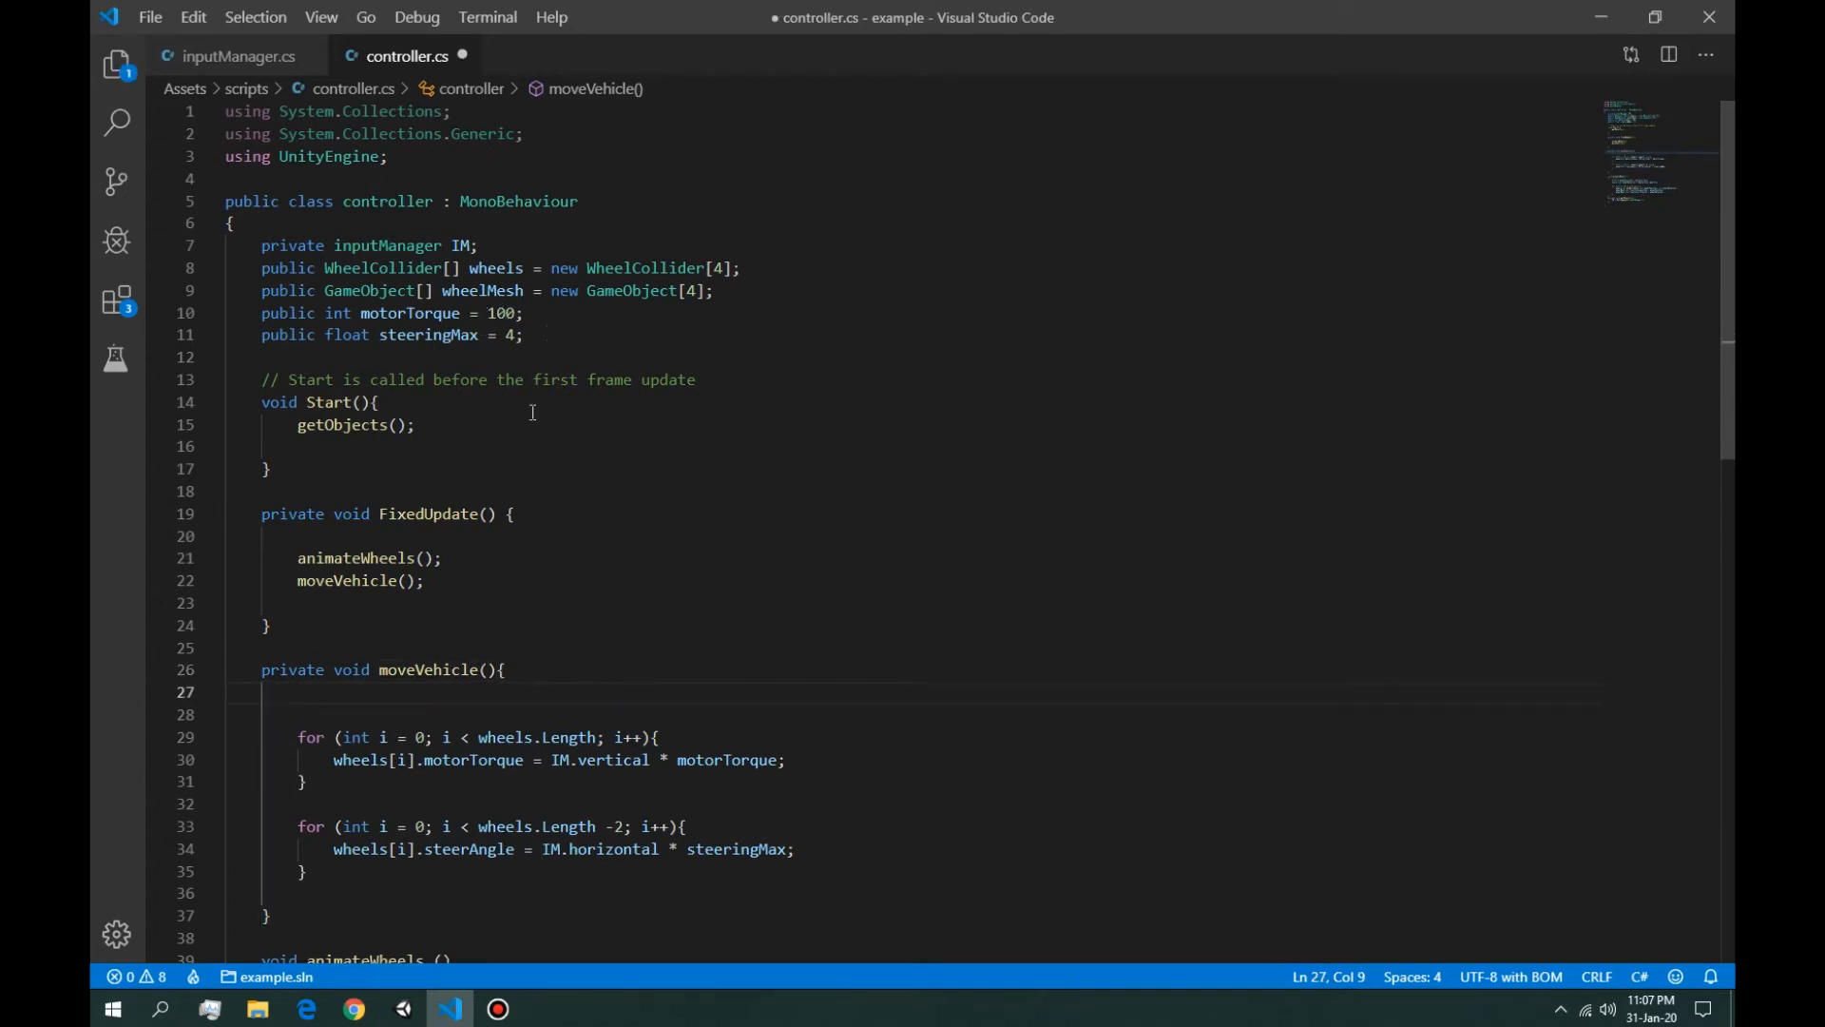
pyautogui.scroll(-3)
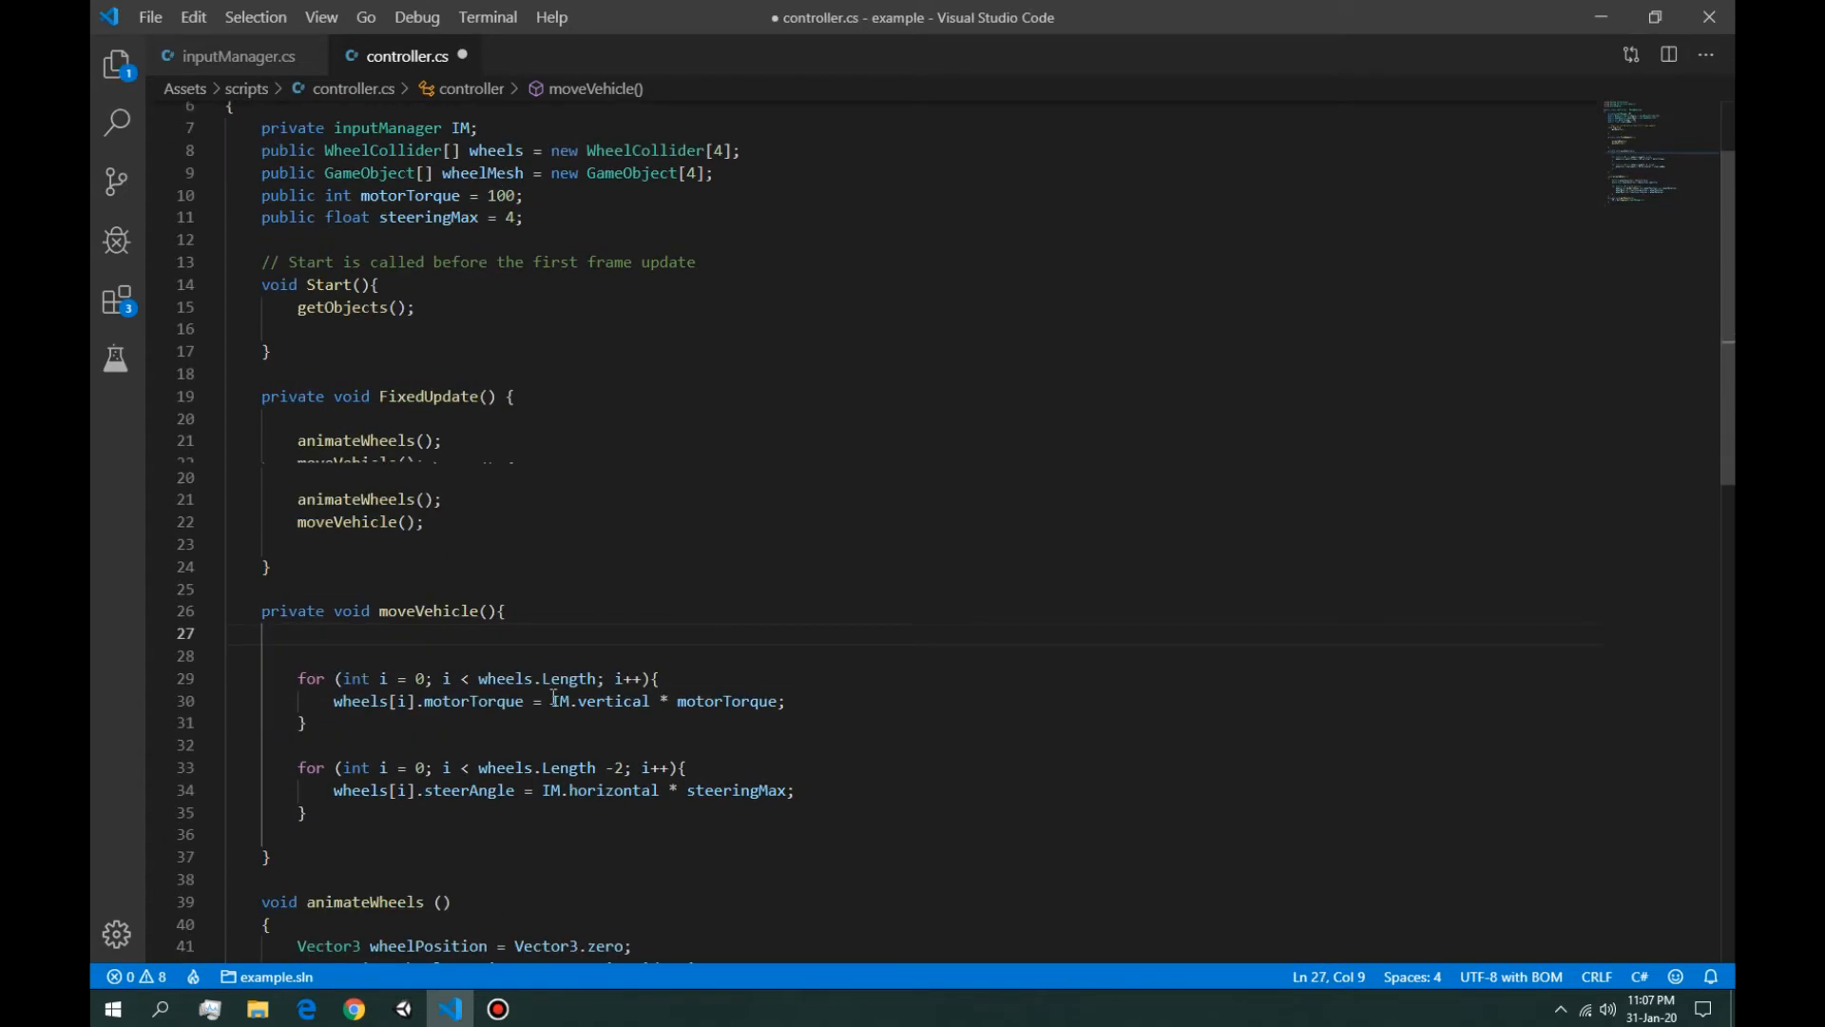
pyautogui.scroll(3)
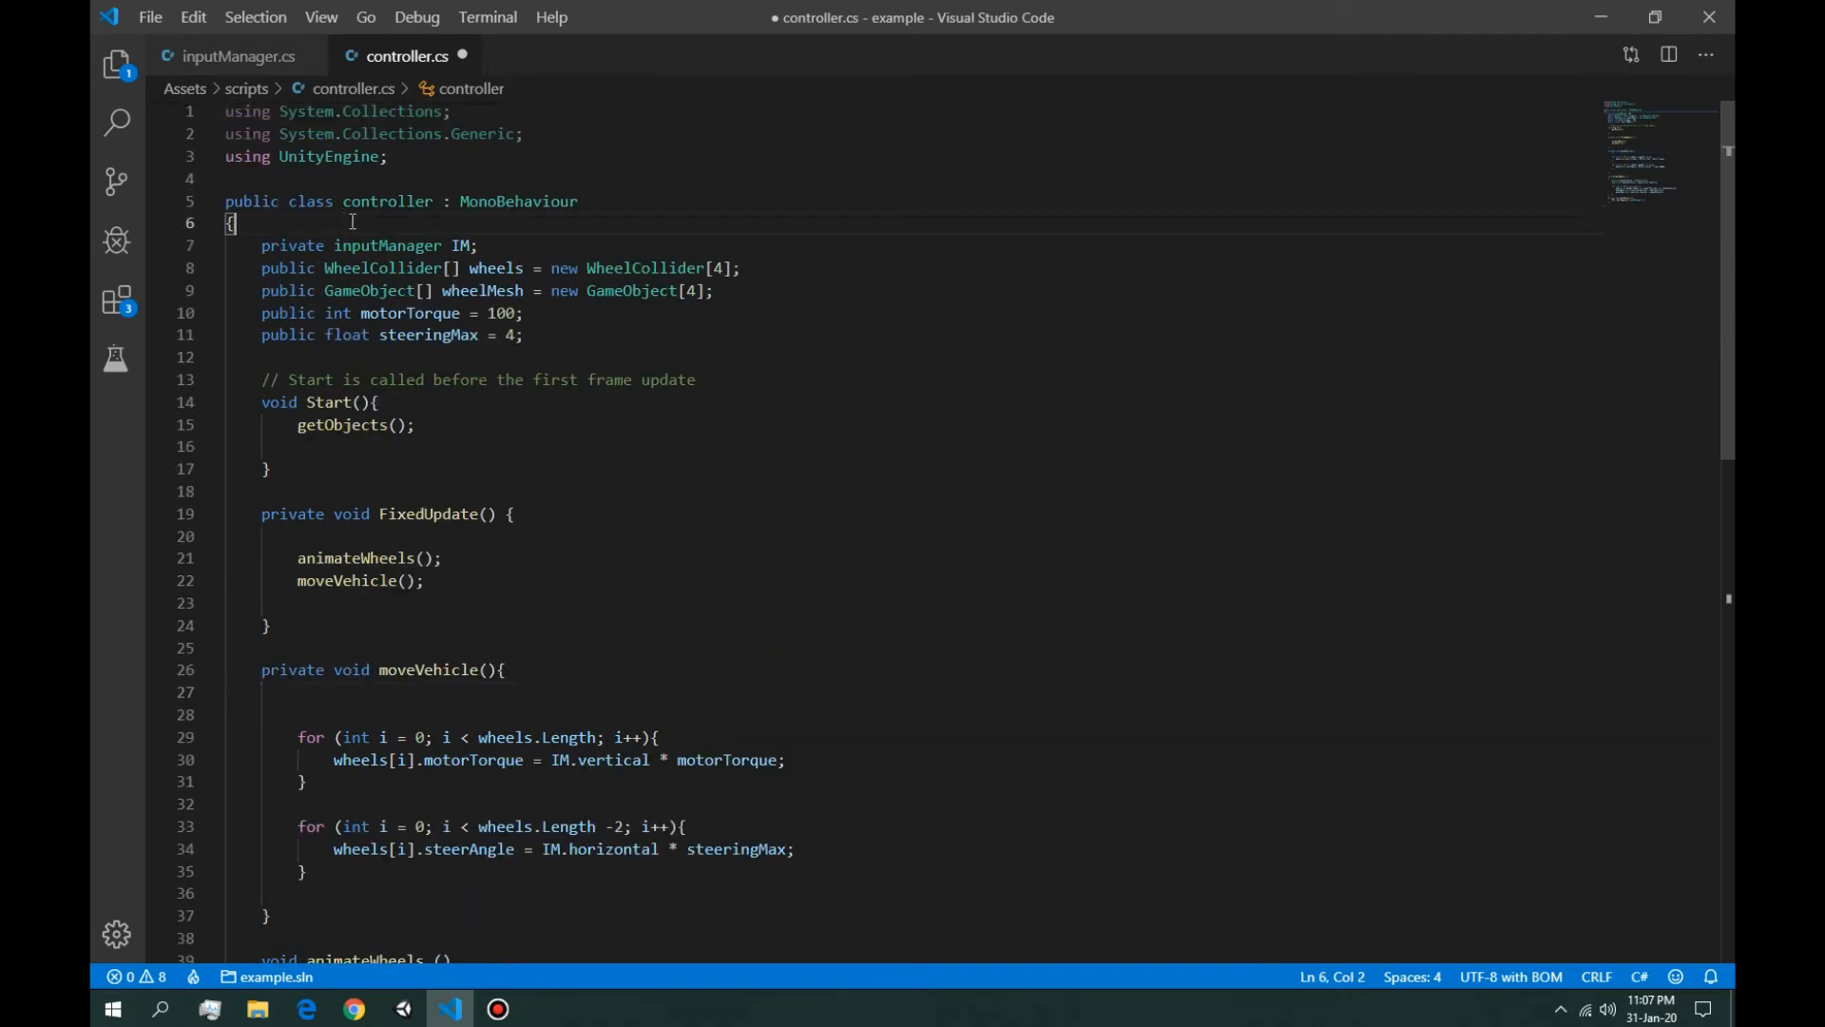
# Step: Add two blank lines at the class top and declare an internal enum driveType
pyautogui.press('Enter')
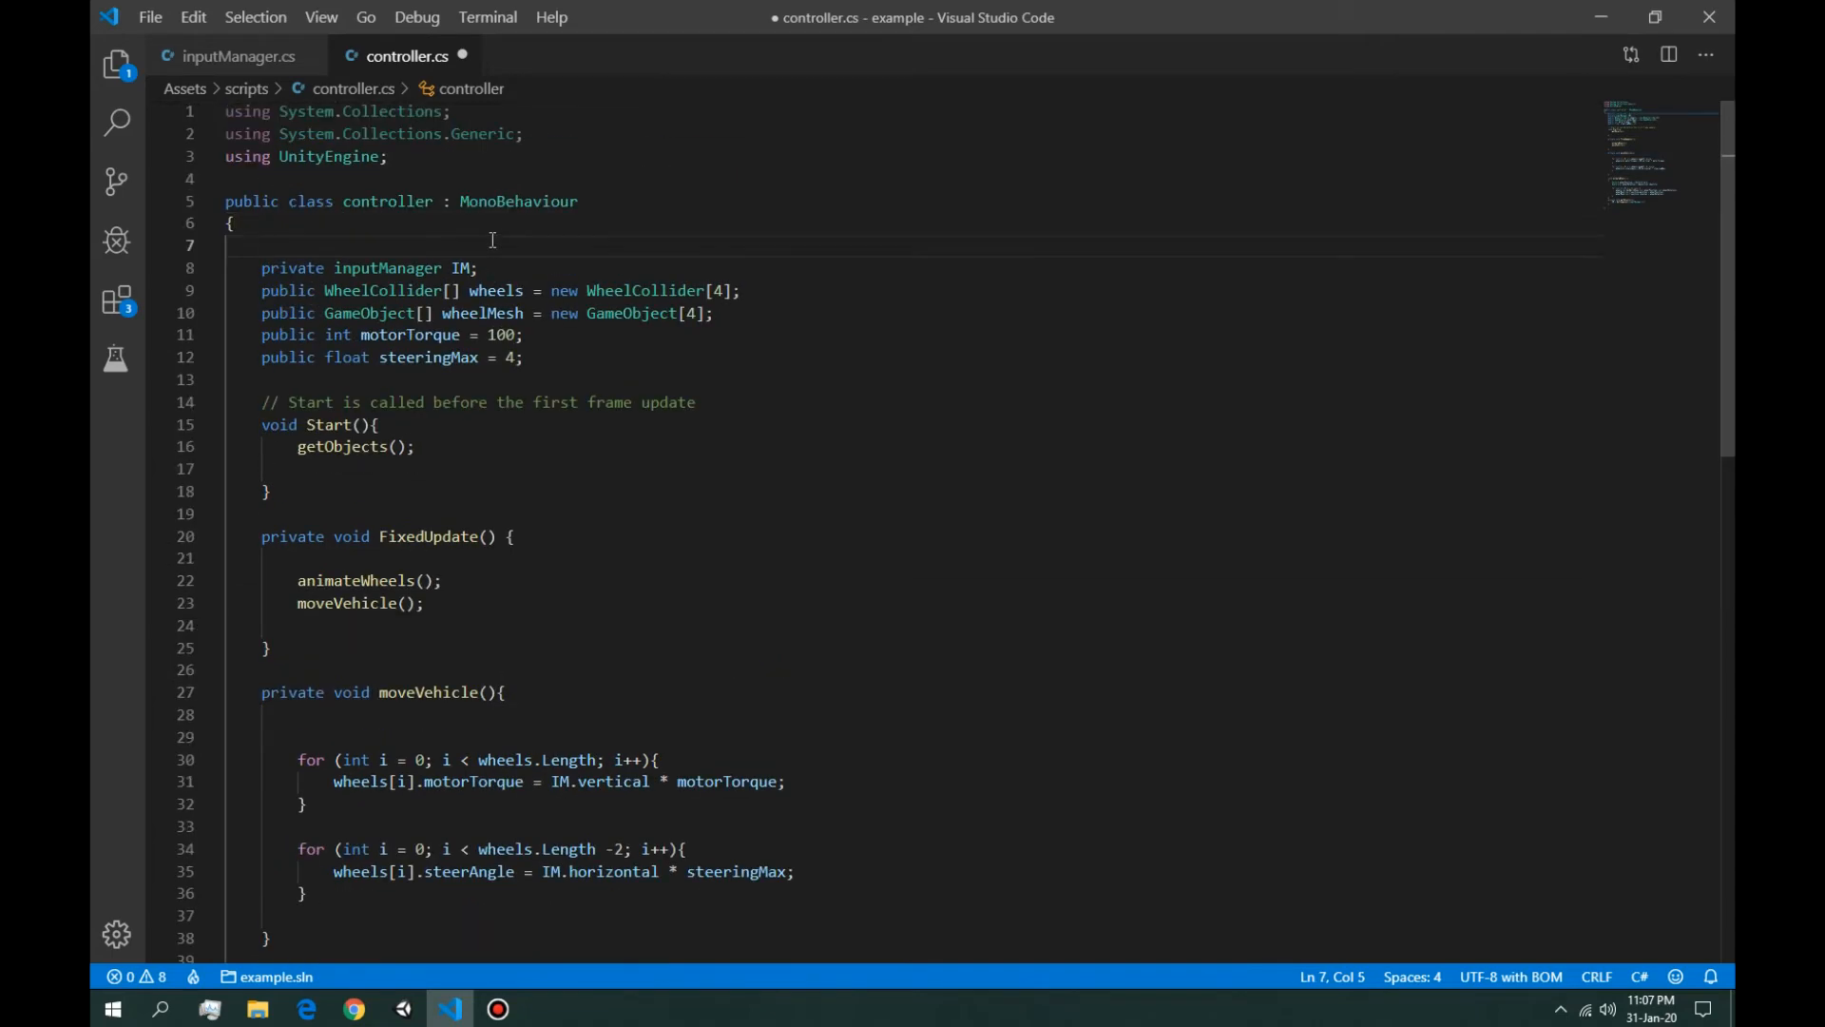
pyautogui.press('Enter')
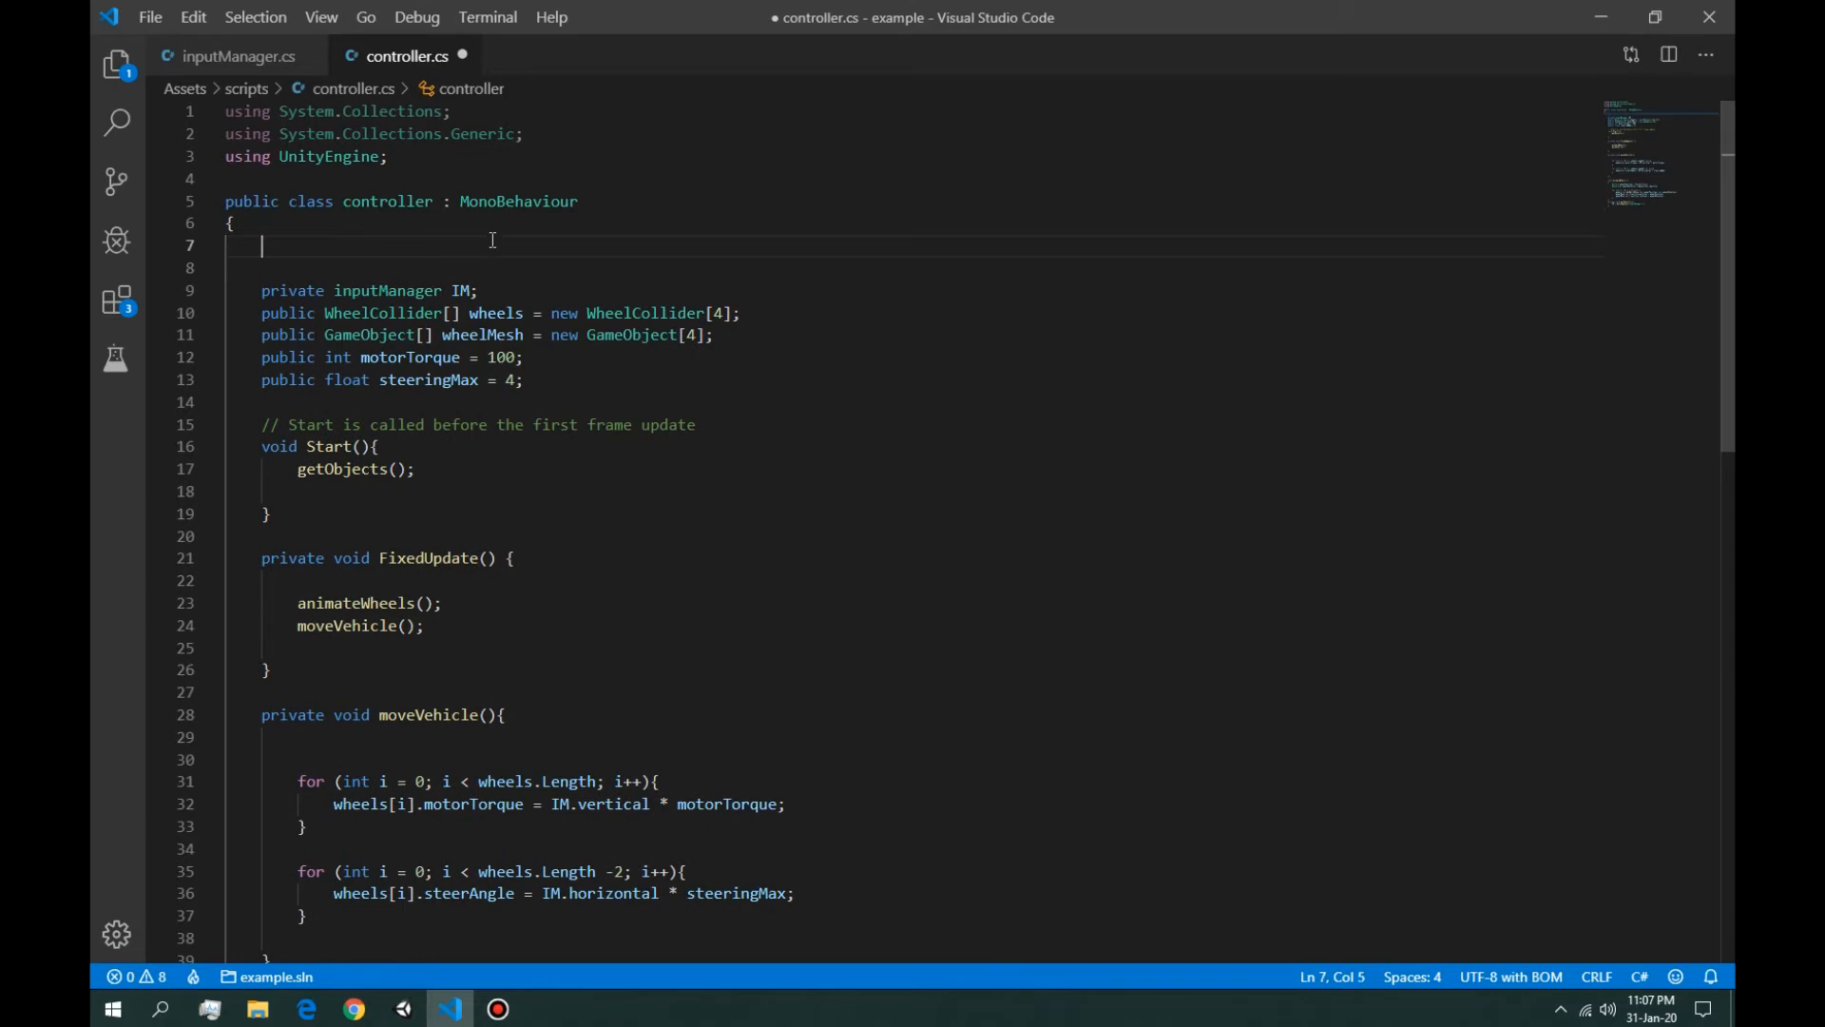
pyautogui.moveTo(511, 628)
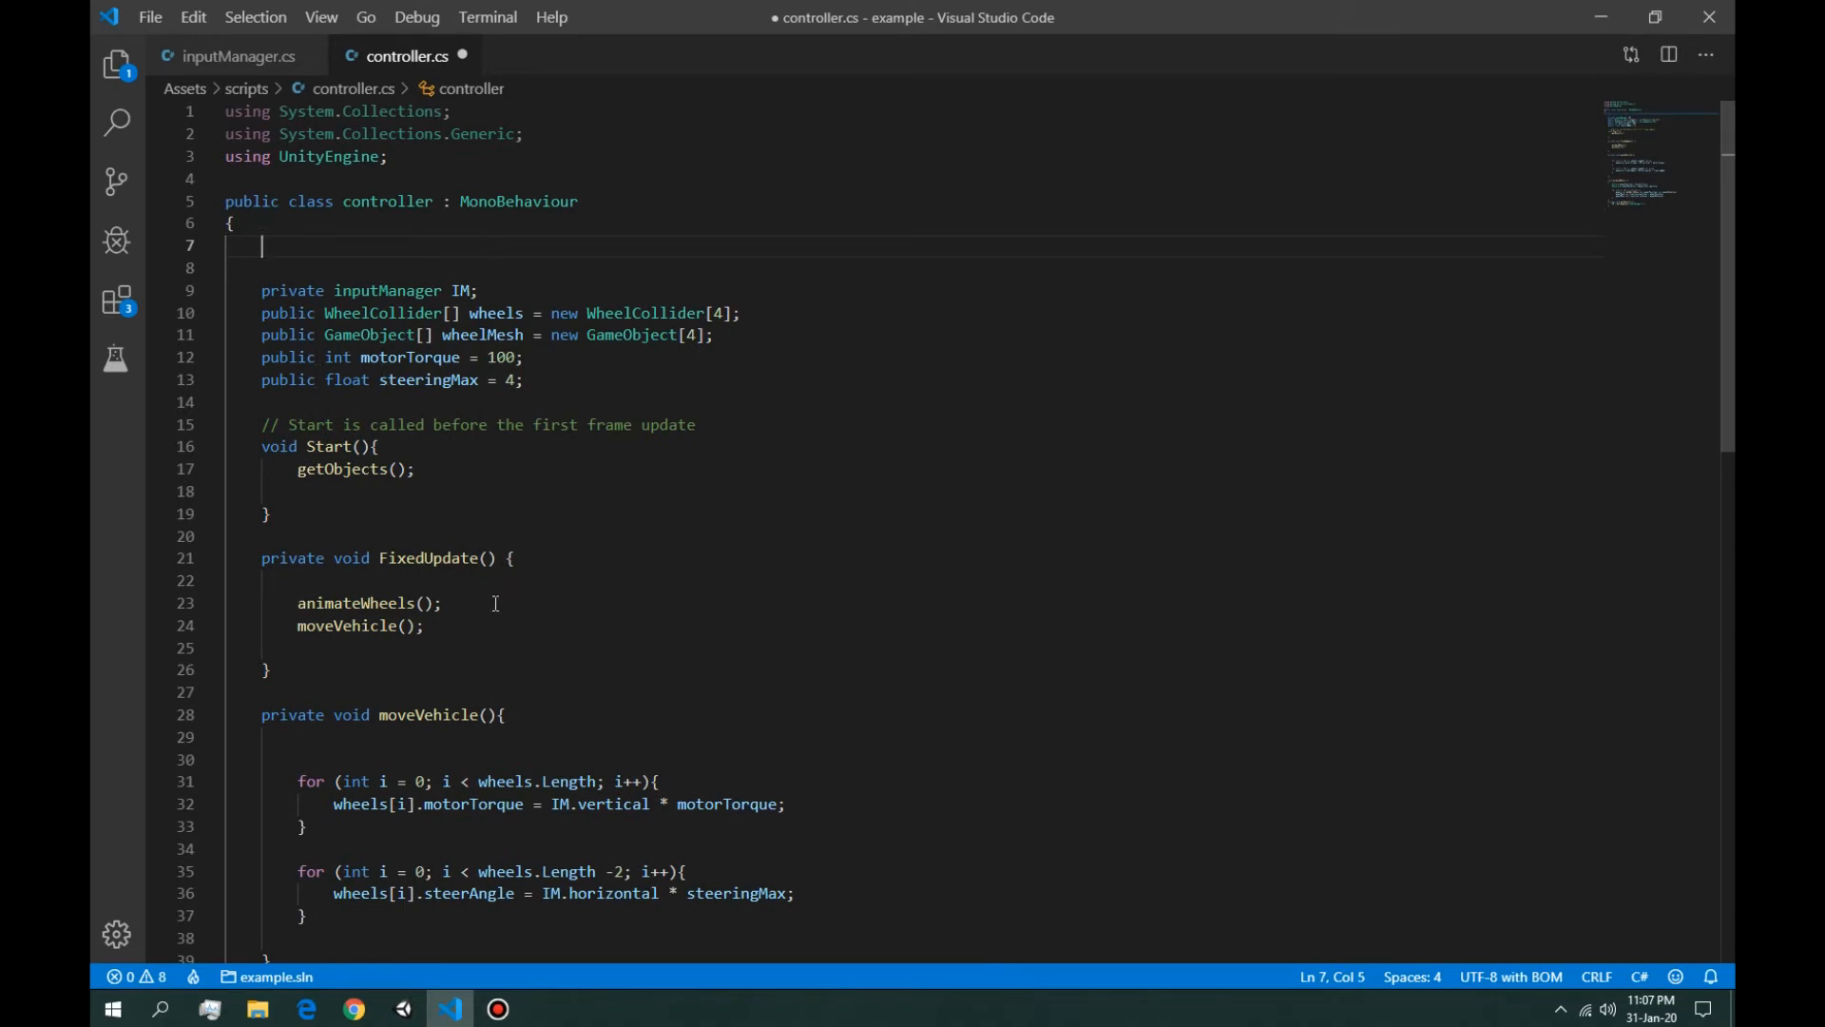
pyautogui.moveTo(545, 603)
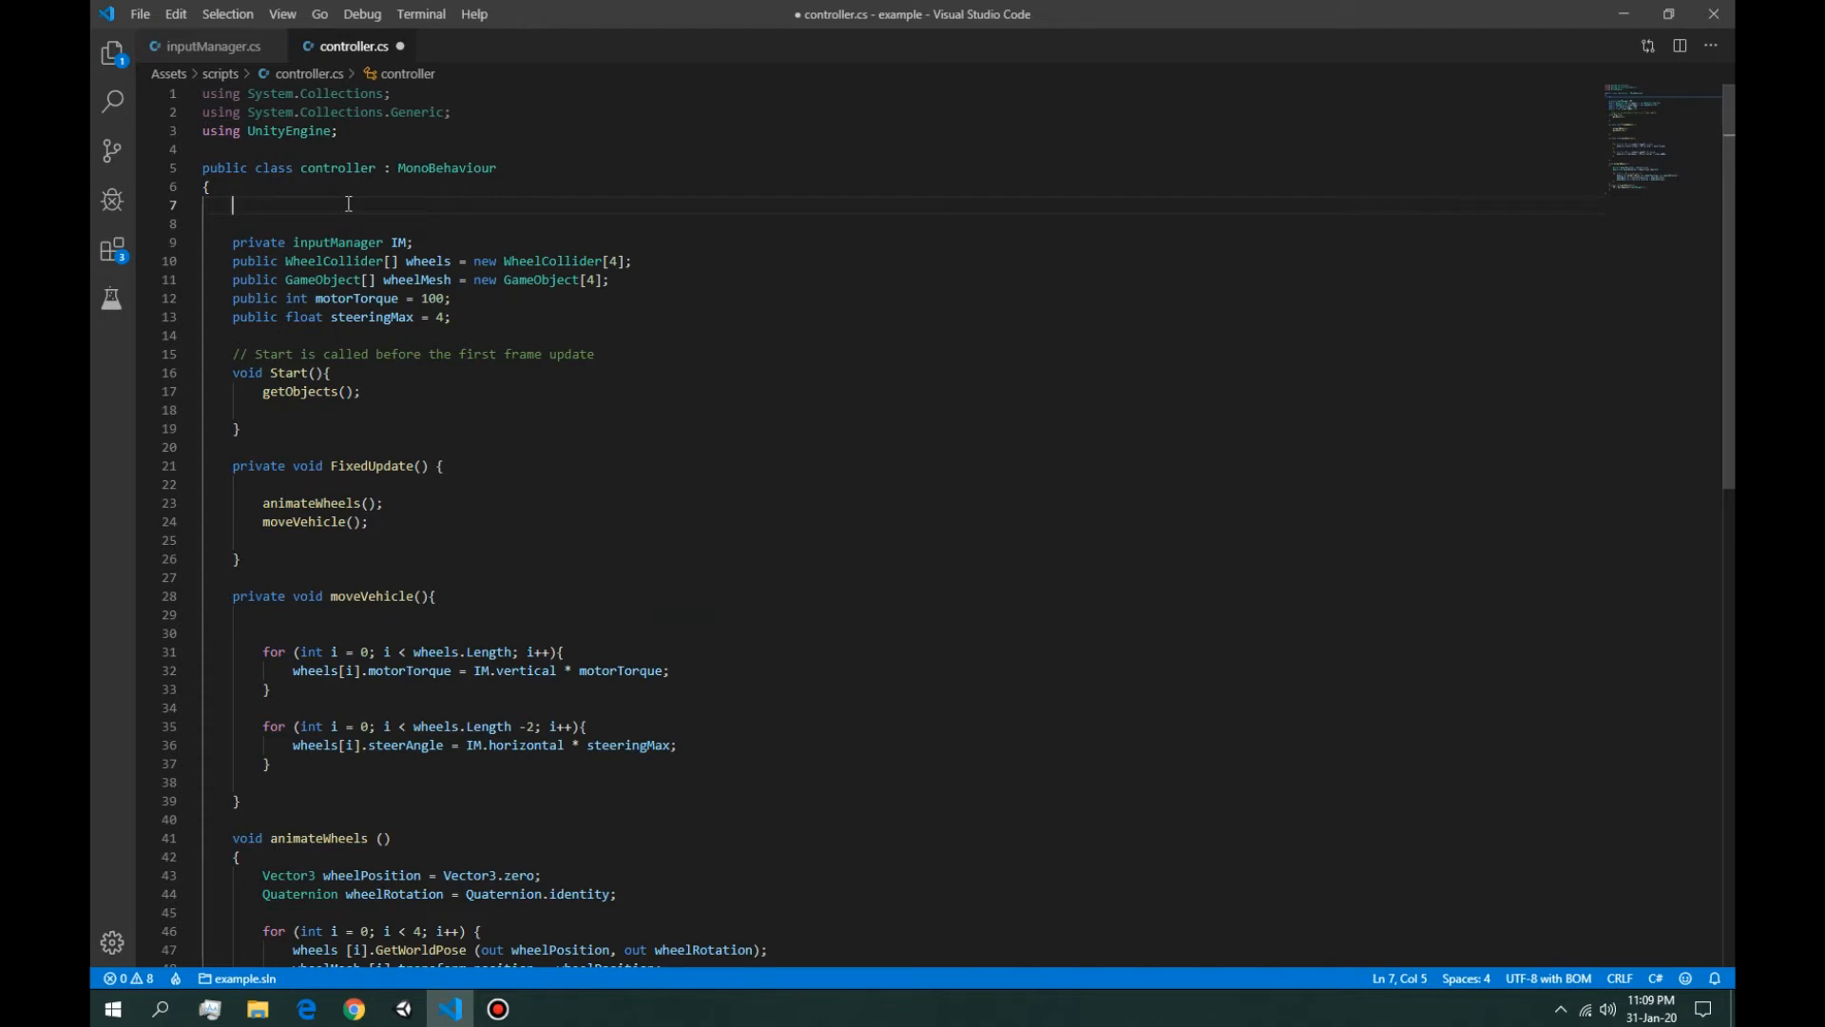
pyautogui.write('internal enum')
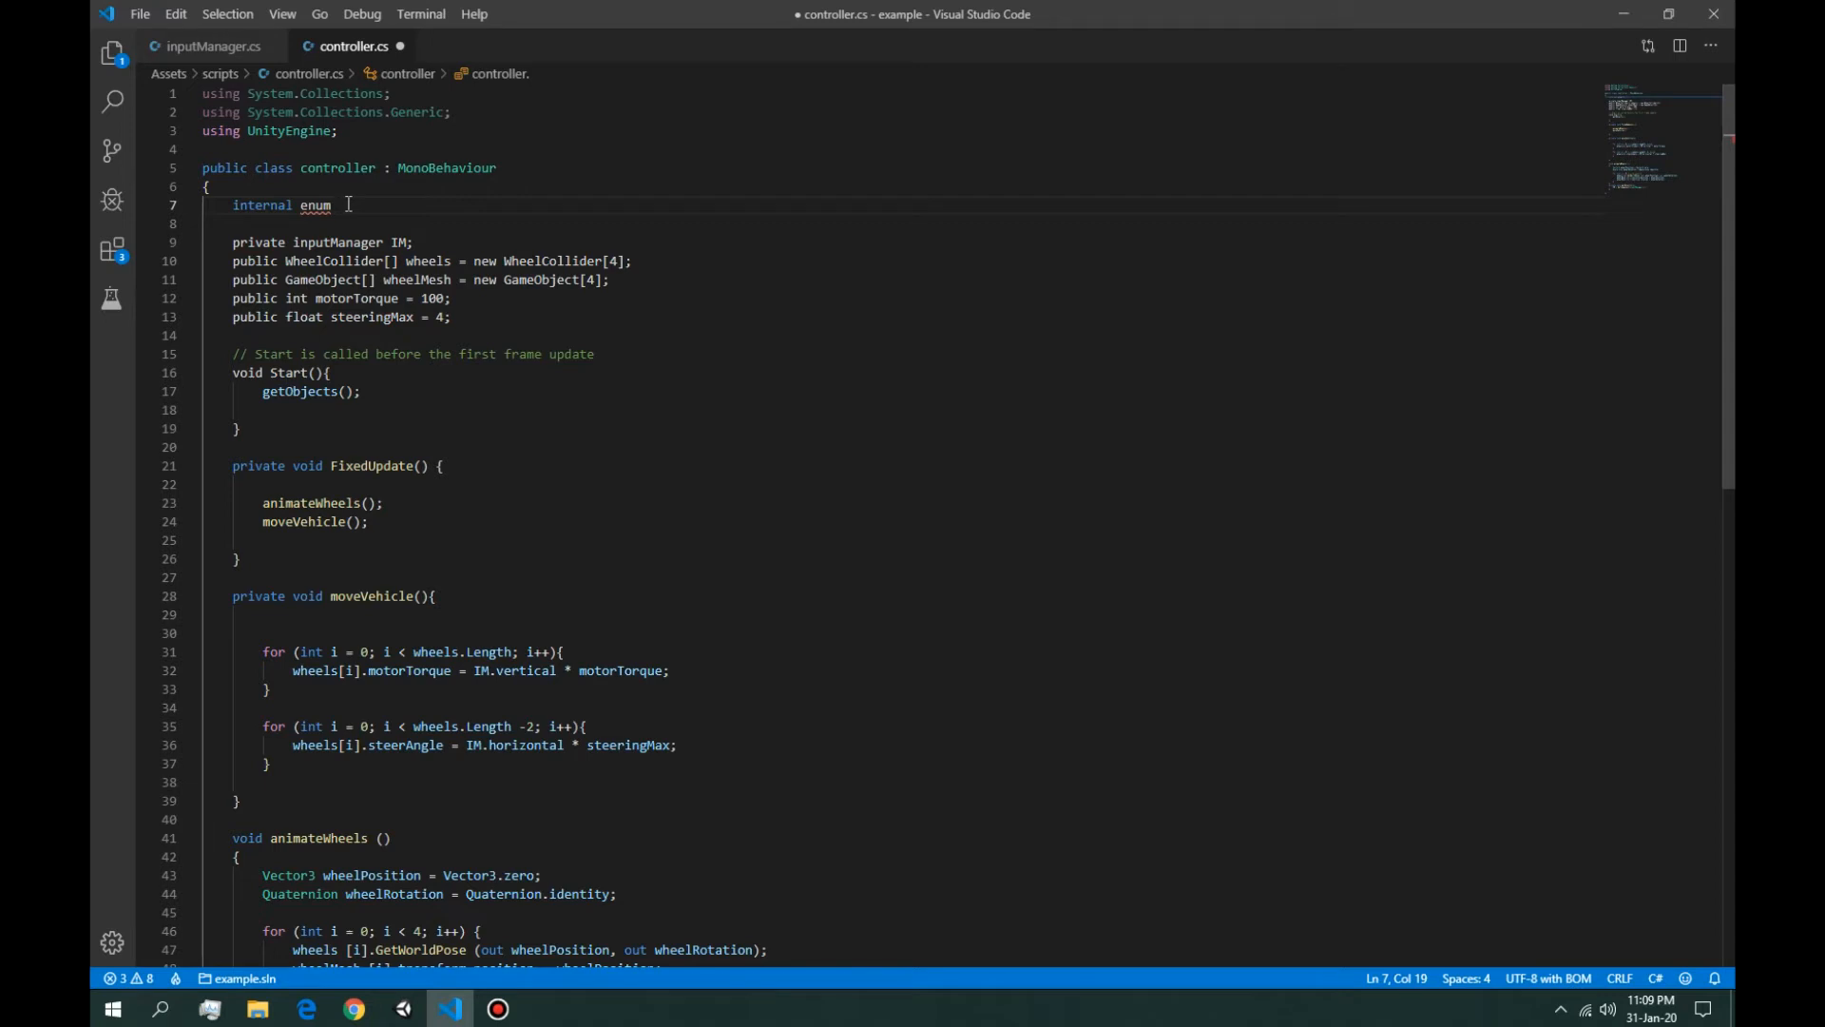
pyautogui.write('d')
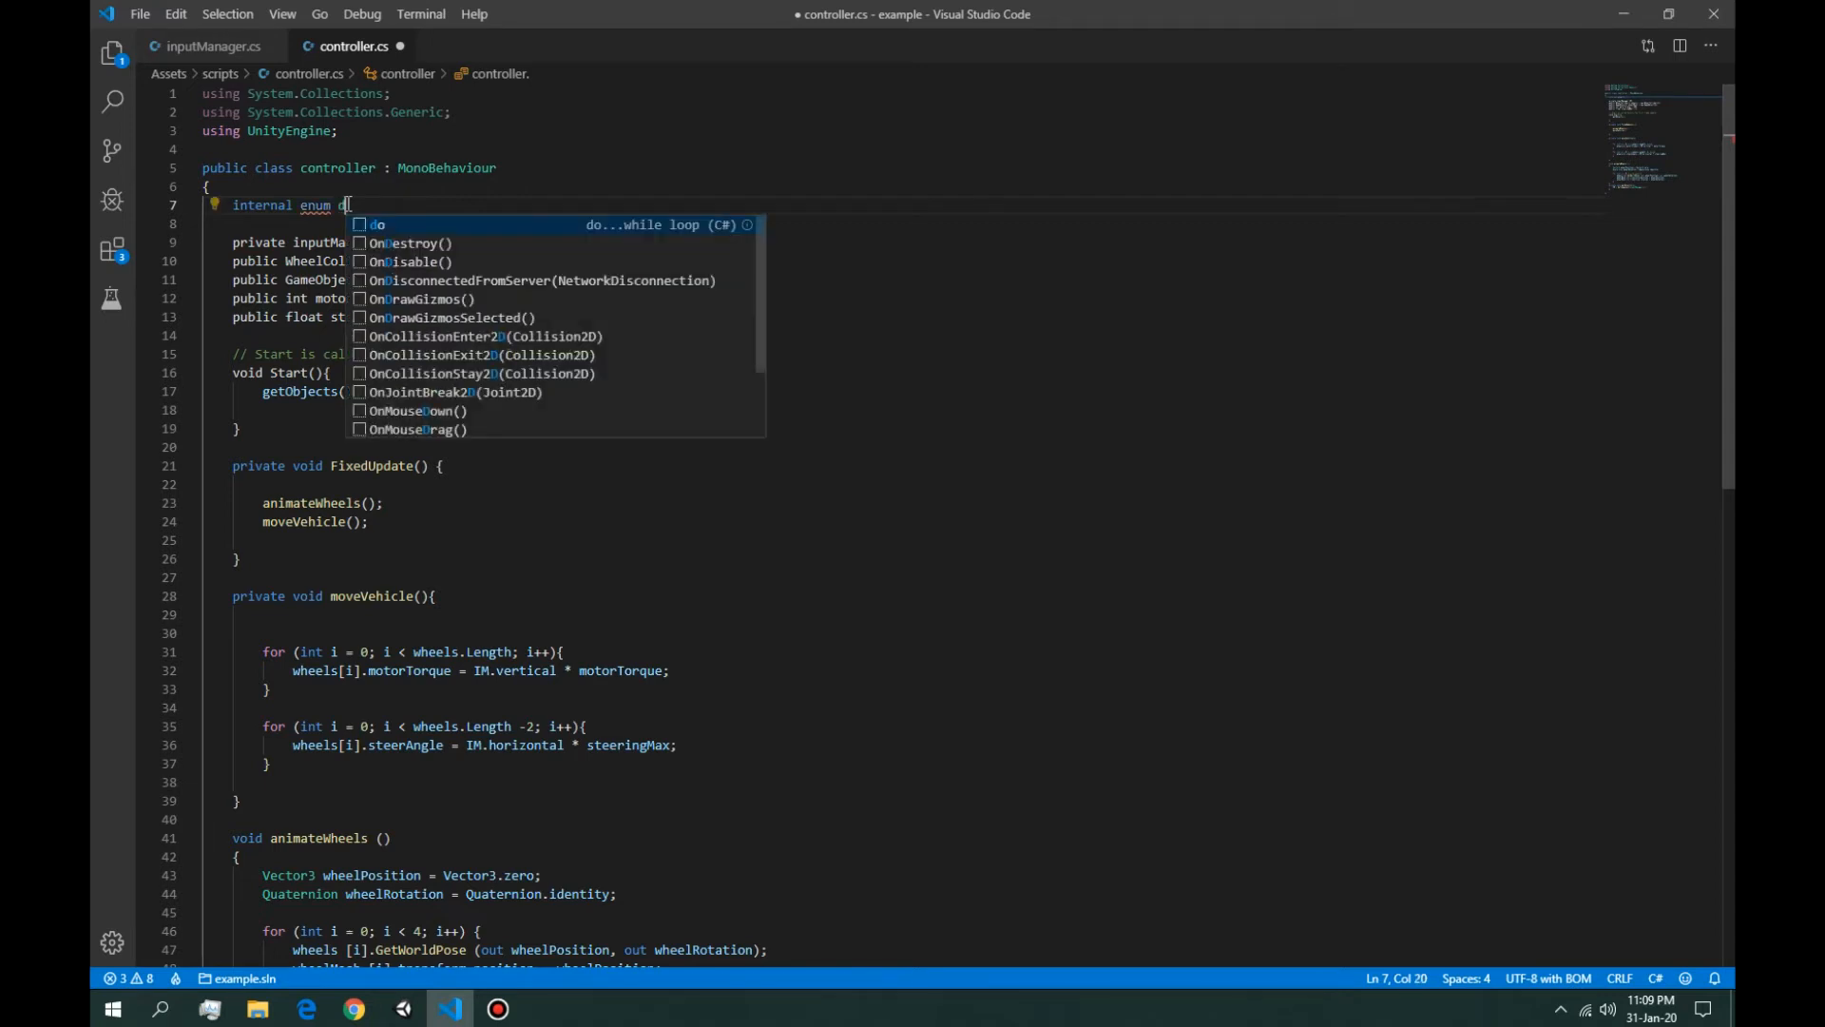
pyautogui.write('riveT')
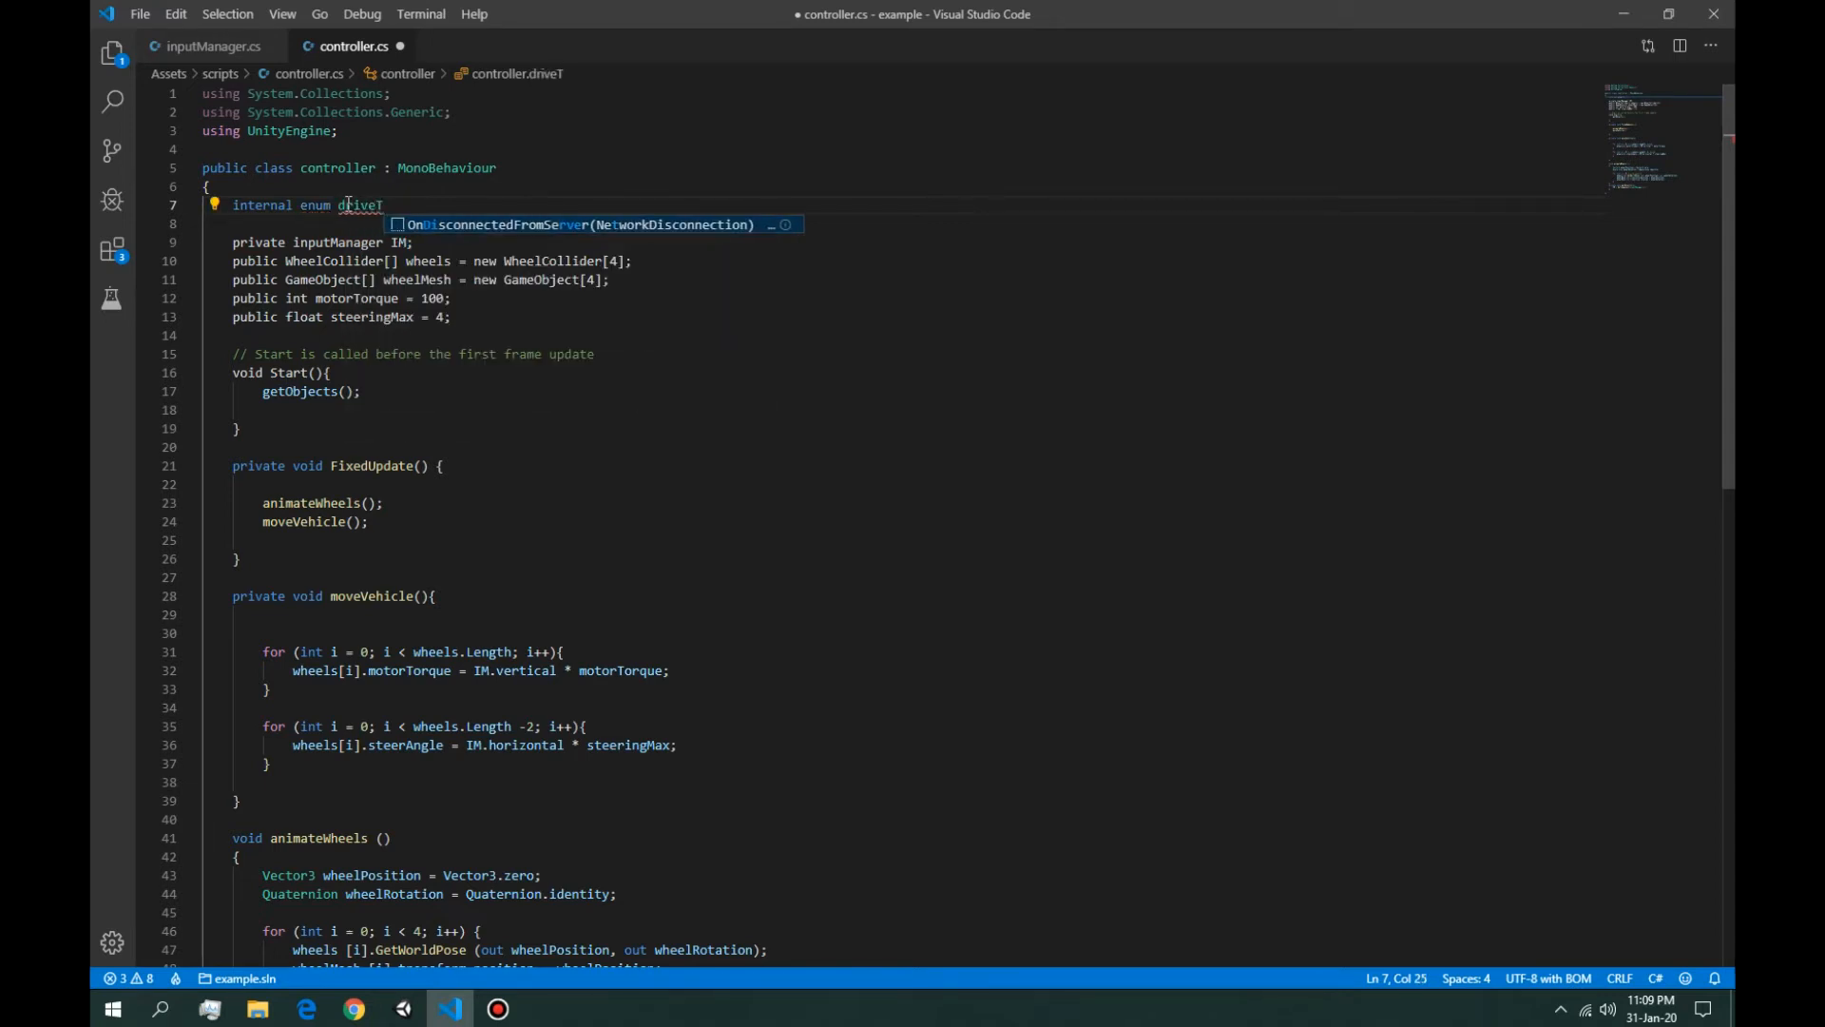
pyautogui.write('ype{')
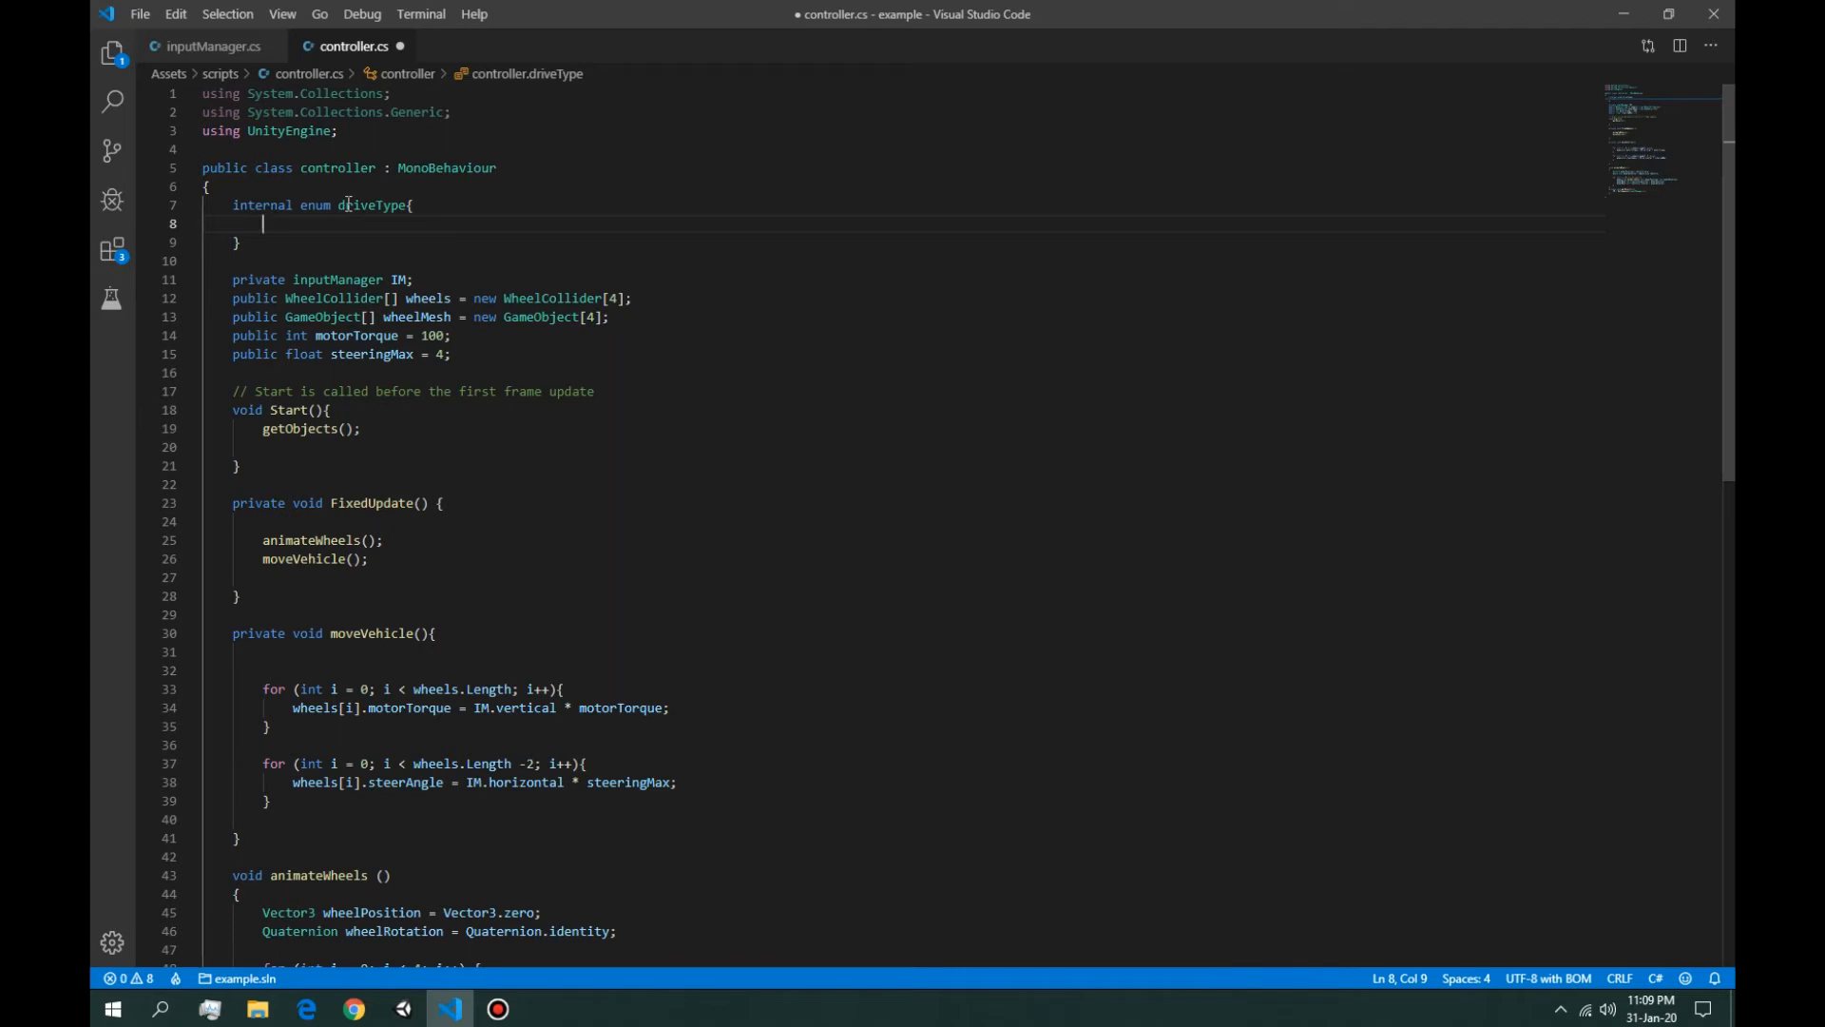
# Step: List frontWheelDrive, rearWheelDrive and allWheelDrive as the driveType values
pyautogui.write('front')
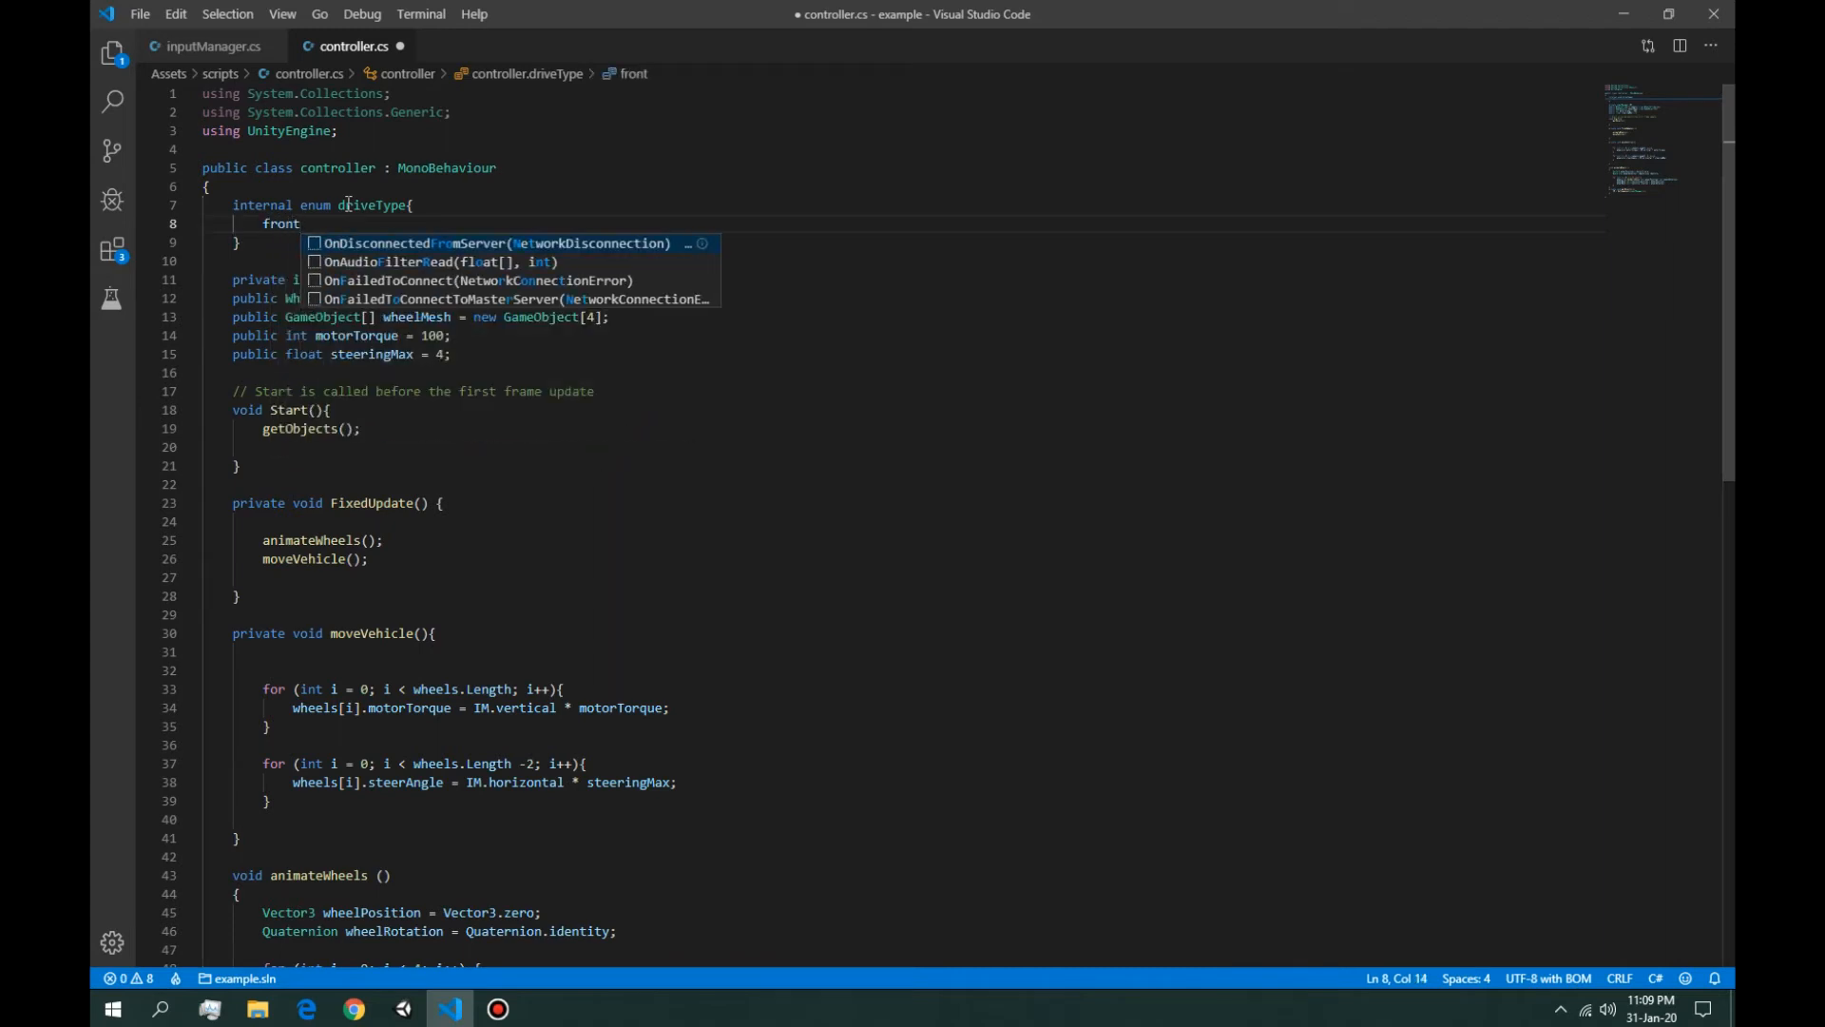
pyautogui.write('WheelDrive;')
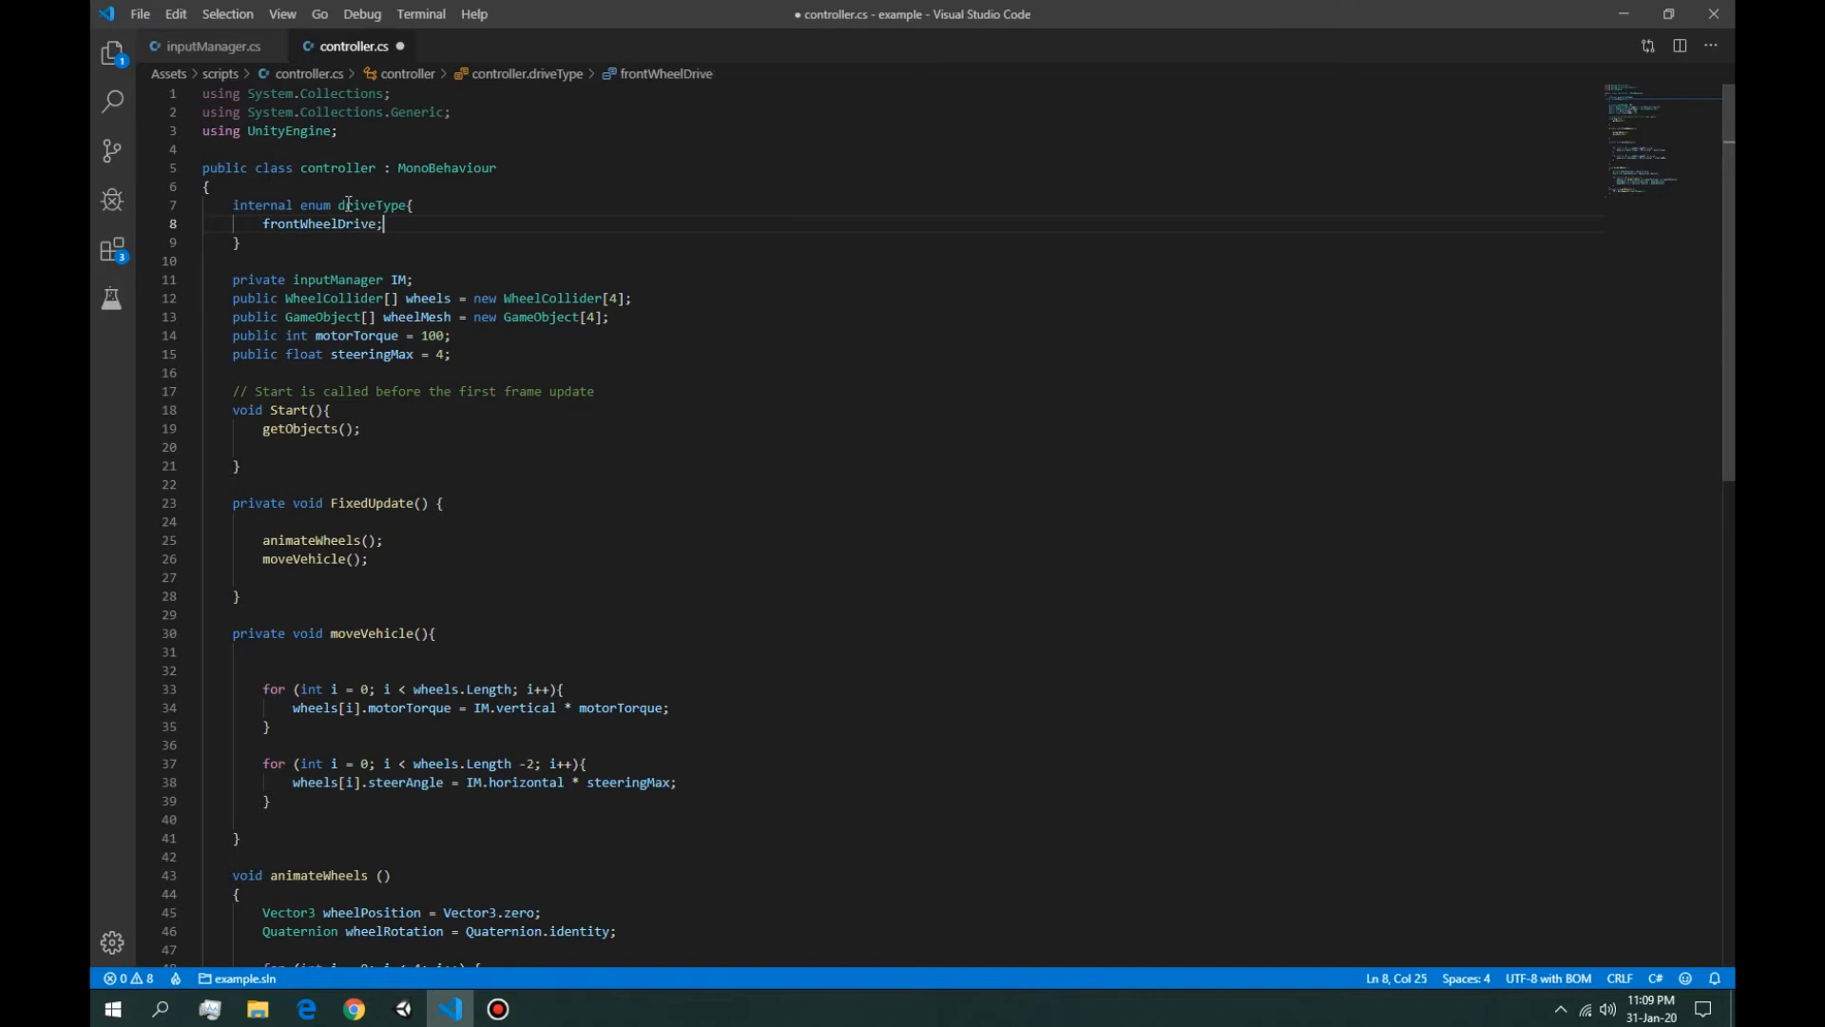
pyautogui.write('Rea')
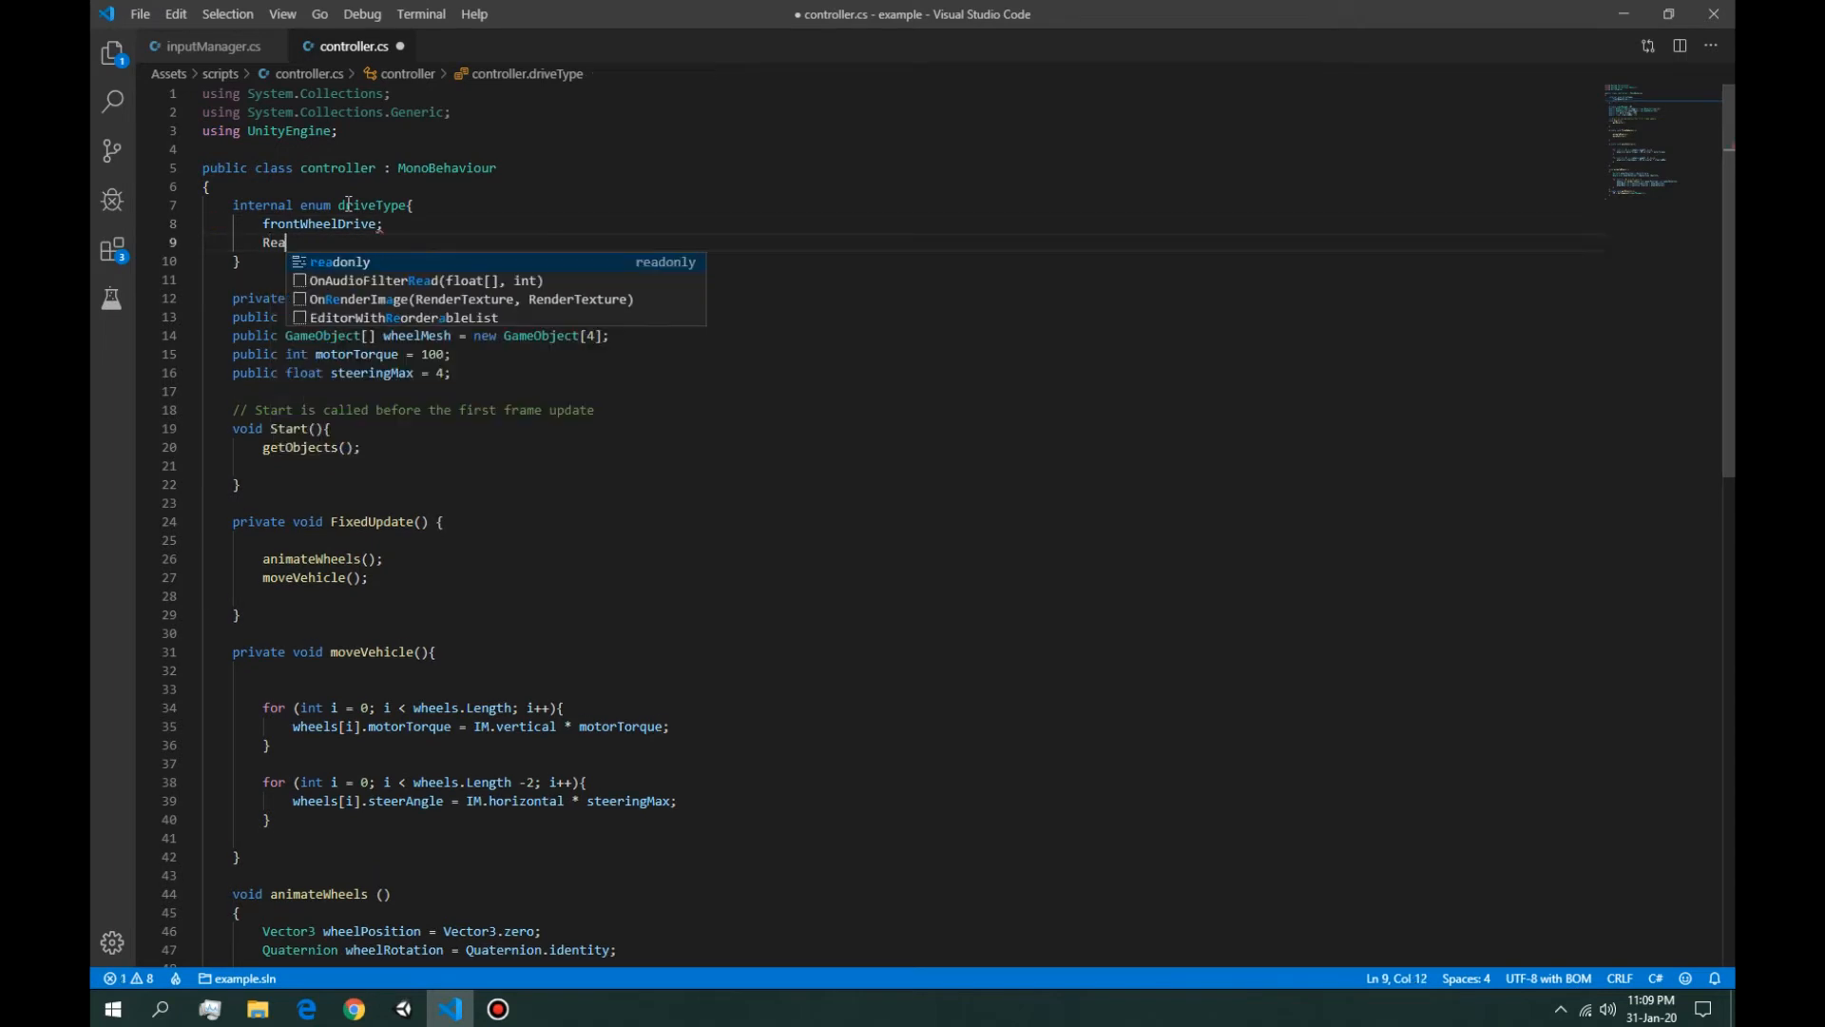
pyautogui.write('rearWheelDrive;')
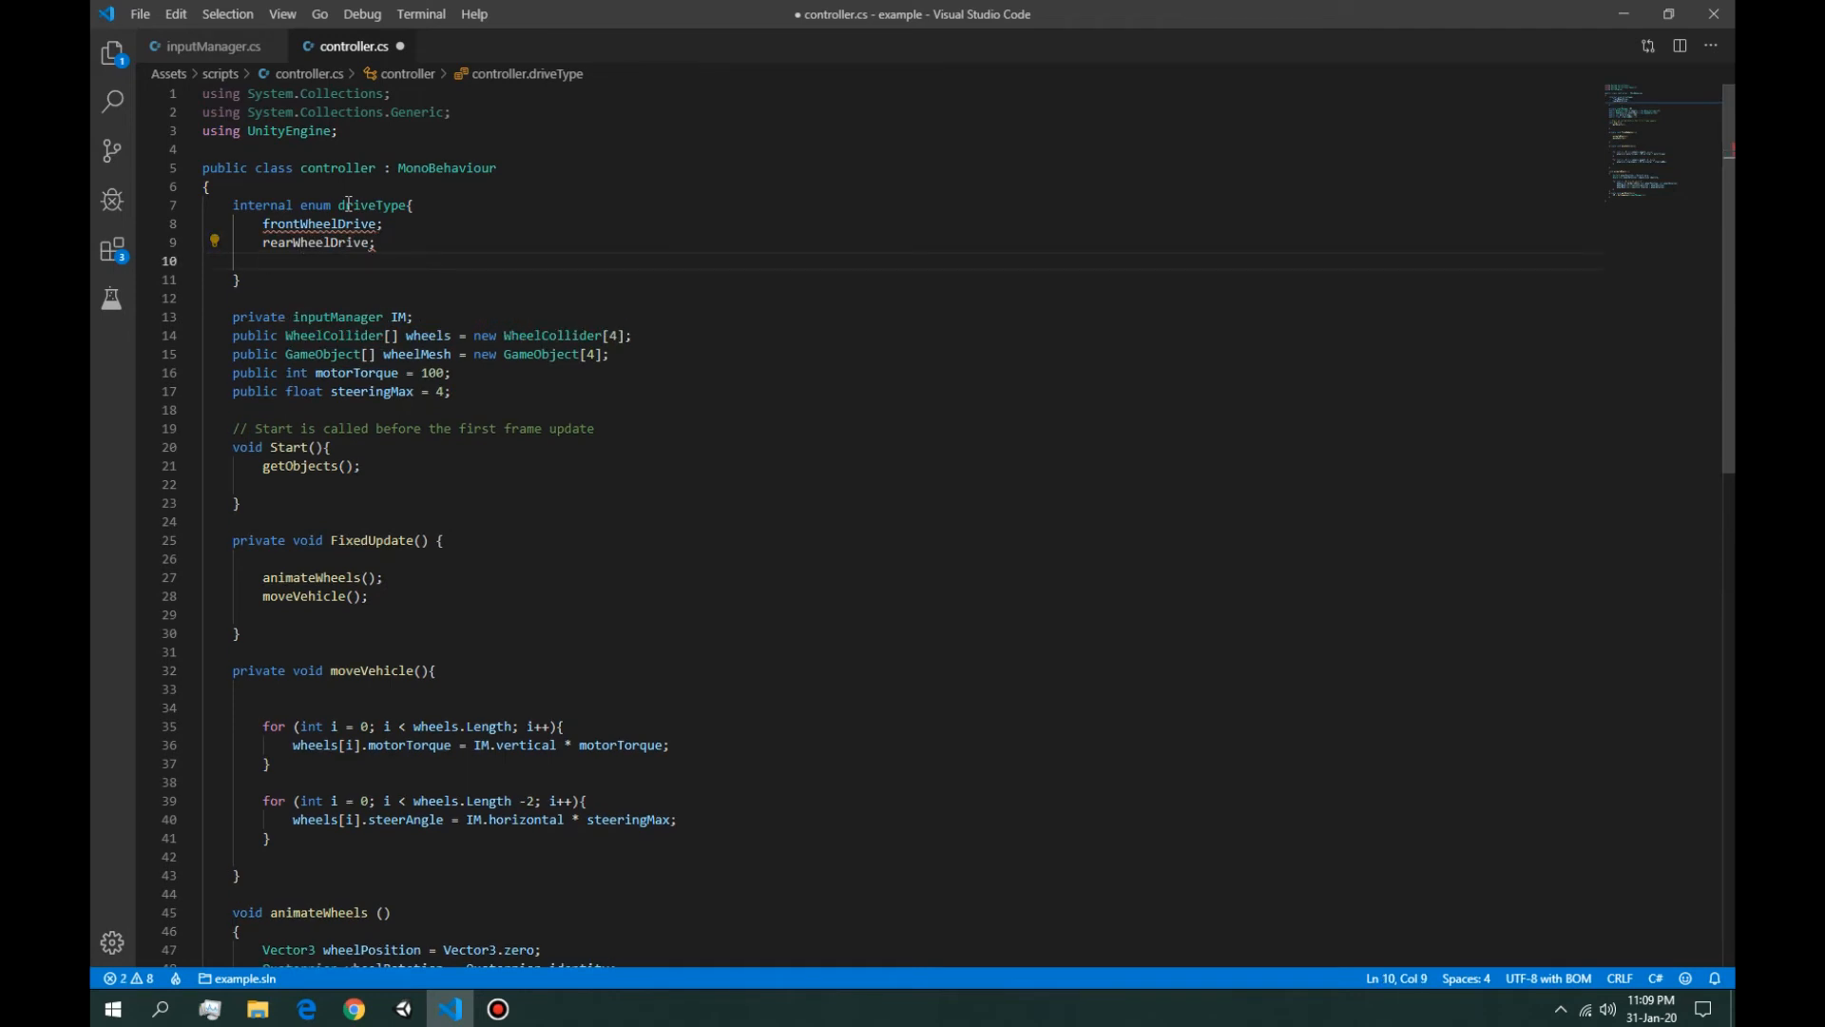
pyautogui.write('a')
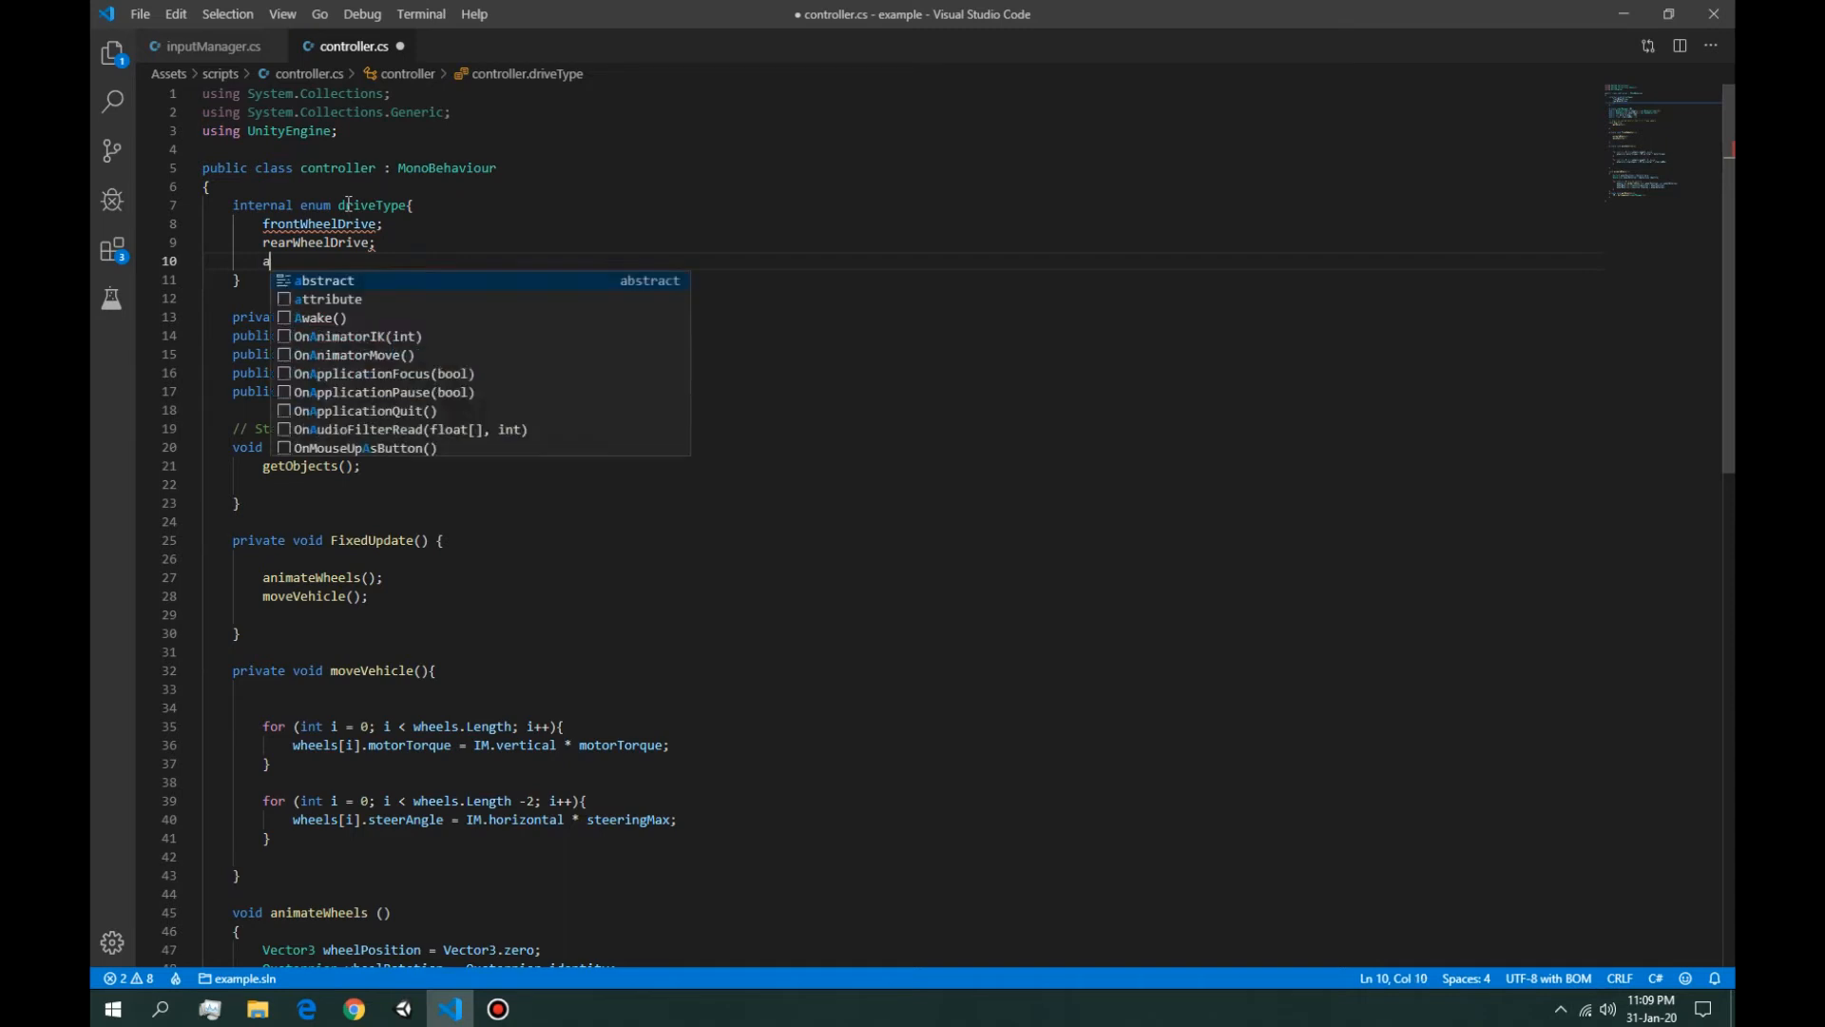
pyautogui.write('llWheel')
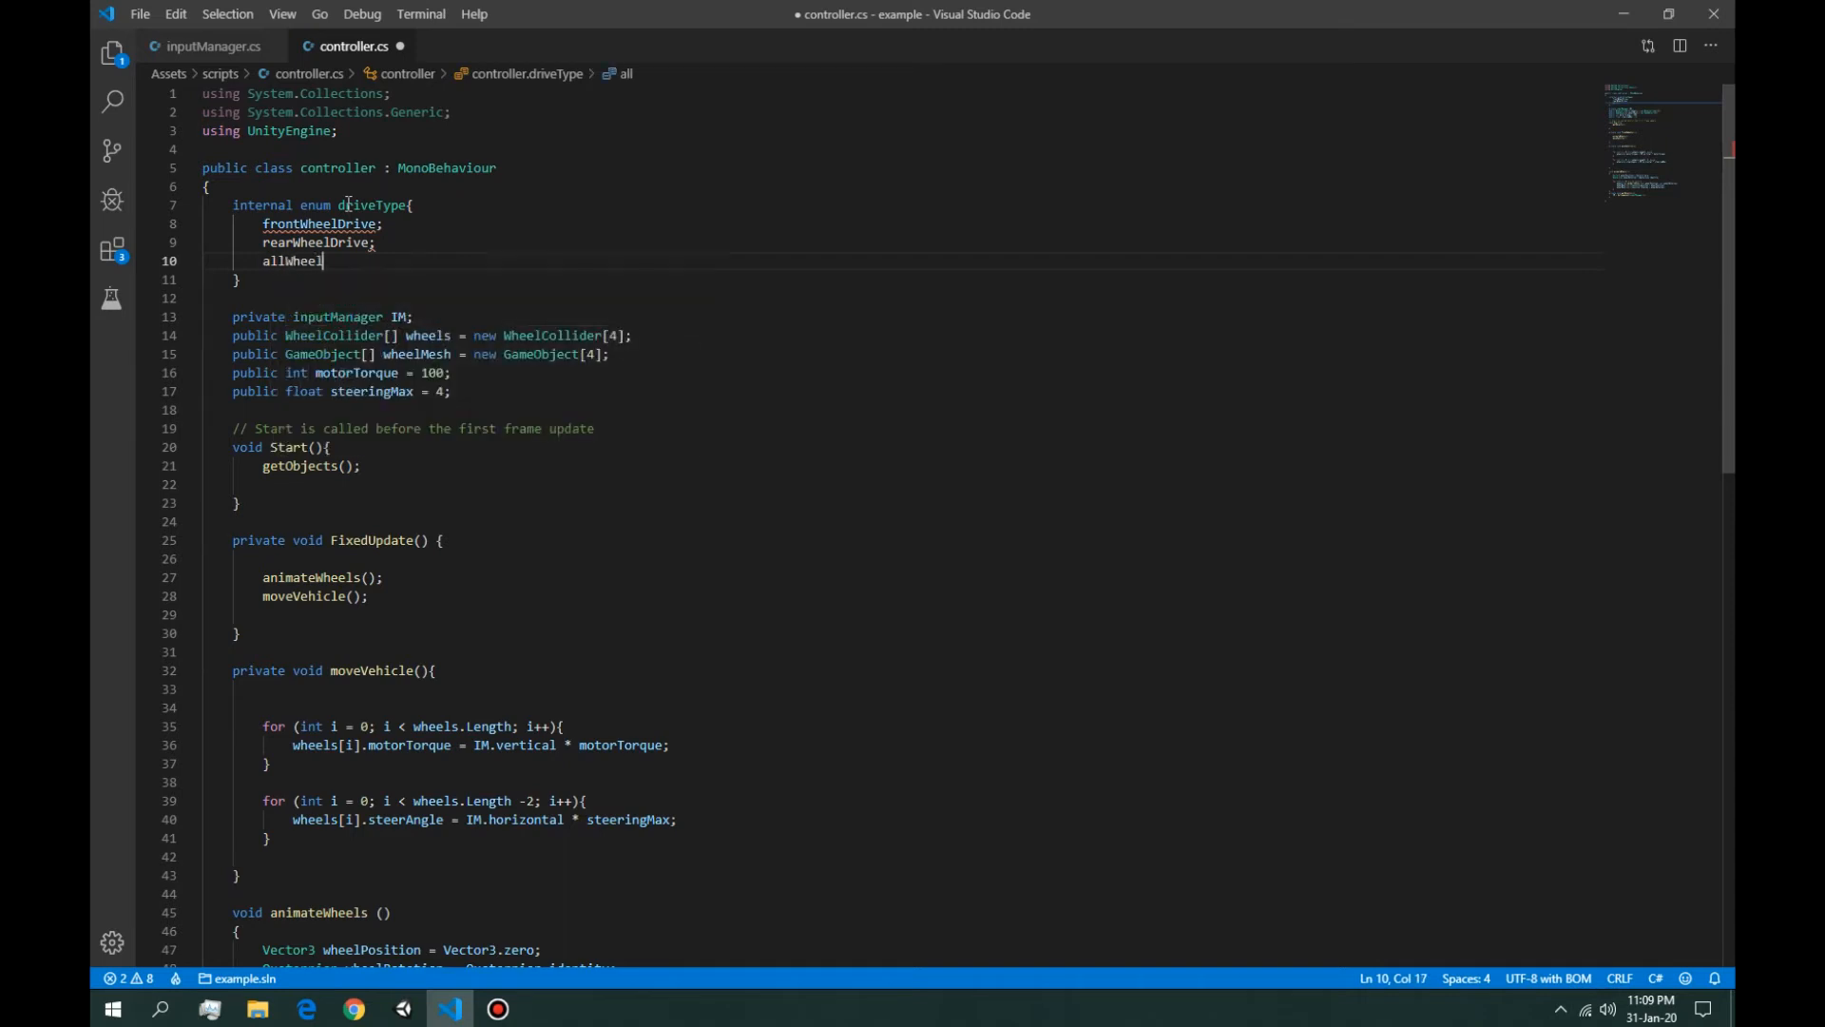
pyautogui.write('Drive')
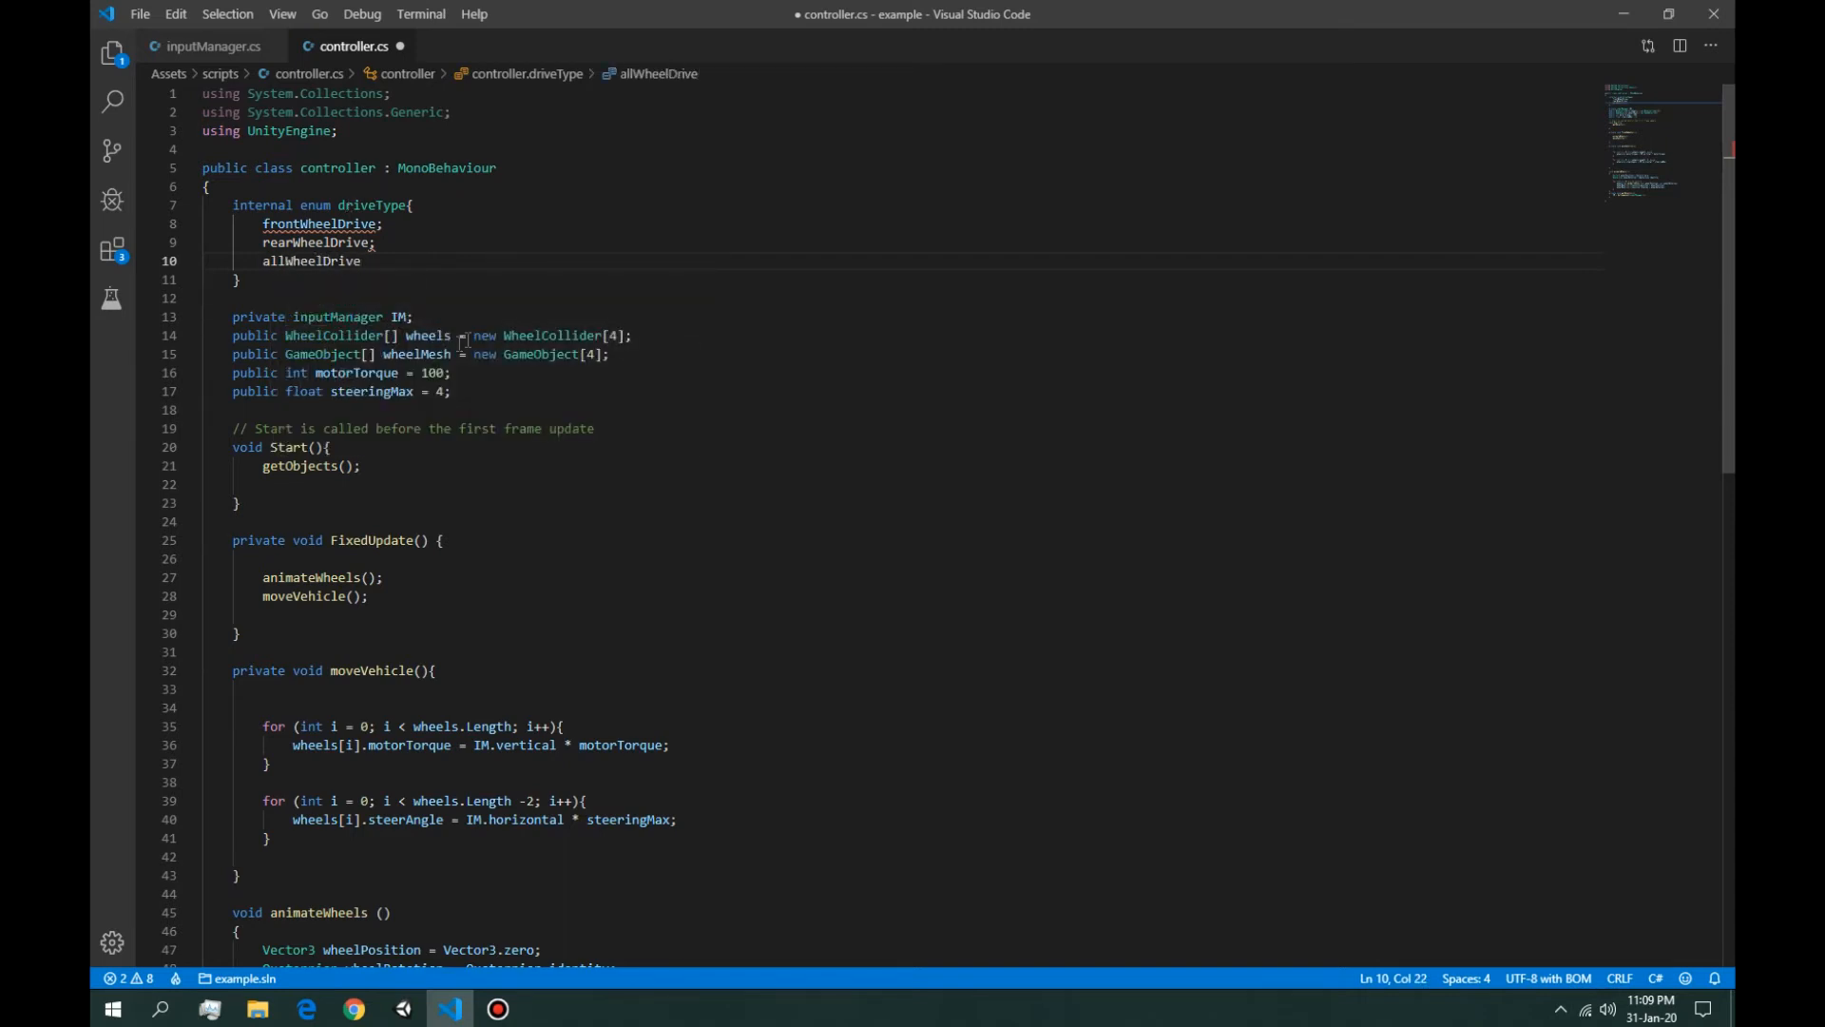
pyautogui.click(384, 223)
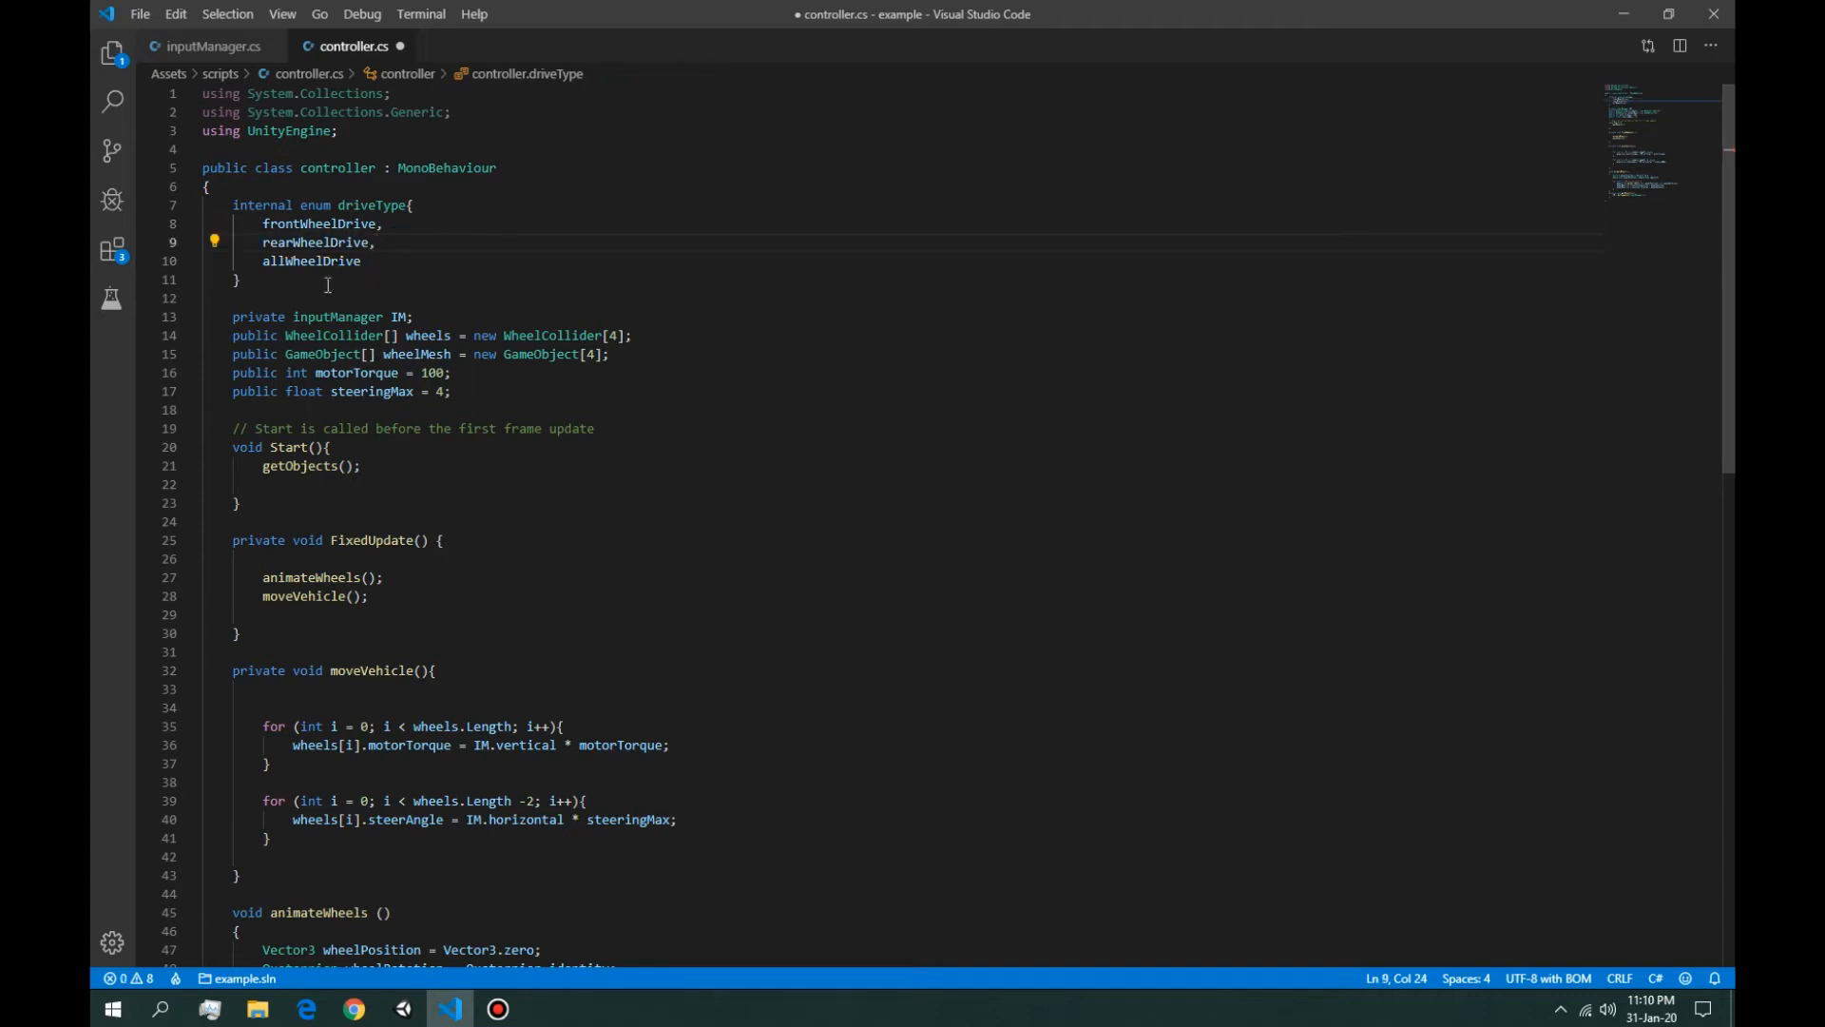
# Step: Declare a private driveType field named drive below the enum
pyautogui.write('private')
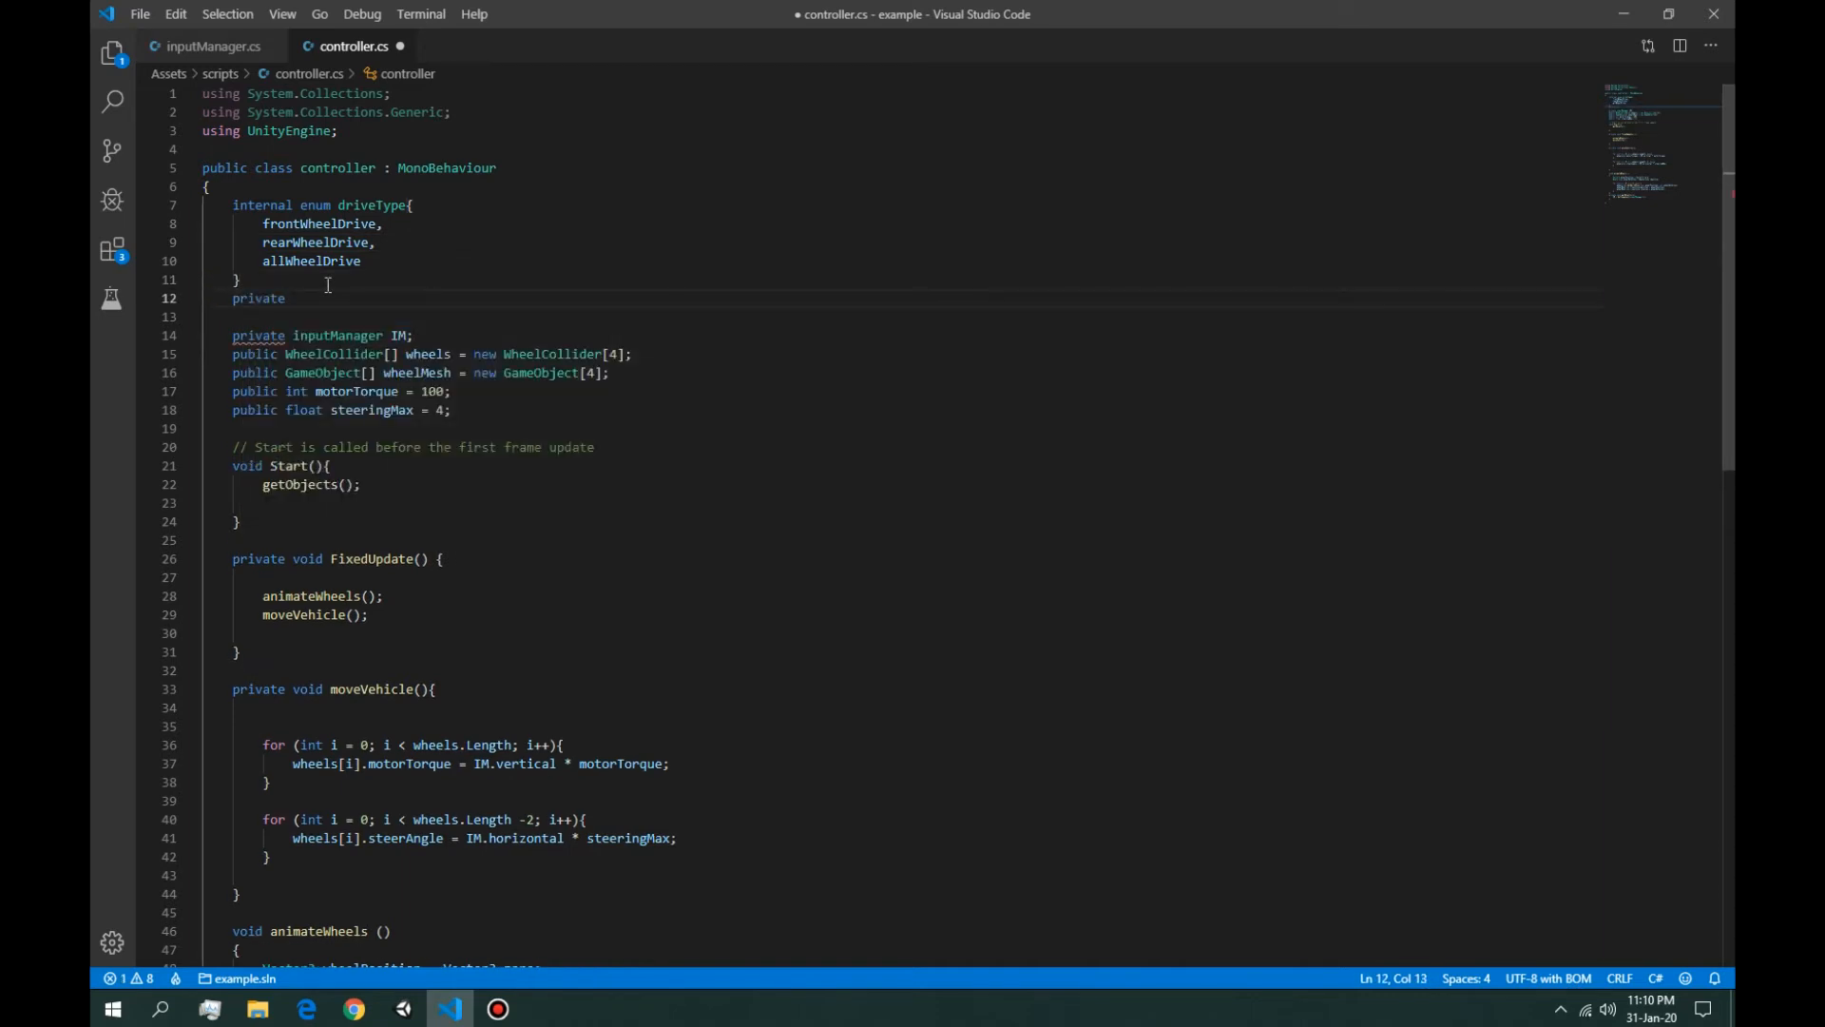
pyautogui.write('driveType')
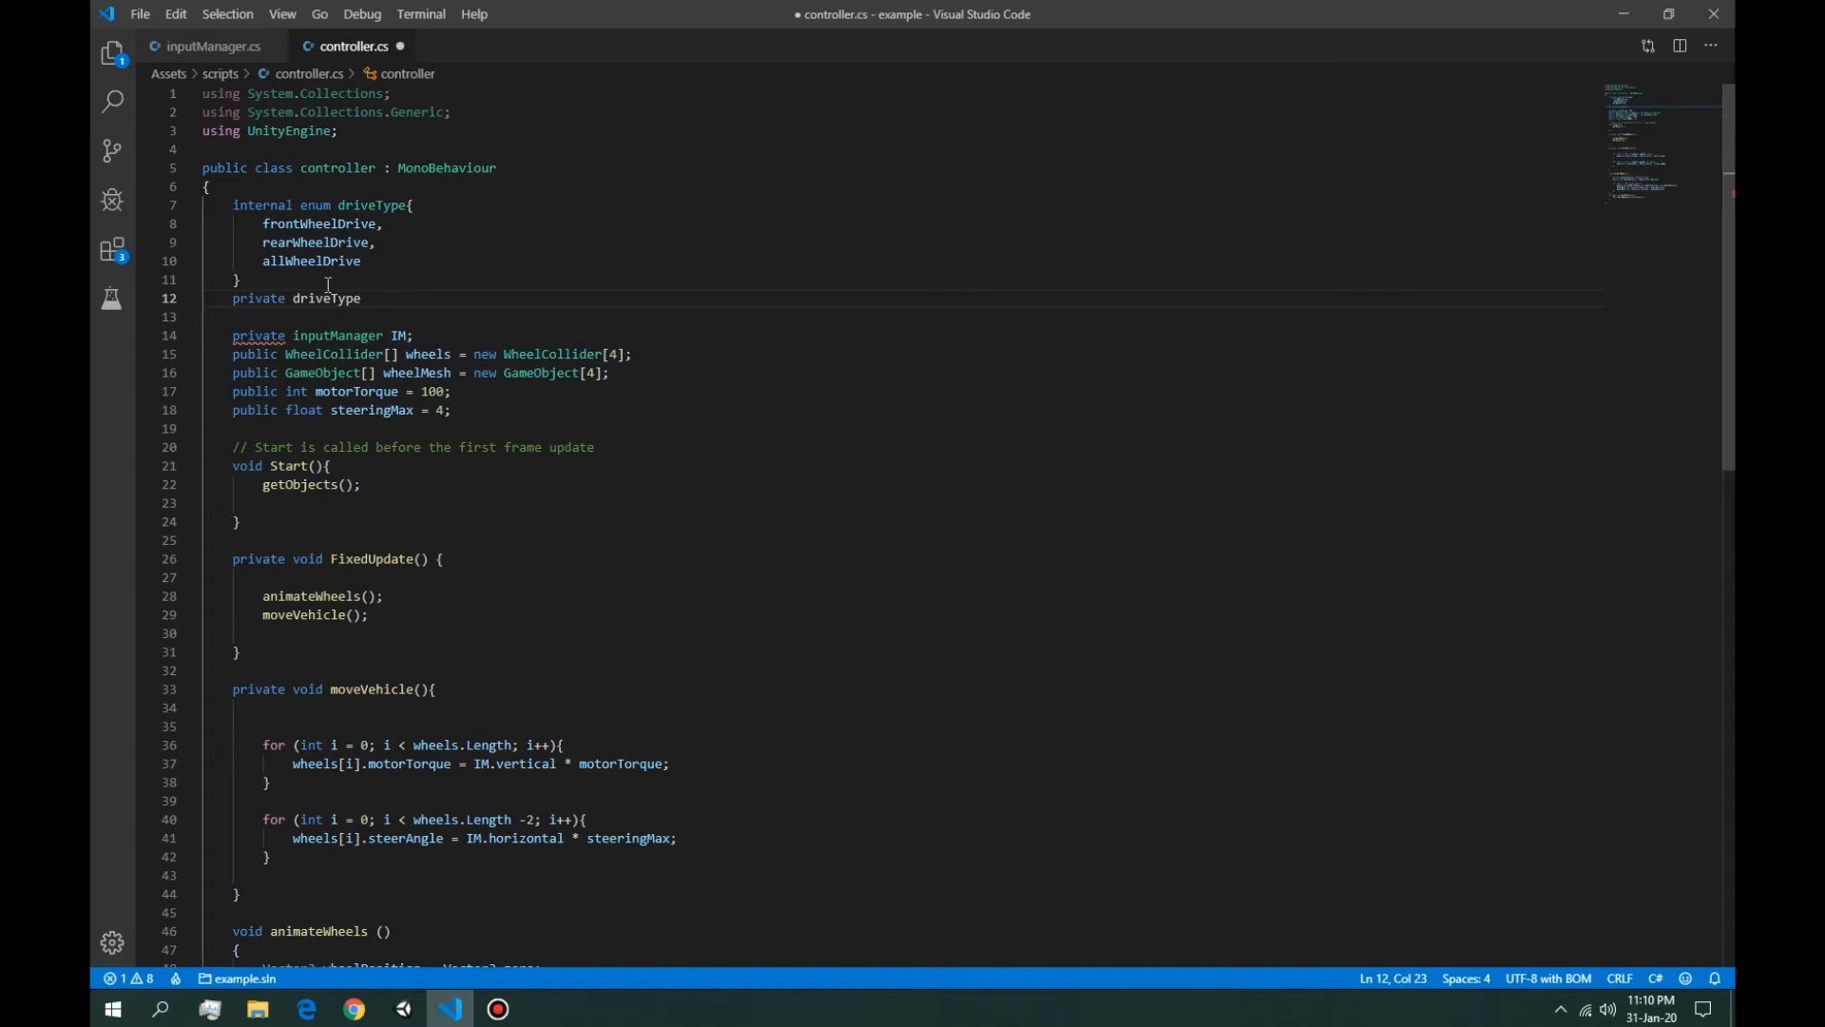
pyautogui.write('wheel')
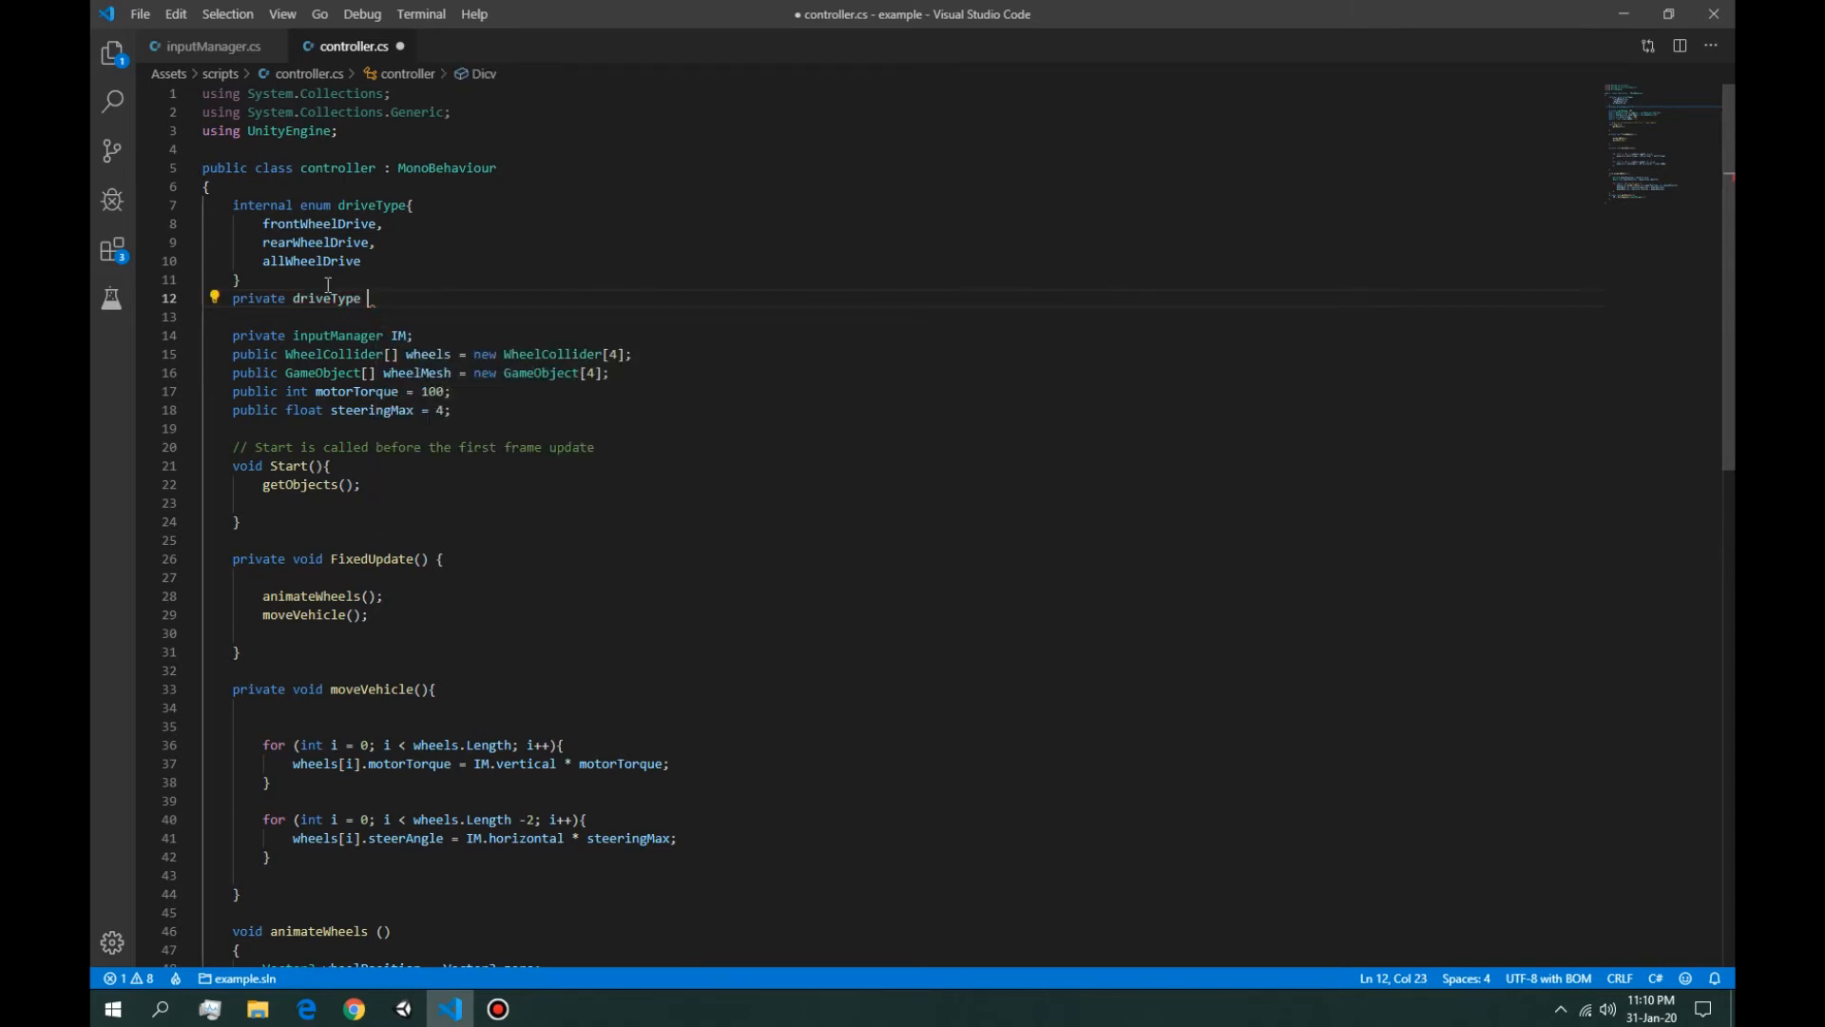
pyautogui.write('drive;')
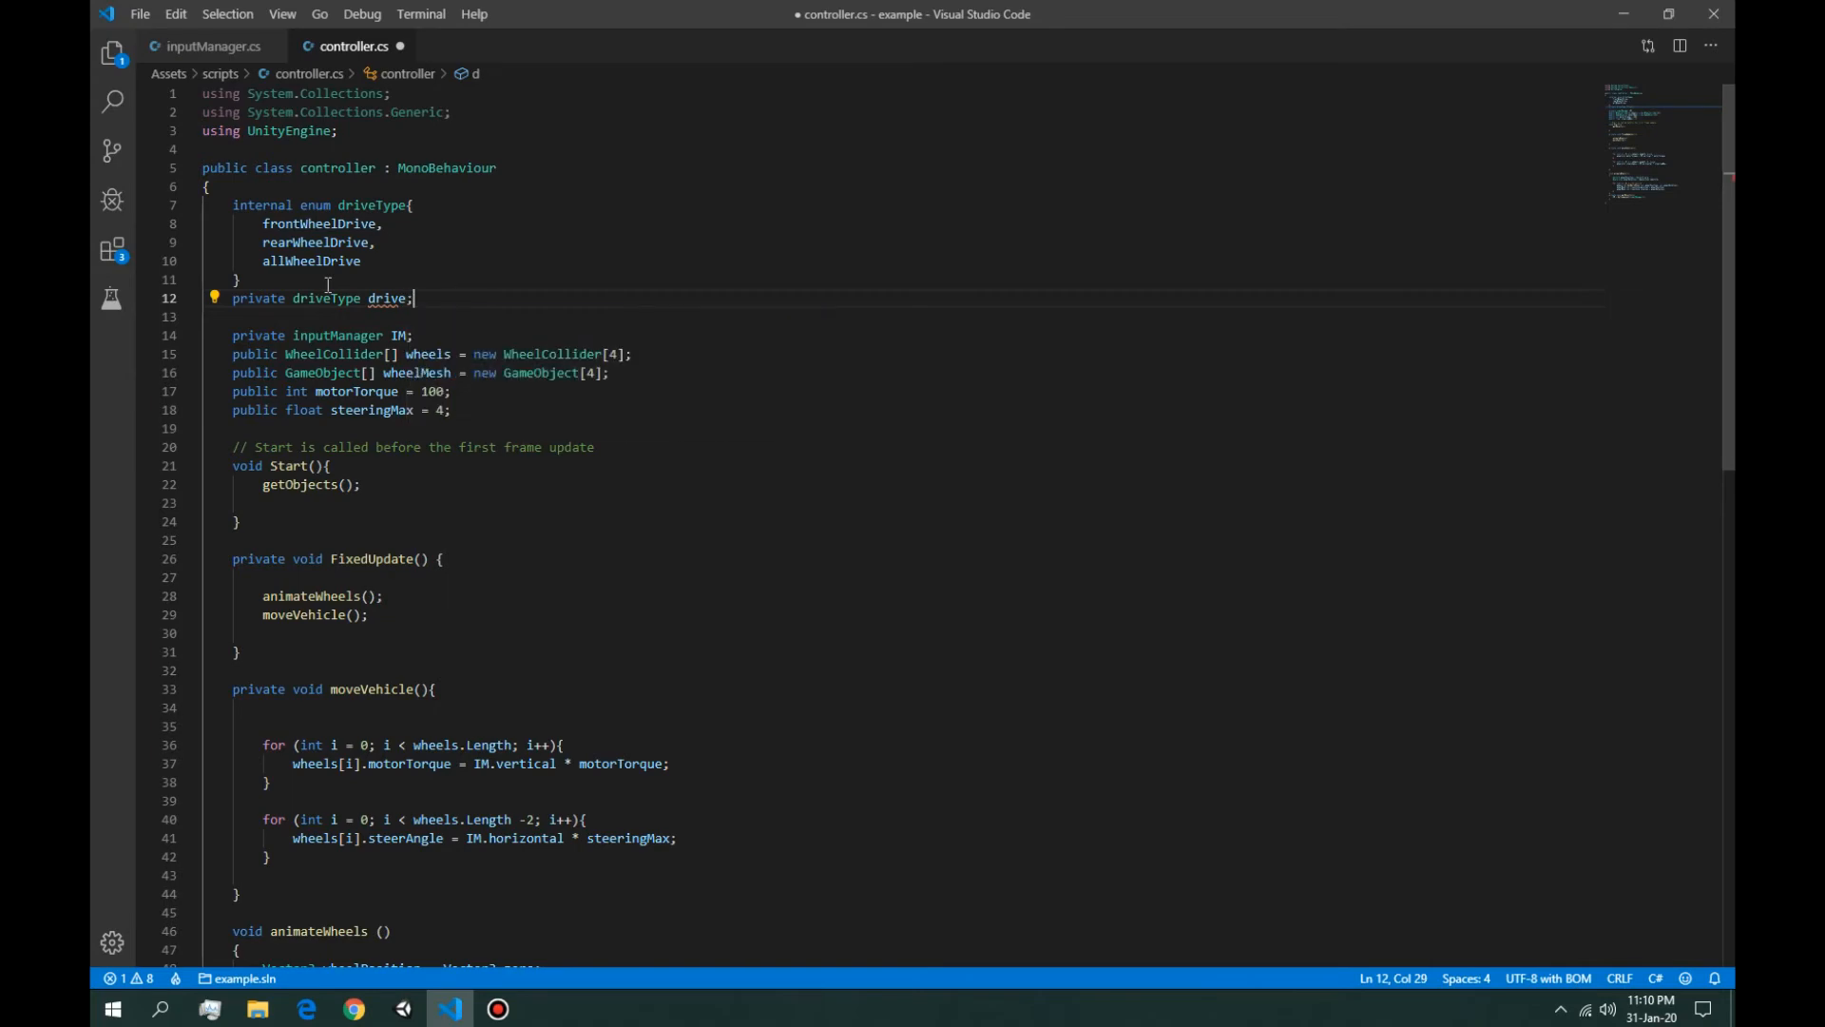
# Step: Begin an if (drive == driveType.allWheelDrive) block at the top of moveVehicle
pyautogui.scroll(-3)
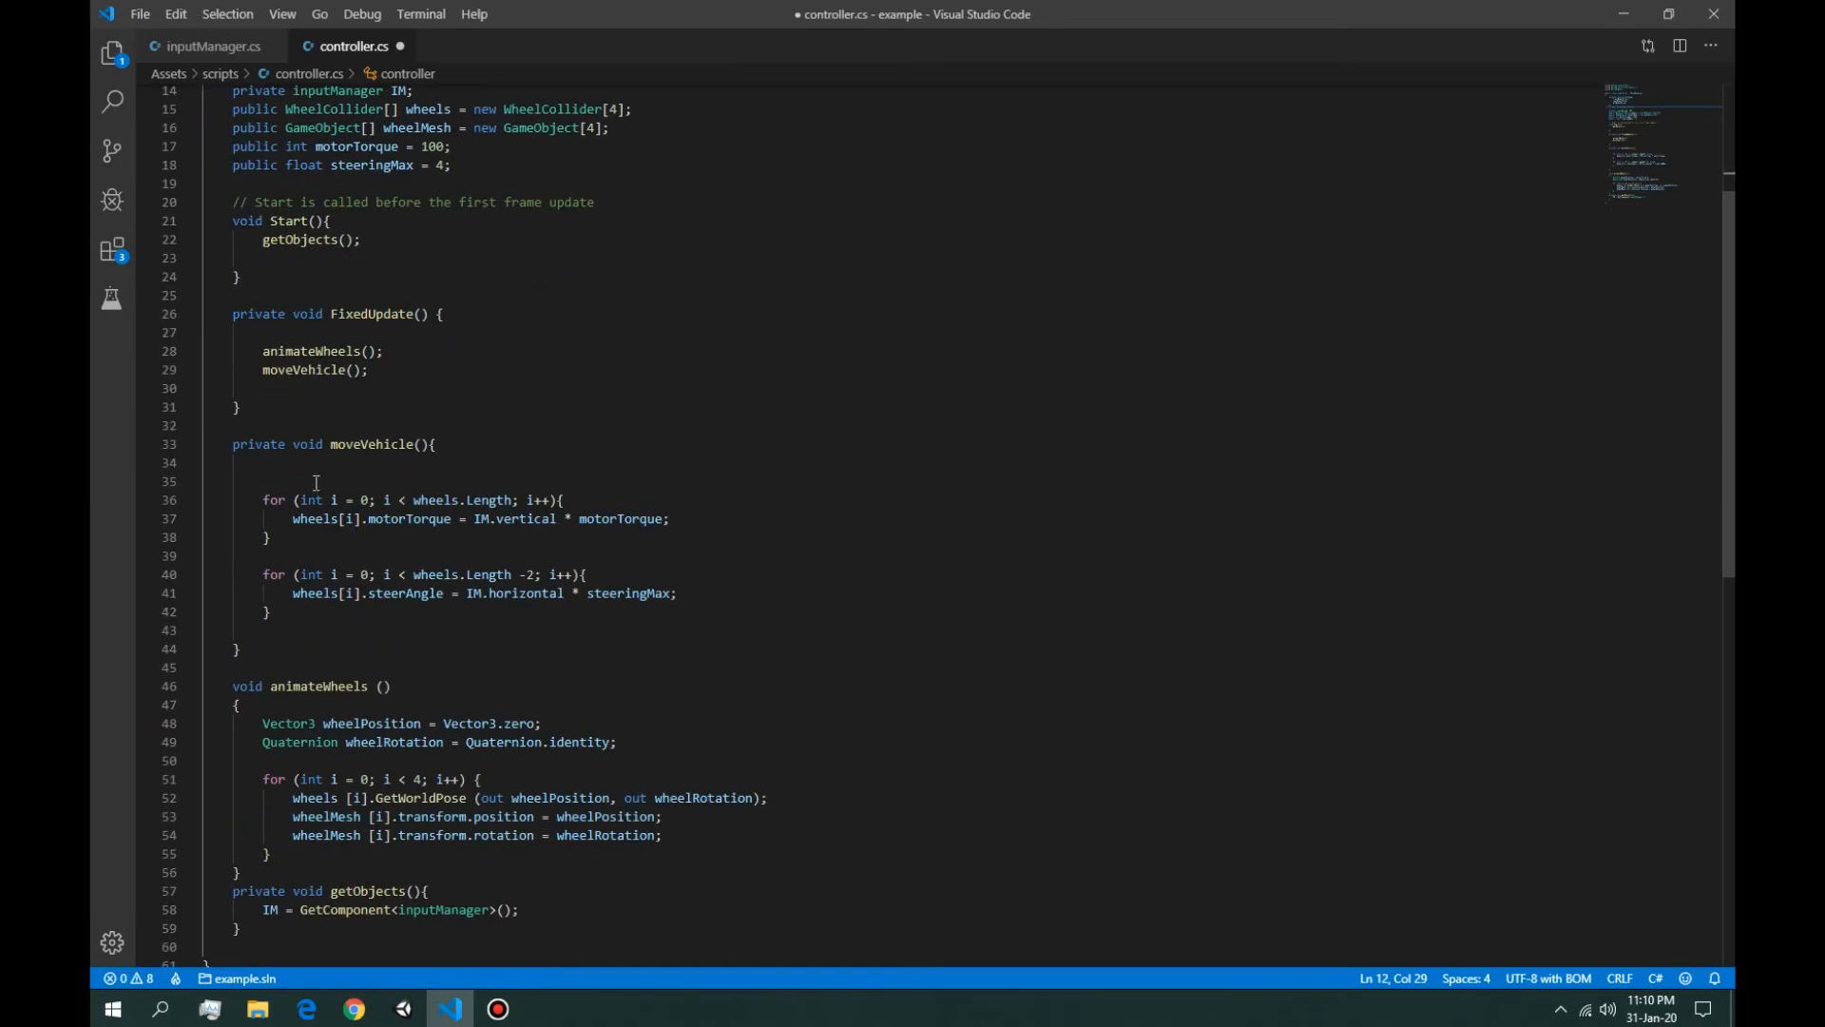
pyautogui.click(433, 444)
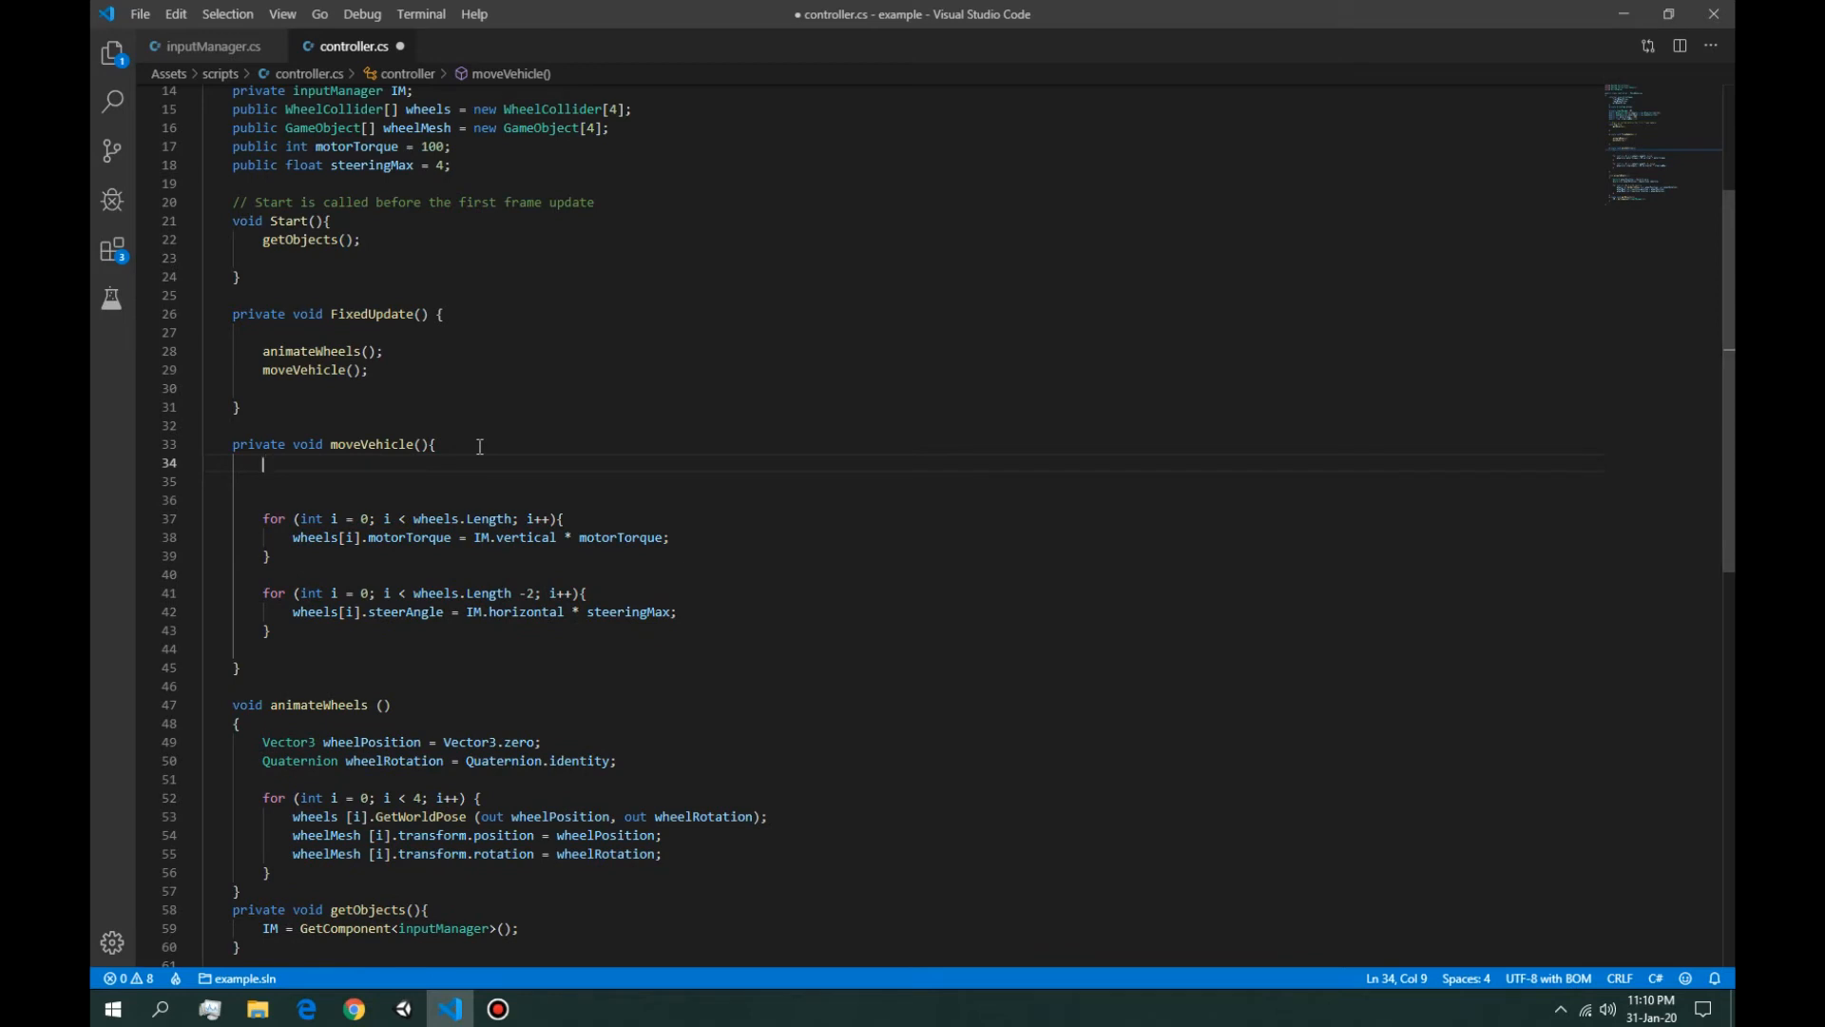
pyautogui.write('if(dir')
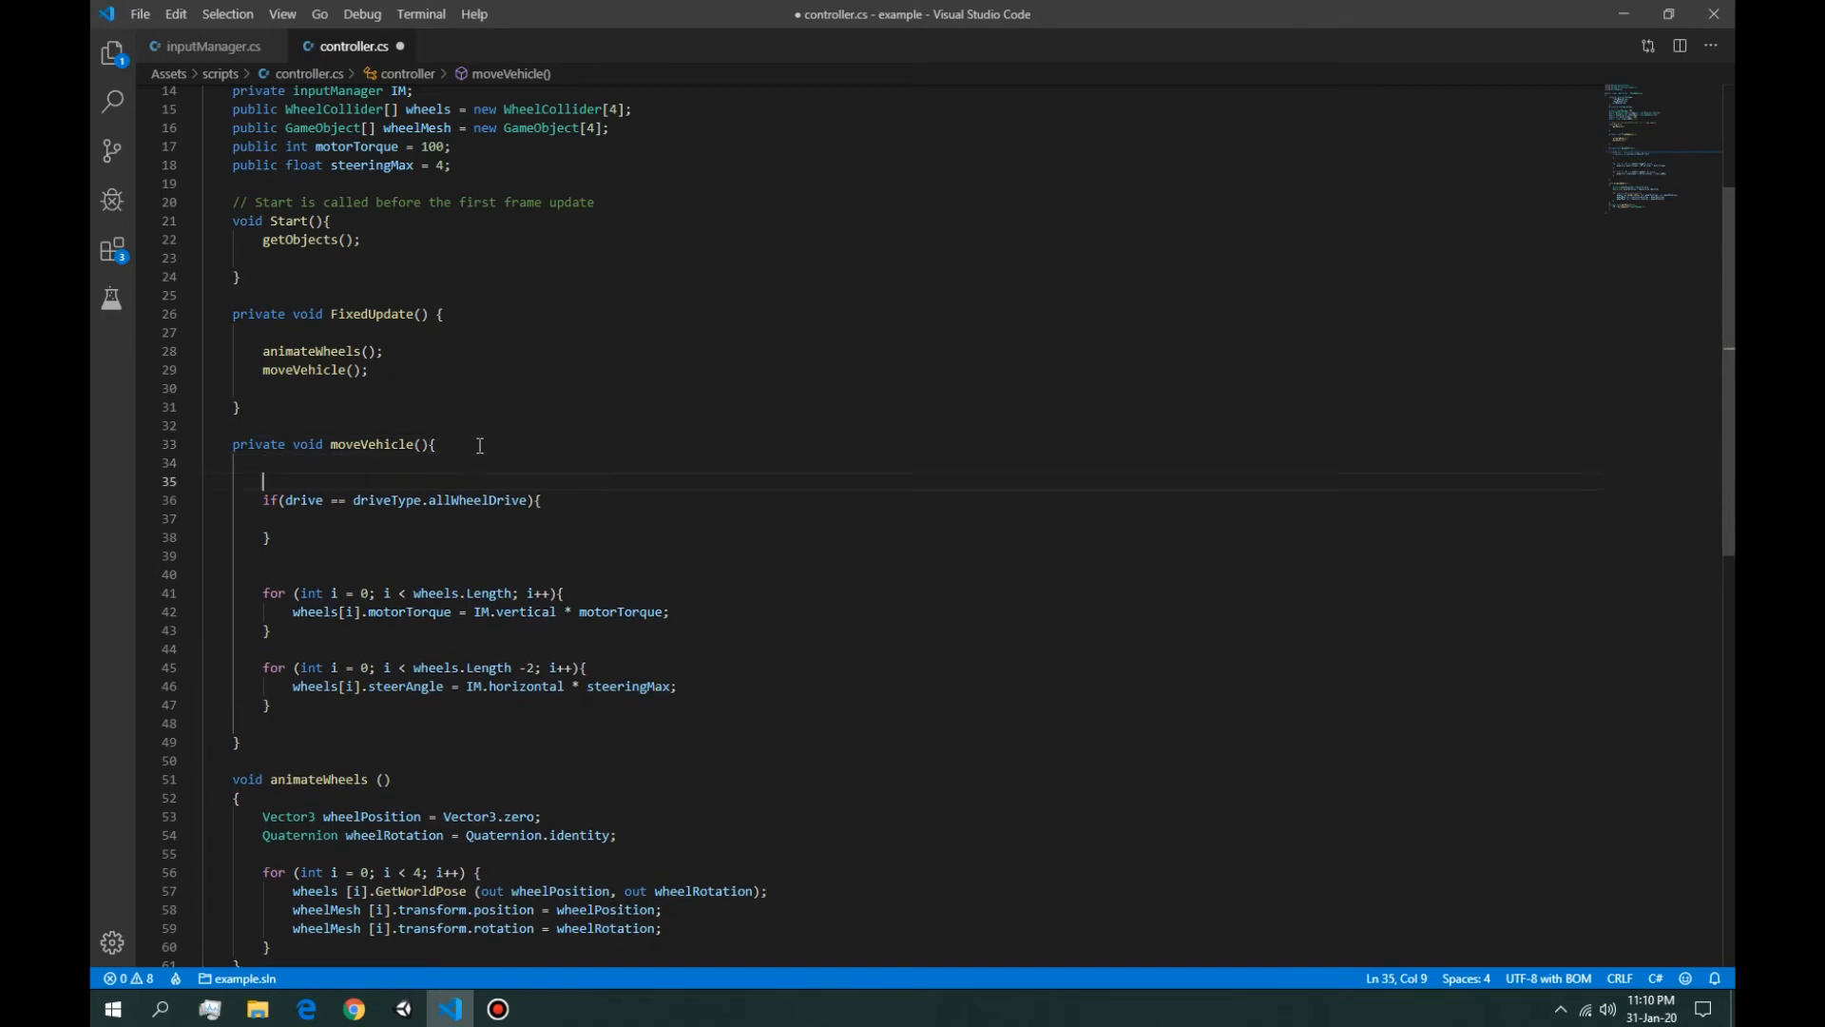
# Step: Declare float totalPower on a new line above the drive check
pyautogui.press('enter')
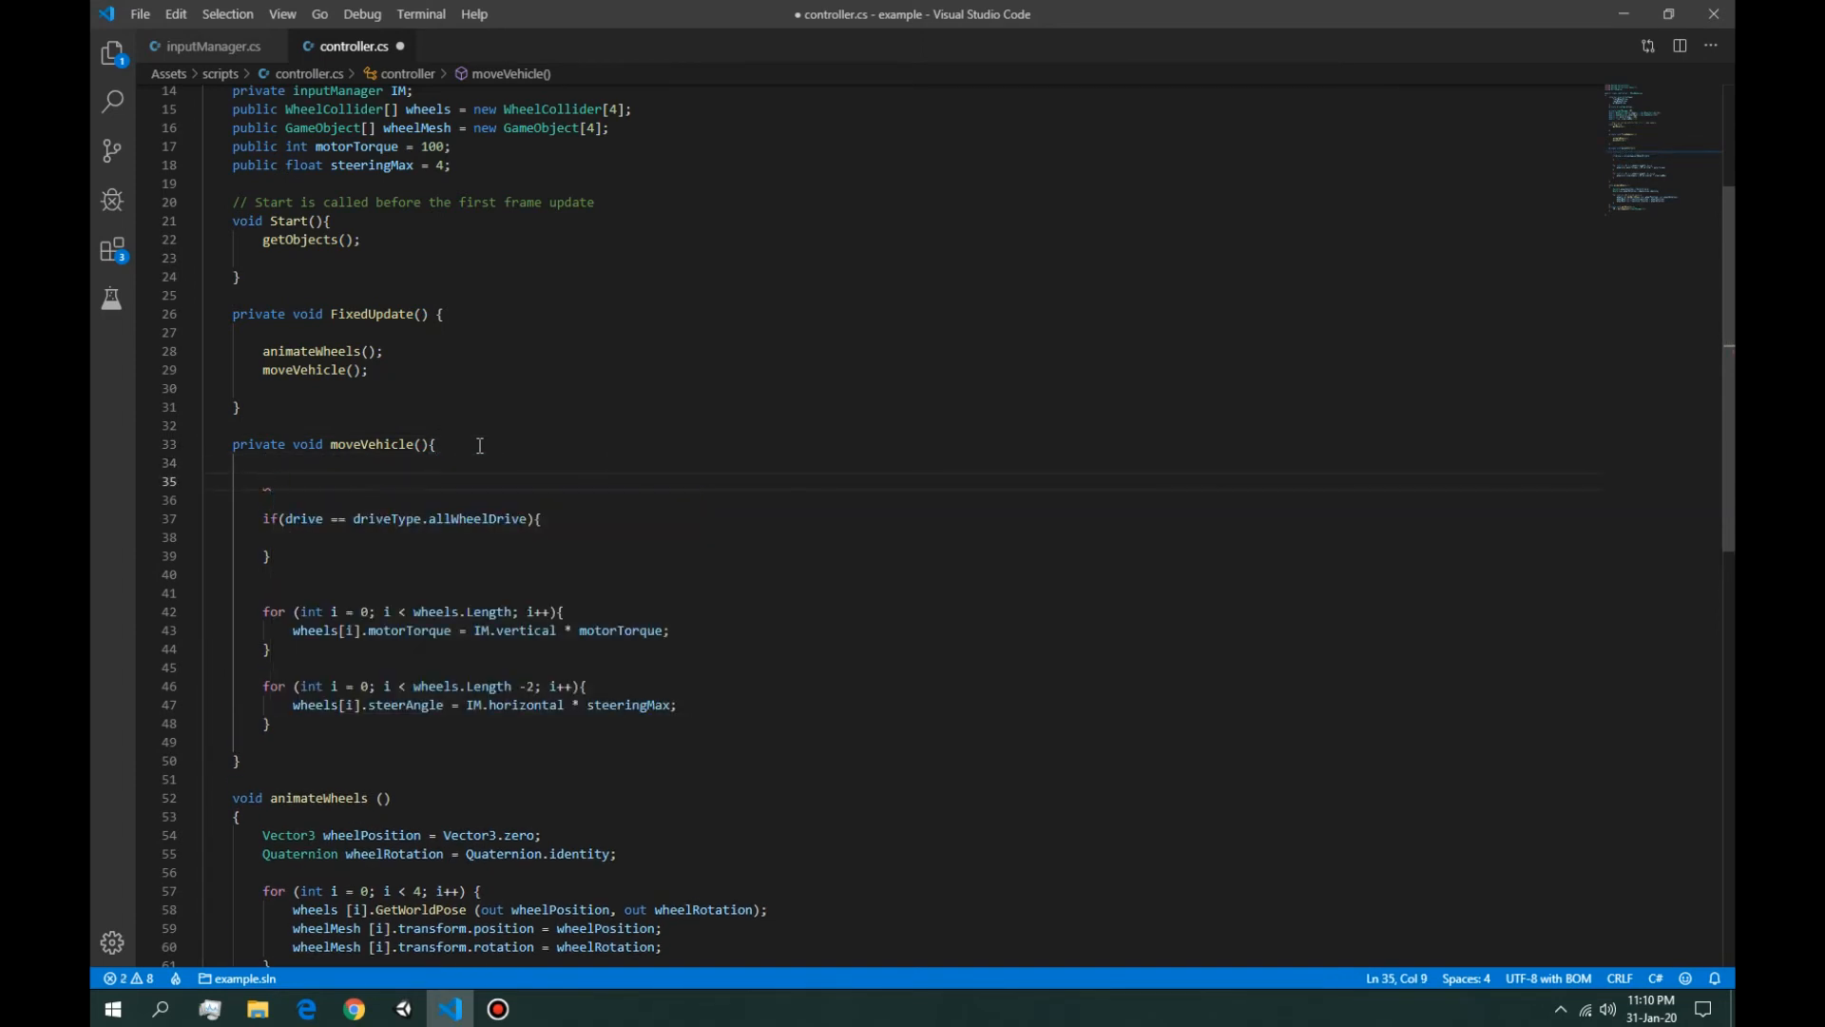
pyautogui.write('float')
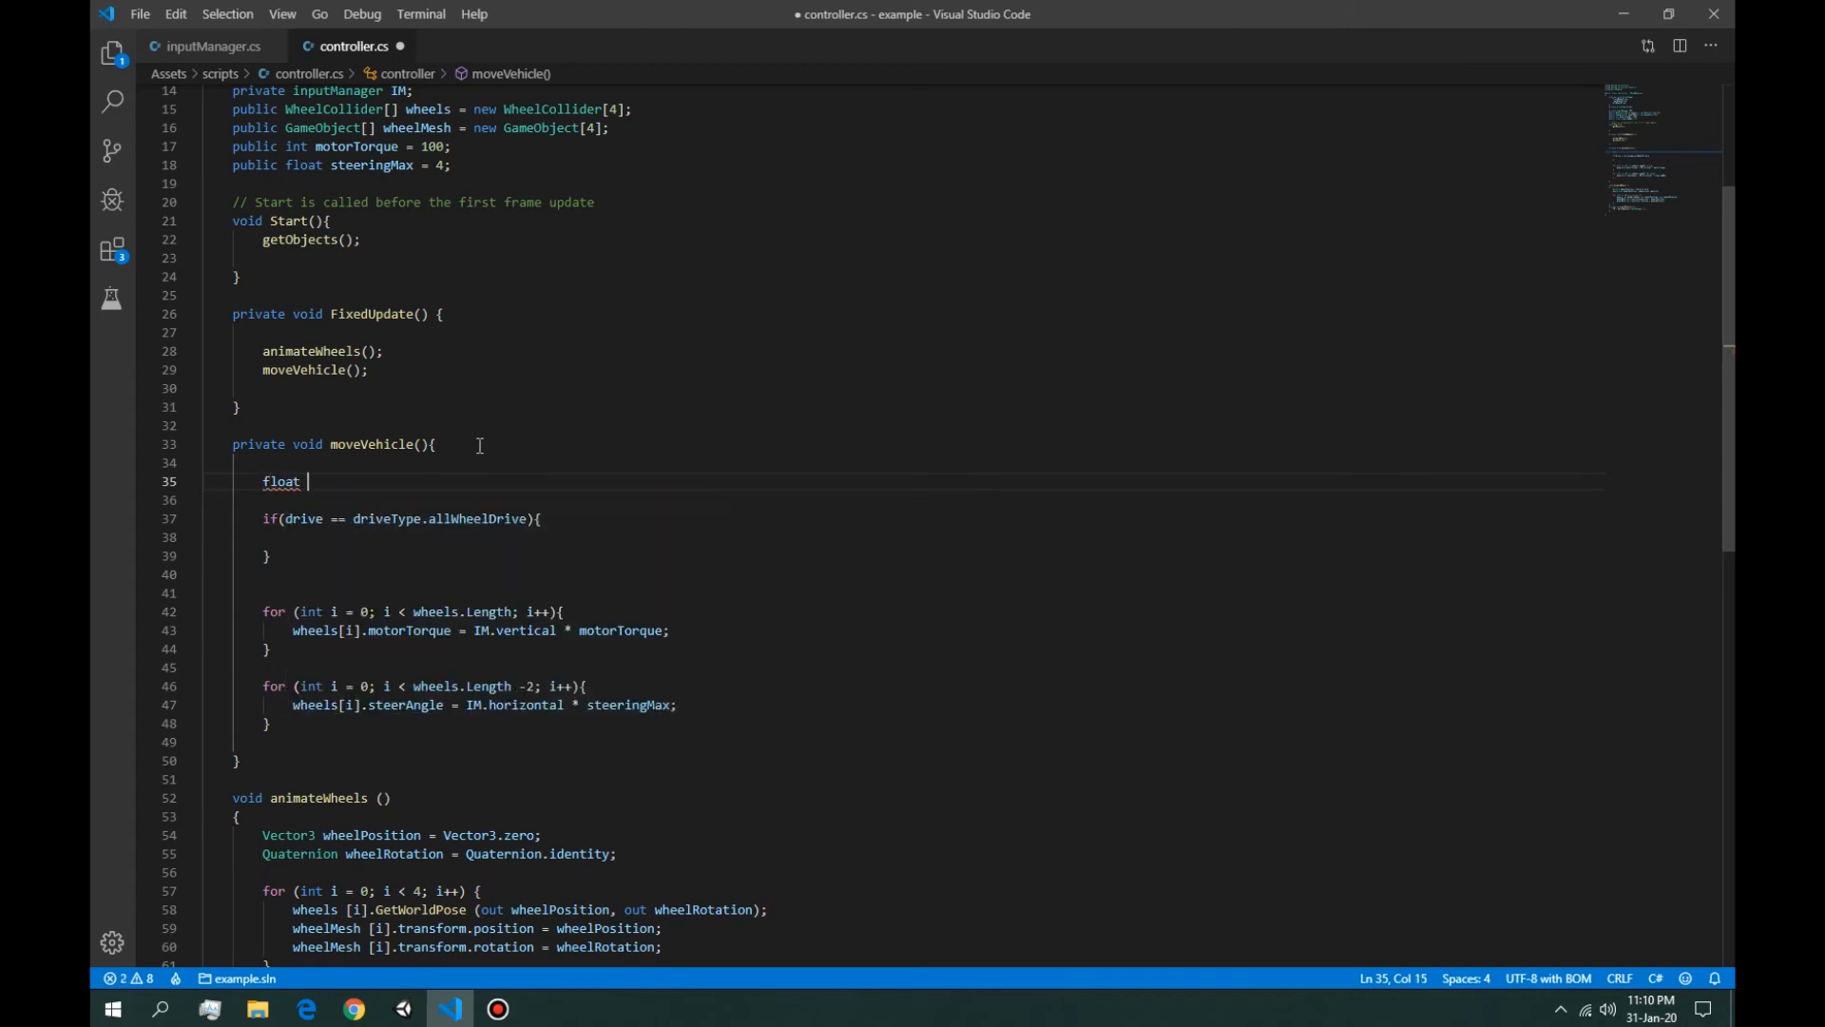
pyautogui.write('tot')
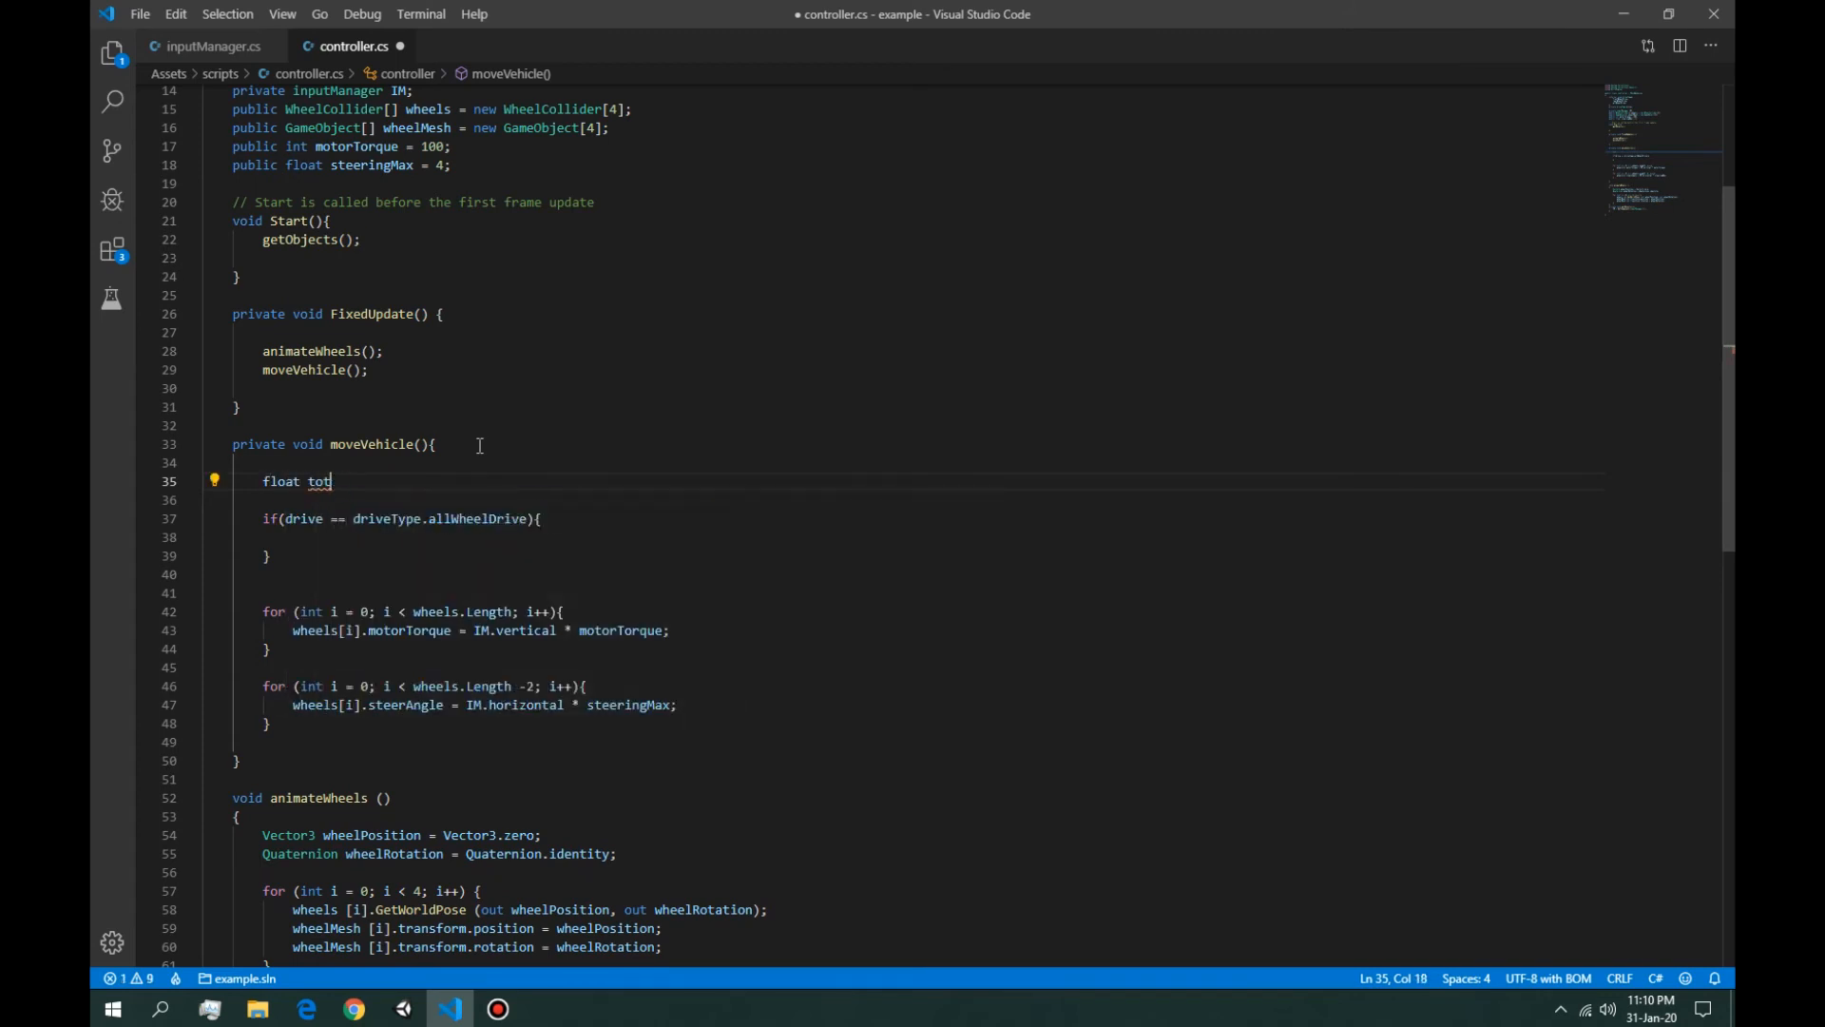
pyautogui.write('alPower =')
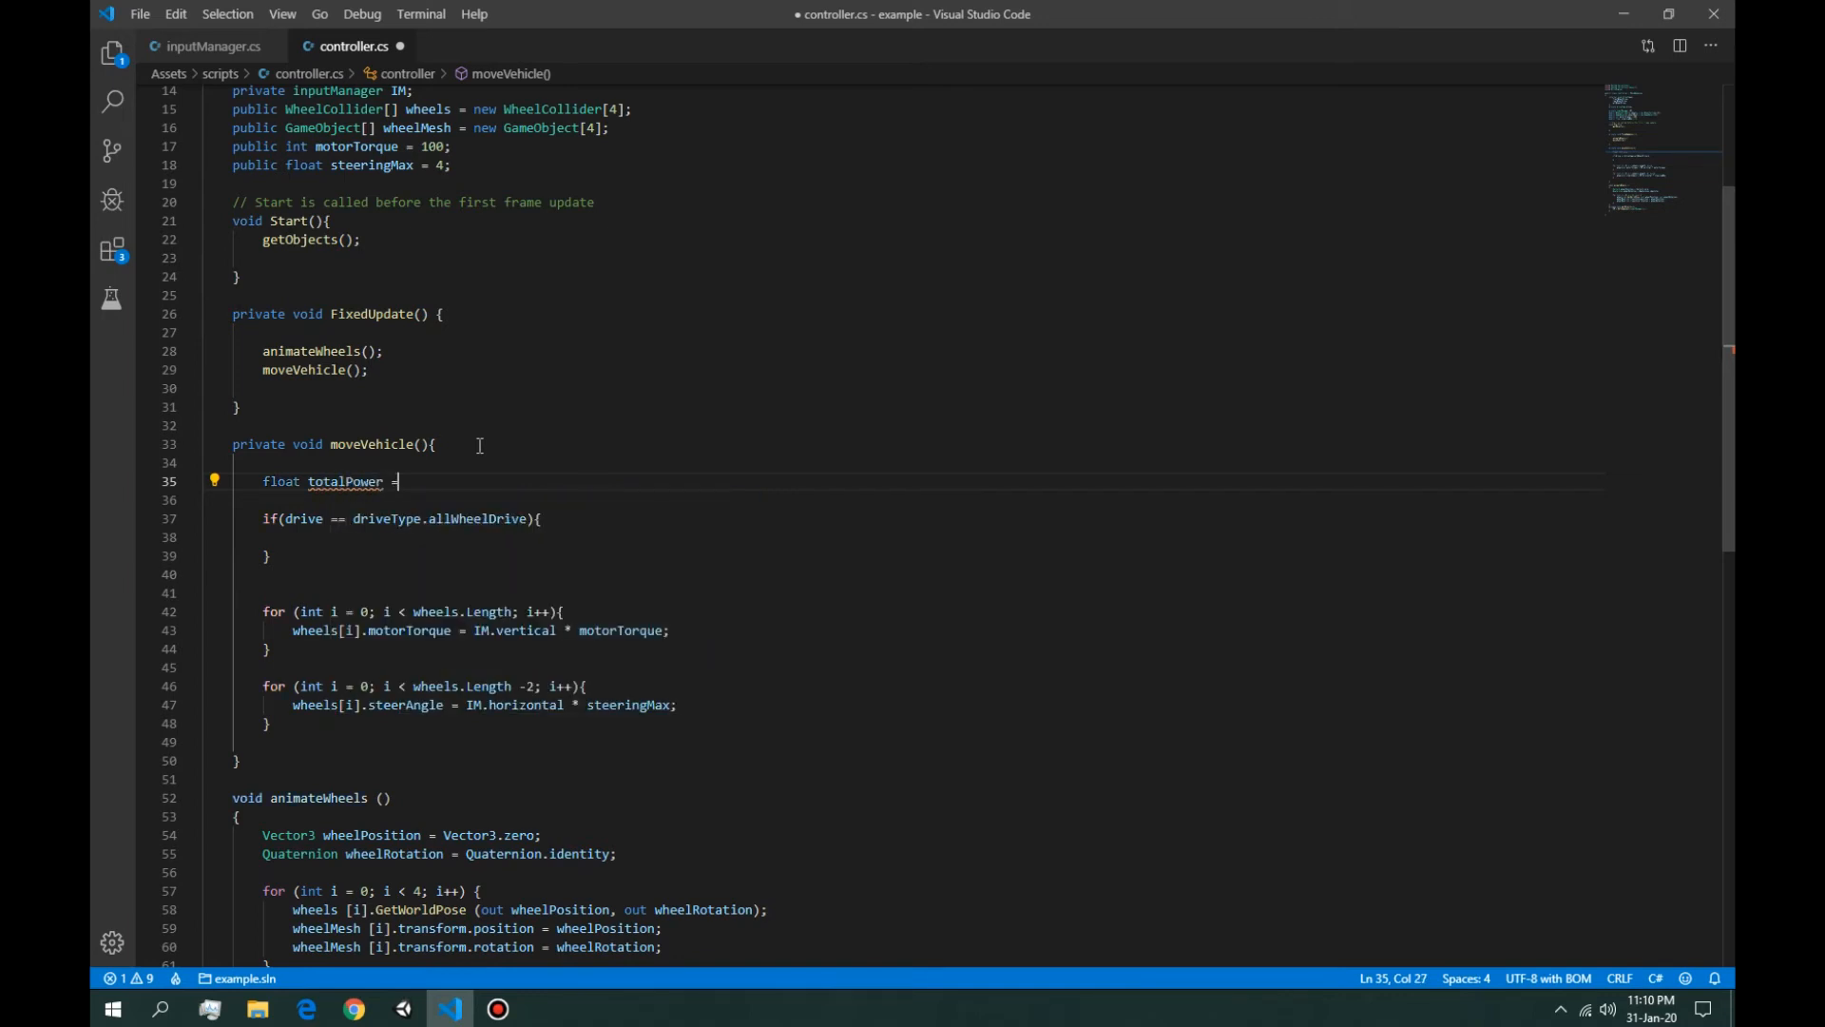
pyautogui.press('Backspace')
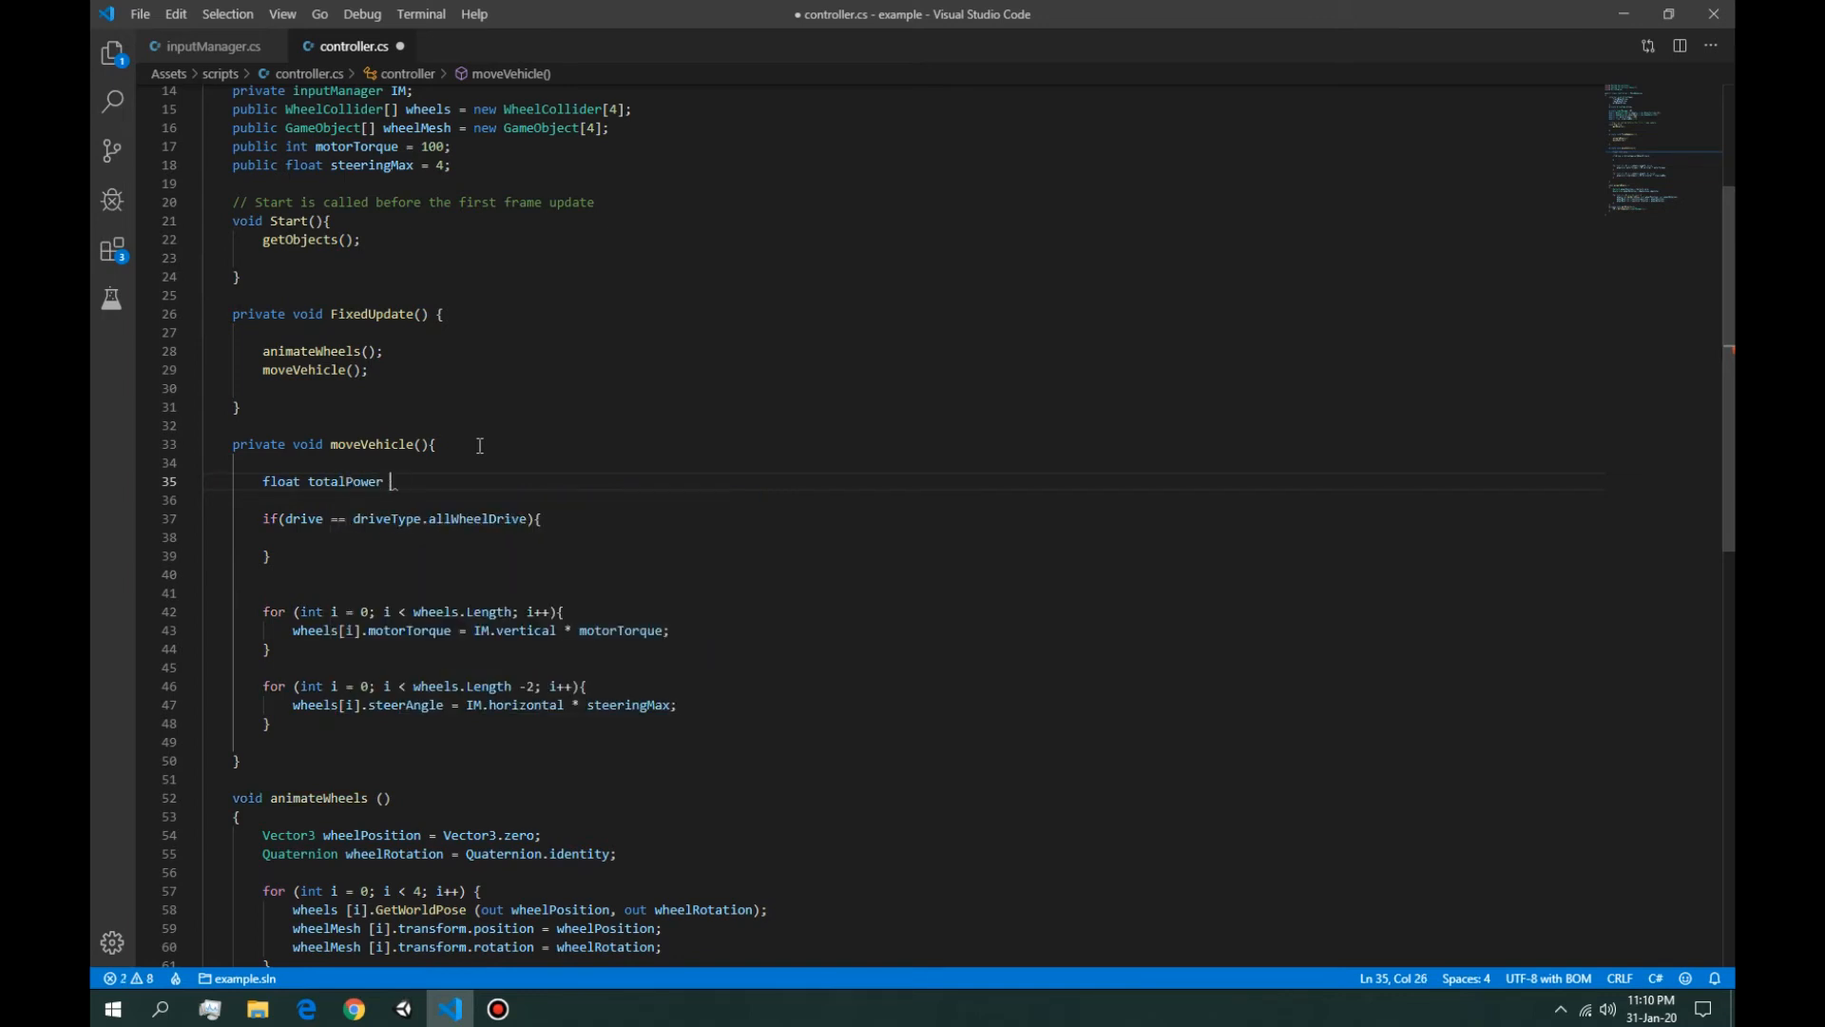
pyautogui.write(';')
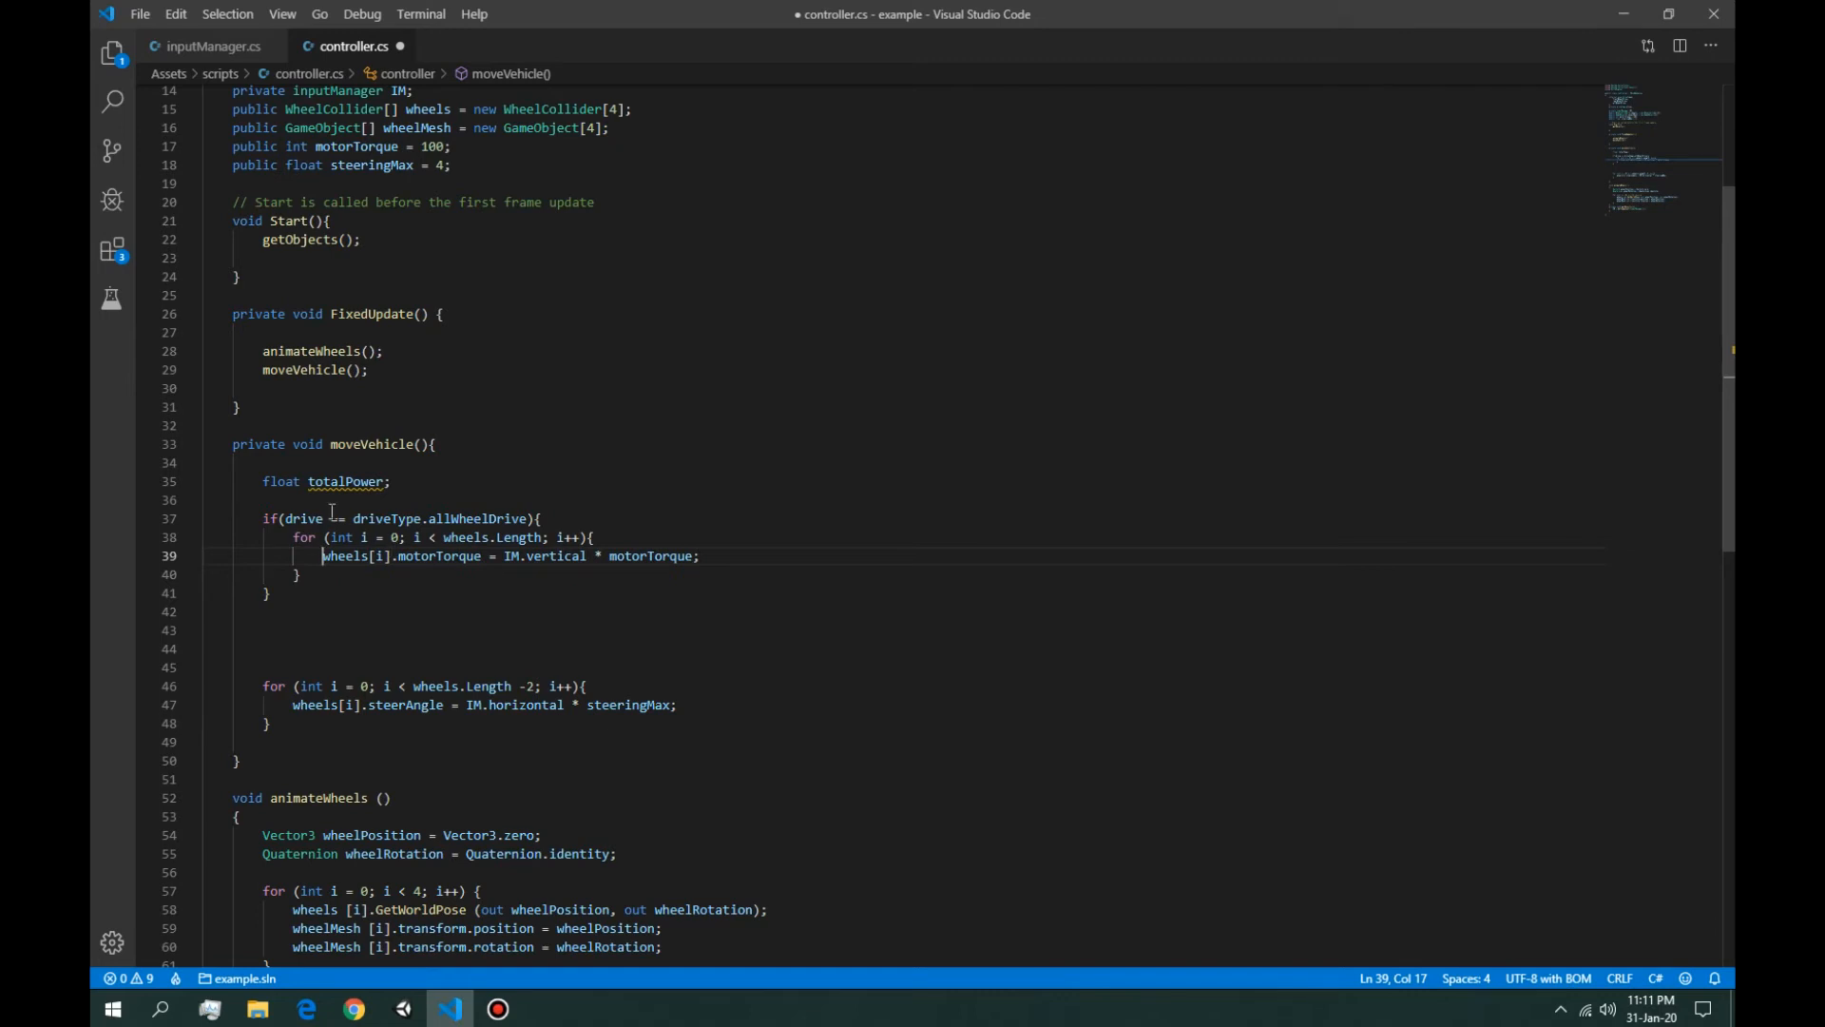
# Step: Make the all-wheel-drive loop apply IM.vertical * (motorTorque / 4) to every wheel
pyautogui.doubleClick(477, 518)
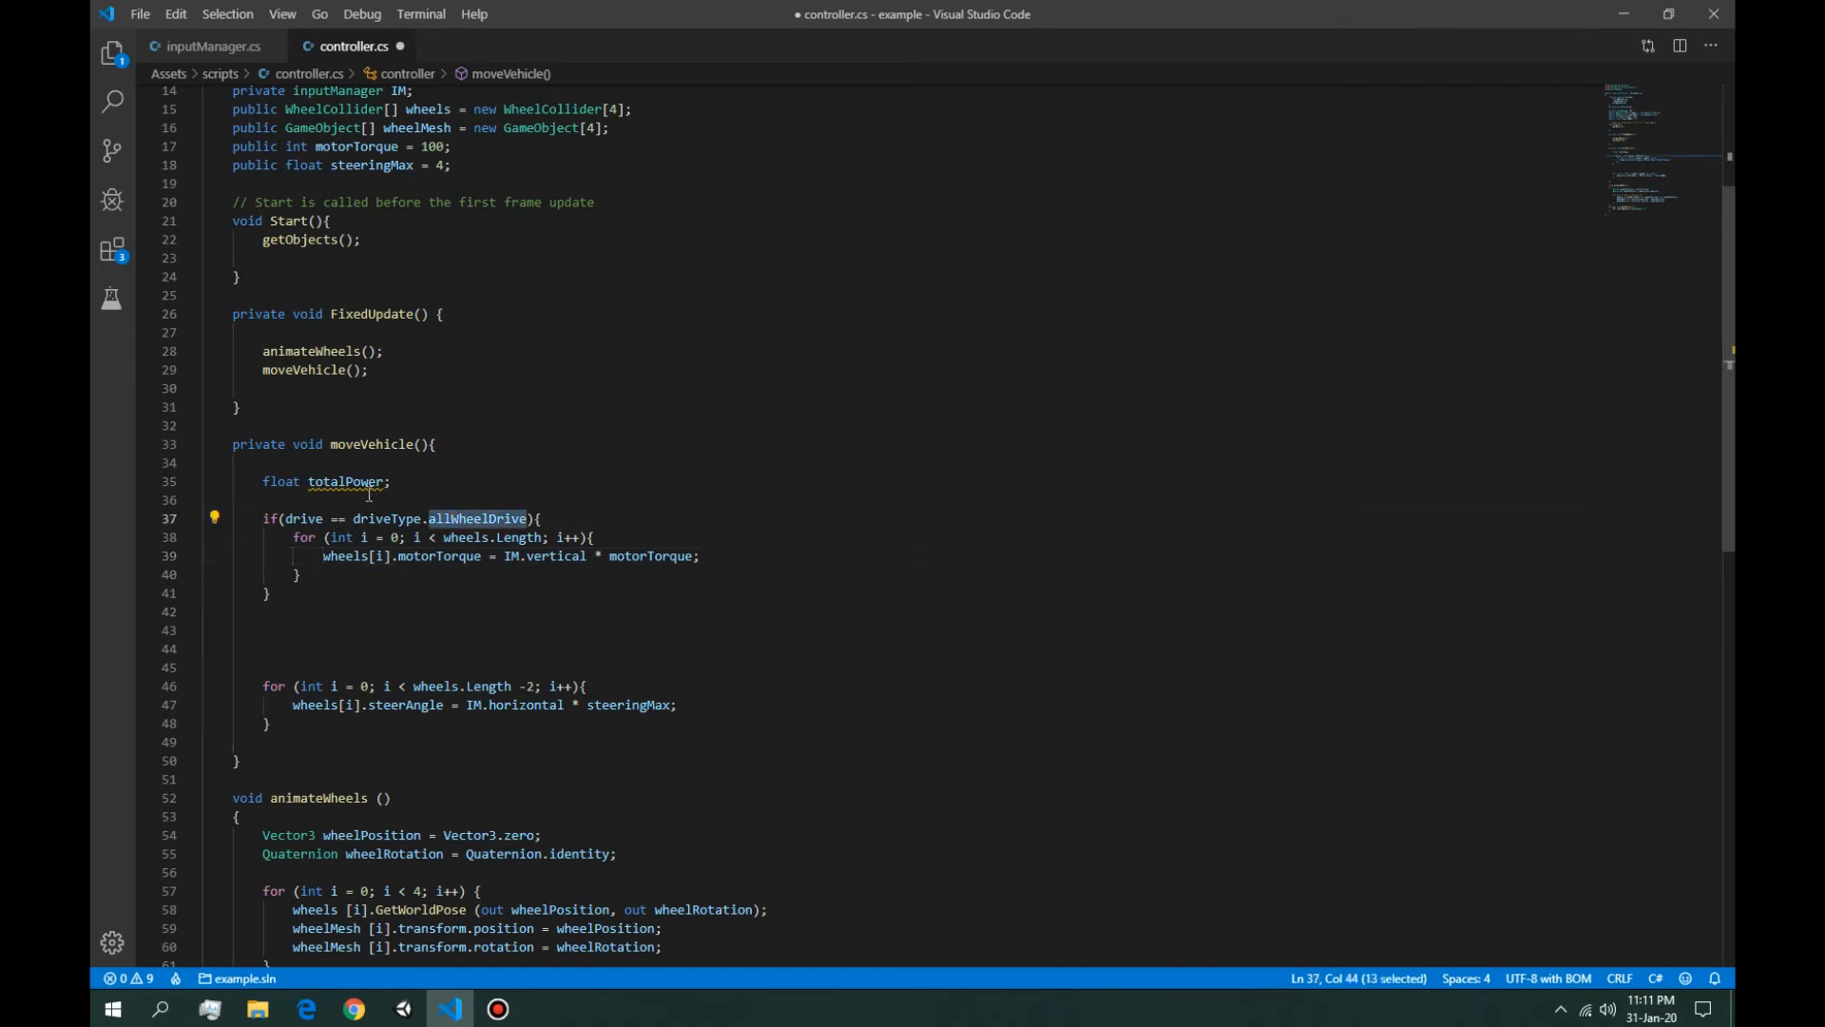
pyautogui.click(686, 555)
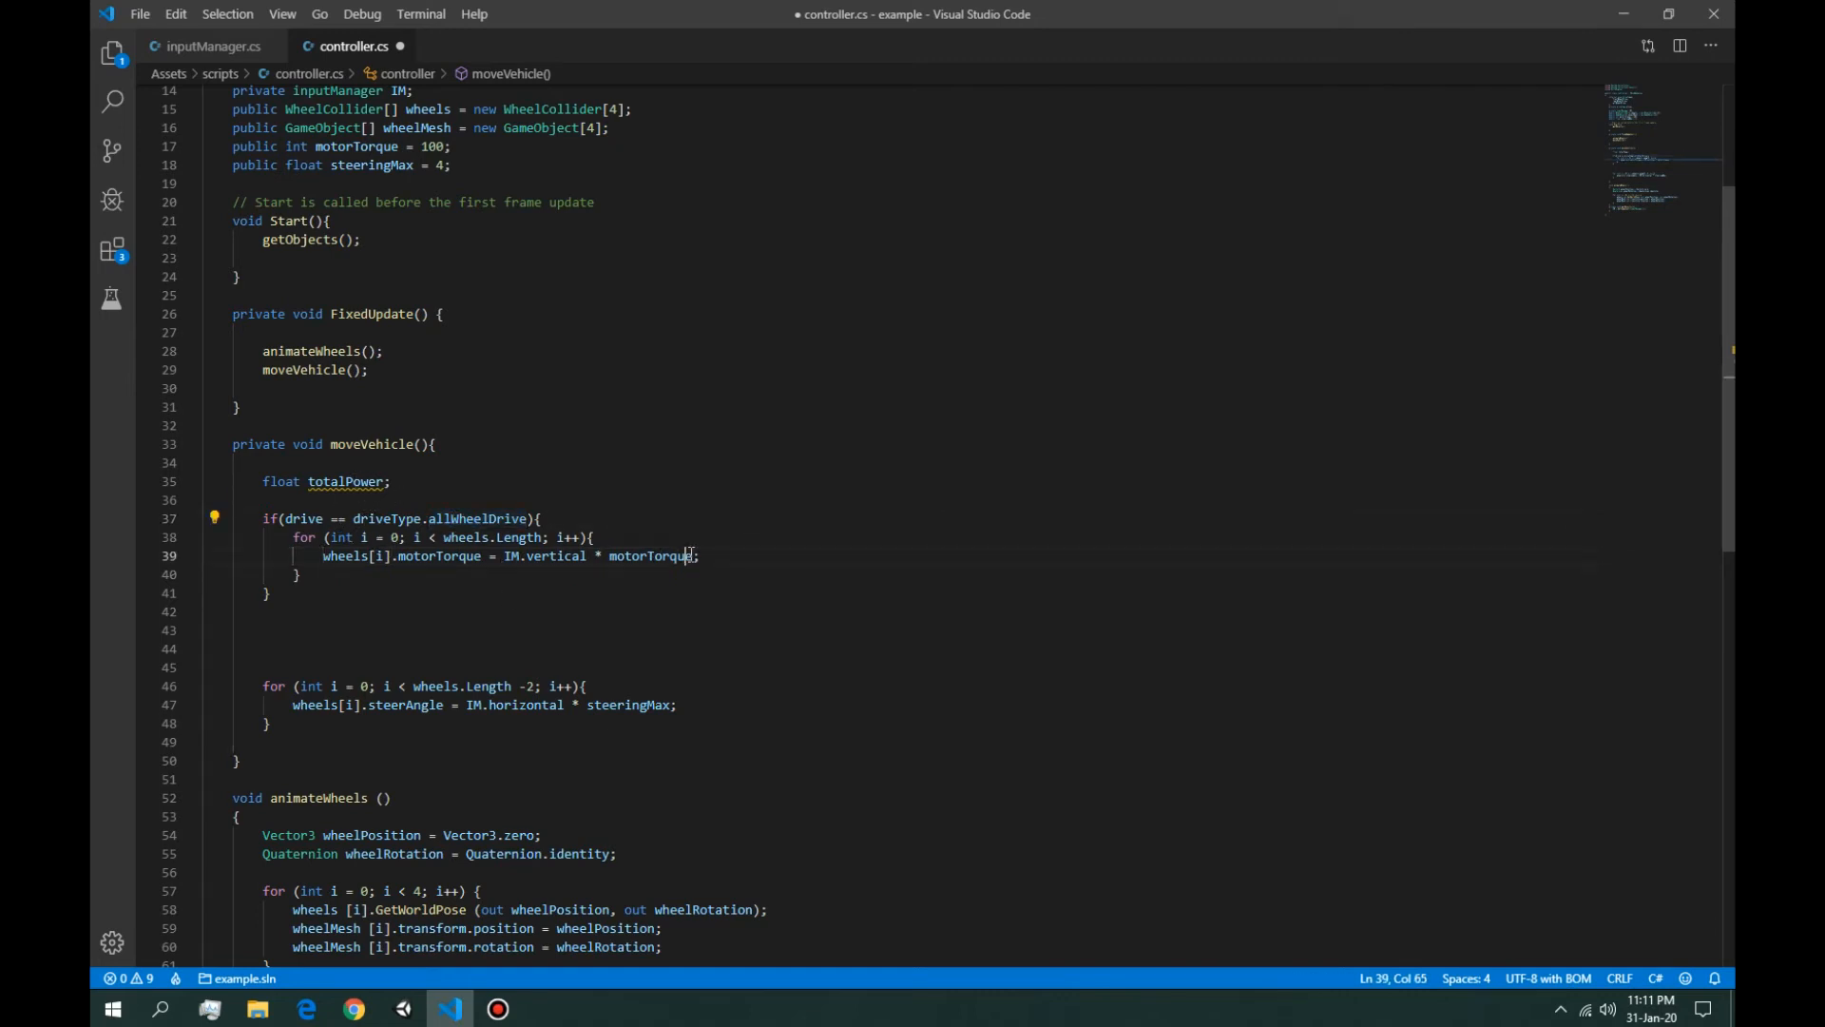
pyautogui.doubleClick(652, 556)
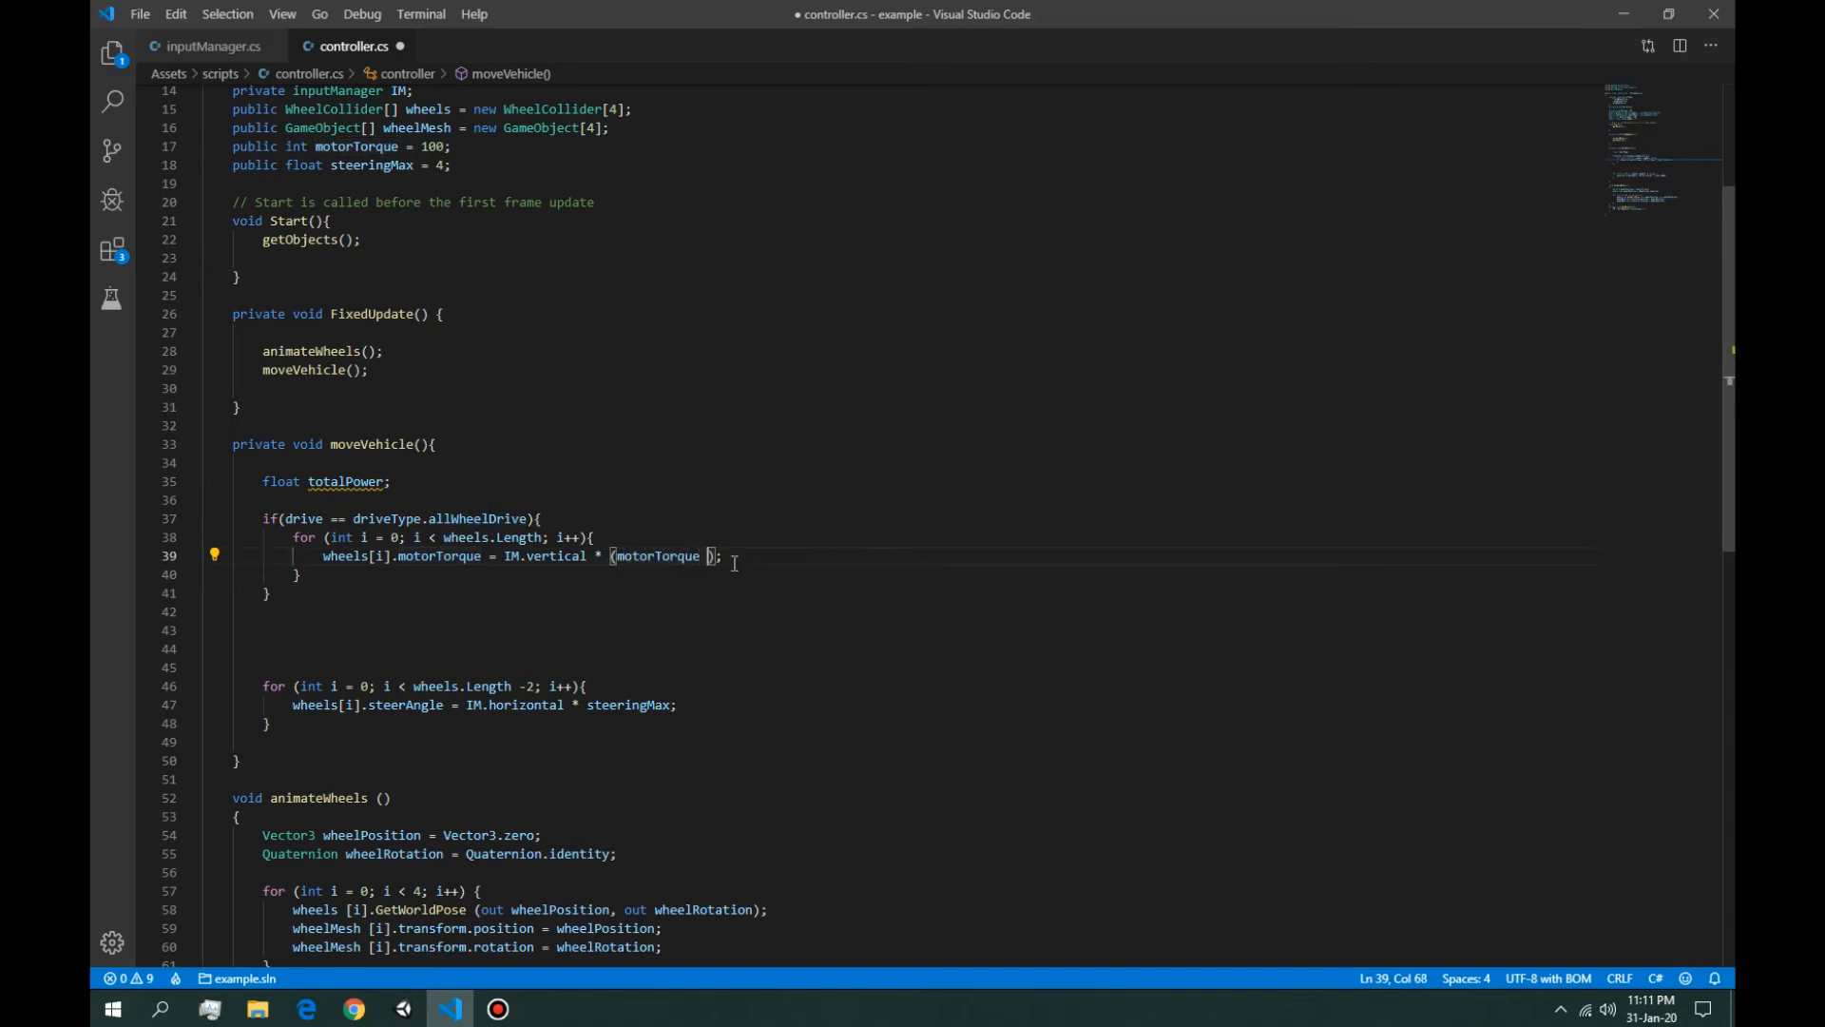
pyautogui.write('/ 4')
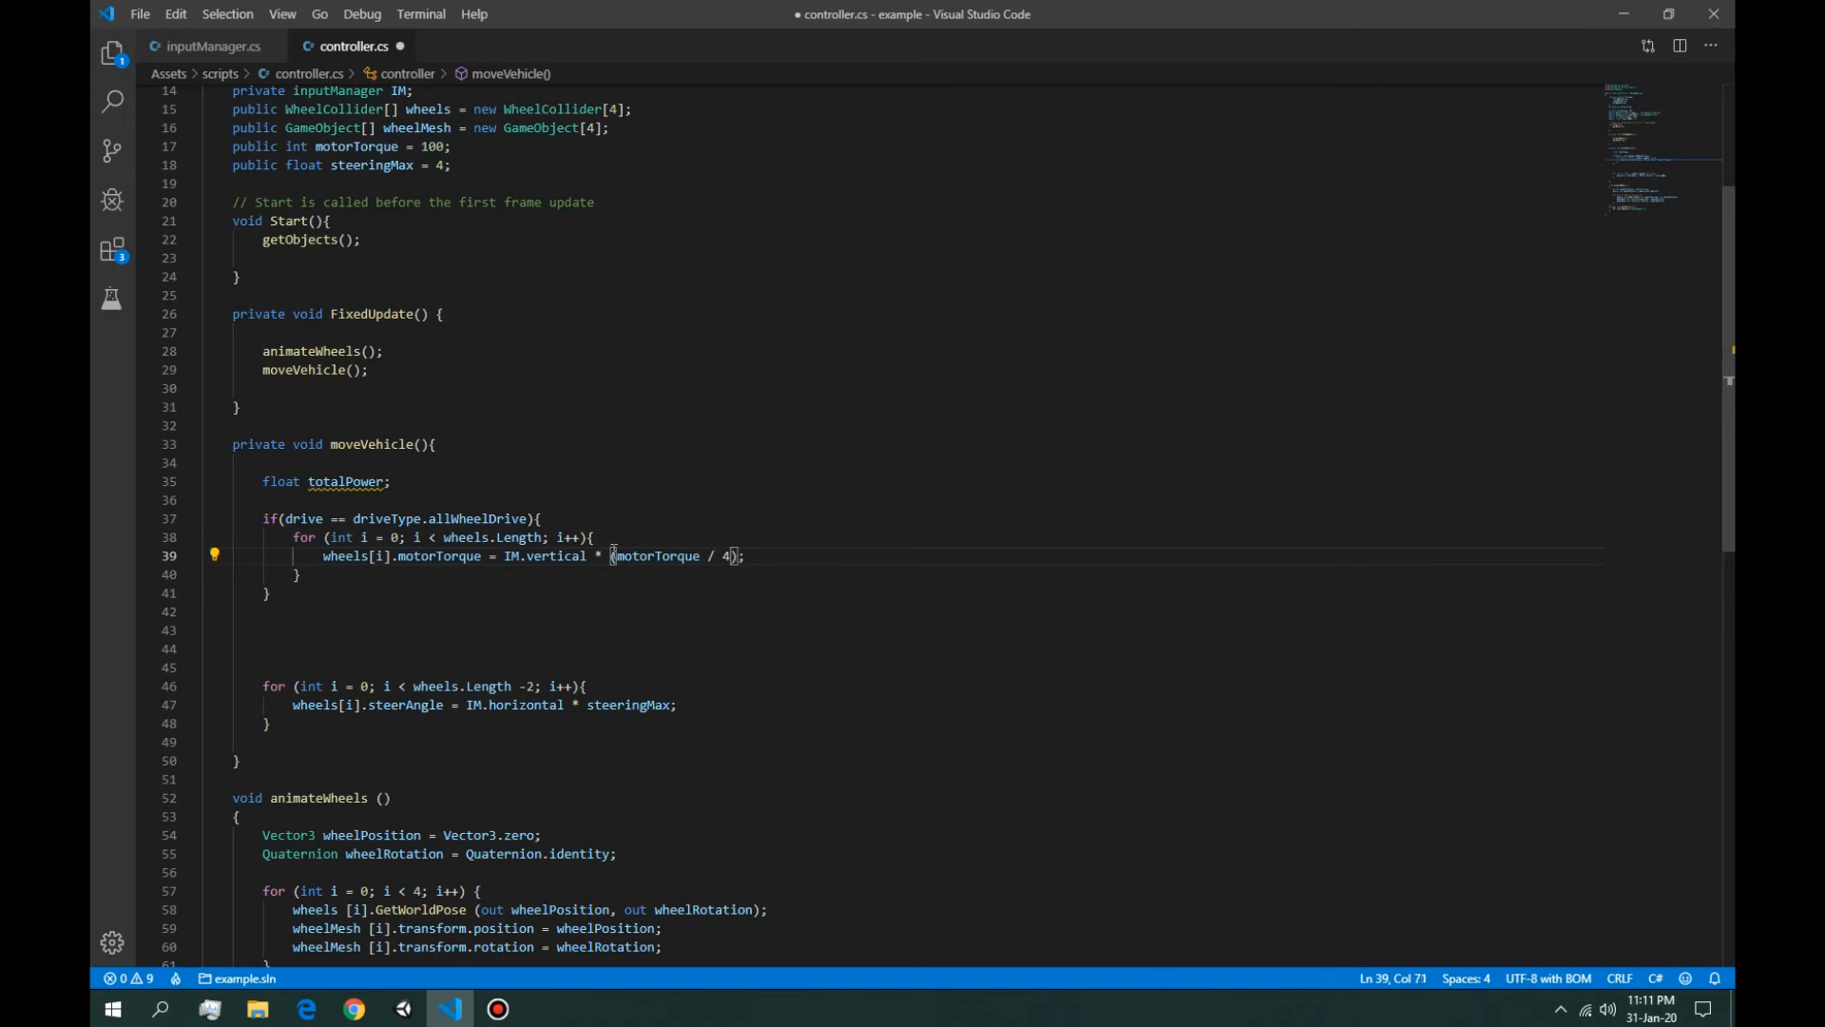
pyautogui.doubleClick(659, 555)
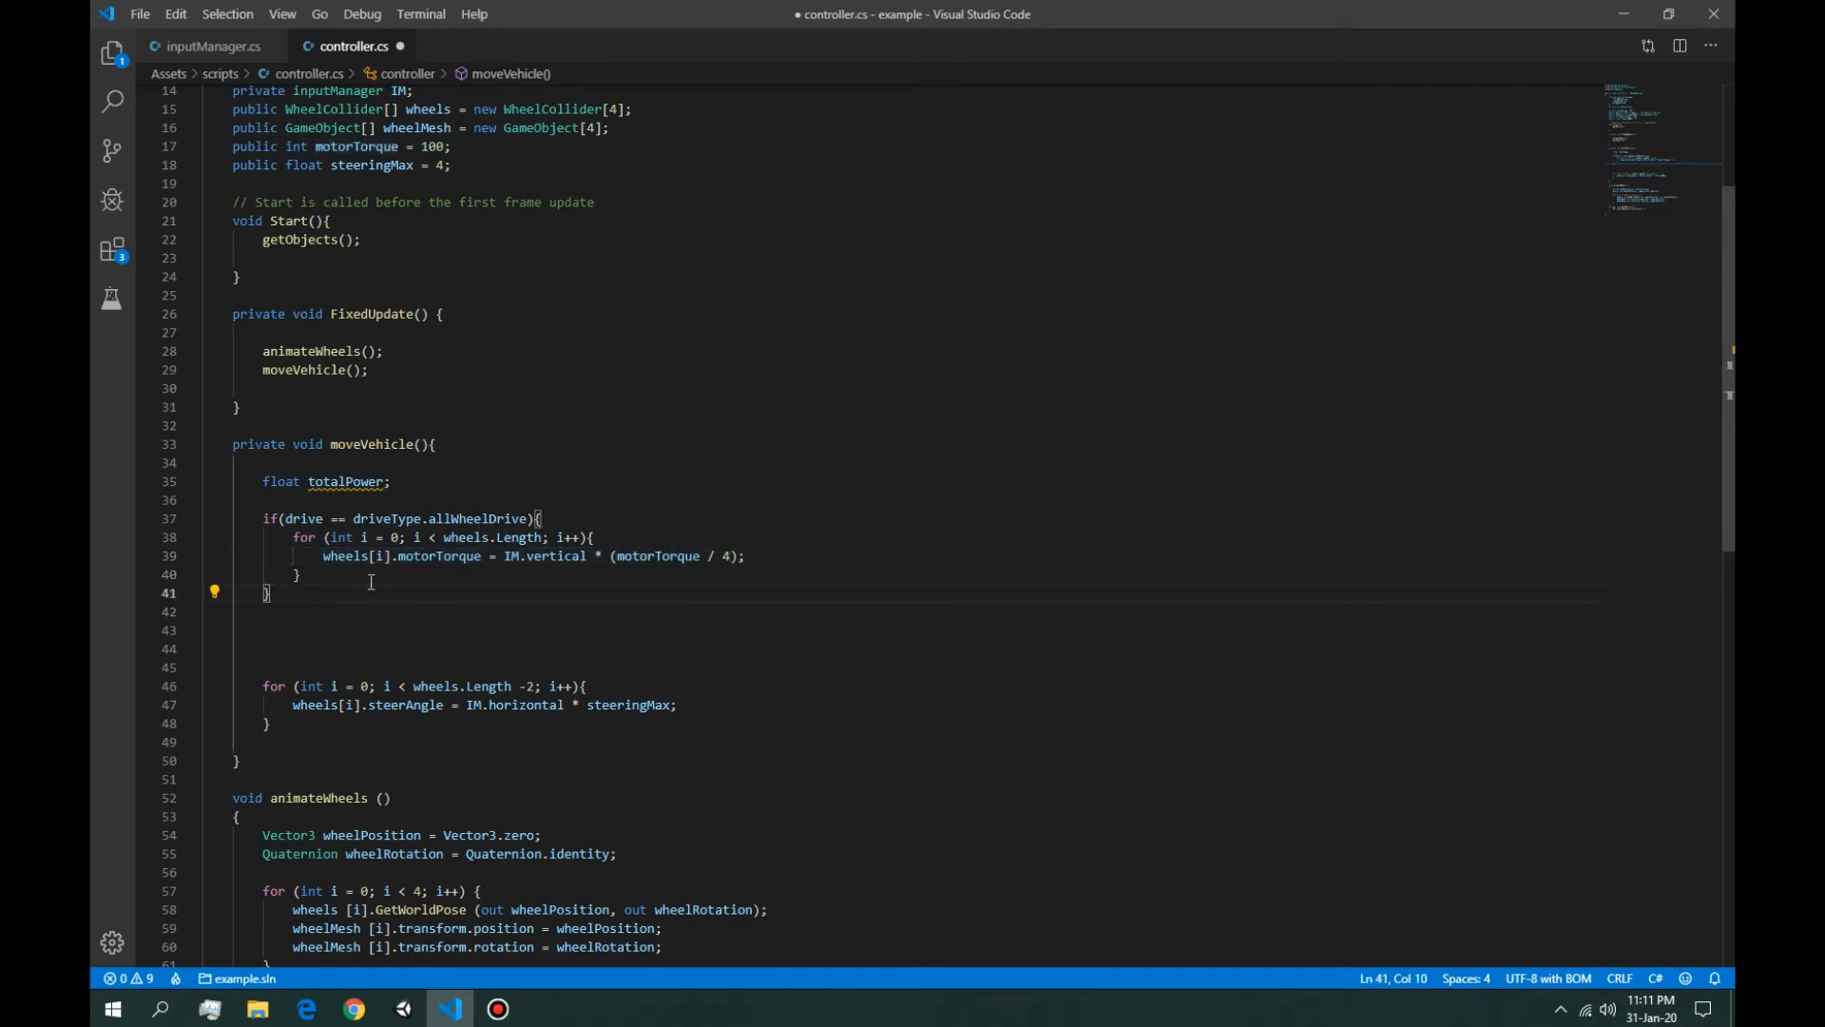
# Step: Add an else-if branch checking drive == driveType.rearWheelDrive
pyautogui.write('else')
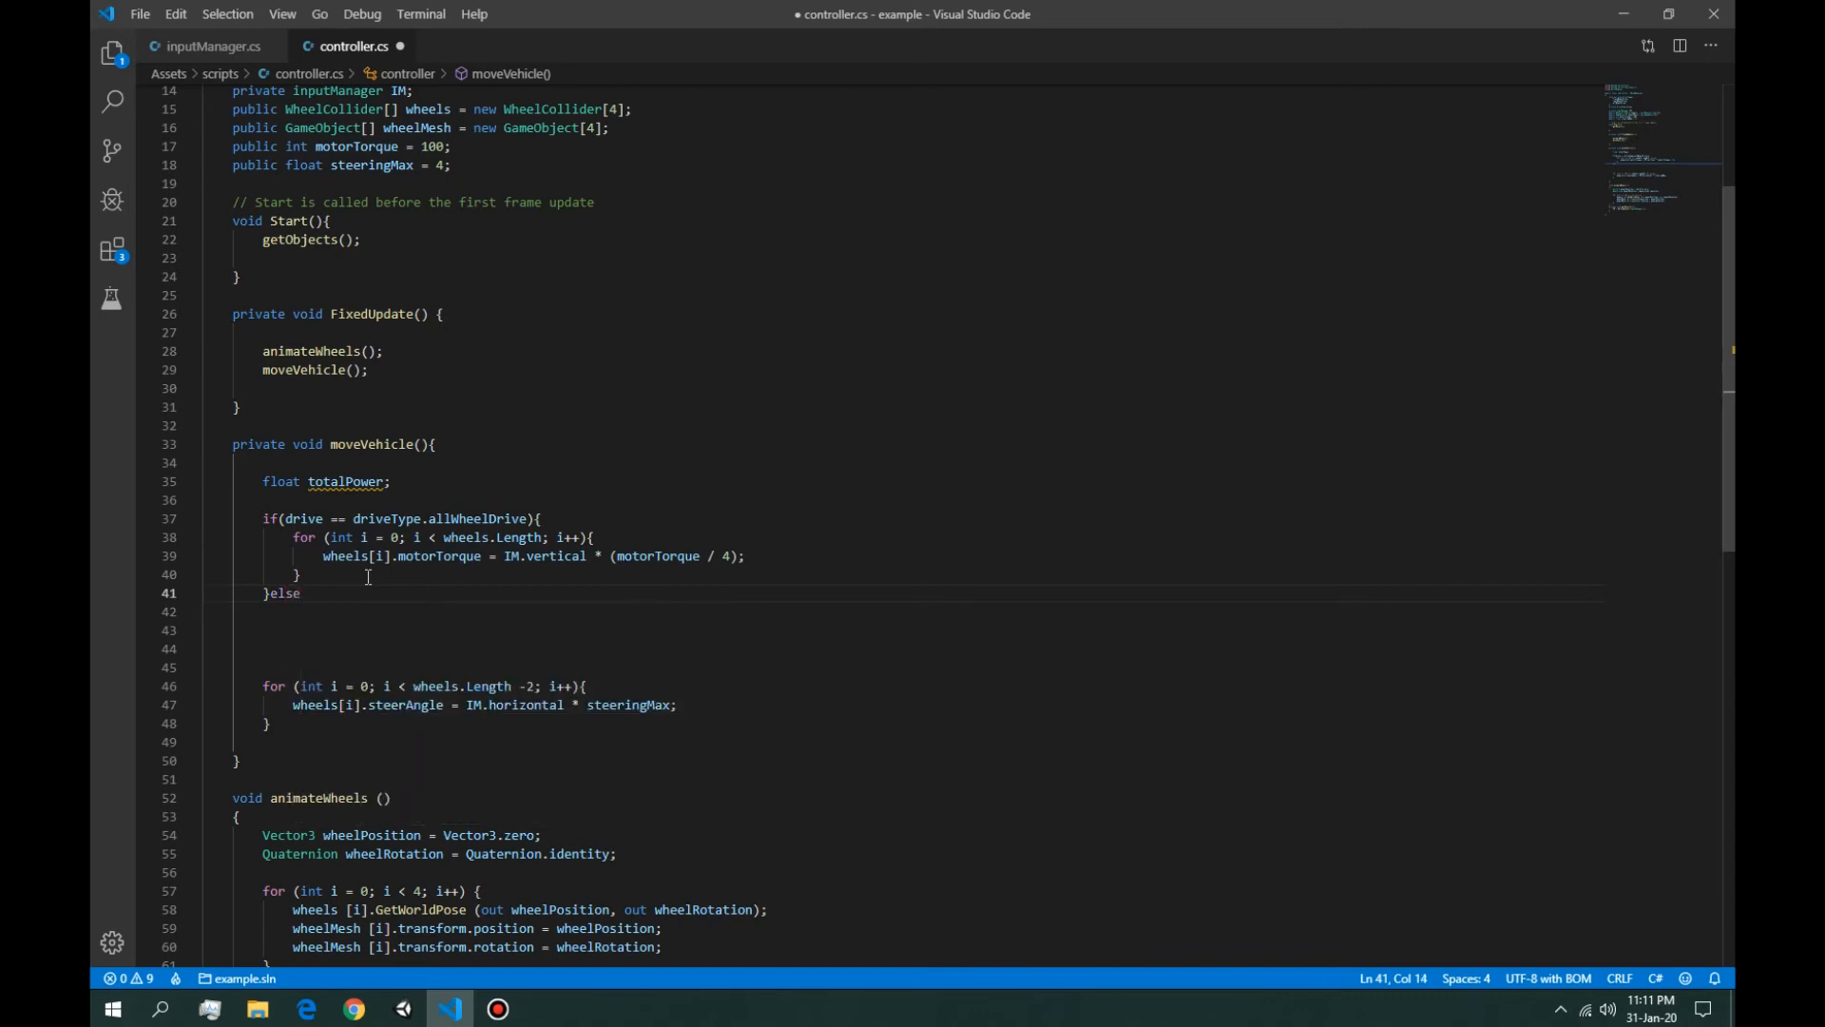
pyautogui.write('if')
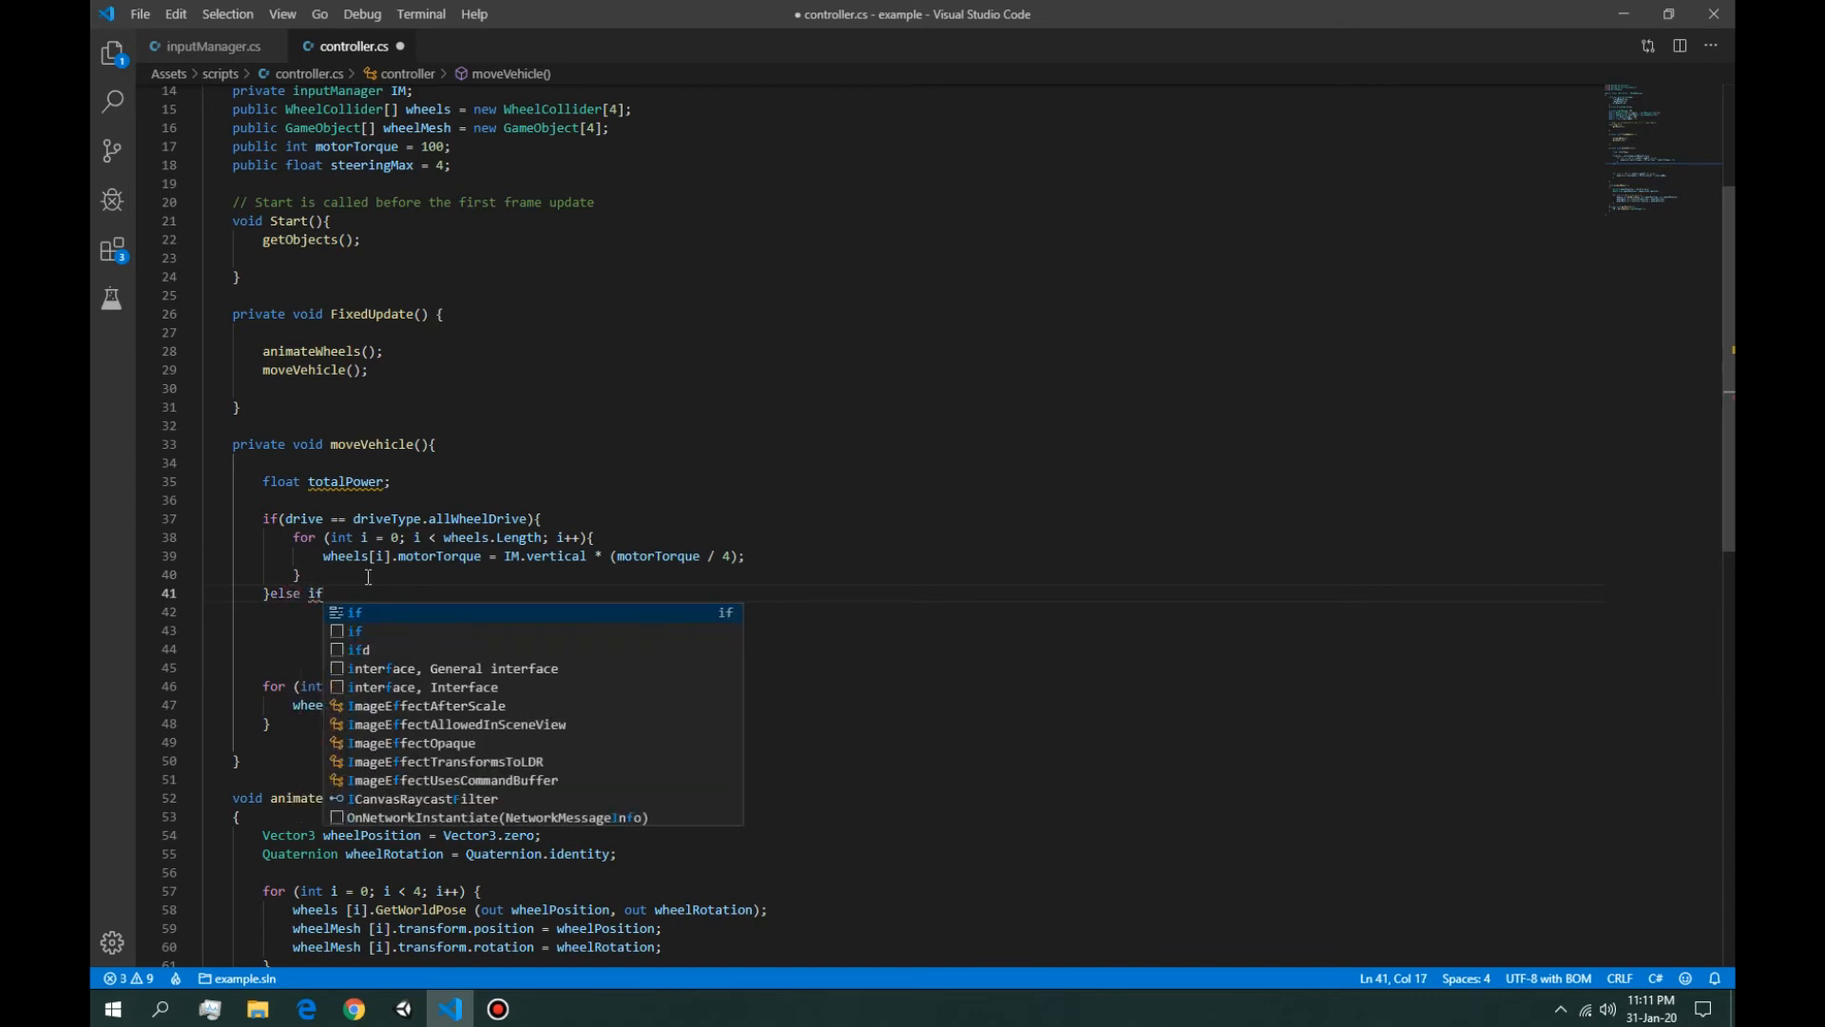
pyautogui.write('(drive ==')
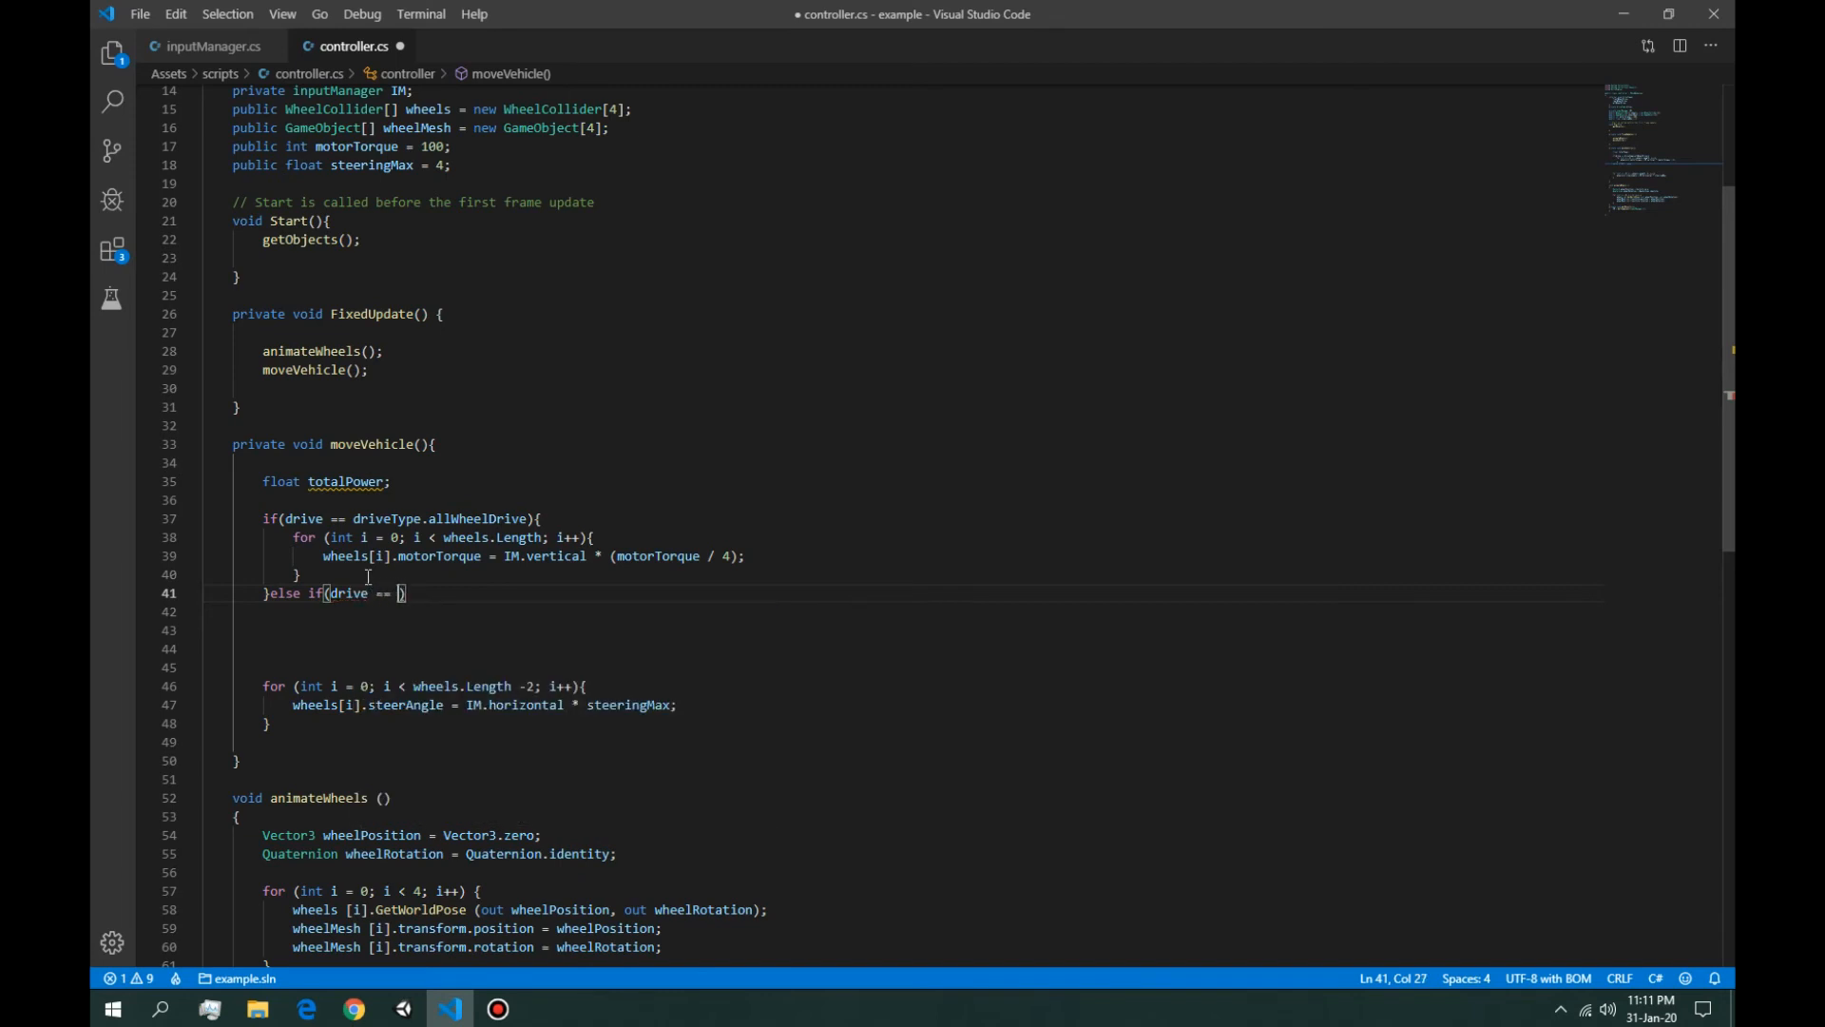
pyautogui.write('driveType.')
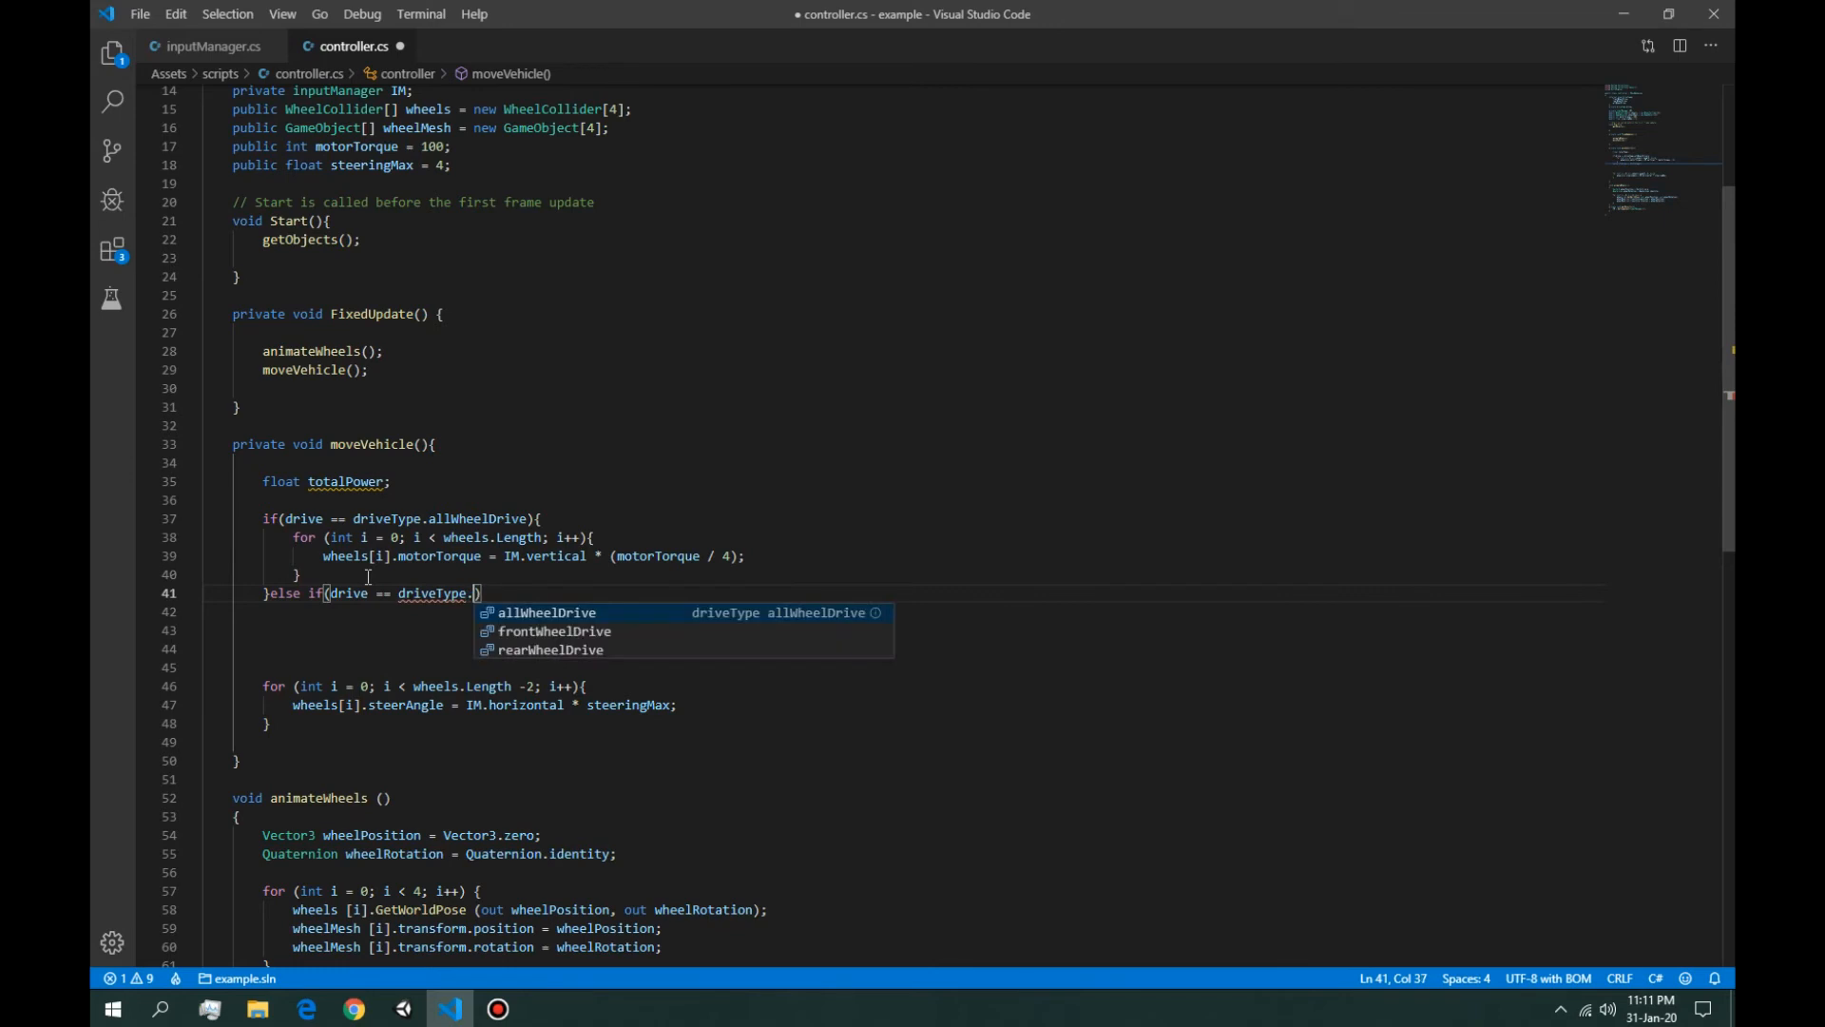
pyautogui.press('Down')
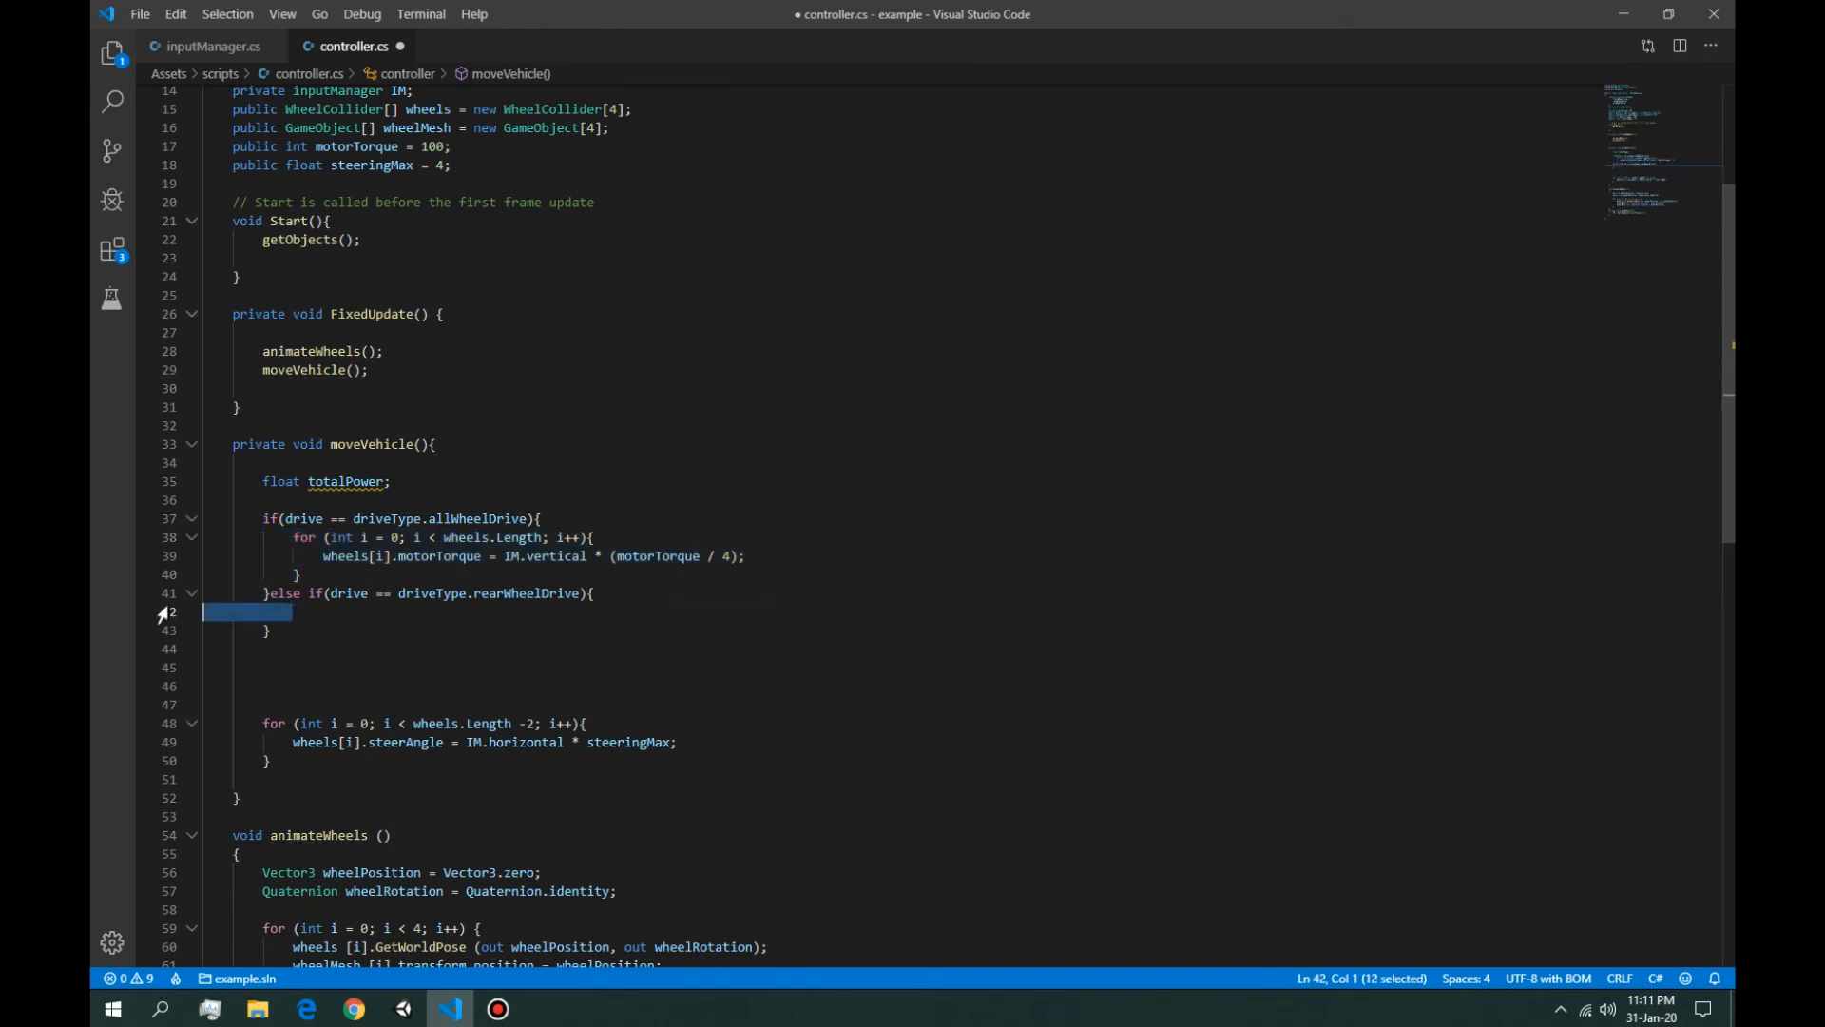
# Step: Fill it with a wheel loop starting at index 2 at half torque, then add else{}
pyautogui.write('for (int i = 0; i < wheels.Length; i++){')
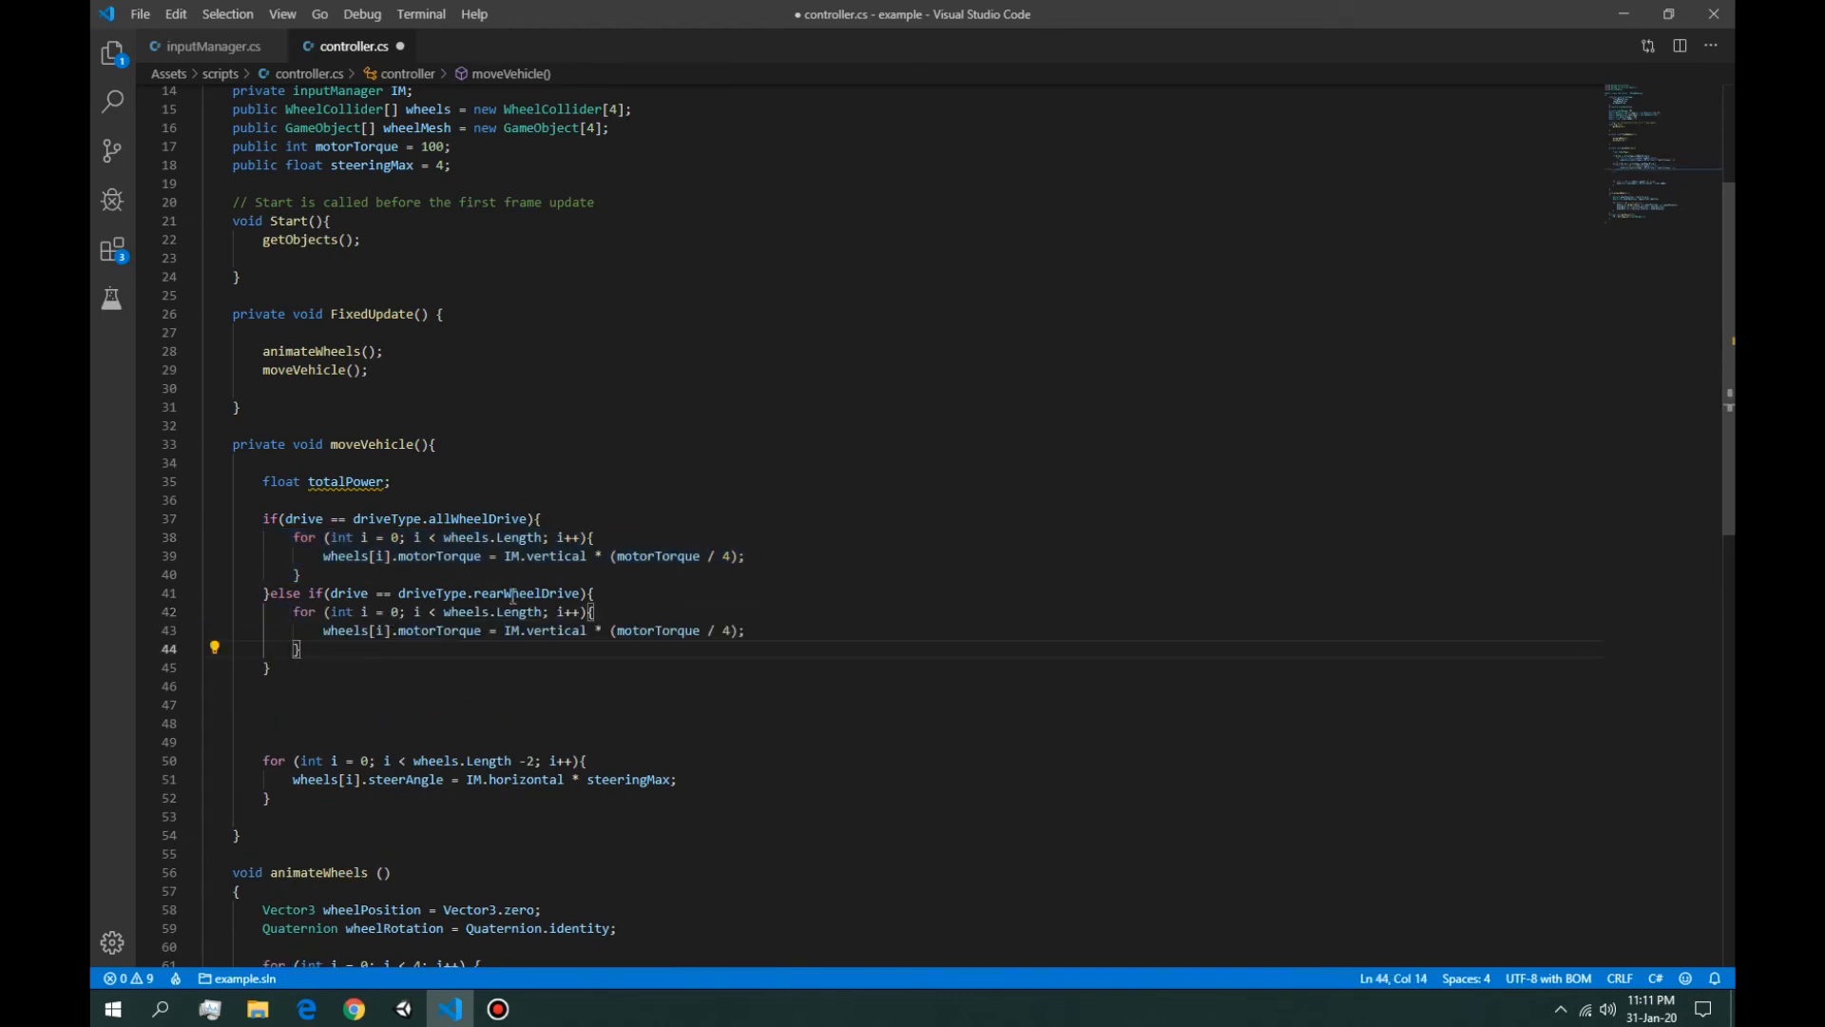
pyautogui.doubleClick(524, 592)
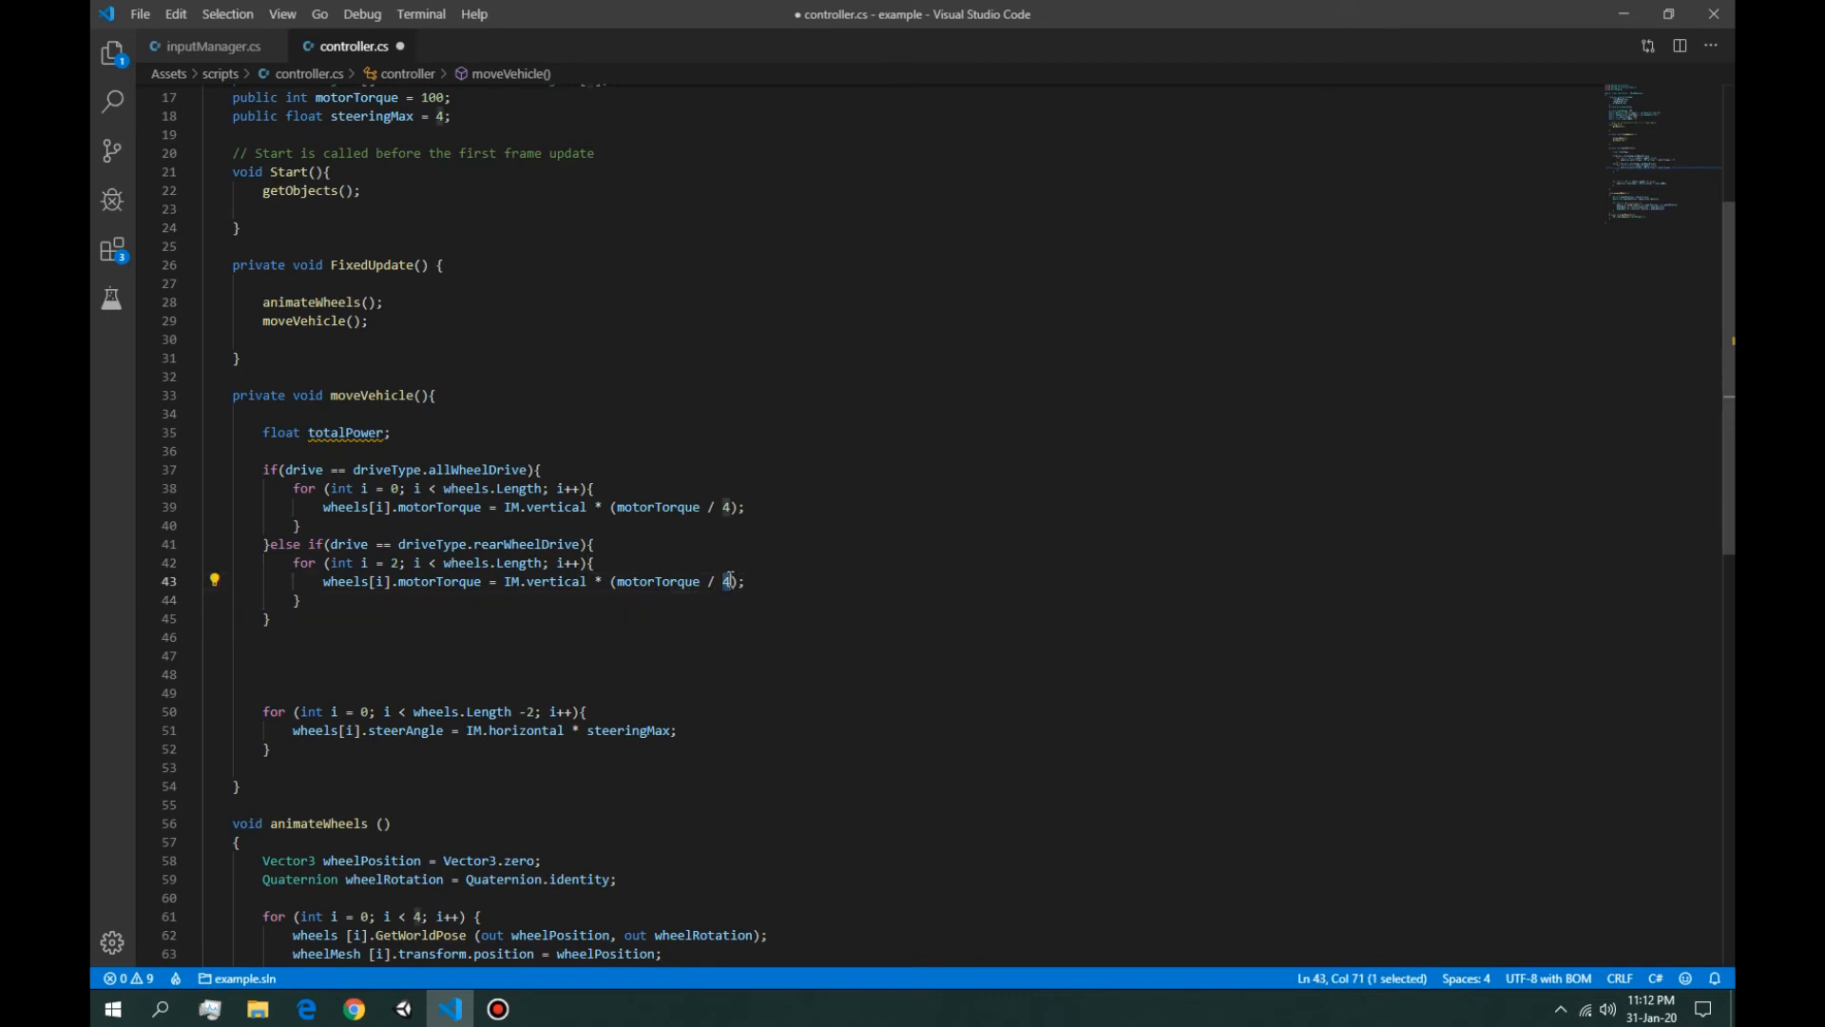
pyautogui.write('2')
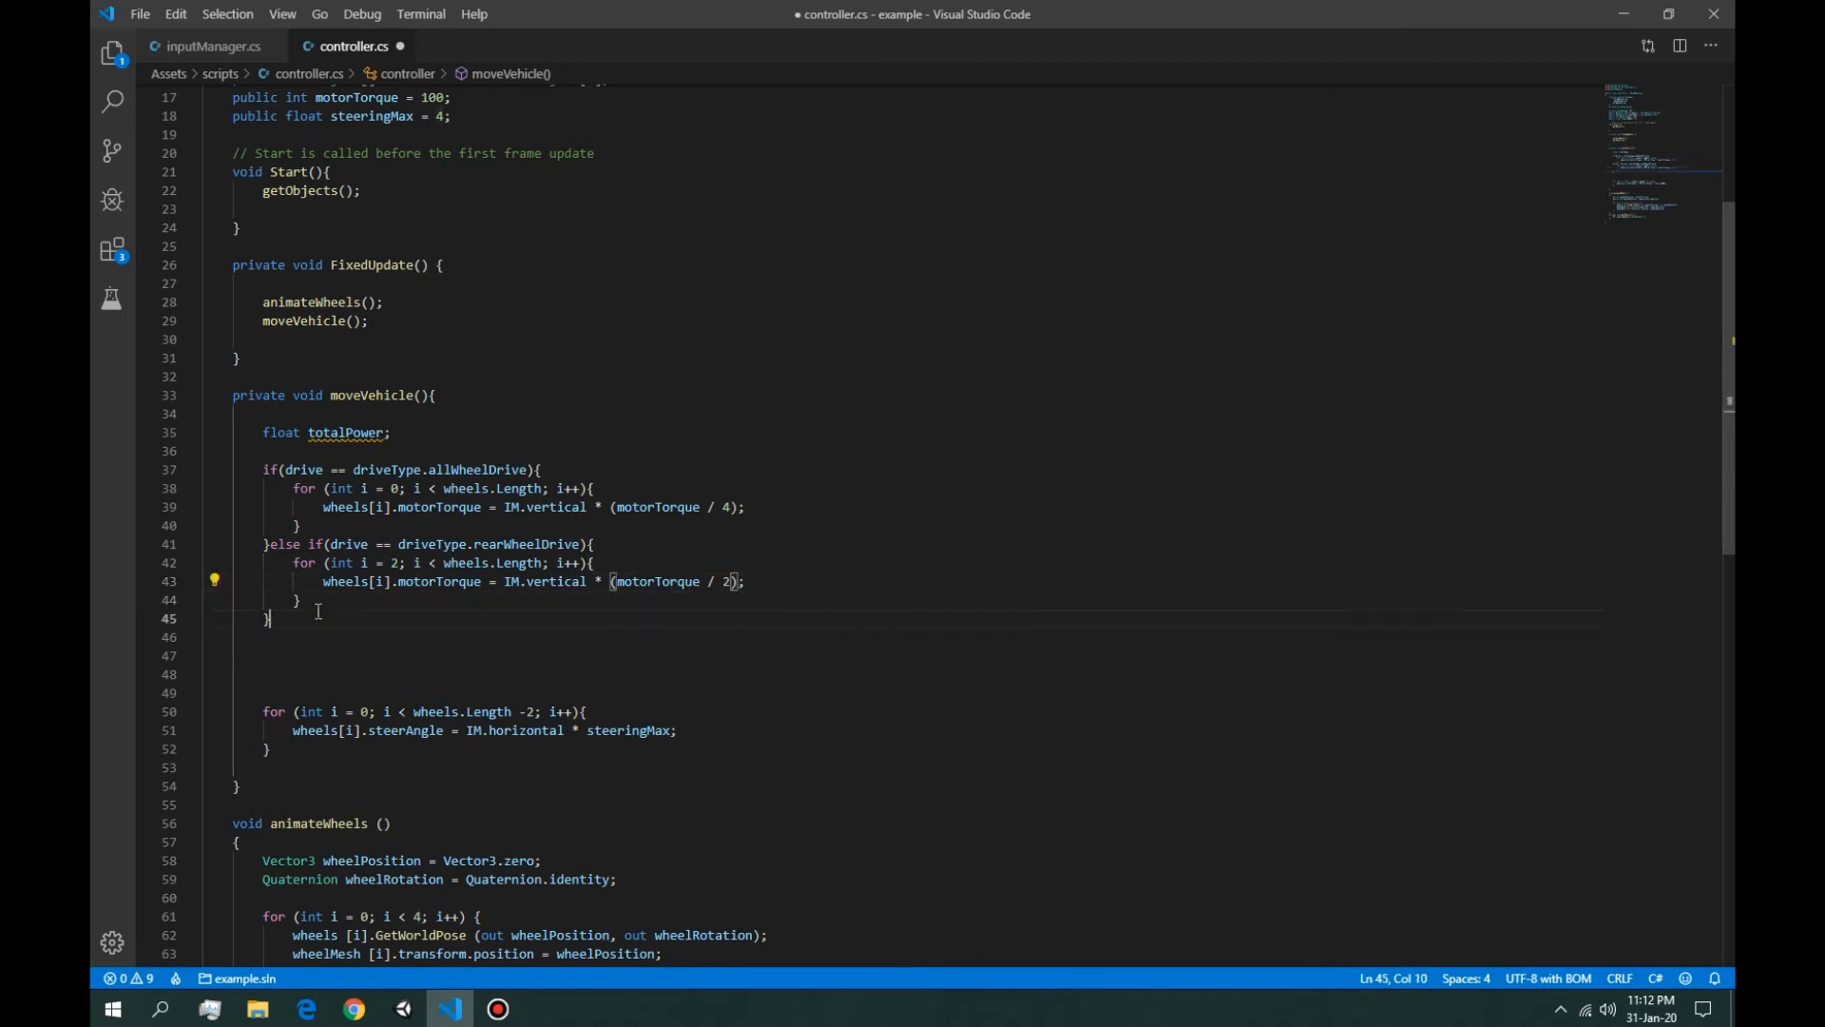
pyautogui.press('Enter')
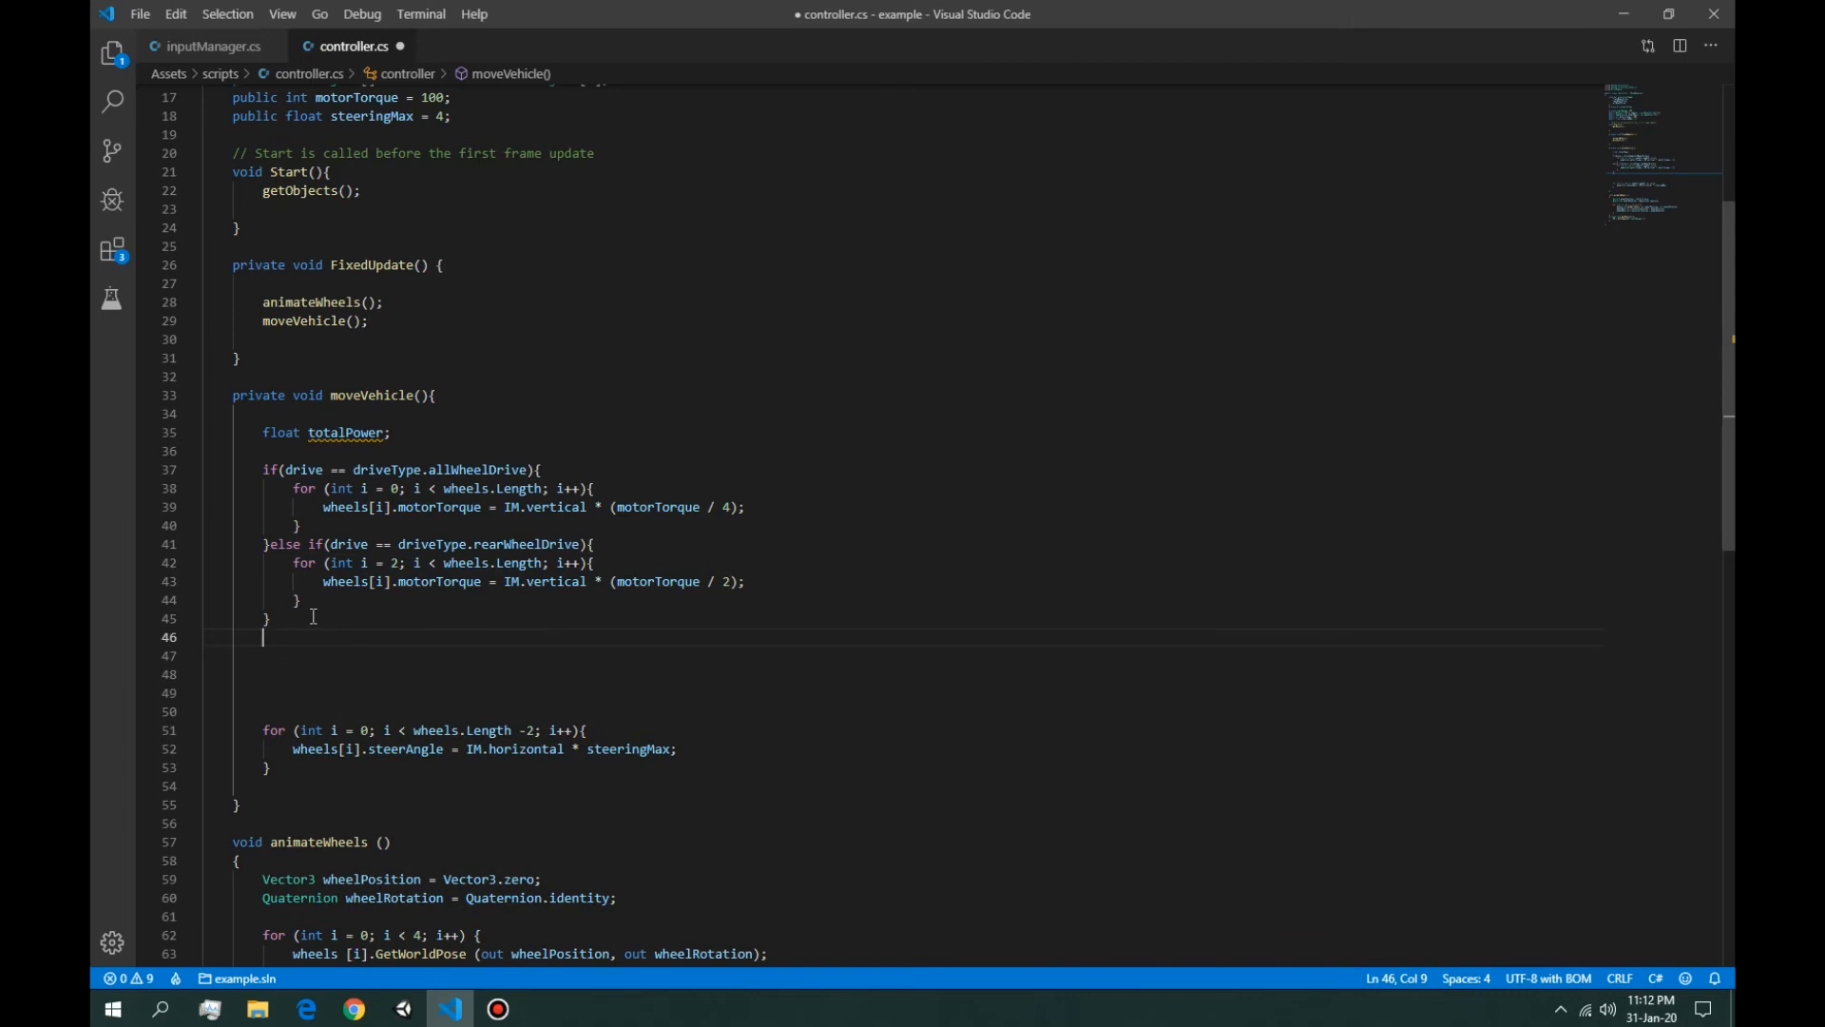
pyautogui.write('else{}')
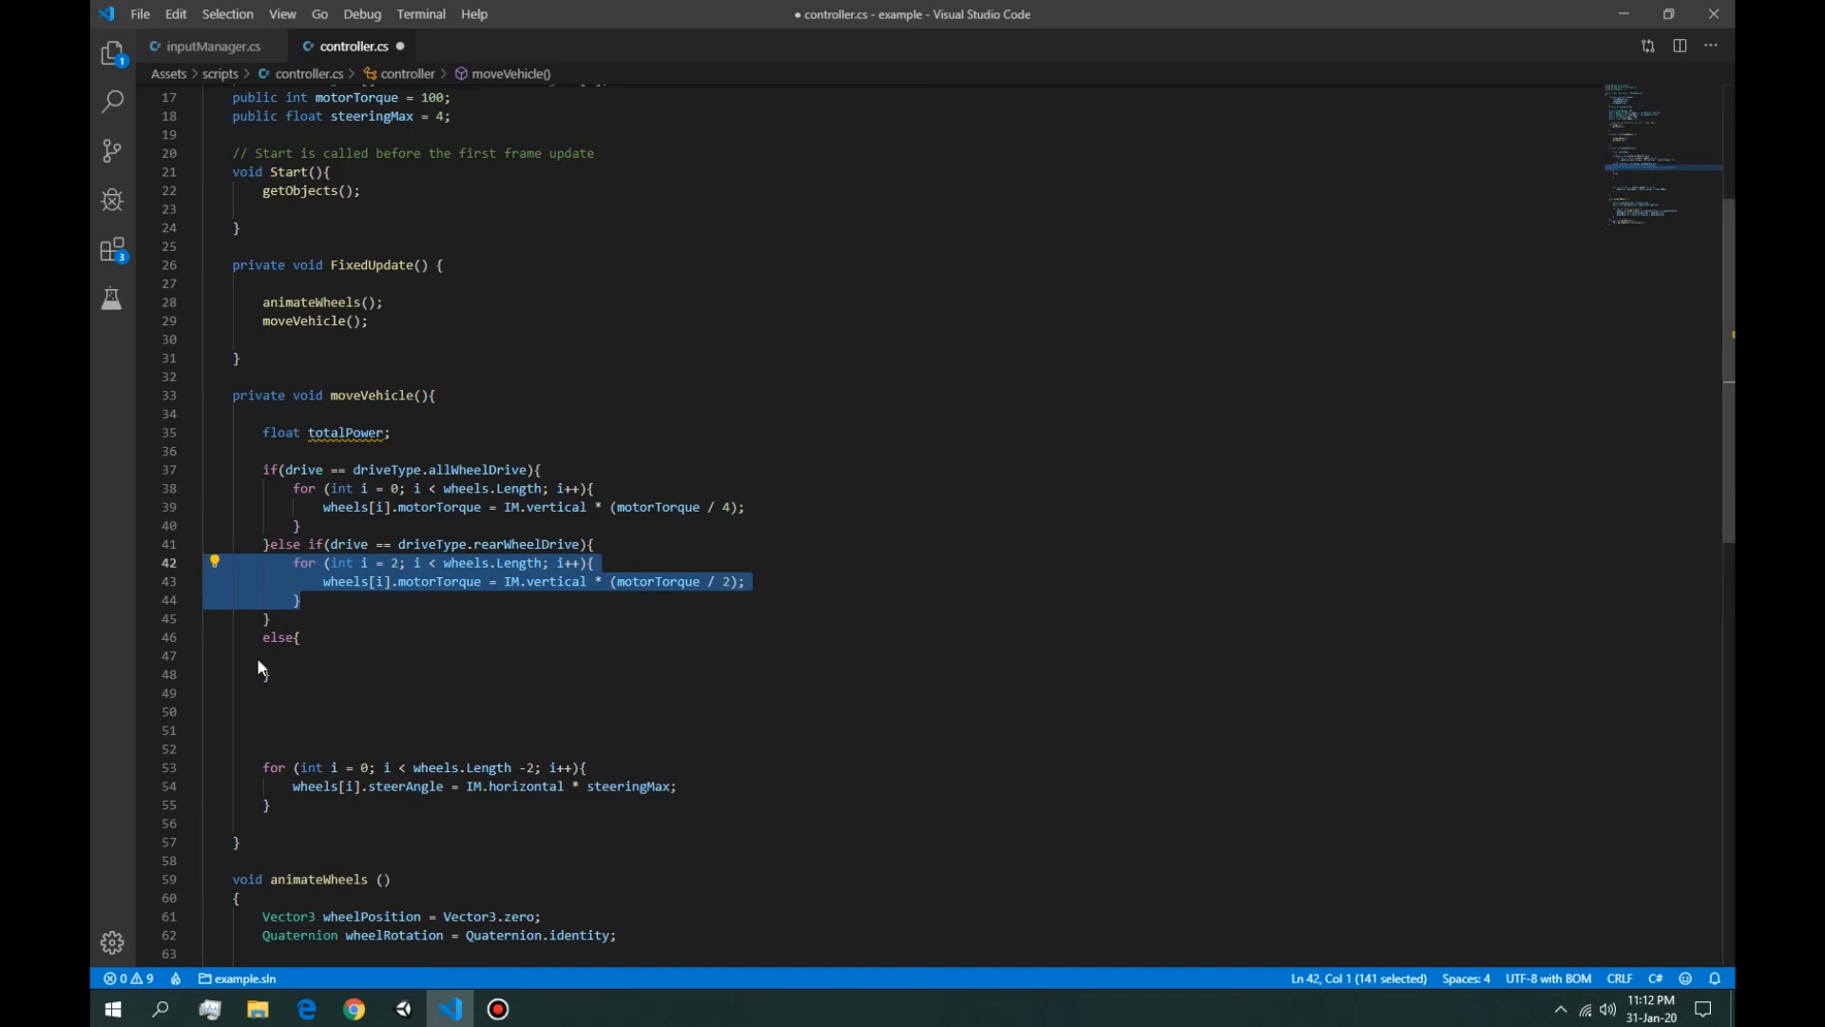
# Step: Make the else loop run to wheels.Length - 2 at half torque and remove the steering loop
pyautogui.click(270, 655)
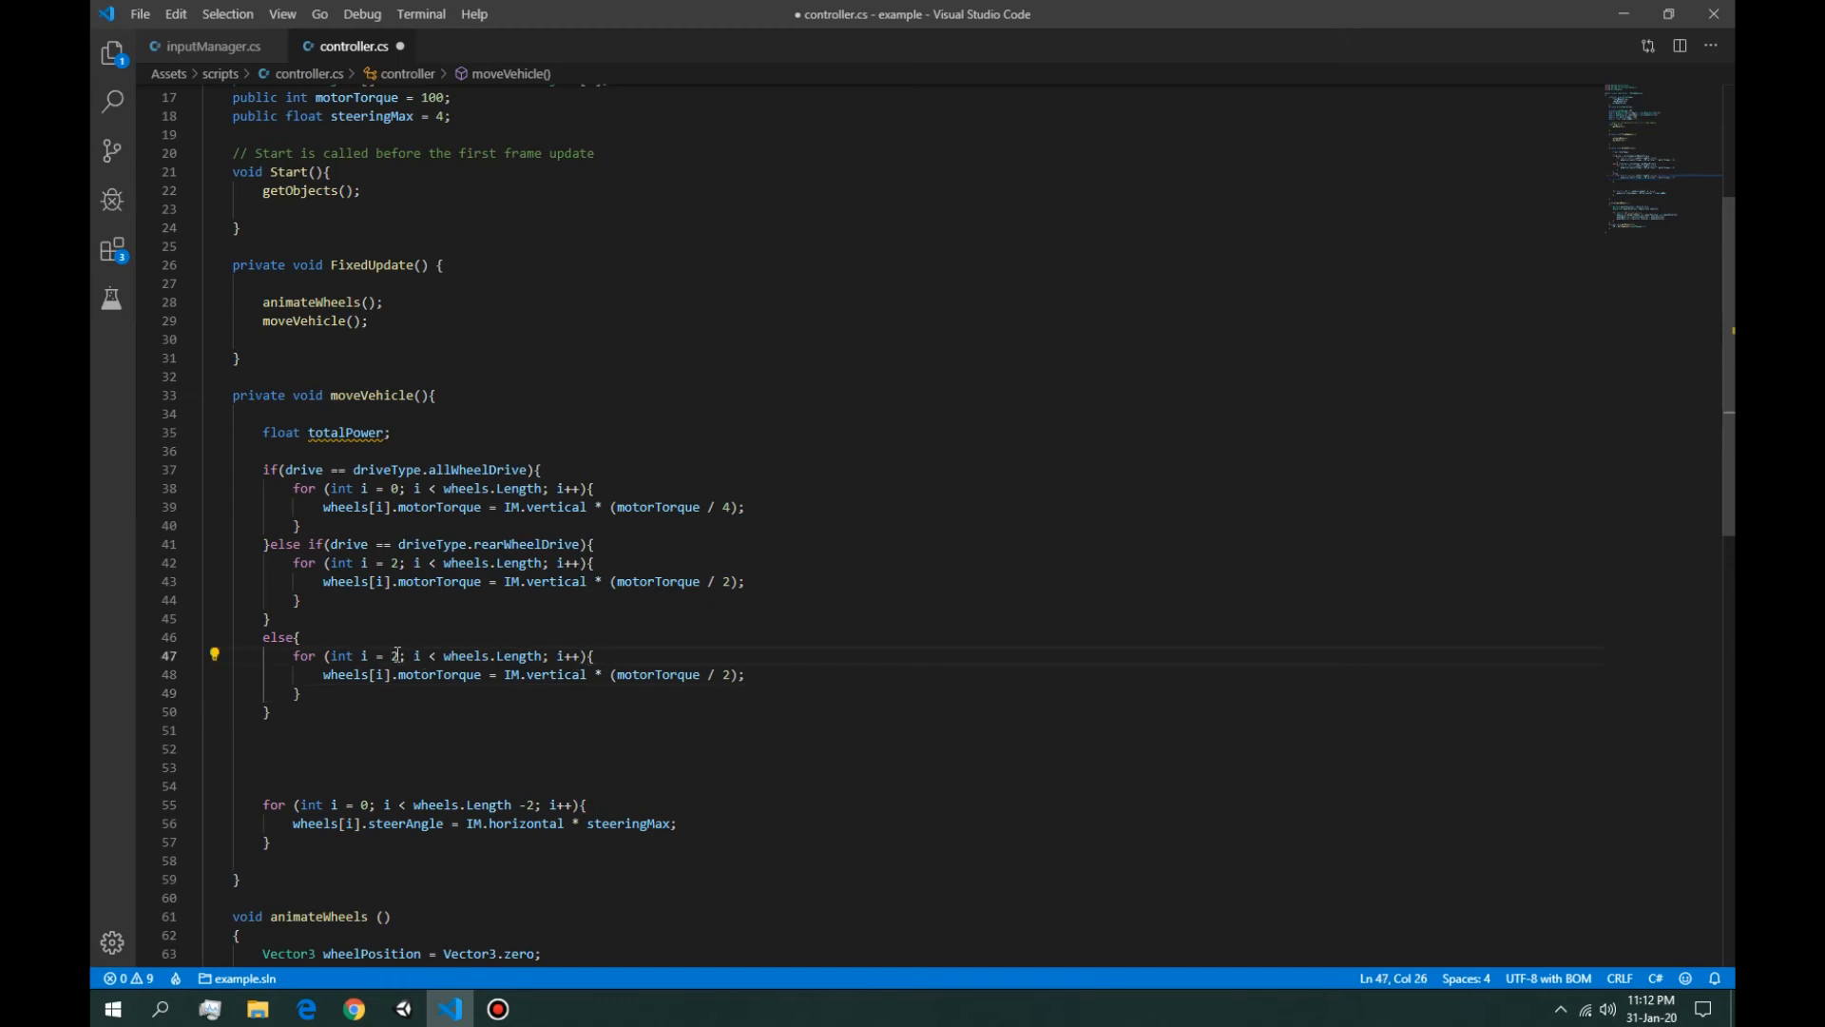
pyautogui.press('Backspace')
pyautogui.write('0 ')
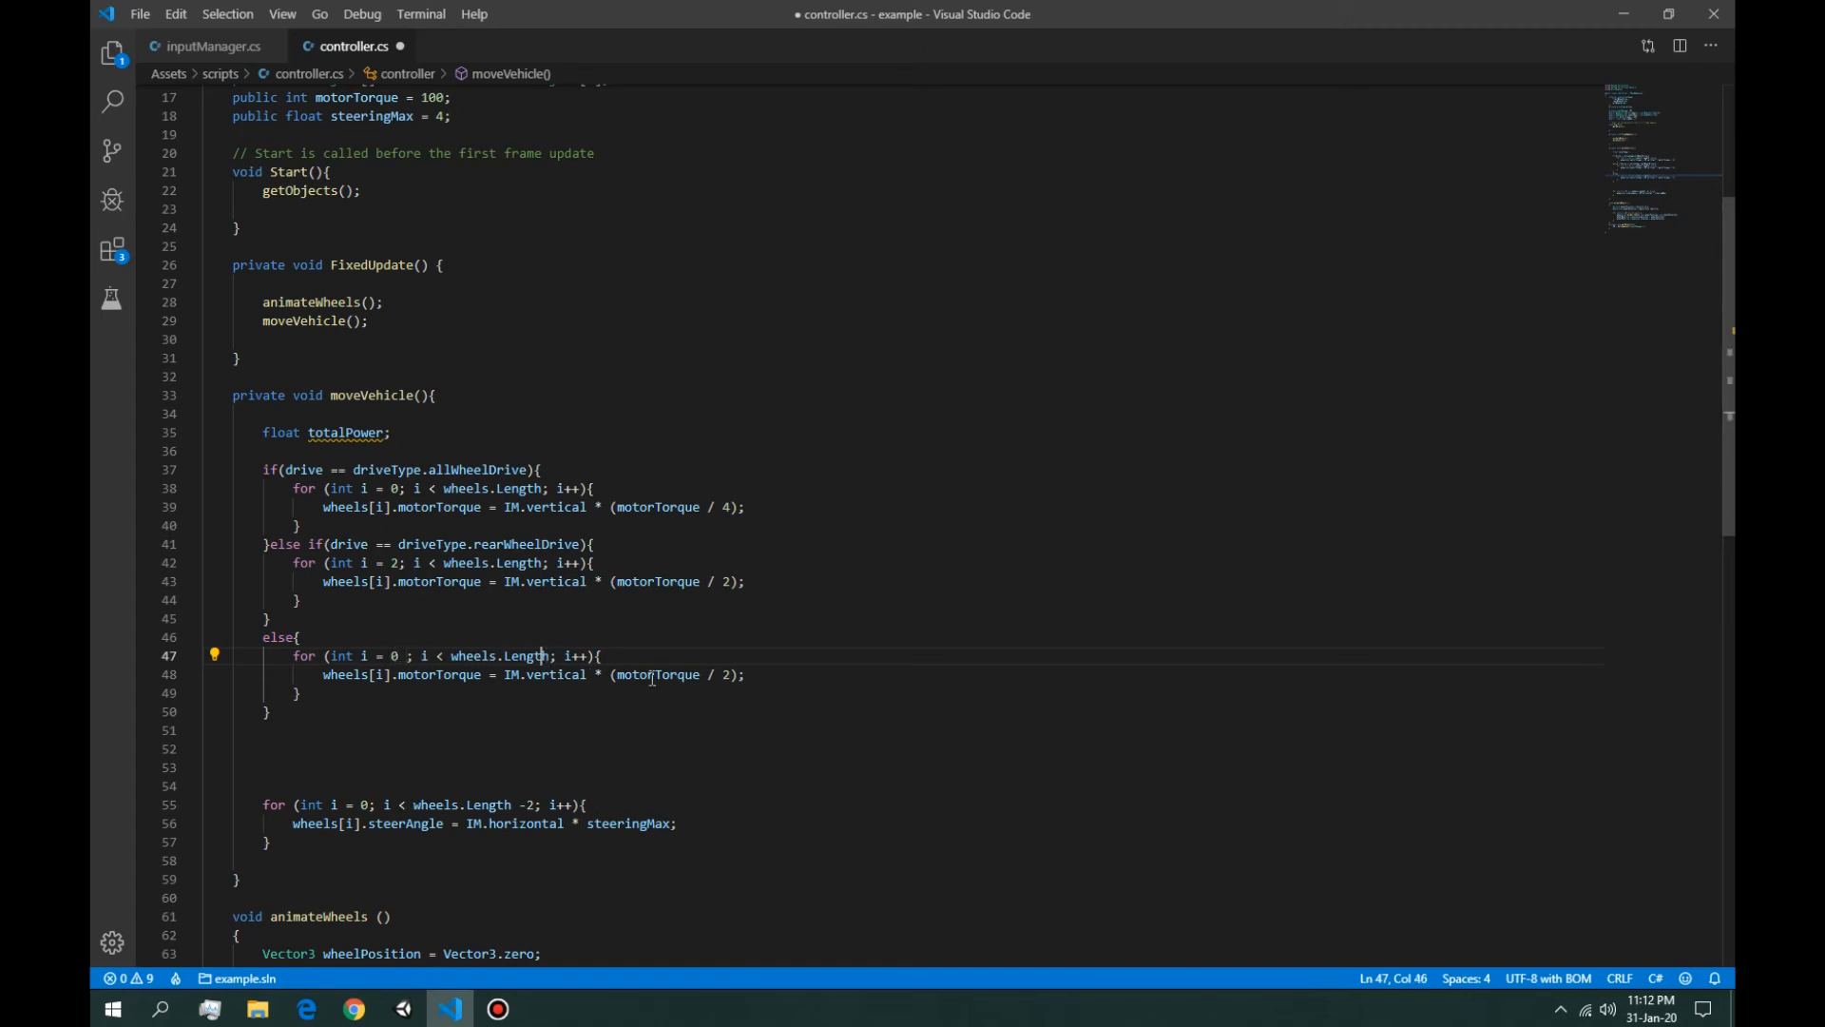
pyautogui.write('- 2')
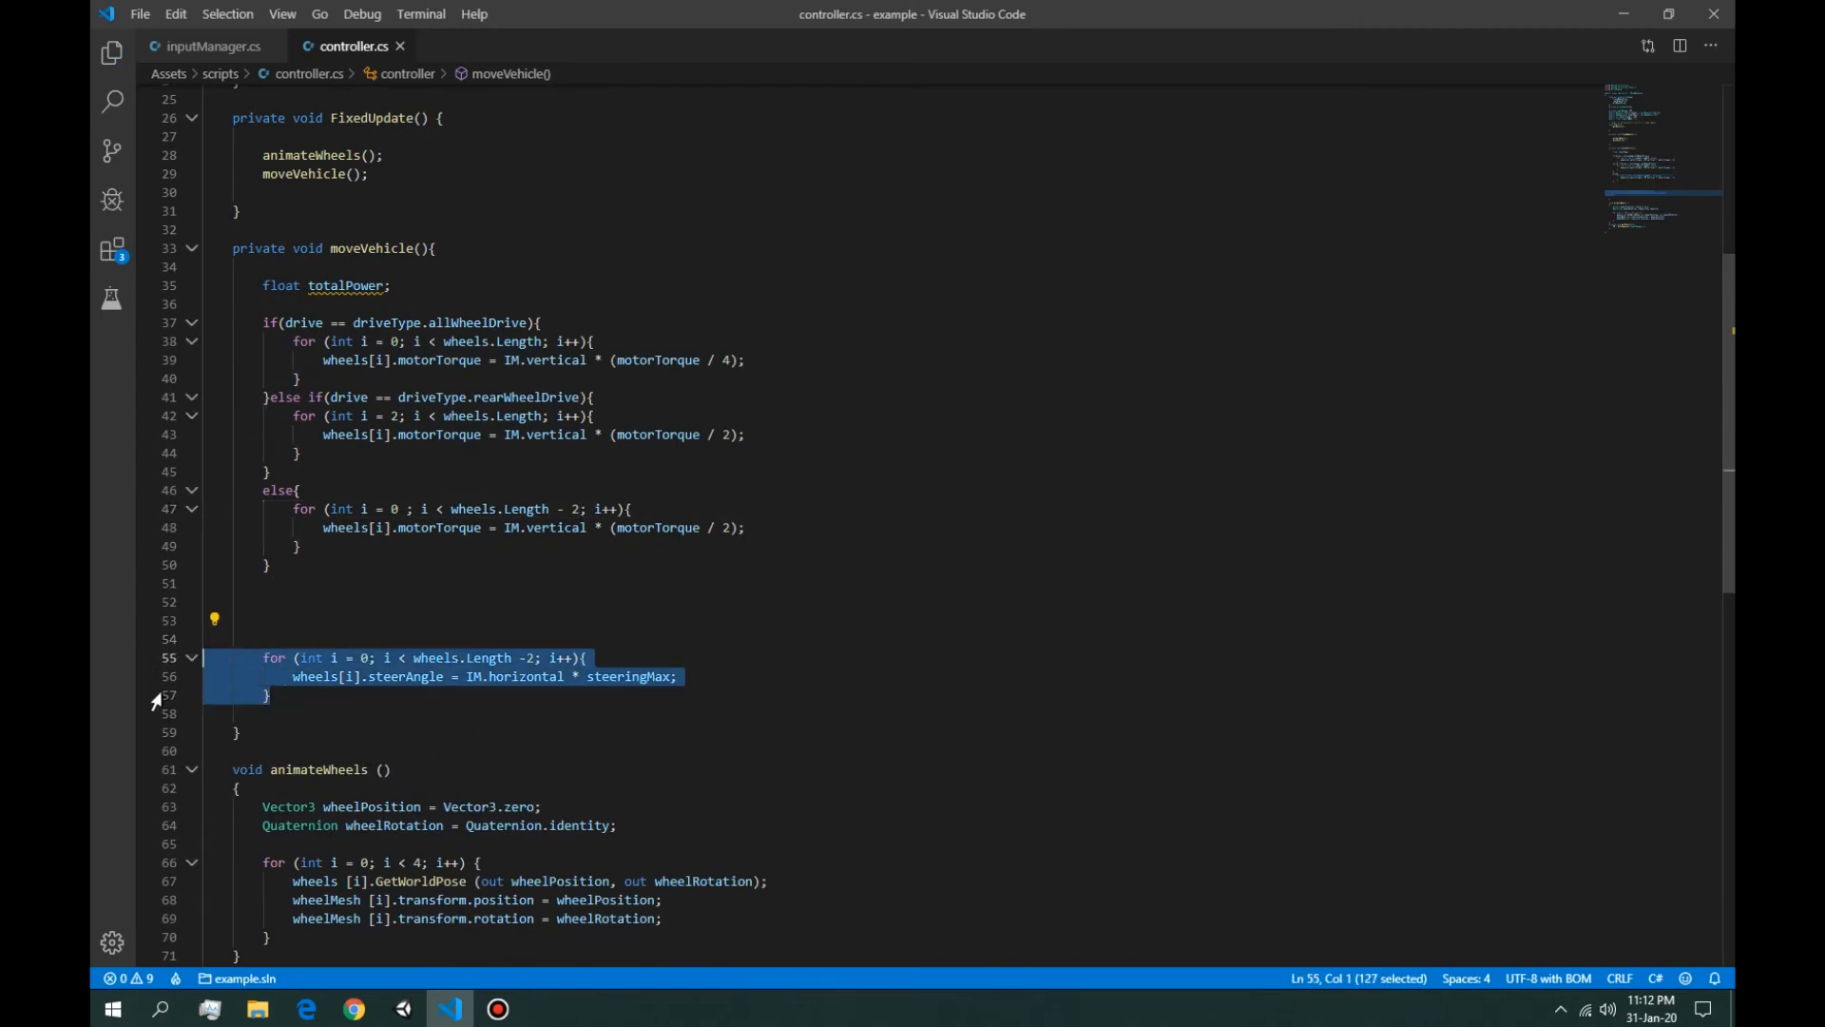
pyautogui.press('Delete')
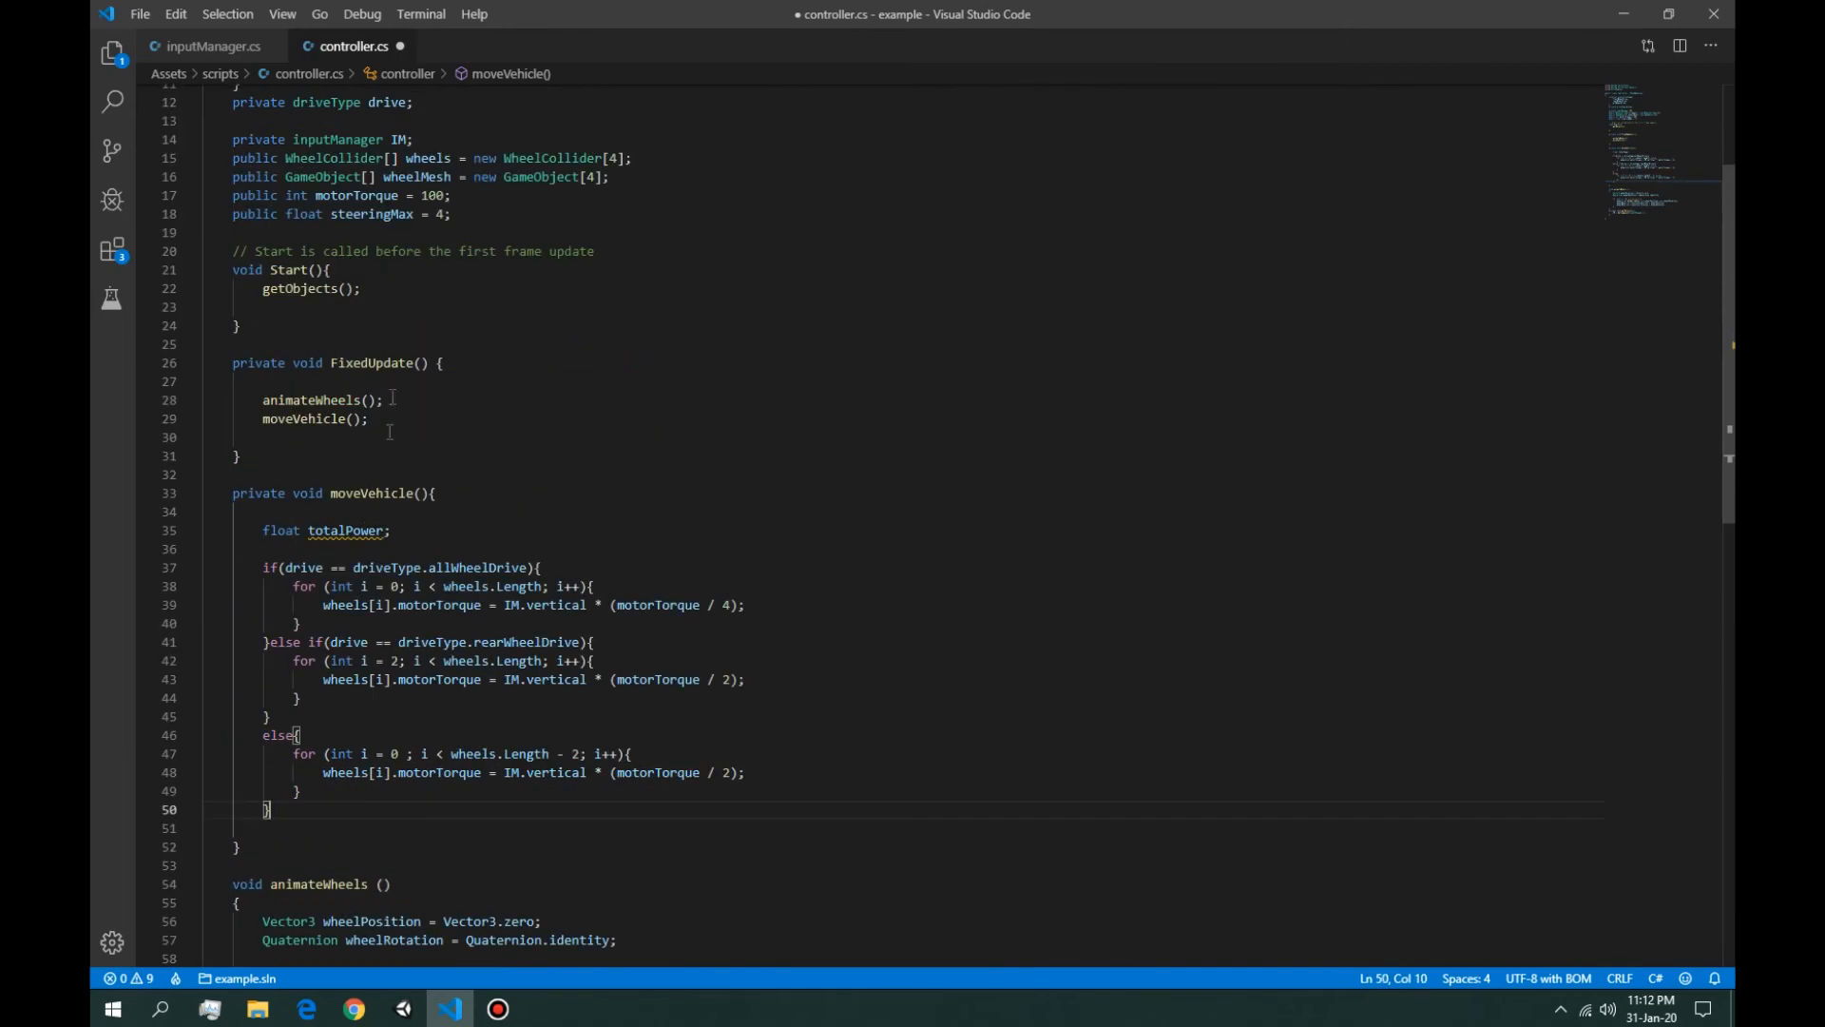
# Step: Add a steerVehicle() call in FixedUpdate
pyautogui.write('st')
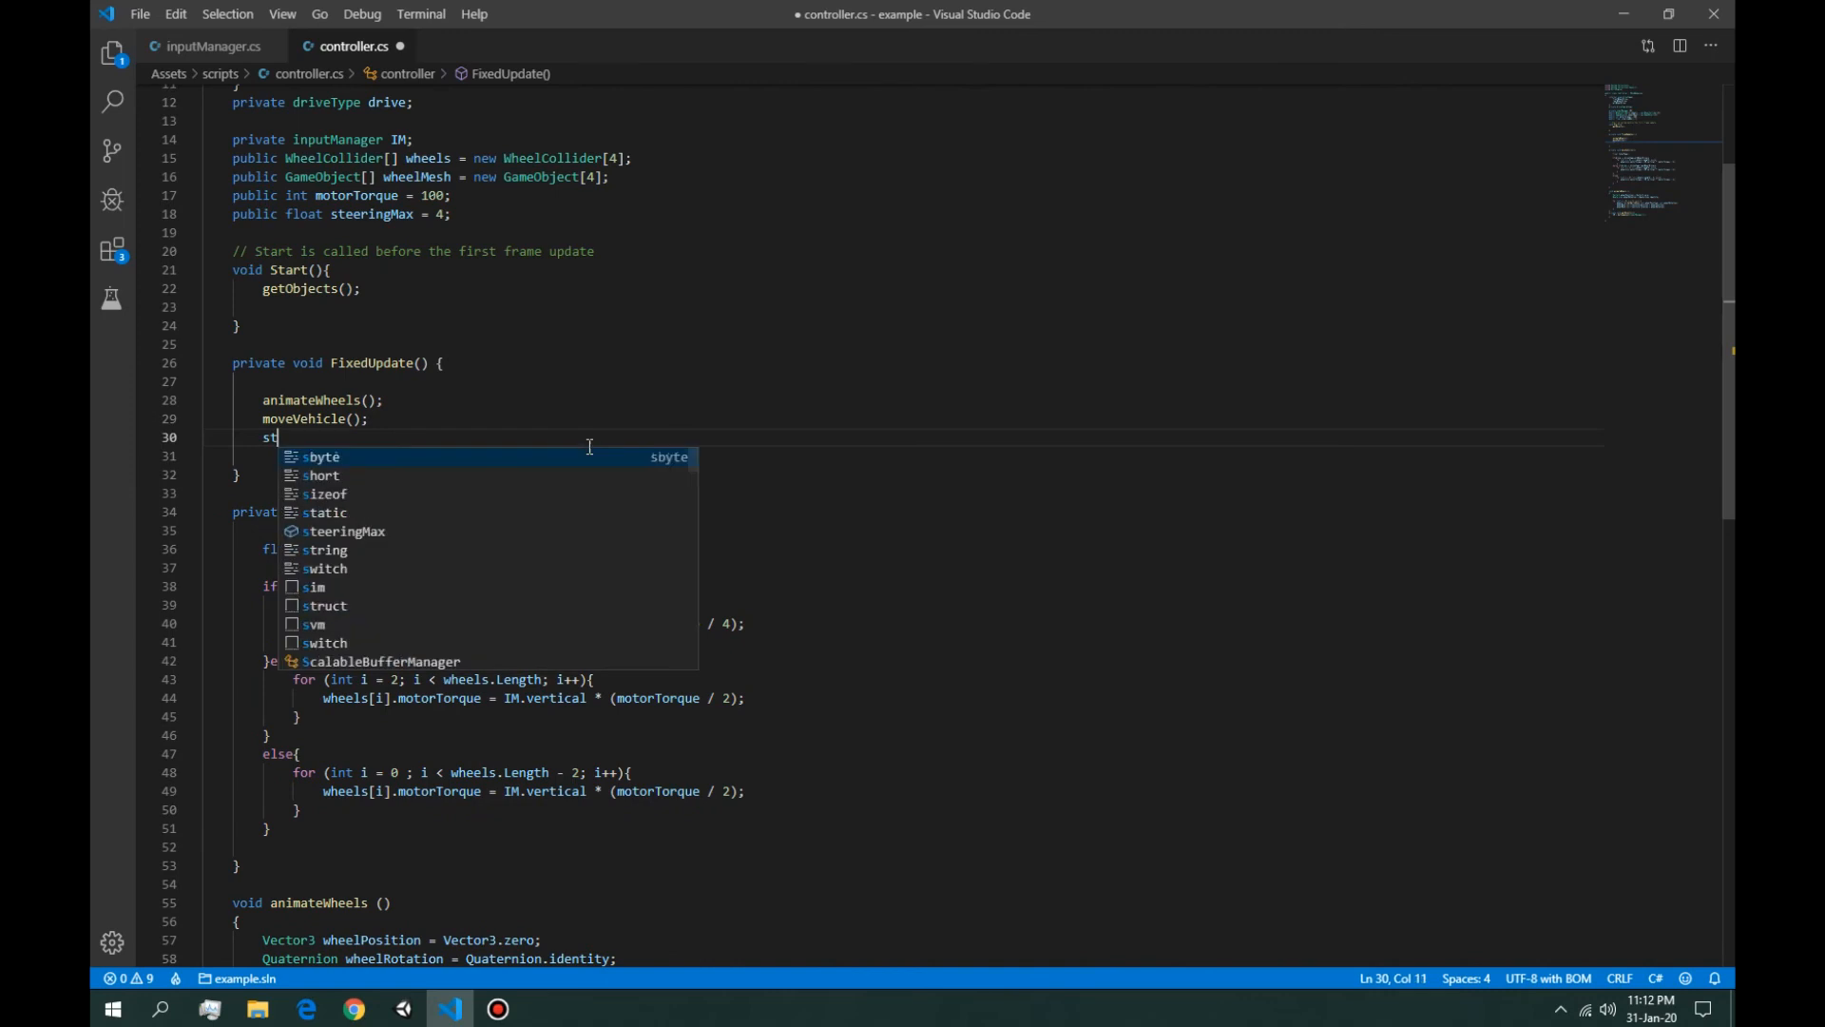
pyautogui.press('Backspace')
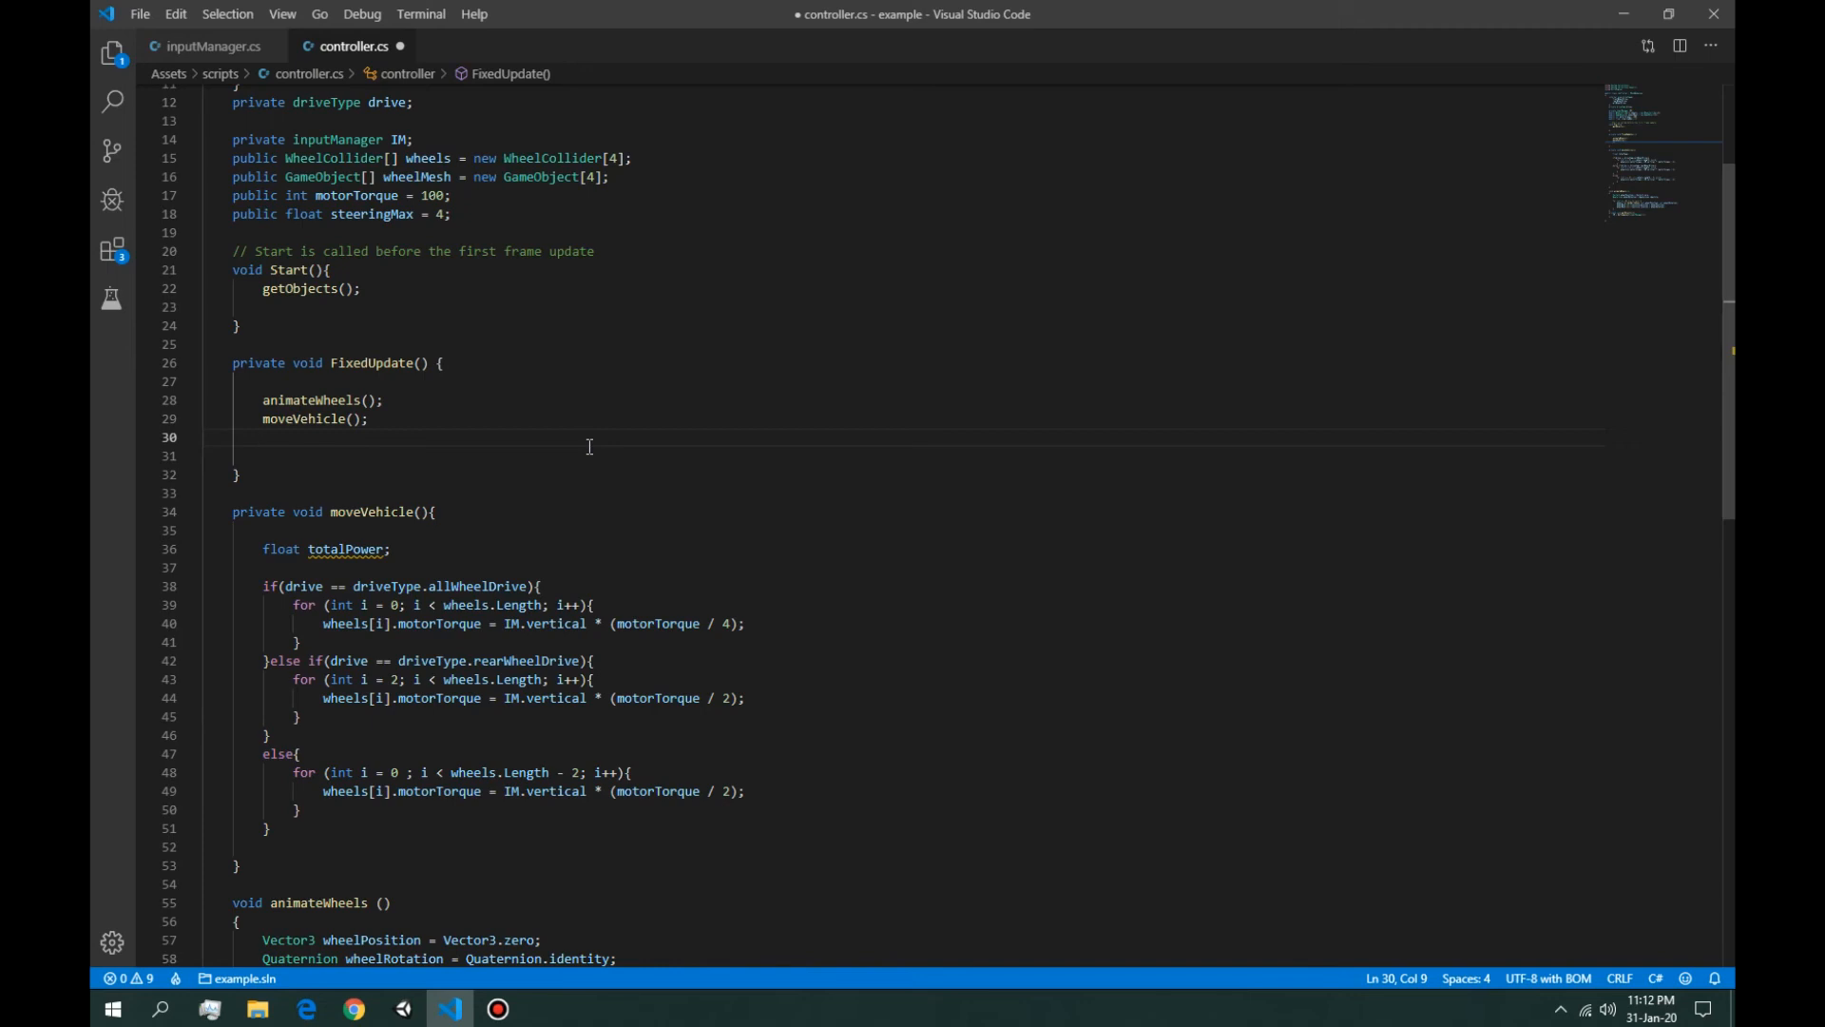
pyautogui.write('steer')
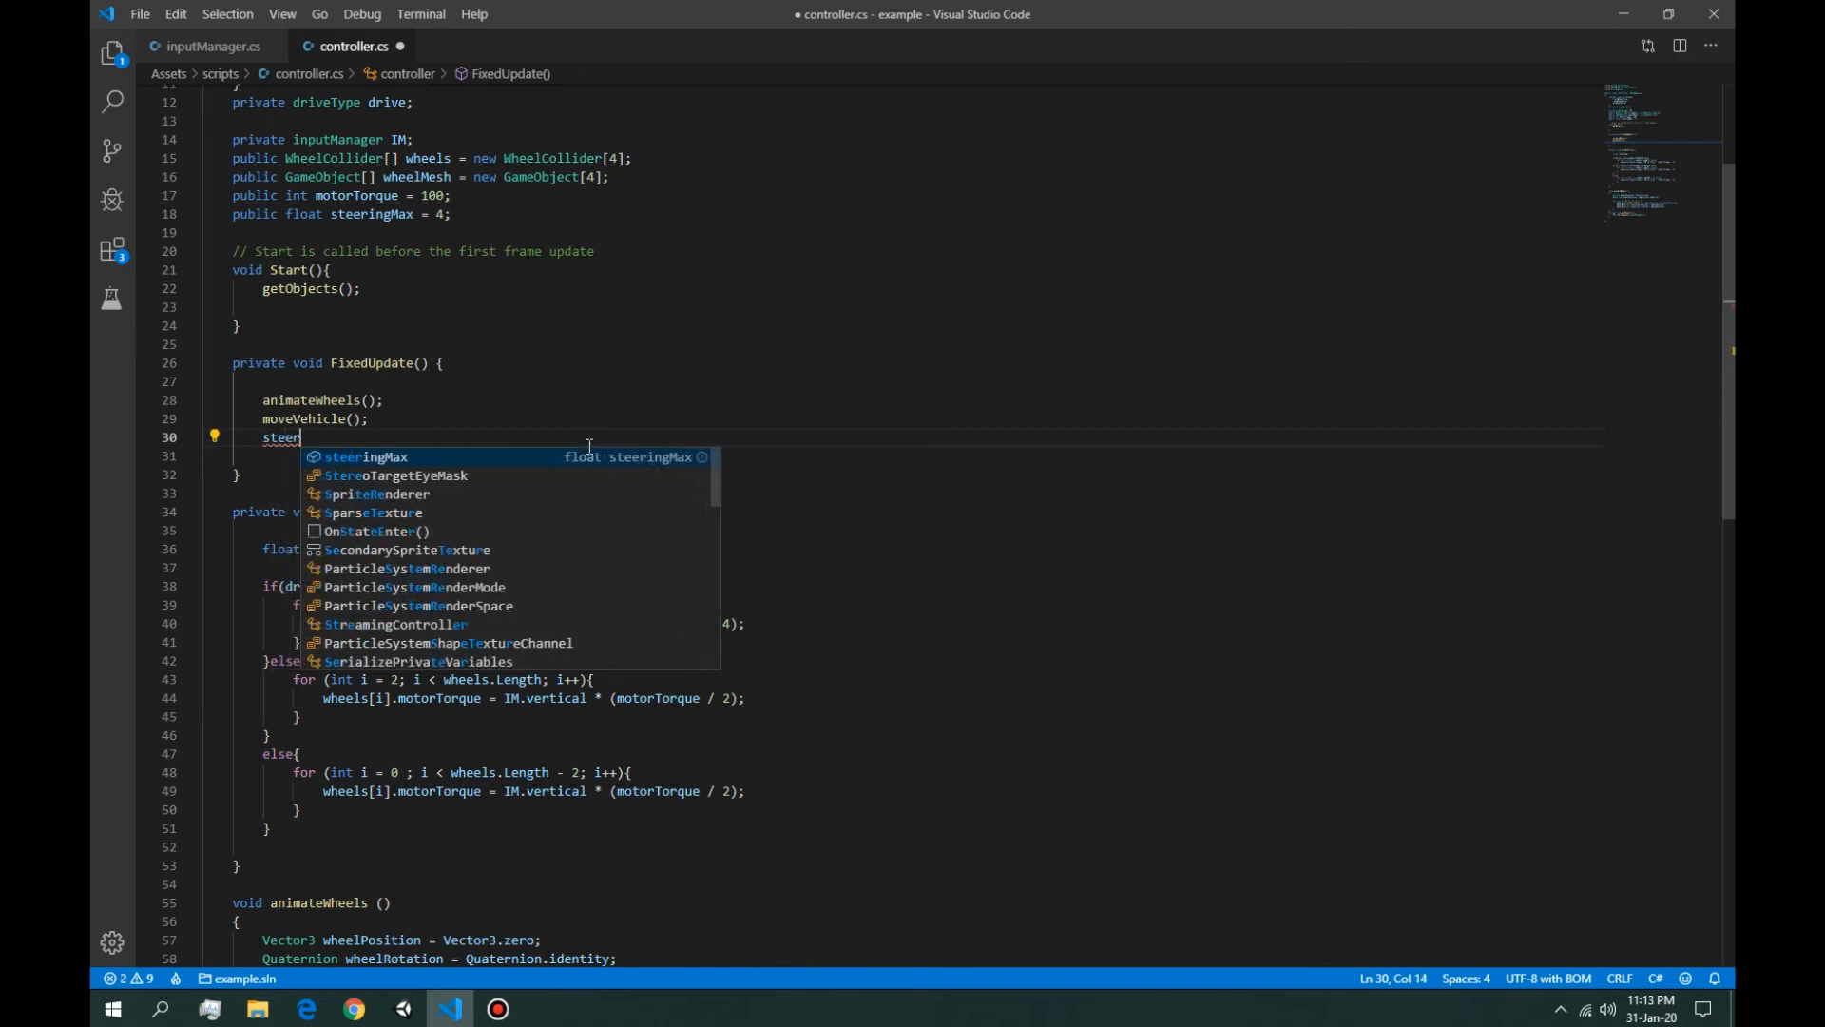
pyautogui.write('Vehicle(){')
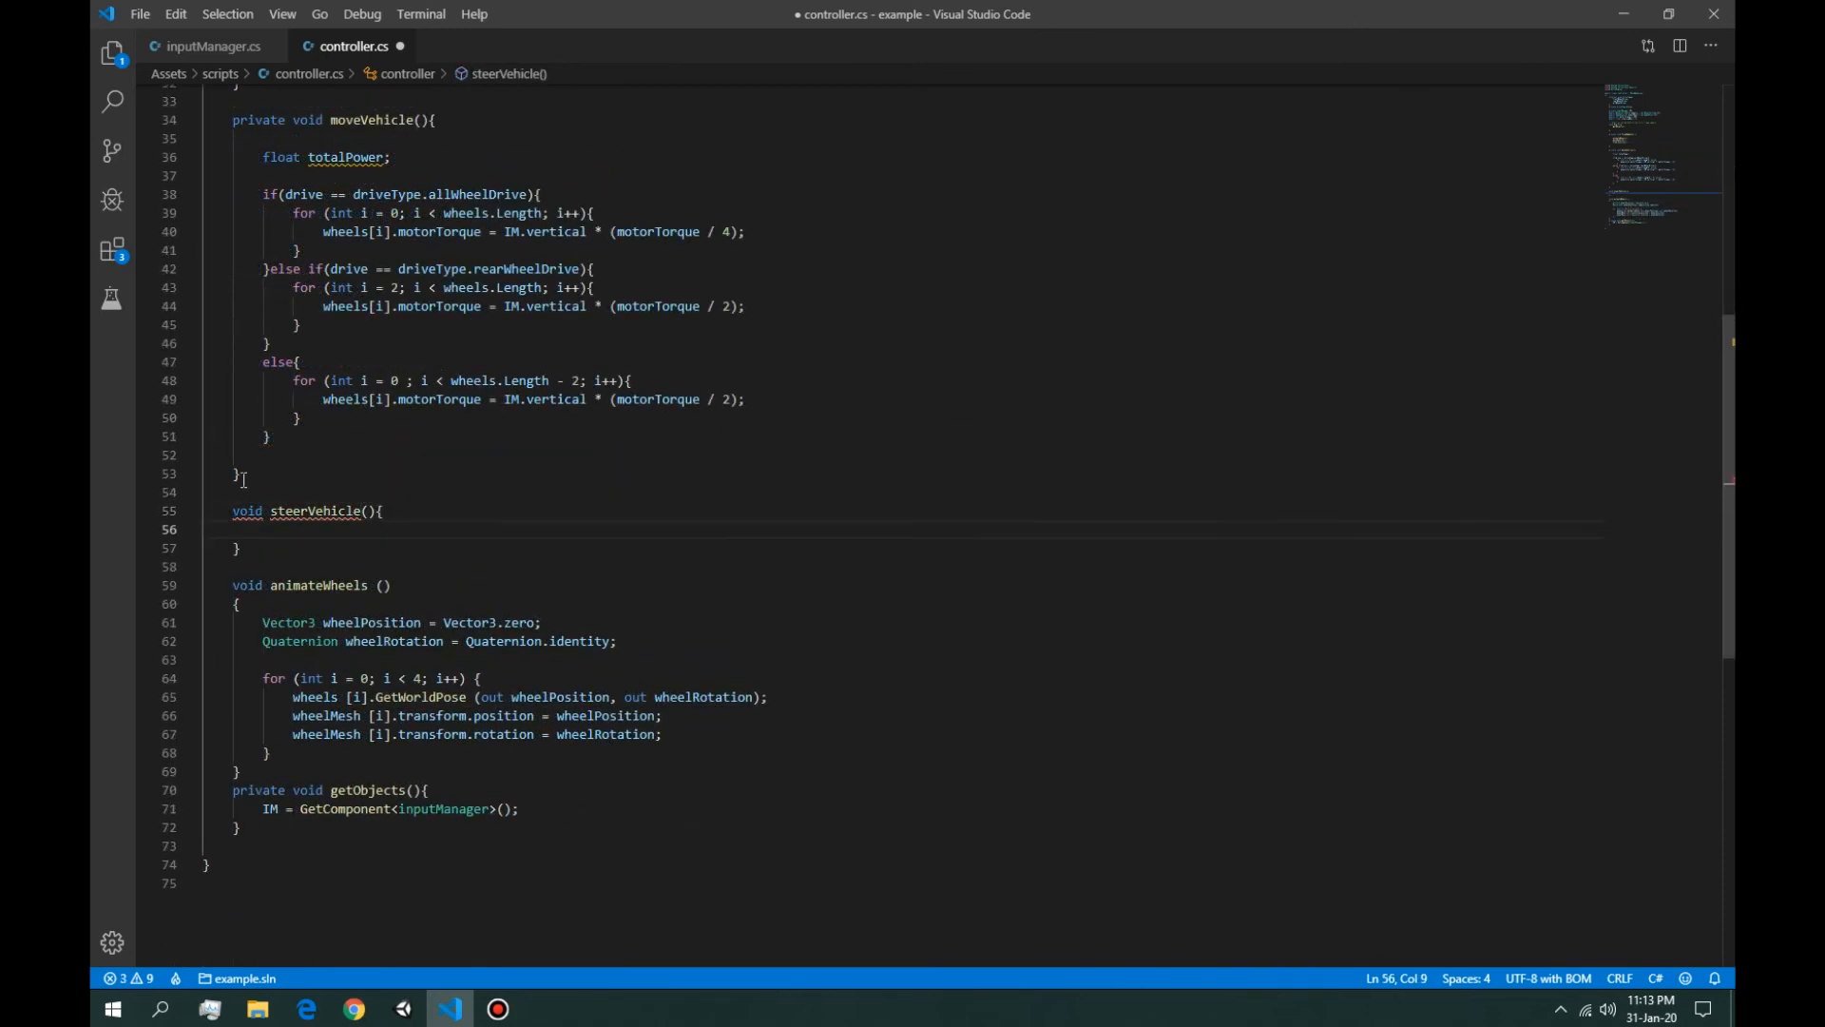
# Step: Create private void steerVehicle() holding the steering loop and save the script
pyautogui.click(241, 510)
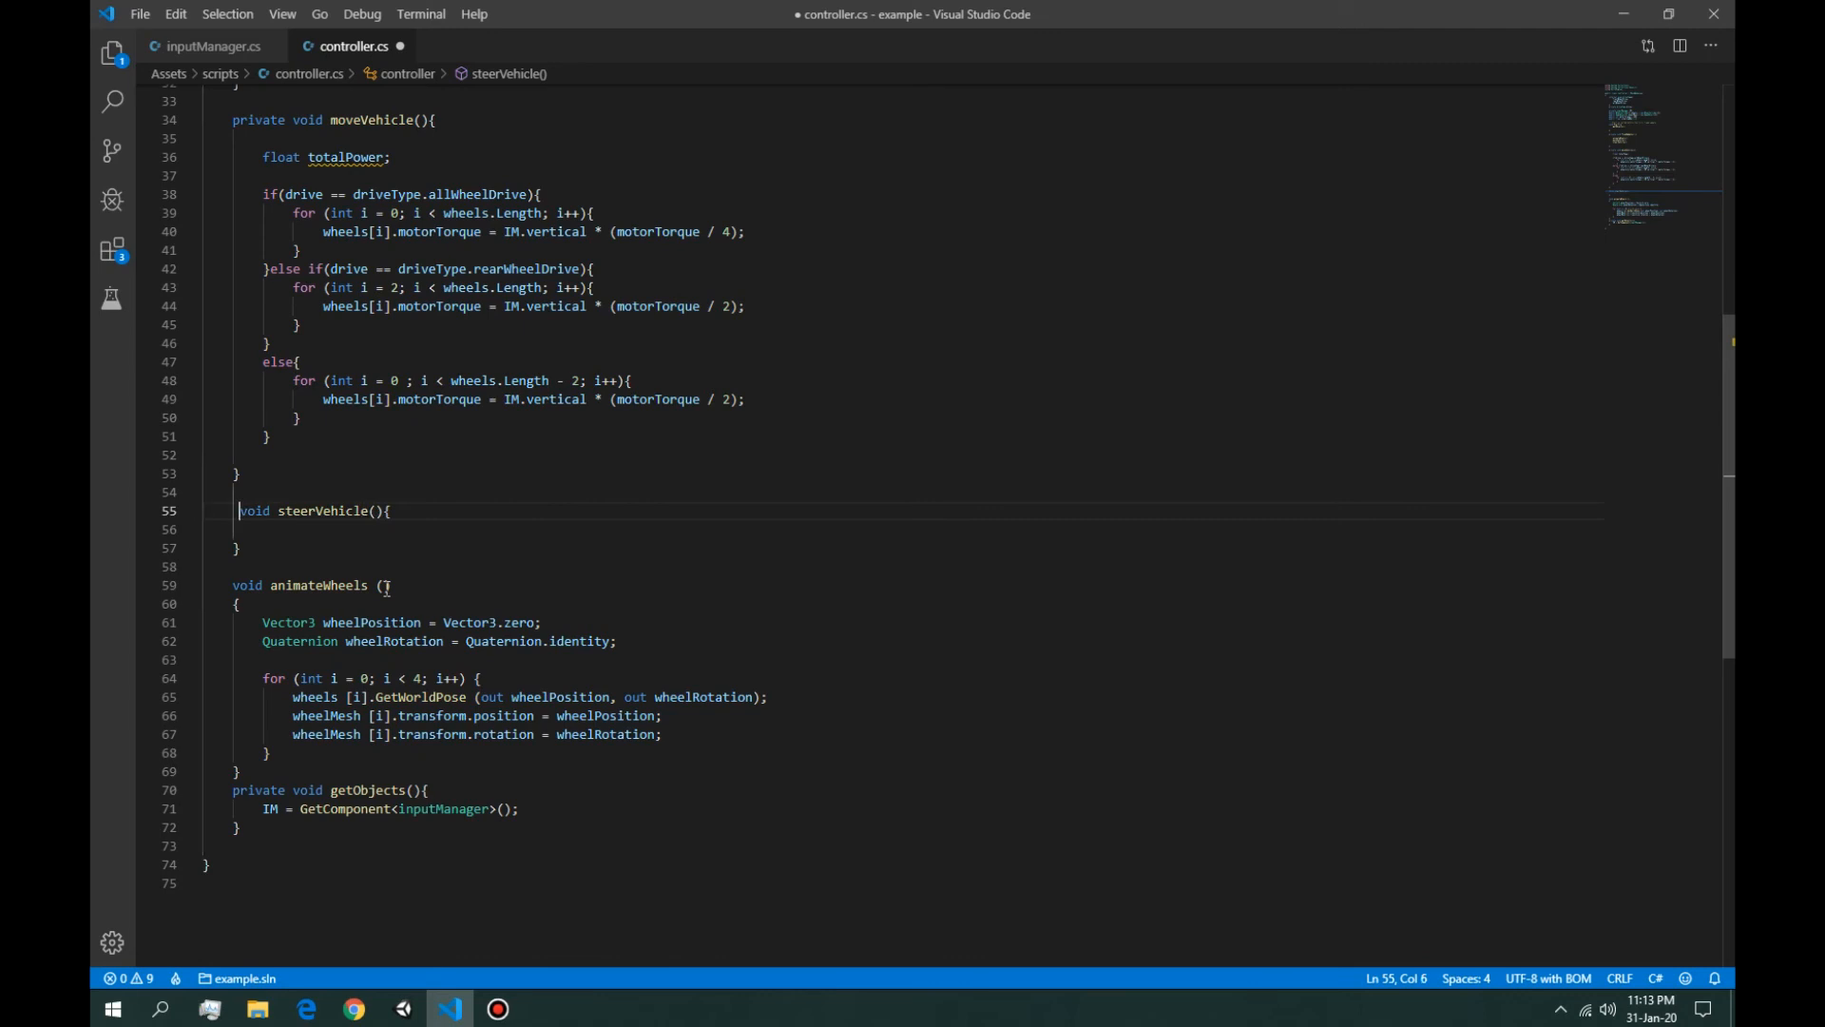
pyautogui.write('private')
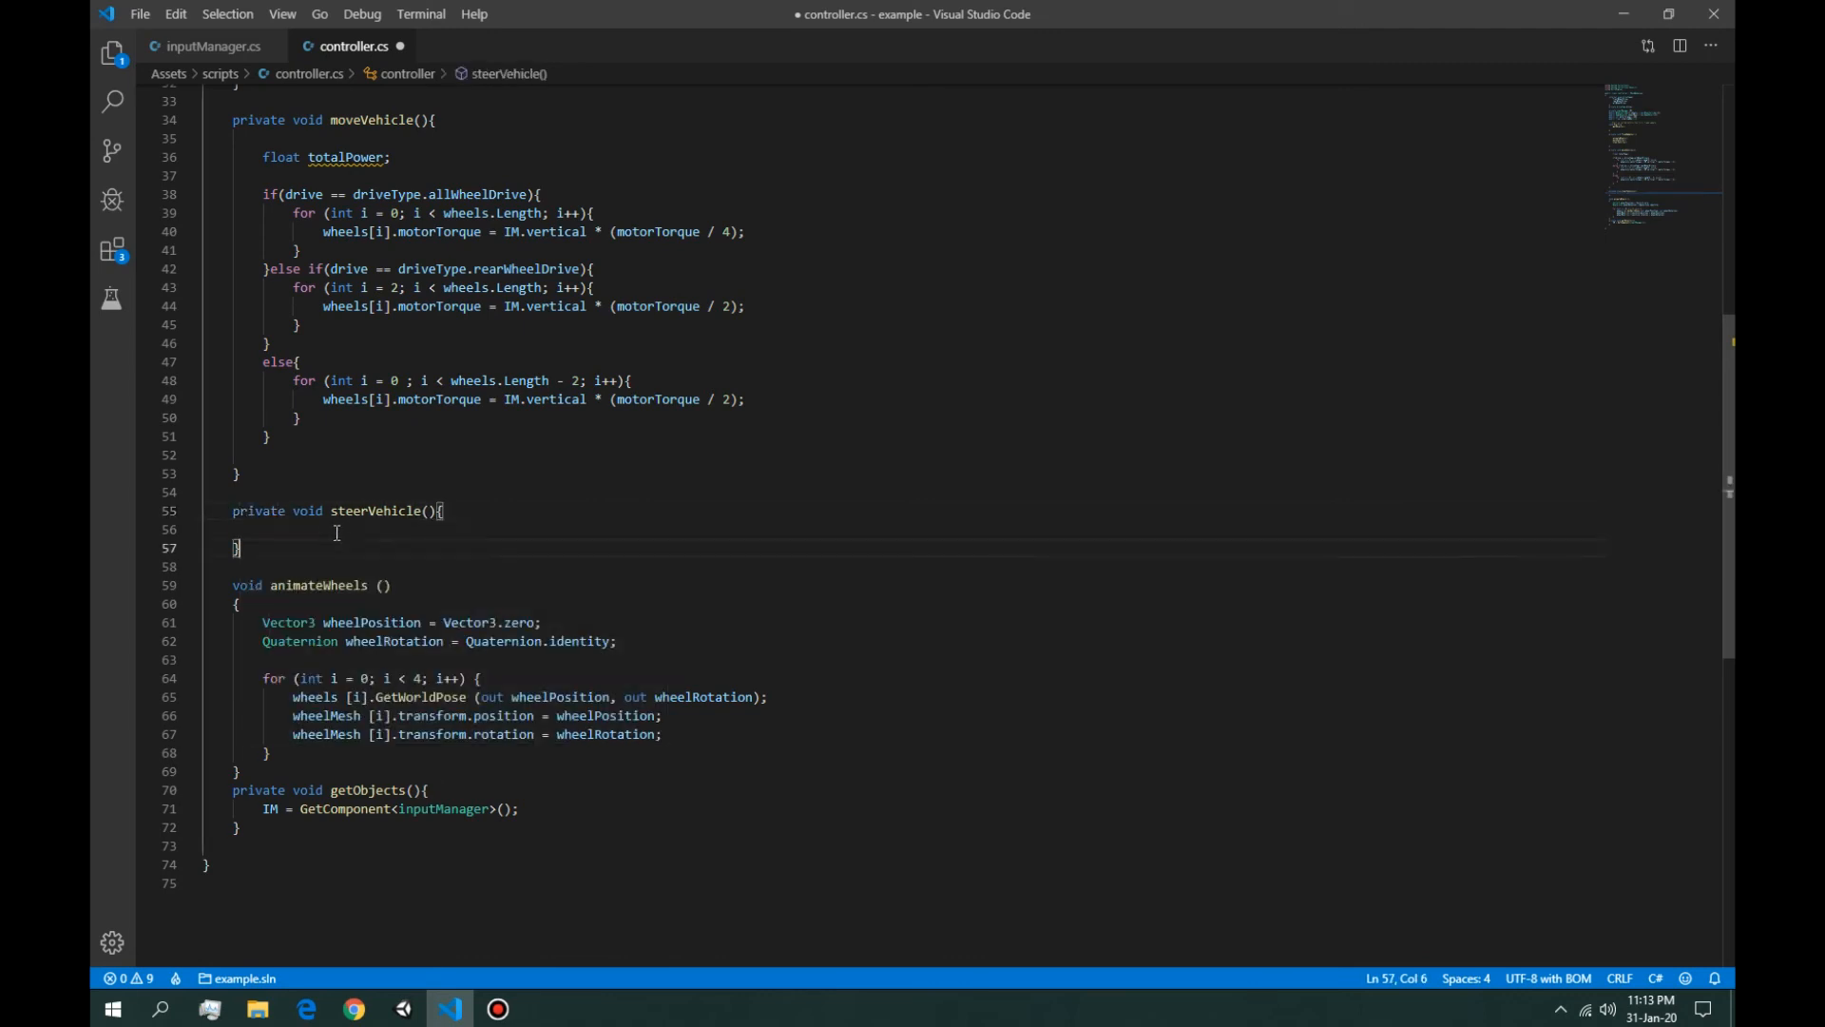
pyautogui.write('for (int i = 0; i < wheels.Length -2; i++){')
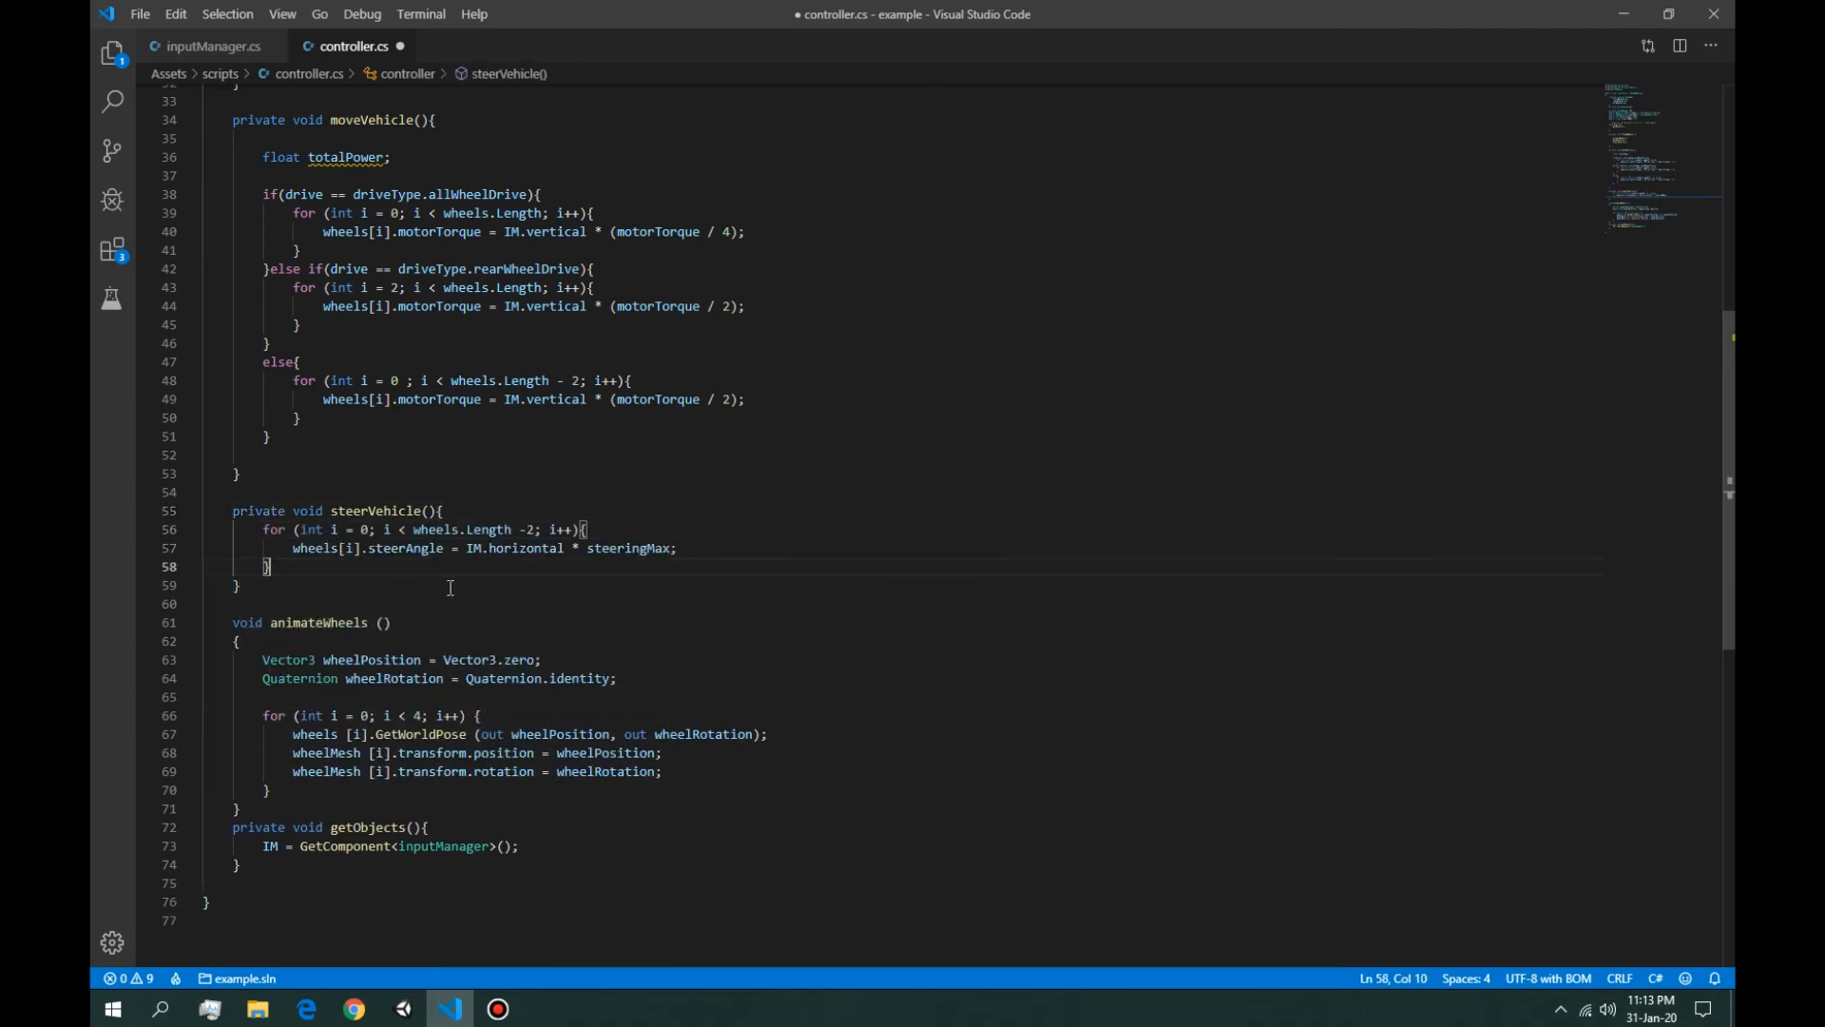
pyautogui.press('Enter')
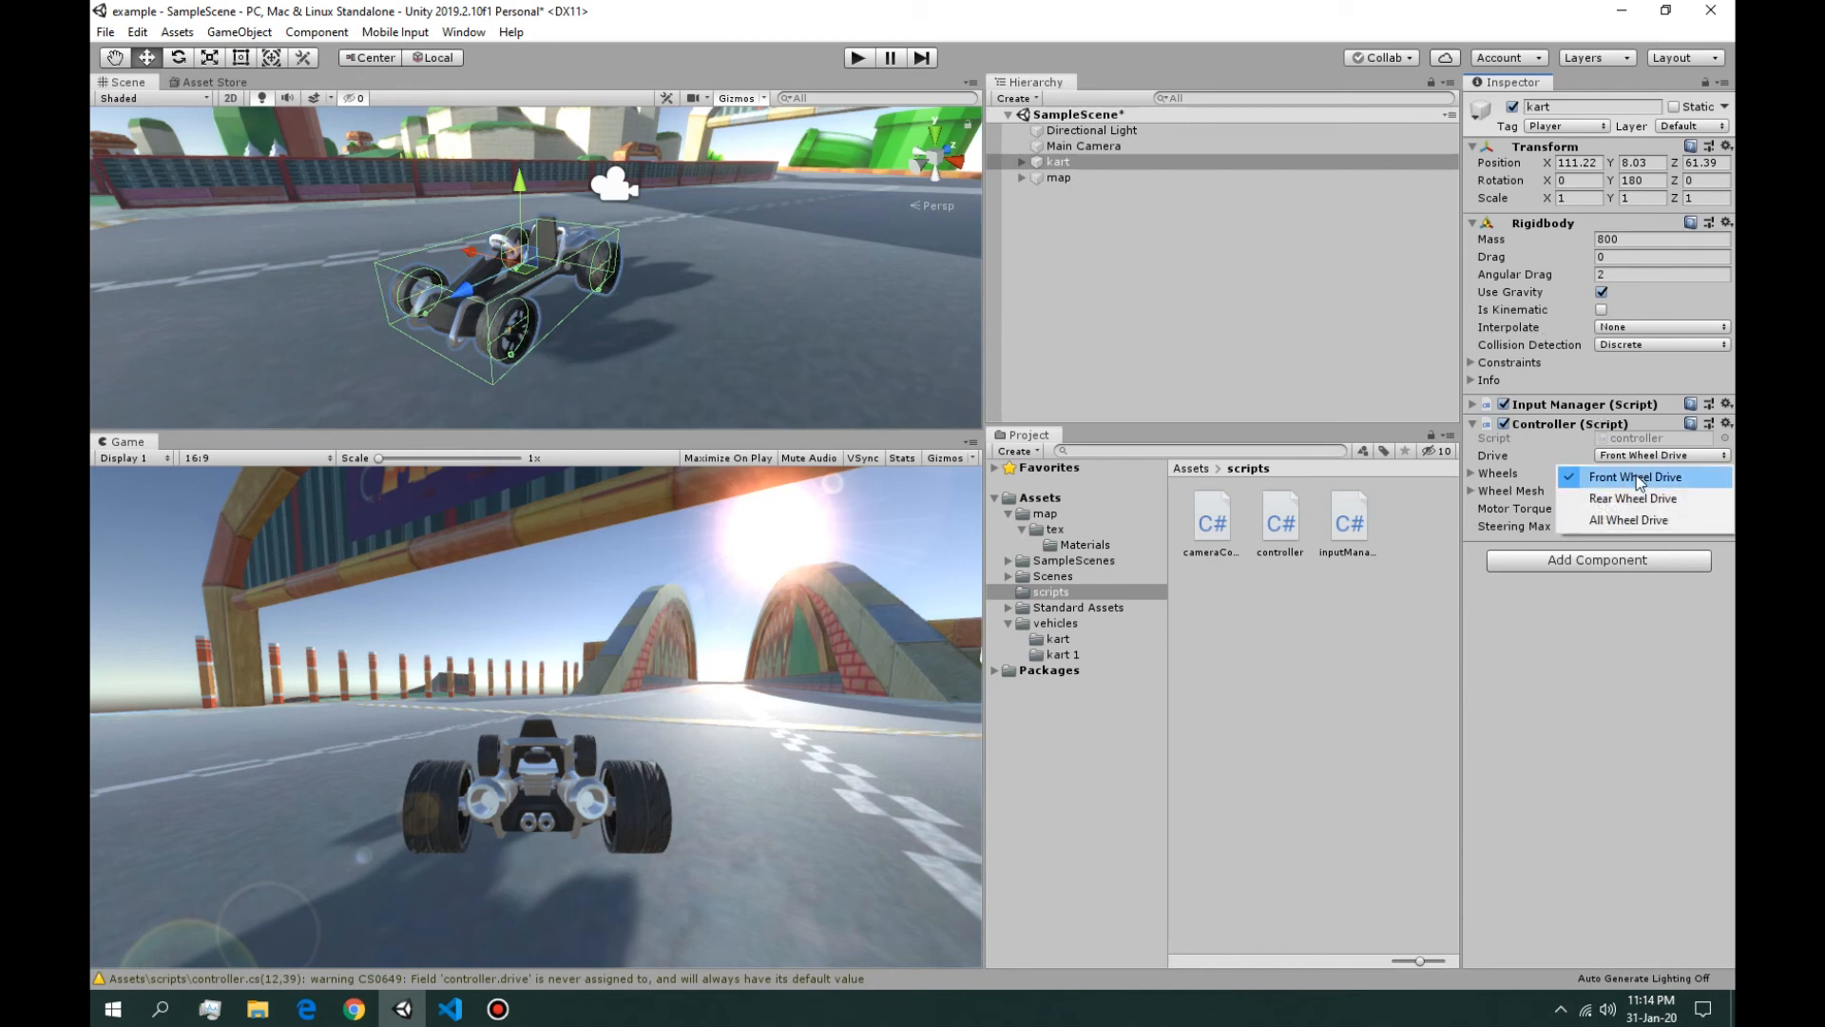
# Step: Test-drive the kart in Front Wheel Drive, raising Motor Torque to 50000 mid-run
pyautogui.click(1635, 476)
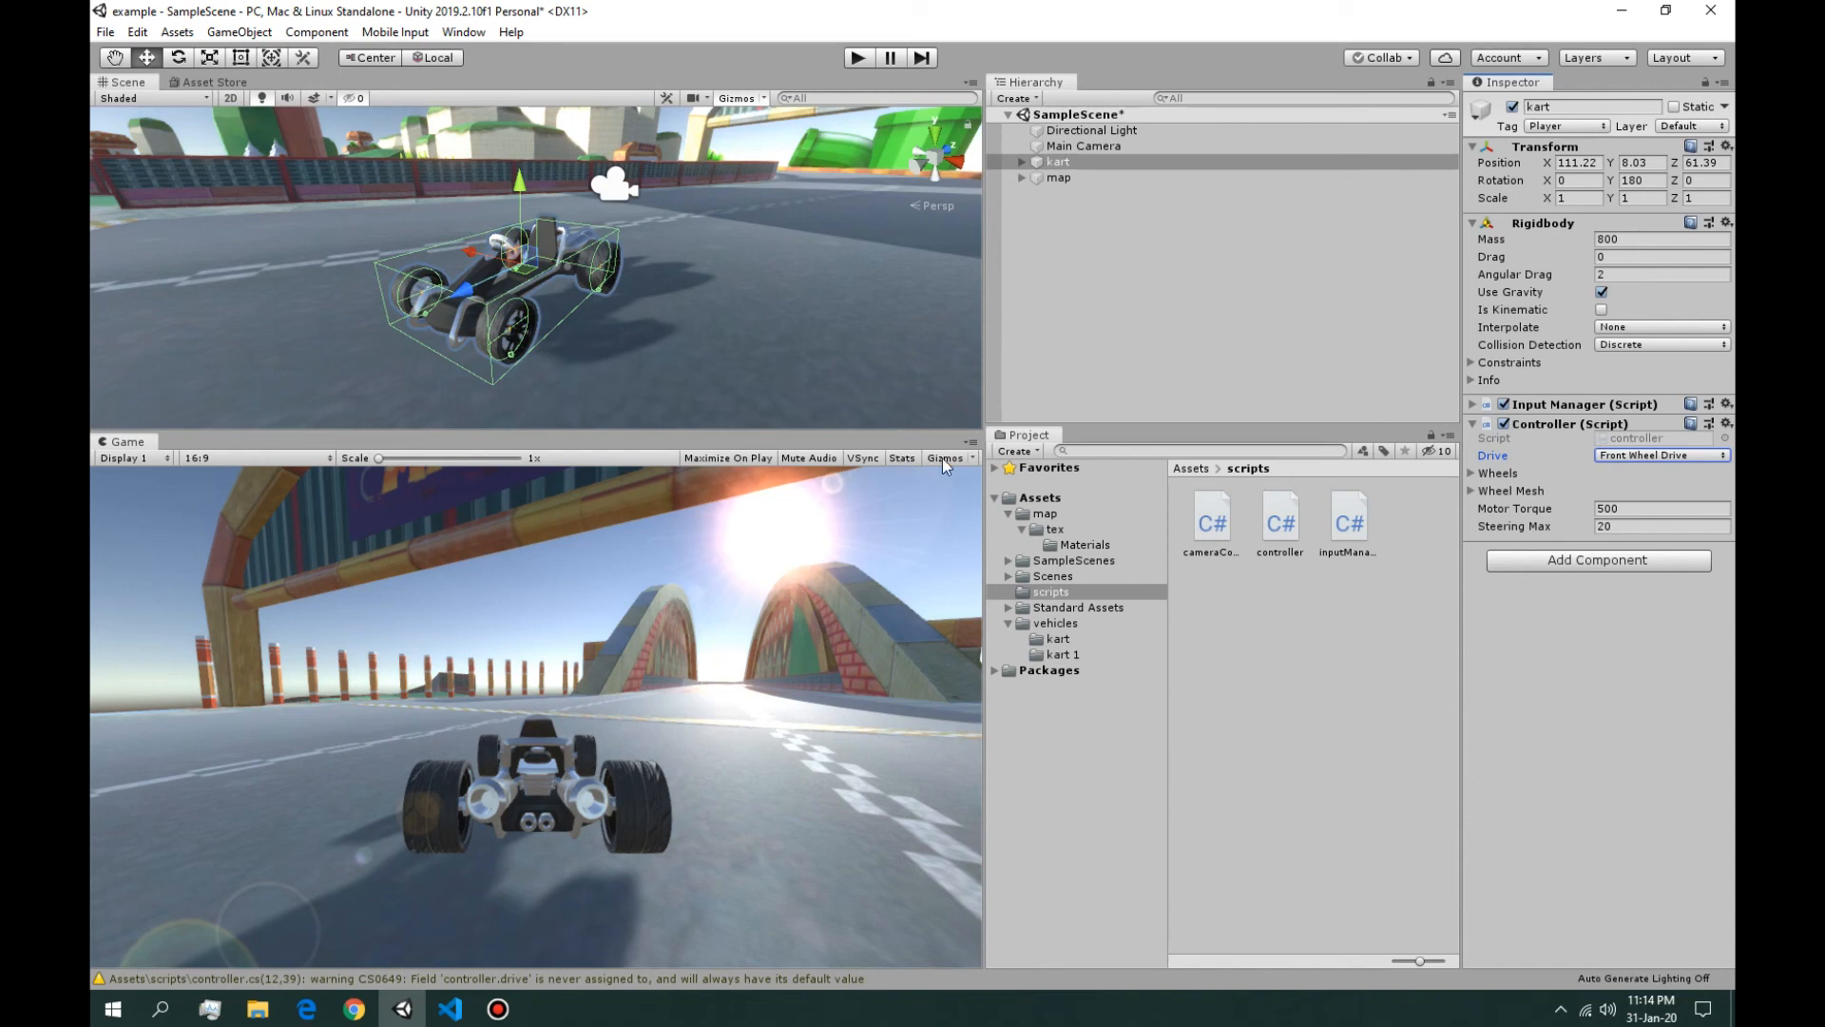
pyautogui.click(858, 57)
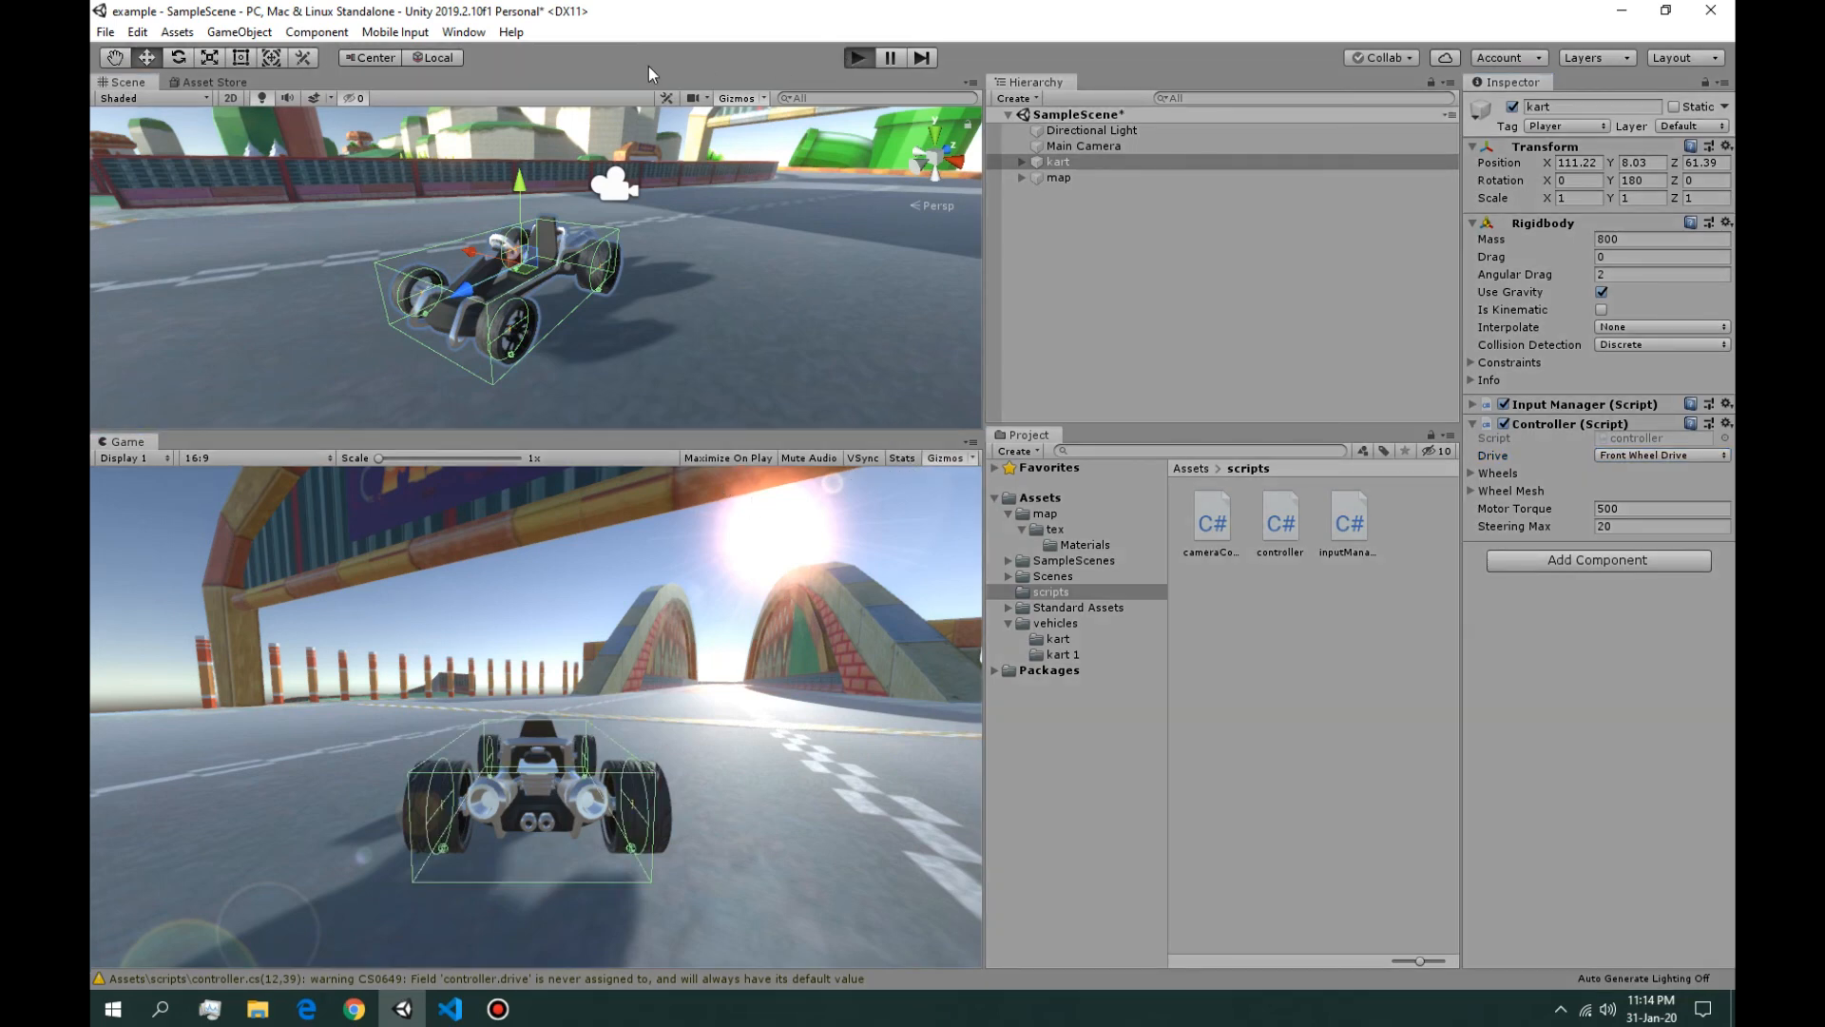
pyautogui.click(856, 57)
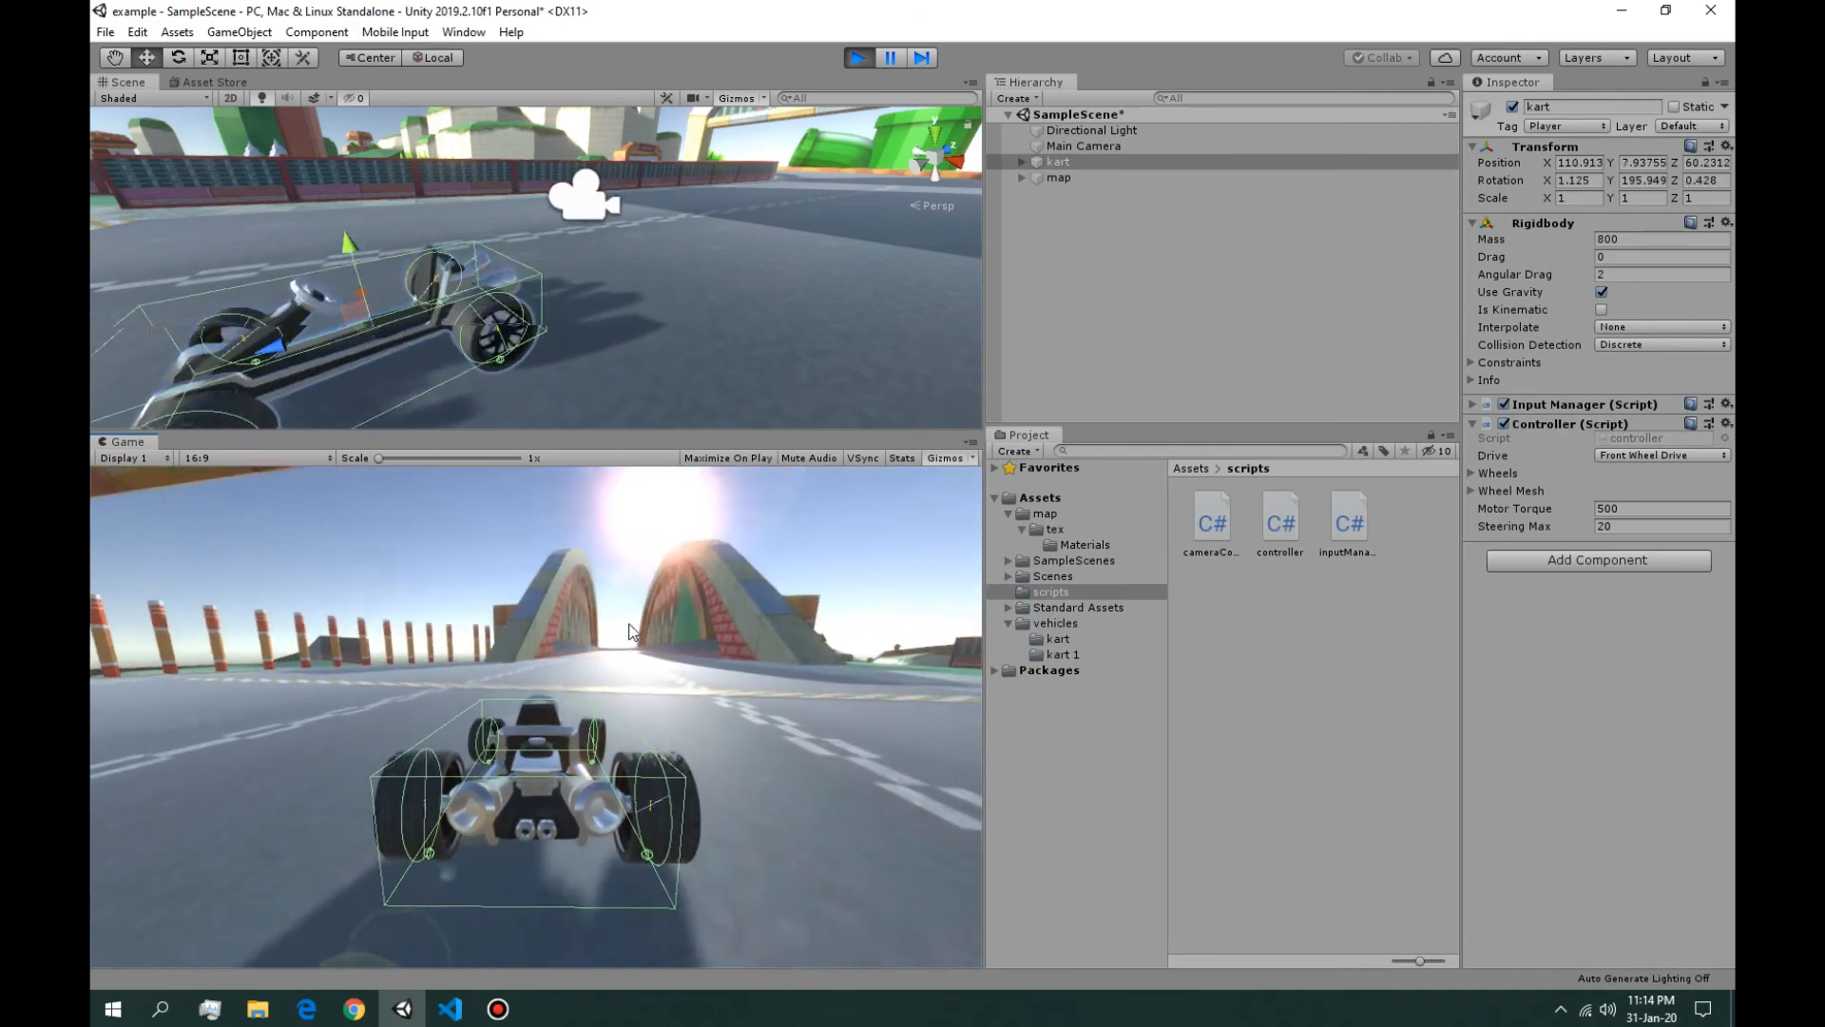
pyautogui.click(857, 57)
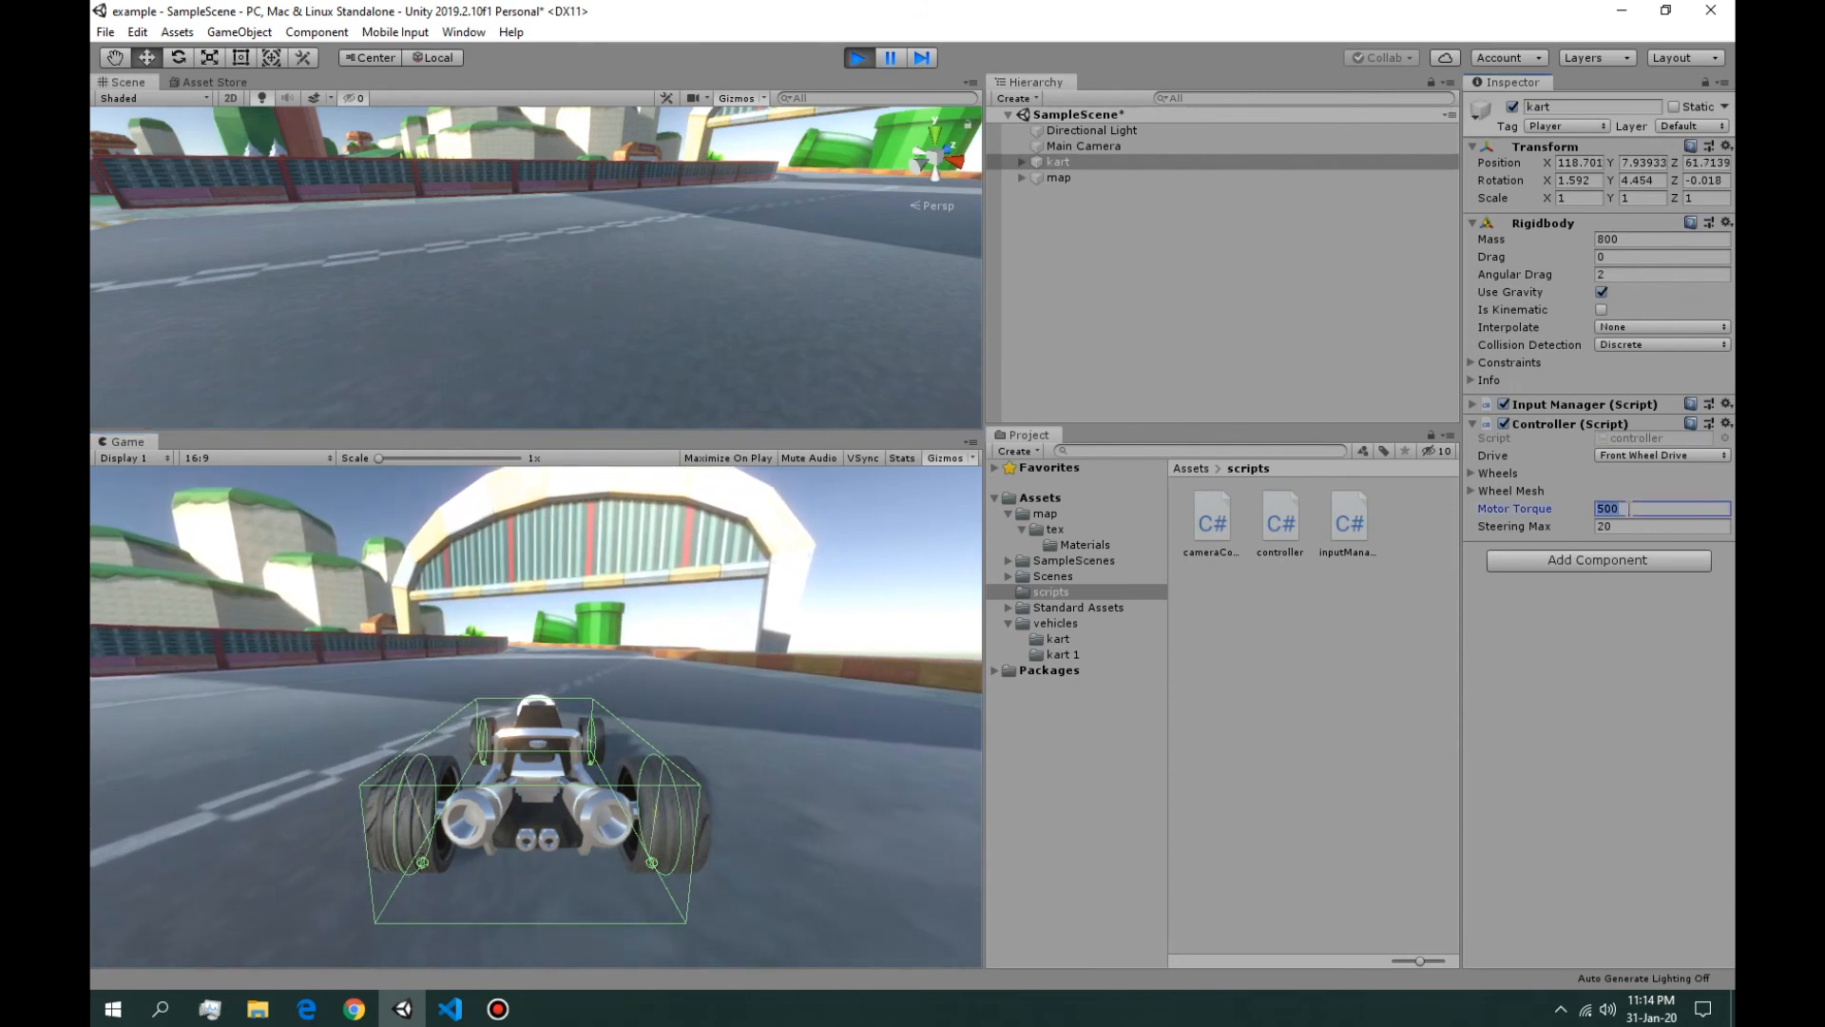
pyautogui.write('50000')
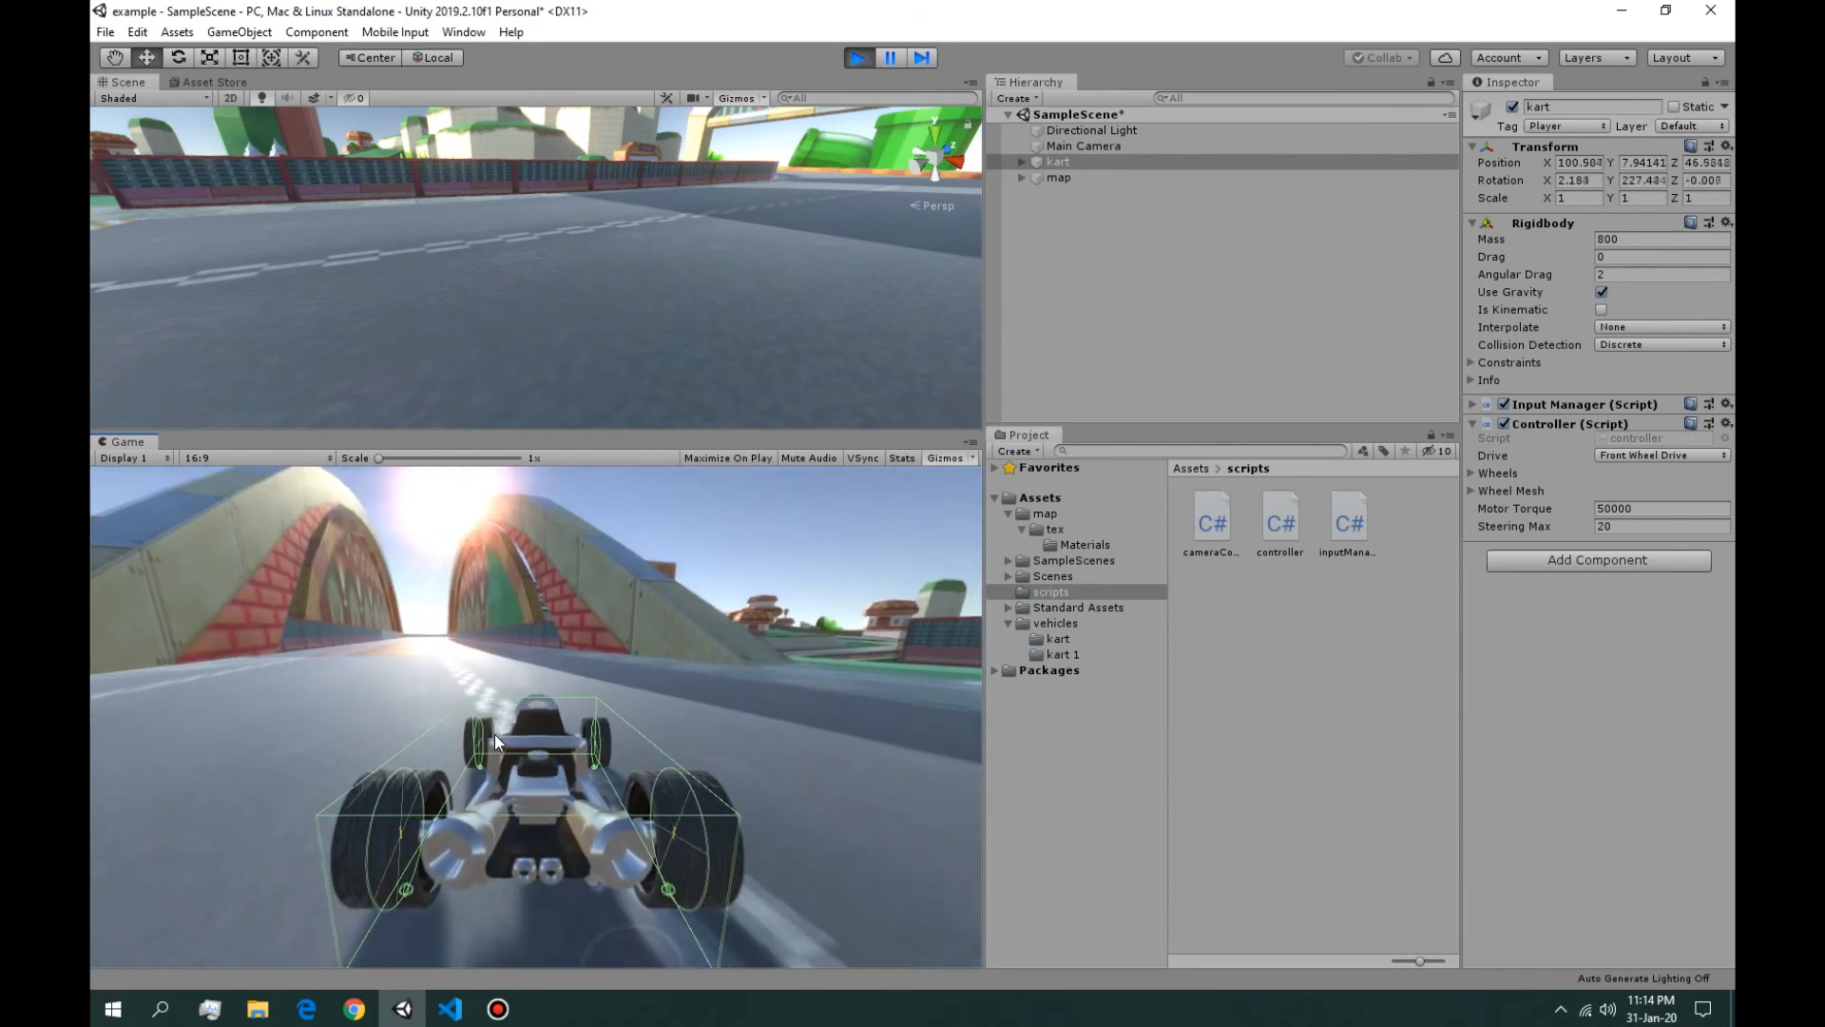
pyautogui.click(856, 57)
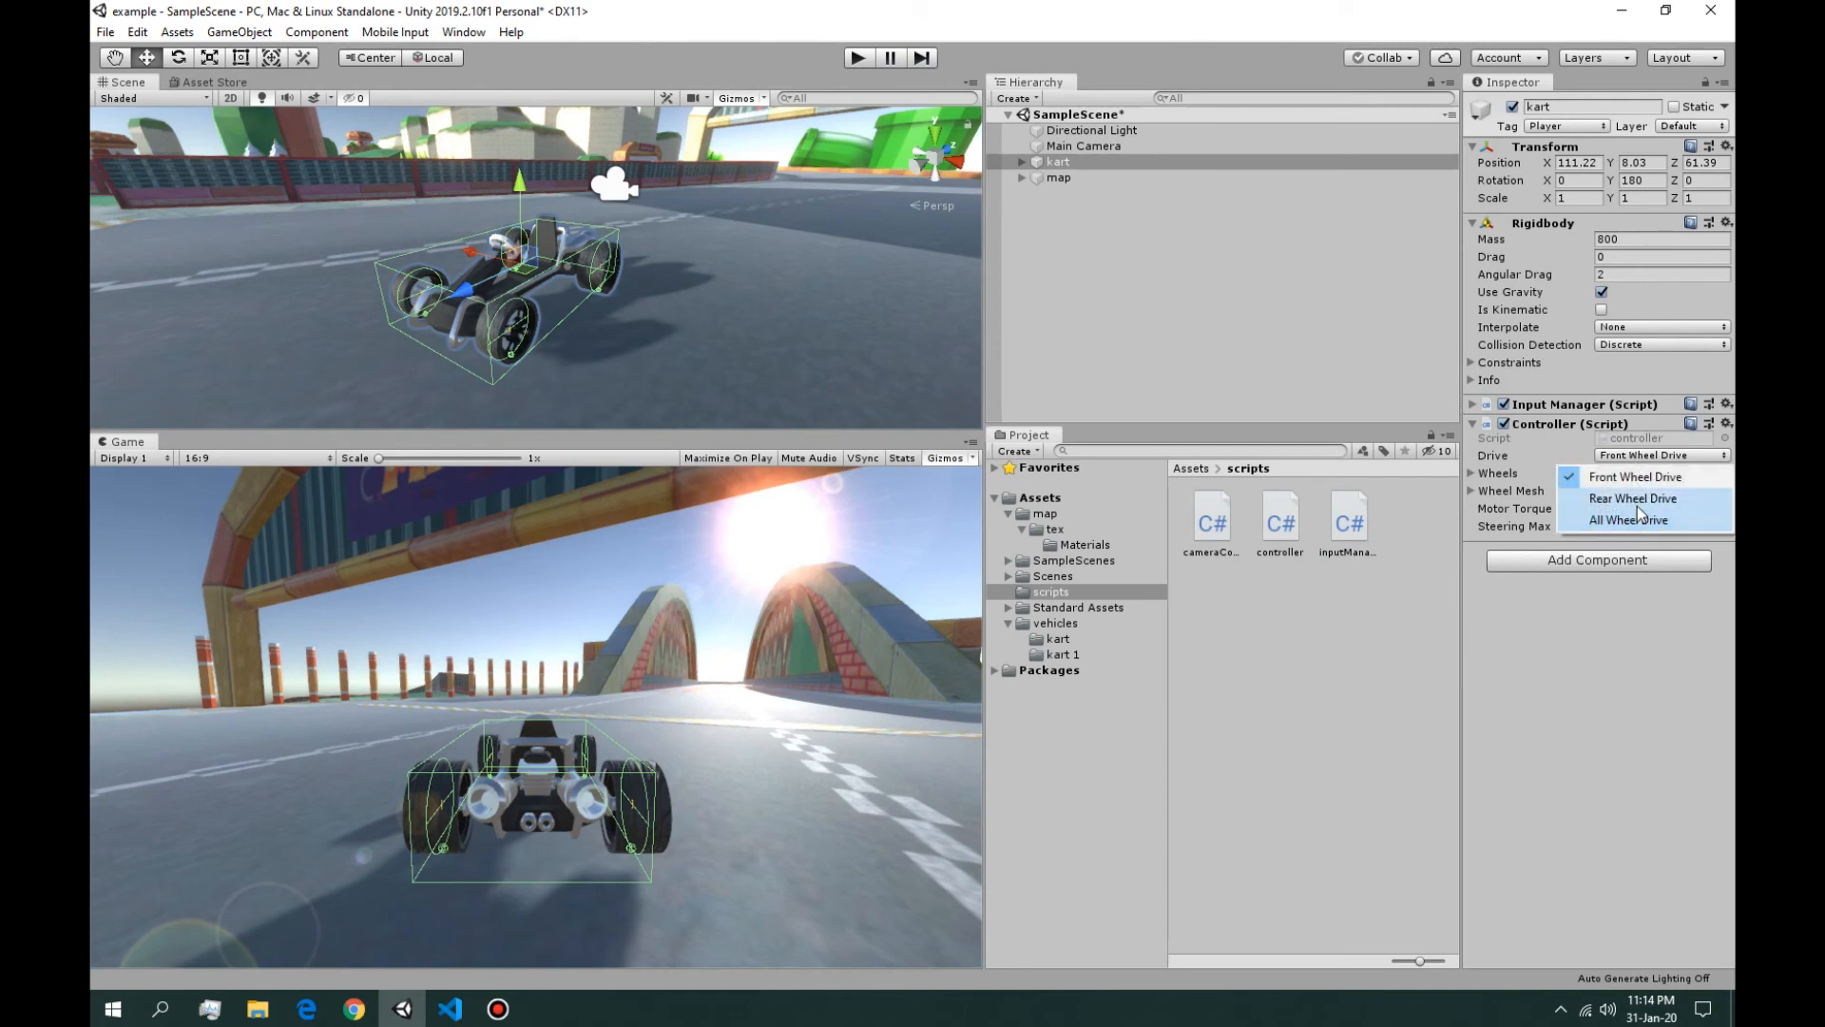
# Step: Test-drive the kart in Rear Wheel Drive at Motor Torque 50000
pyautogui.click(1631, 499)
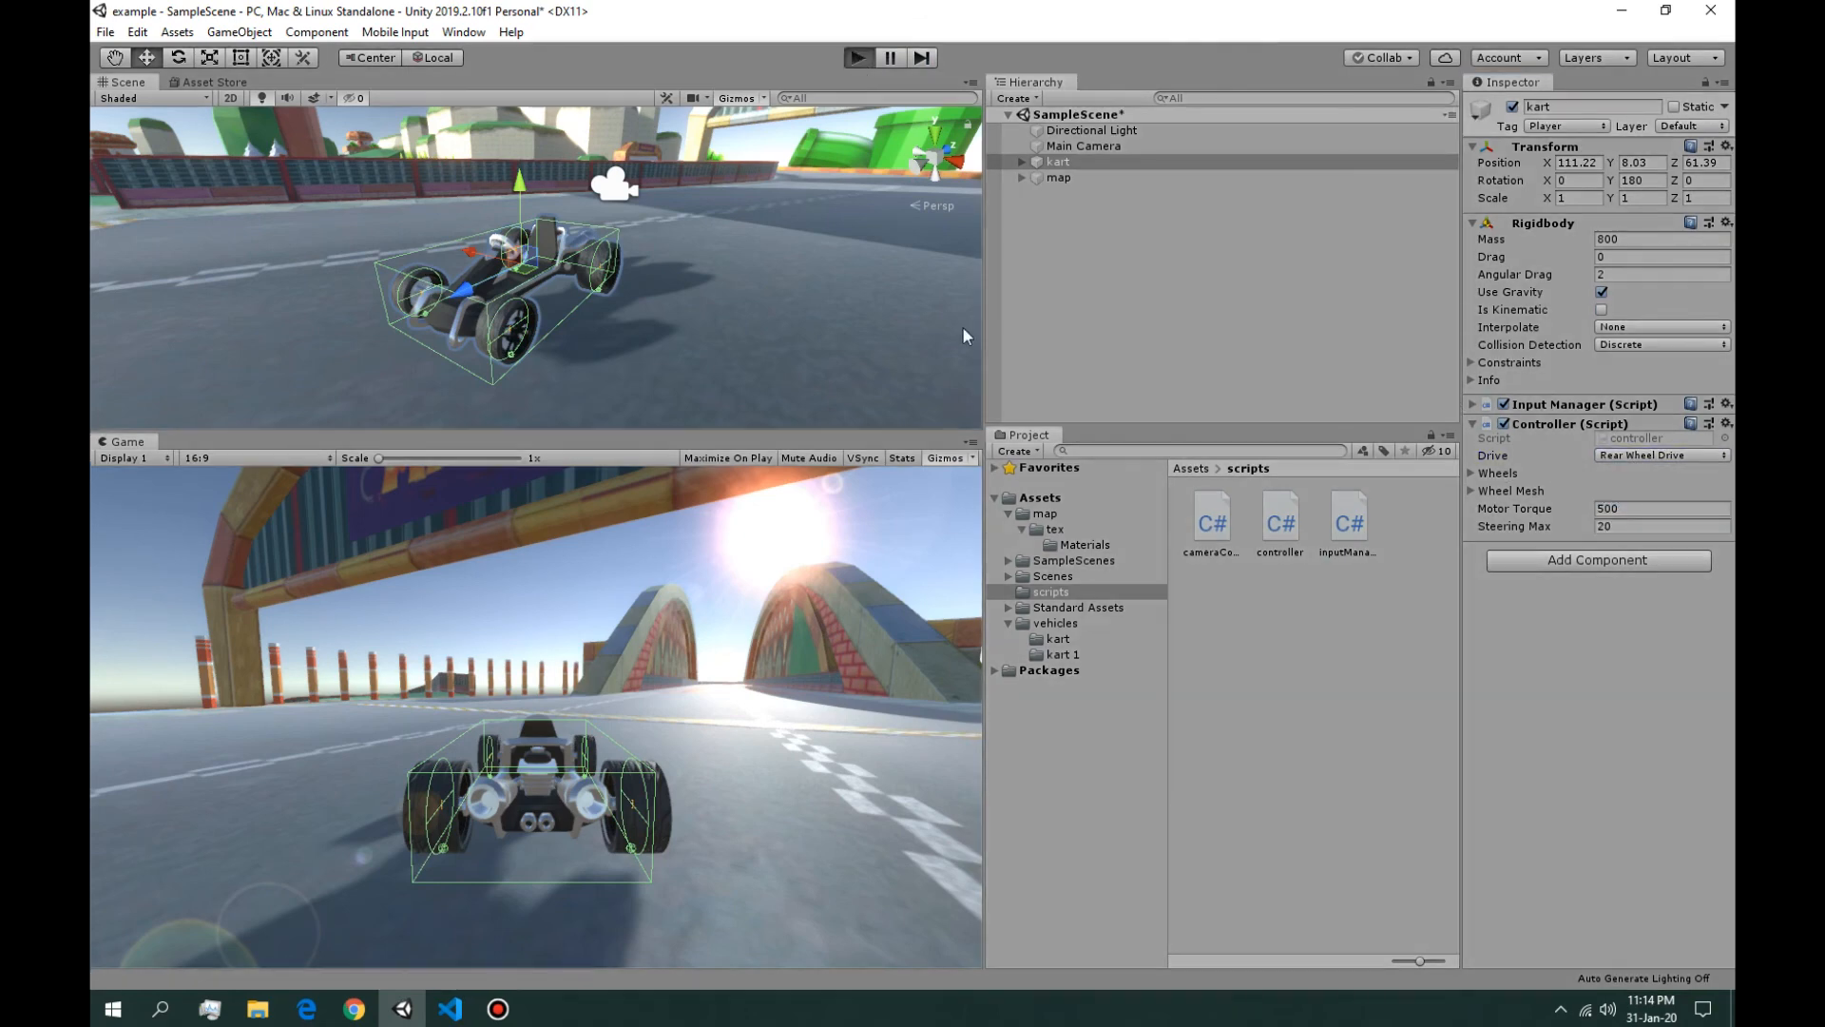
pyautogui.click(858, 57)
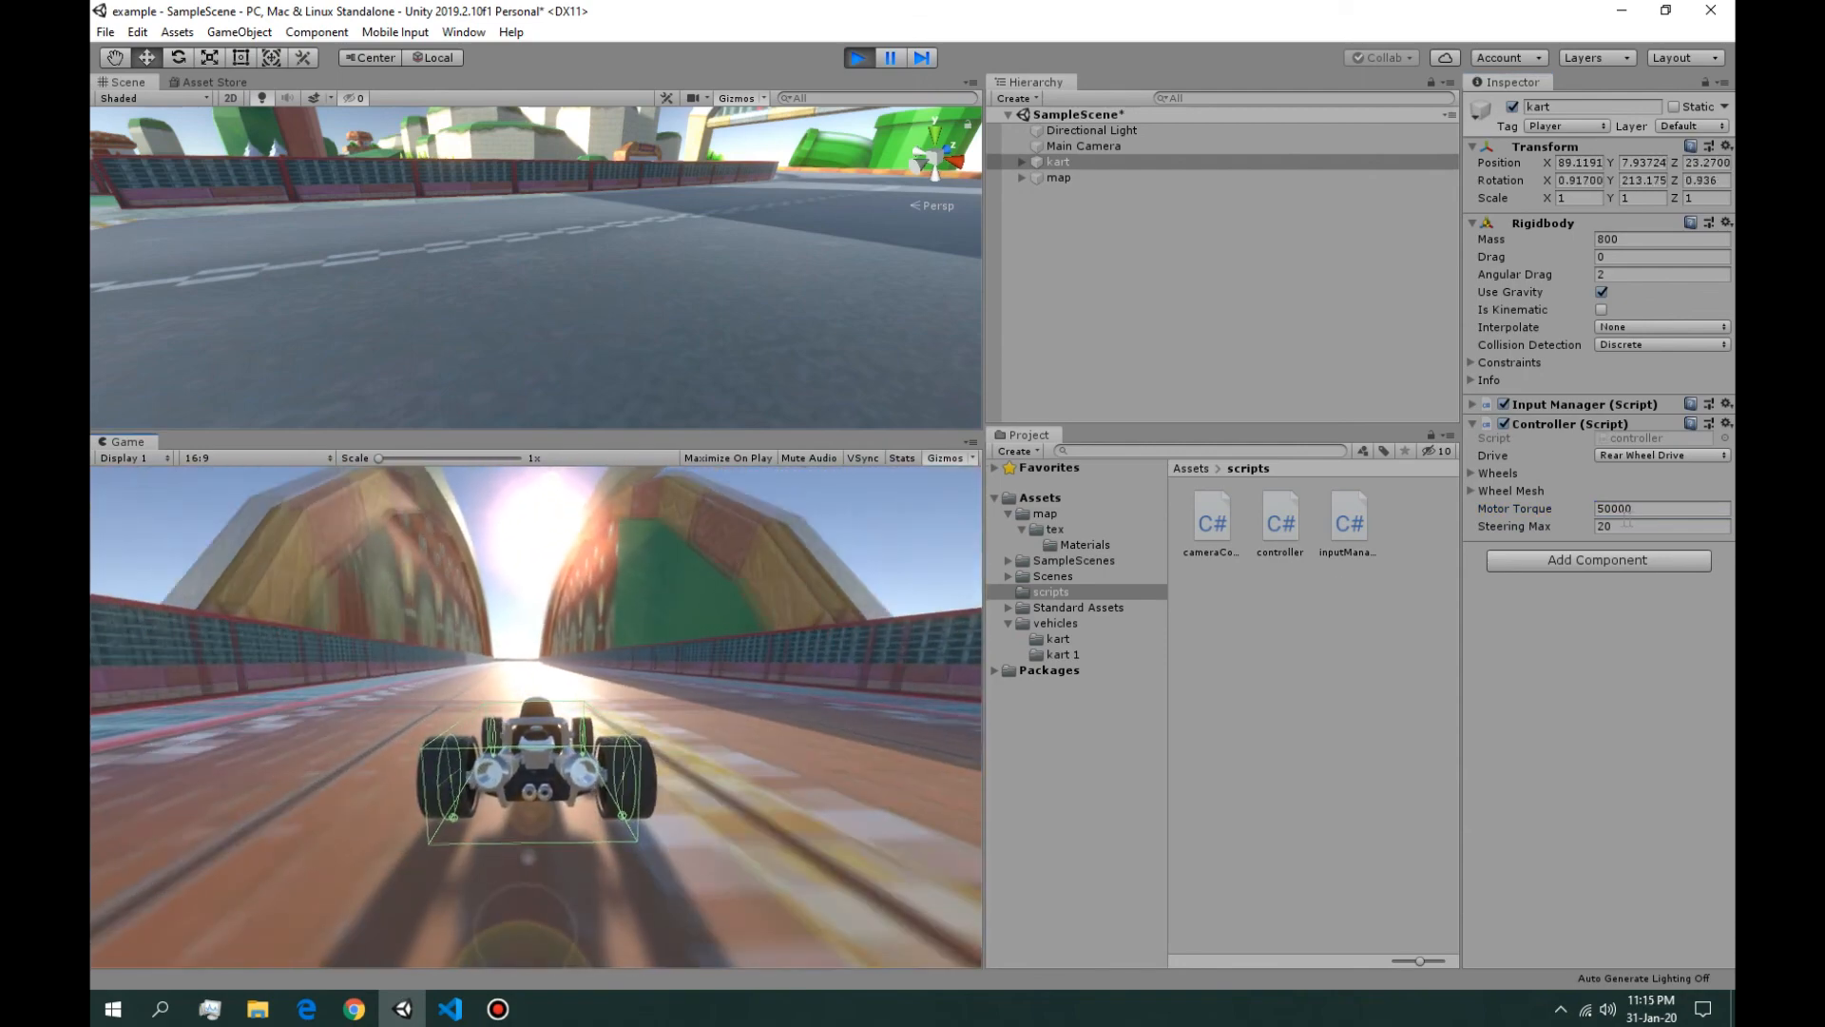
pyautogui.tripleClick(1653, 509)
pyautogui.write('500')
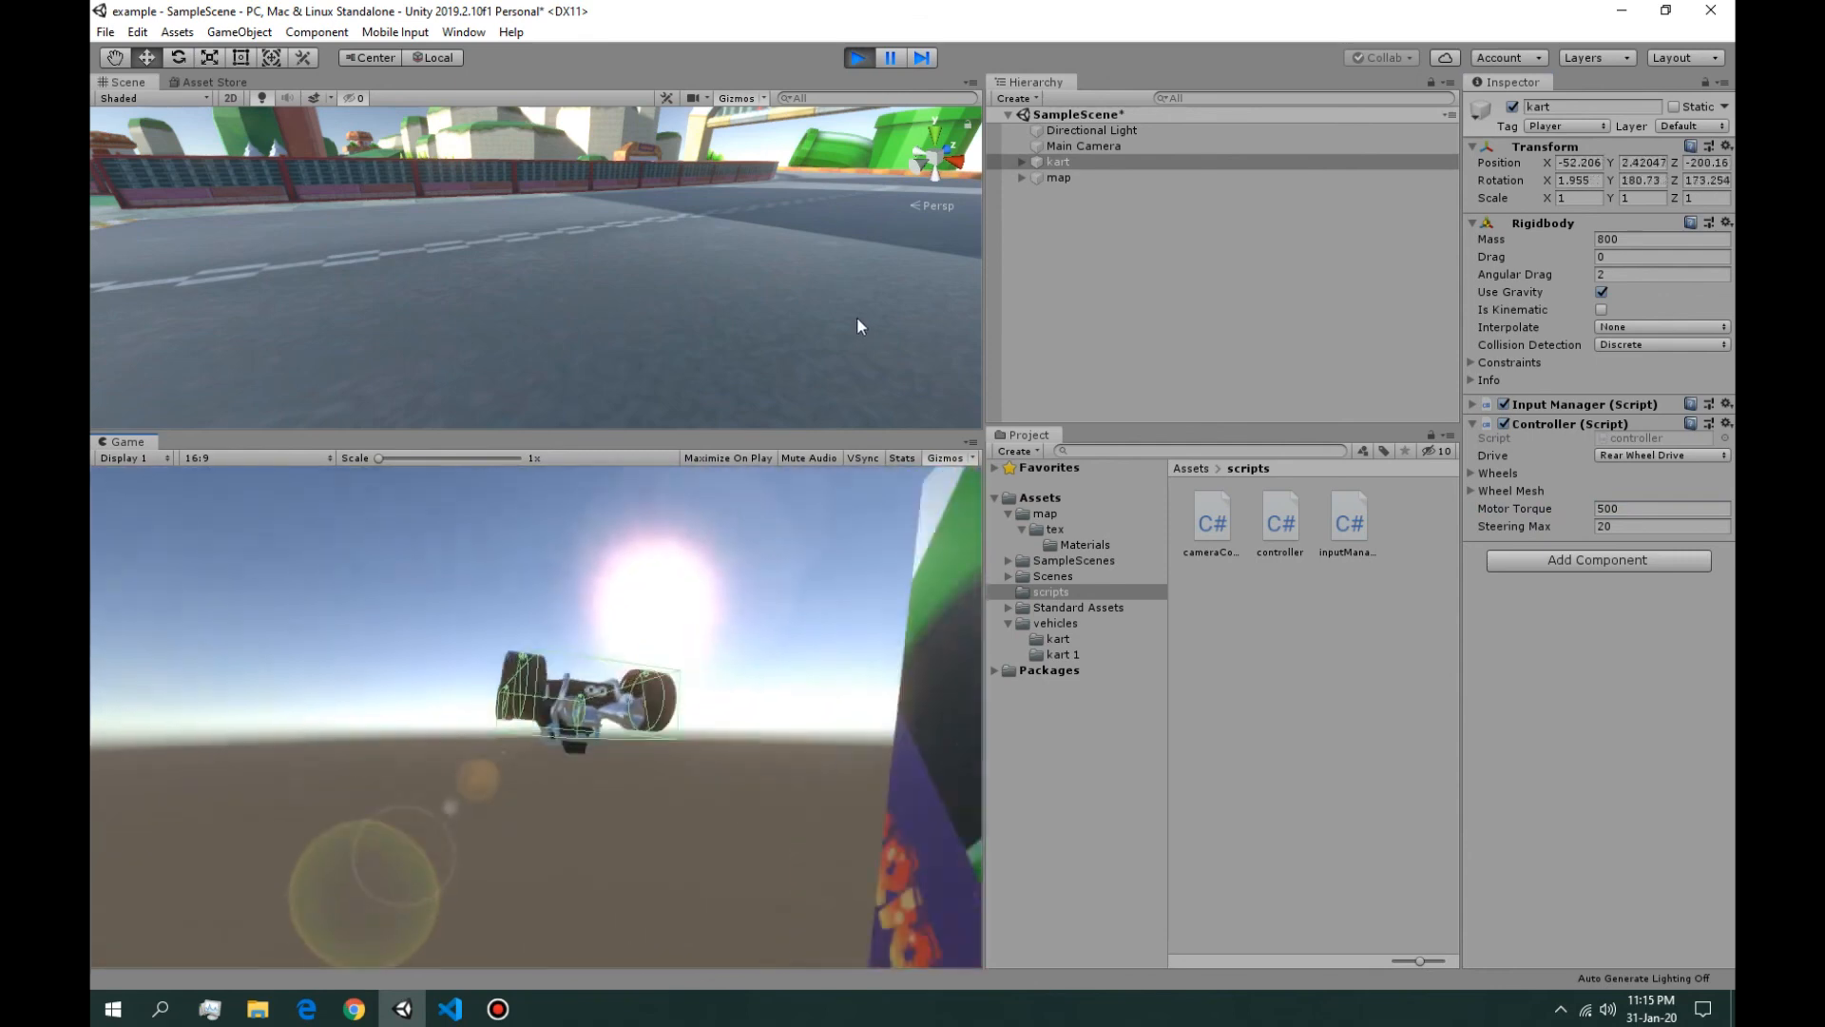
pyautogui.click(857, 57)
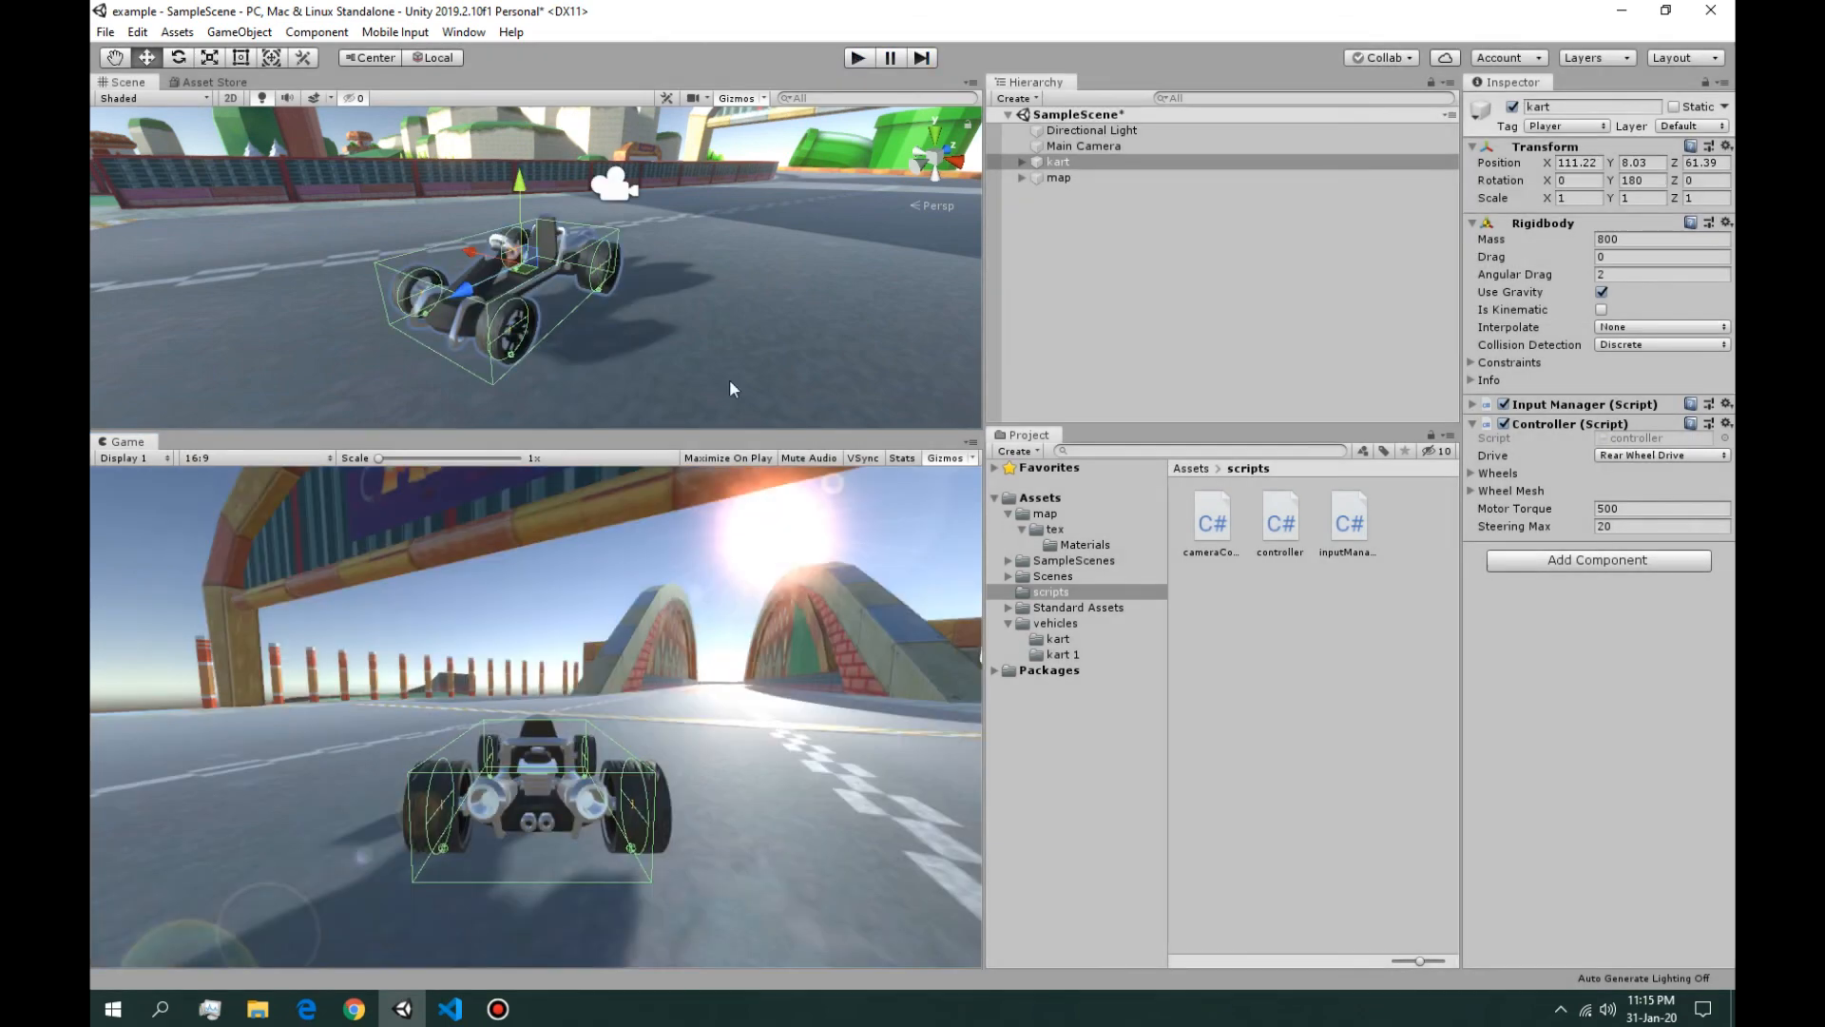